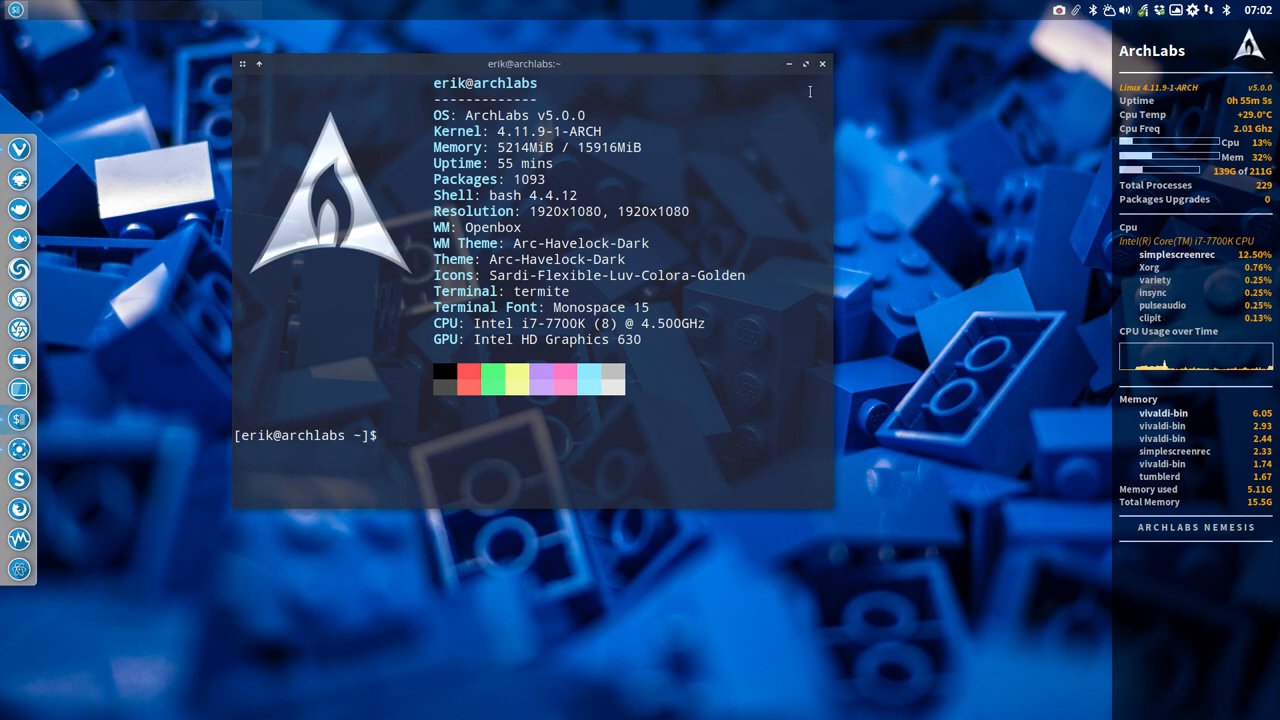
Step: Clone the ArchLabs machine into a new machine named 'Debian 9'
{"action": "left_click", "coordinate": [822, 63]}
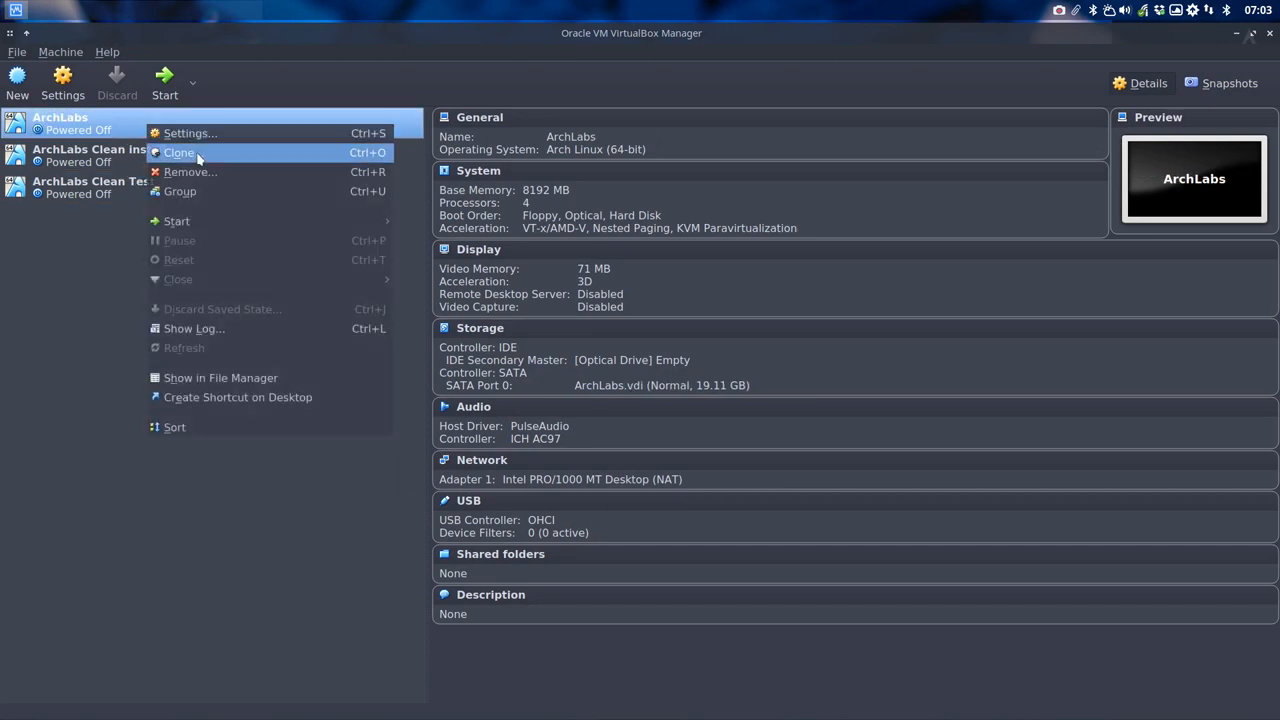
{"action": "left_click", "coordinate": [179, 152]}
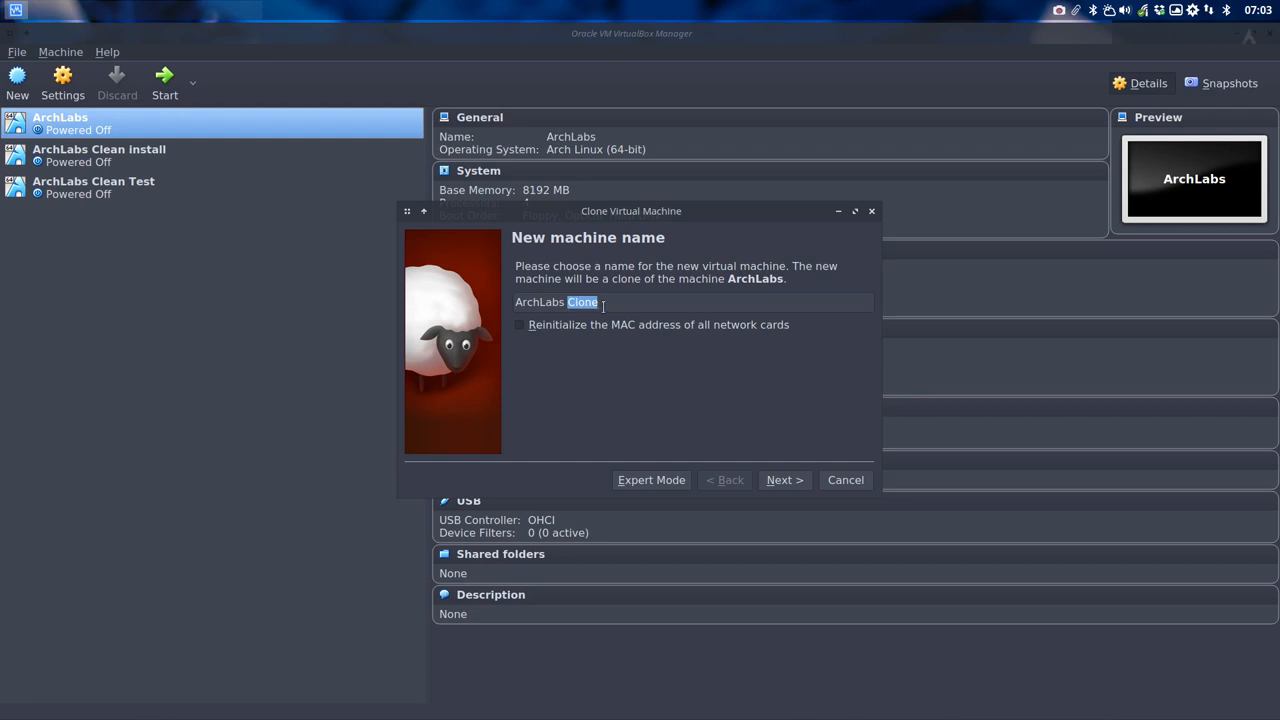
{"action": "type", "text": "Debian"}
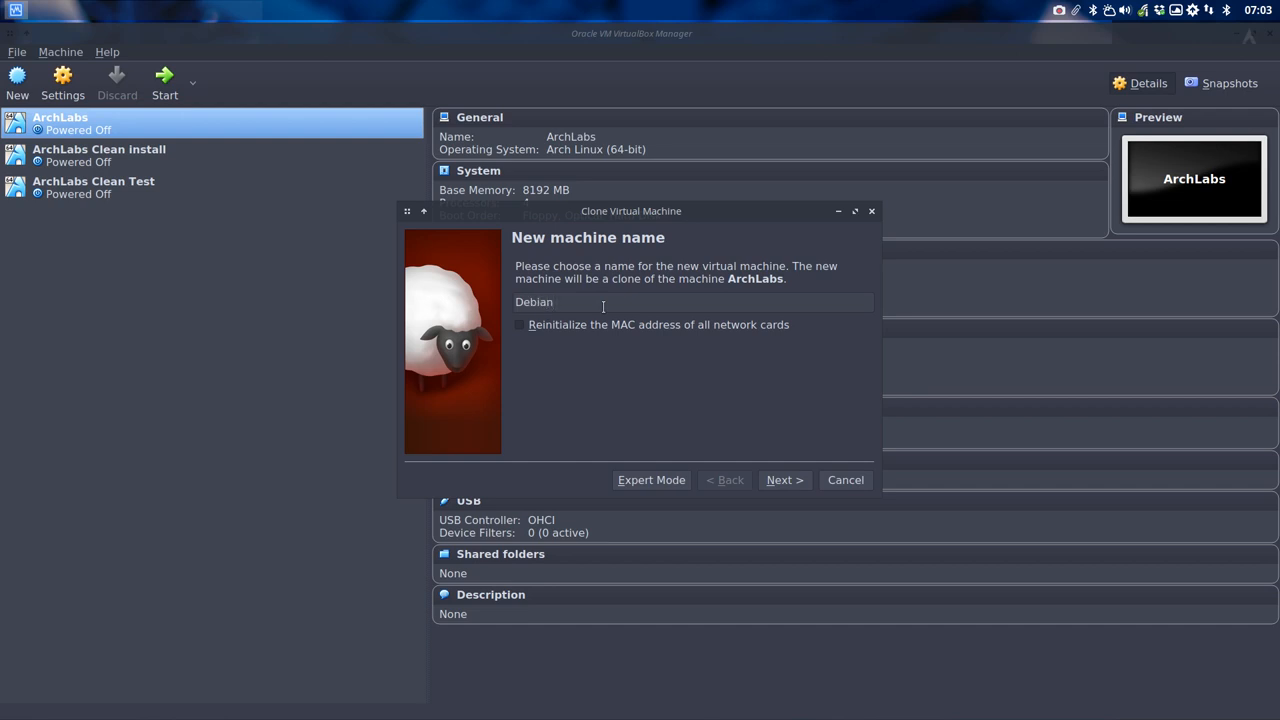
{"action": "left_click", "coordinate": [784, 480]}
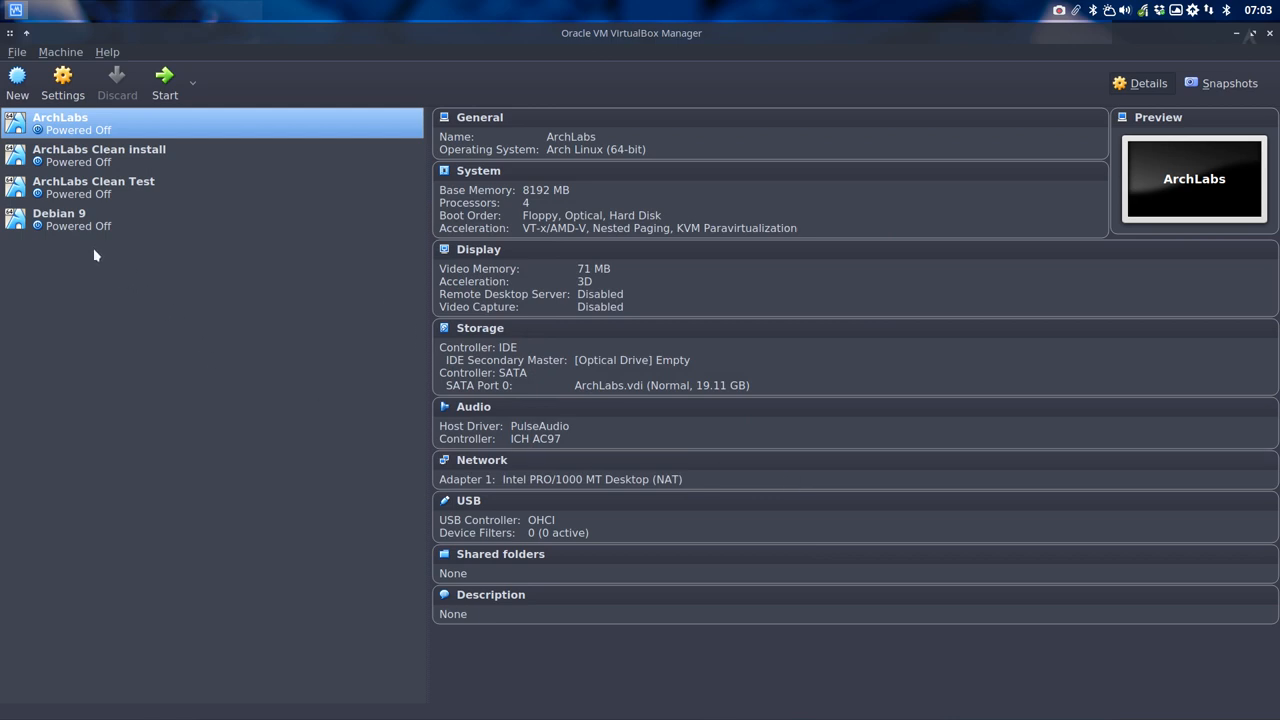
Step: Attach debian-9.1.0-amd64-DVD-1.iso from Downloads to Debian 9's optical drive and start it
{"action": "left_click", "coordinate": [59, 219]}
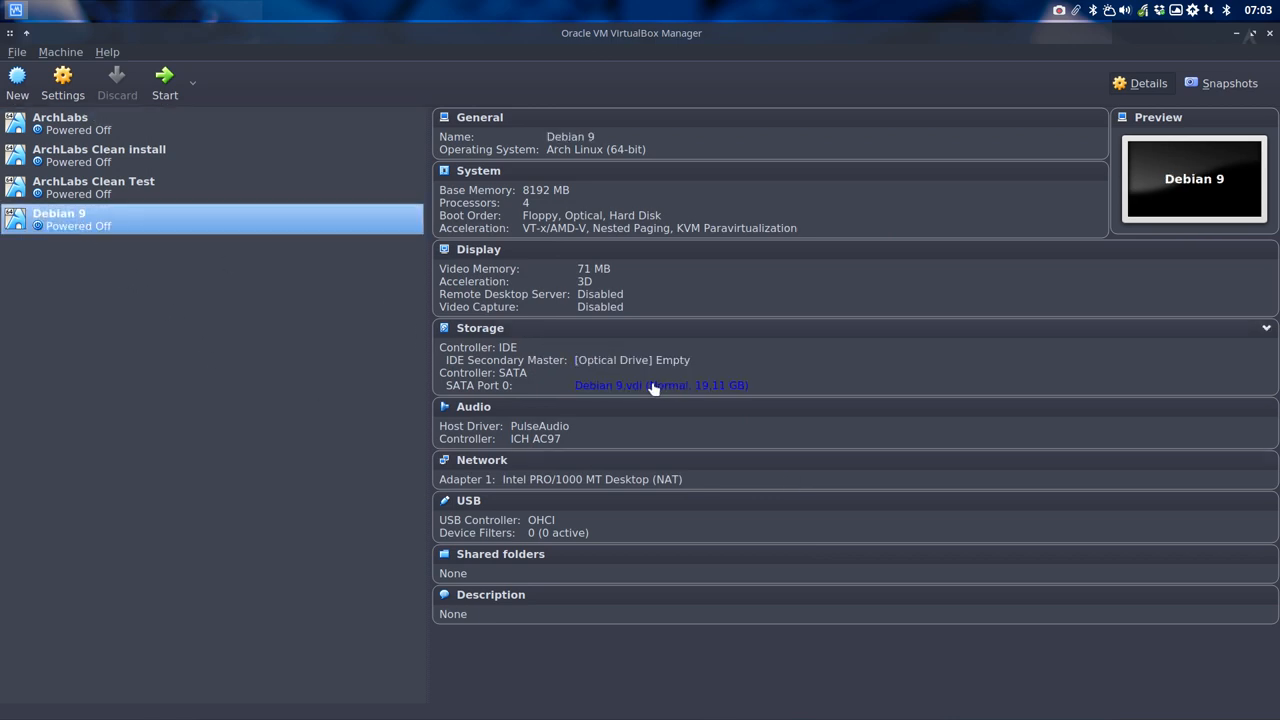
{"action": "mouse_move", "coordinate": [615, 360]}
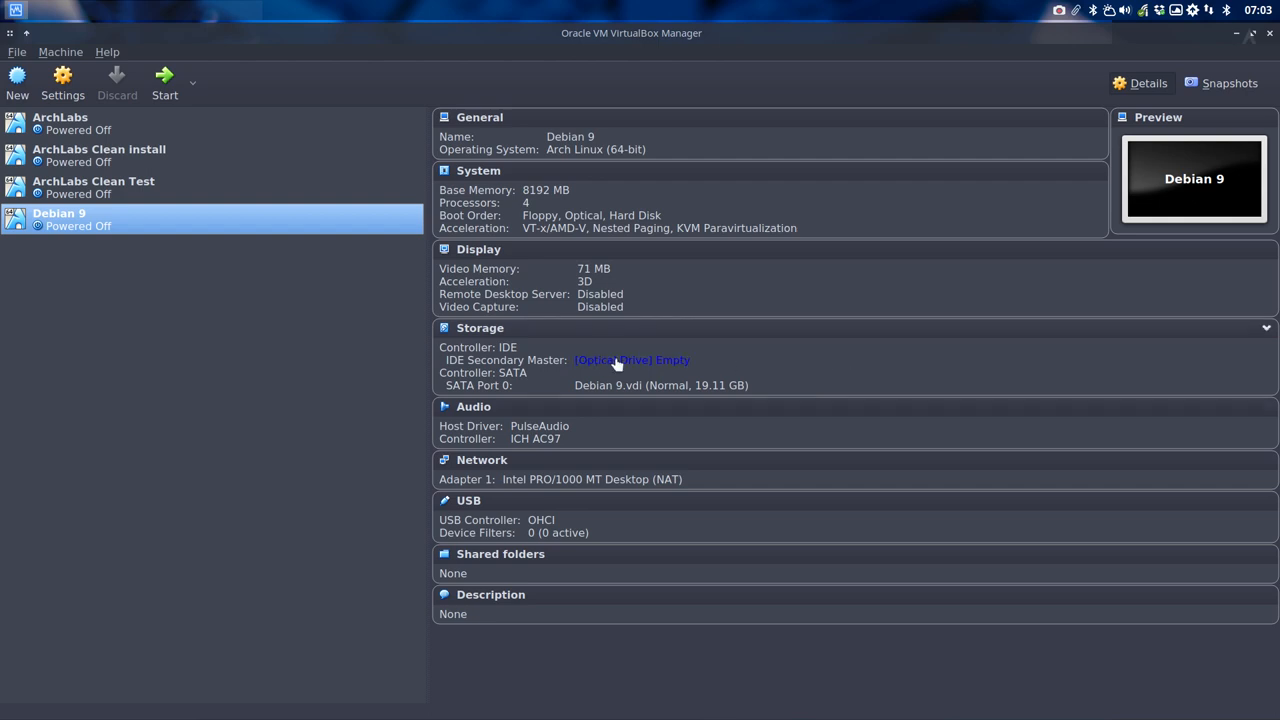
{"action": "left_click", "coordinate": [632, 360]}
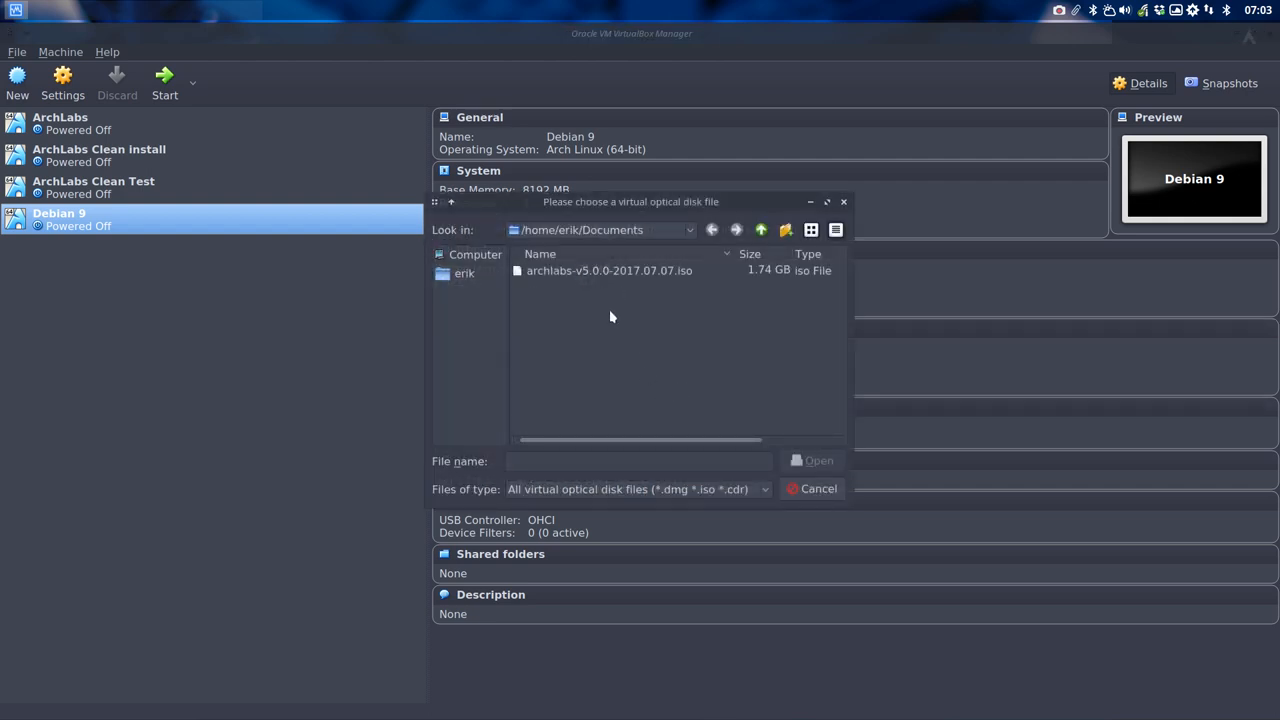
{"action": "left_click", "coordinate": [761, 230]}
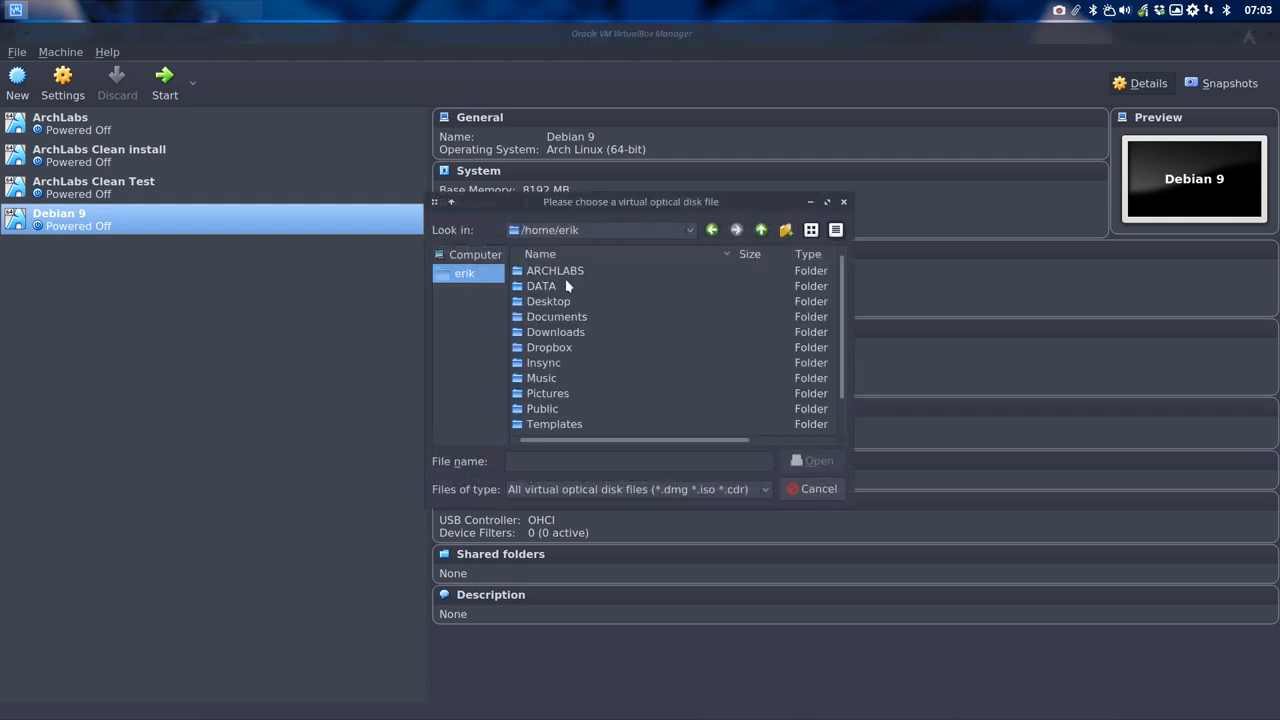
{"action": "double_click", "coordinate": [555, 331]}
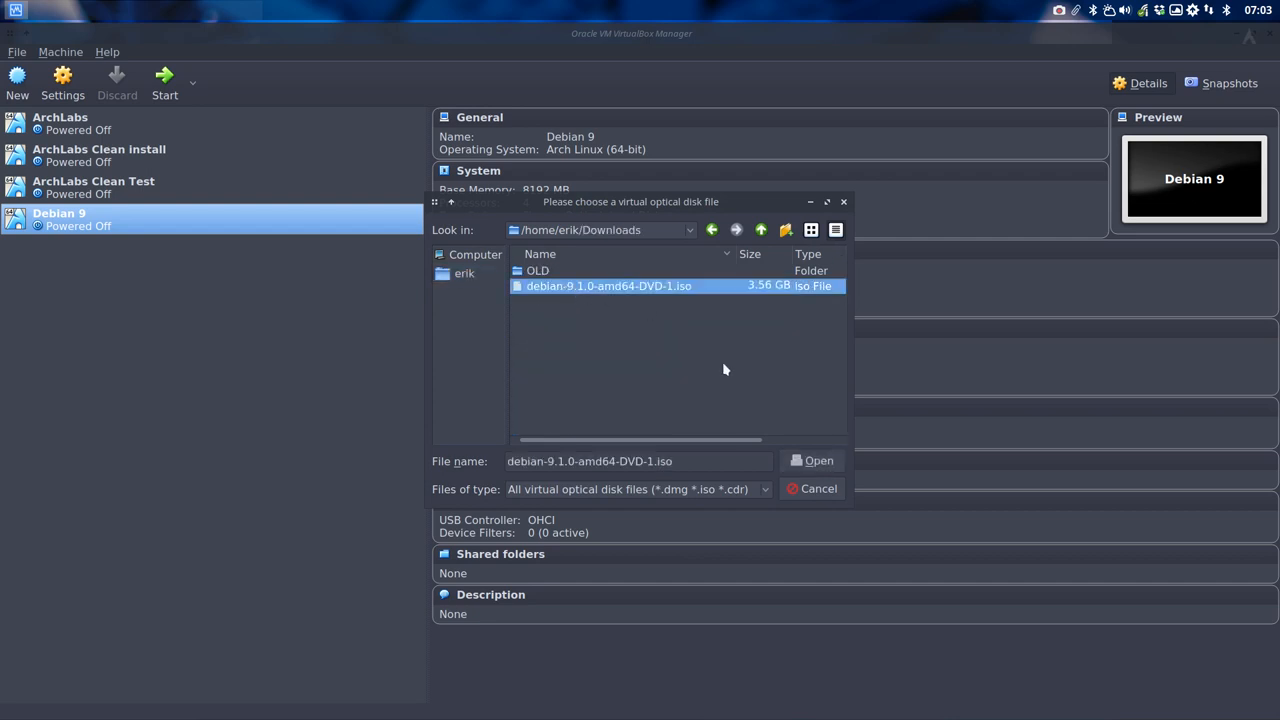
{"action": "left_click", "coordinate": [818, 460]}
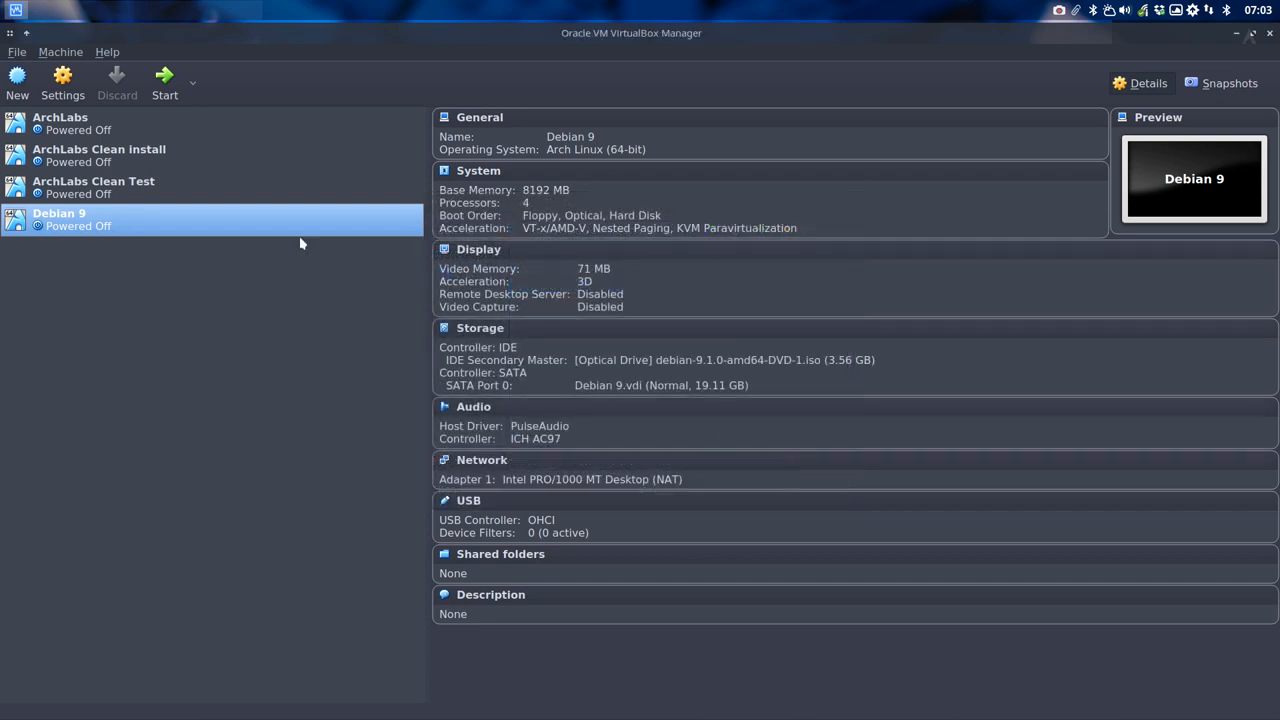
{"action": "left_click", "coordinate": [164, 80]}
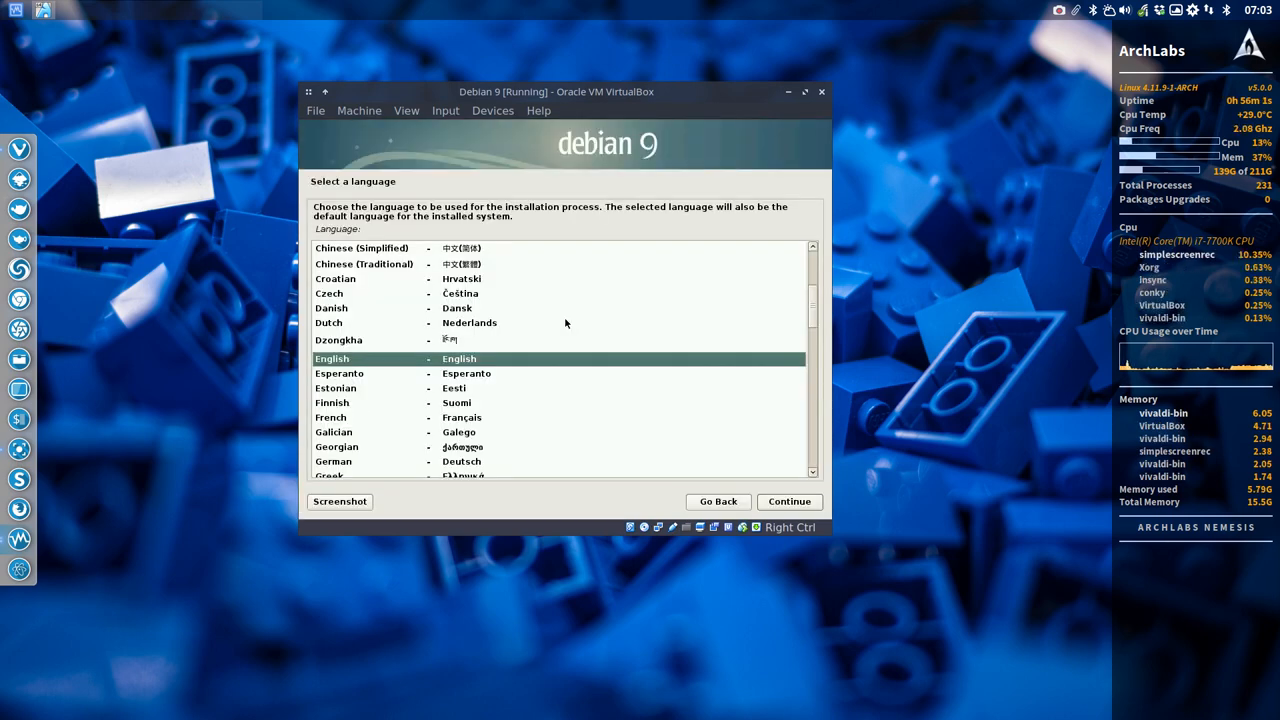
Step: Accept English, United States and American English keymap, then enlarge the VM window
{"action": "left_click", "coordinate": [789, 501]}
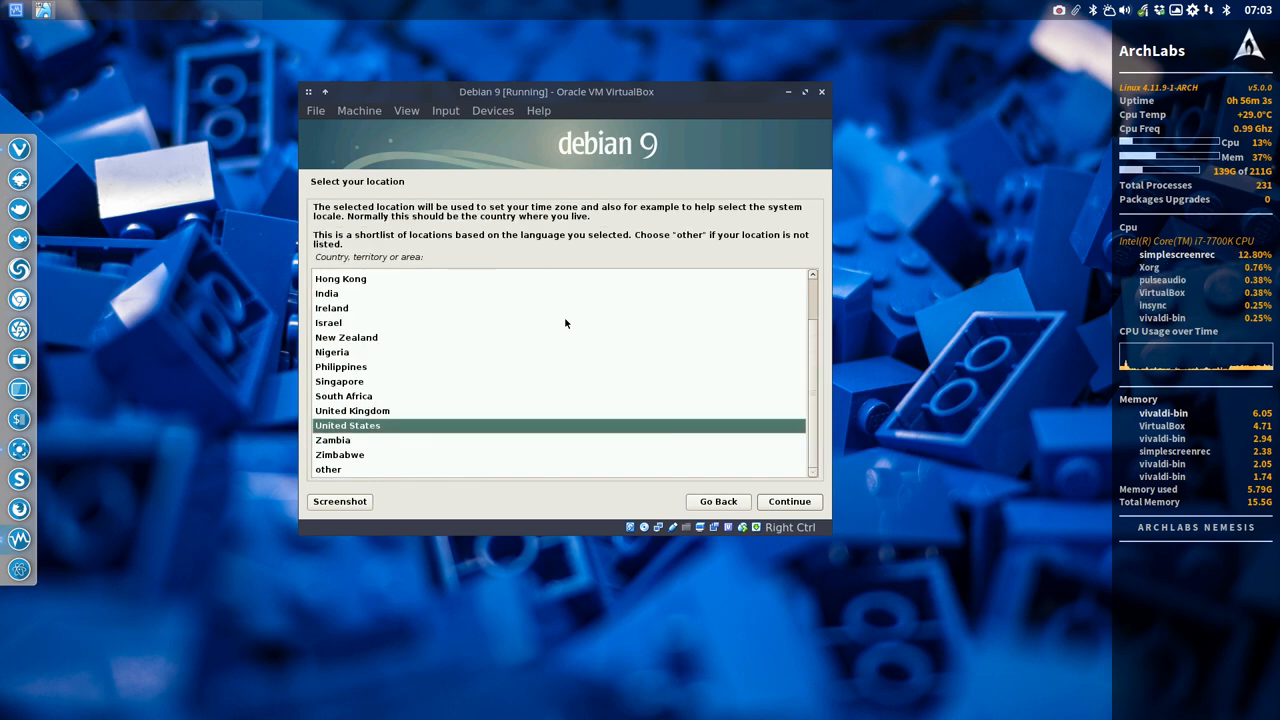
{"action": "left_click", "coordinate": [789, 501]}
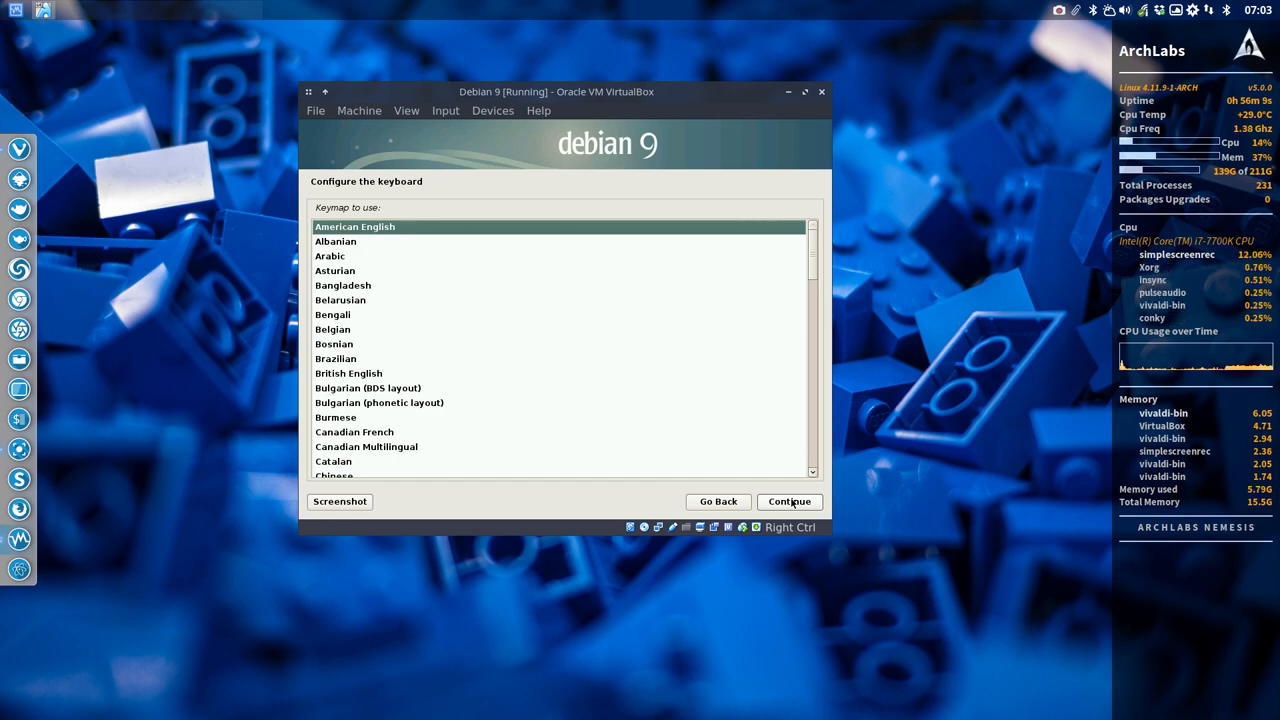
{"action": "left_click", "coordinate": [789, 501]}
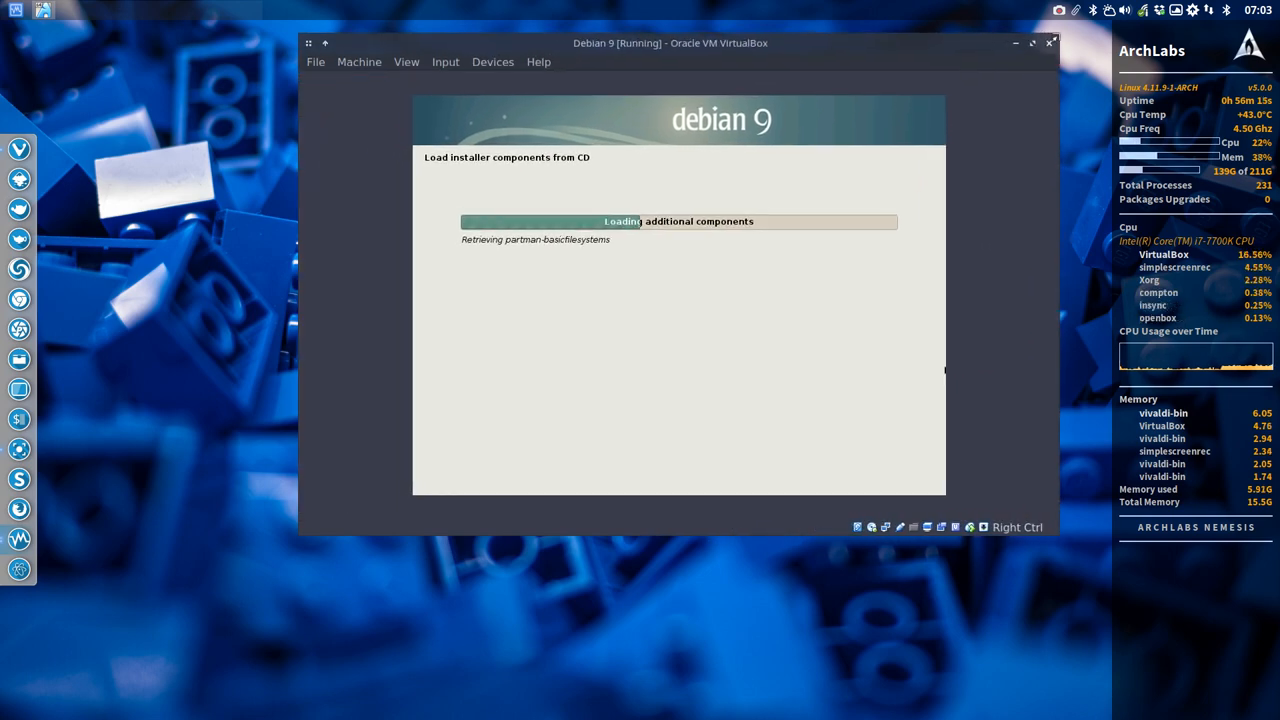
{"action": "left_click_drag", "start_coordinate": [670, 43], "coordinate": [580, 65]}
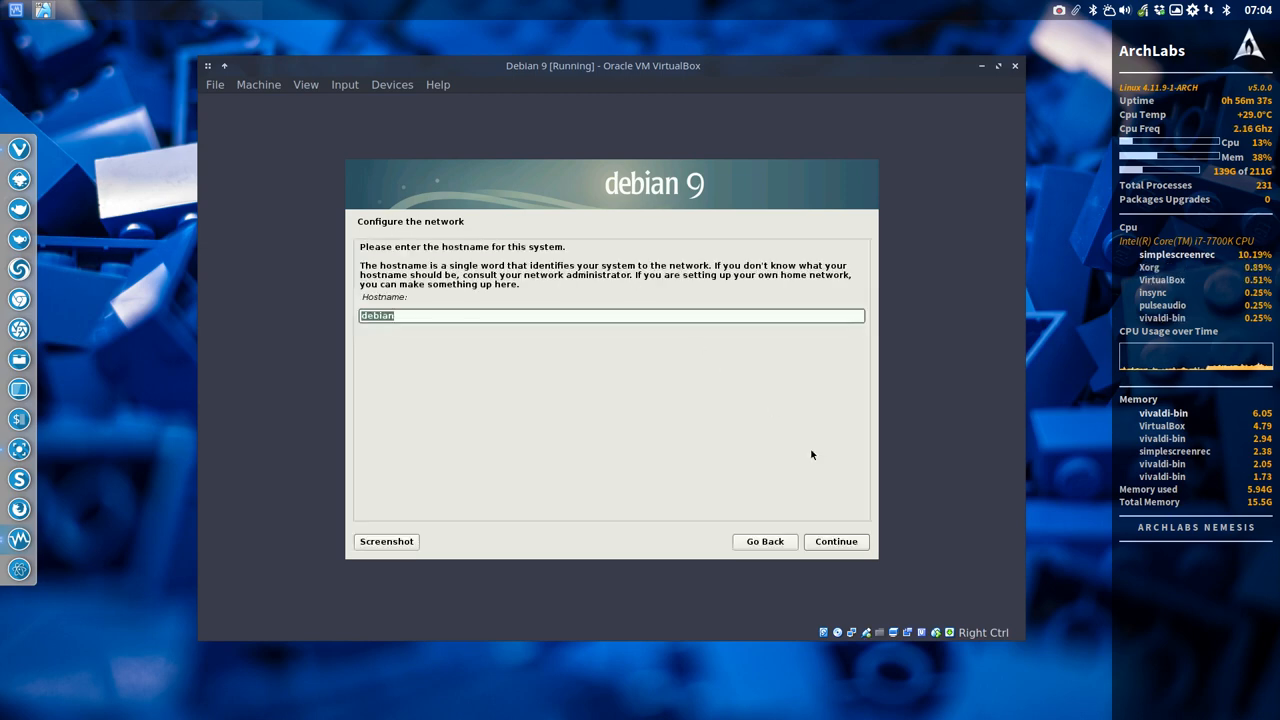
Step: Keep hostname 'debian', leave the domain empty, and set the root password
{"action": "left_click", "coordinate": [835, 541]}
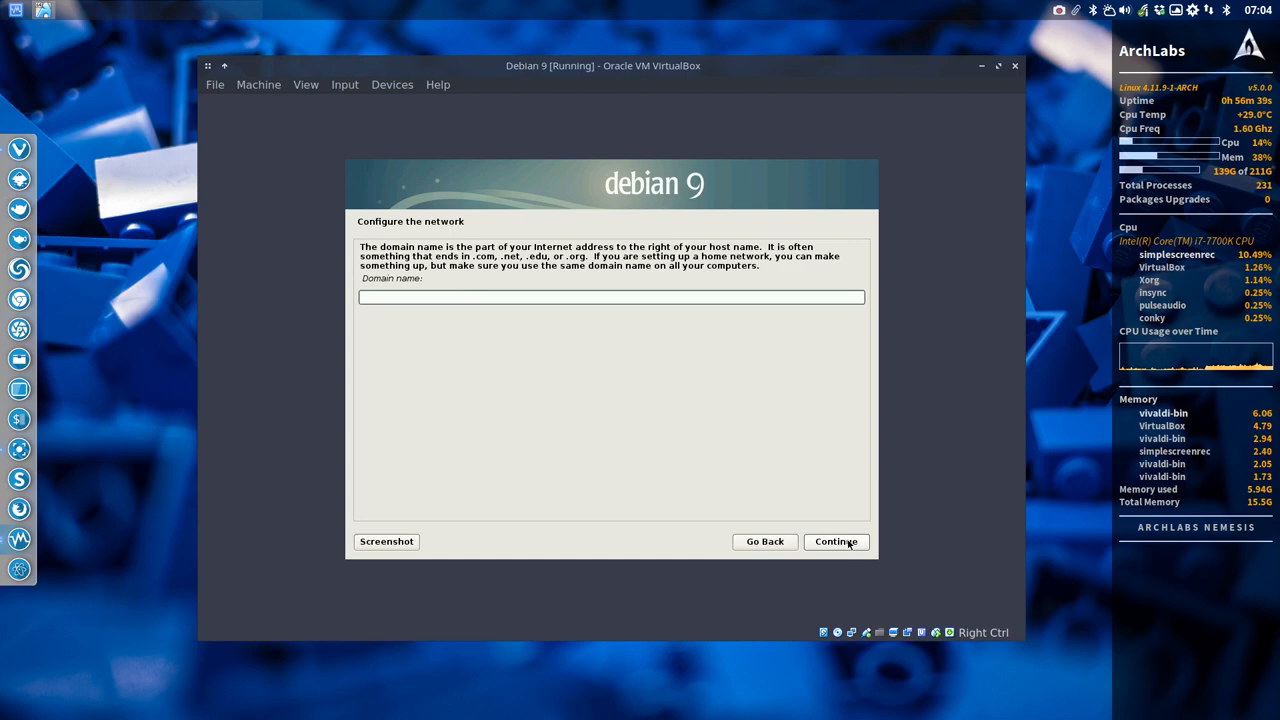
{"action": "left_click", "coordinate": [836, 541]}
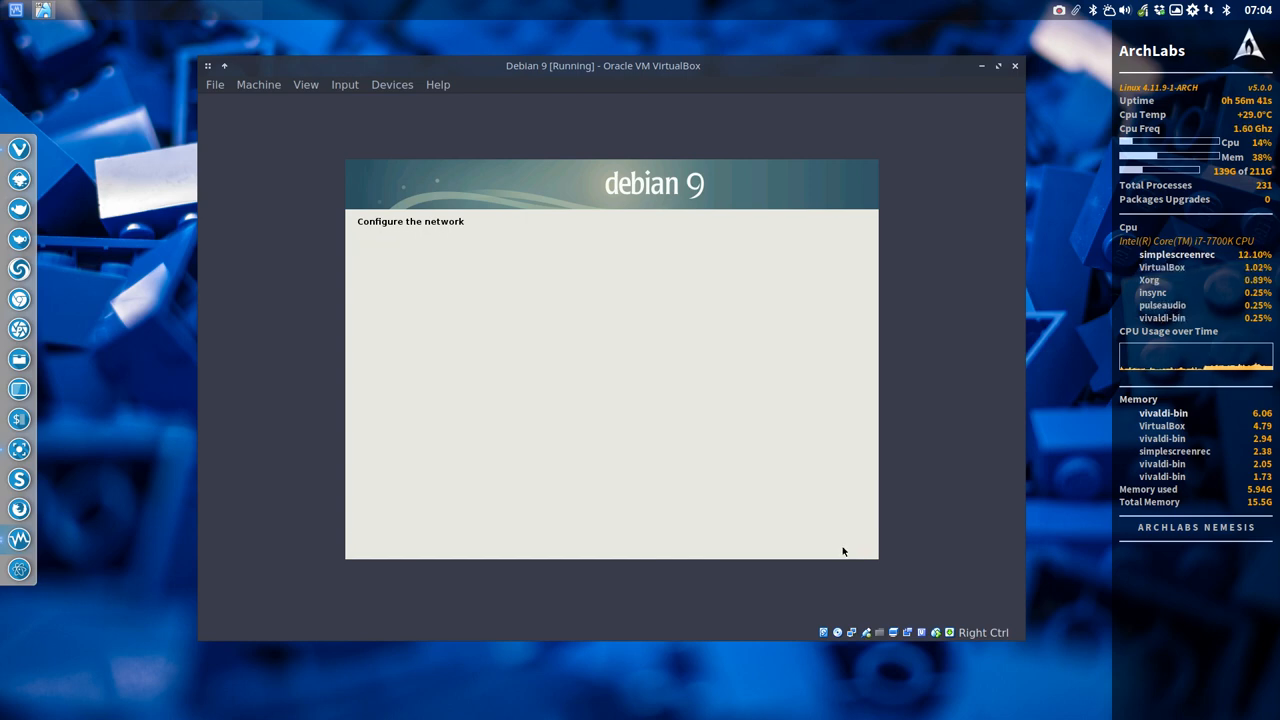
{"action": "left_click", "coordinate": [836, 541]}
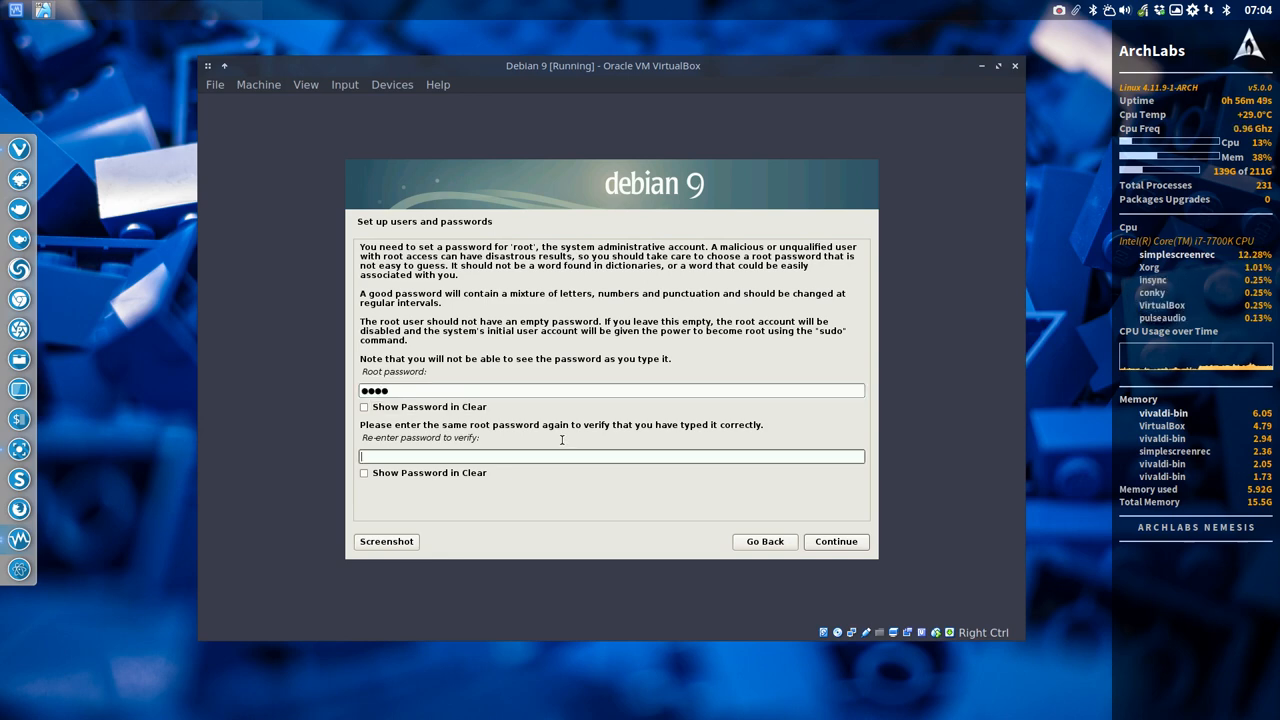
{"action": "type", "text": "••••"}
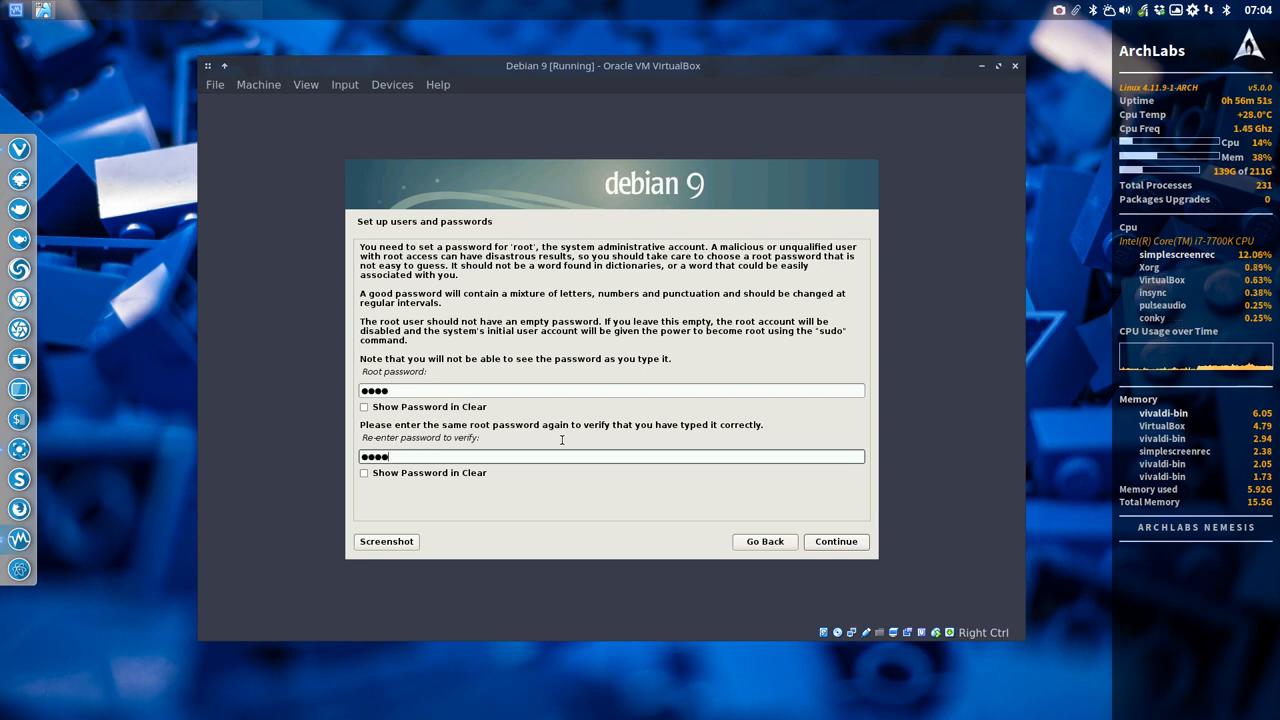
{"action": "left_click", "coordinate": [836, 541]}
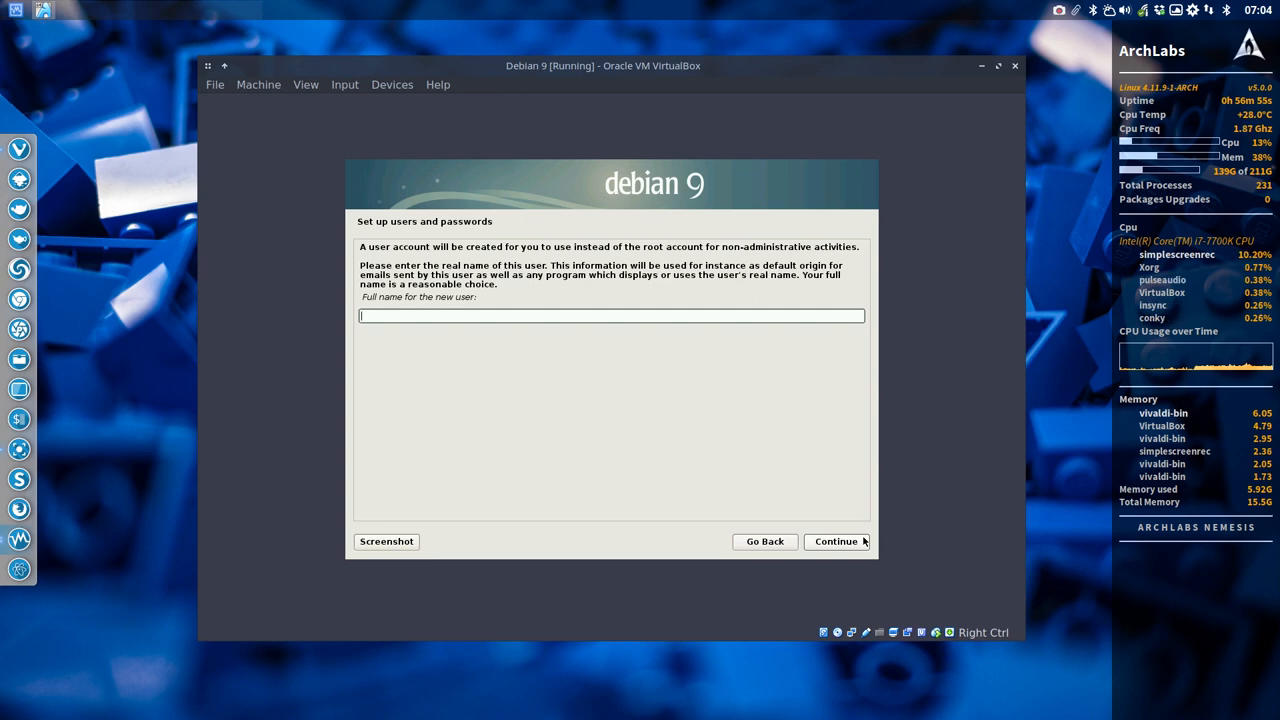
Step: Create user 'erik dubois' with the suggested username and password, and choose Central time zone
{"action": "type", "text": "erik d"}
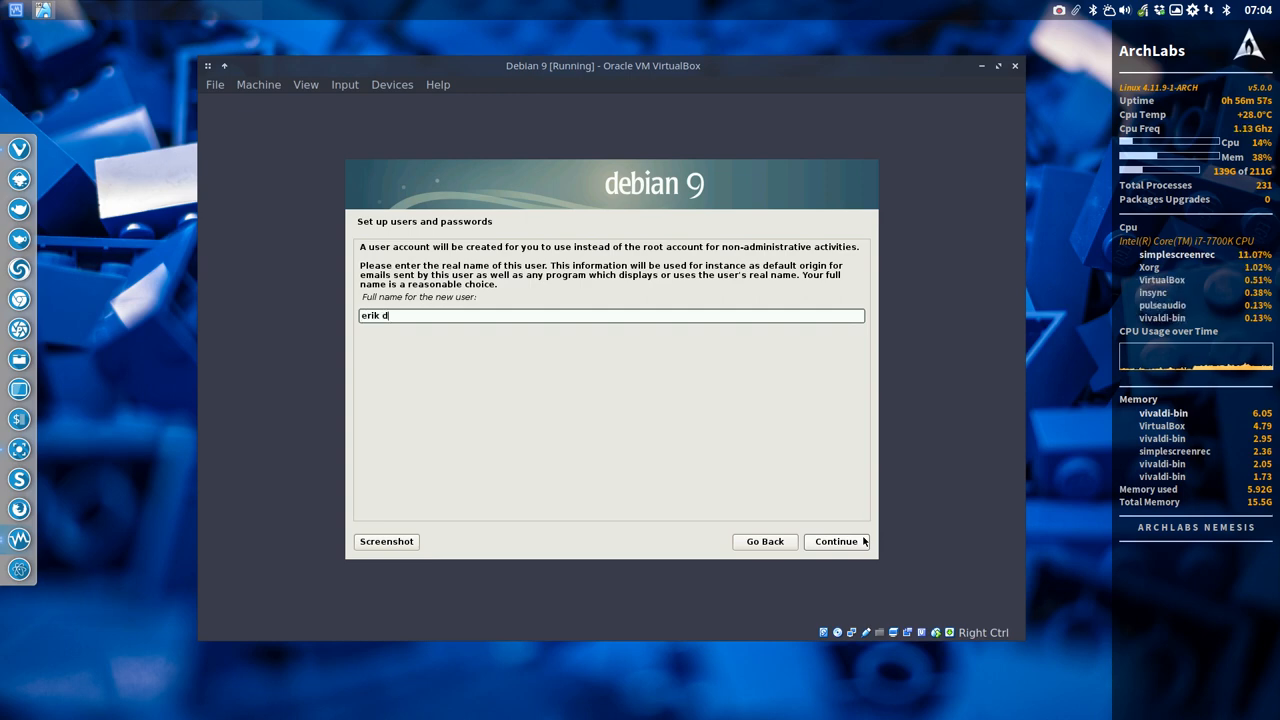
{"action": "type", "text": "ubois"}
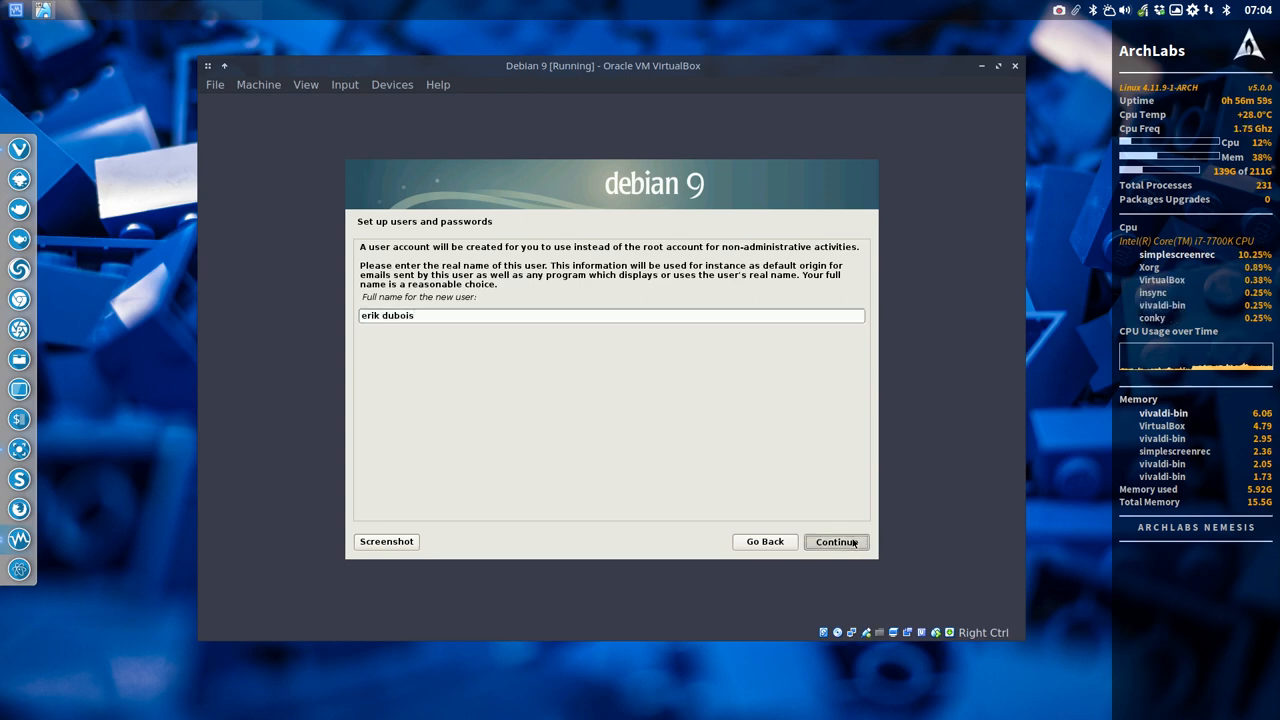
{"action": "left_click", "coordinate": [836, 541]}
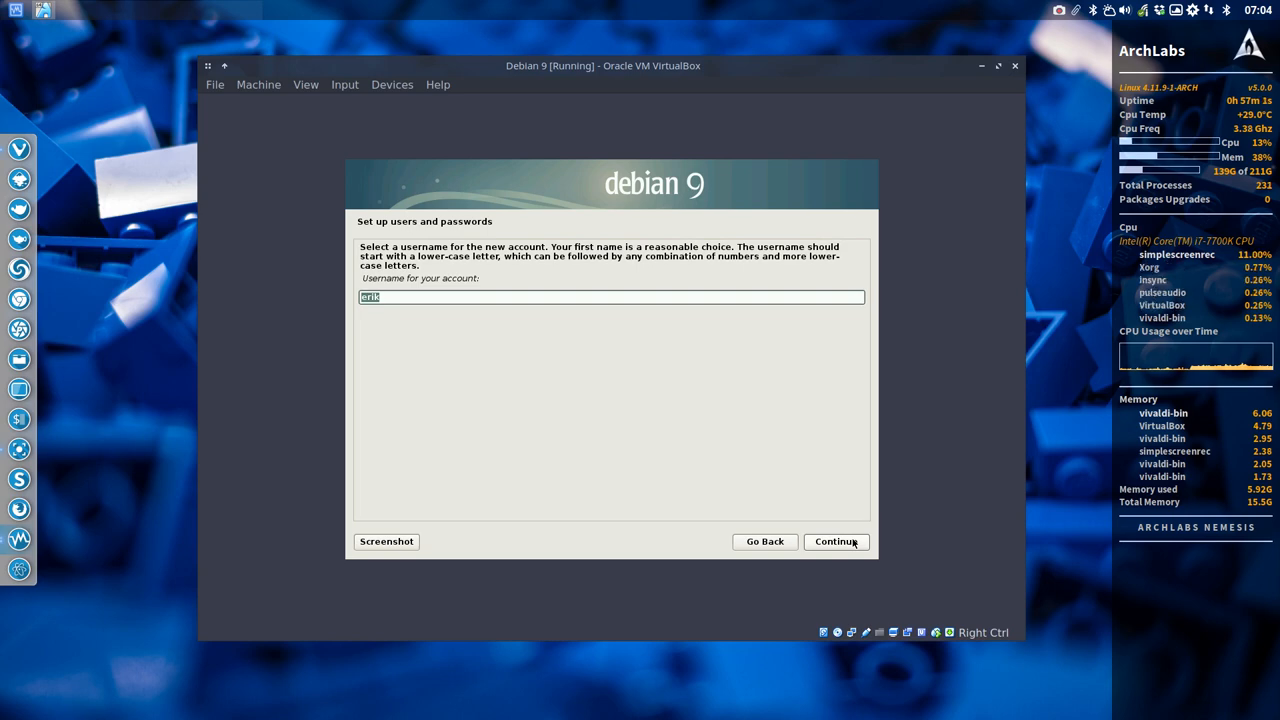
{"action": "left_click", "coordinate": [835, 541]}
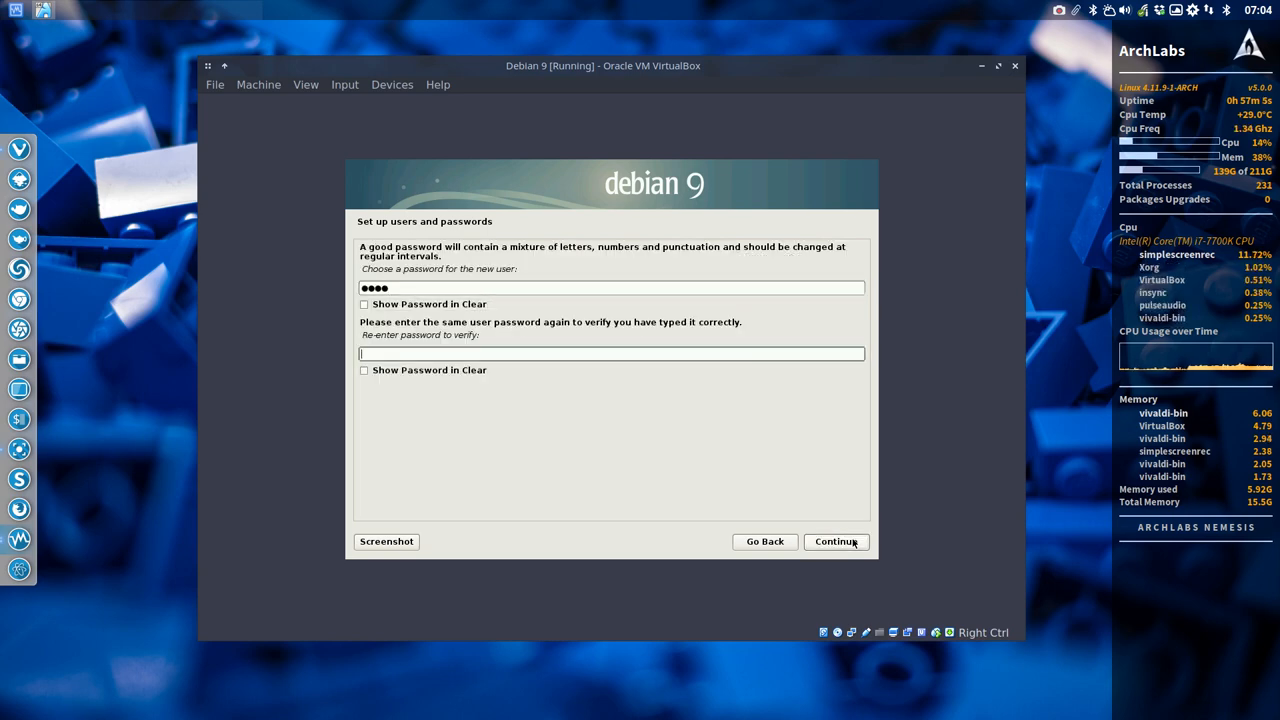
{"action": "left_click", "coordinate": [834, 541]}
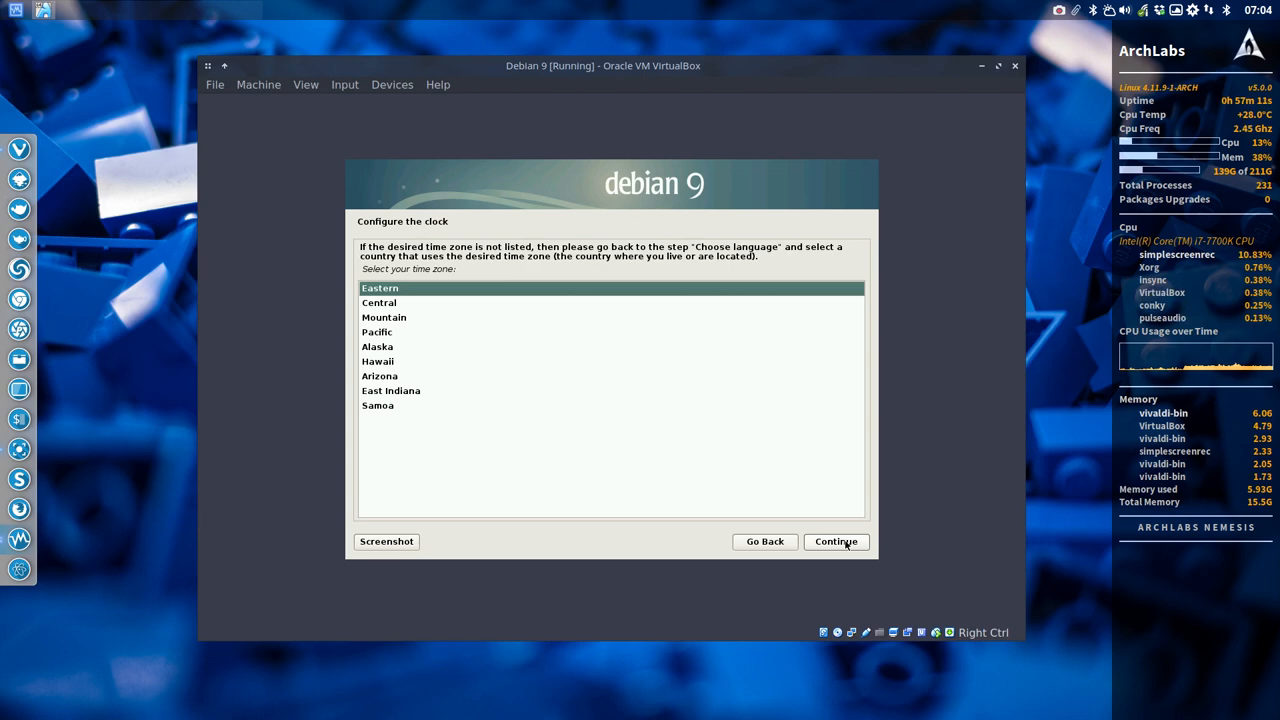
{"action": "left_click", "coordinate": [378, 302]}
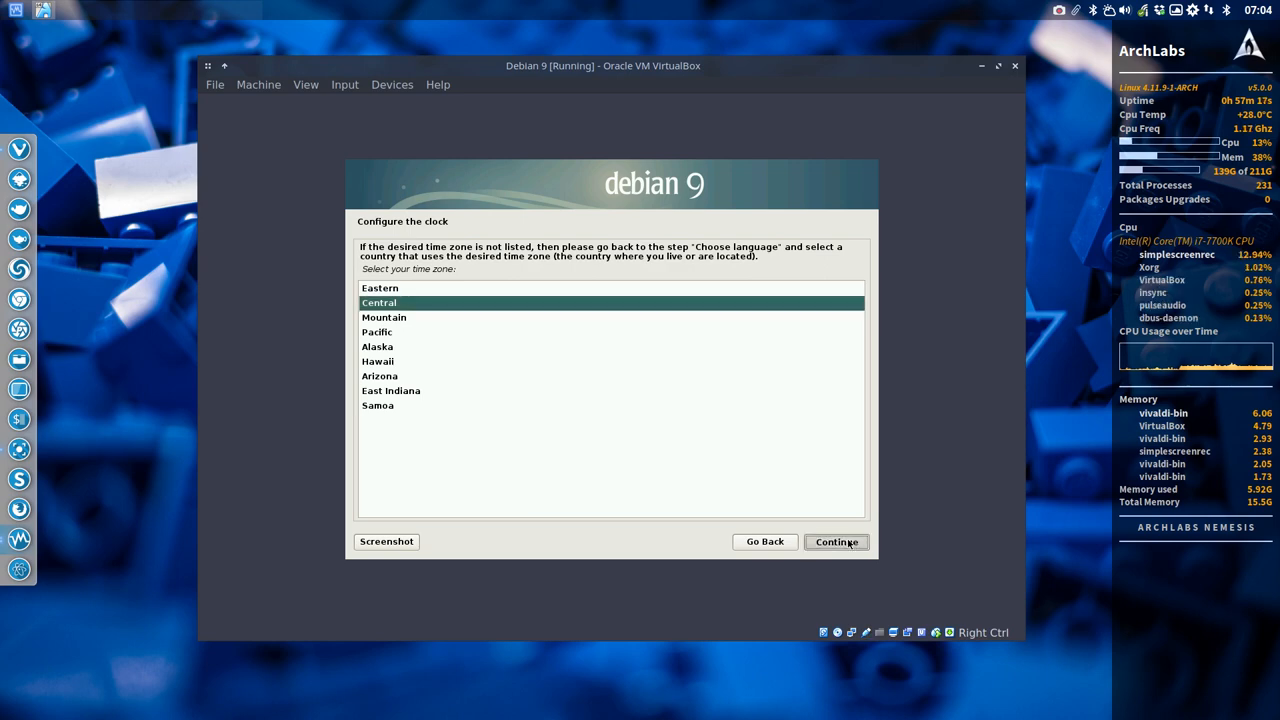
{"action": "left_click", "coordinate": [836, 541]}
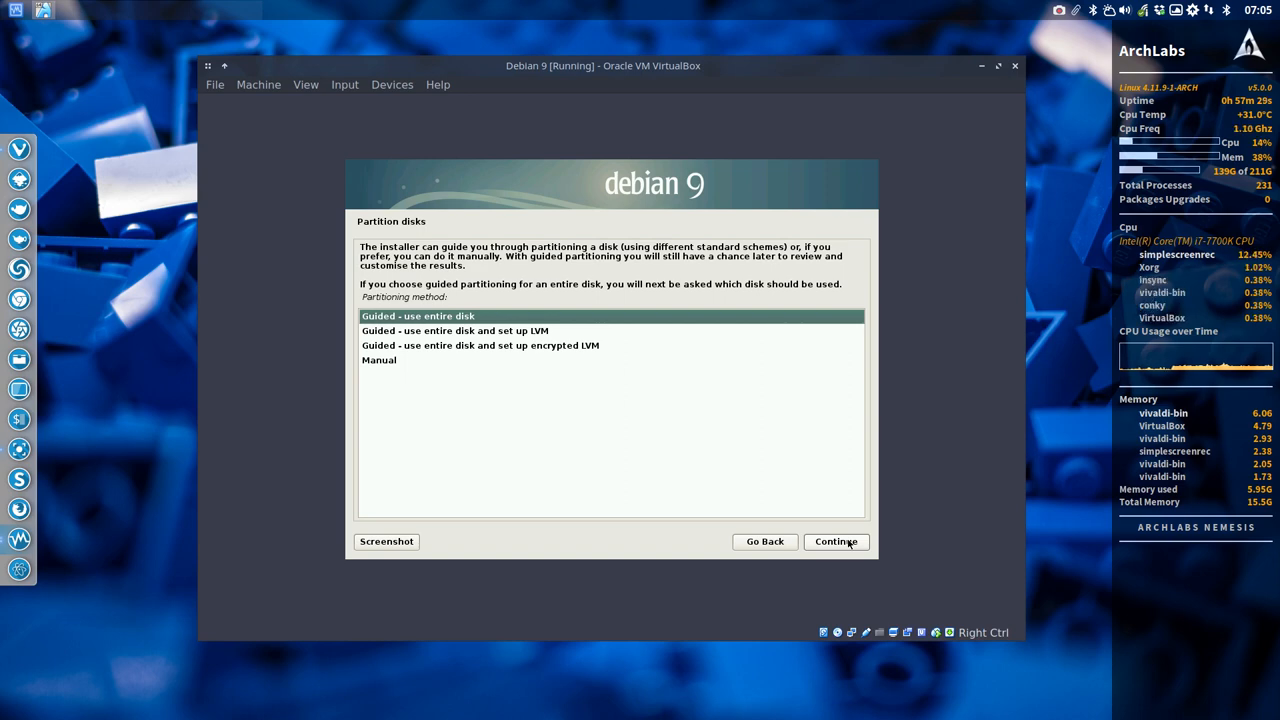
Step: Guided-partition the whole 20.5 GB disk as one partition and write the changes
{"action": "left_click", "coordinate": [835, 541]}
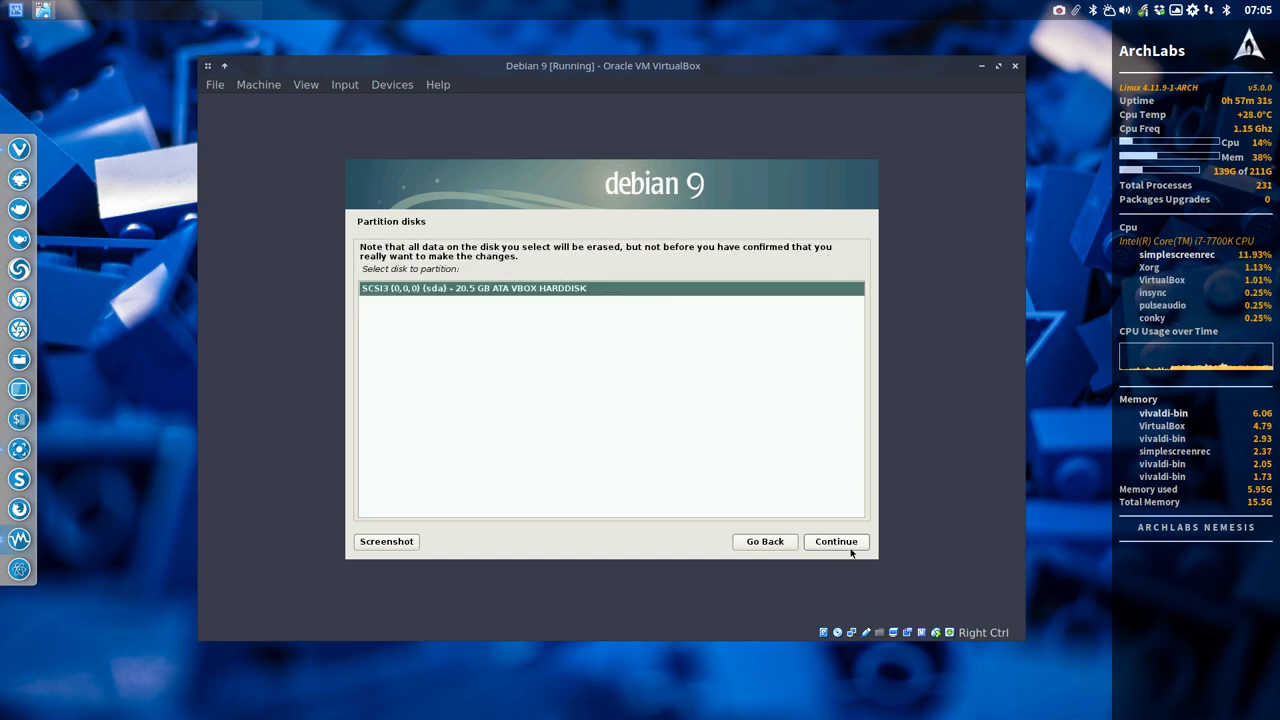
{"action": "left_click", "coordinate": [835, 541]}
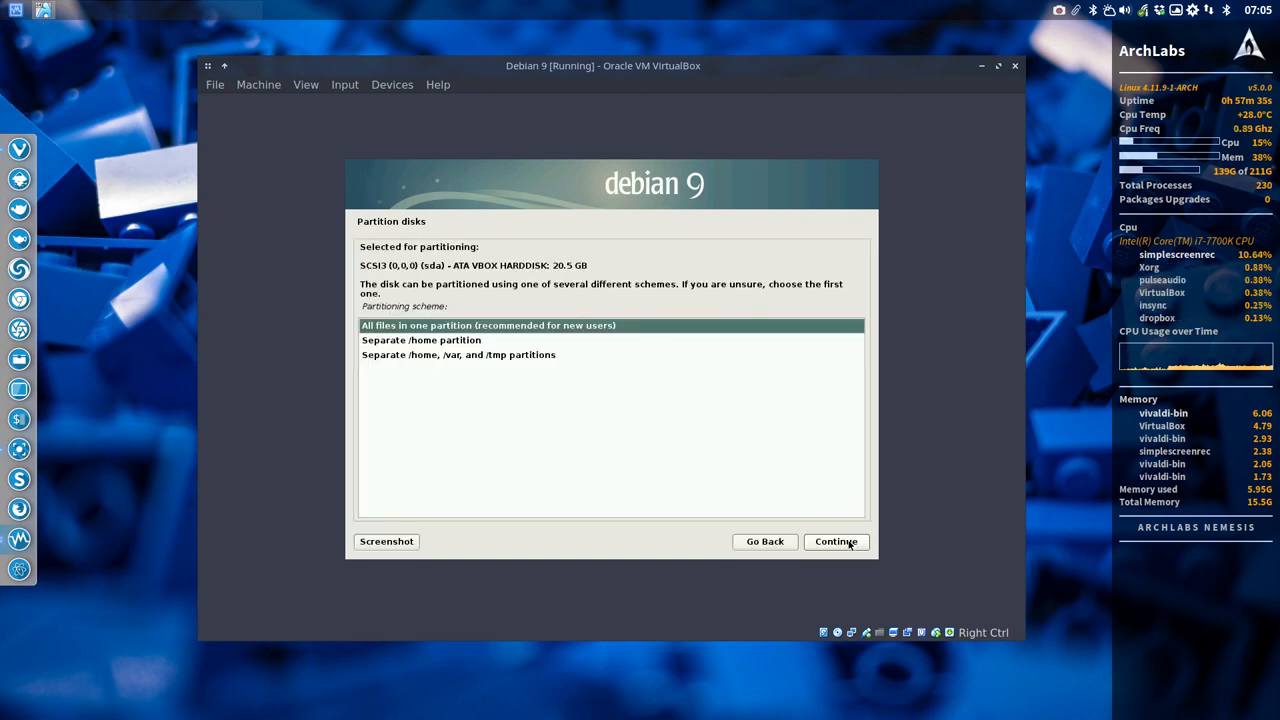
{"action": "left_click", "coordinate": [836, 541]}
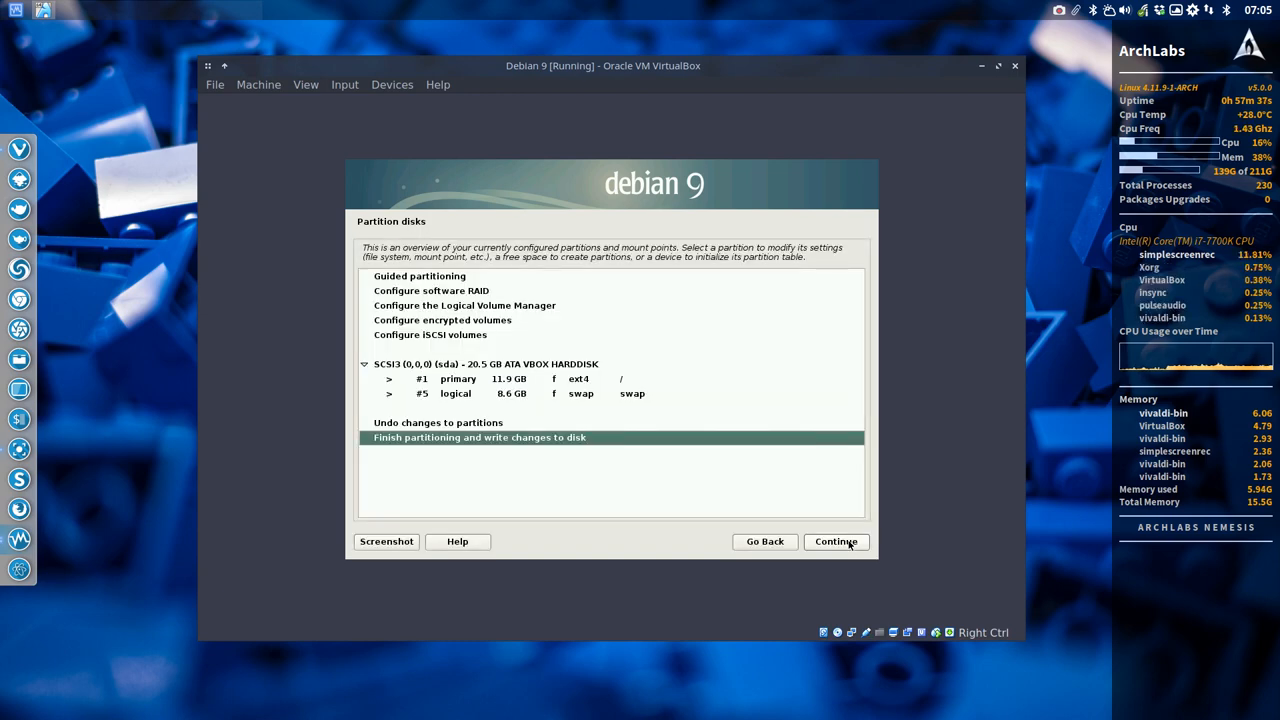
{"action": "left_click", "coordinate": [835, 541]}
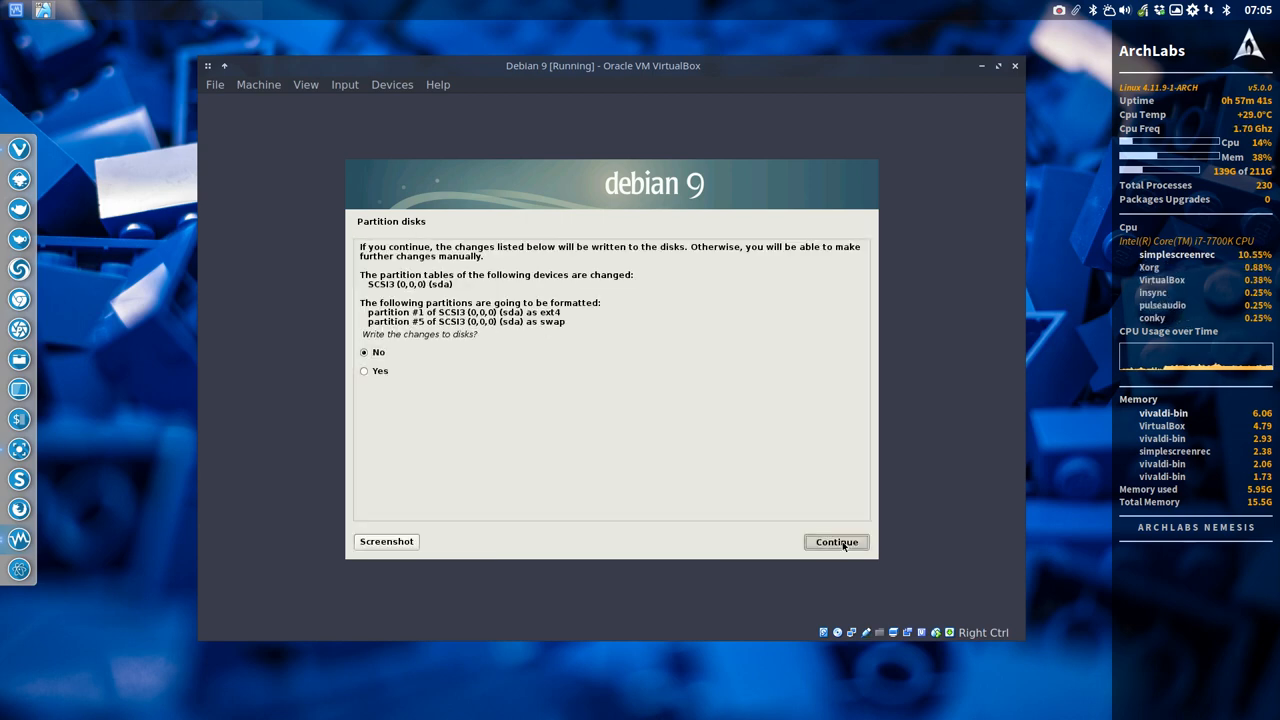
{"action": "mouse_move", "coordinate": [415, 400]}
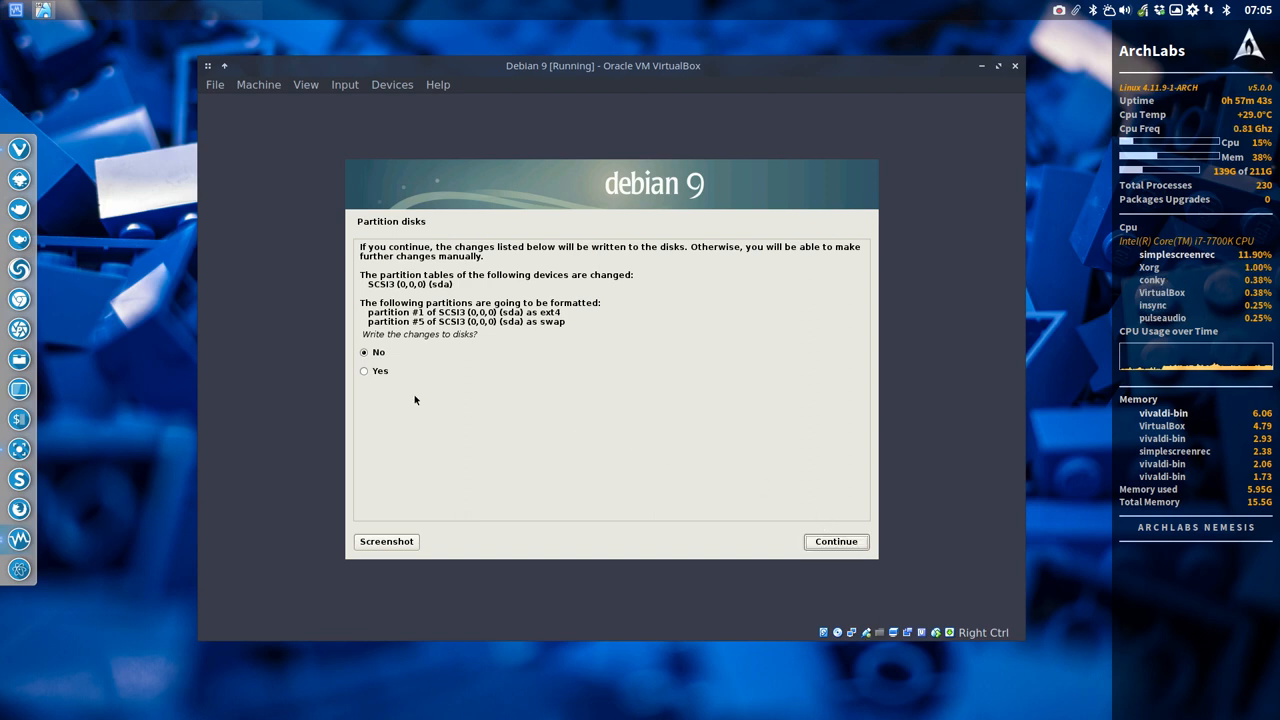
{"action": "left_click", "coordinate": [364, 371]}
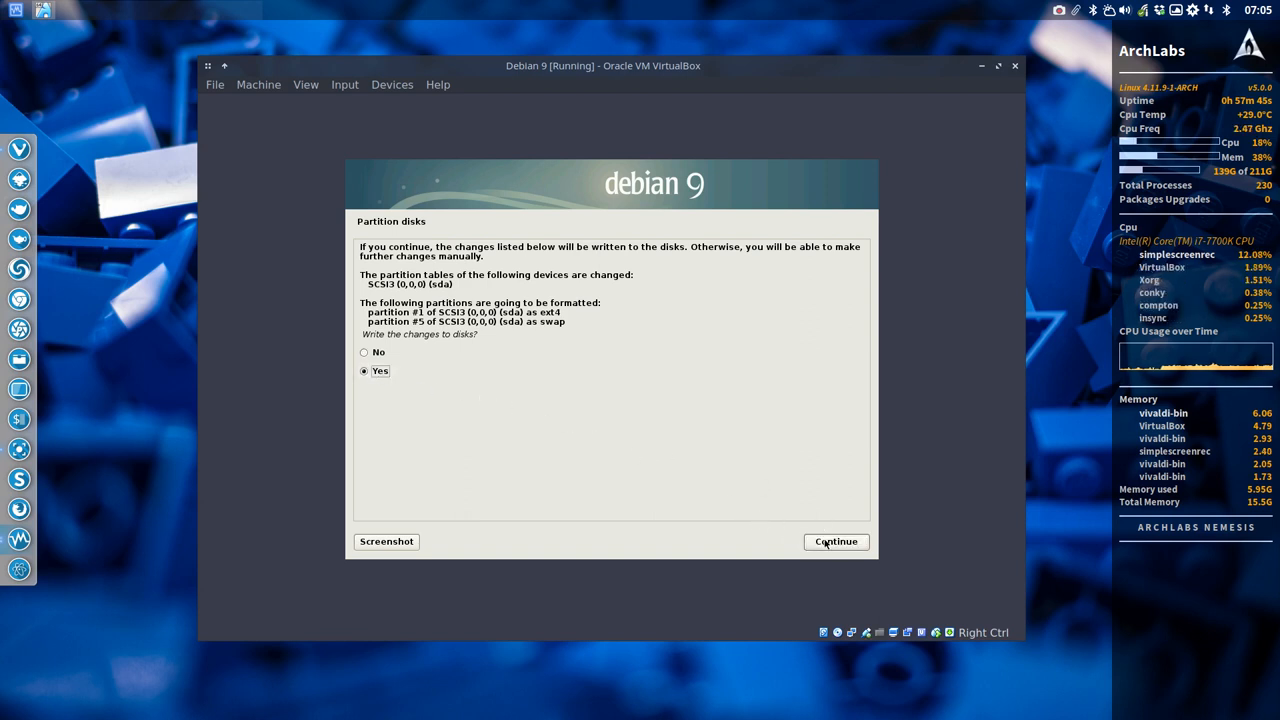
{"action": "left_click", "coordinate": [835, 541]}
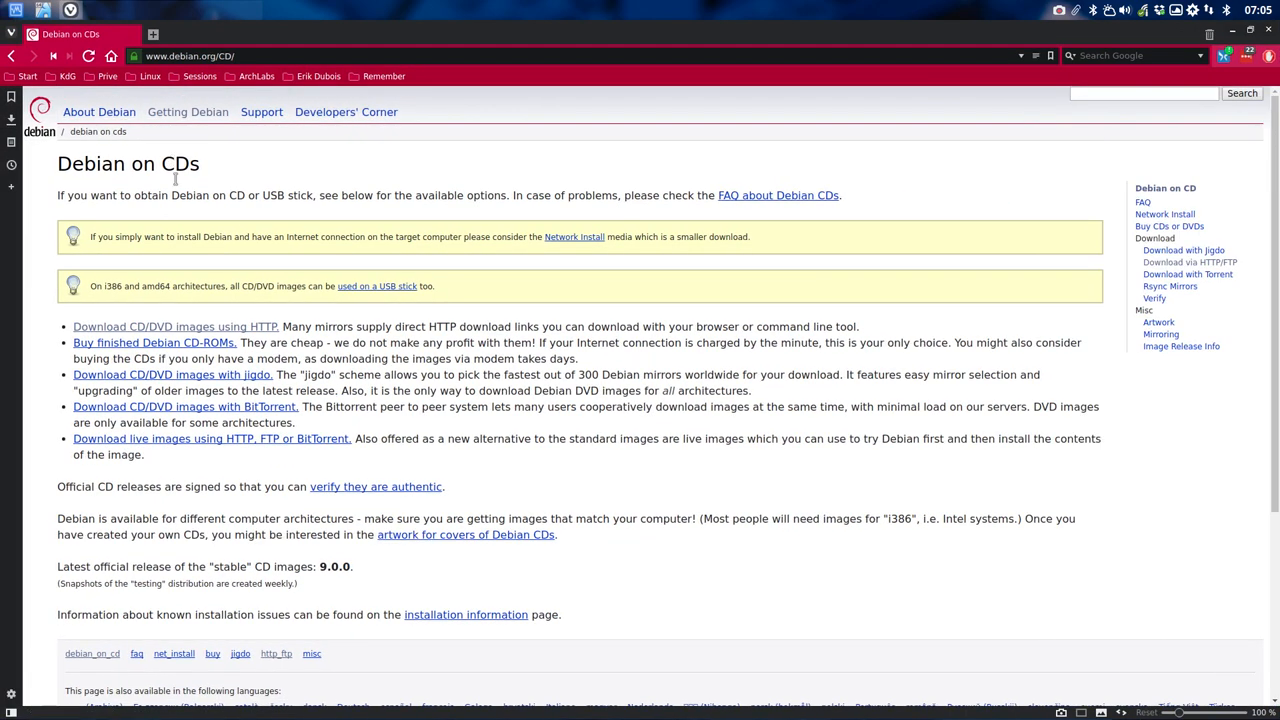
Step: Open Debian's HTTP CD/DVD download page, then the amd64 DVD image listing
{"action": "scroll", "scroll_direction": "down", "scroll_amount": 3}
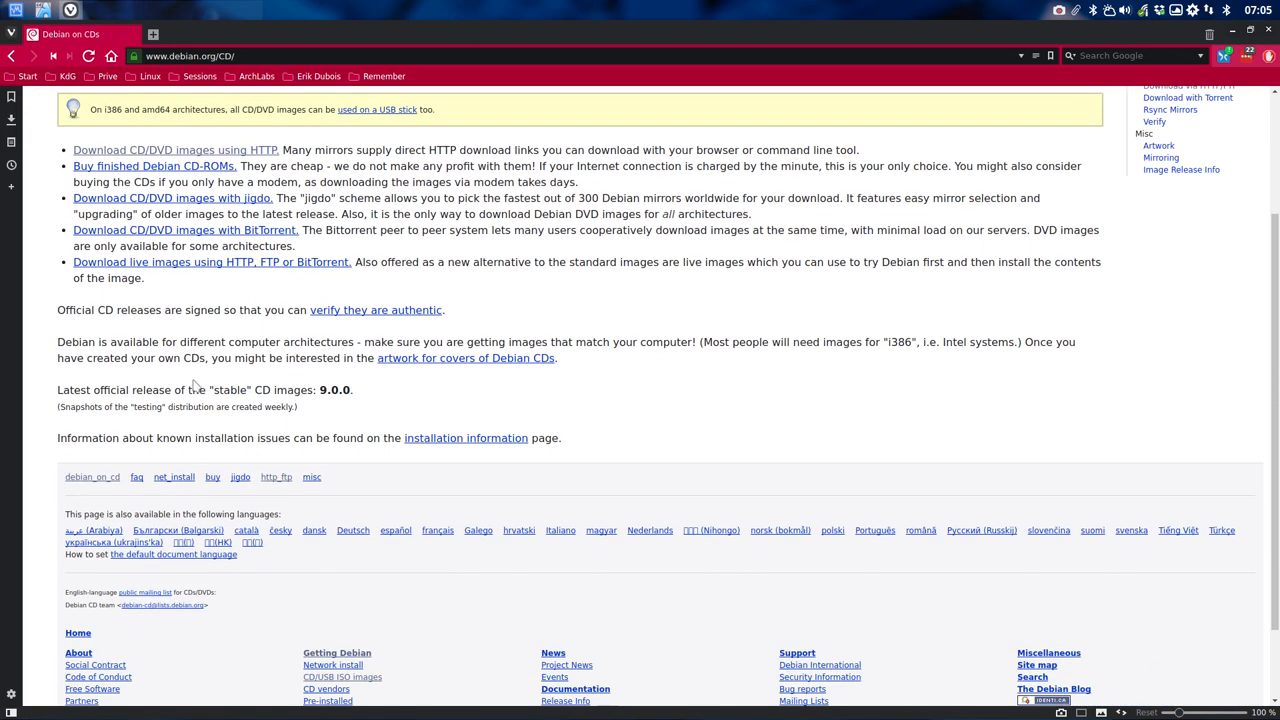
{"action": "left_click", "coordinate": [175, 149]}
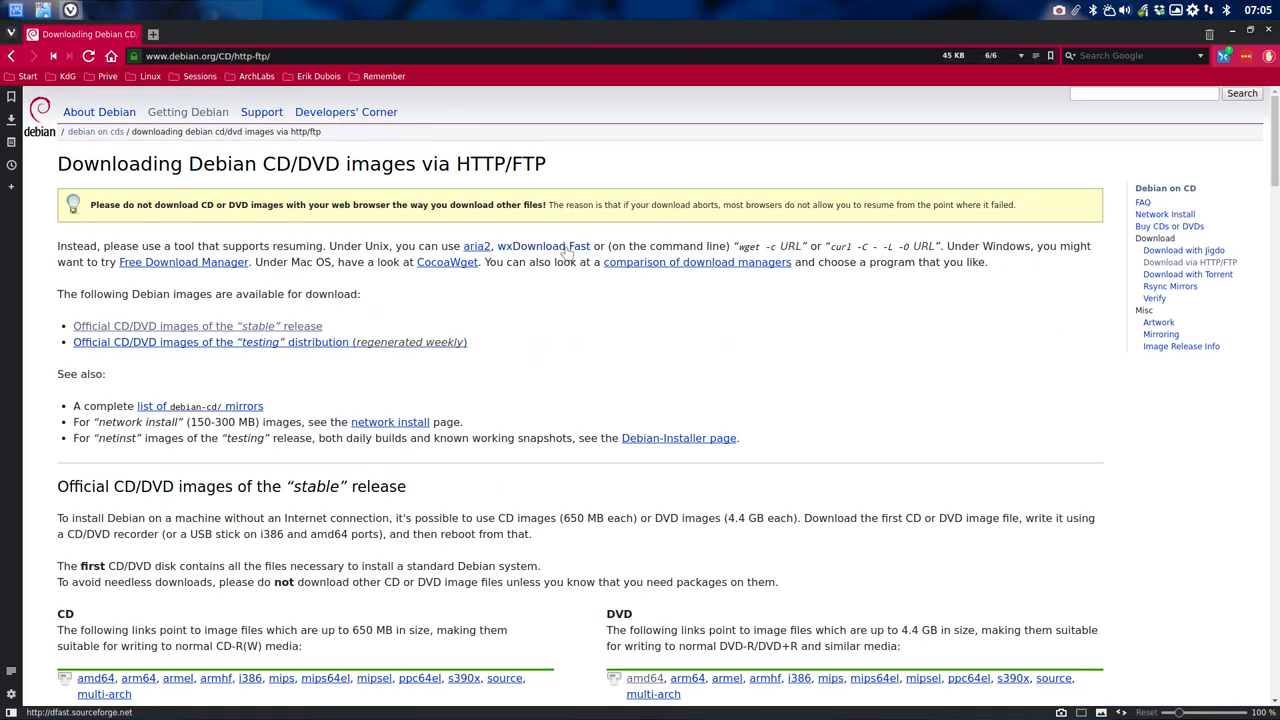
{"action": "scroll", "scroll_direction": "down", "scroll_amount": 3}
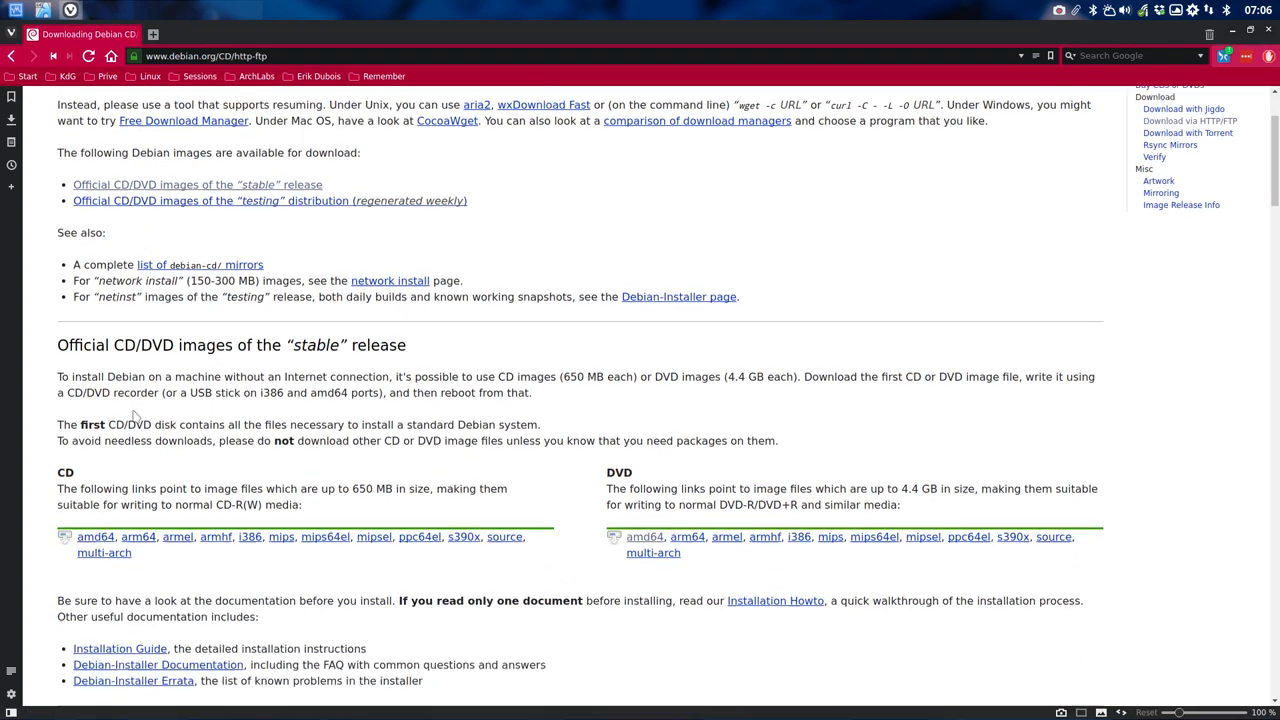
{"action": "scroll", "scroll_direction": "down", "scroll_amount": 3}
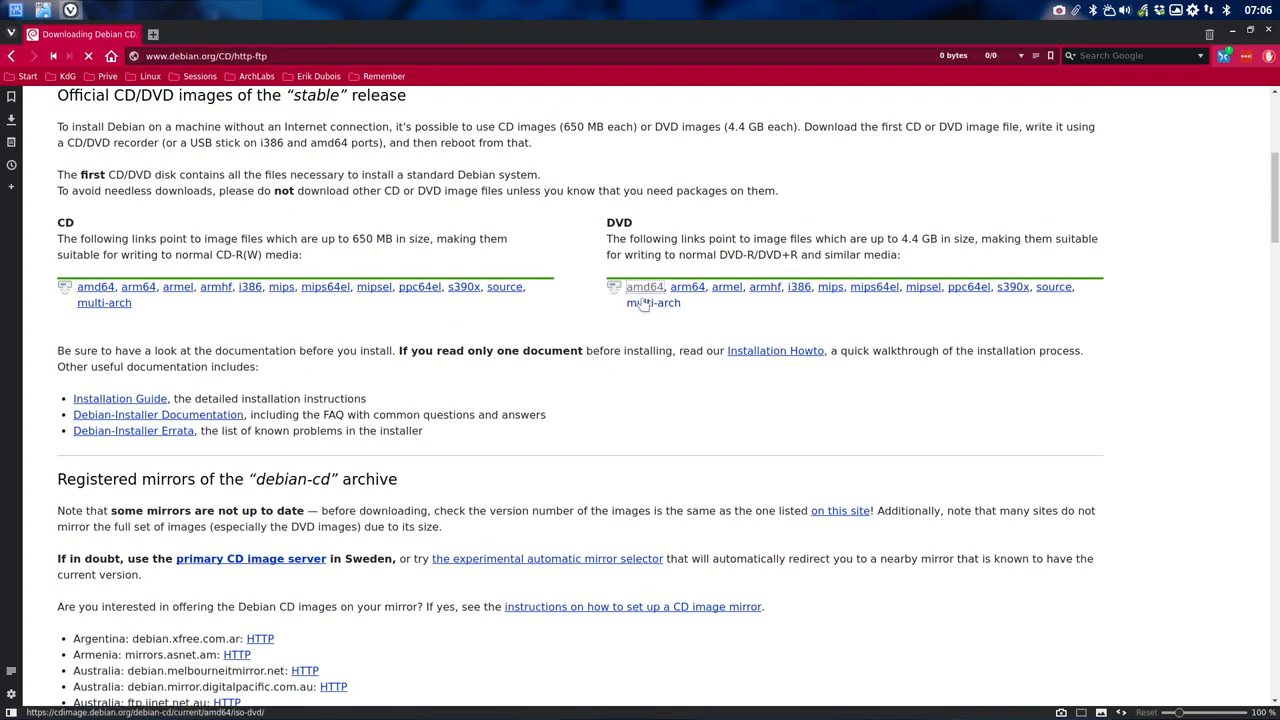
{"action": "left_click", "coordinate": [644, 287]}
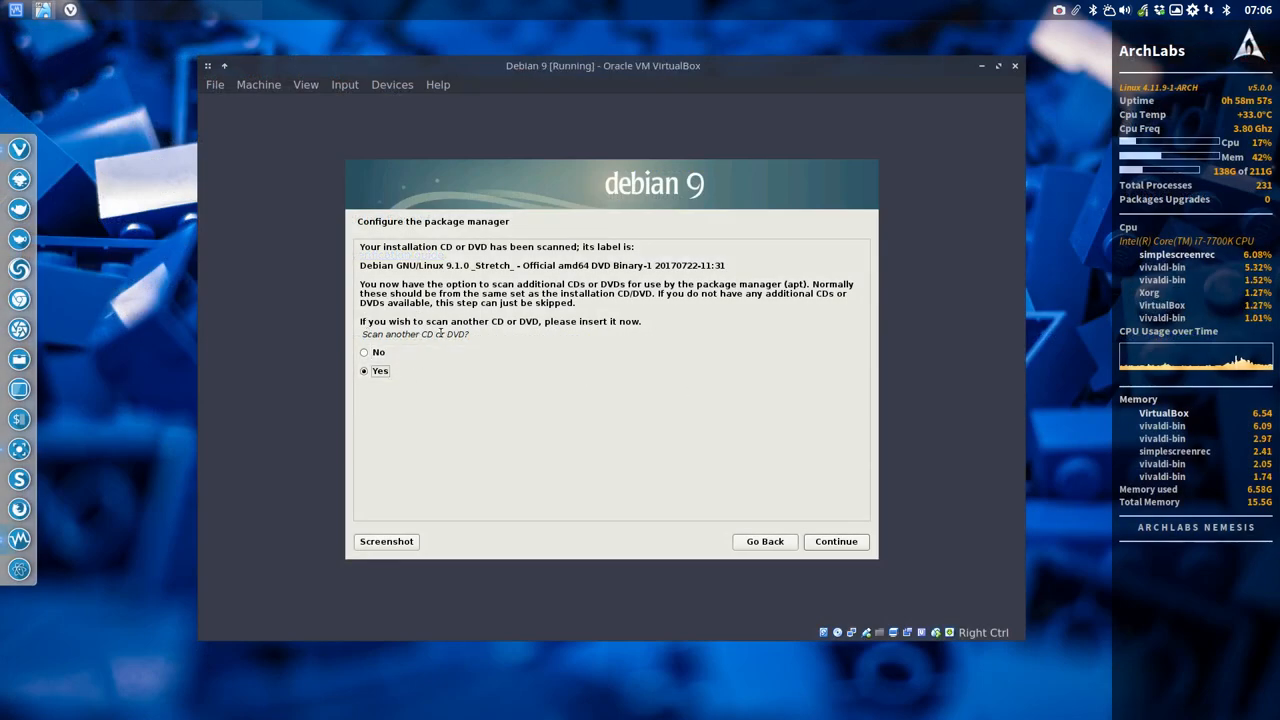
Step: Skip scanning another DVD, use the ftp.us.debian.org mirror without proxy, and decline the survey
{"action": "left_click", "coordinate": [364, 352]}
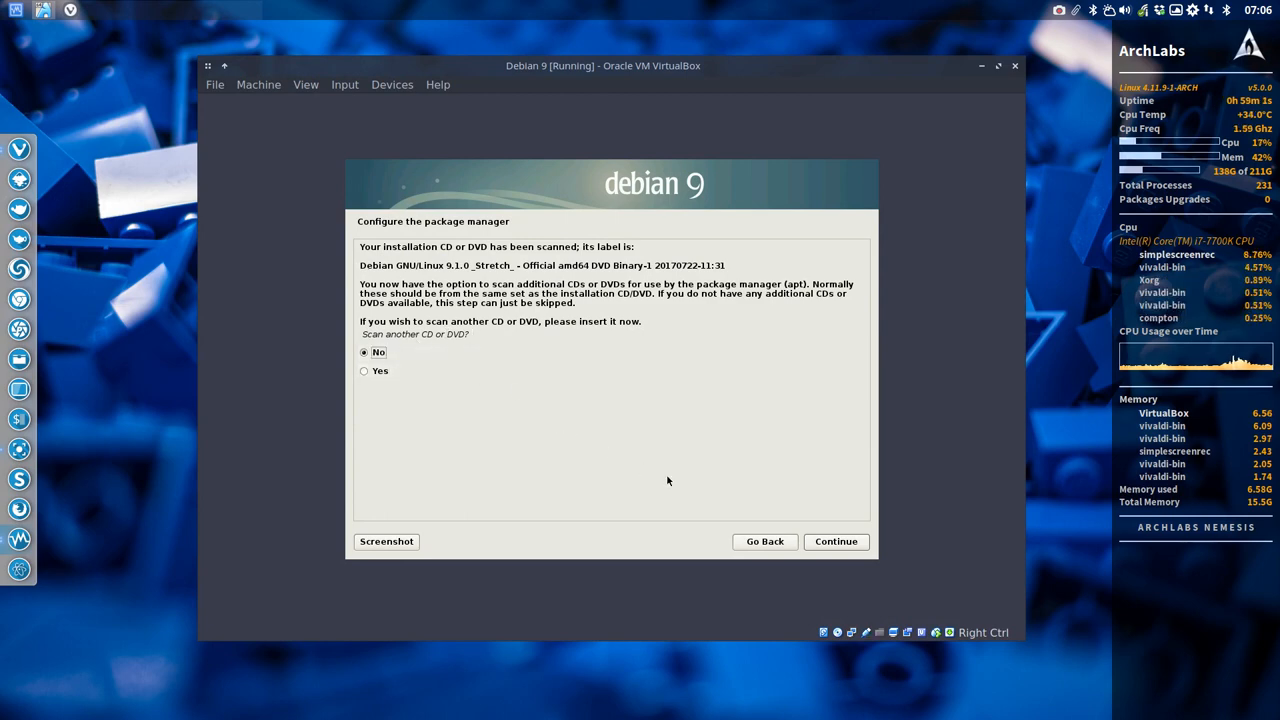
{"action": "left_click", "coordinate": [835, 541]}
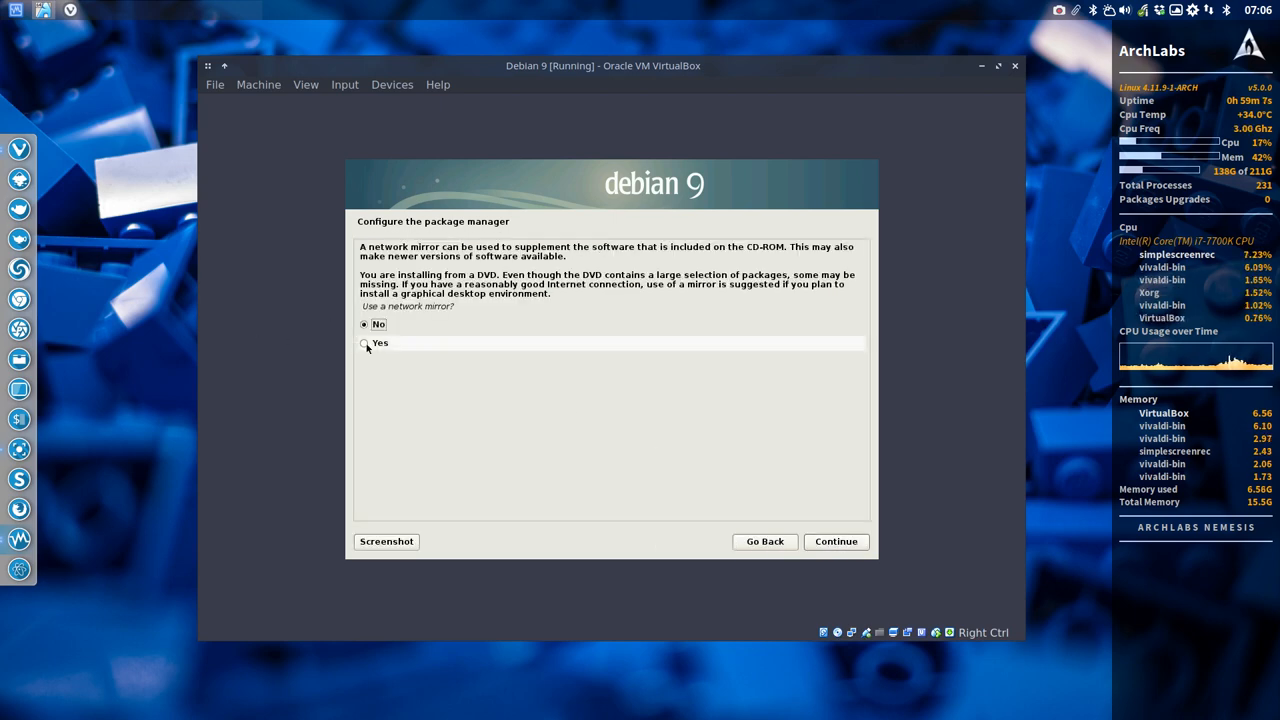
{"action": "left_click", "coordinate": [365, 343]}
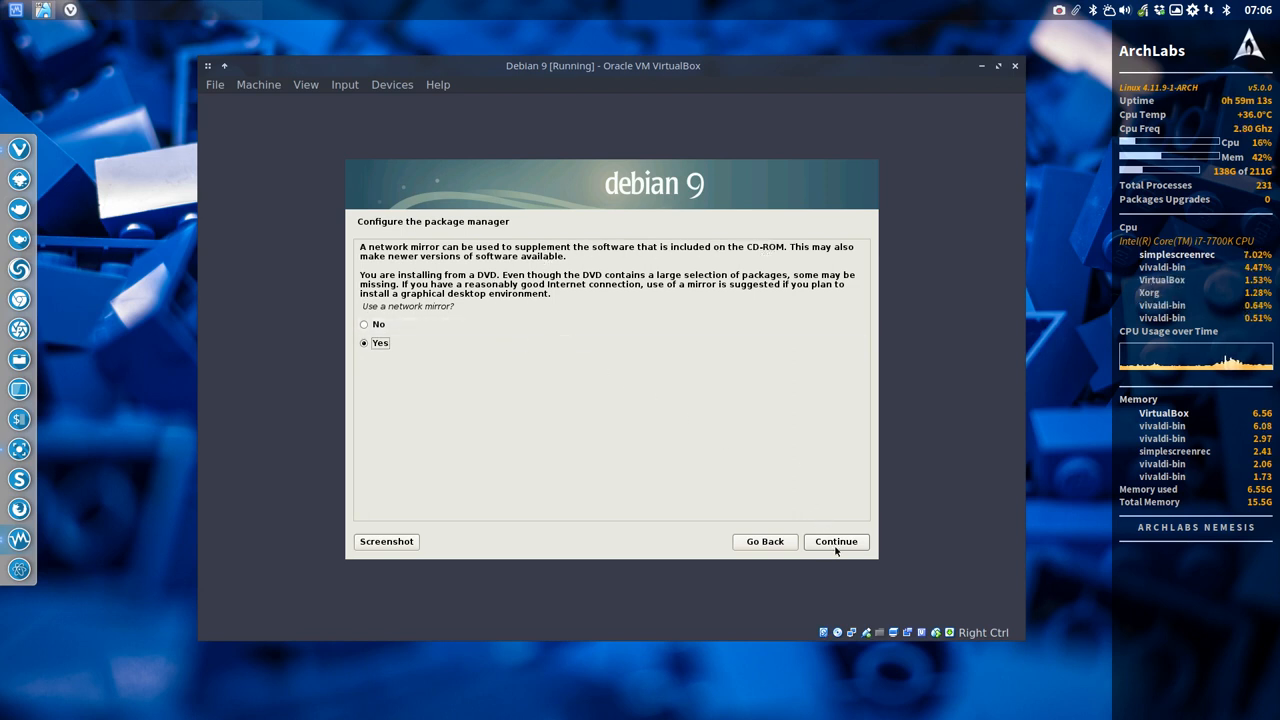
{"action": "left_click", "coordinate": [835, 541]}
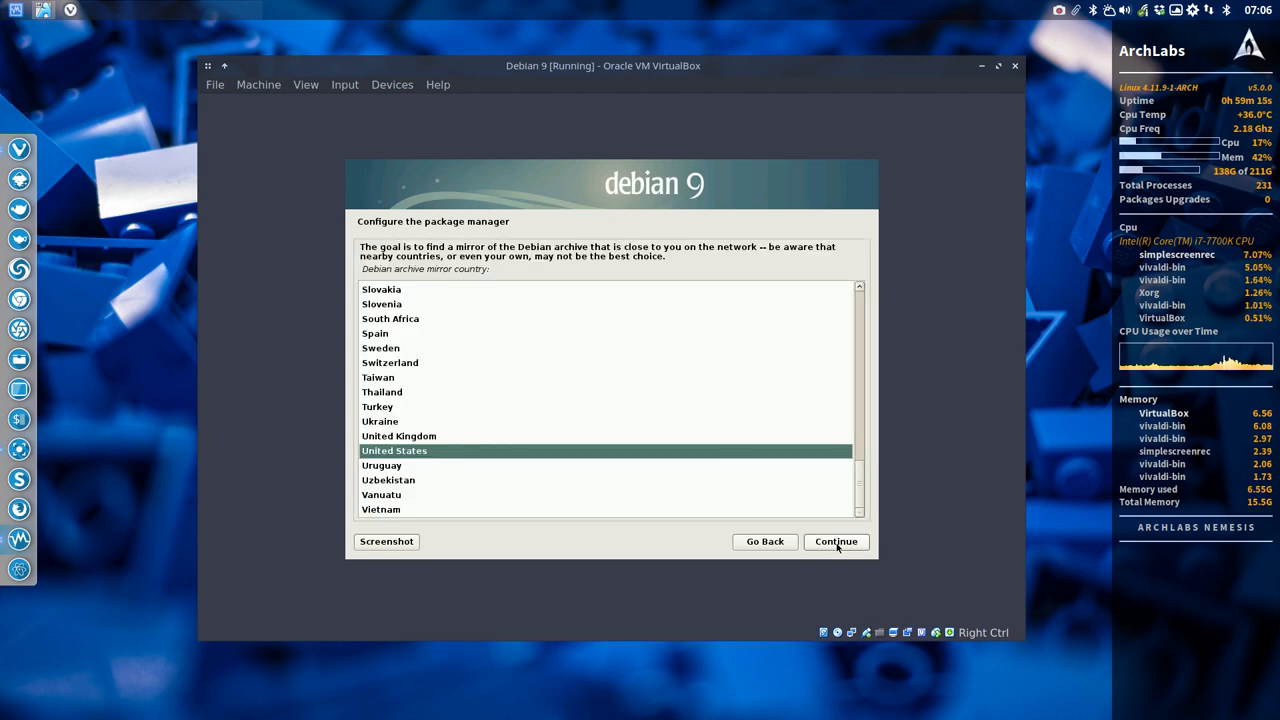
{"action": "left_click", "coordinate": [835, 541]}
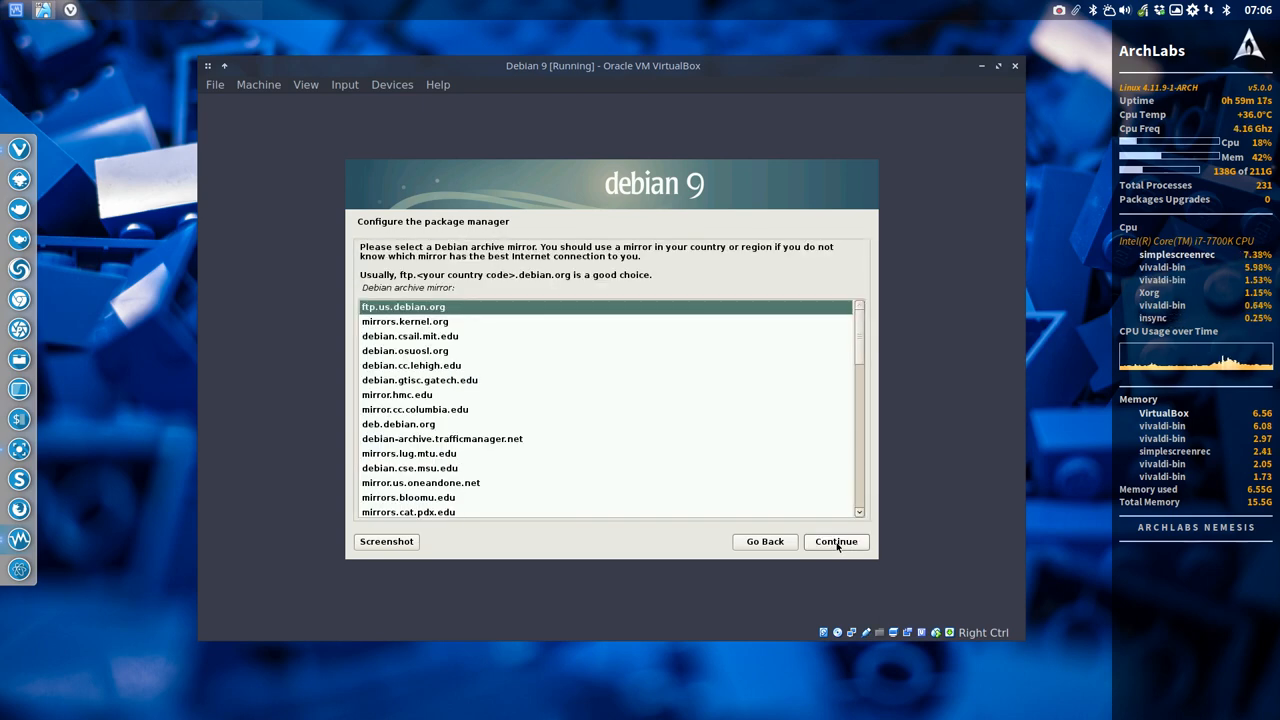
{"action": "left_click", "coordinate": [835, 541]}
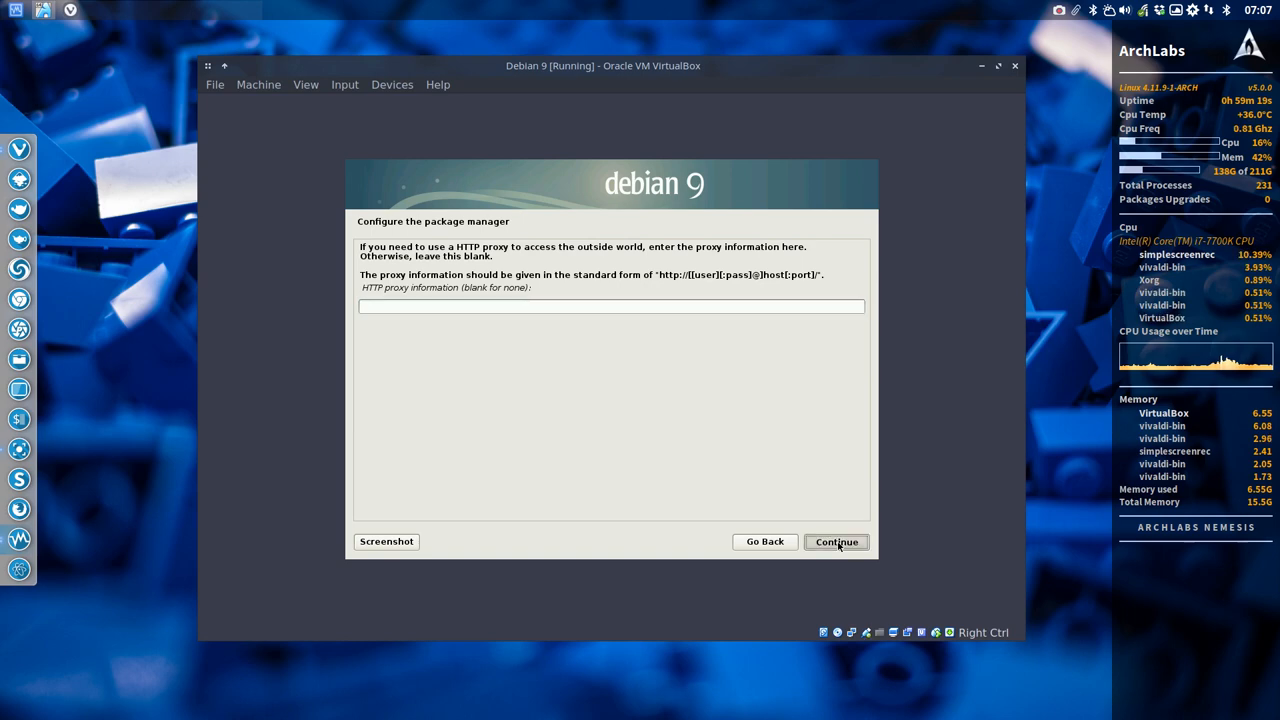
{"action": "left_click", "coordinate": [836, 541]}
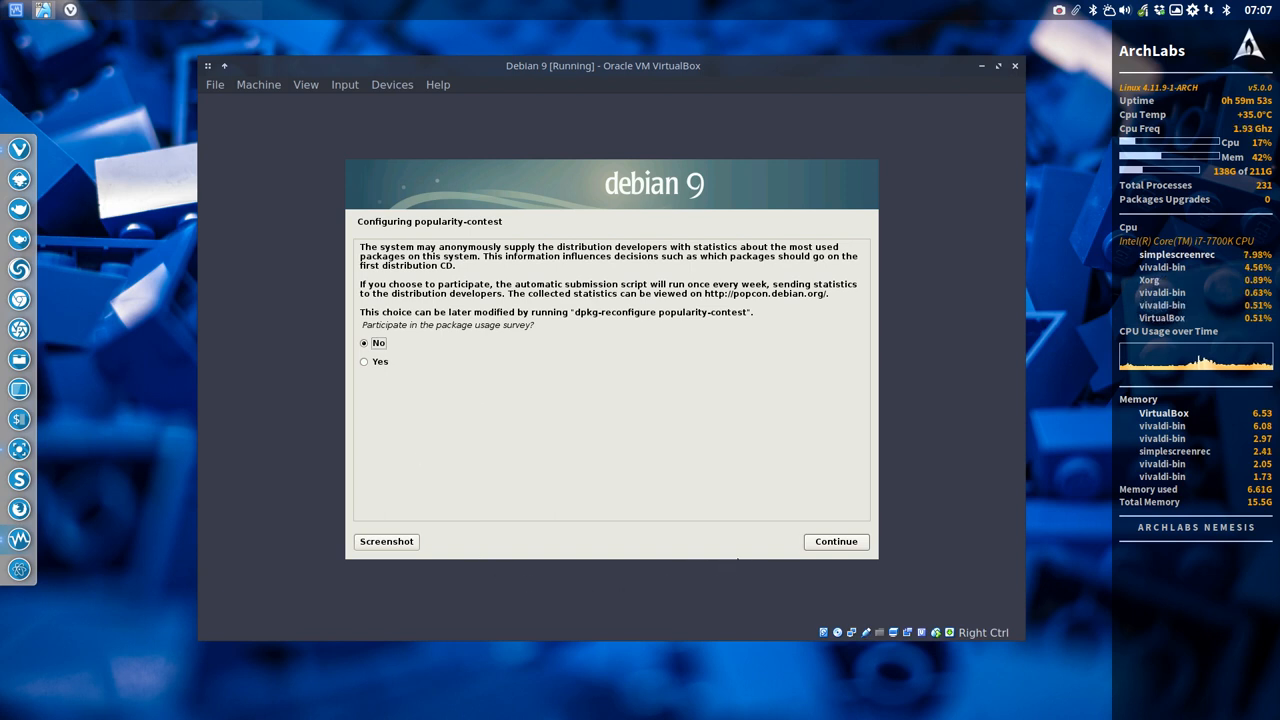
{"action": "left_click", "coordinate": [835, 541]}
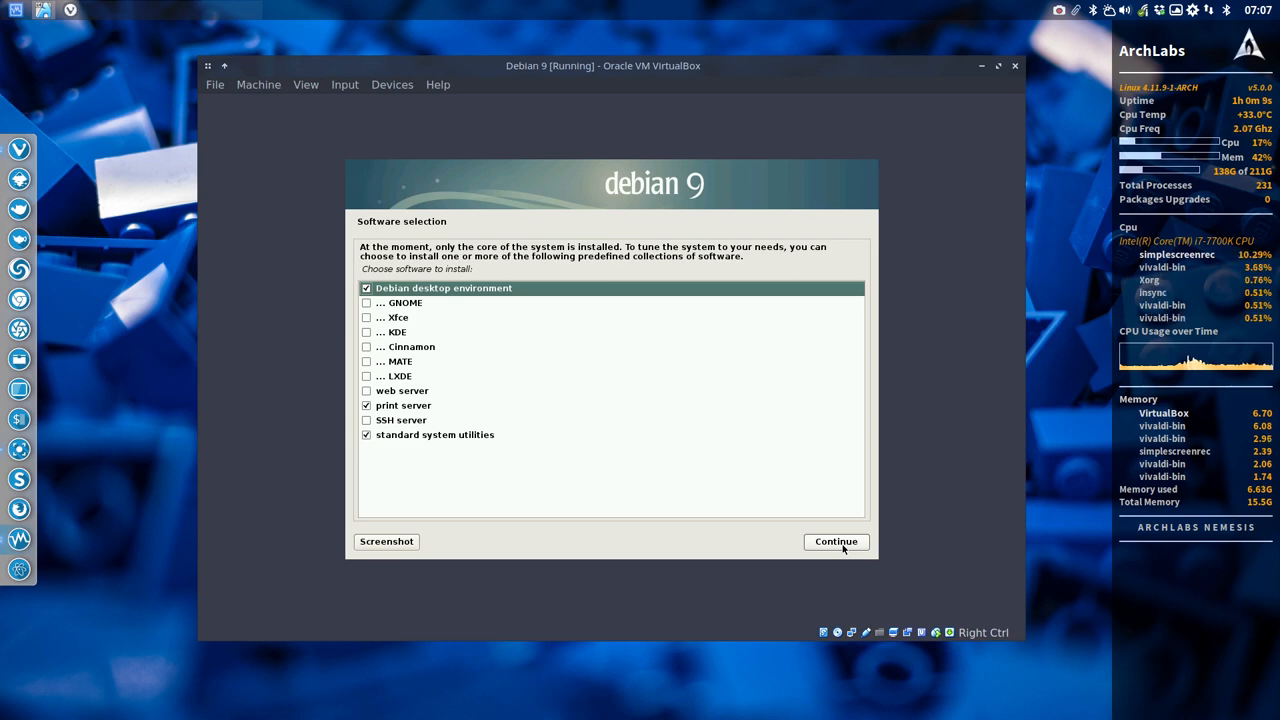
{"action": "mouse_move", "coordinate": [457, 415]}
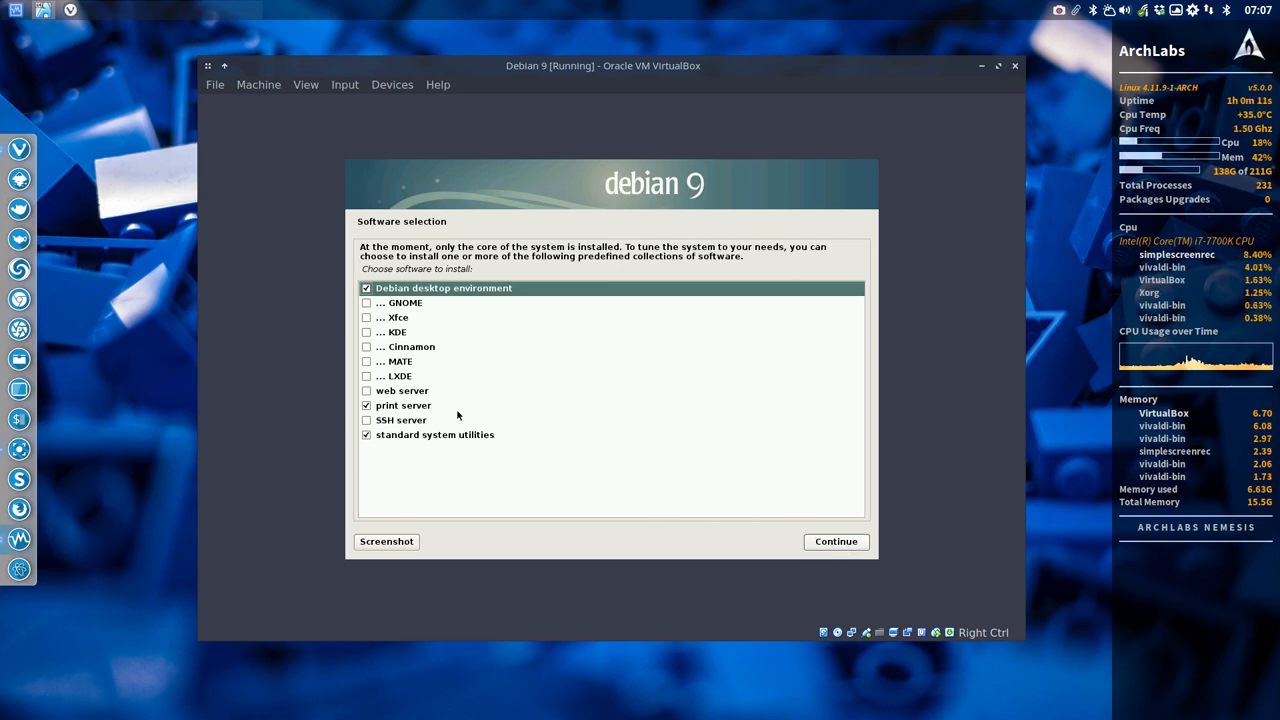
Step: Select the GNOME, Xfce, KDE, Cinnamon, MATE and LXDE desktops and continue
{"action": "left_click", "coordinate": [367, 302]}
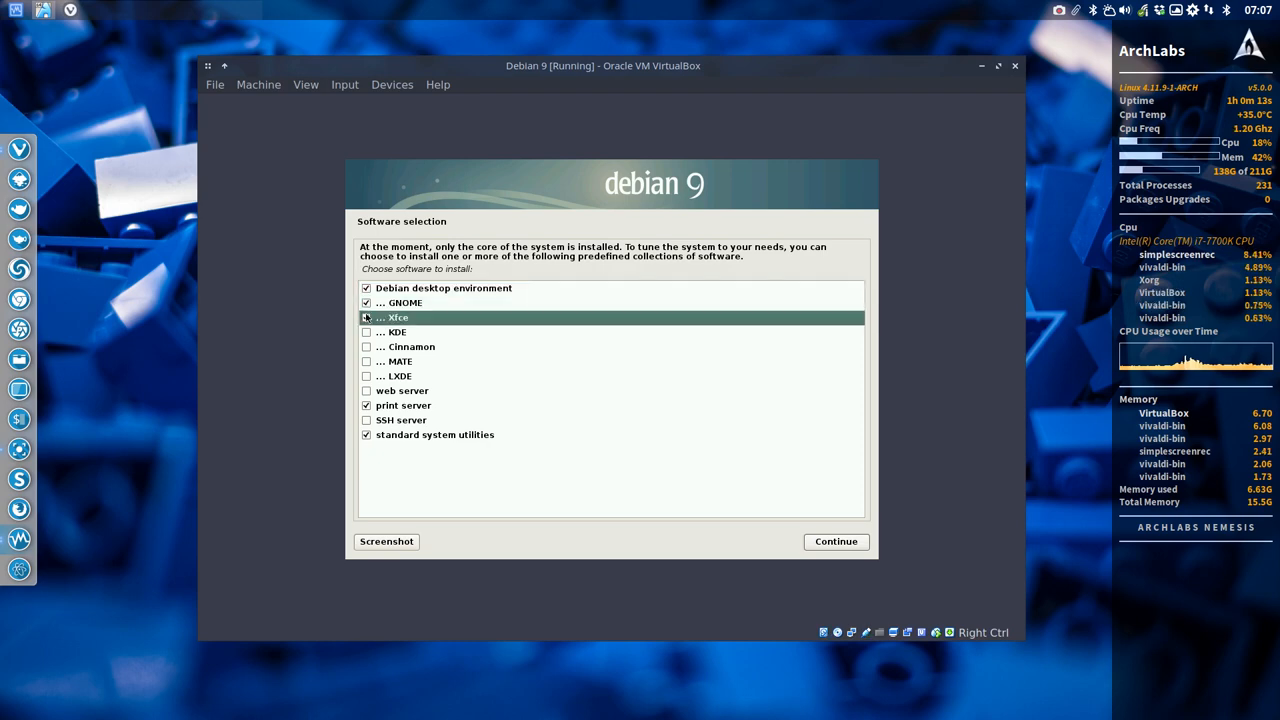
{"action": "left_click", "coordinate": [367, 346]}
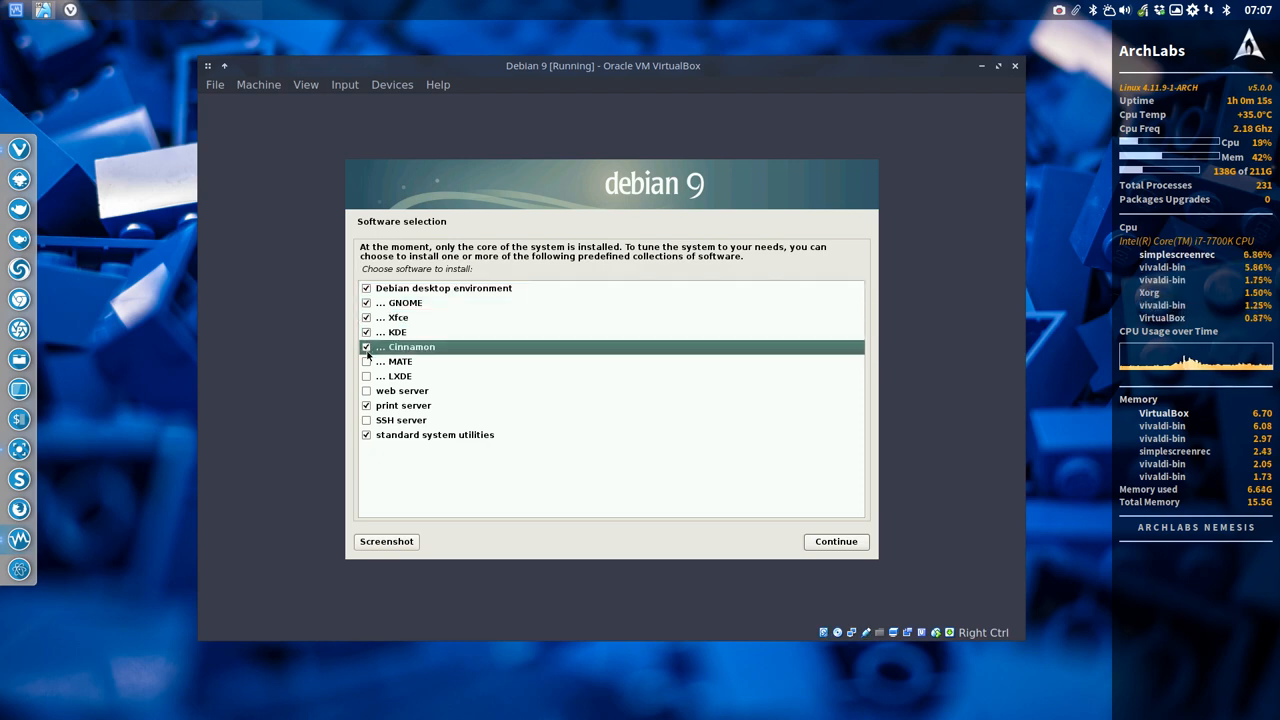
{"action": "left_click", "coordinate": [367, 376]}
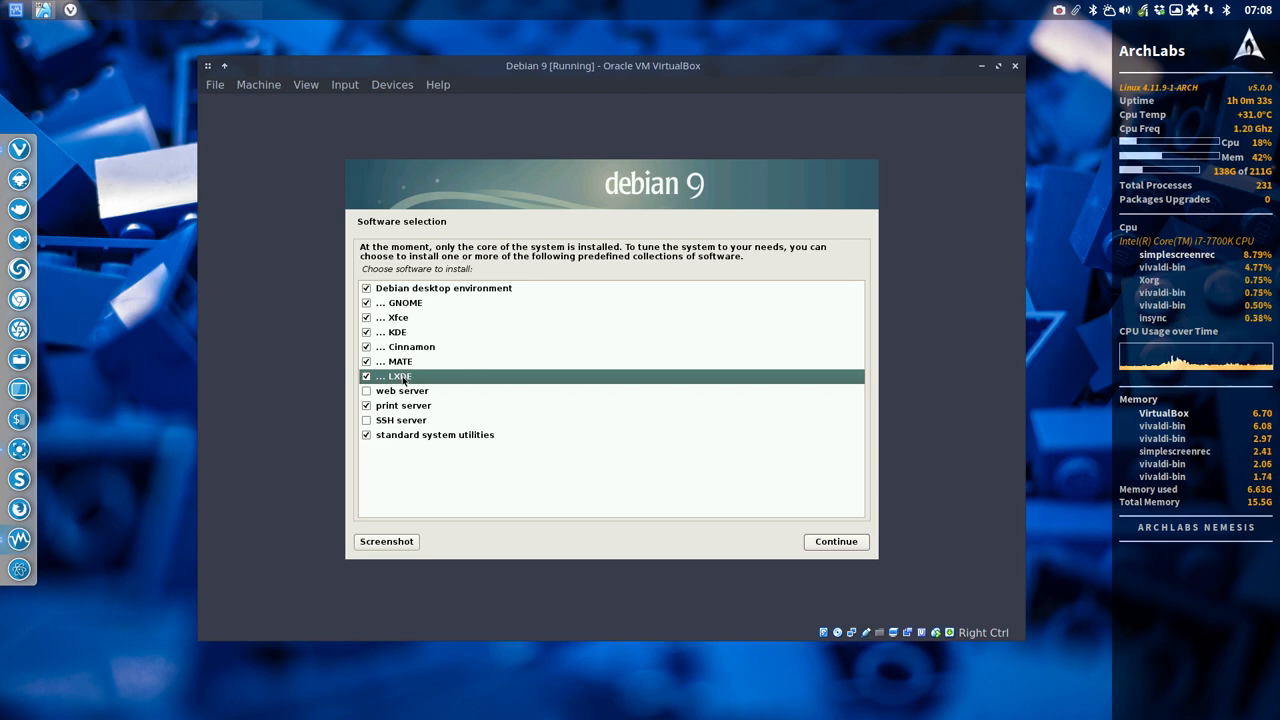
{"action": "left_click", "coordinate": [835, 541]}
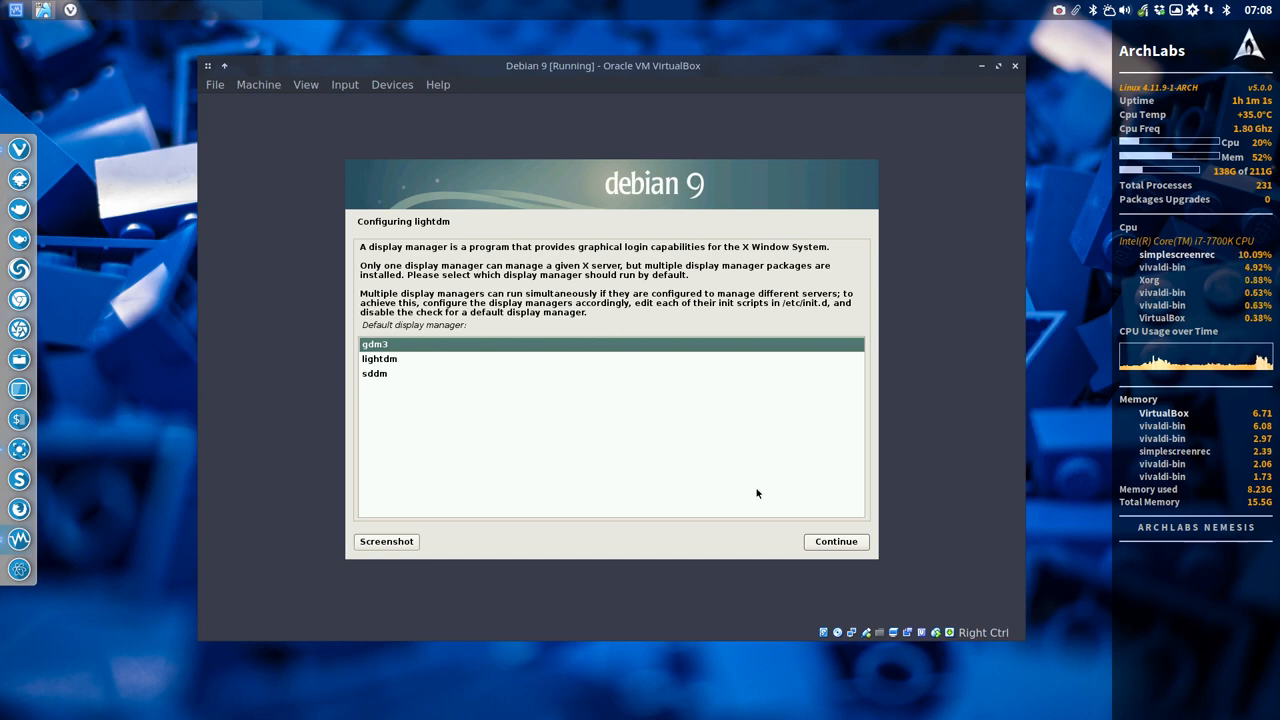
Step: Keep the default display manager on the lightdm screen and continue installing
{"action": "left_click", "coordinate": [835, 541]}
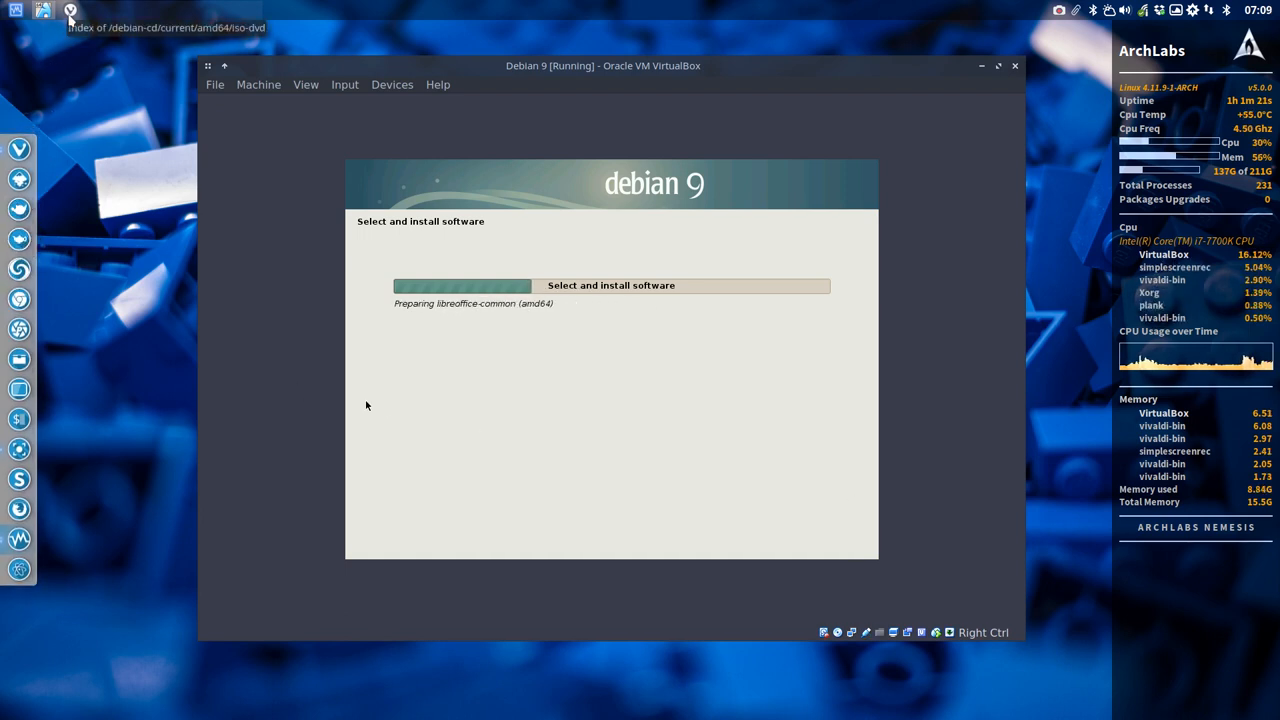
Step: In a new Vivaldi tab, open erikdubois.be's Sardi Visited page and scroll through it
{"action": "left_click", "coordinate": [70, 9]}
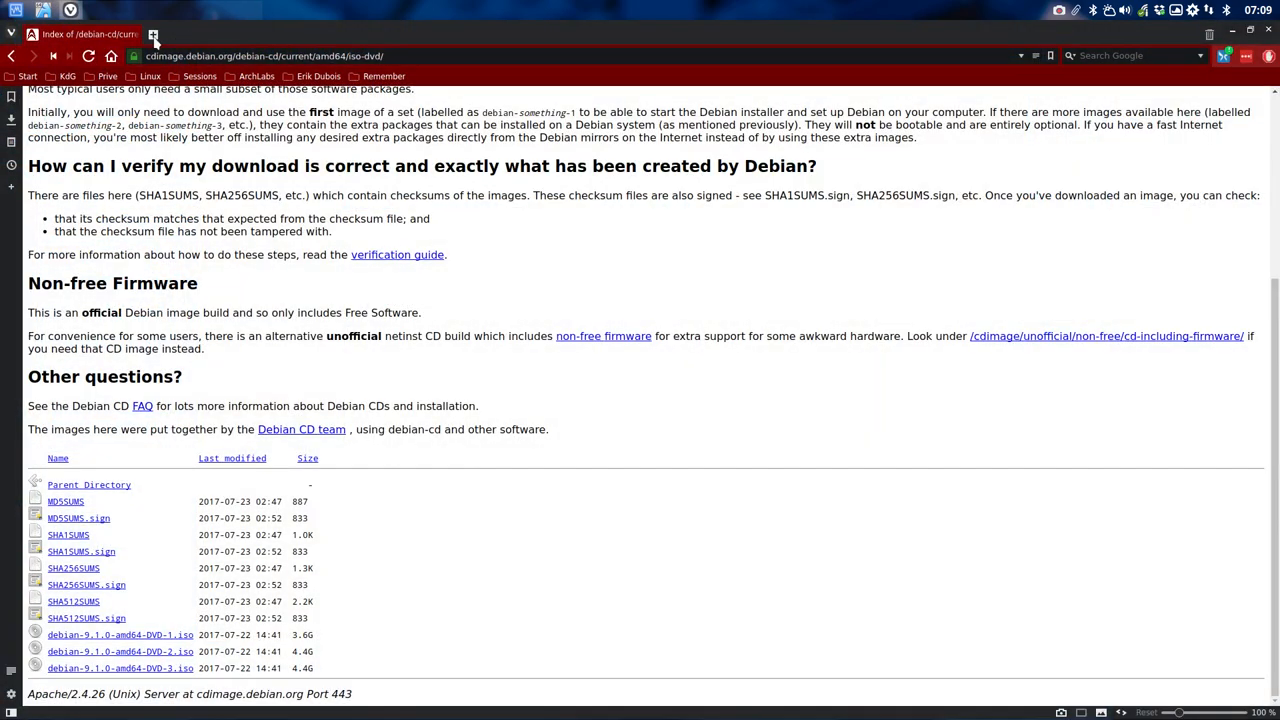
{"action": "left_click", "coordinate": [273, 34]}
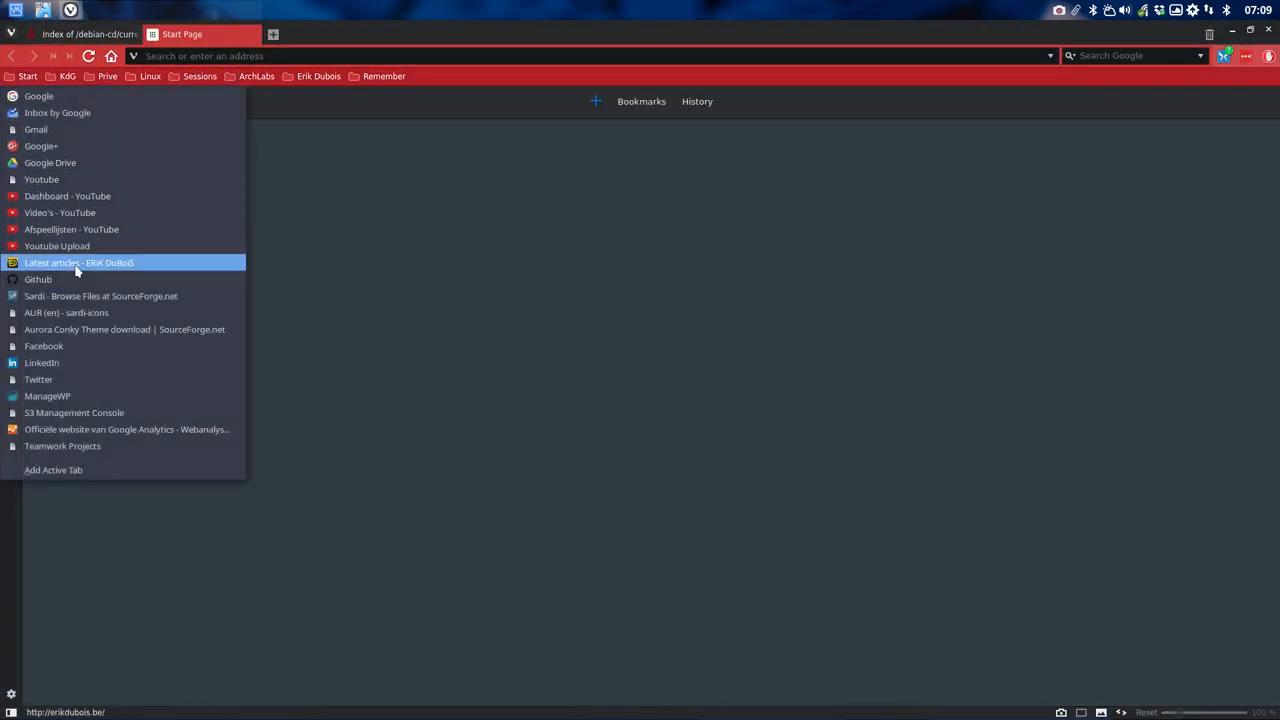
{"action": "left_click", "coordinate": [78, 262]}
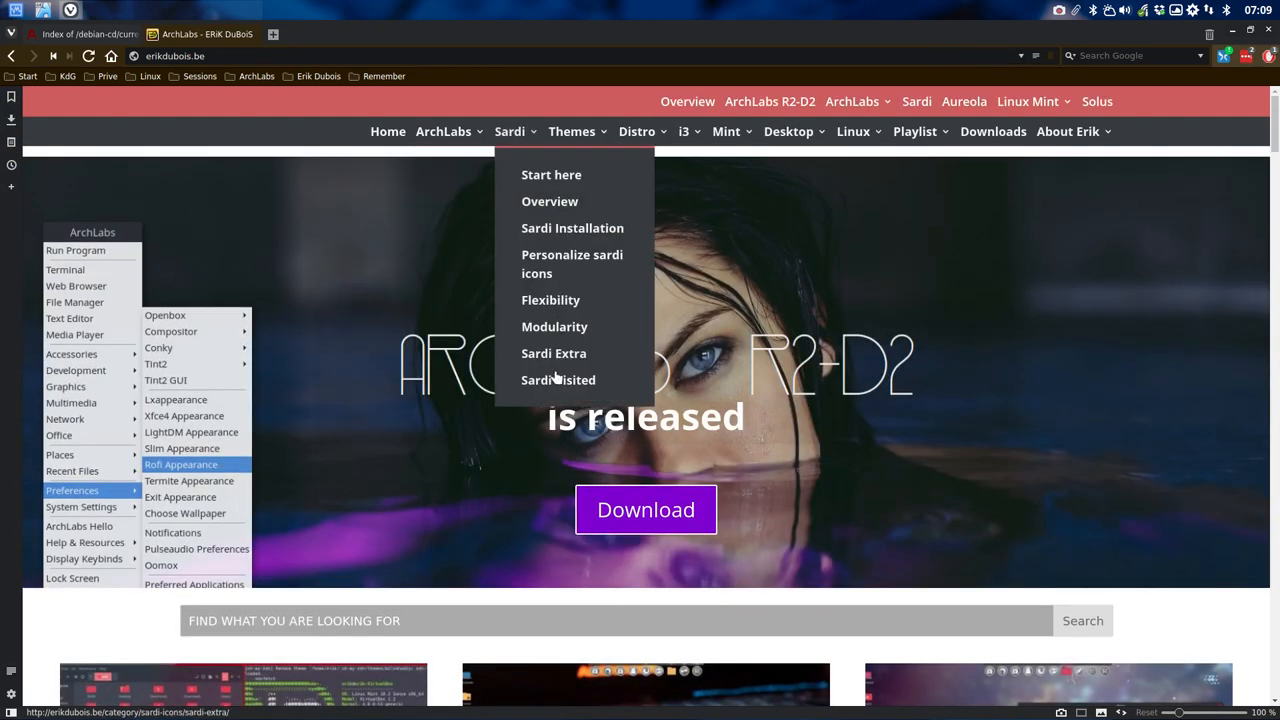
{"action": "left_click", "coordinate": [558, 380]}
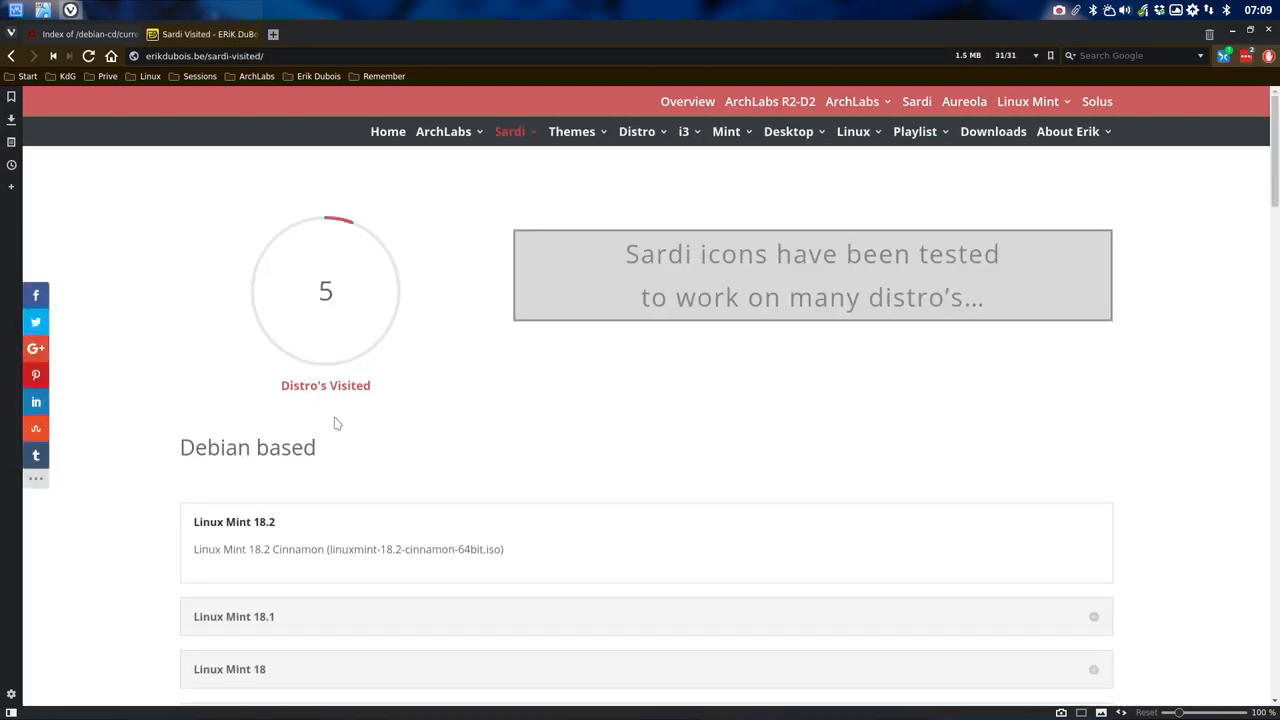
{"action": "scroll", "scroll_direction": "down", "scroll_amount": 3}
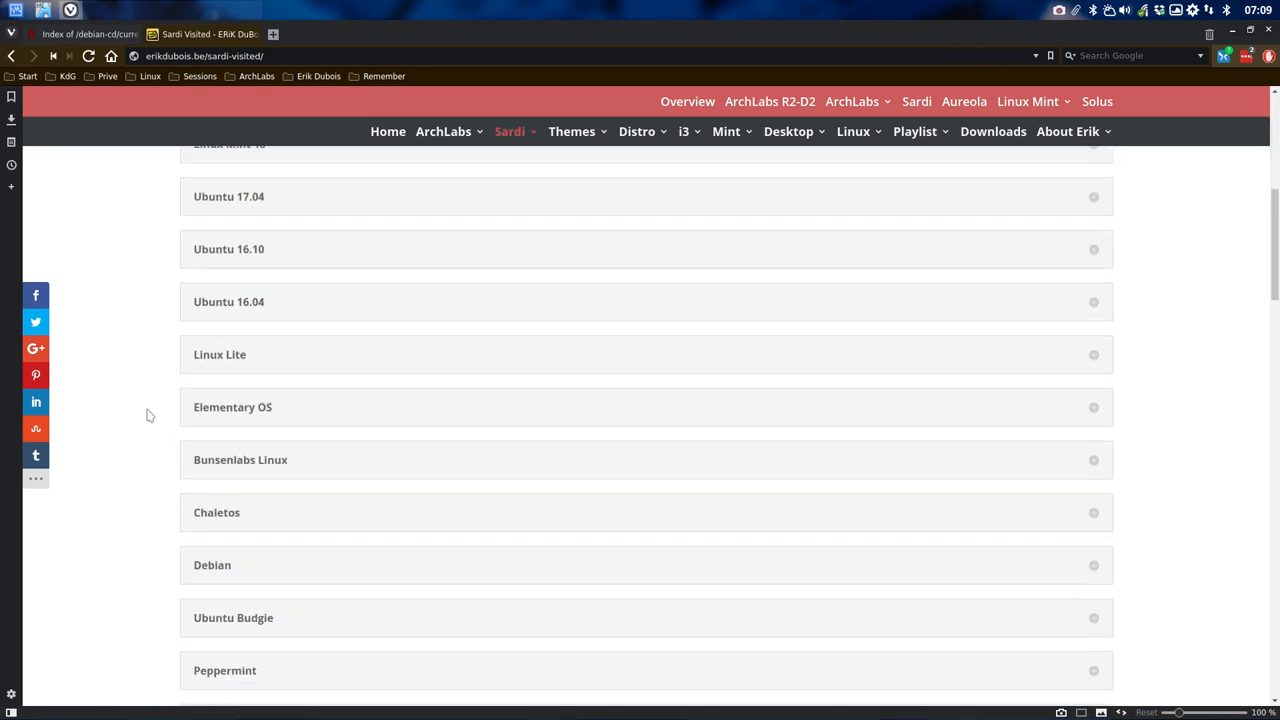
{"action": "scroll", "scroll_direction": "down", "scroll_amount": 3}
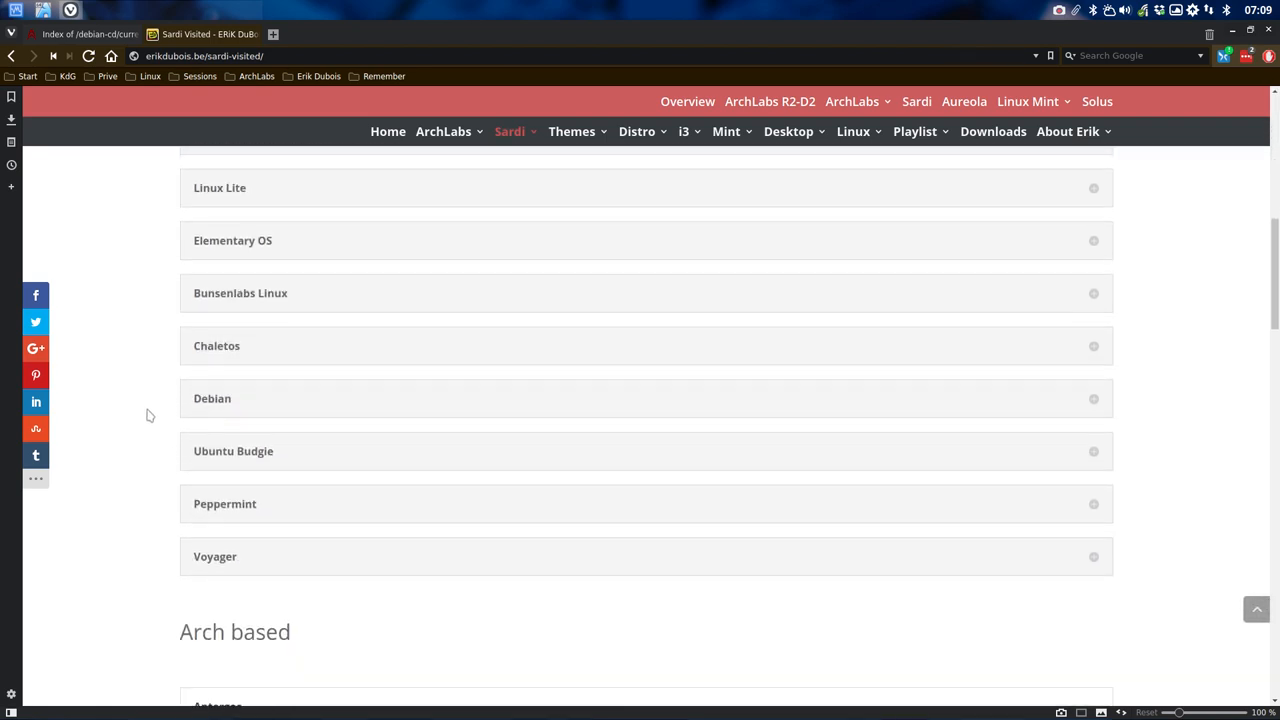
{"action": "scroll", "scroll_direction": "down", "scroll_amount": 3}
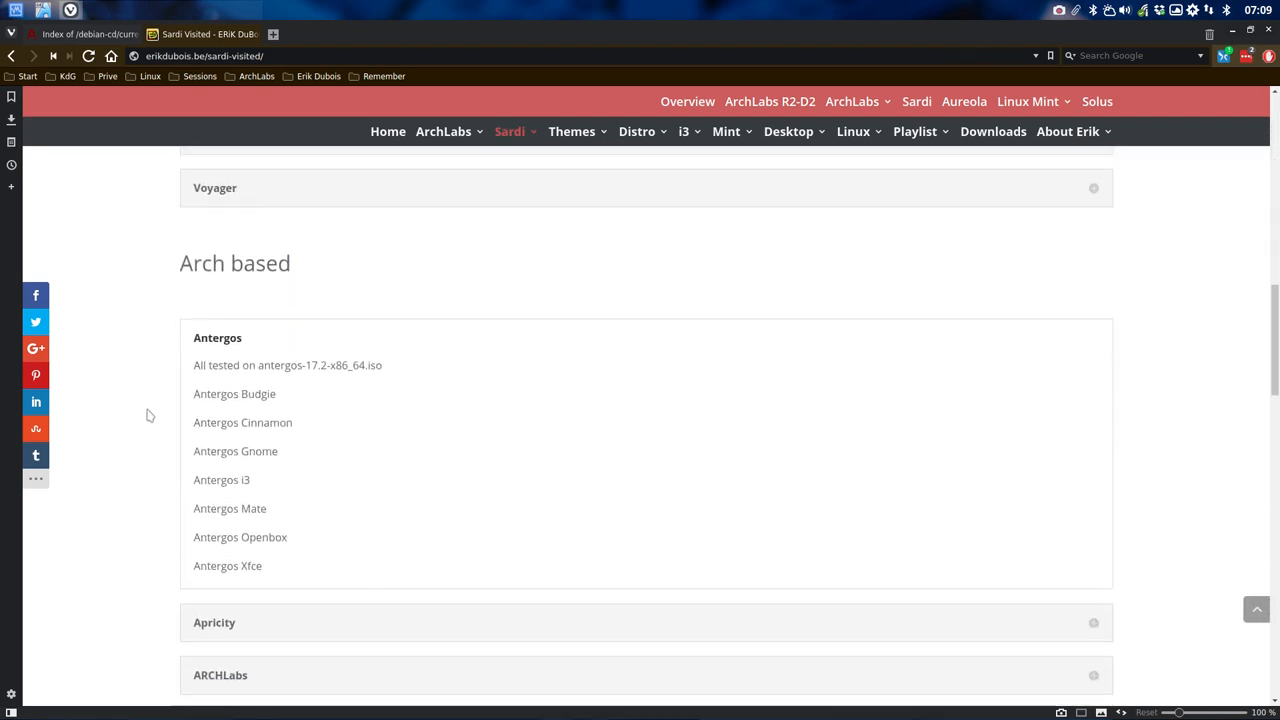
{"action": "scroll", "scroll_direction": "up", "scroll_amount": 3}
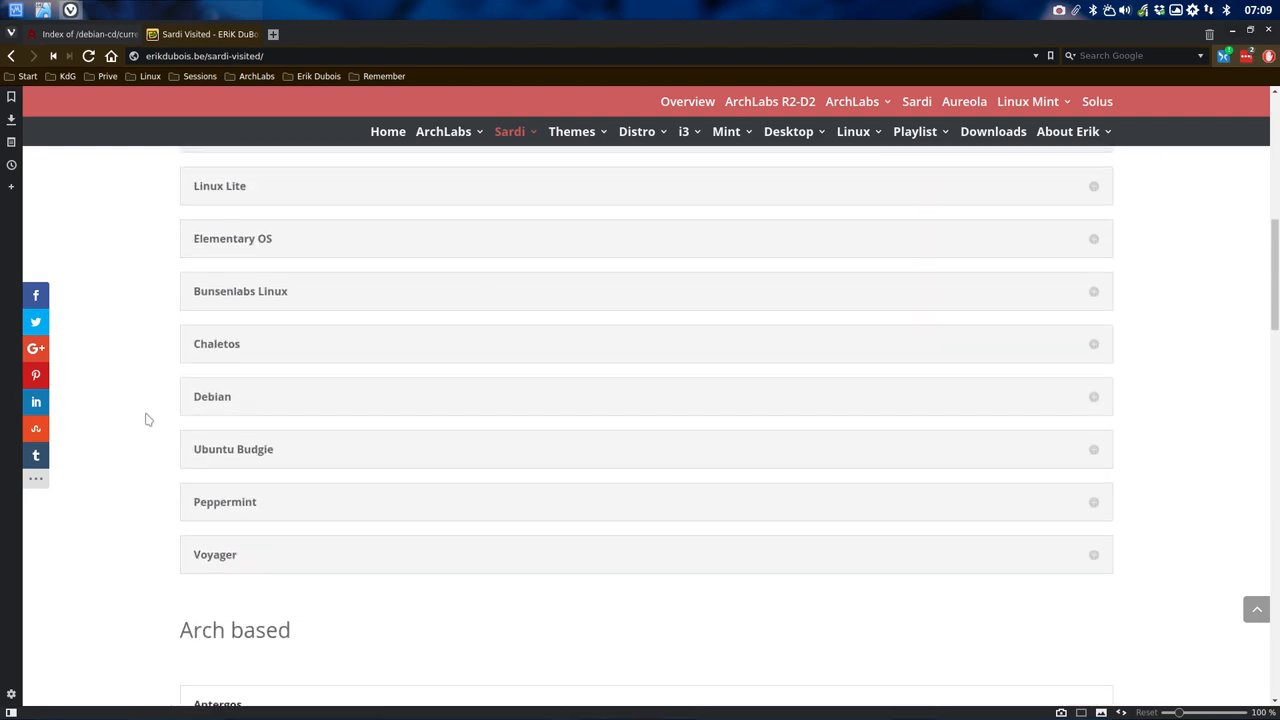
Step: Select 'netinst' in the Debian entry and scroll down through the distro sections
{"action": "left_click", "coordinate": [212, 396]}
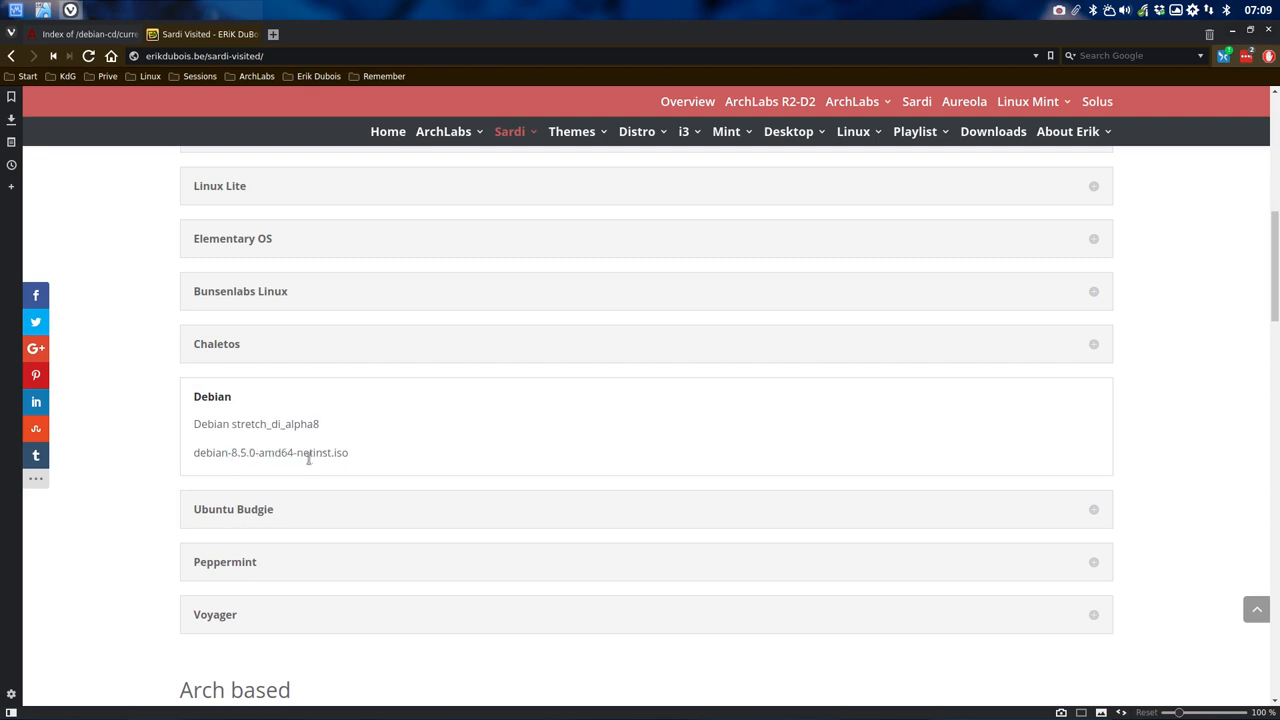
{"action": "double_click", "coordinate": [314, 452]}
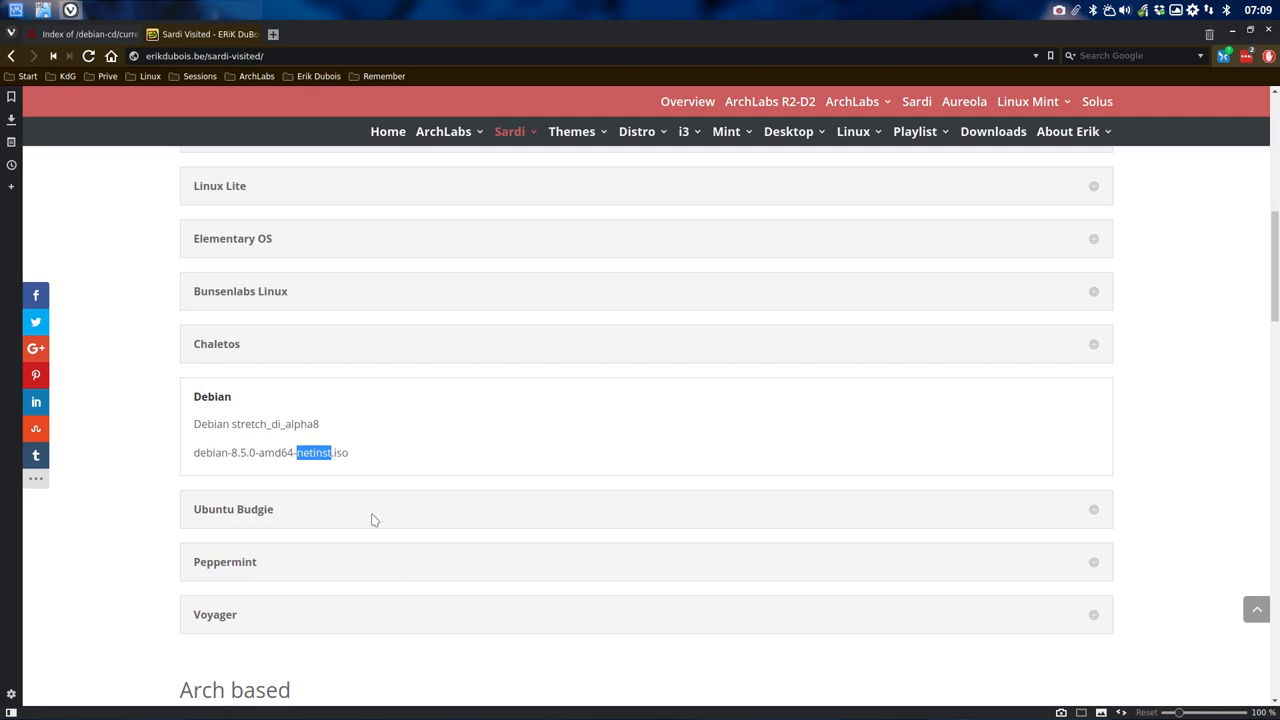
{"action": "mouse_move", "coordinate": [512, 458]}
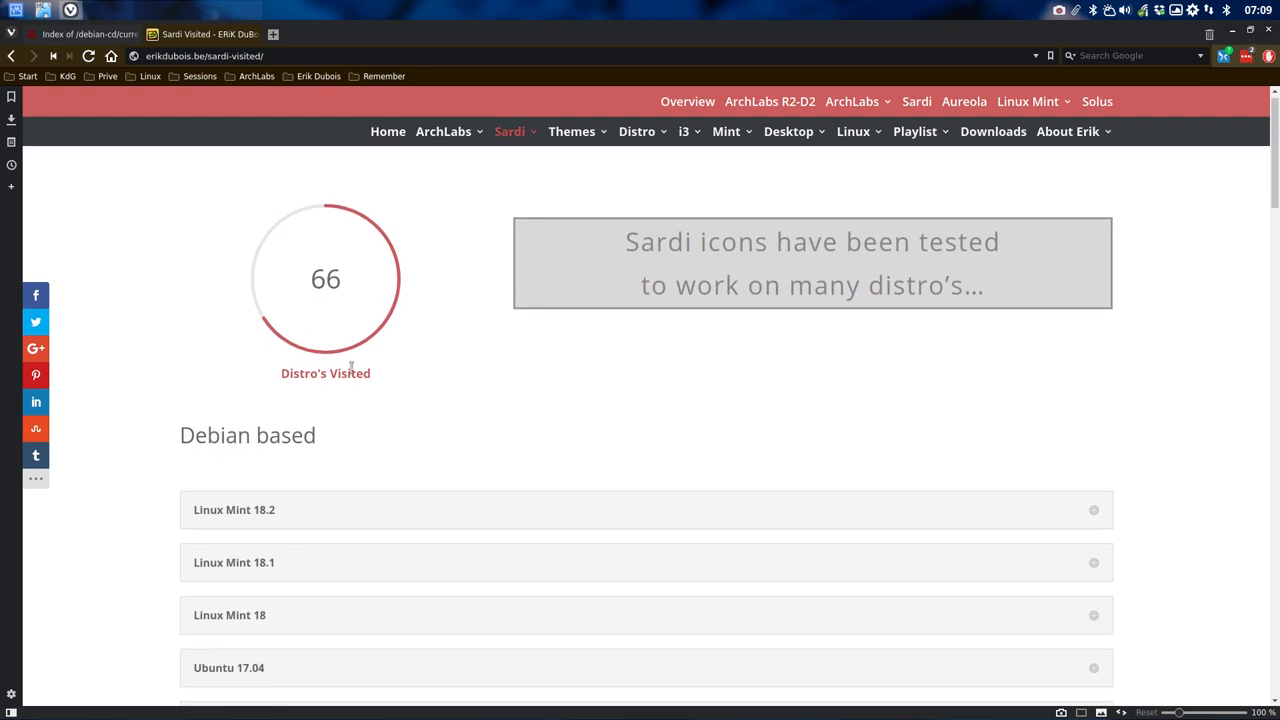
{"action": "mouse_move", "coordinate": [340, 447]}
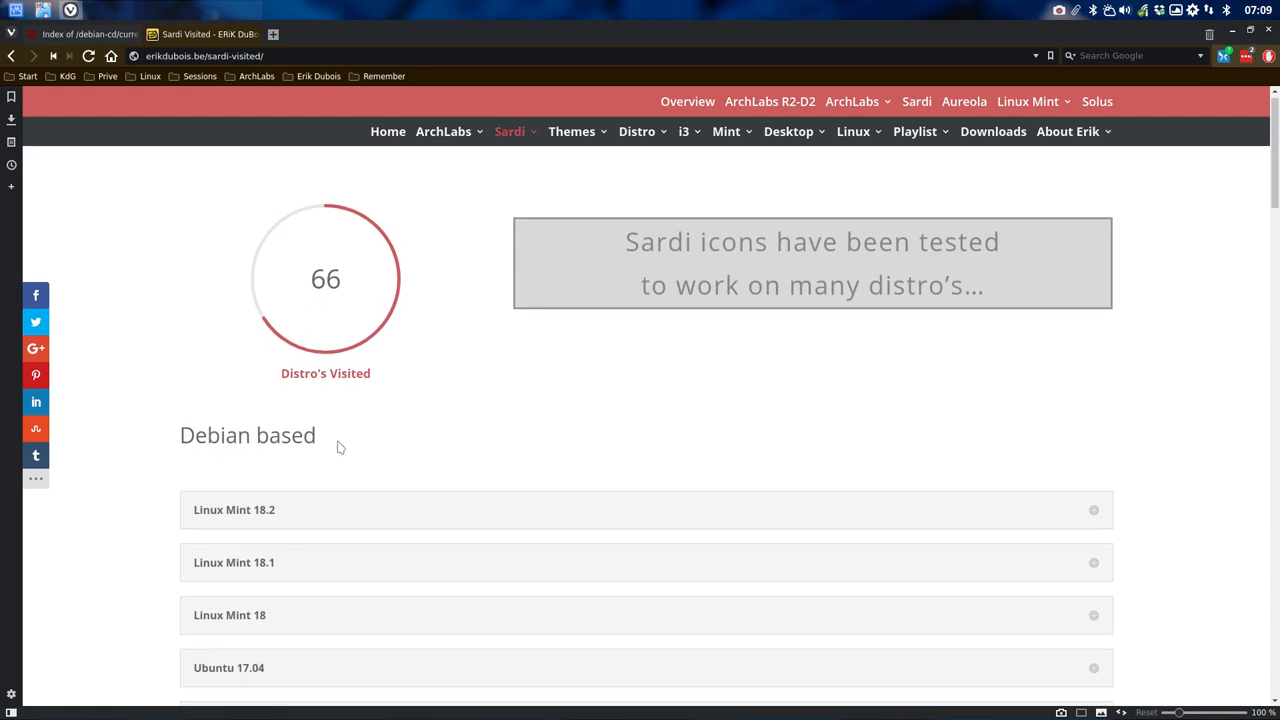
{"action": "scroll", "scroll_direction": "down", "scroll_amount": 3}
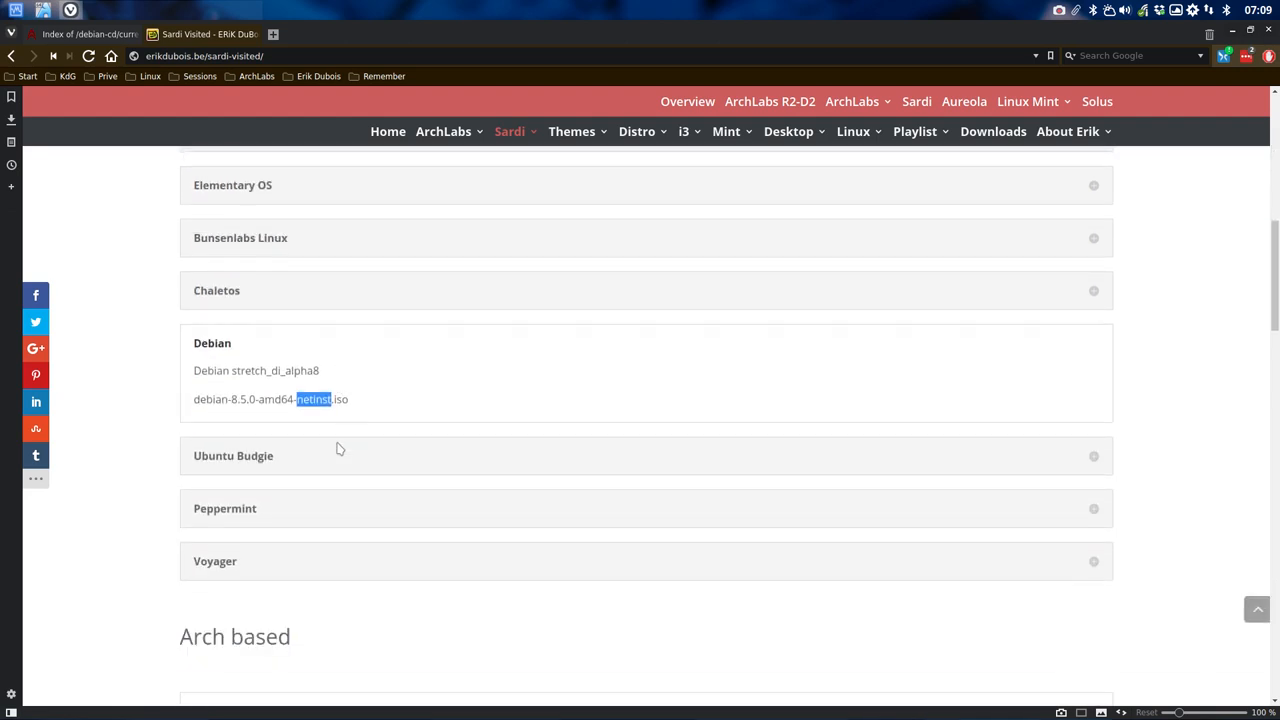
{"action": "scroll", "scroll_direction": "down", "scroll_amount": 3}
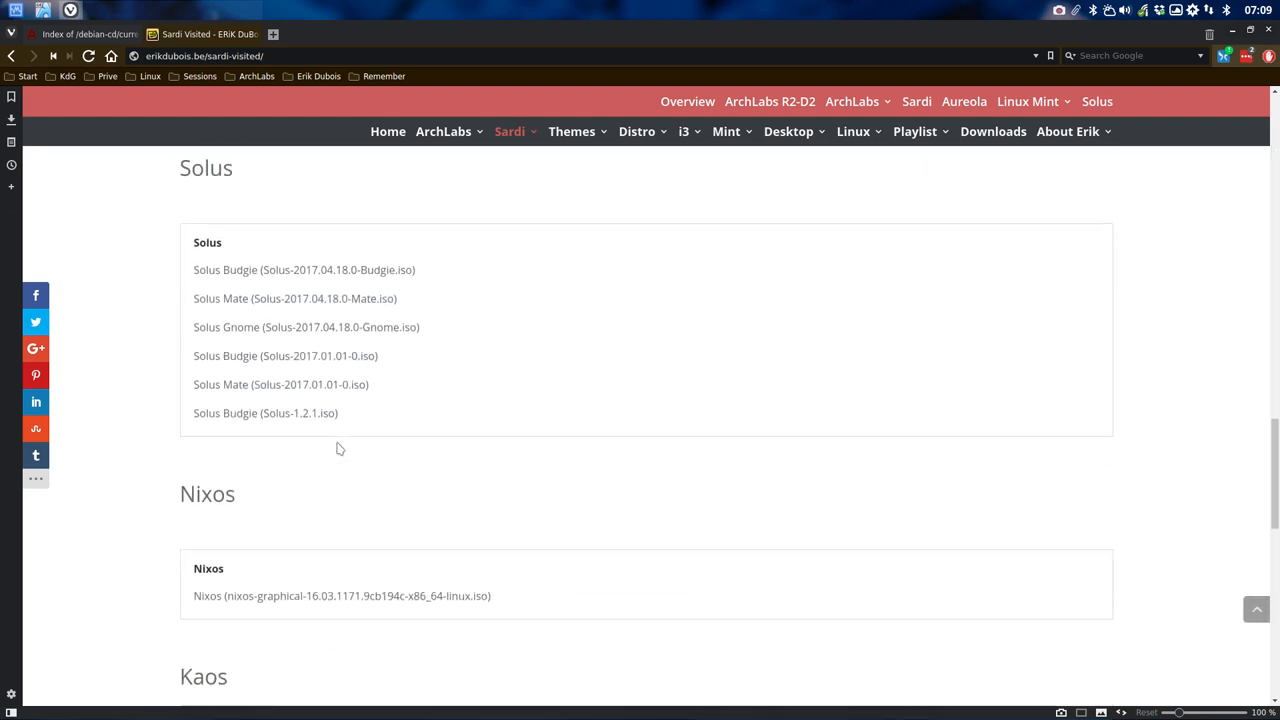
{"action": "scroll", "scroll_direction": "down", "scroll_amount": 3}
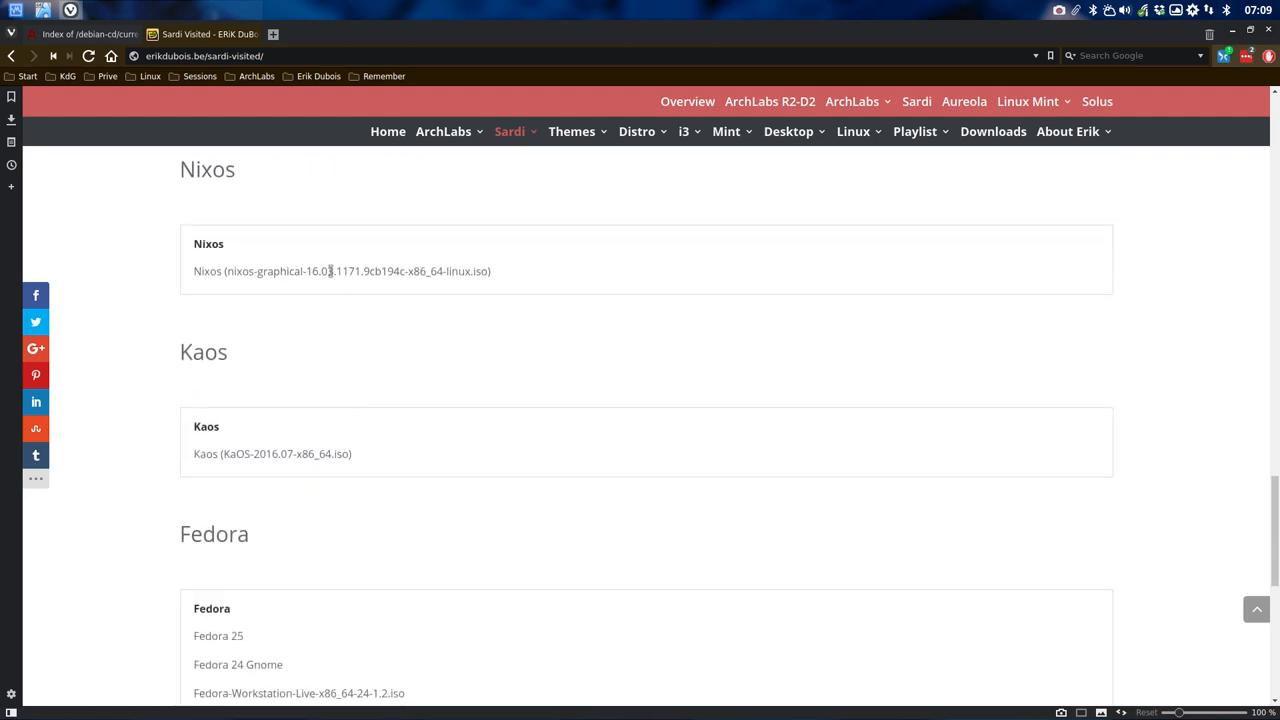
{"action": "scroll", "scroll_direction": "down", "scroll_amount": 3}
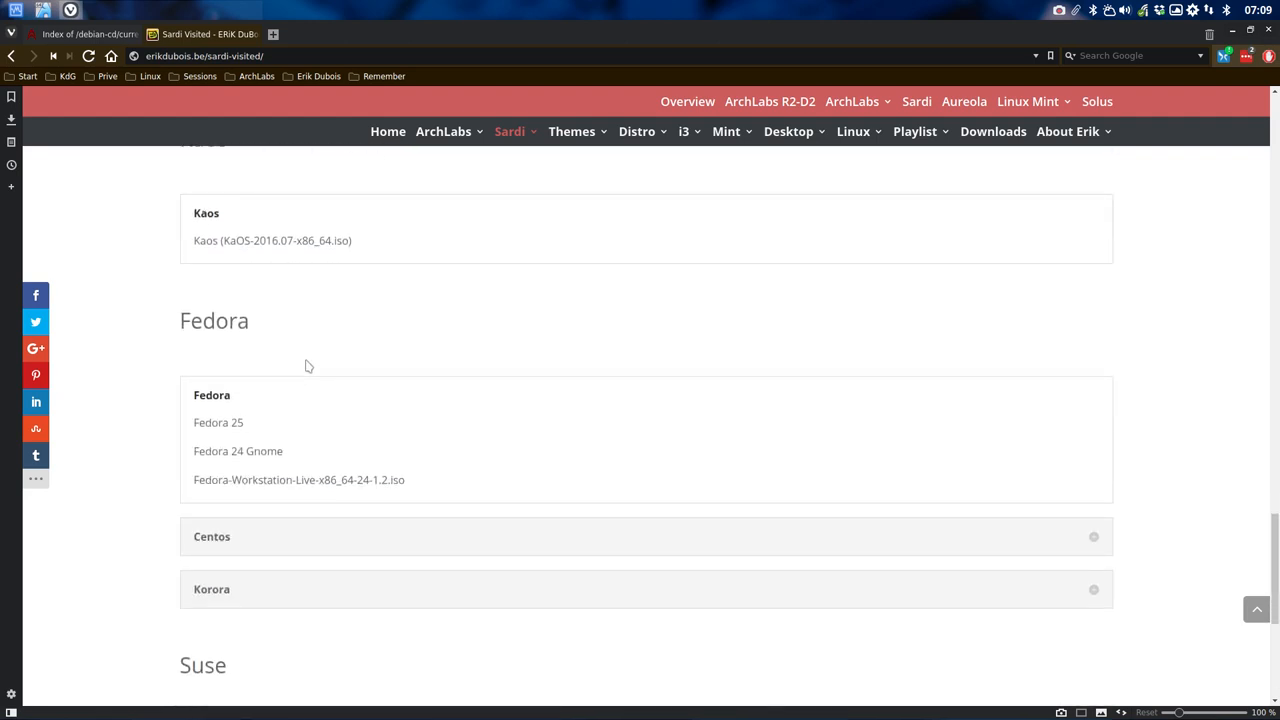
{"action": "scroll", "scroll_direction": "down", "scroll_amount": 3}
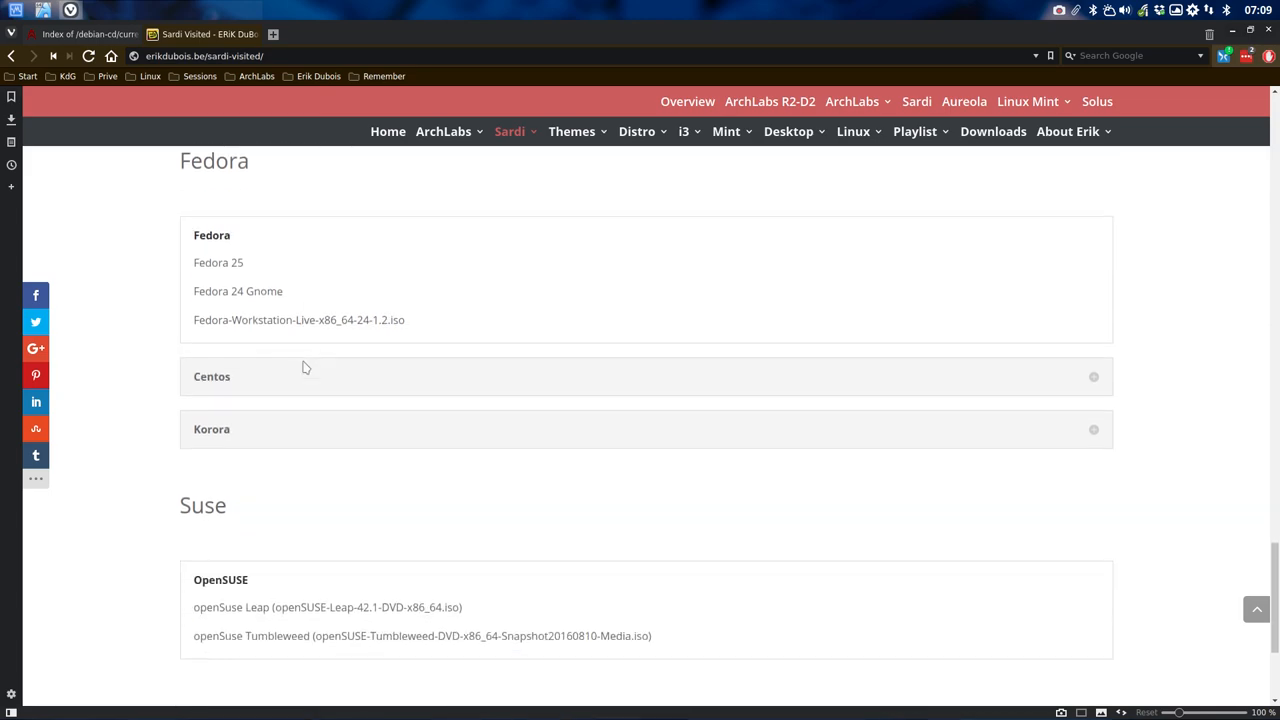
{"action": "scroll", "scroll_direction": "down", "scroll_amount": 3}
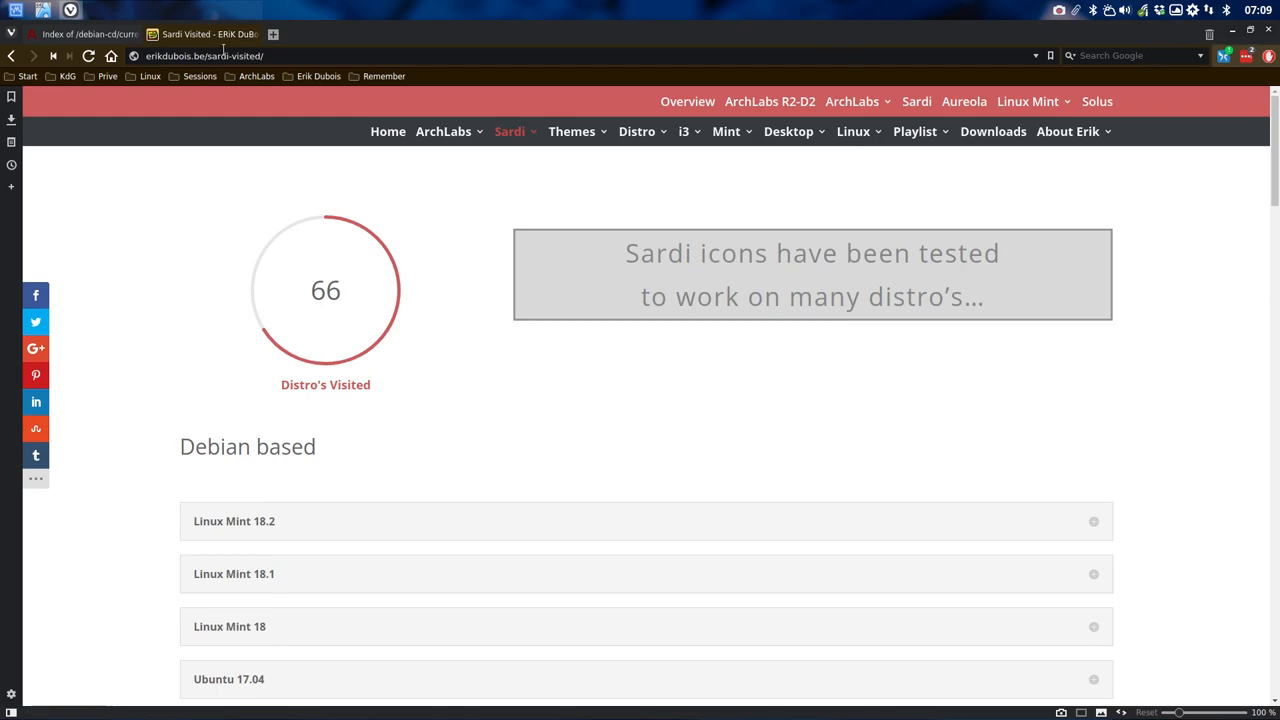
Step: Switch browser tabs and keep scrolling through the tested distributions list
{"action": "left_click", "coordinate": [85, 33]}
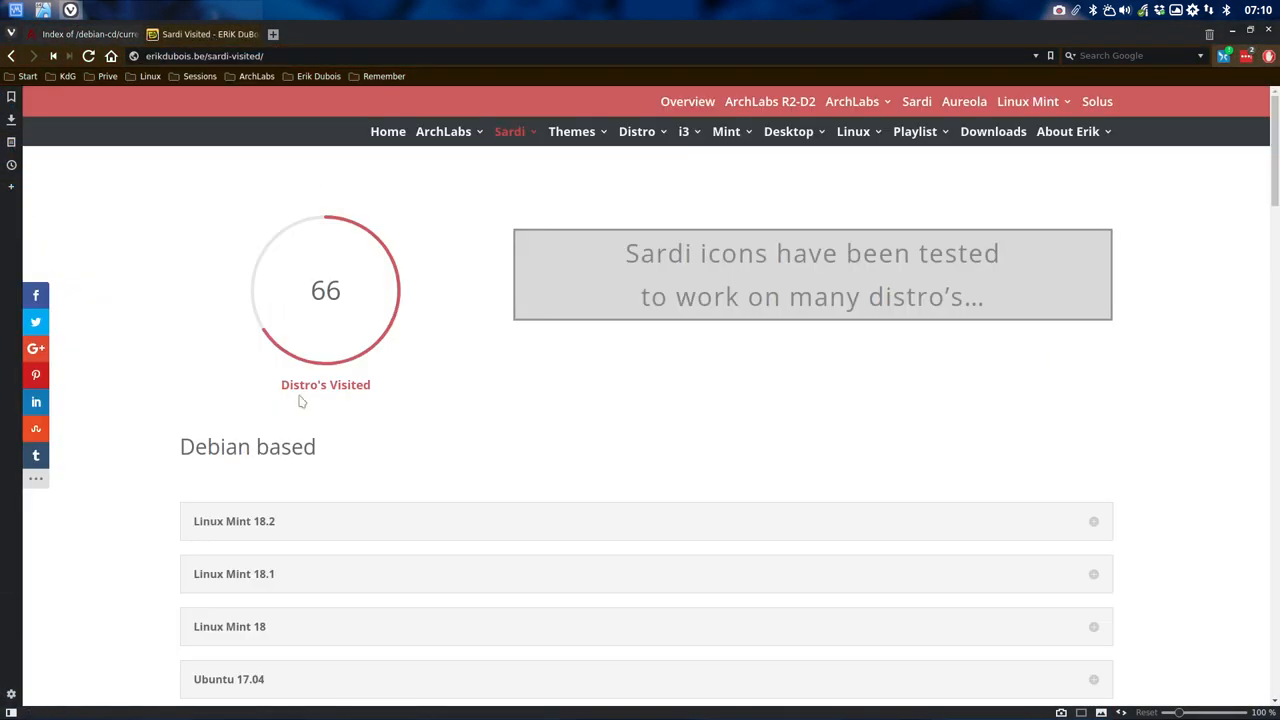
{"action": "scroll", "scroll_direction": "down", "scroll_amount": 3}
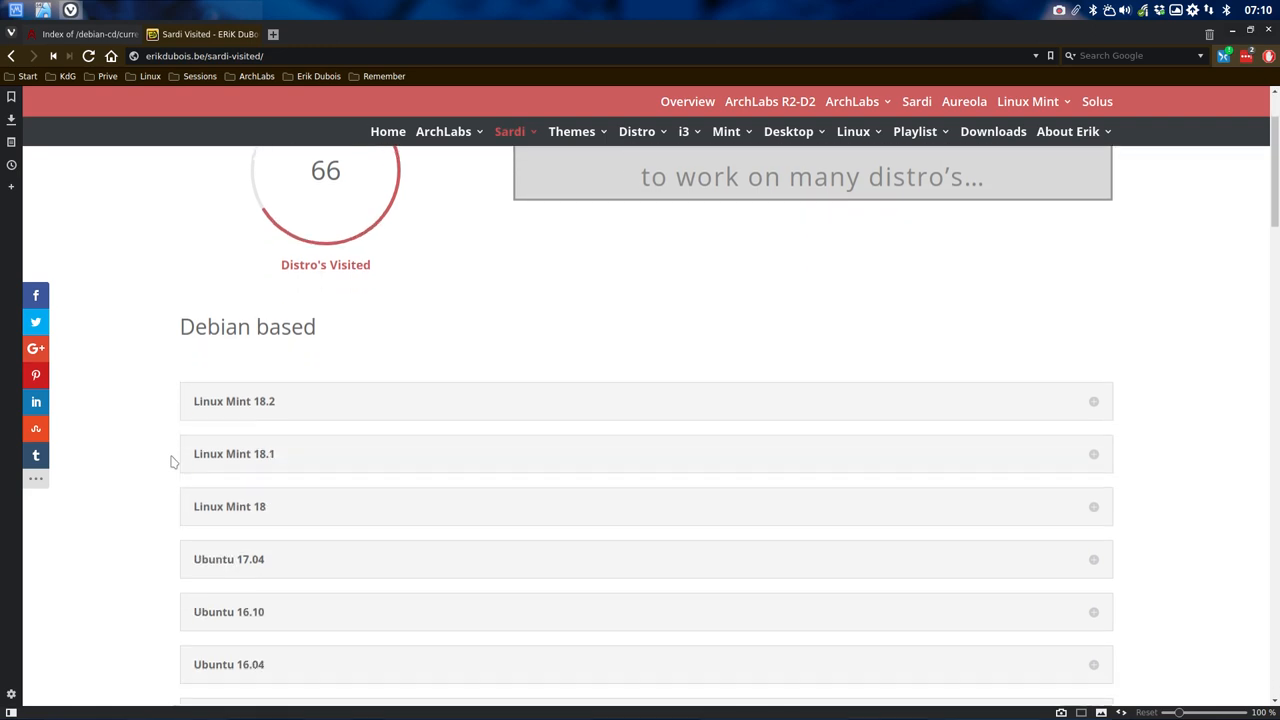
{"action": "scroll", "scroll_direction": "down", "scroll_amount": 3}
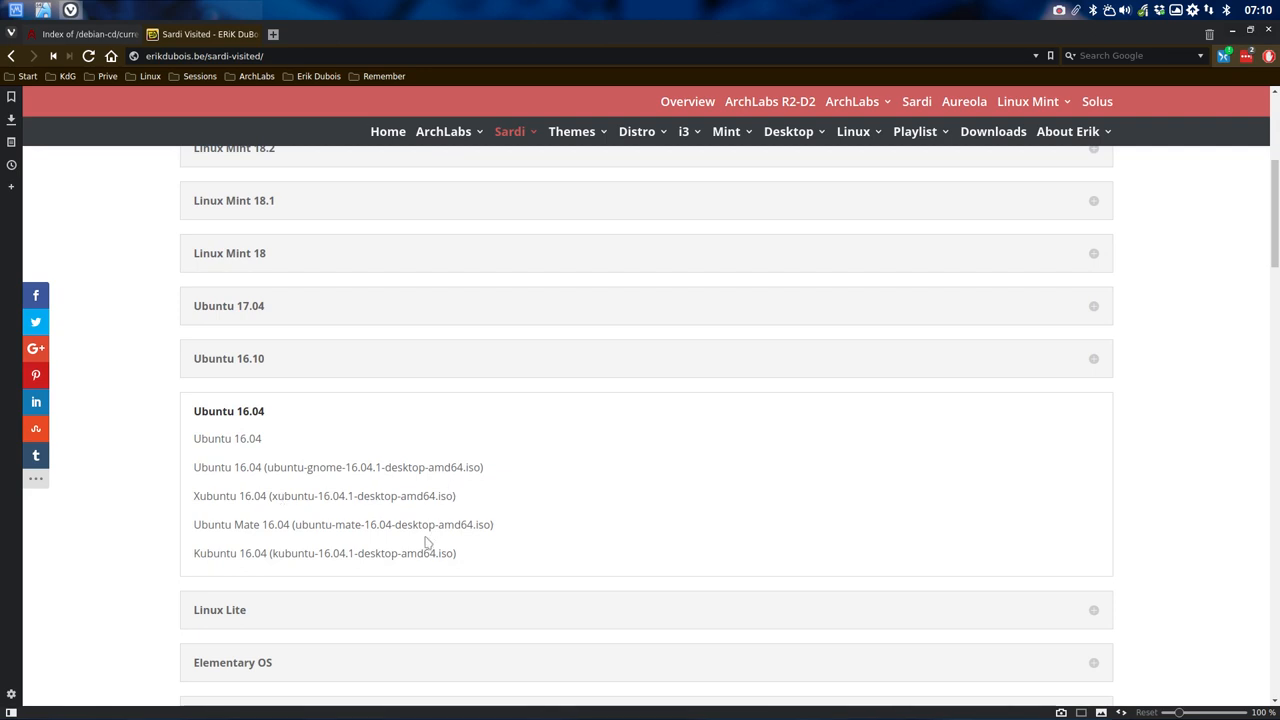
{"action": "mouse_move", "coordinate": [363, 539]}
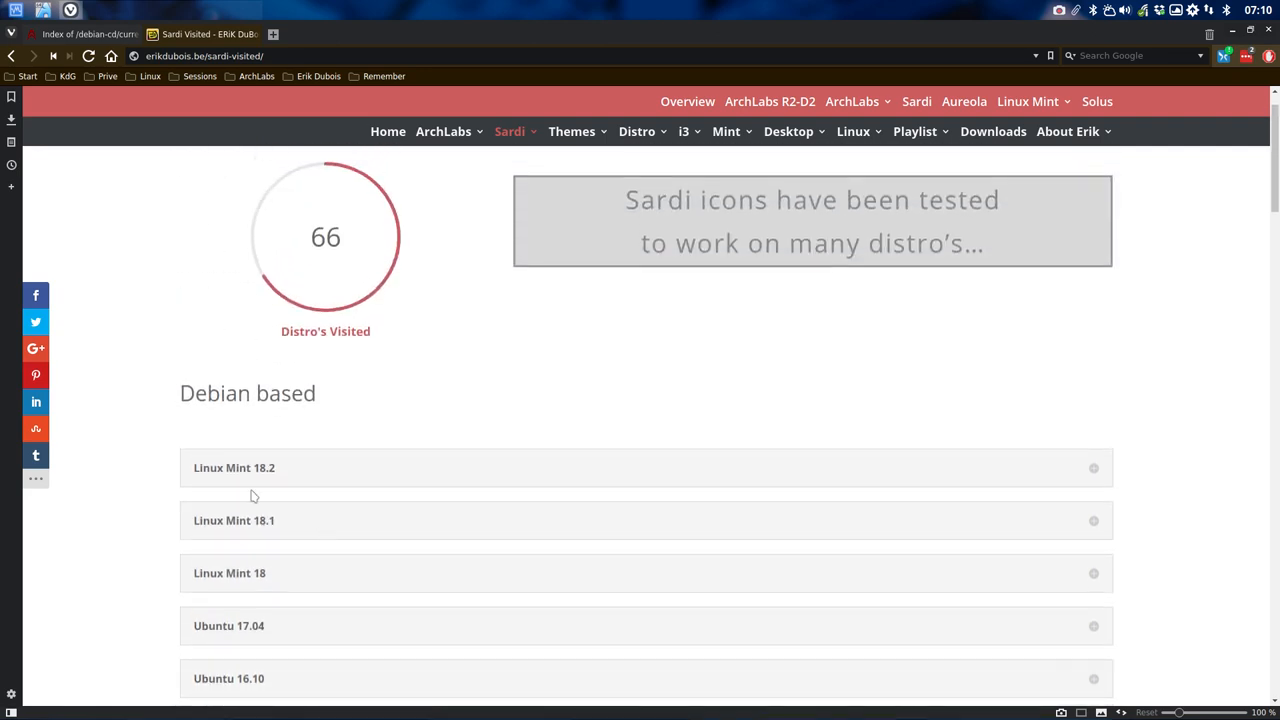
{"action": "mouse_move", "coordinate": [244, 470]}
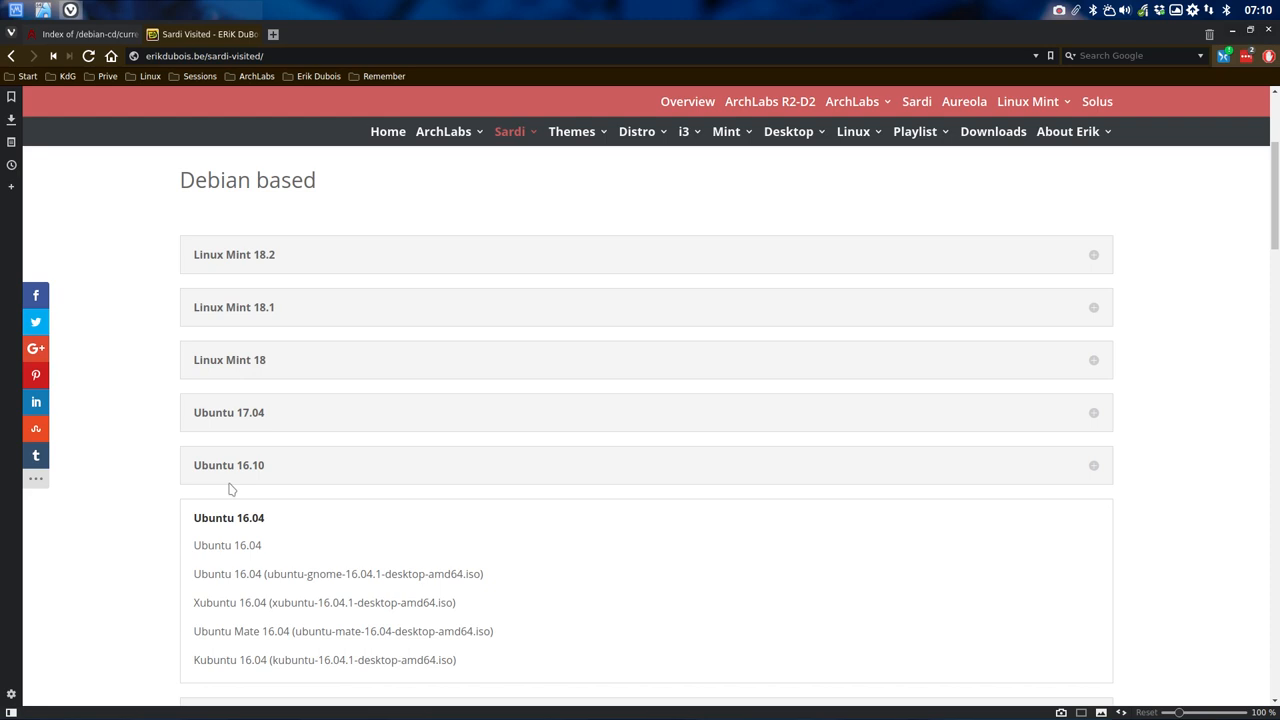
{"action": "mouse_move", "coordinate": [228, 542]}
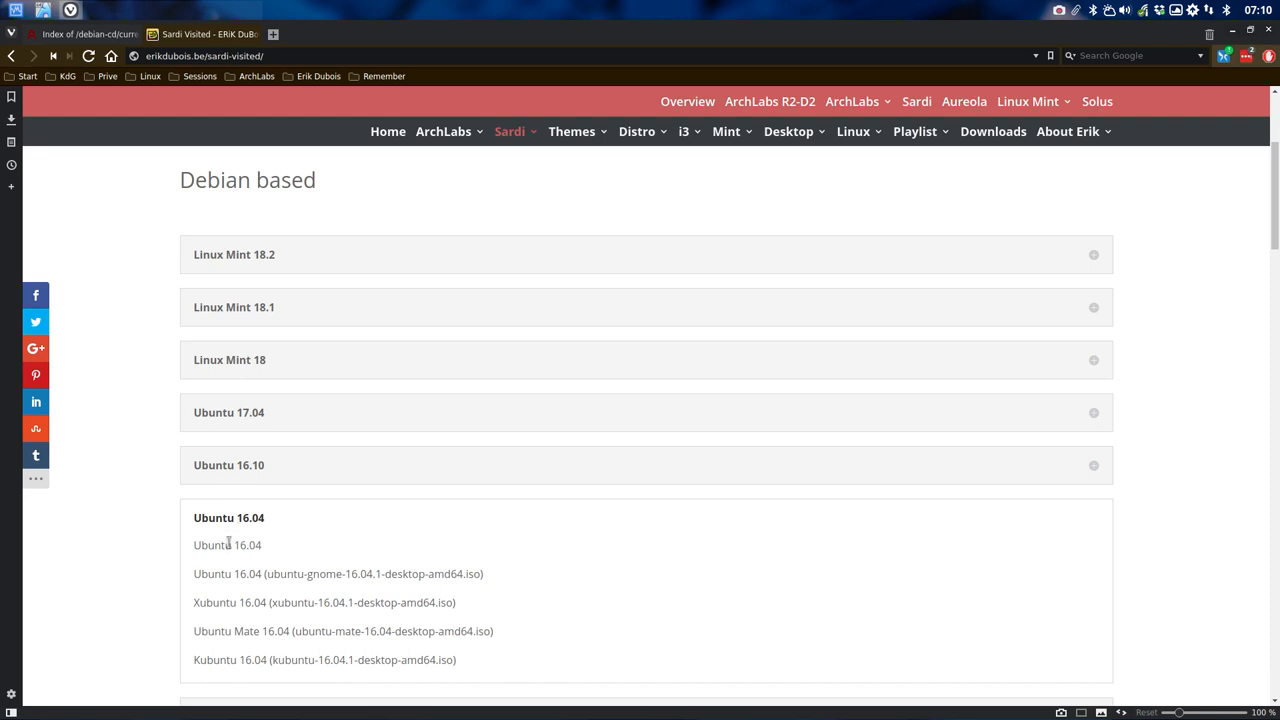
{"action": "scroll", "scroll_direction": "down", "scroll_amount": 3}
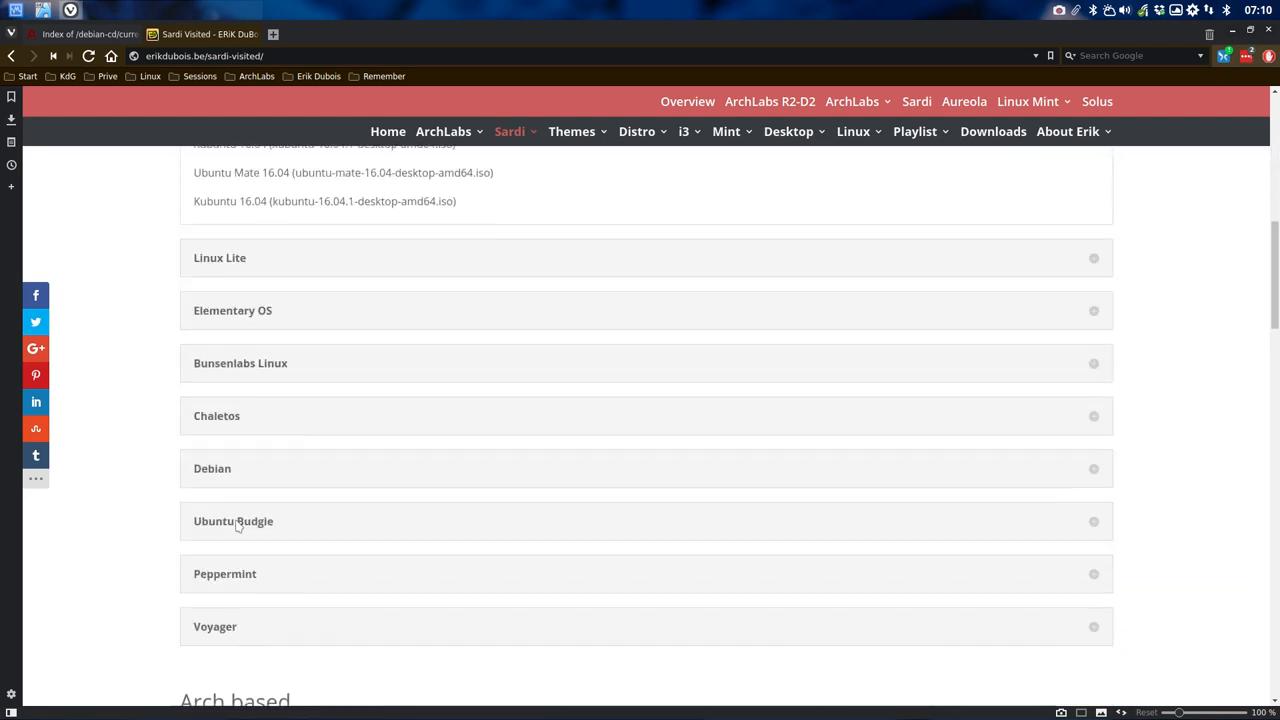
{"action": "scroll", "scroll_direction": "down", "scroll_amount": 3}
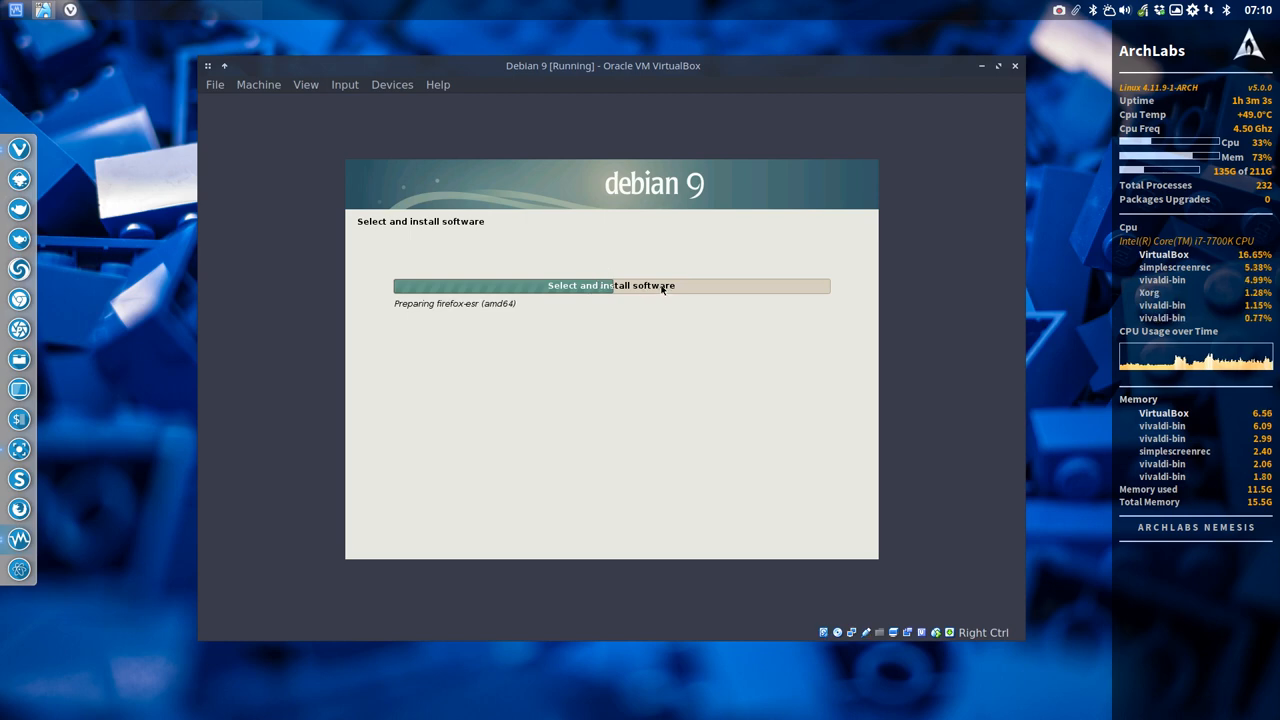
{"action": "mouse_move", "coordinate": [857, 277]}
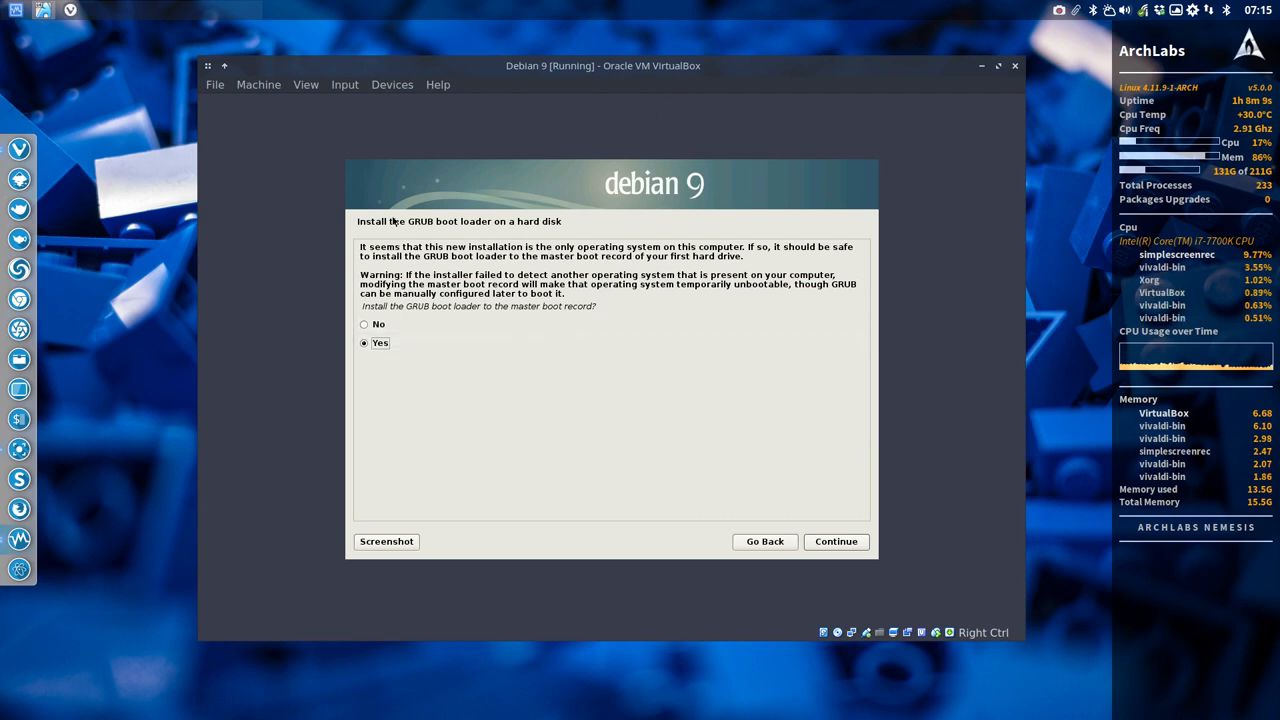
{"action": "mouse_move", "coordinate": [472, 308]}
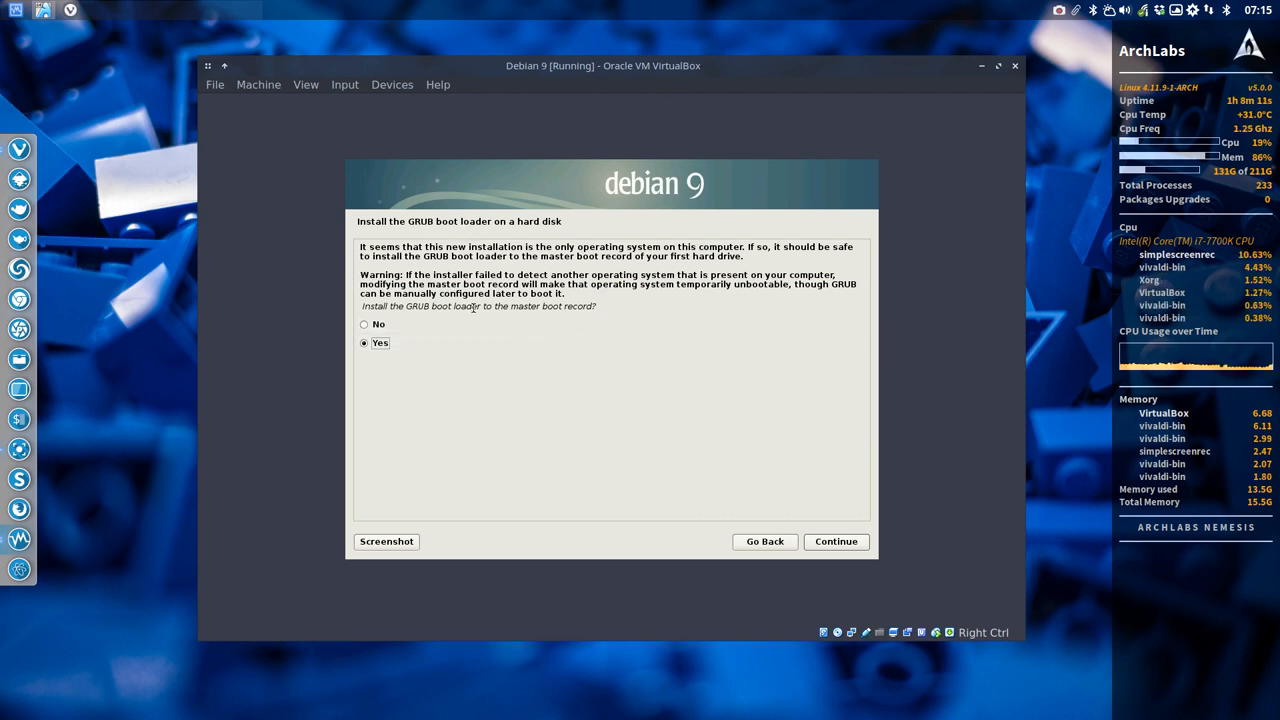
Step: Approve installing the GRUB boot loader to /dev/sda
{"action": "left_click", "coordinate": [835, 541]}
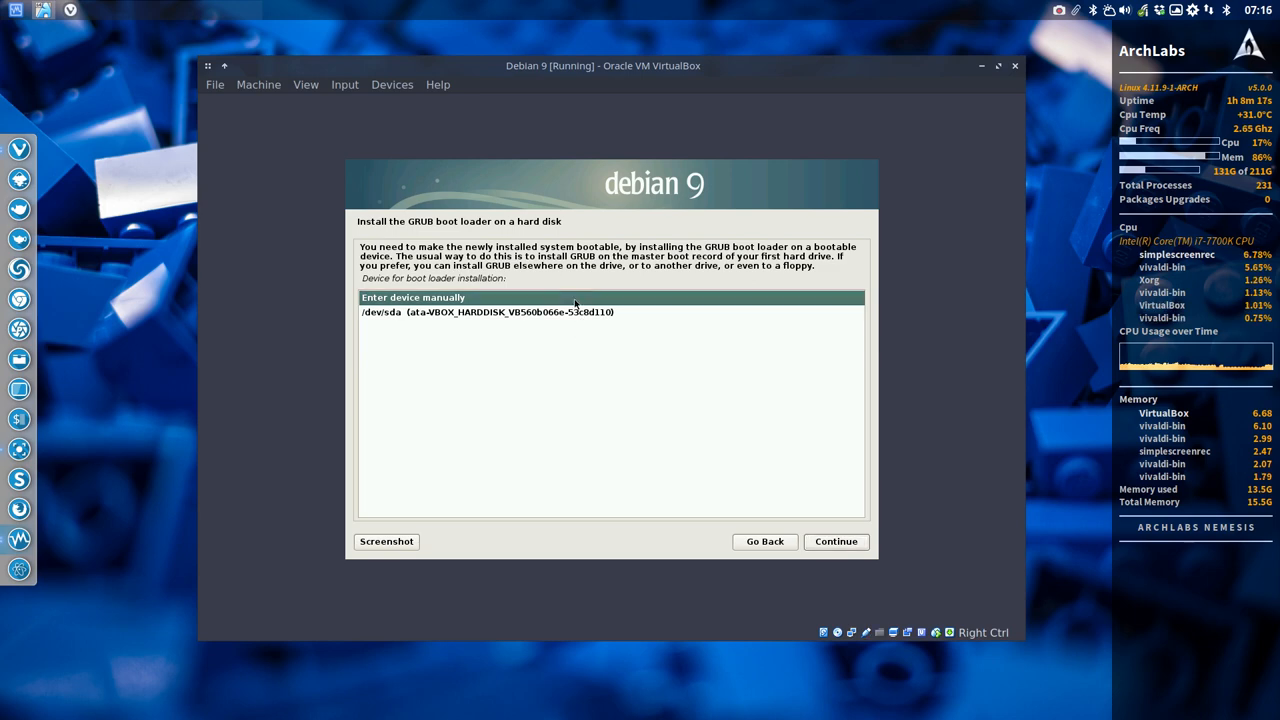
{"action": "left_click", "coordinate": [487, 312]}
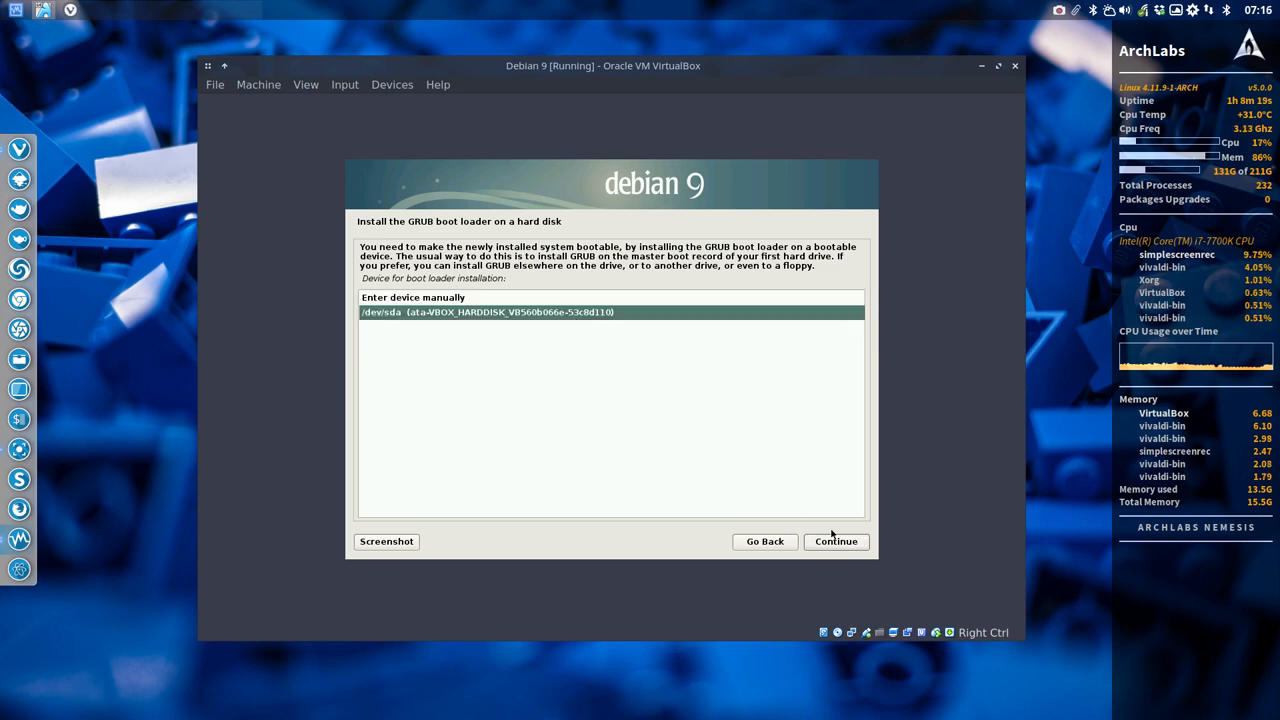
{"action": "left_click", "coordinate": [835, 541]}
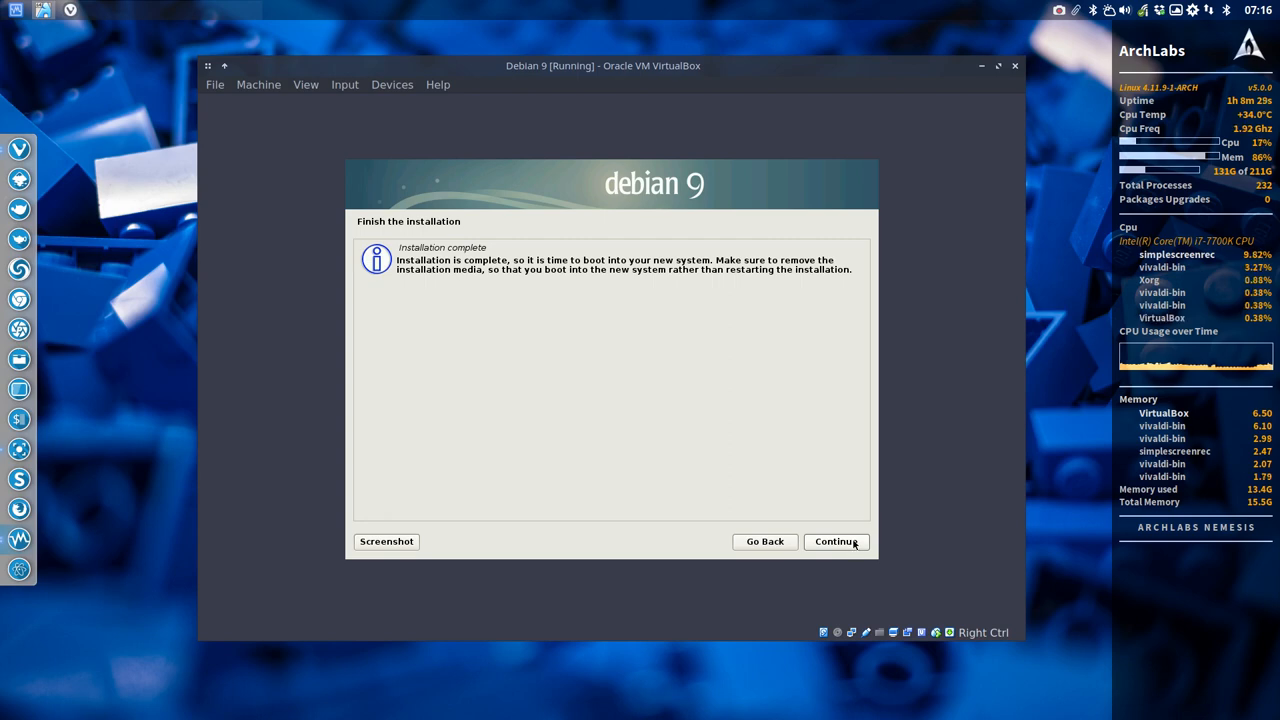
Step: Confirm the finished Debian installation so the VM reboots into MATE
{"action": "left_click", "coordinate": [836, 541]}
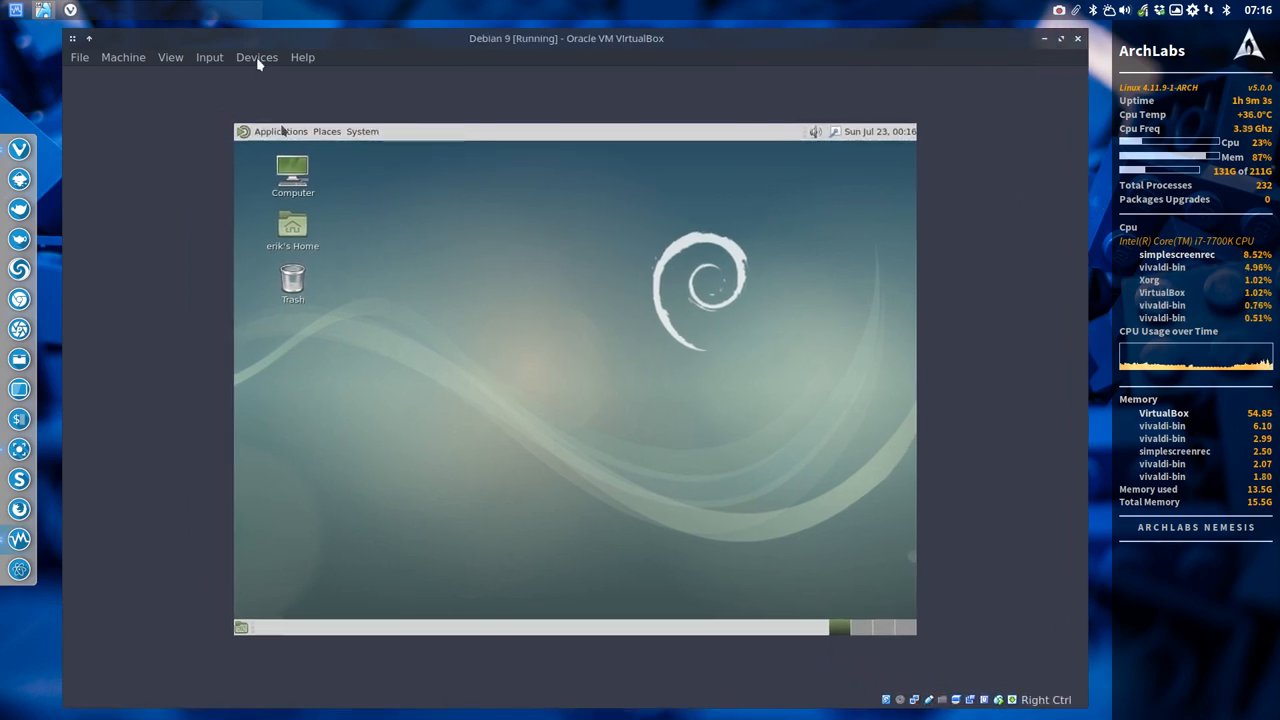
Step: Insert the Guest Additions CD image into the VM, approving its download
{"action": "left_click", "coordinate": [257, 57]}
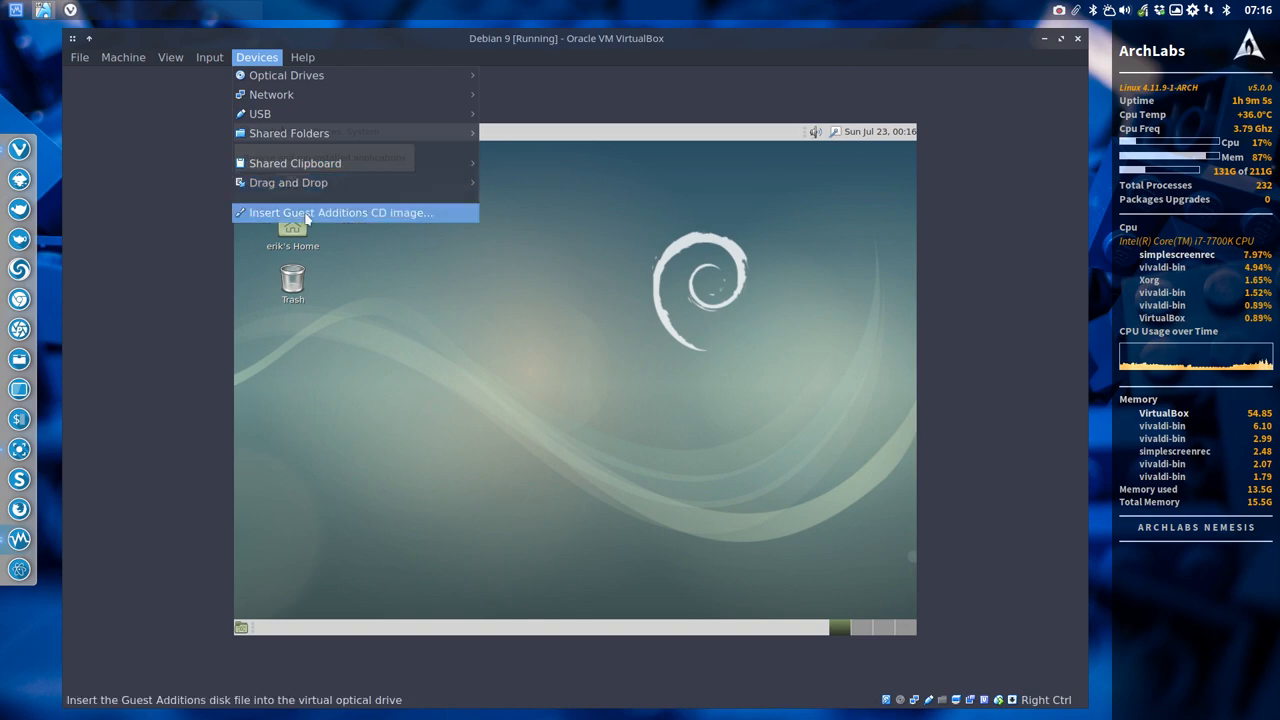
{"action": "left_click", "coordinate": [344, 212]}
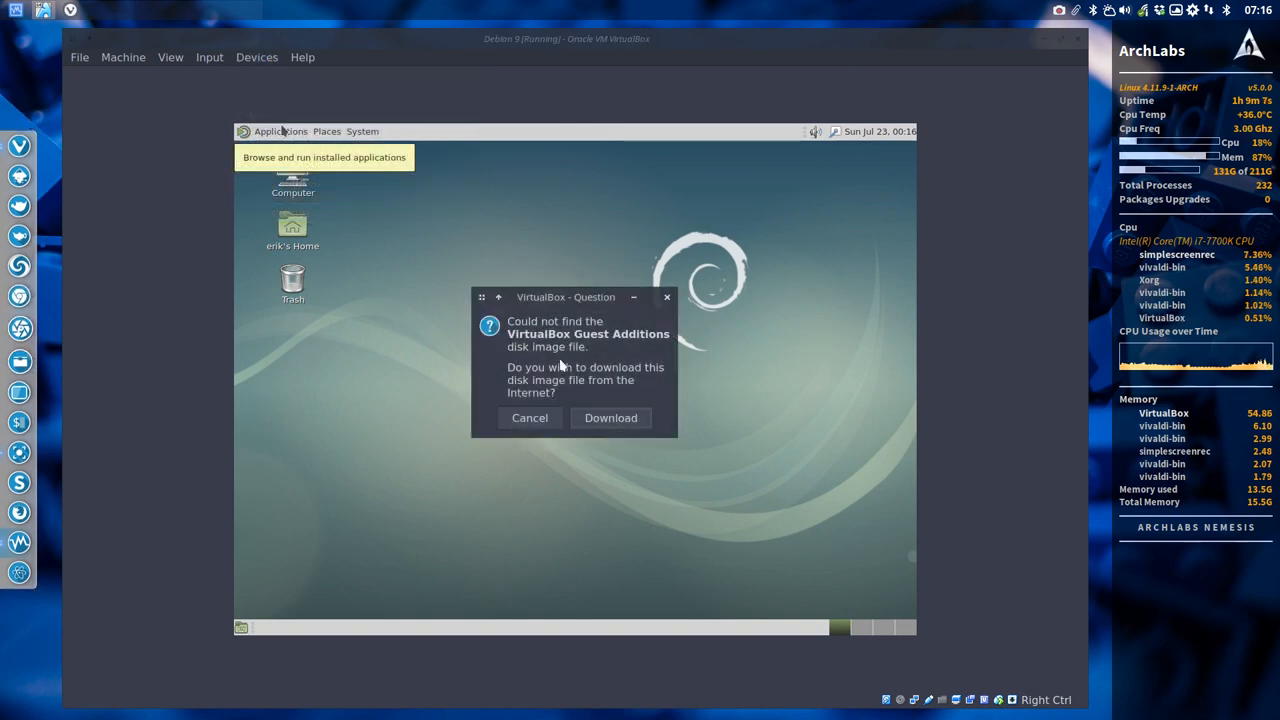
{"action": "left_click", "coordinate": [610, 417]}
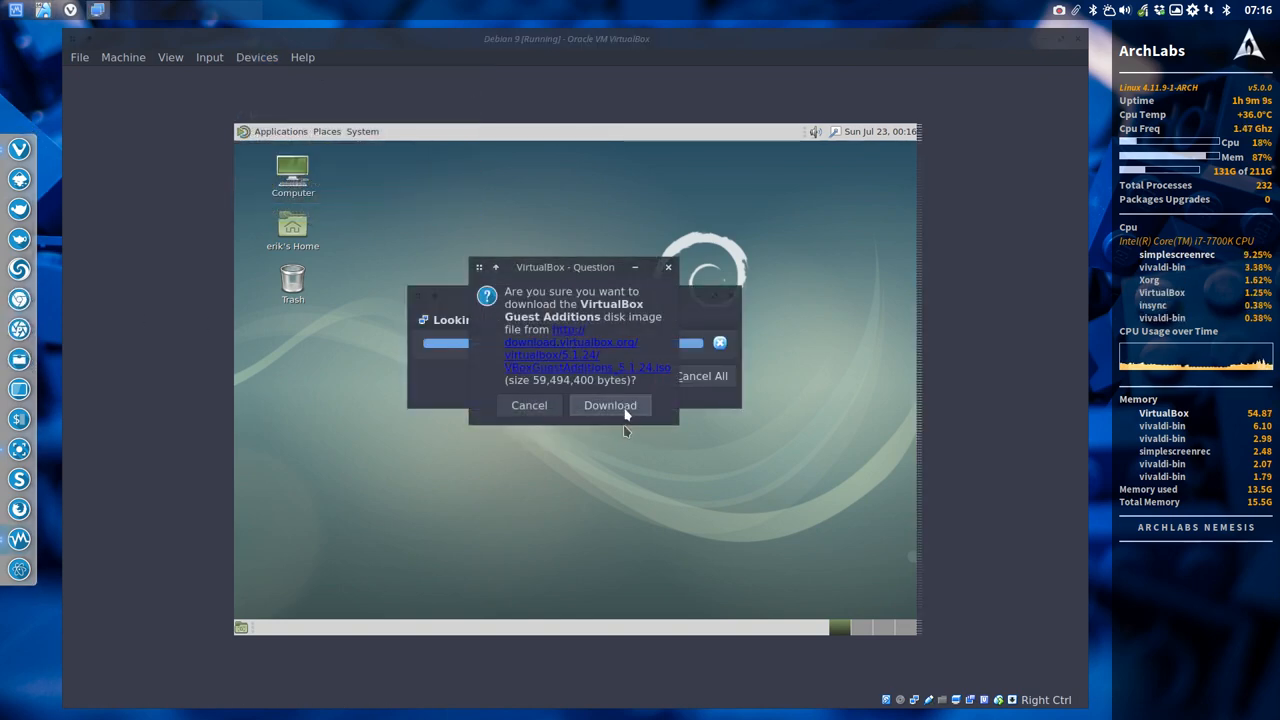
{"action": "left_click", "coordinate": [609, 405]}
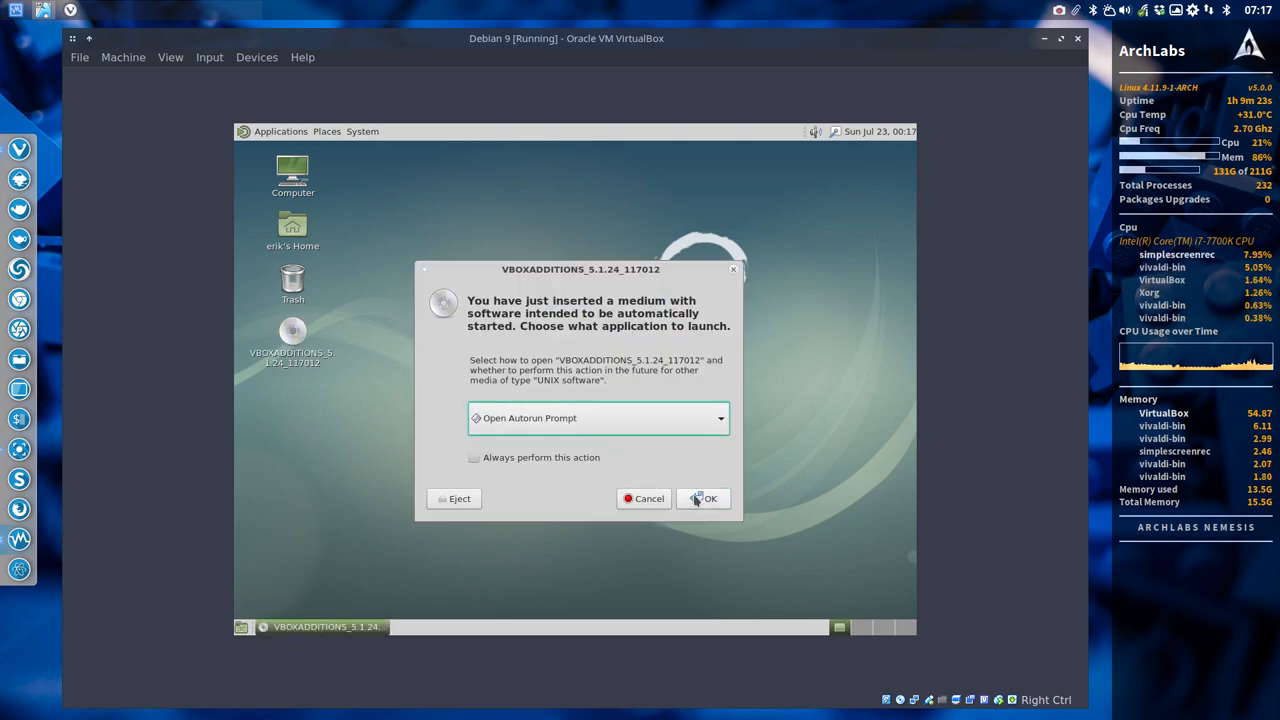
Step: Run the disc's autorun, dismiss the error, and open VBOXADDITIONS from the desktop
{"action": "left_click", "coordinate": [709, 498]}
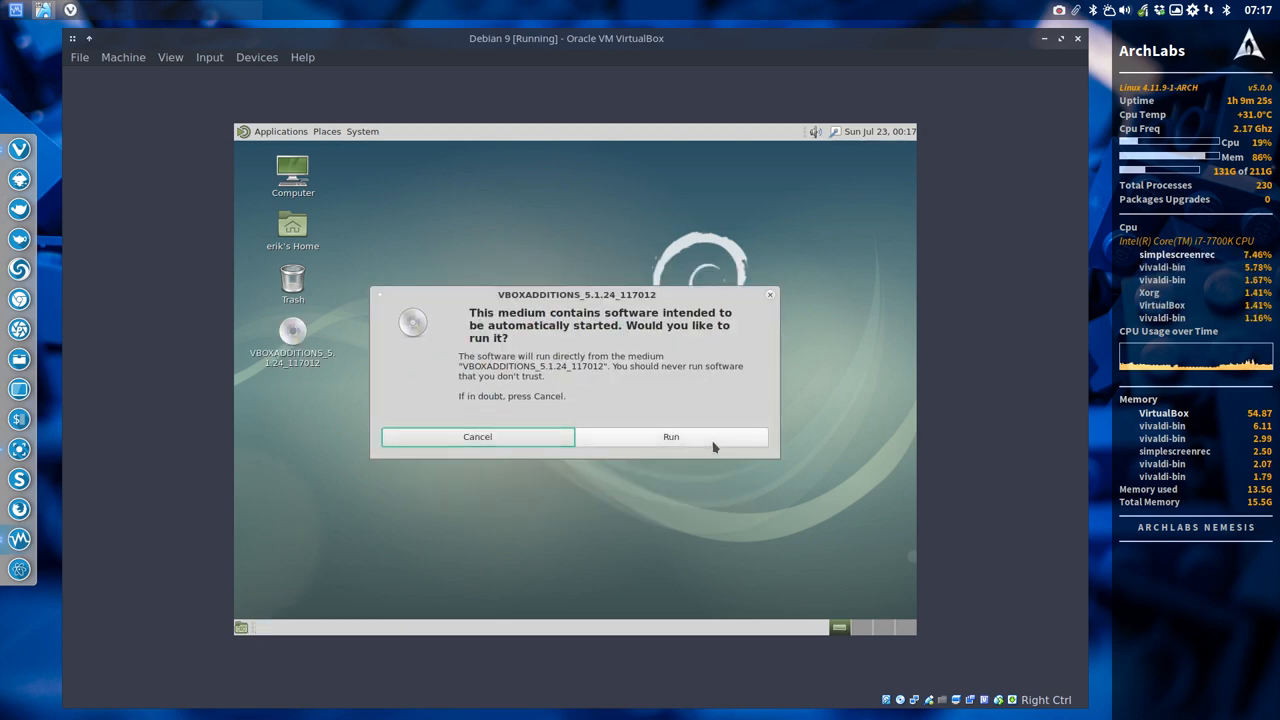
{"action": "left_click", "coordinate": [670, 436]}
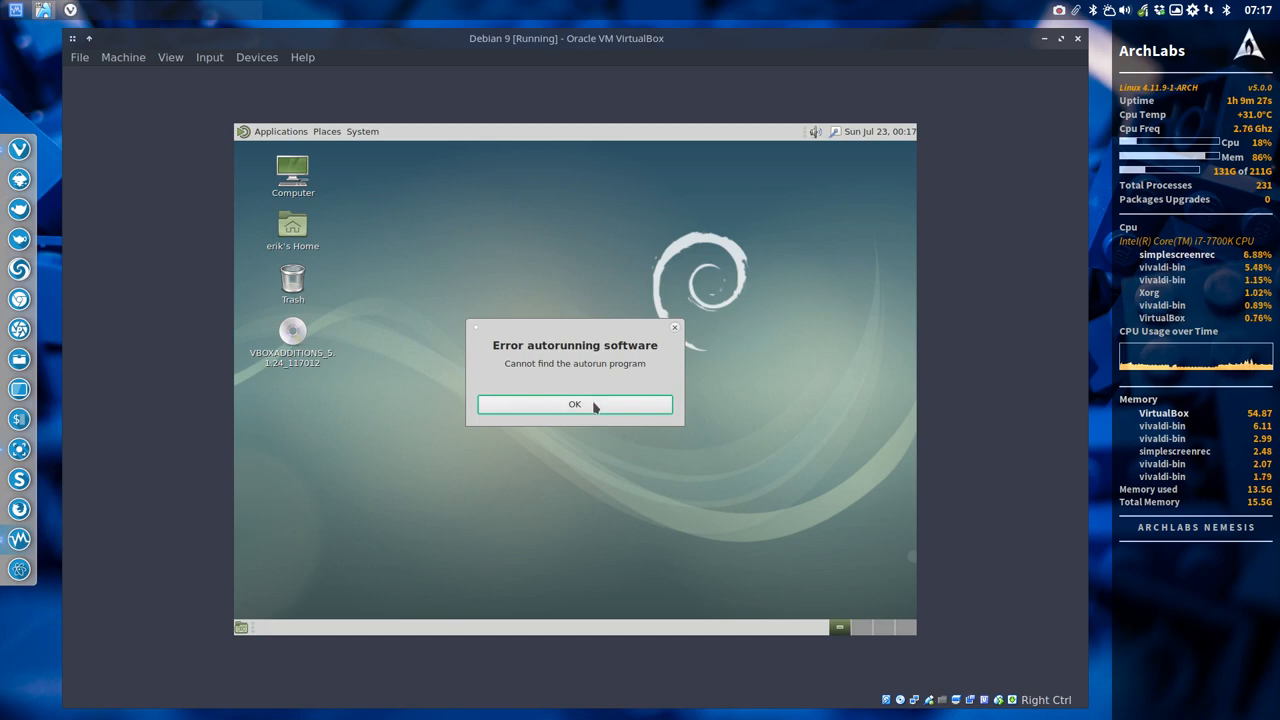
{"action": "left_click", "coordinate": [574, 404]}
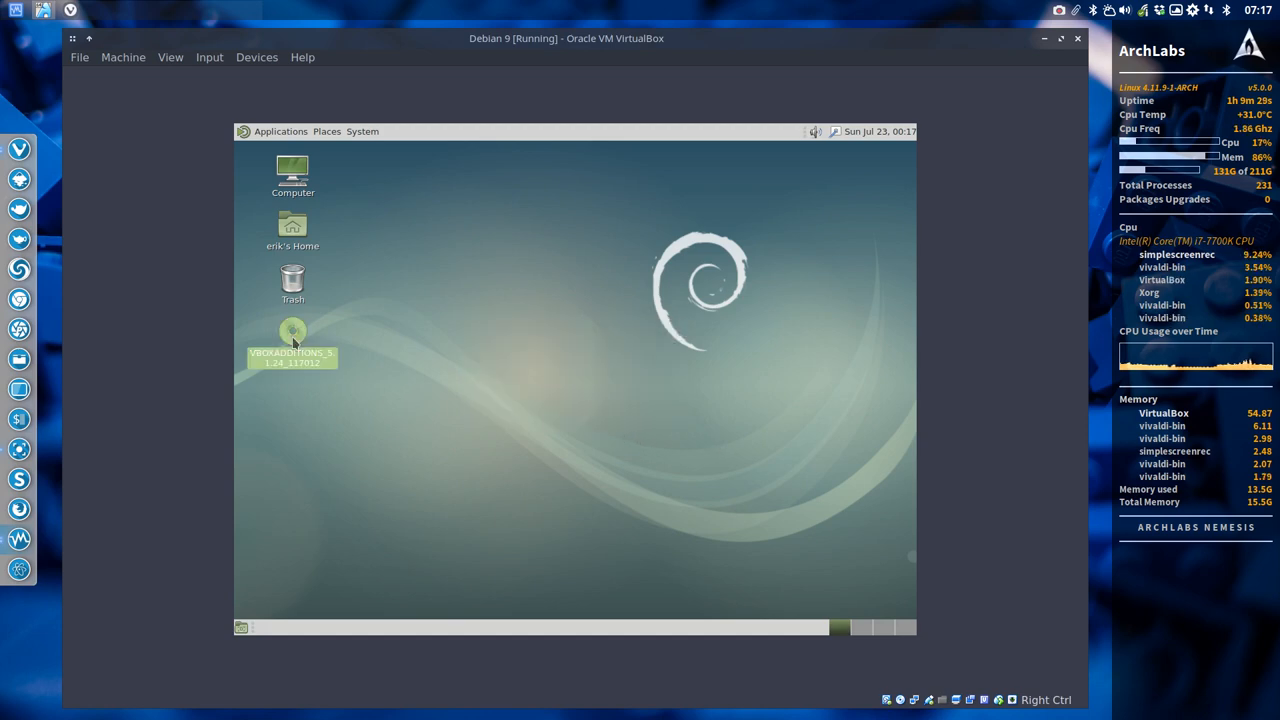
{"action": "double_click", "coordinate": [292, 335]}
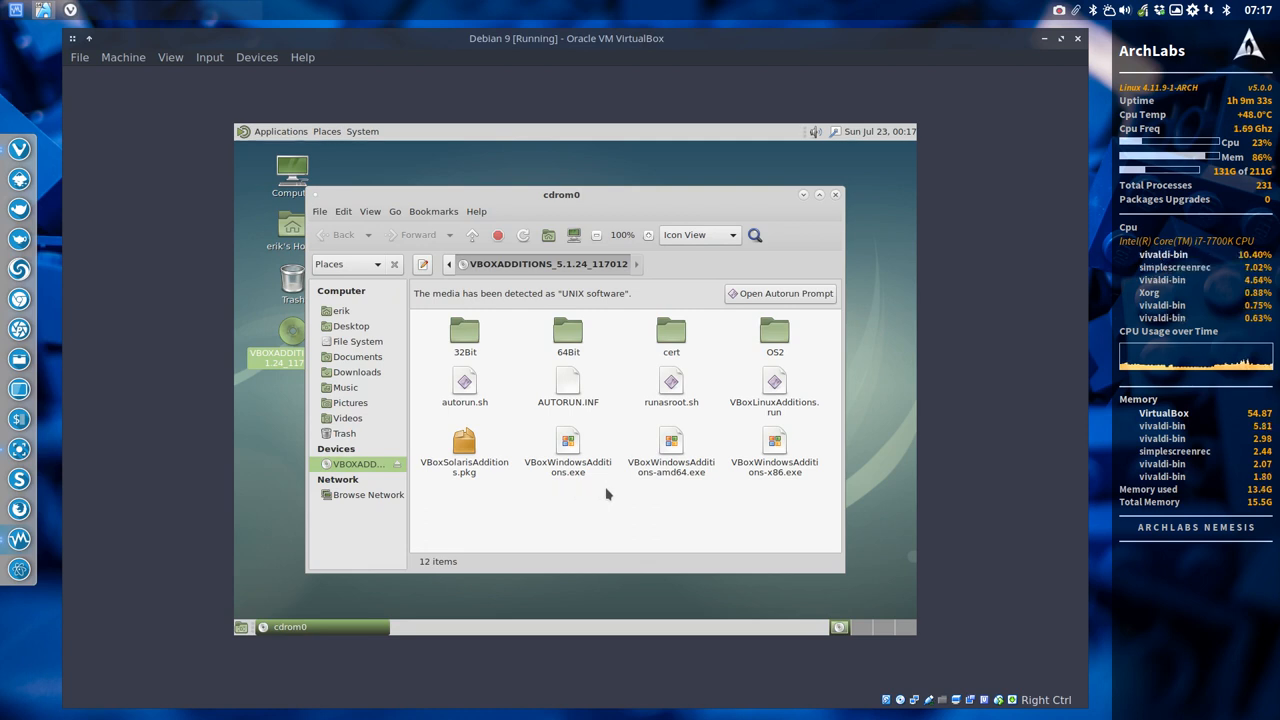
{"action": "mouse_move", "coordinate": [638, 488]}
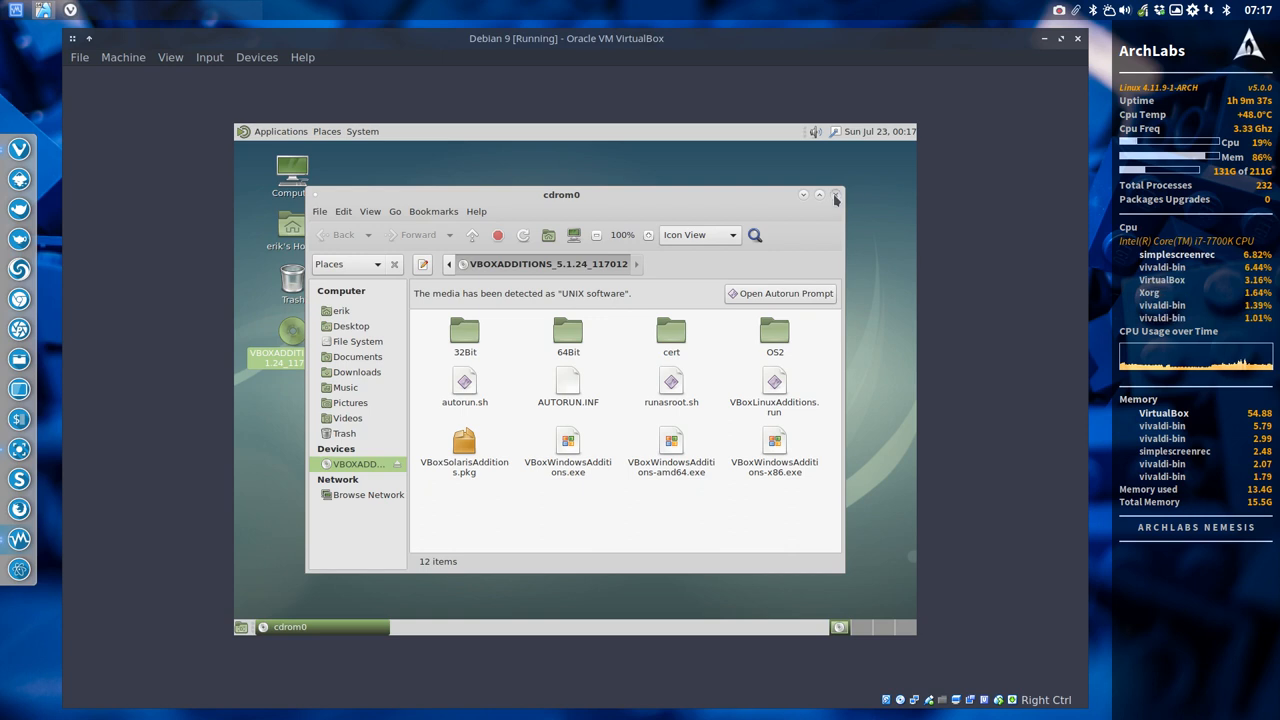
Step: Close the cdrom0 window and browse the guest's Applications menu
{"action": "left_click", "coordinate": [835, 195]}
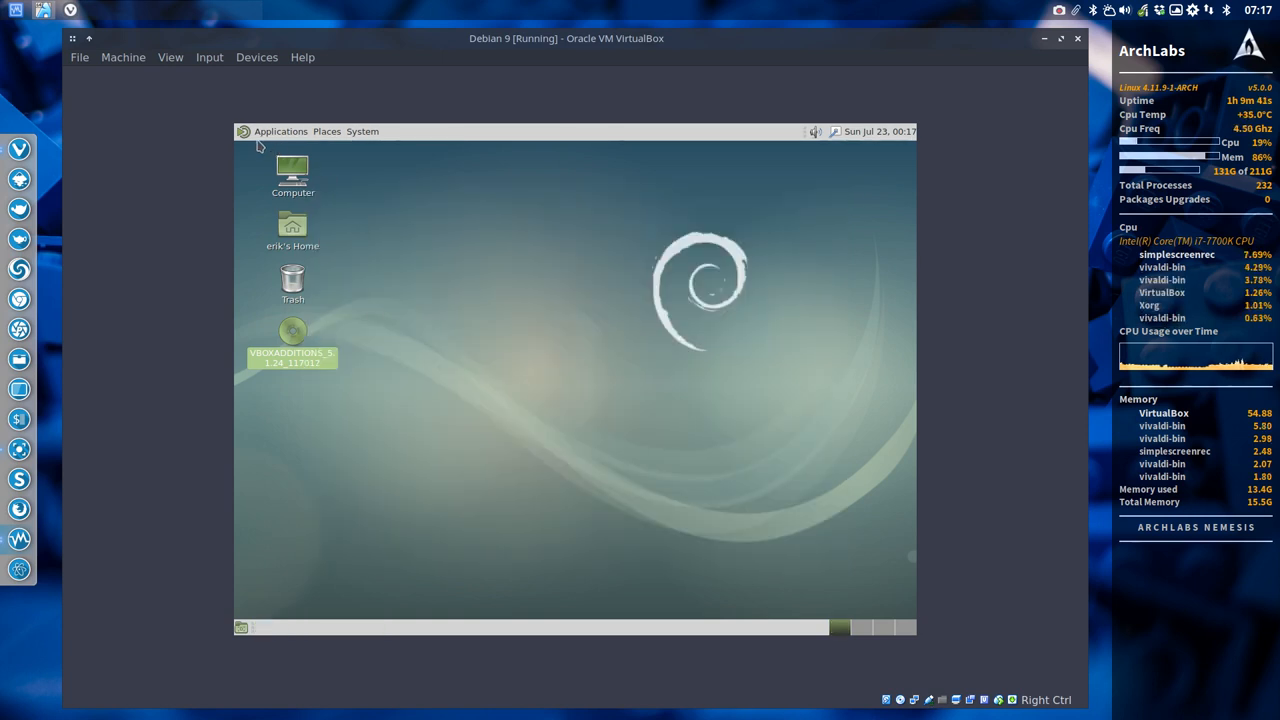
{"action": "left_click", "coordinate": [280, 131]}
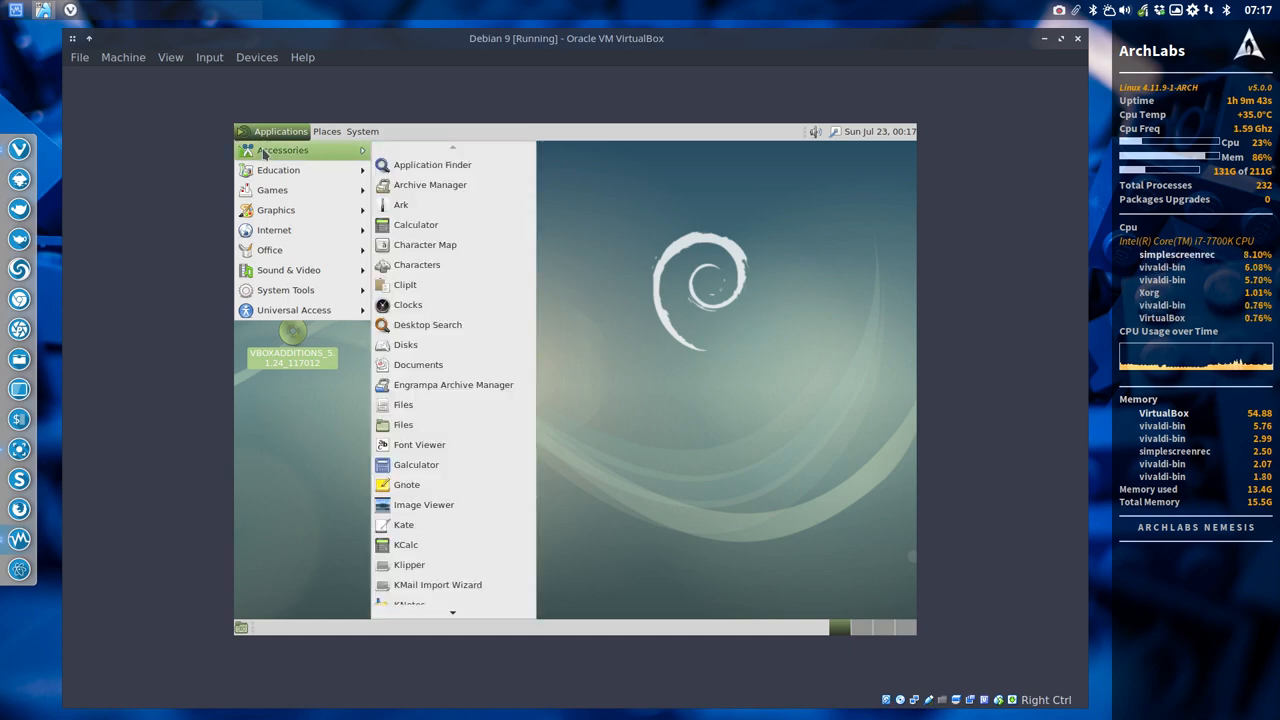
{"action": "left_click", "coordinate": [362, 131]}
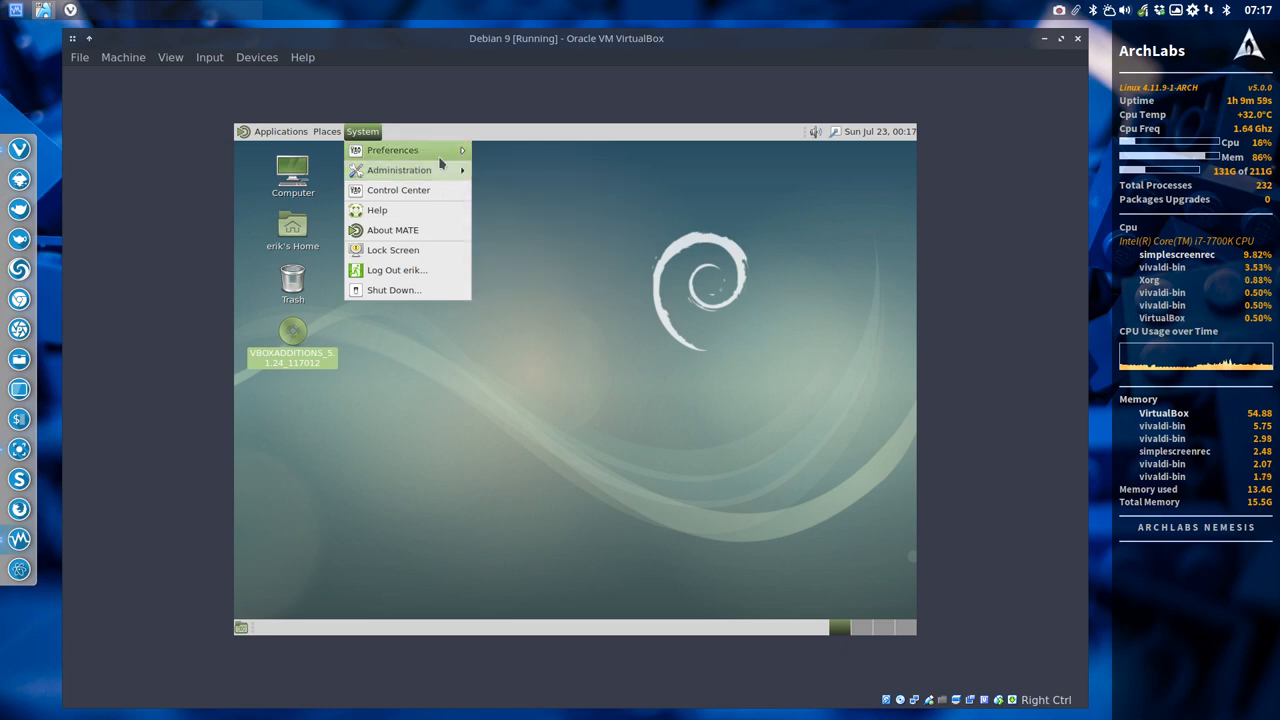
{"action": "mouse_move", "coordinate": [392, 150]}
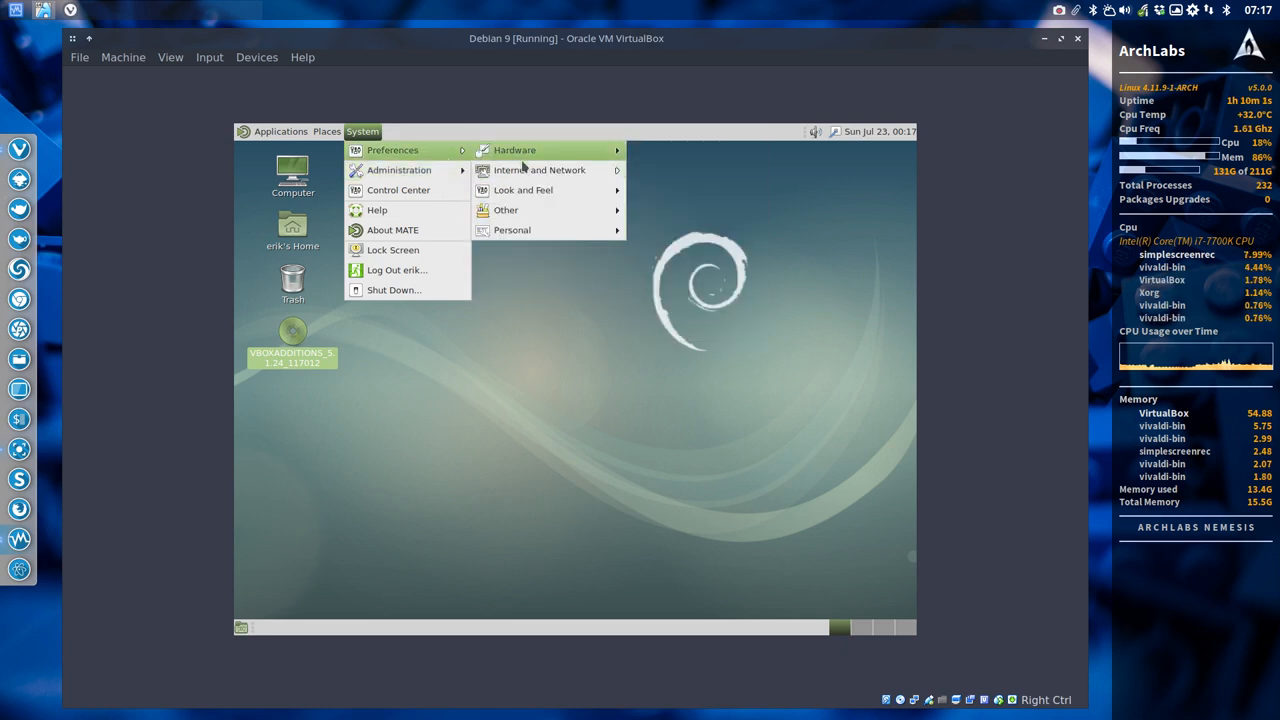
{"action": "mouse_move", "coordinate": [523, 190]}
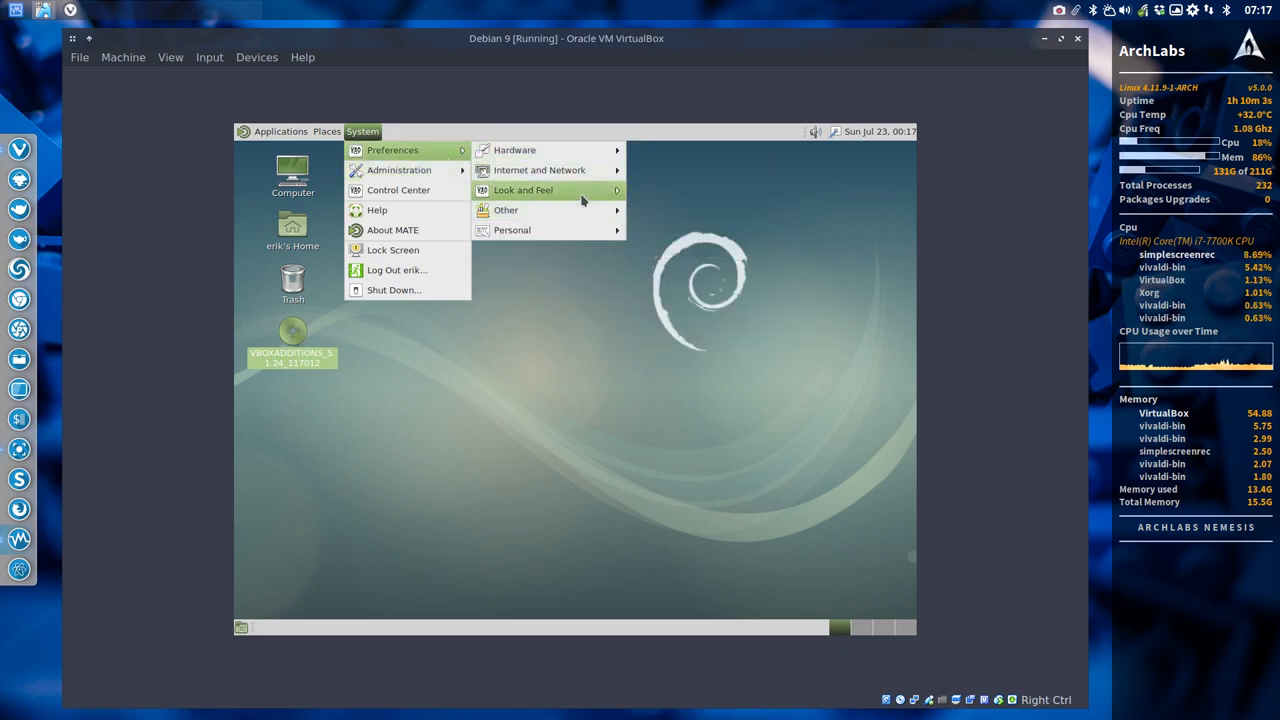
{"action": "left_click", "coordinate": [522, 190]}
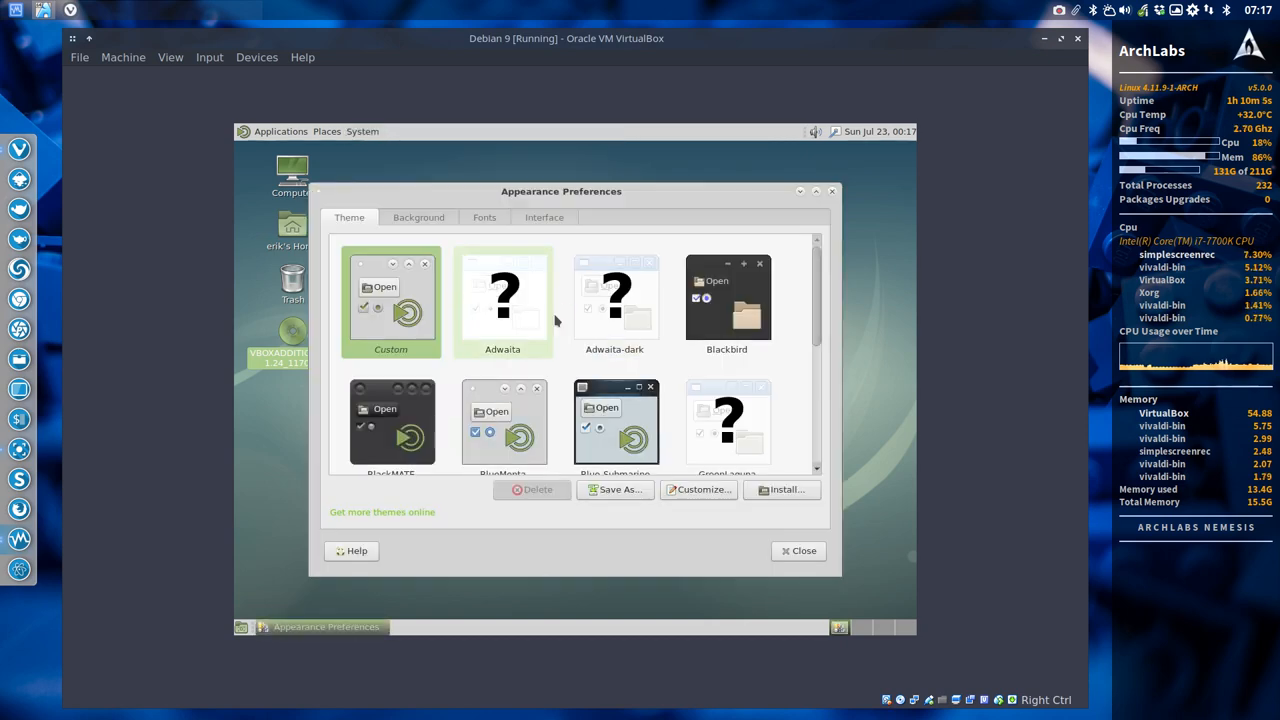
{"action": "left_click", "coordinate": [698, 489]}
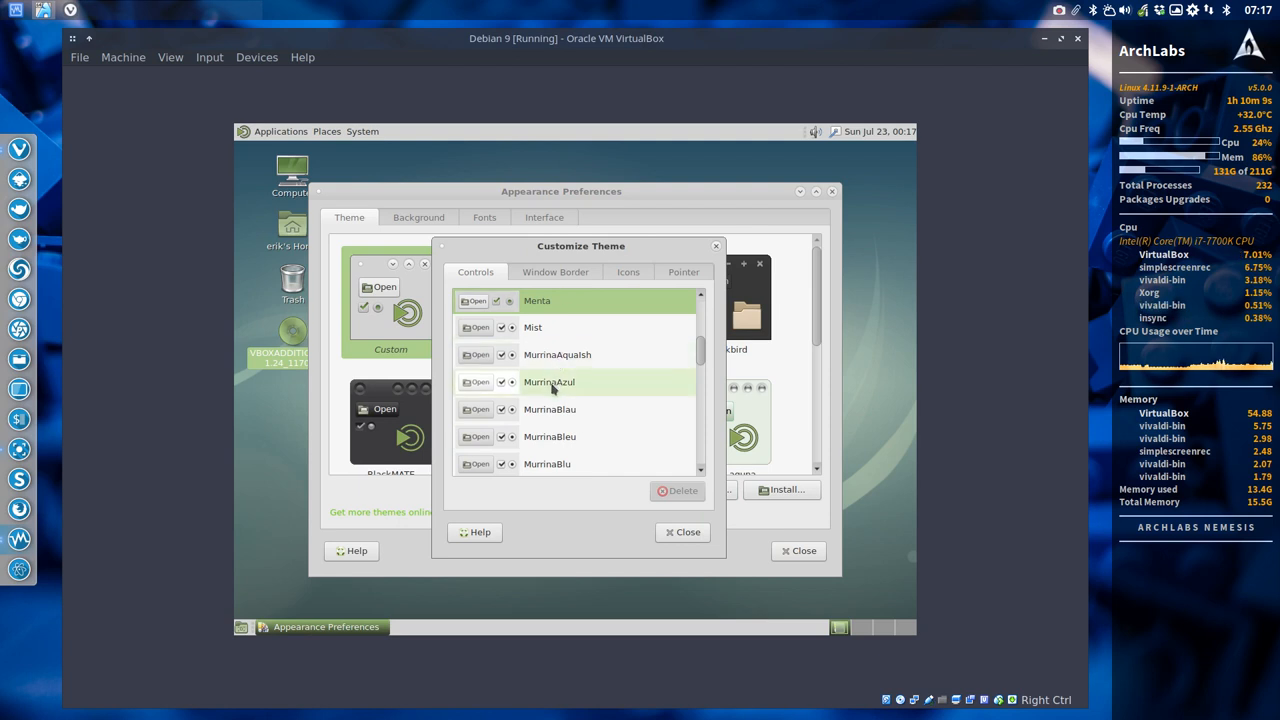
{"action": "scroll", "scroll_direction": "down", "scroll_amount": 3}
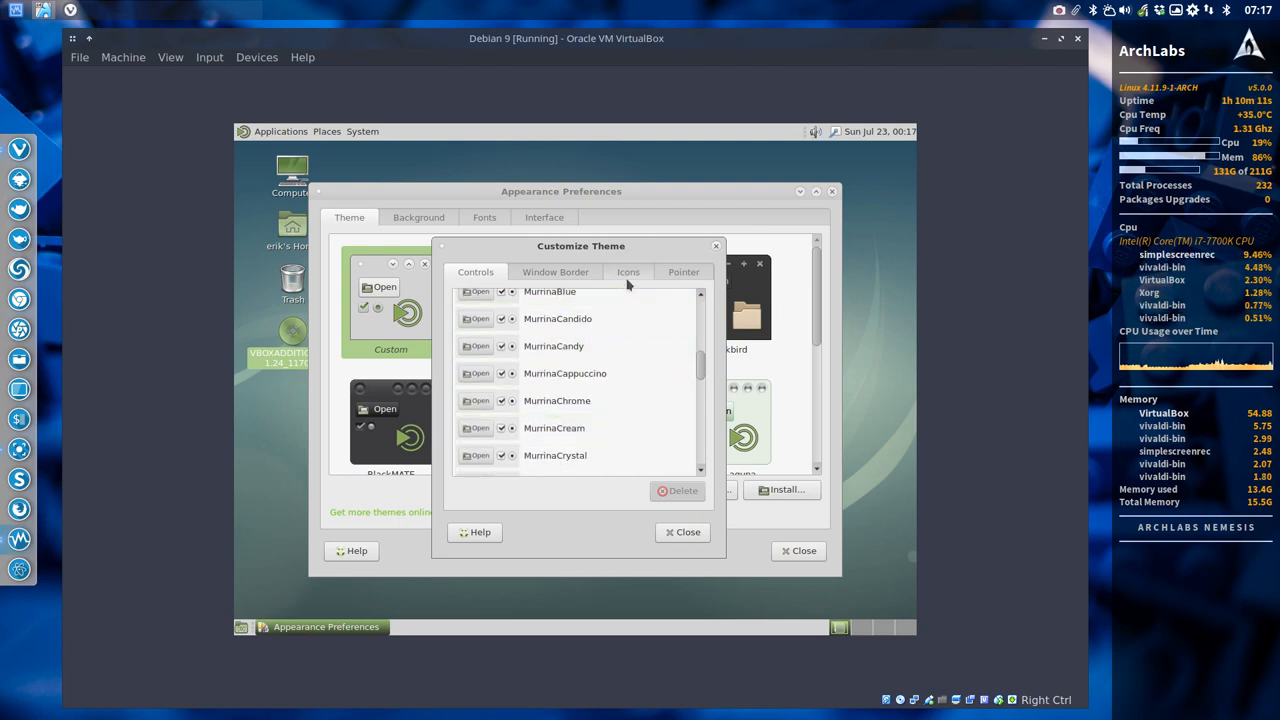
{"action": "left_click", "coordinate": [628, 272]}
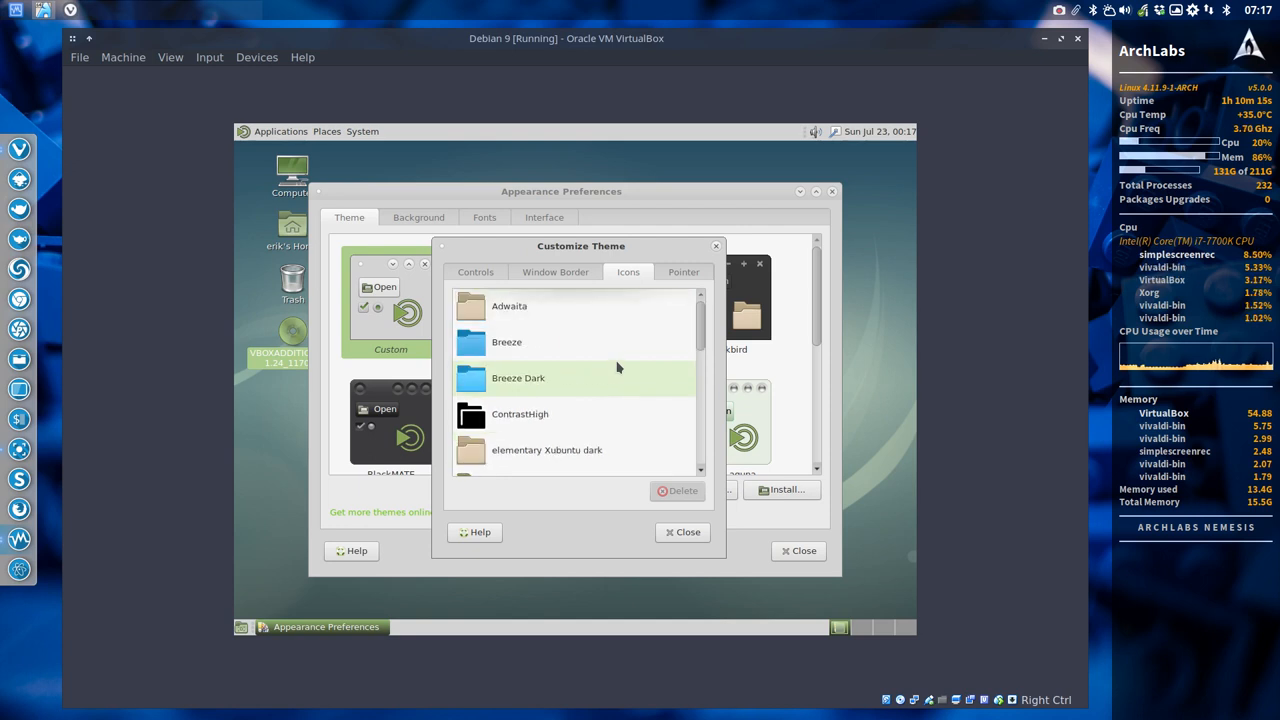
{"action": "scroll", "scroll_direction": "down", "scroll_amount": 3}
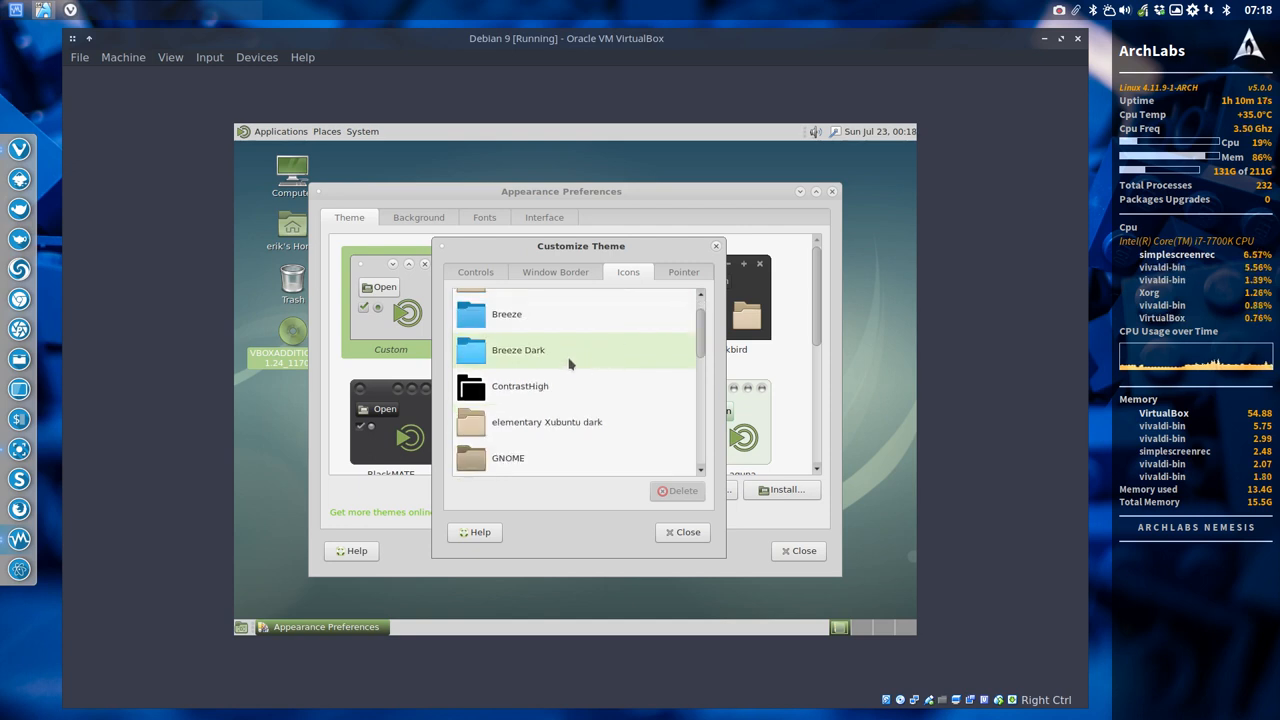
{"action": "left_click", "coordinate": [547, 421]}
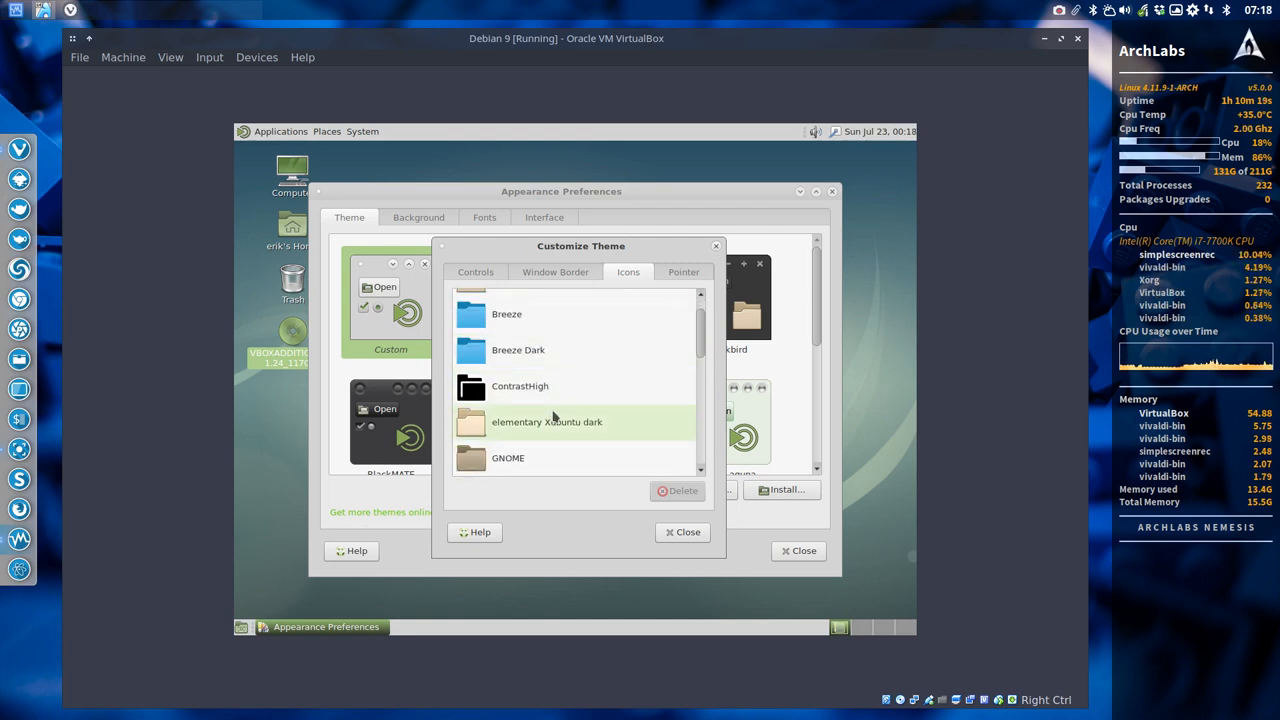
{"action": "scroll", "scroll_direction": "down", "scroll_amount": 3}
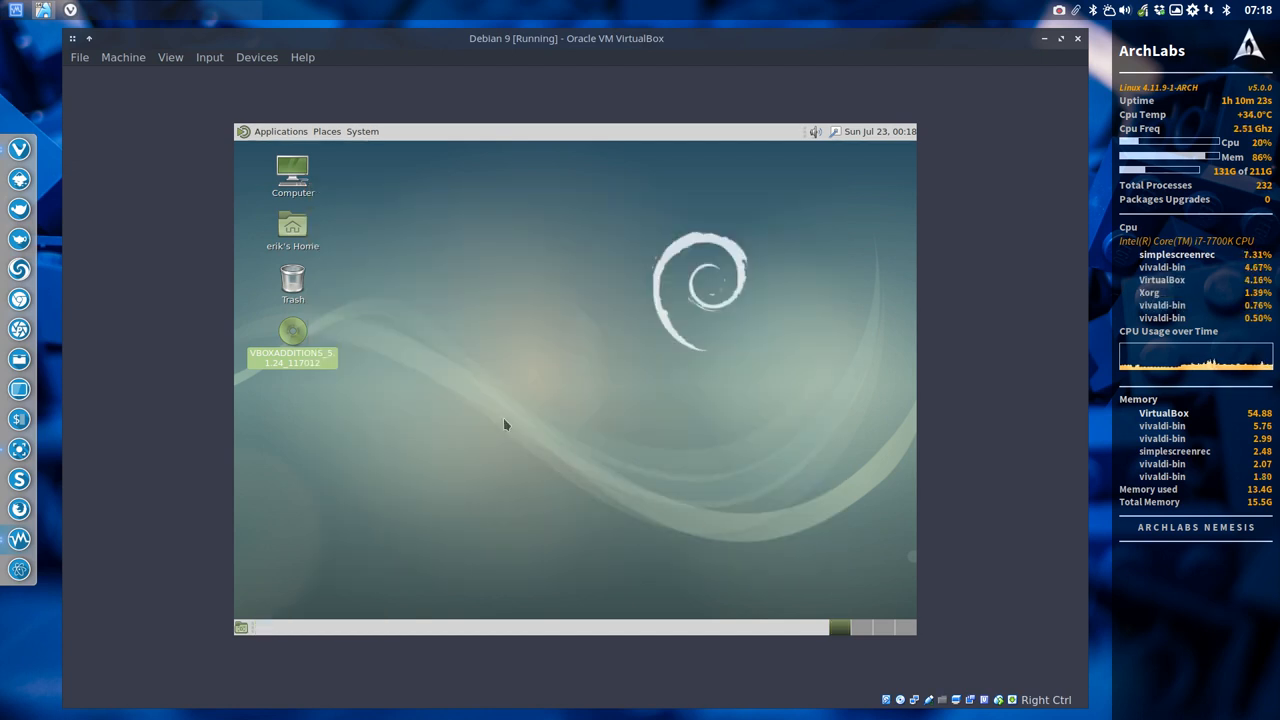
Step: Browse the Applications and Places menus, then reveal the Internet submenu
{"action": "left_click", "coordinate": [280, 131]}
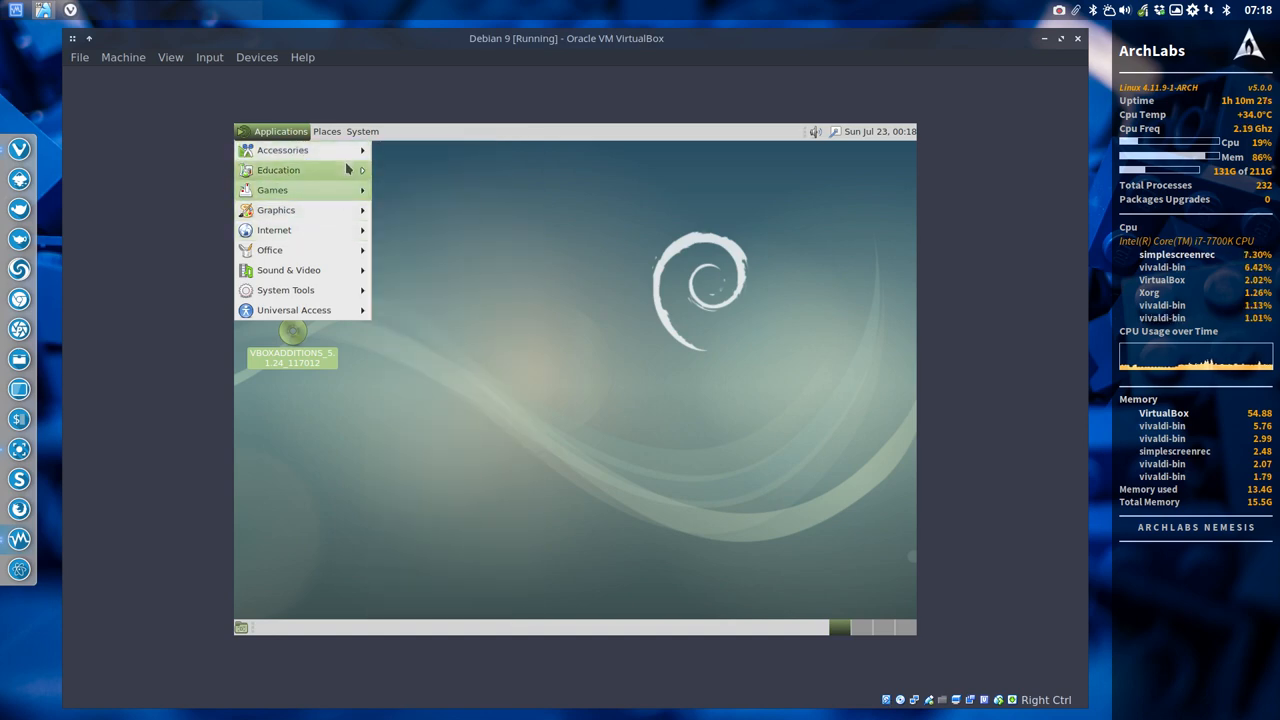
{"action": "left_click", "coordinate": [326, 131]}
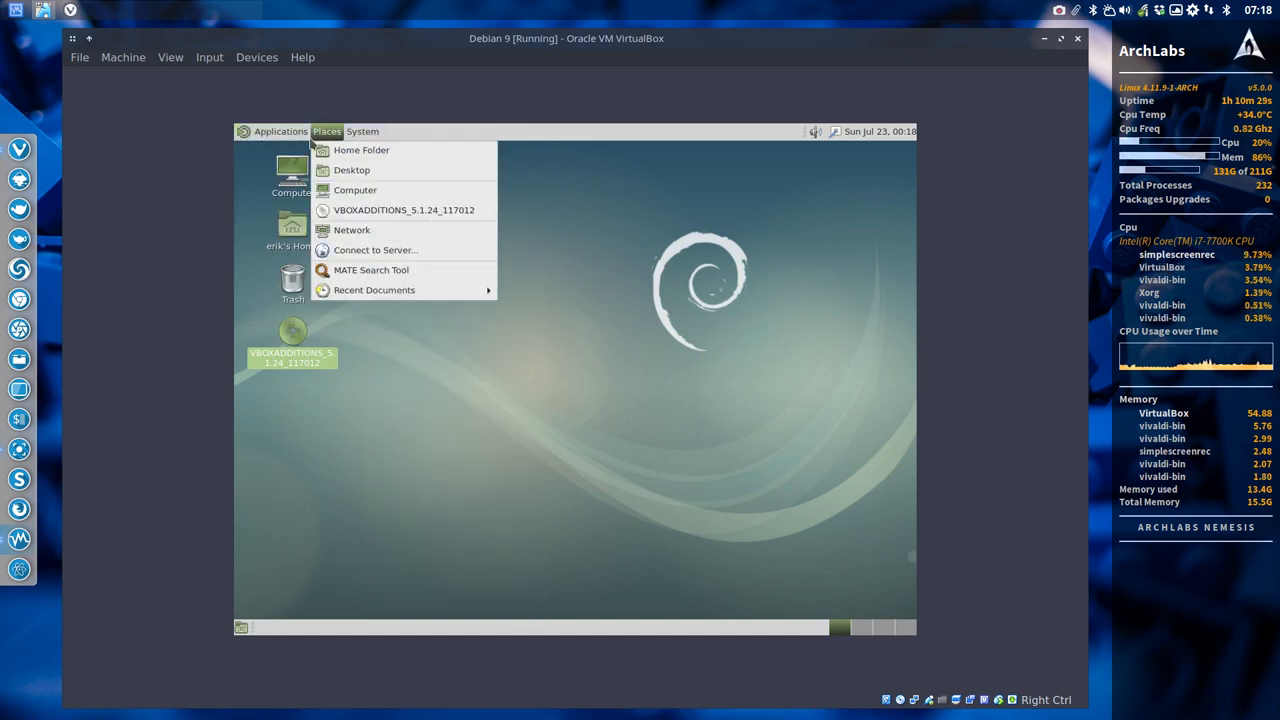
{"action": "left_click", "coordinate": [280, 131]}
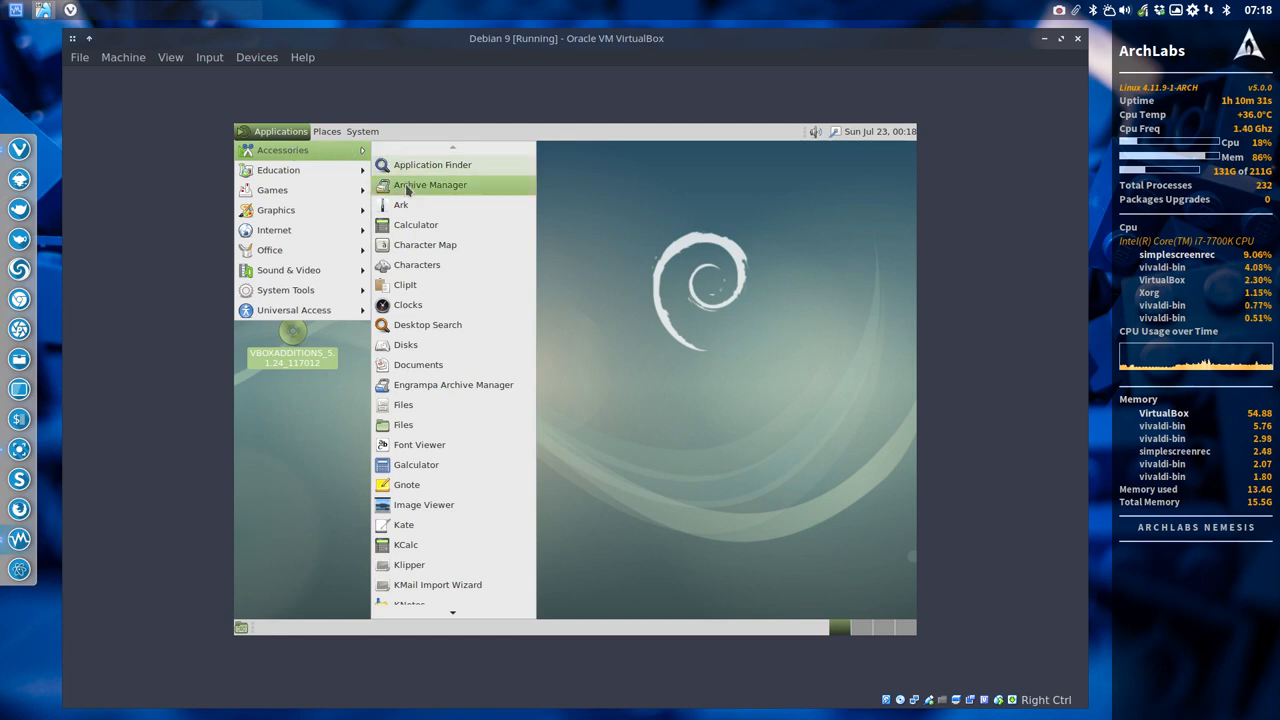
{"action": "scroll", "scroll_direction": "down", "scroll_amount": 3}
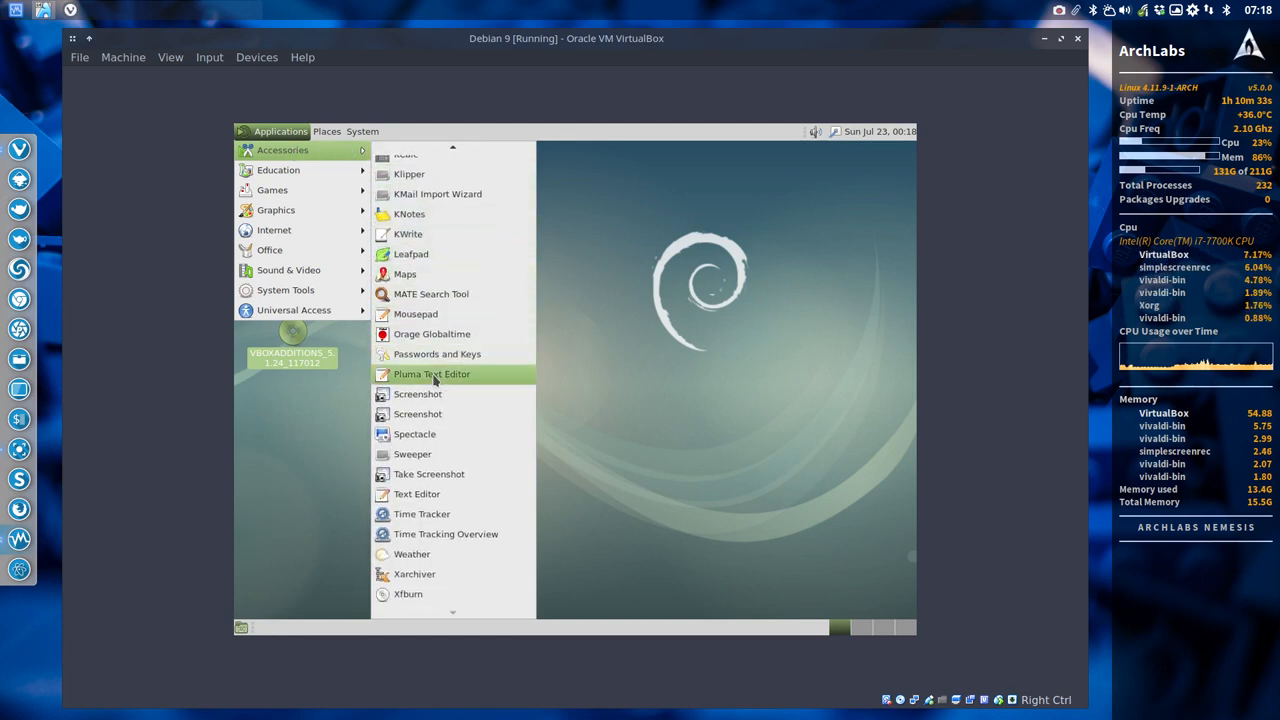
{"action": "mouse_move", "coordinate": [455, 430]}
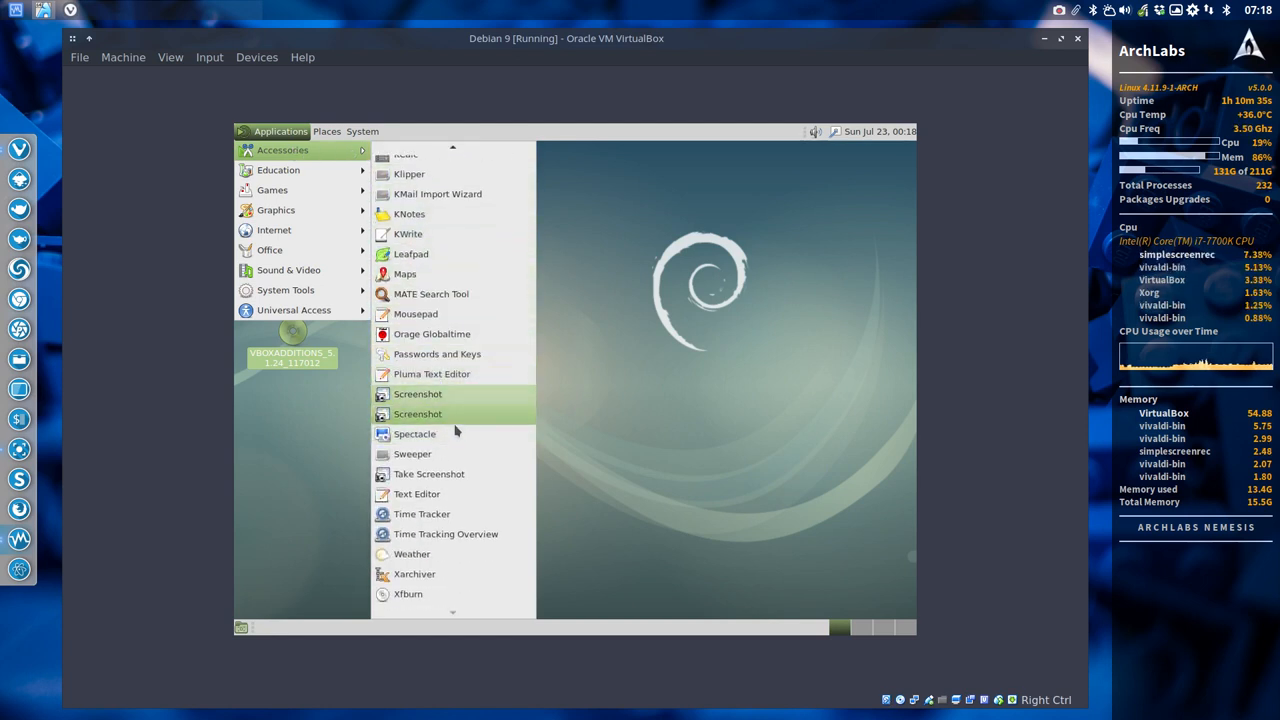
{"action": "mouse_move", "coordinate": [450, 493]}
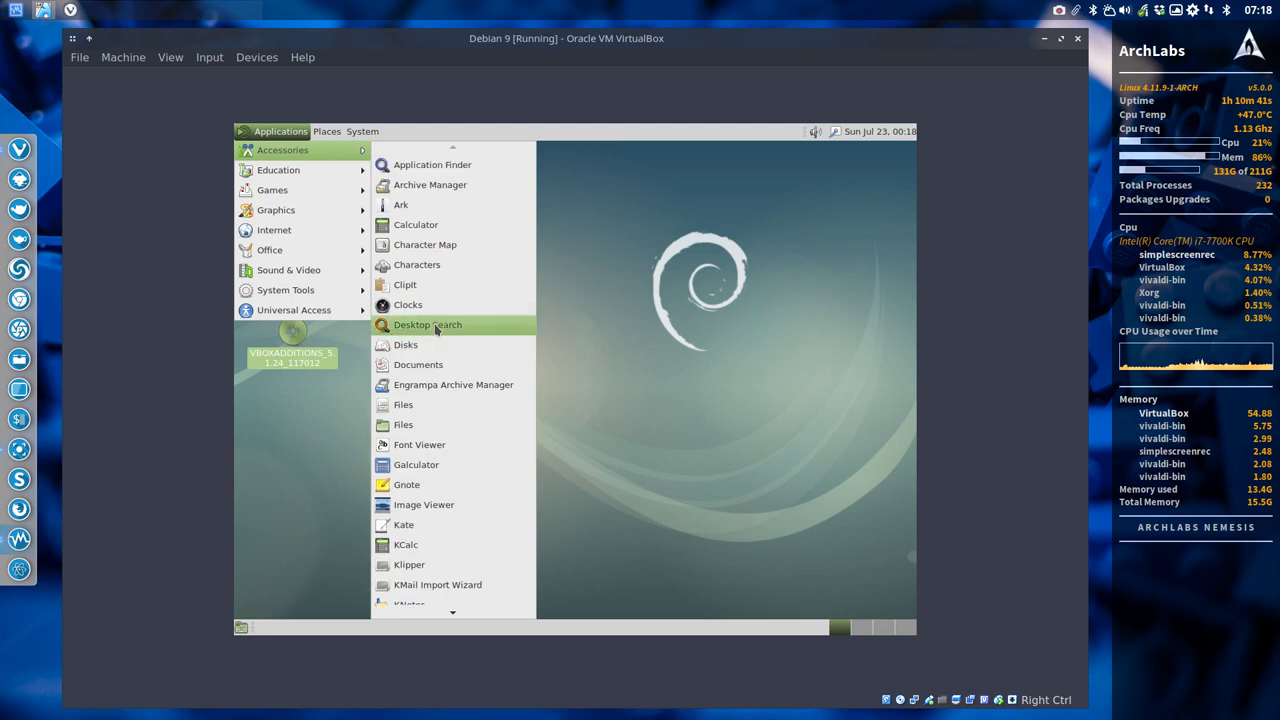
{"action": "mouse_move", "coordinate": [276, 210]}
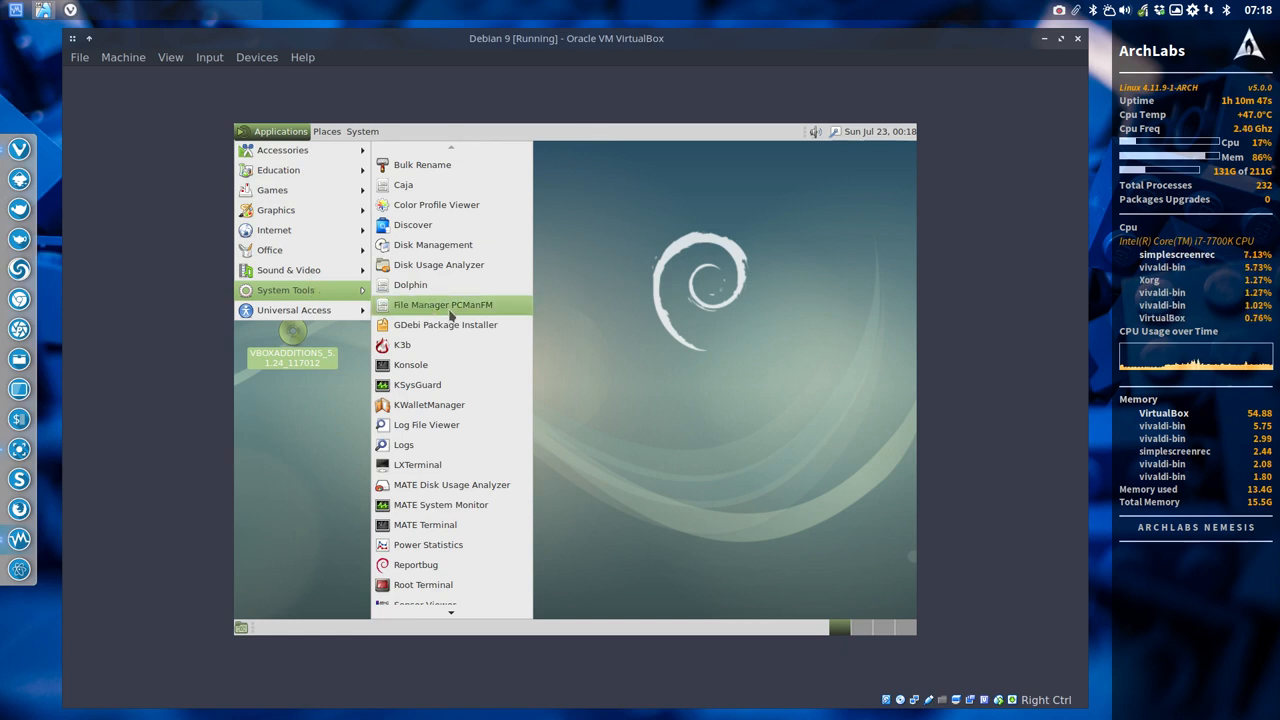
{"action": "scroll", "scroll_direction": "down", "scroll_amount": 3}
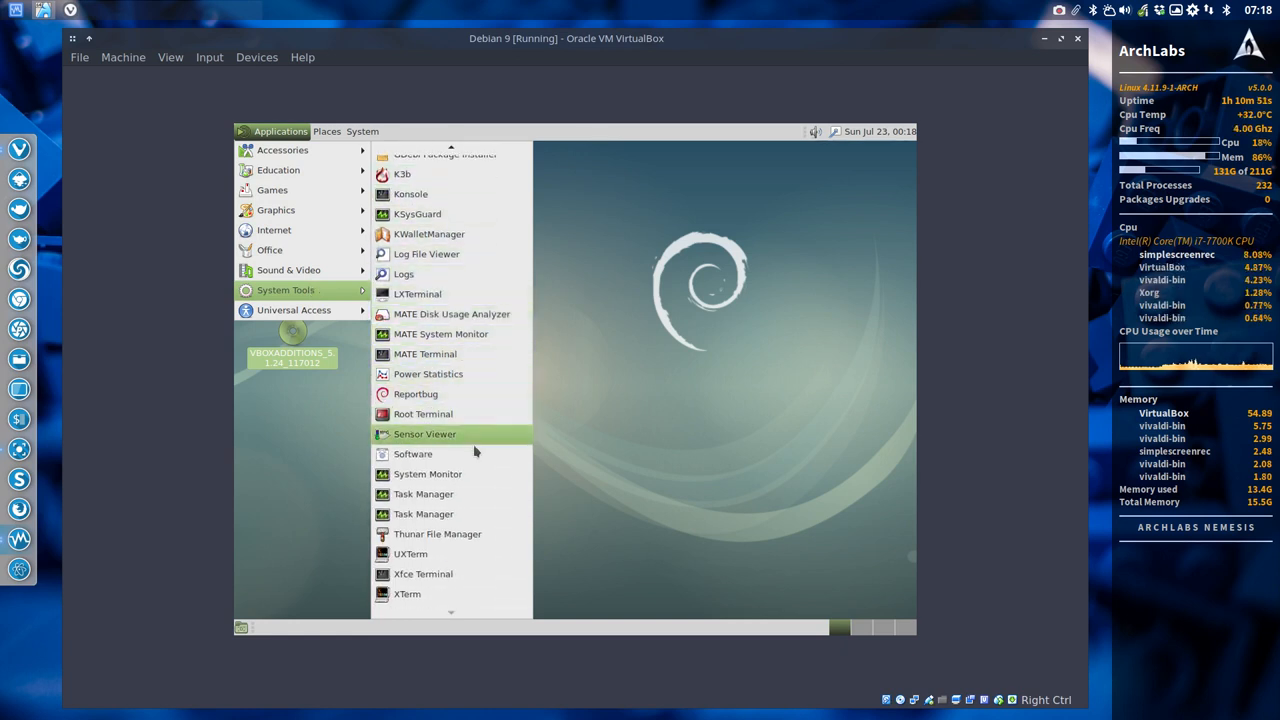
{"action": "mouse_move", "coordinate": [455, 494]}
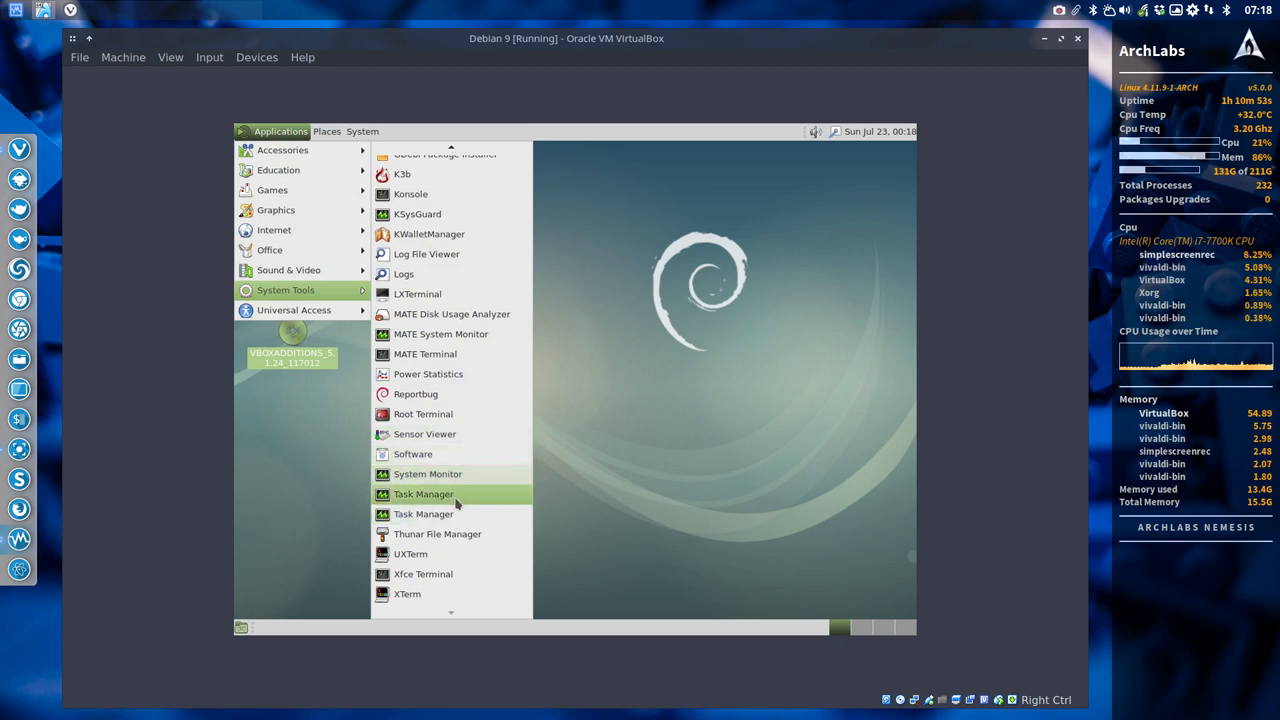
{"action": "mouse_move", "coordinate": [428, 474]}
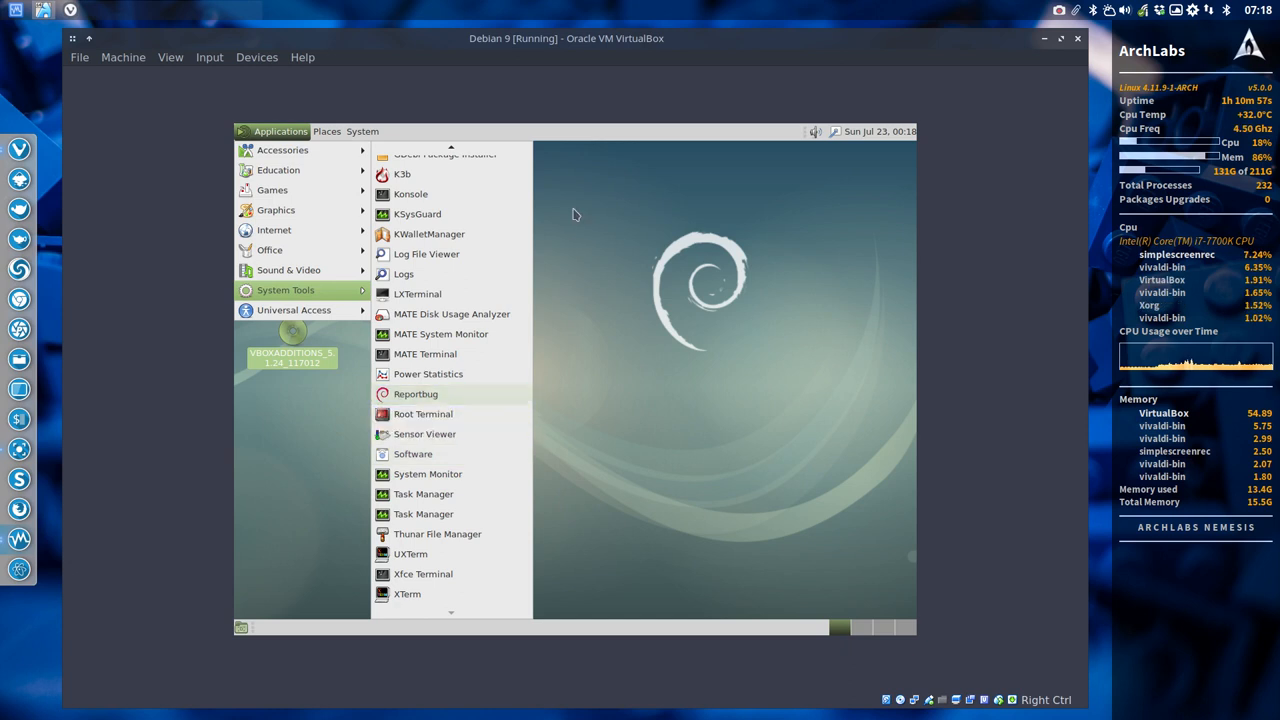
{"action": "left_click", "coordinate": [575, 215]}
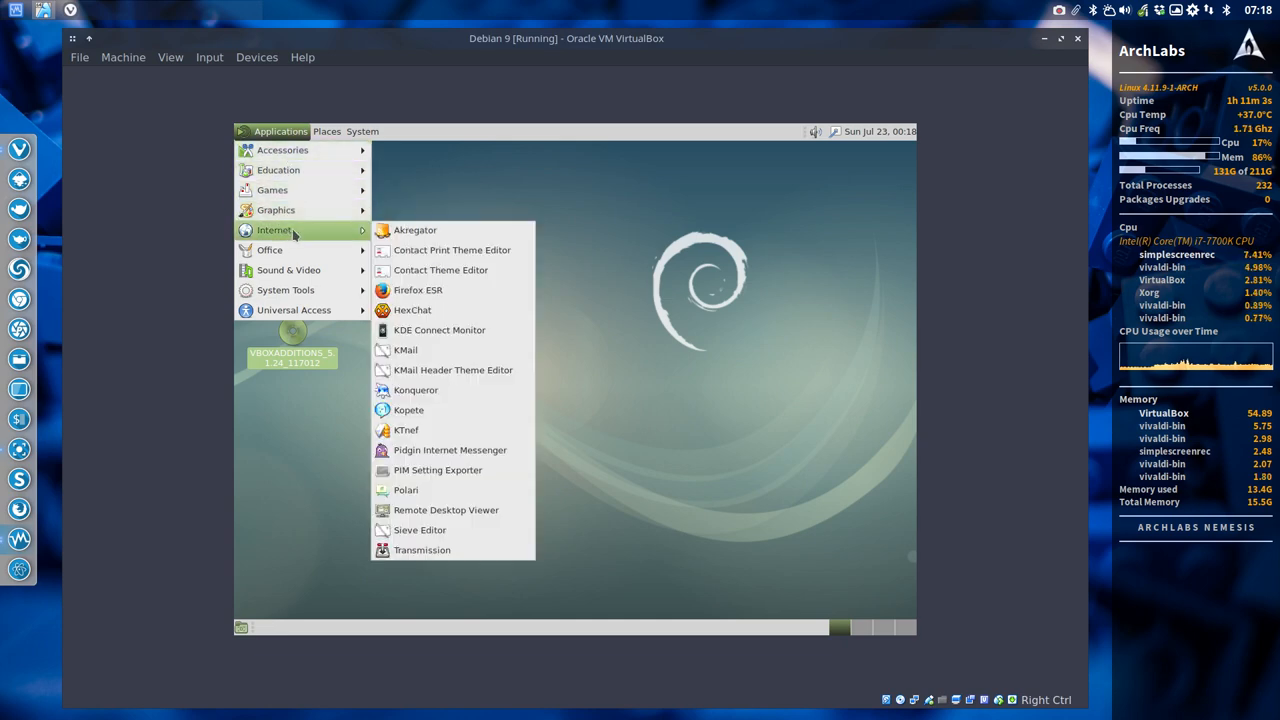
Step: Launch Firefox ESR, search Google for 'sardi icons', and scroll to the SourceForge result
{"action": "left_click", "coordinate": [418, 290]}
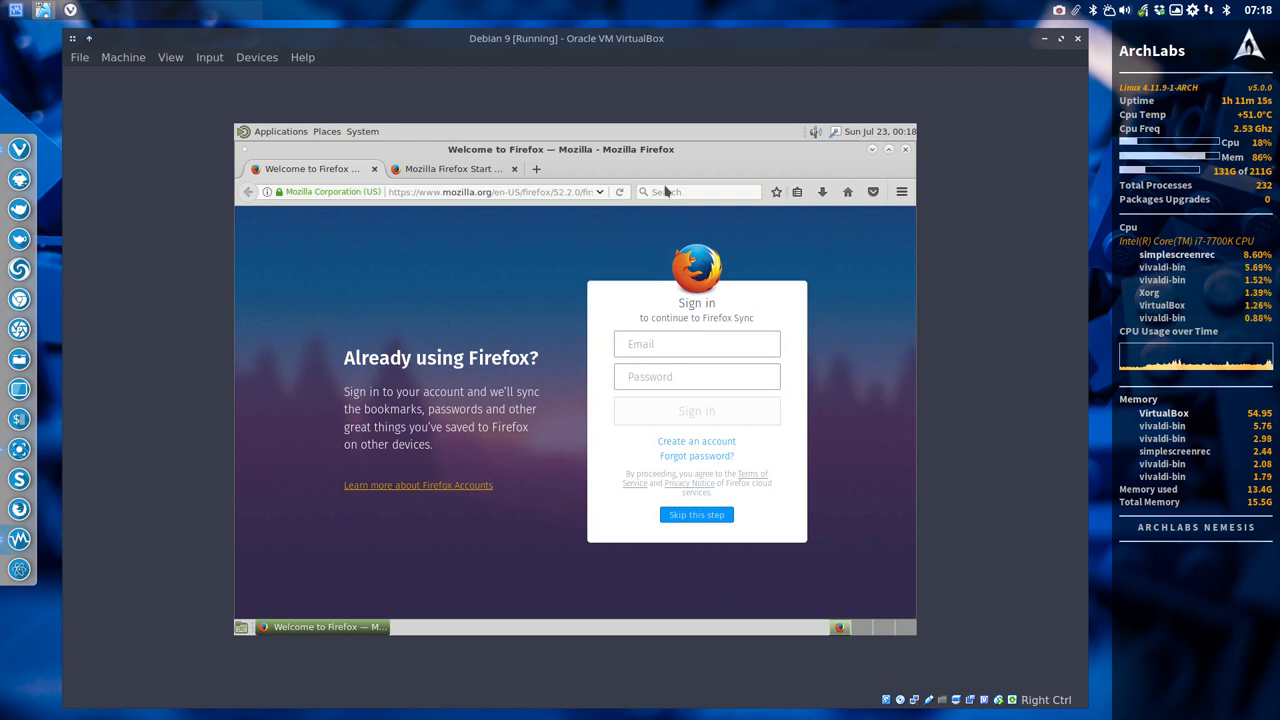
{"action": "type", "text": "sq"}
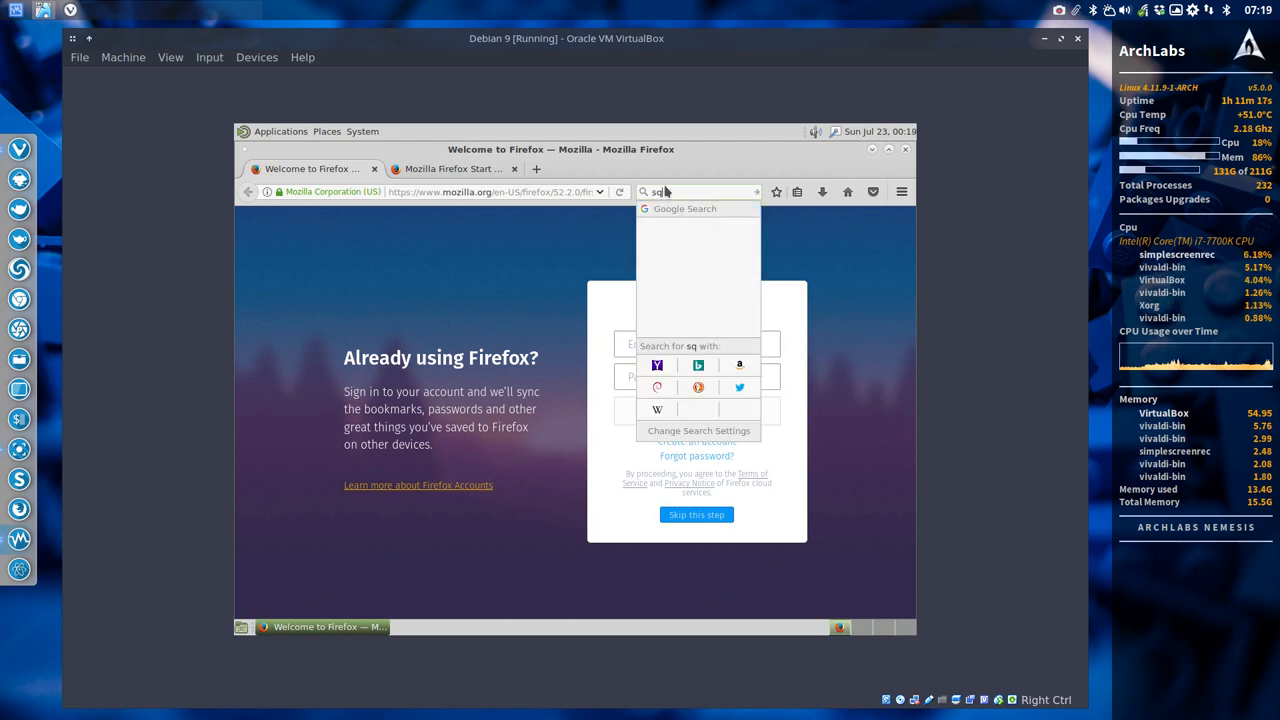
{"action": "key", "text": "BackSpace"}
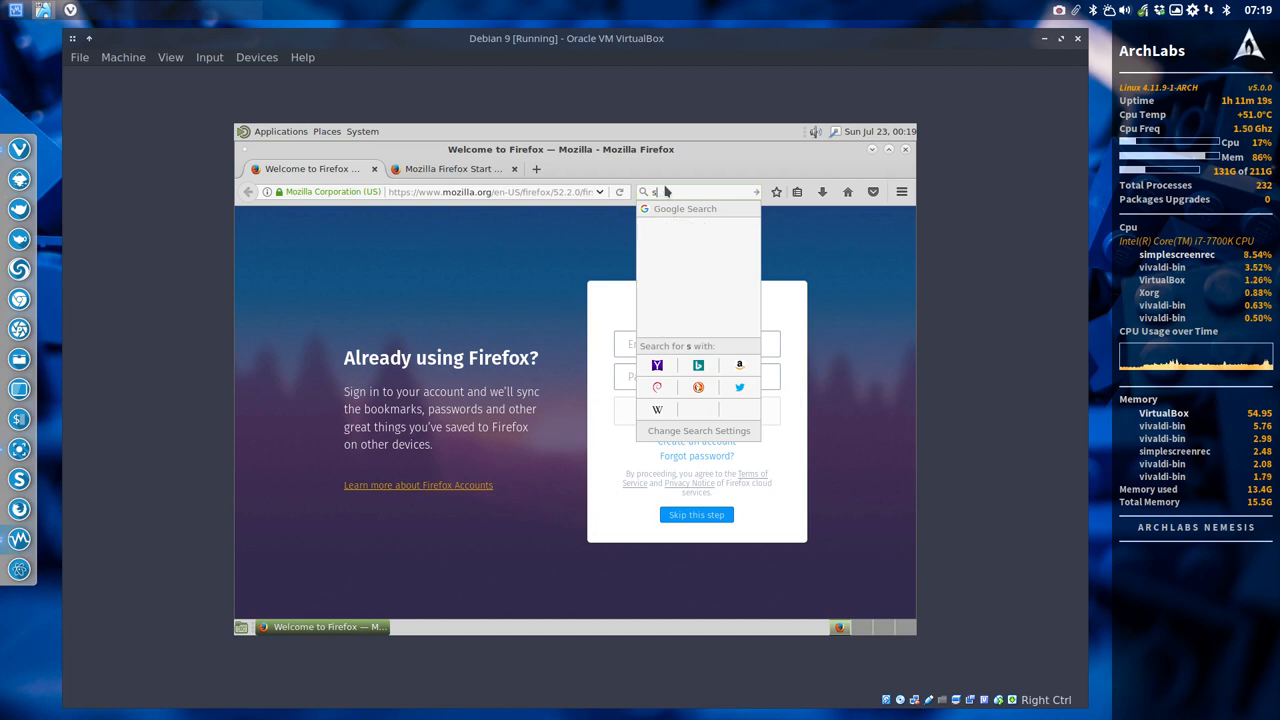
{"action": "type", "text": "ardi"}
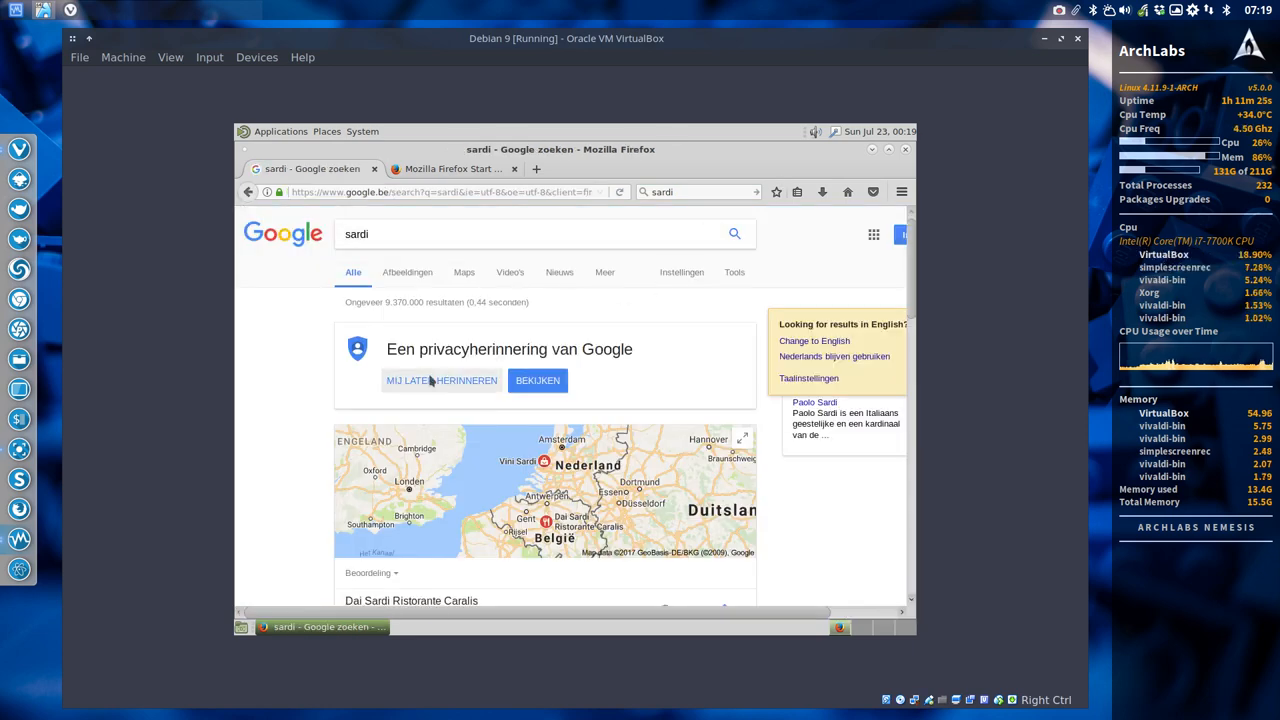
{"action": "scroll", "scroll_direction": "down", "scroll_amount": 3}
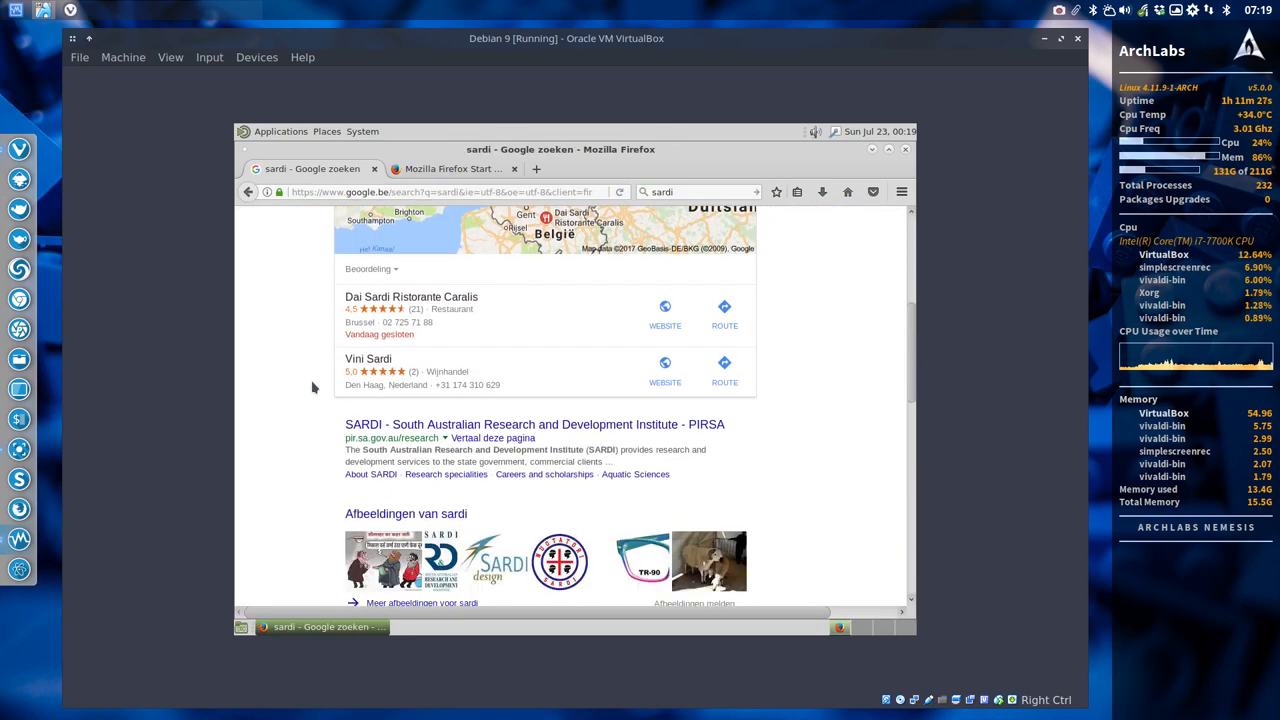
{"action": "scroll", "scroll_direction": "down", "scroll_amount": 3}
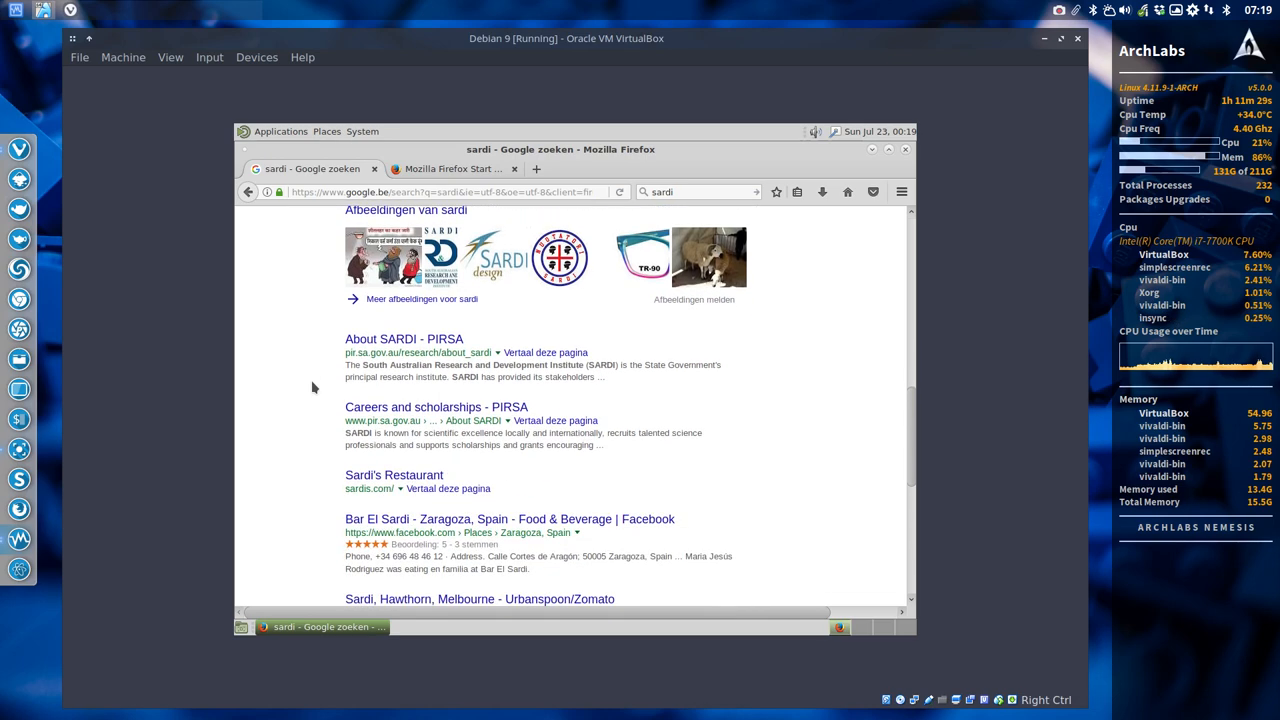
{"action": "scroll", "scroll_direction": "down", "scroll_amount": 3}
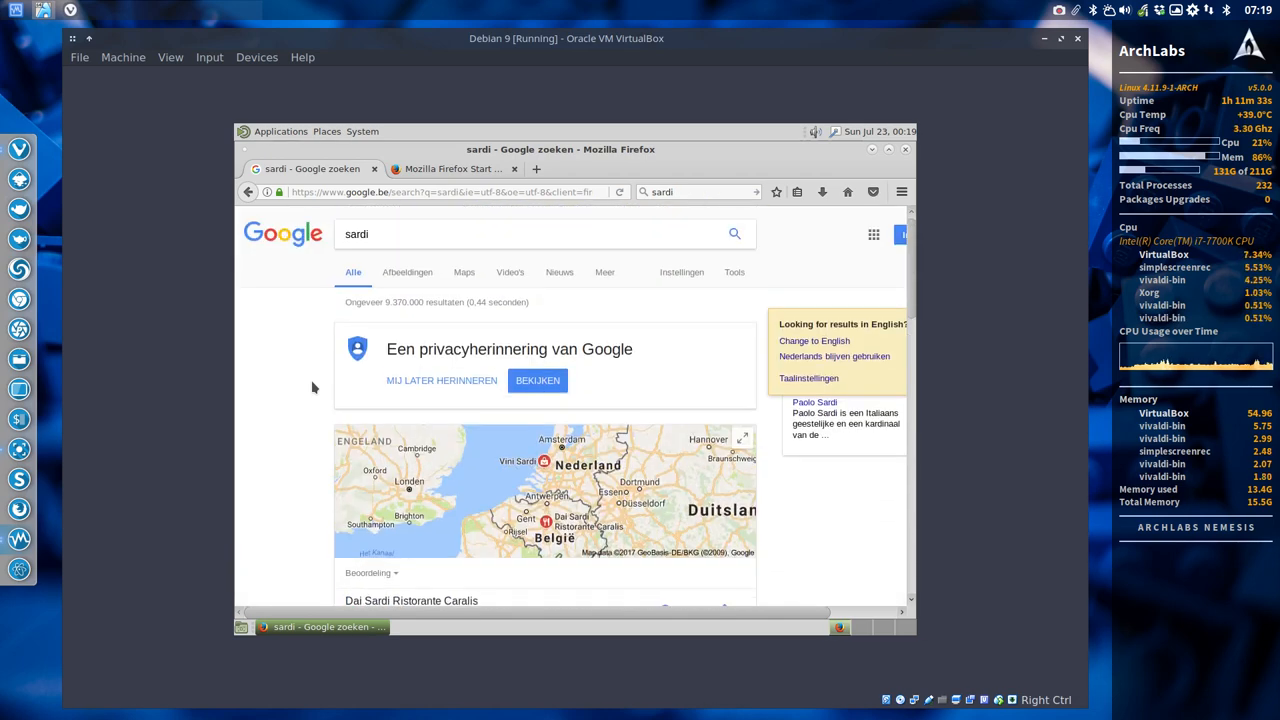
{"action": "type", "text": "is"}
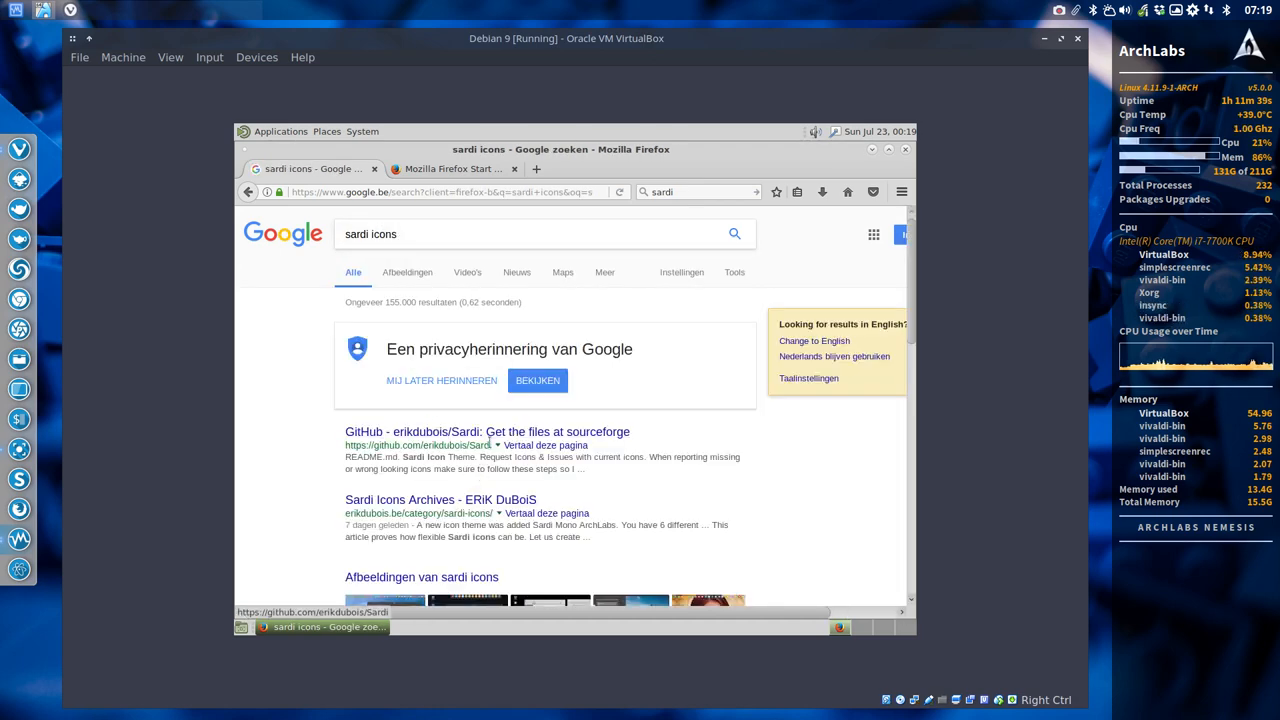
{"action": "scroll", "scroll_direction": "down", "scroll_amount": 3}
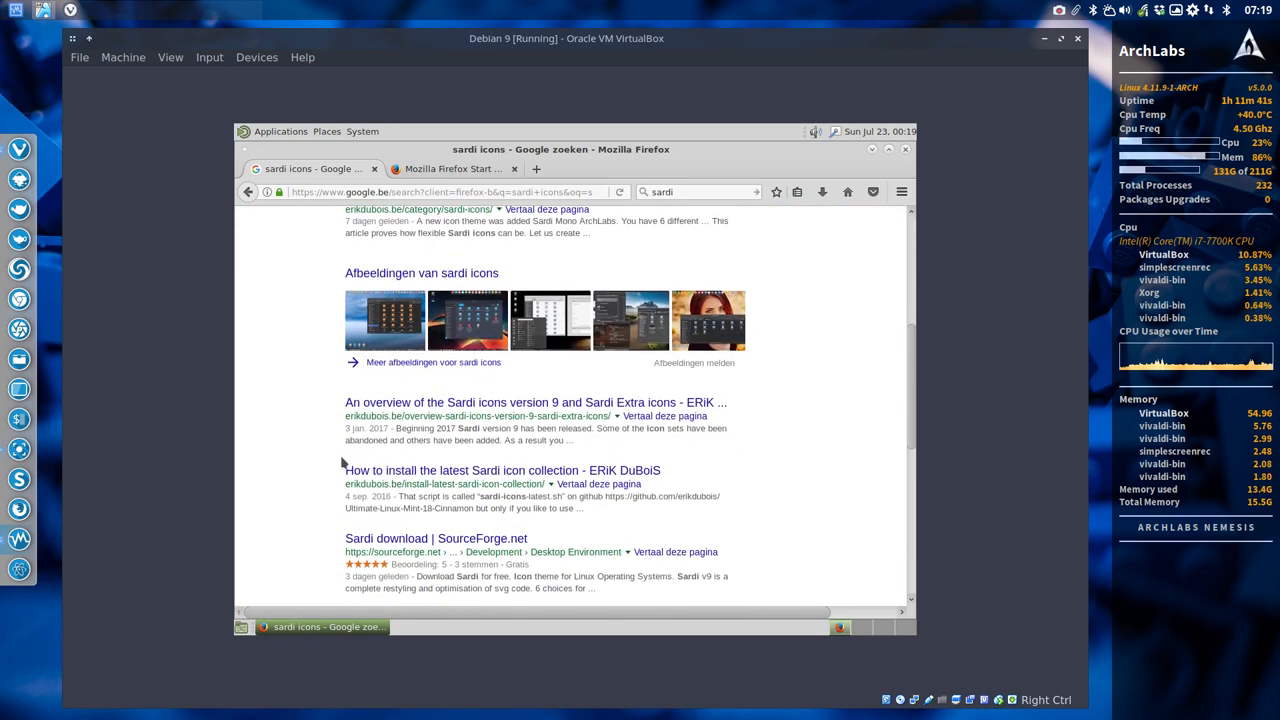
{"action": "scroll", "scroll_direction": "down", "scroll_amount": 3}
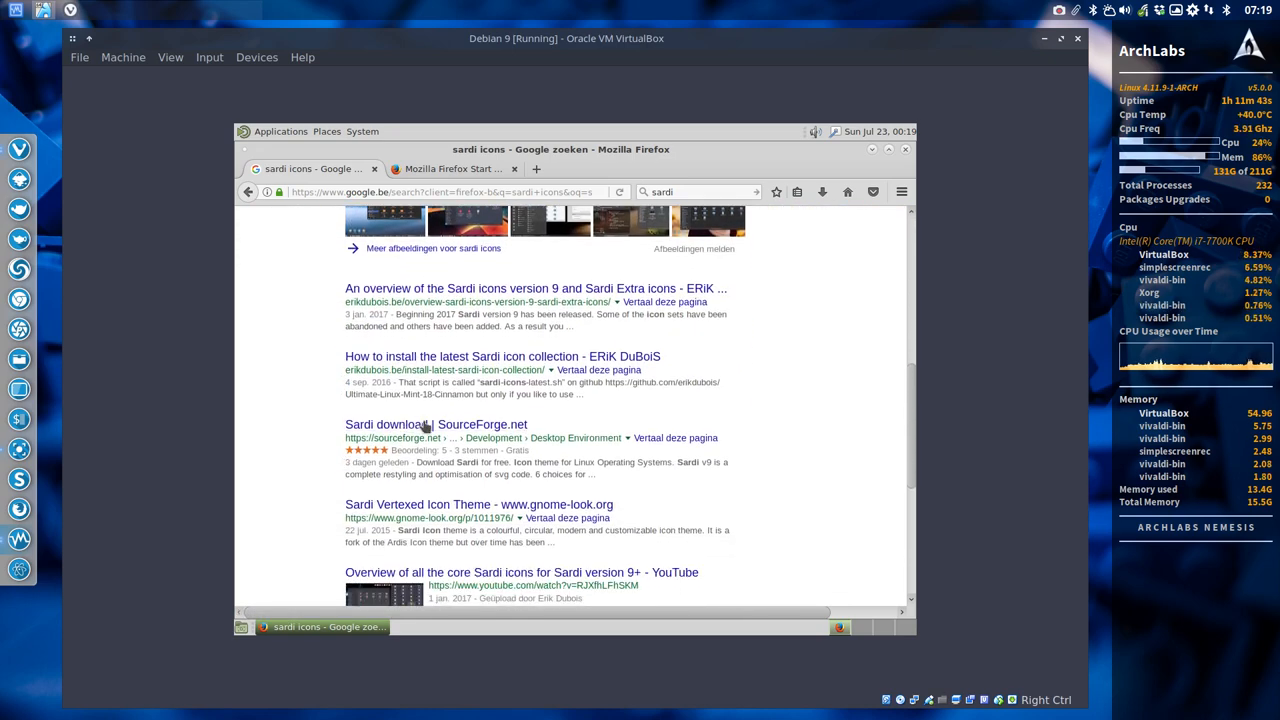
Step: Save sardi-icons-9.3-3.tar.gz from the Sardi SourceForge page to Downloads
{"action": "left_click", "coordinate": [436, 424]}
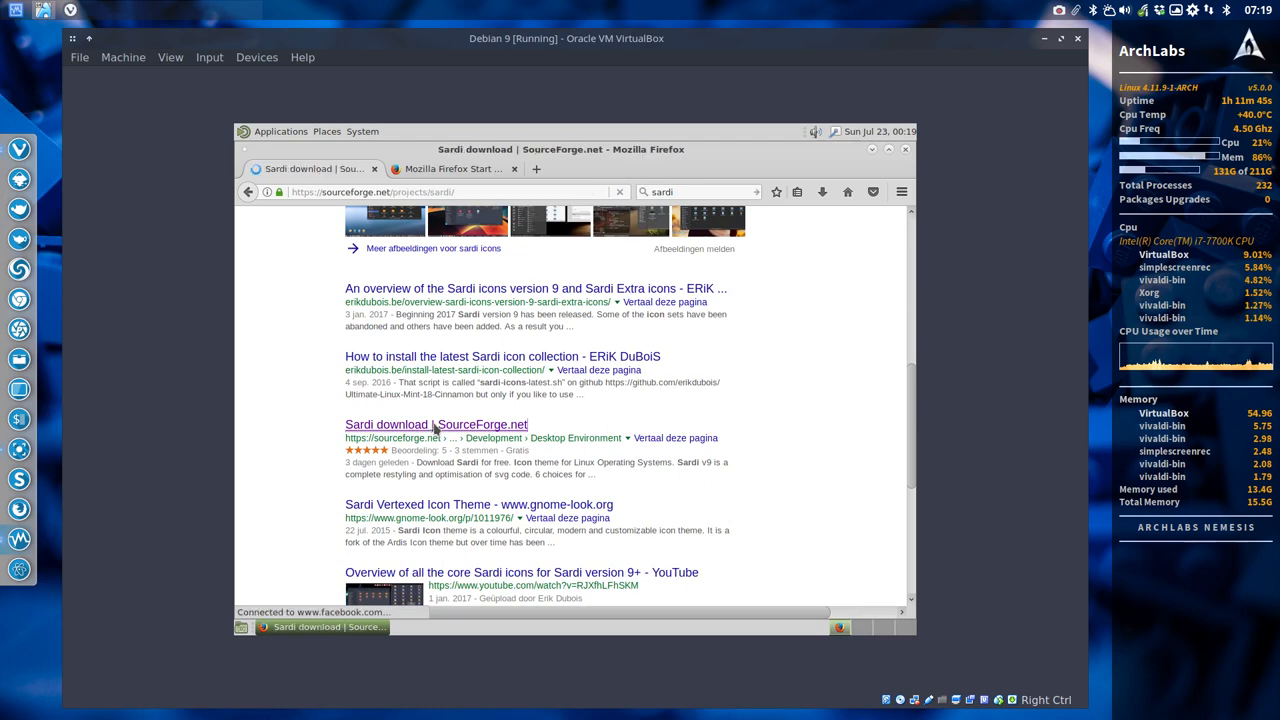
{"action": "left_click", "coordinate": [436, 424]}
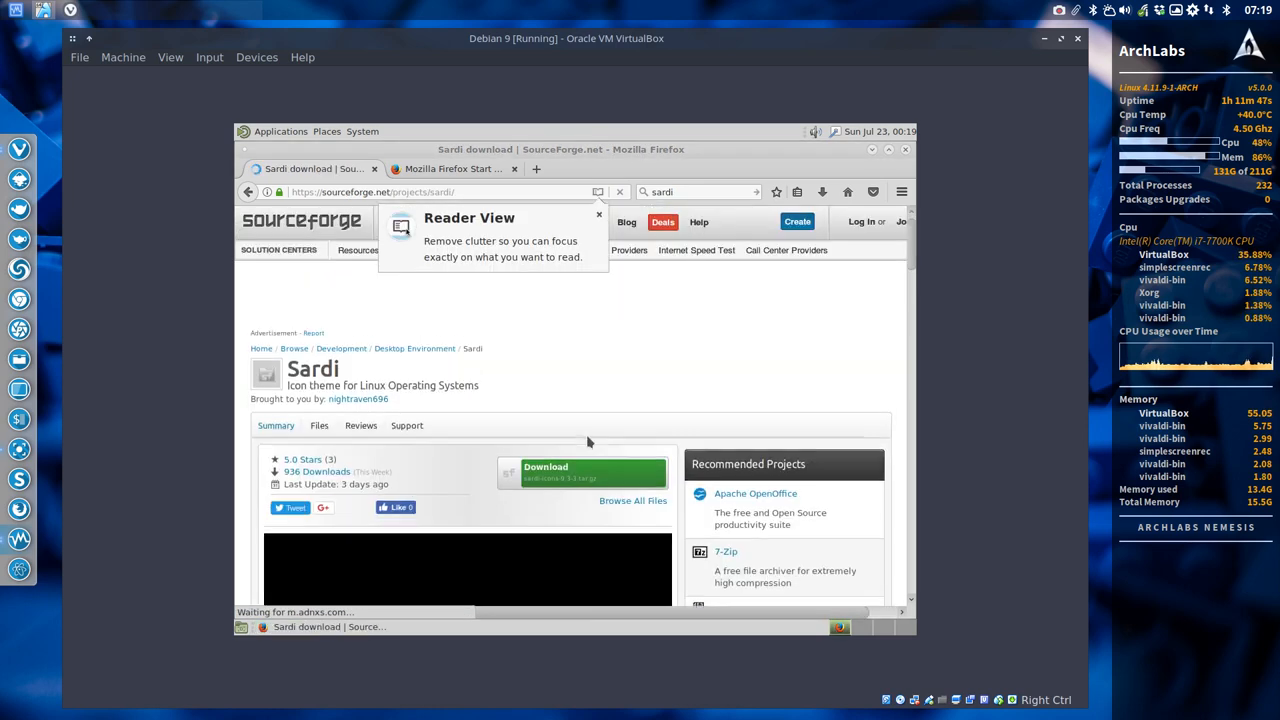
{"action": "left_click", "coordinate": [545, 472]}
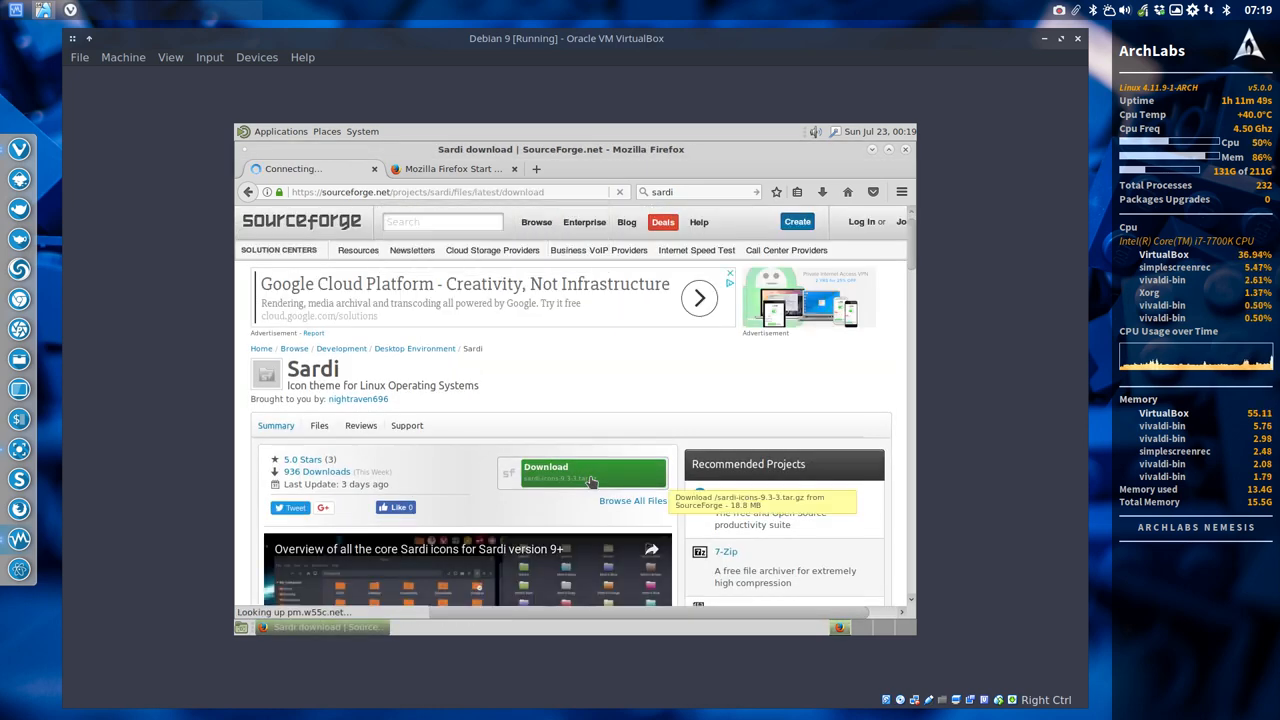
{"action": "left_click", "coordinate": [592, 471]}
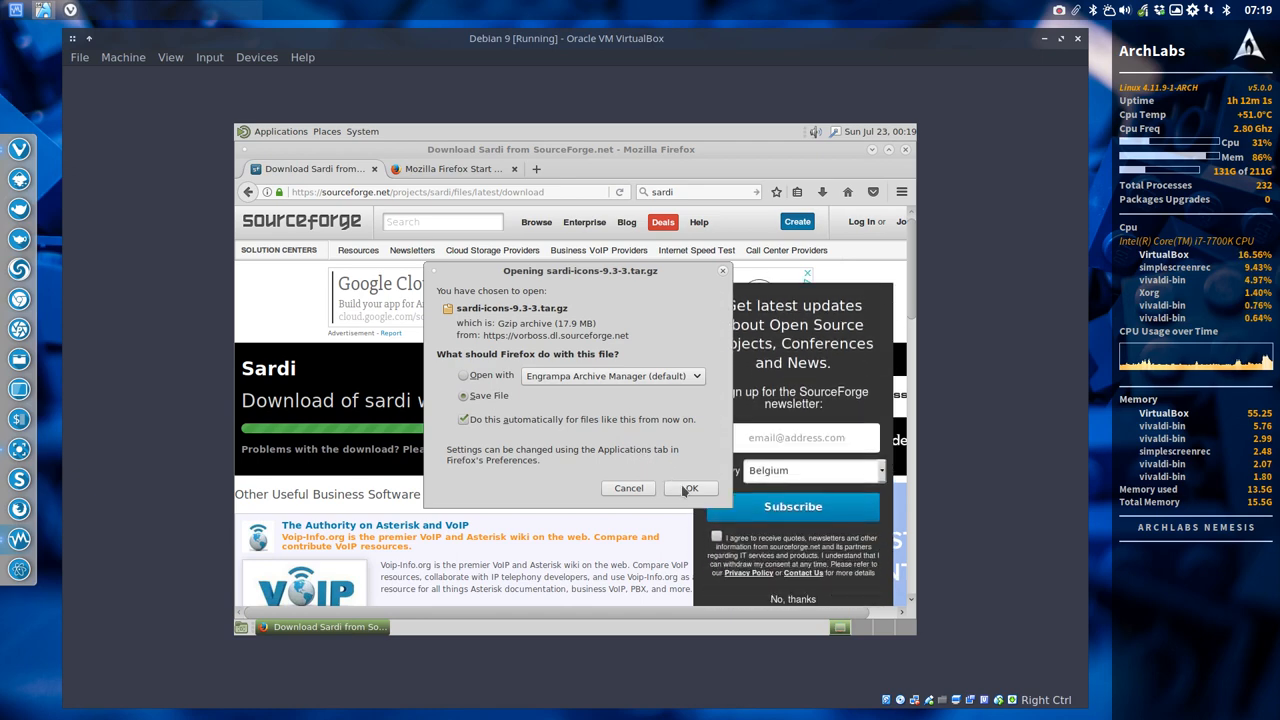
{"action": "left_click", "coordinate": [689, 488]}
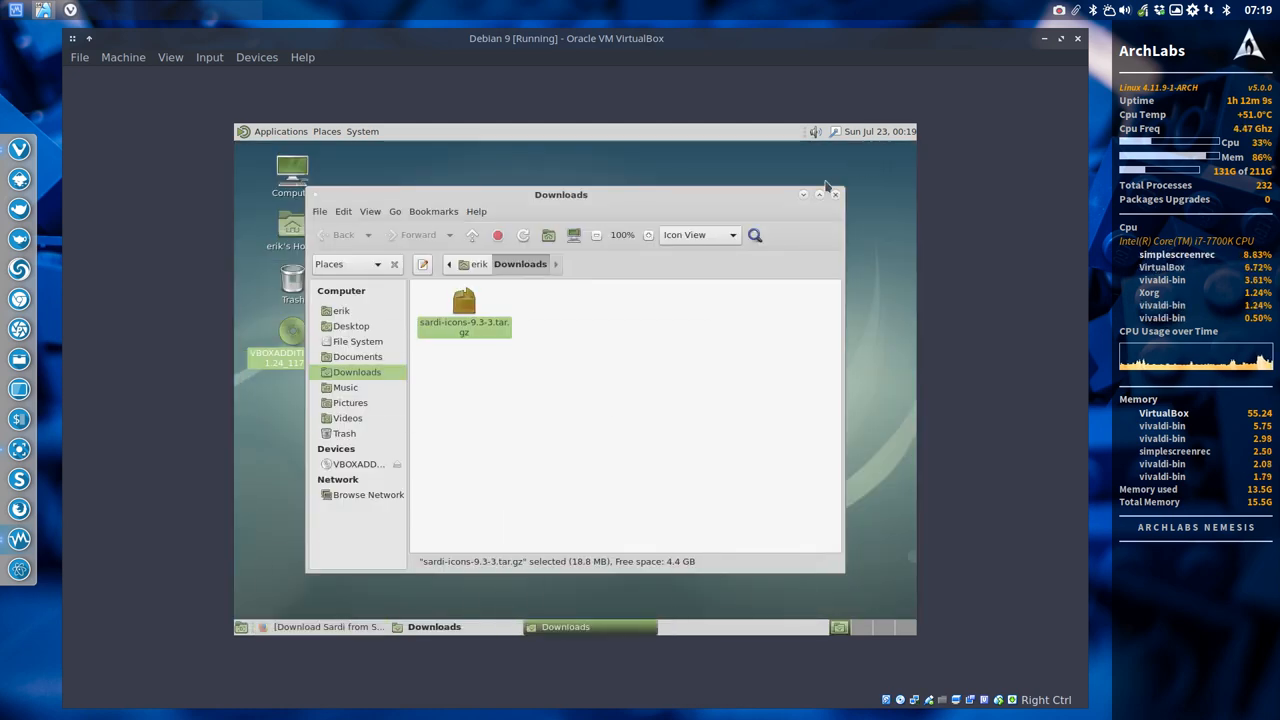
Step: Extract sardi-icons-9.3-3.tar.gz in place and close the Downloads window
{"action": "right_click", "coordinate": [464, 305]}
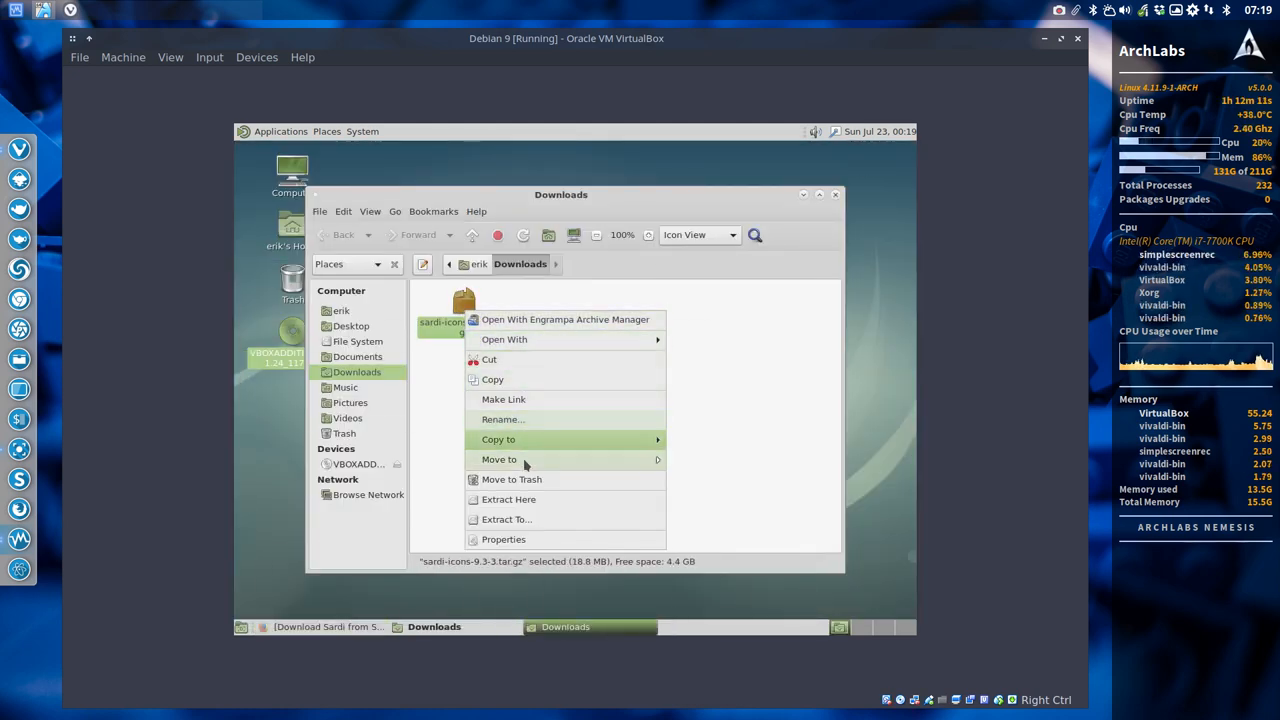
{"action": "left_click", "coordinate": [508, 499]}
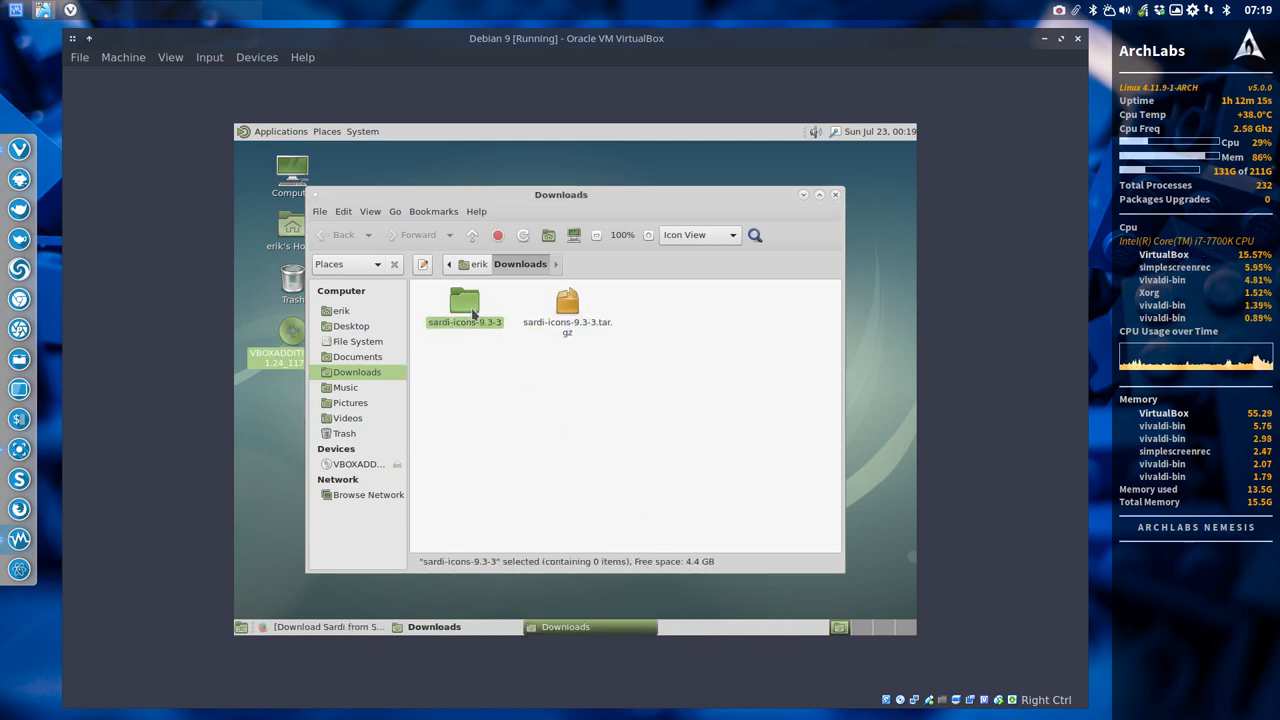
{"action": "left_click", "coordinate": [835, 194]}
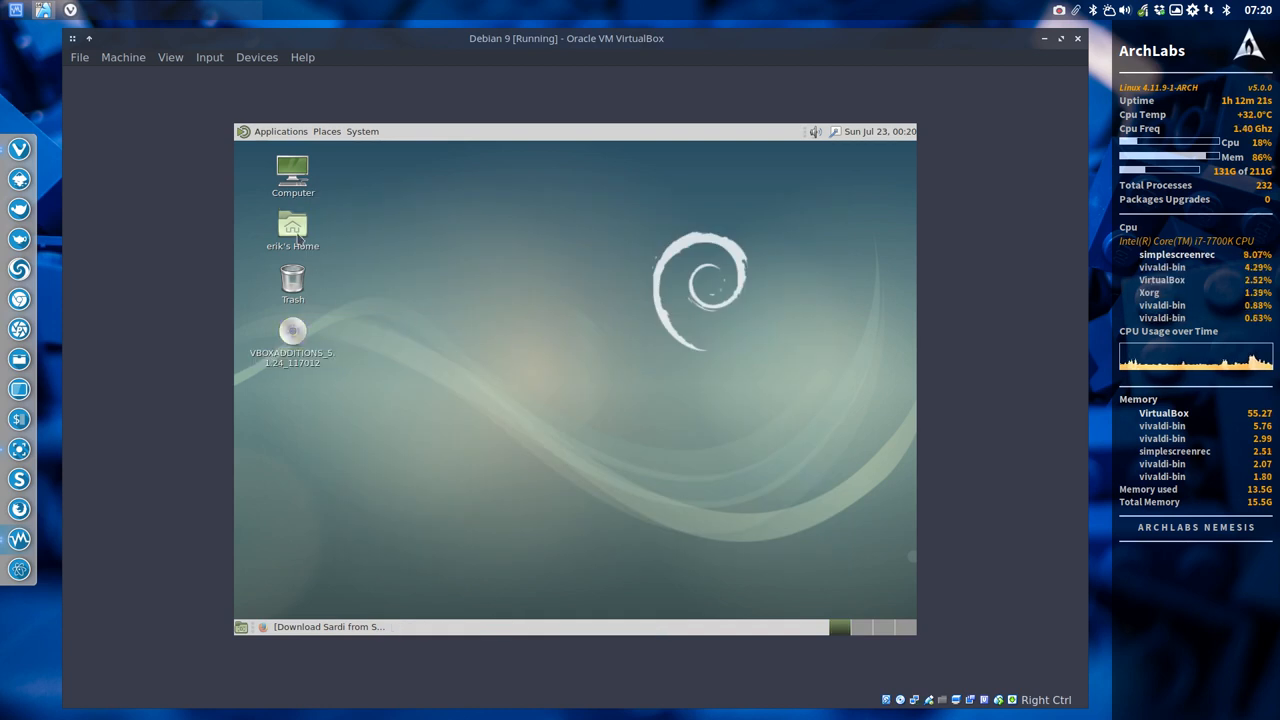
Step: Open the Home folder and make links to the 20 Sardi theme folders
{"action": "left_click", "coordinate": [292, 225]}
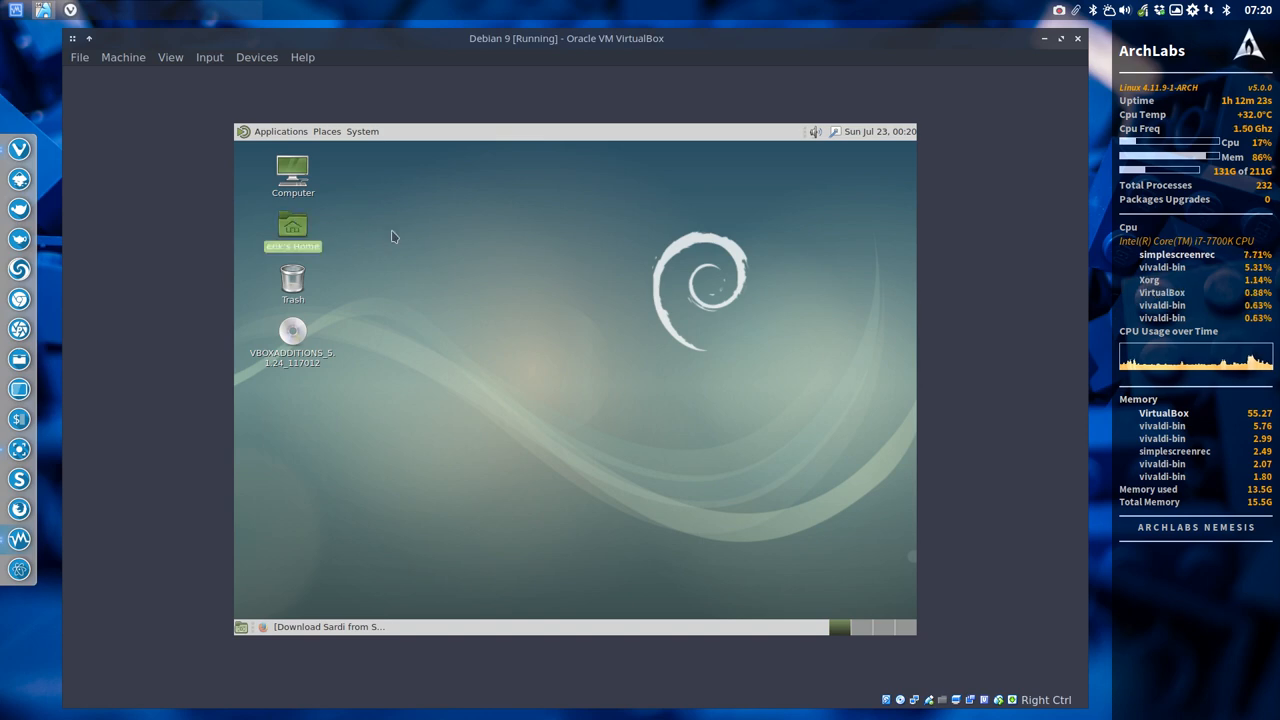
{"action": "double_click", "coordinate": [292, 225]}
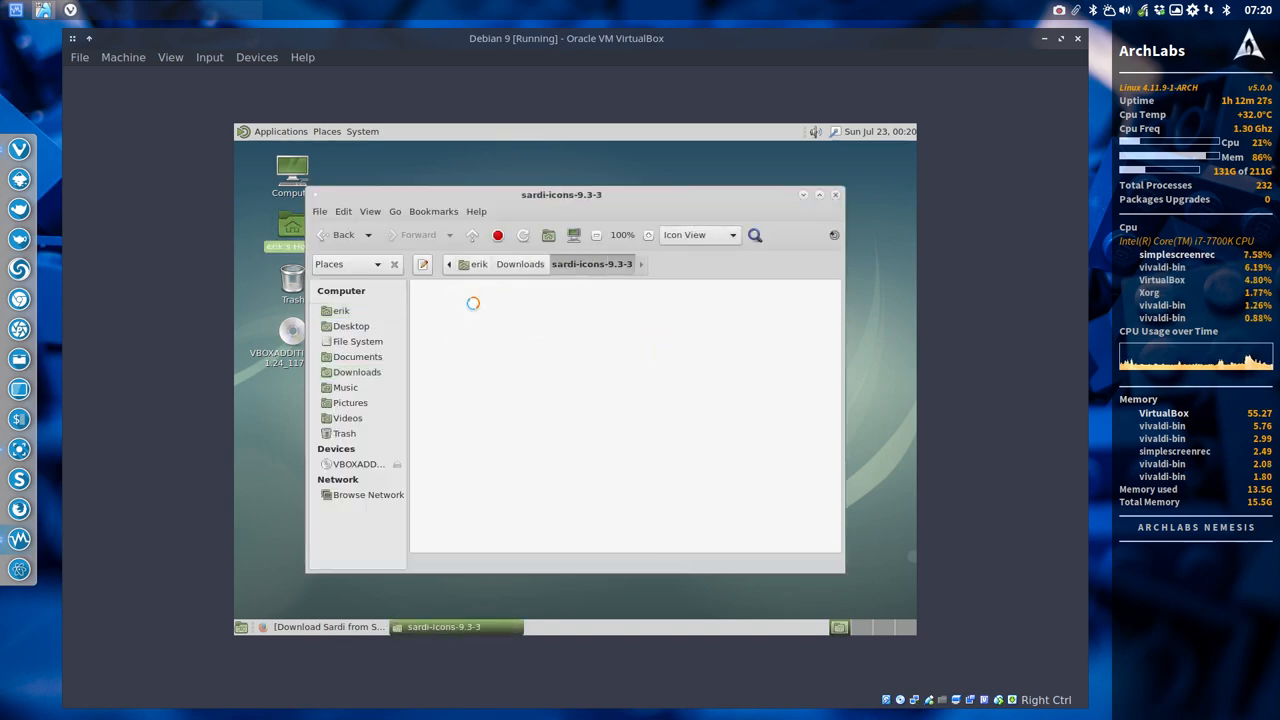
{"action": "right_click", "coordinate": [510, 360]}
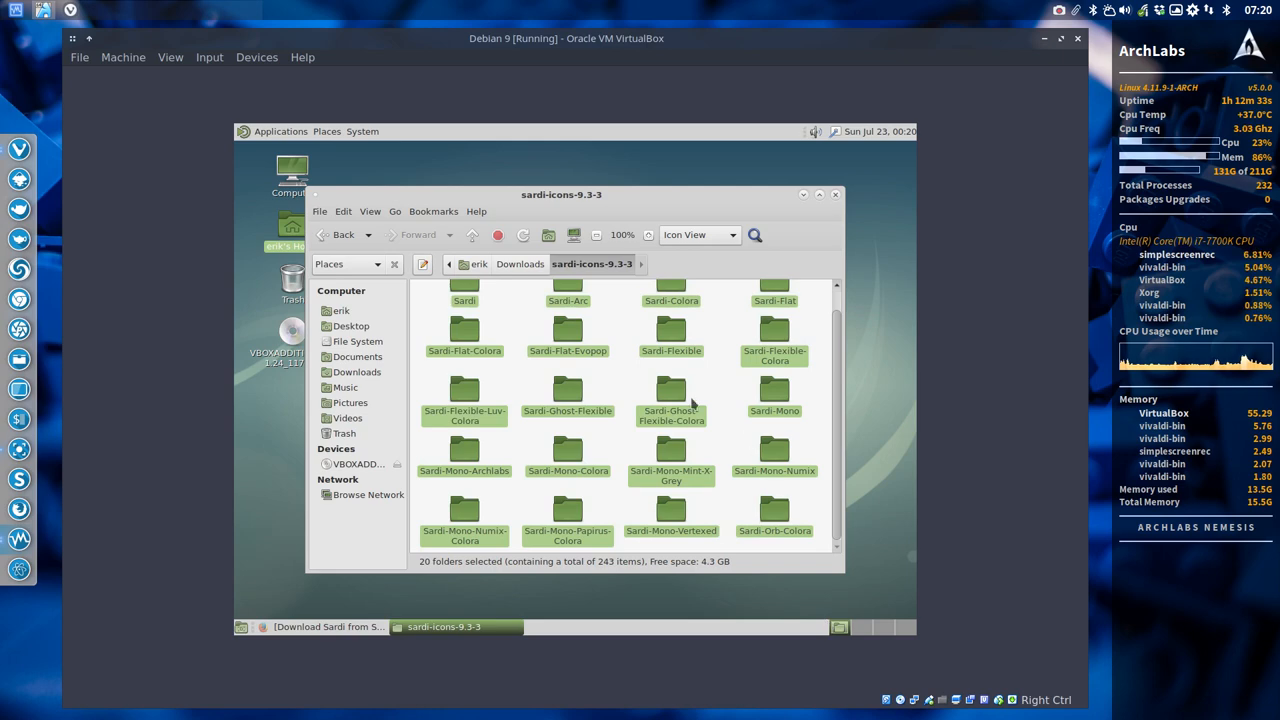
{"action": "right_click", "coordinate": [671, 395]}
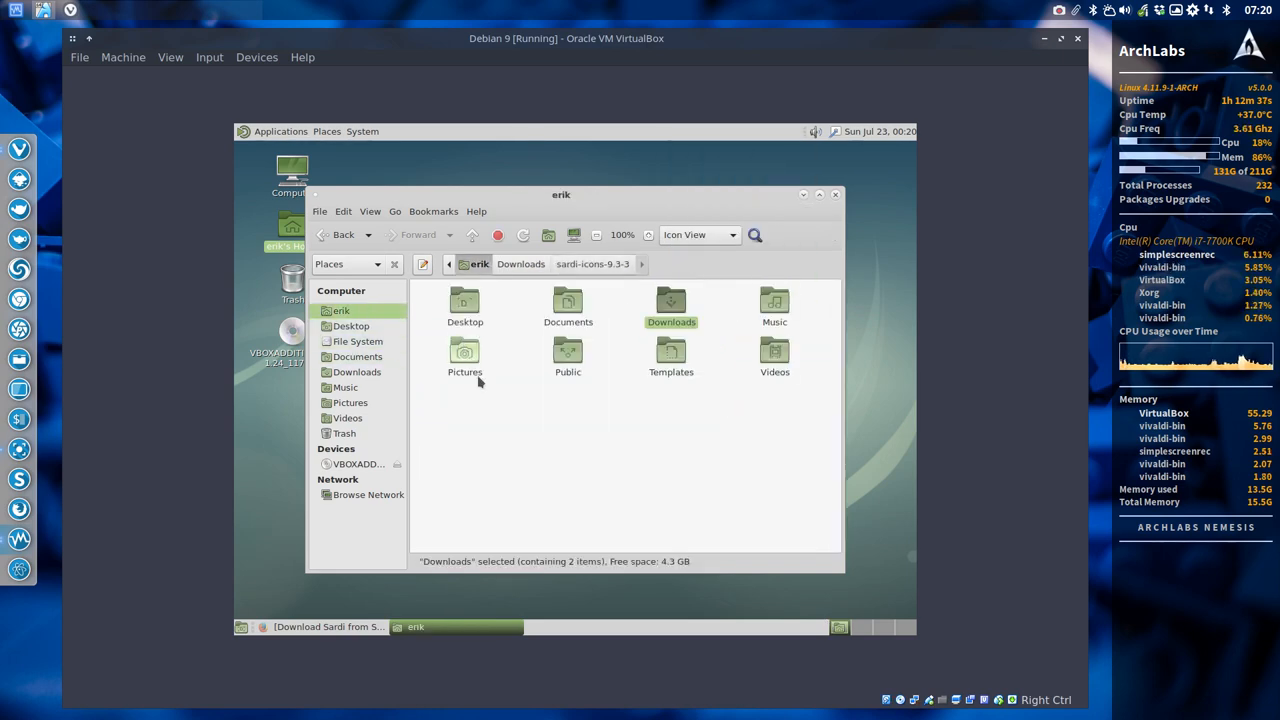
{"action": "left_click", "coordinate": [463, 420]}
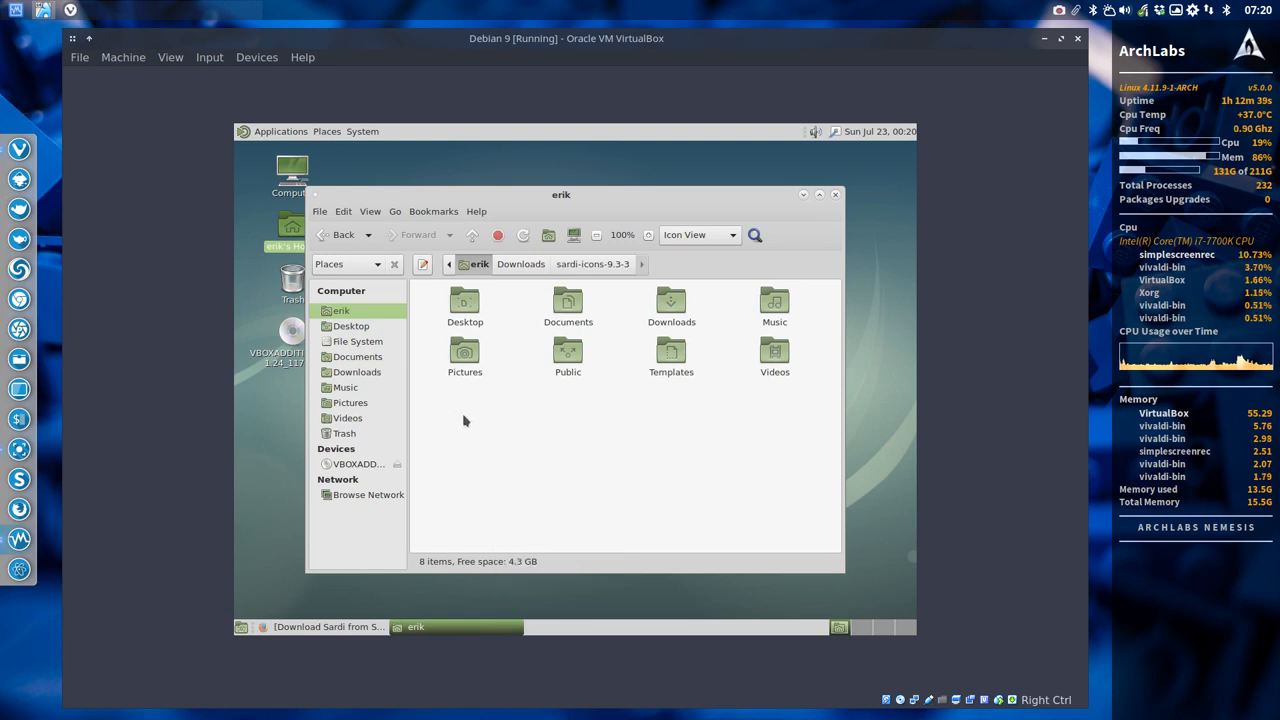
Step: Show hidden files, try naming a new folder .icons, dismiss the warning, close Caja
{"action": "key", "text": "ctrl+h"}
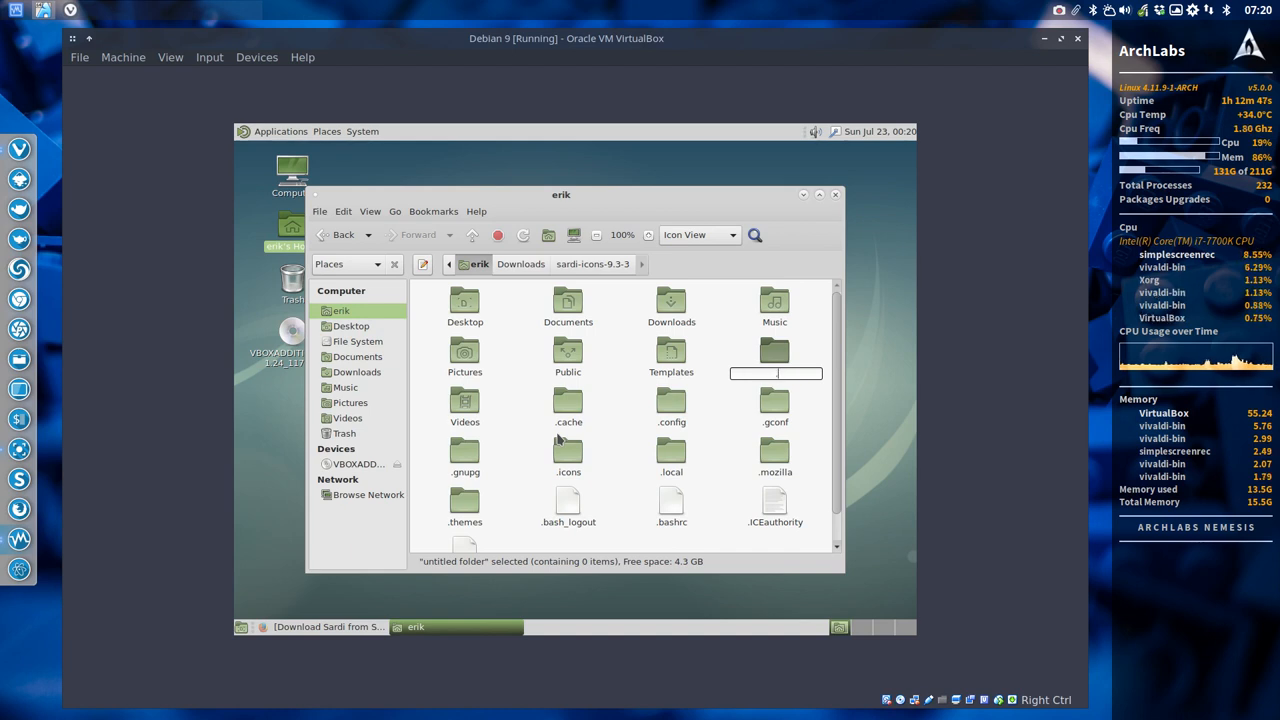
{"action": "type", "text": ".icons"}
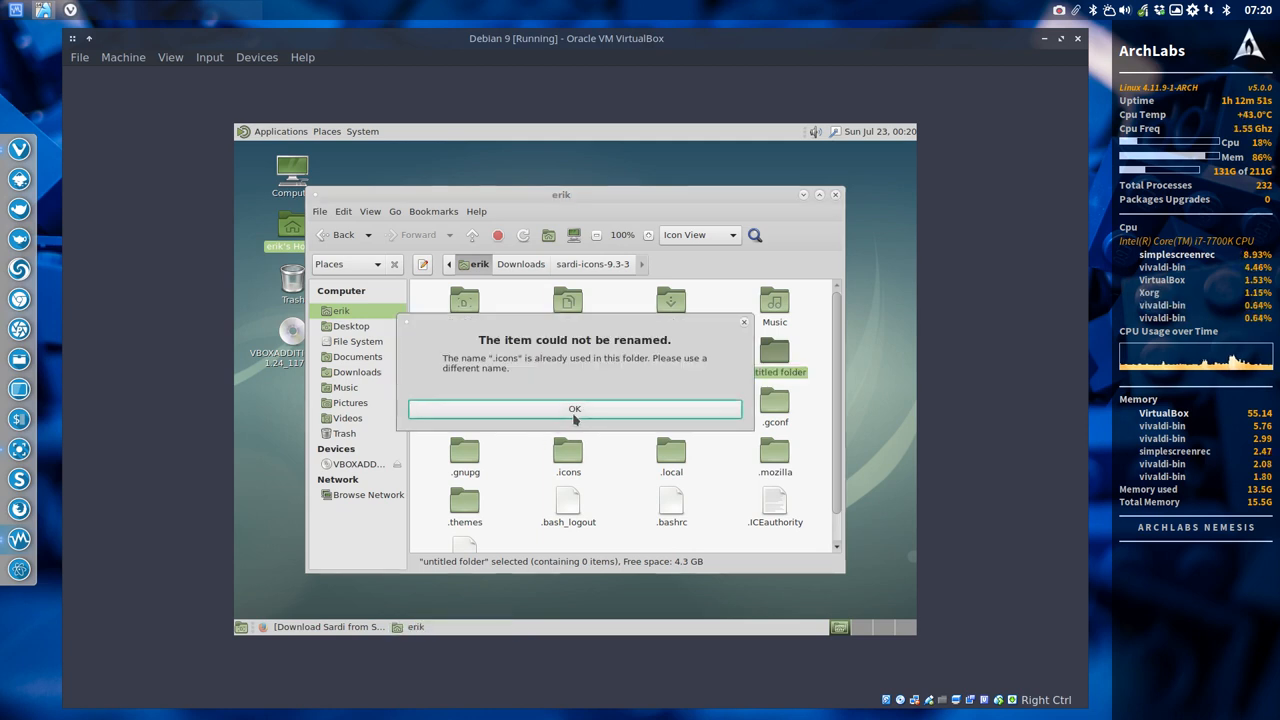
{"action": "left_click", "coordinate": [574, 408]}
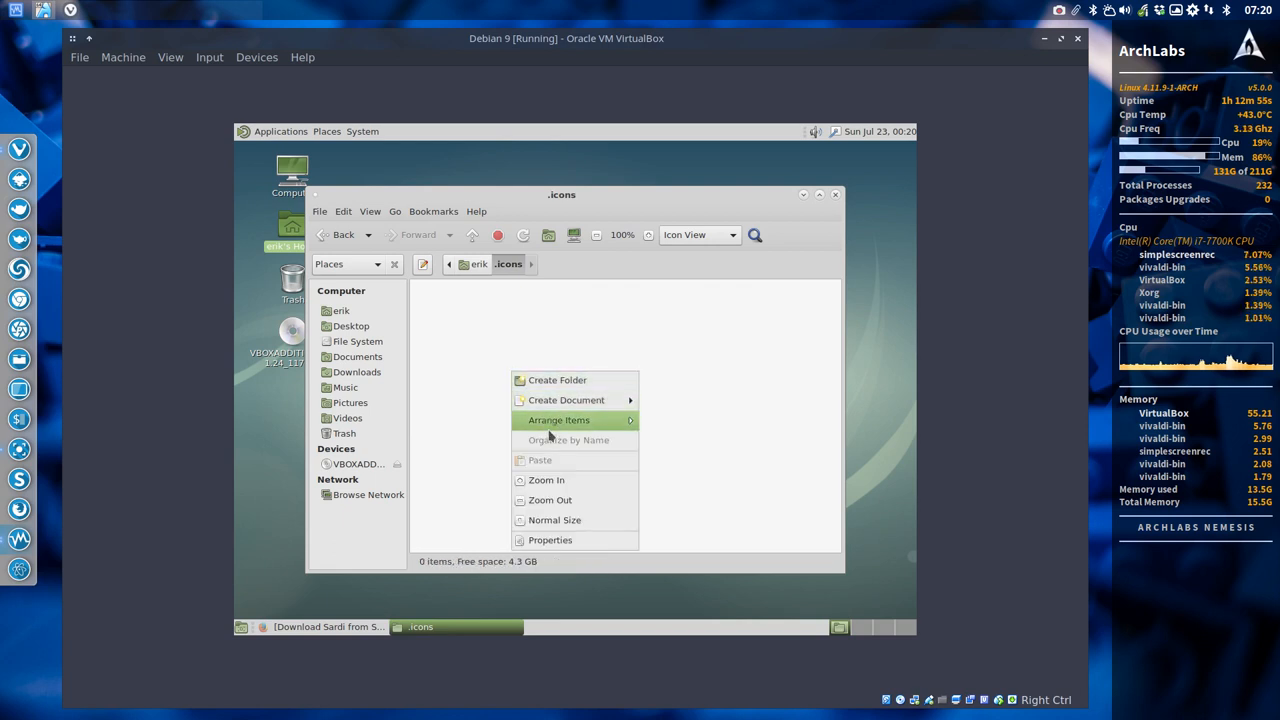
{"action": "left_click", "coordinate": [490, 440]}
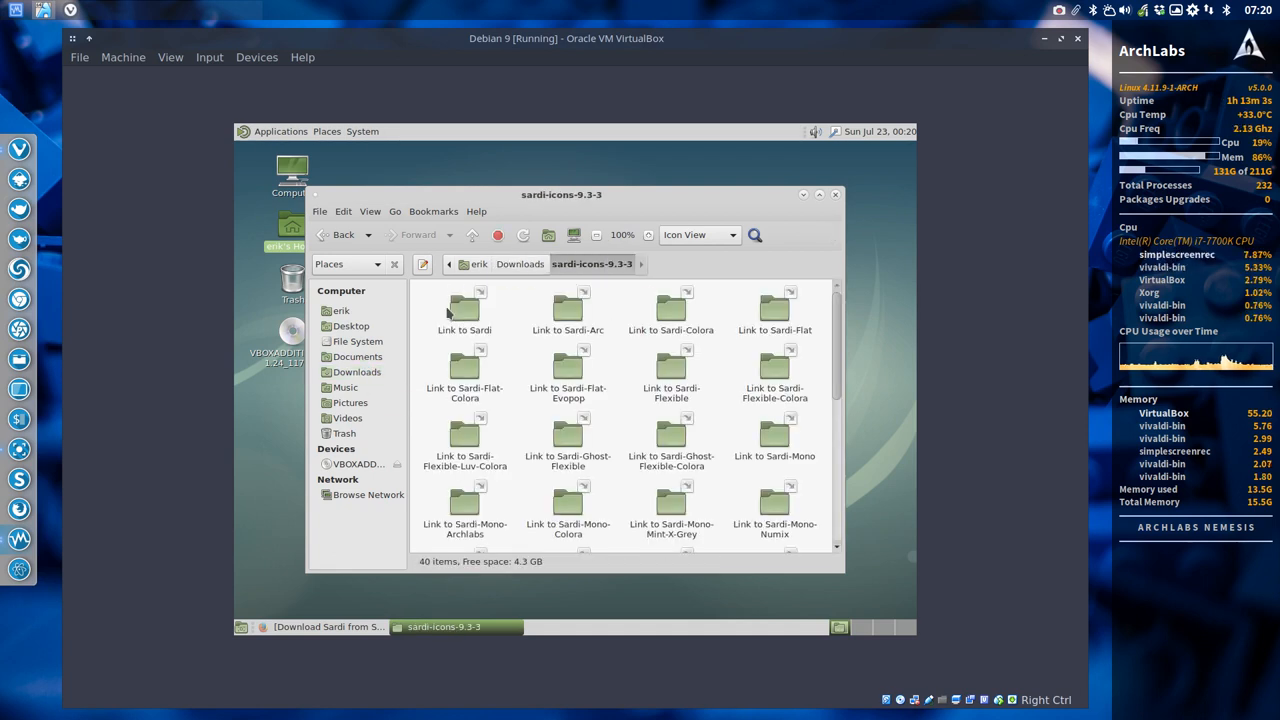
{"action": "scroll", "scroll_direction": "down", "scroll_amount": 3}
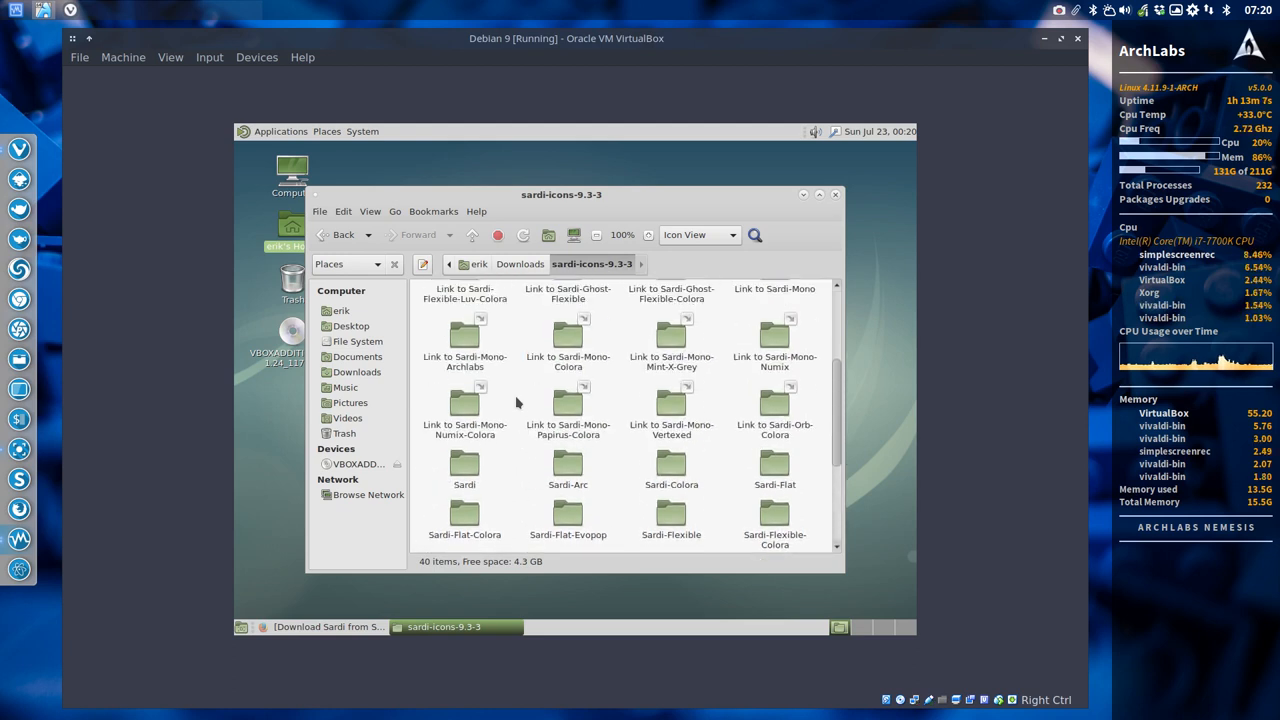
{"action": "left_click", "coordinate": [836, 194]}
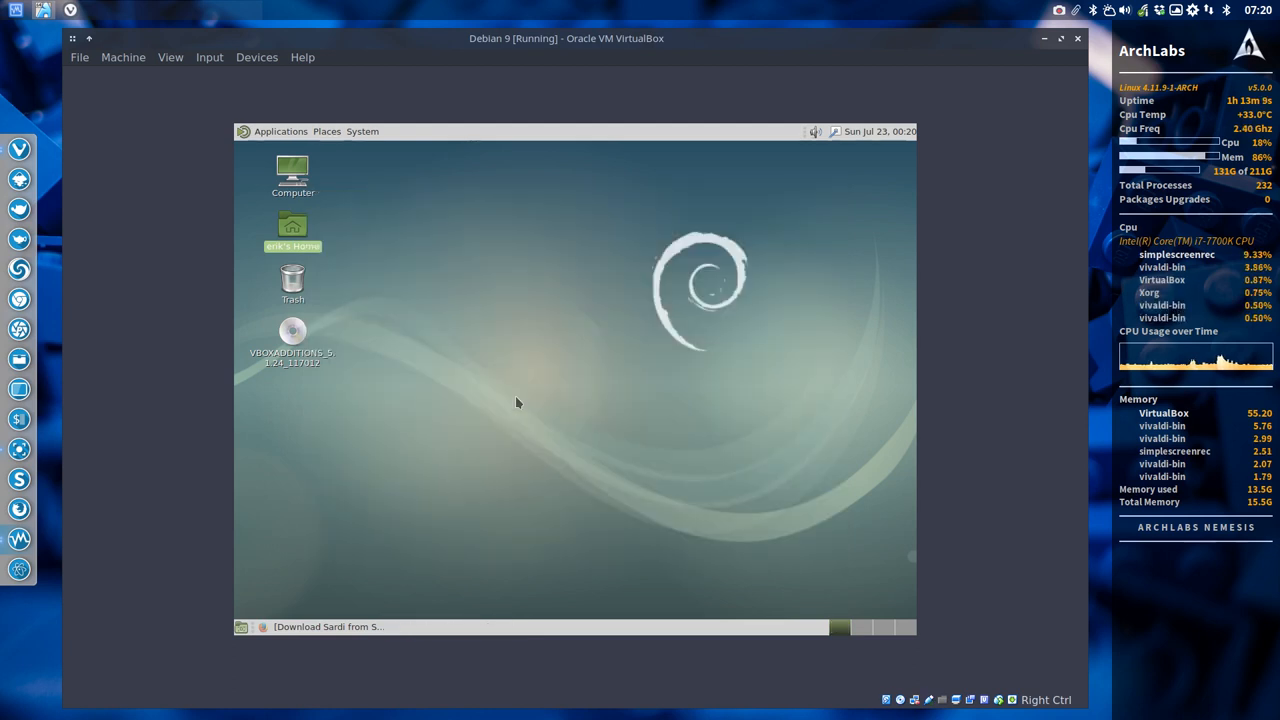
Step: Copy the 20 Sardi theme folders from the extracted sardi-icons folder
{"action": "double_click", "coordinate": [293, 231]}
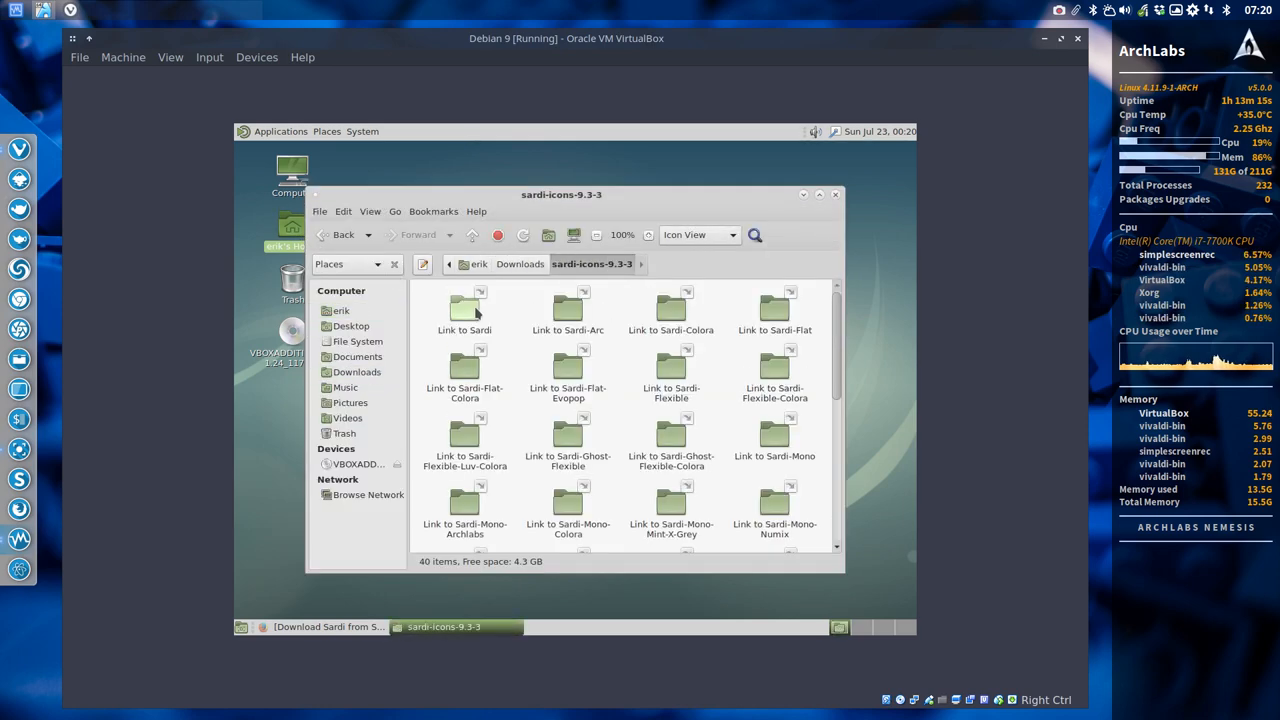
{"action": "scroll", "scroll_direction": "down", "scroll_amount": 3}
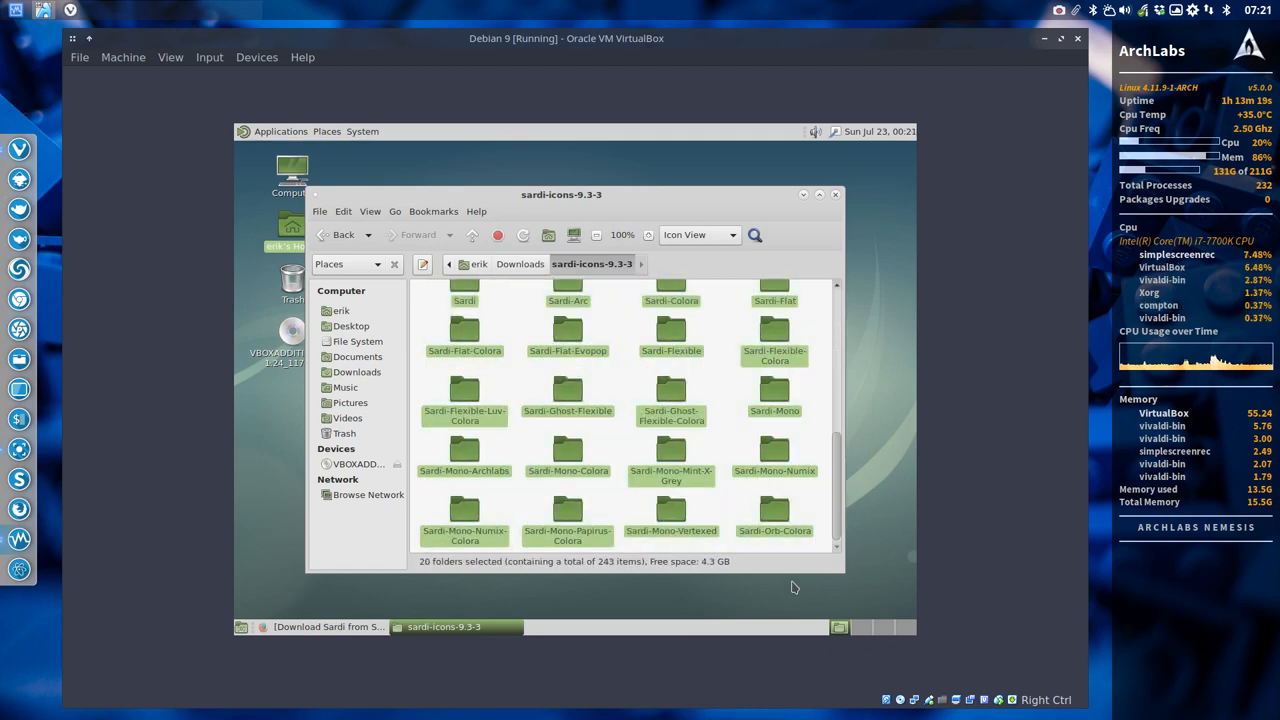
{"action": "right_click", "coordinate": [671, 410]}
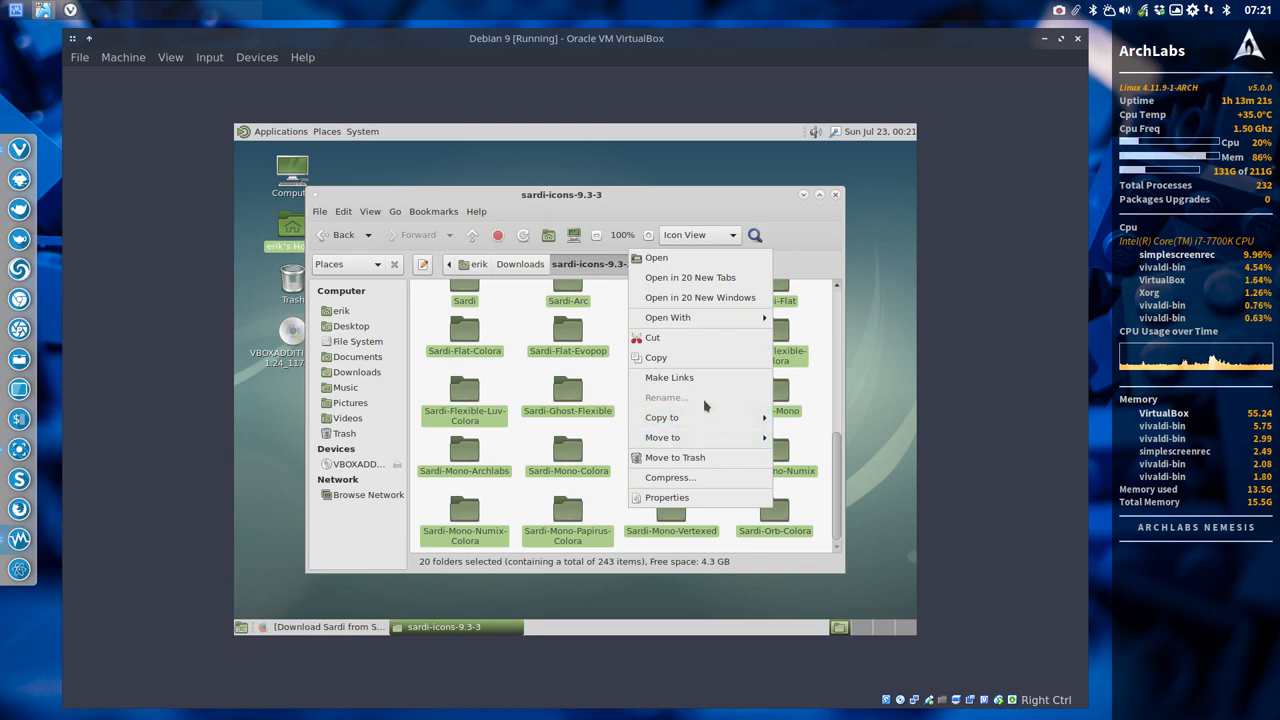
{"action": "left_click", "coordinate": [656, 357]}
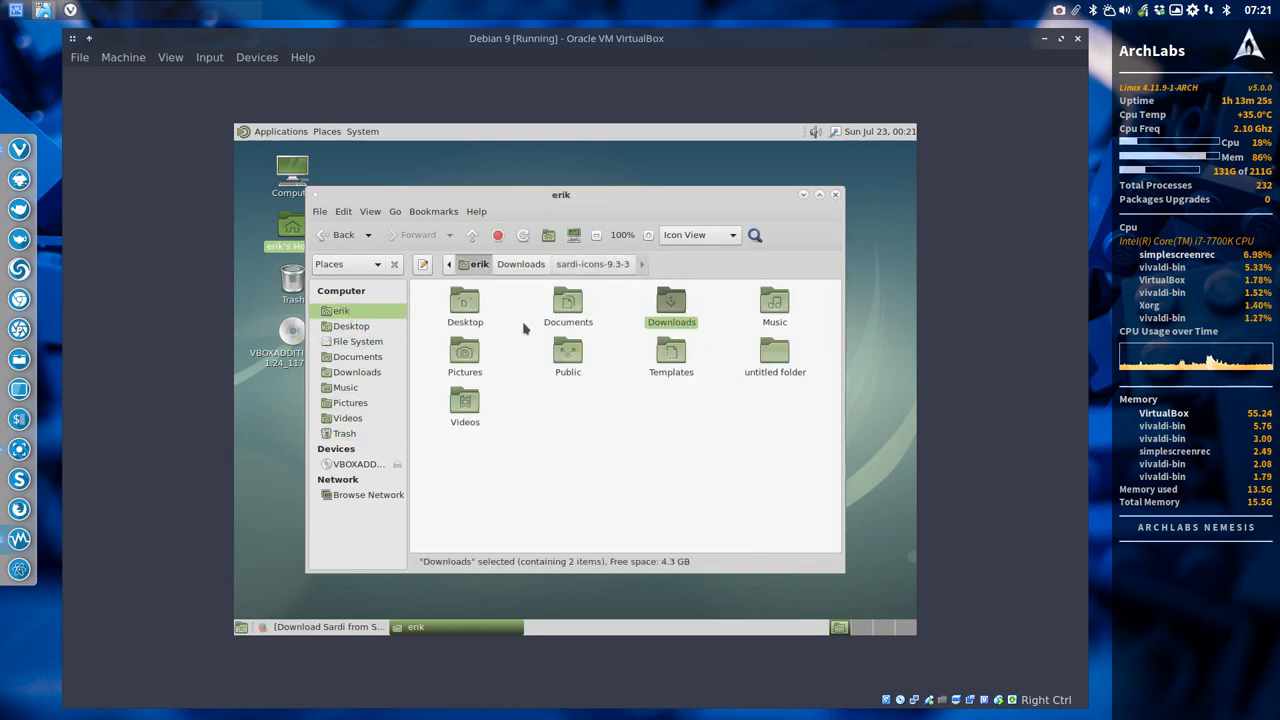
Step: Show hidden files in Home and paste the folders into .icons
{"action": "key", "text": "ctrl+h"}
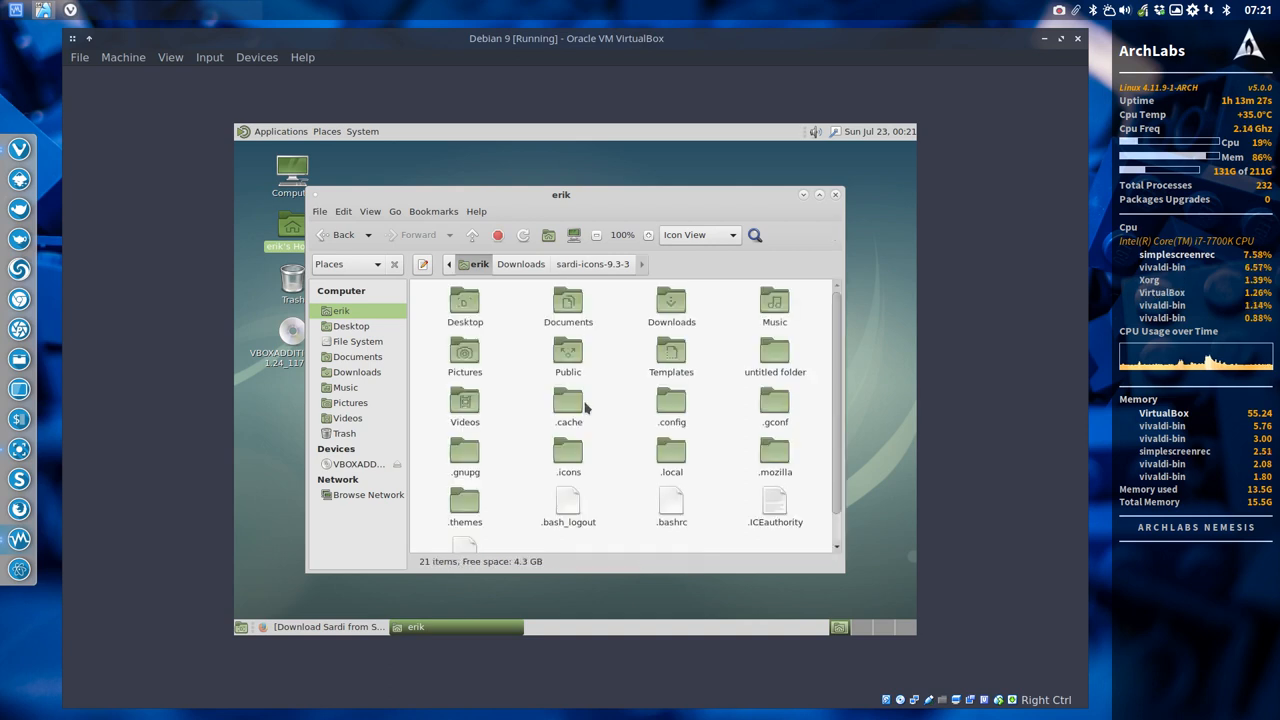
{"action": "double_click", "coordinate": [568, 455]}
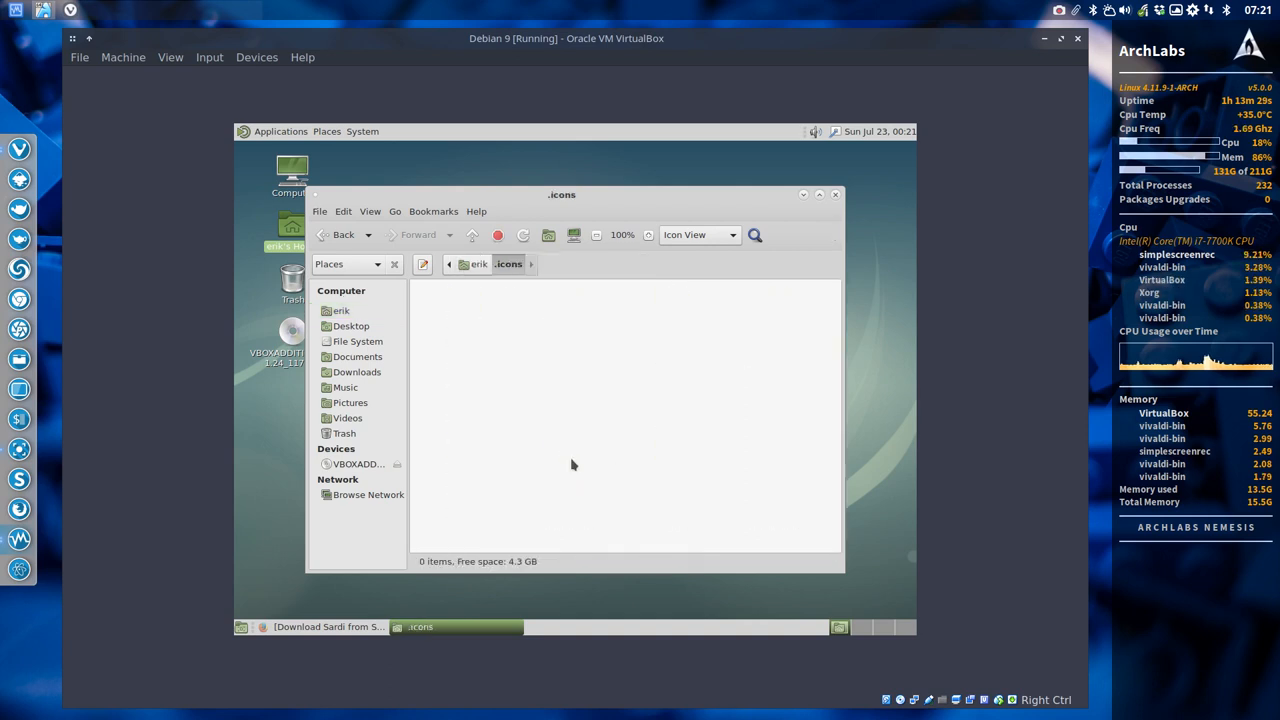
{"action": "right_click", "coordinate": [573, 463]}
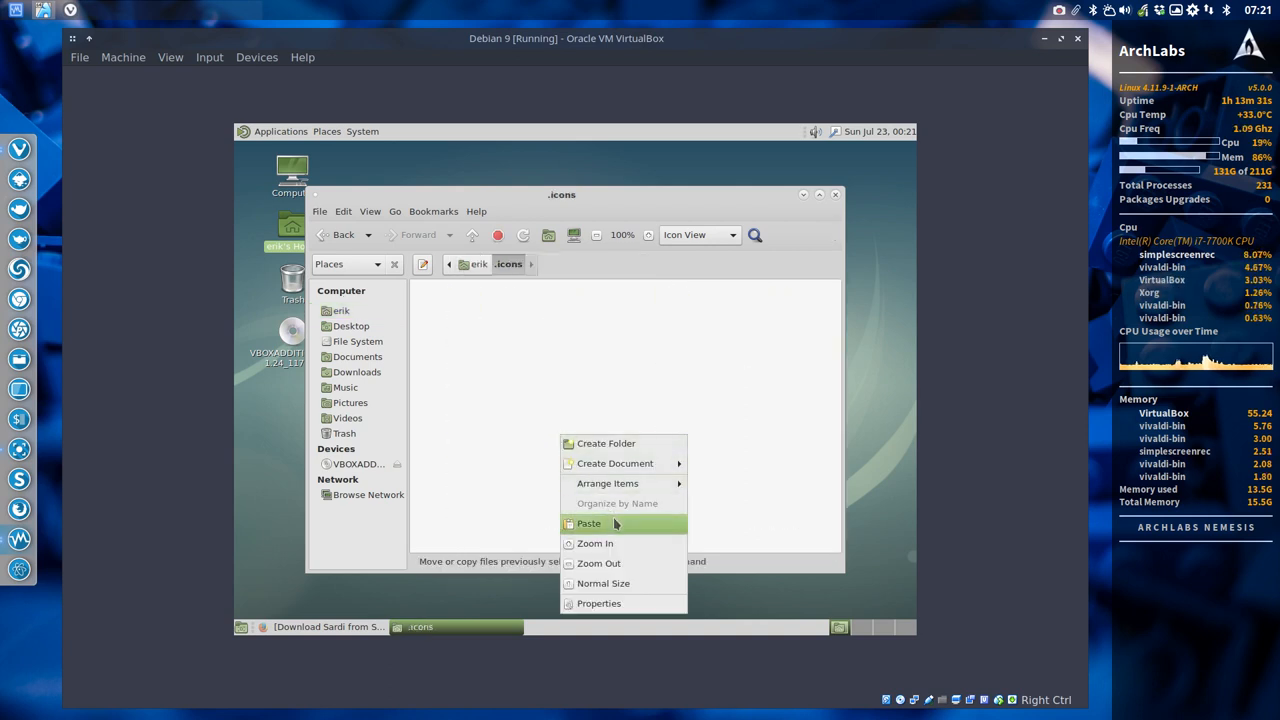
{"action": "left_click", "coordinate": [588, 523]}
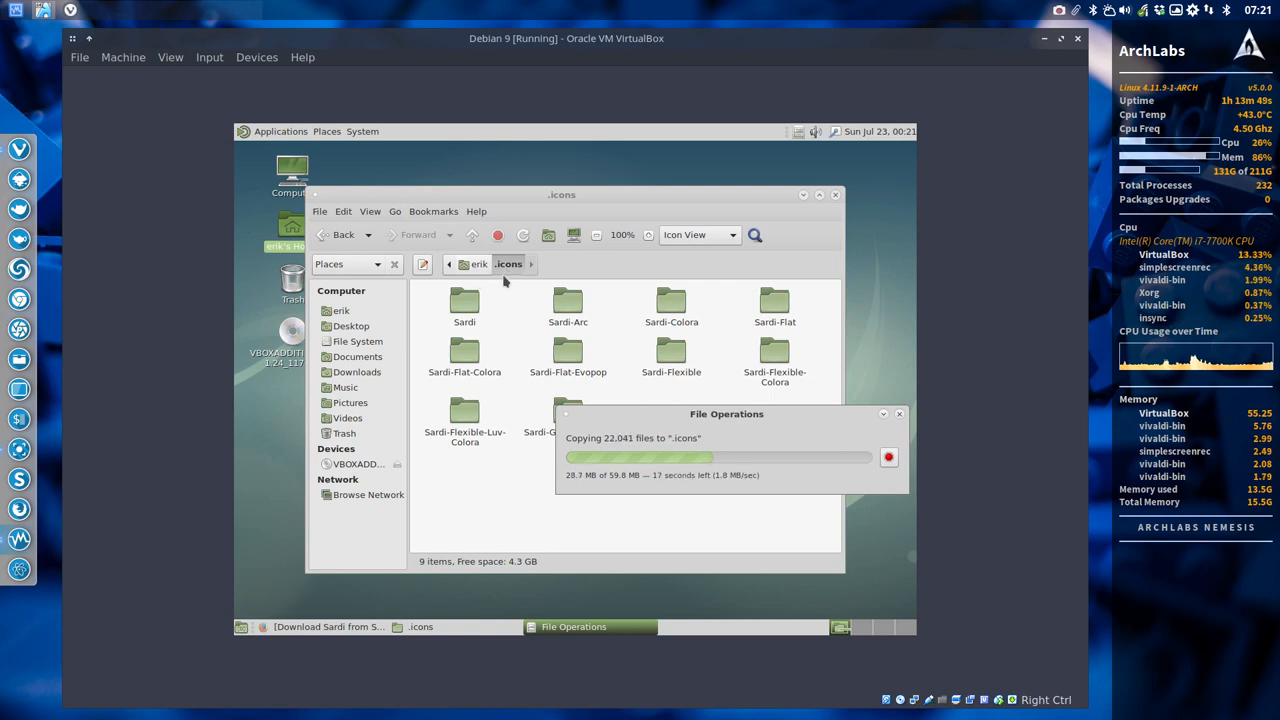
{"action": "mouse_move", "coordinate": [629, 311]}
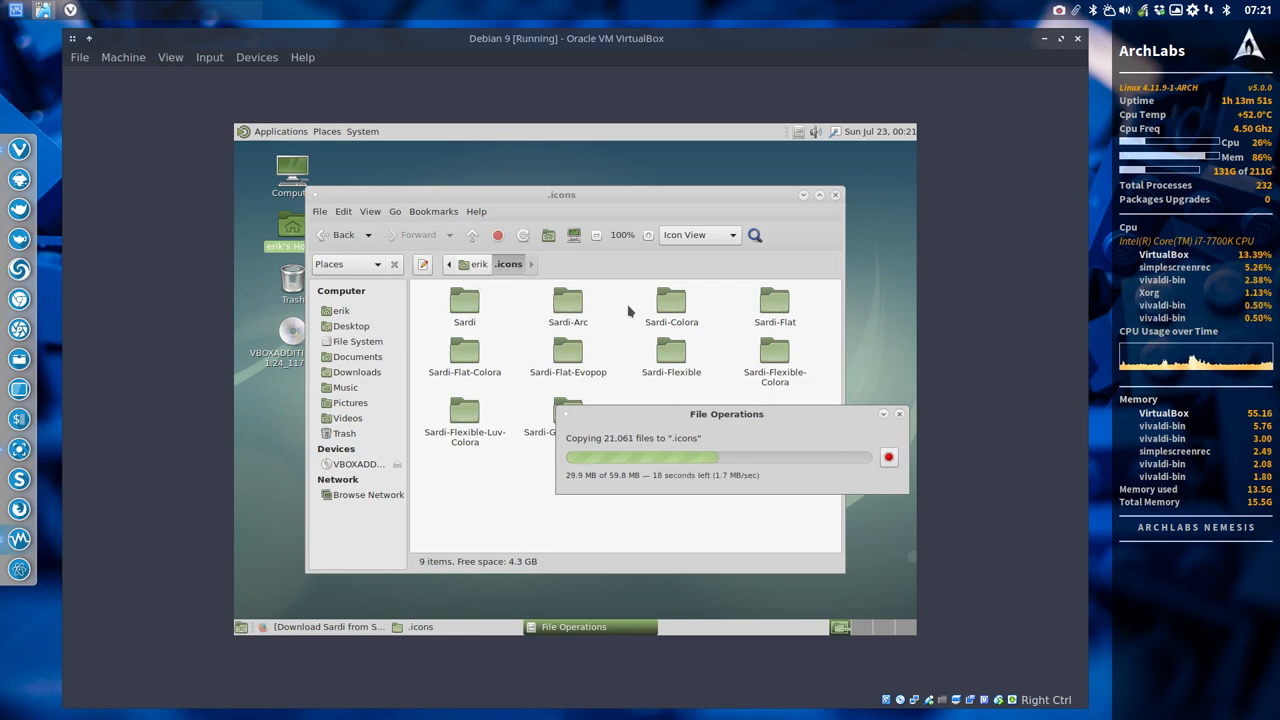
Step: Open Sardi-Colora and inspect its Gothic, Twine, Botticelli, Firebrick, Lime and Black-Rock scripts
{"action": "left_click", "coordinate": [671, 300]}
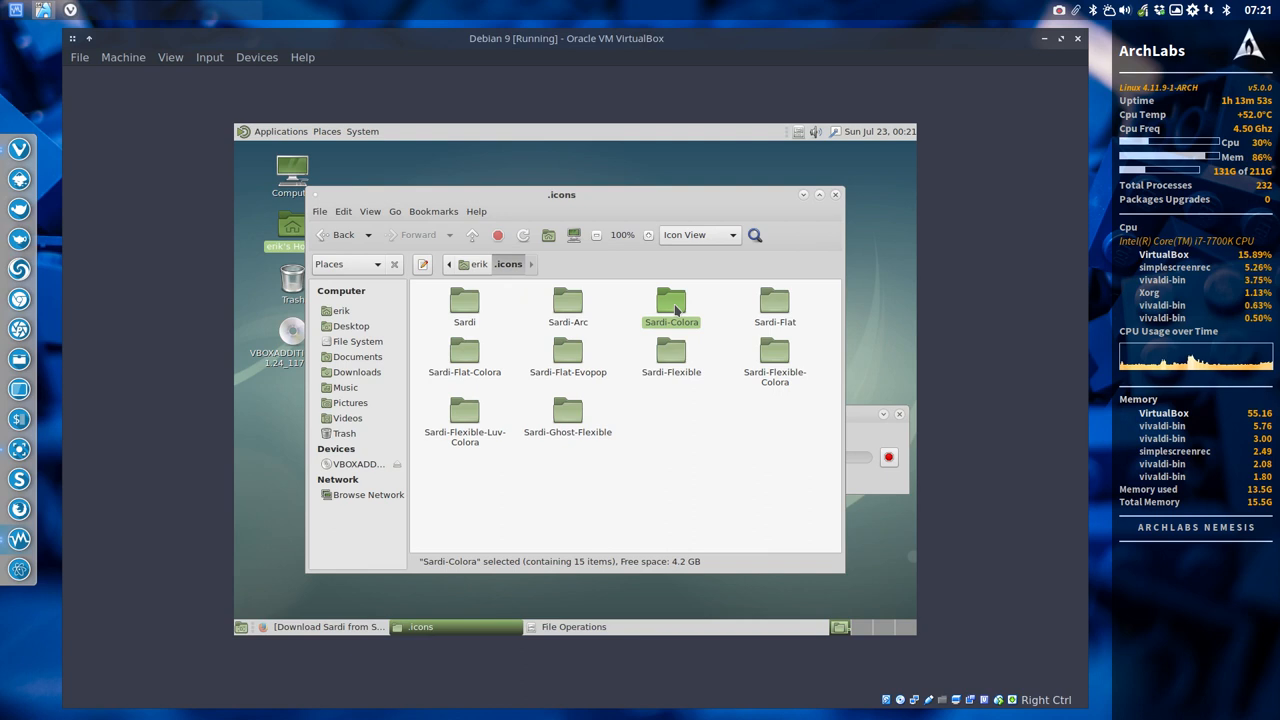
{"action": "double_click", "coordinate": [671, 300]}
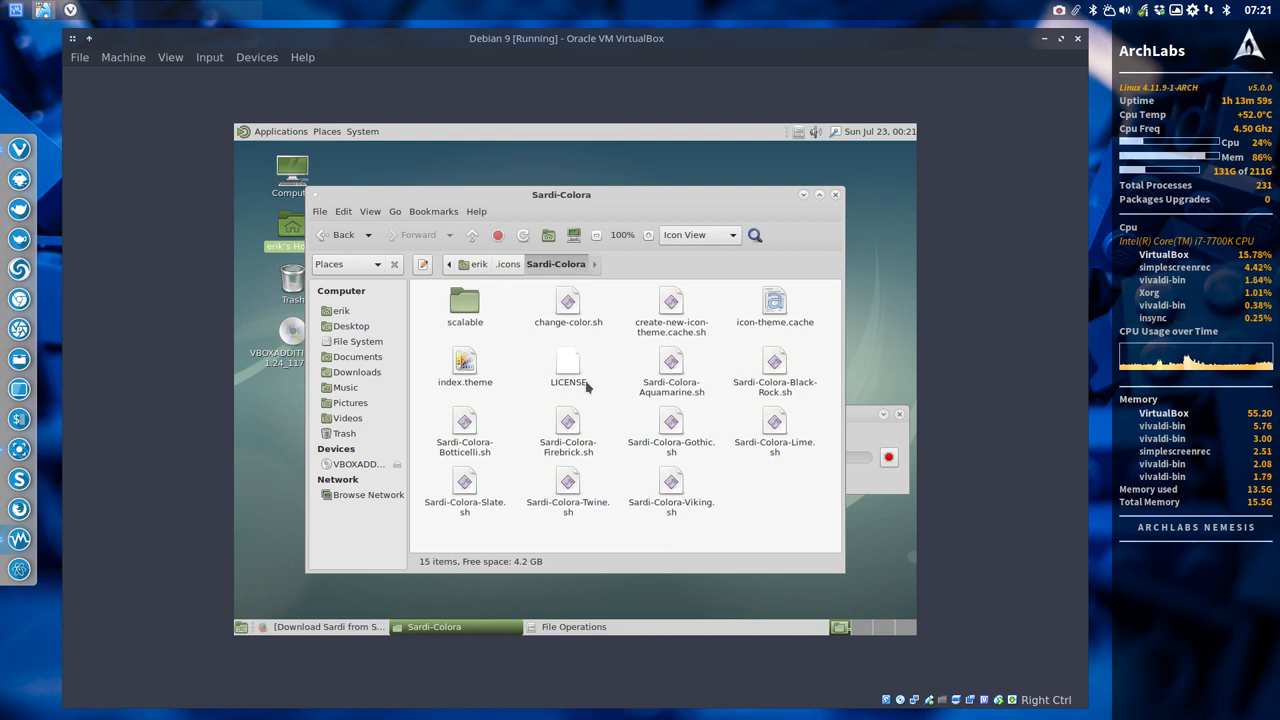
{"action": "left_click", "coordinate": [671, 420]}
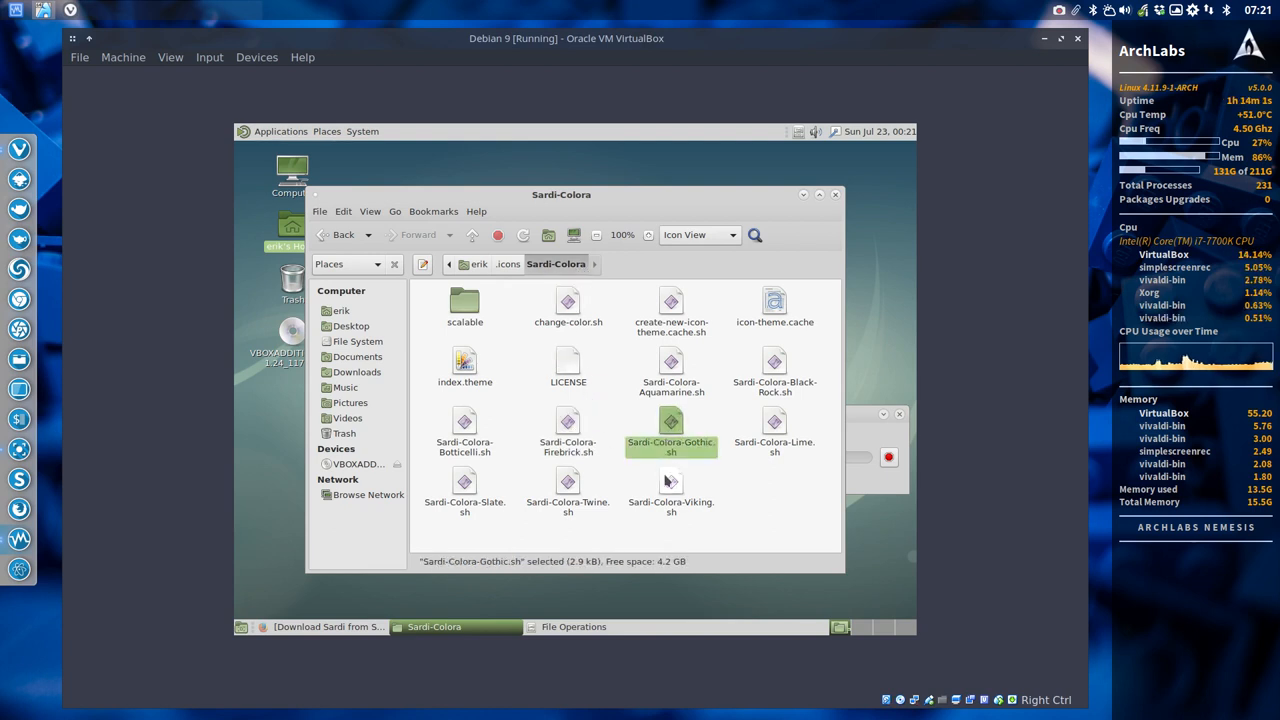
{"action": "left_click", "coordinate": [568, 485]}
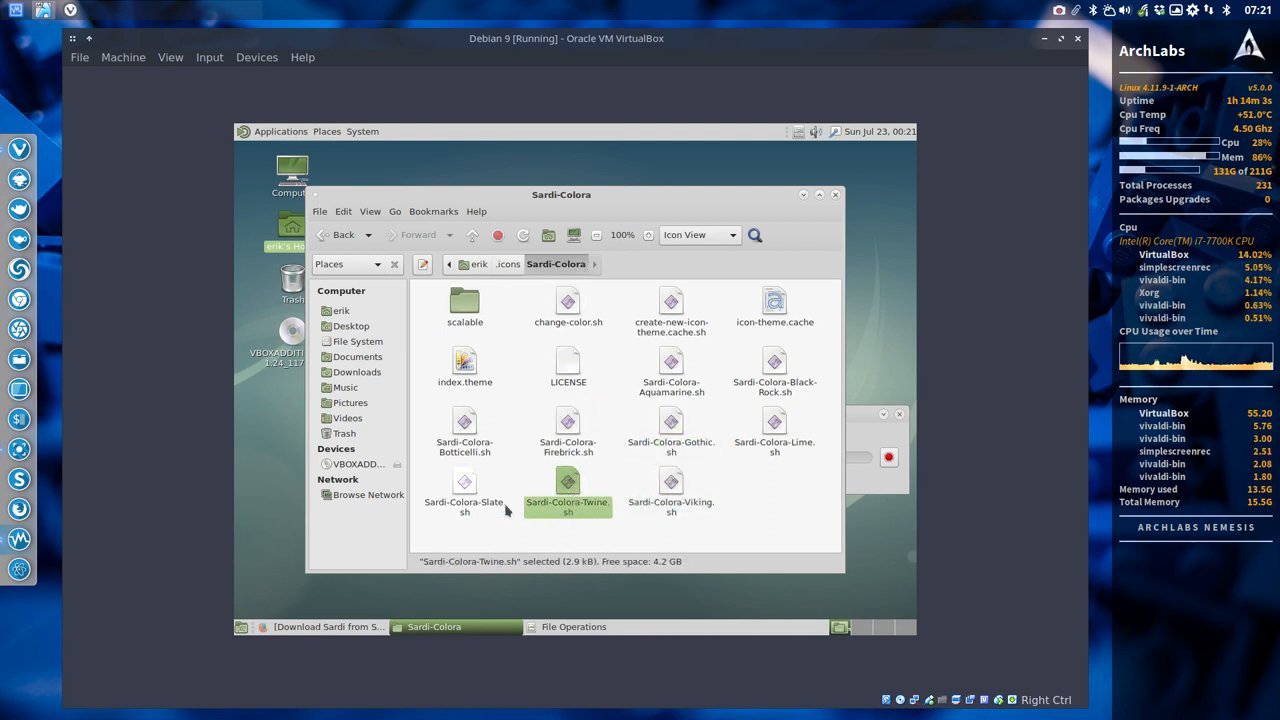
{"action": "left_click", "coordinate": [464, 420]}
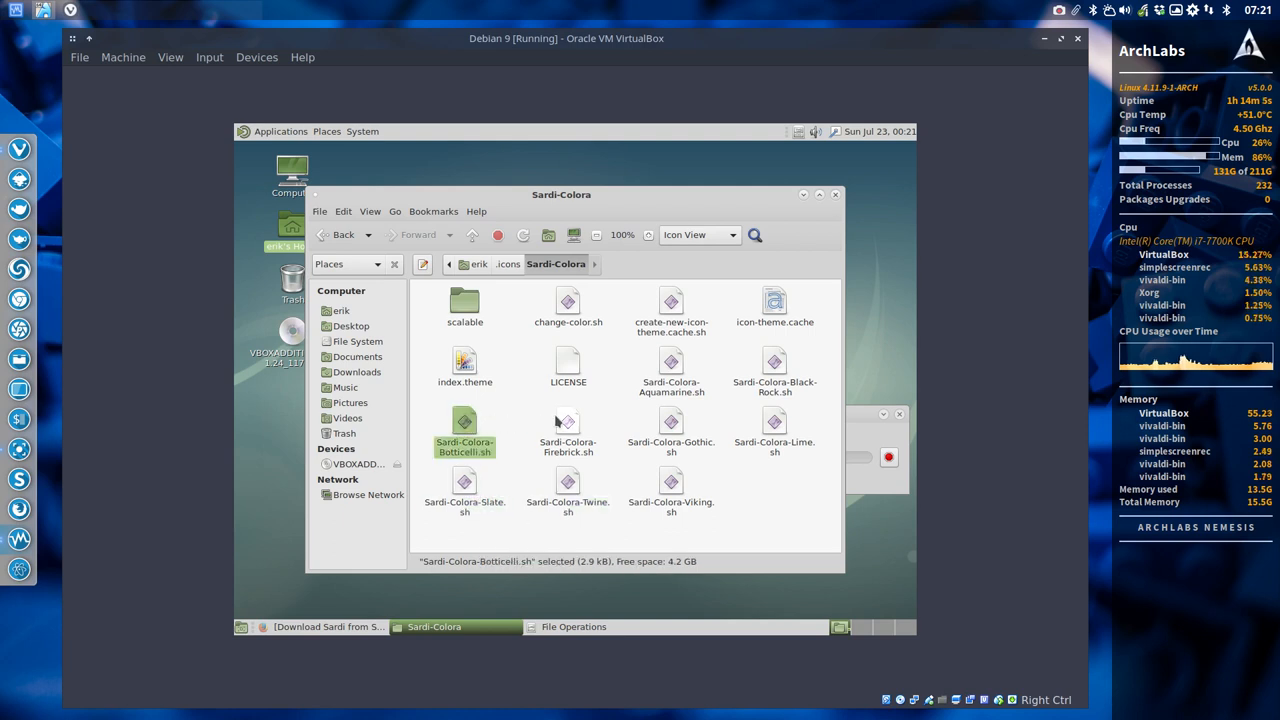
{"action": "left_click", "coordinate": [568, 425]}
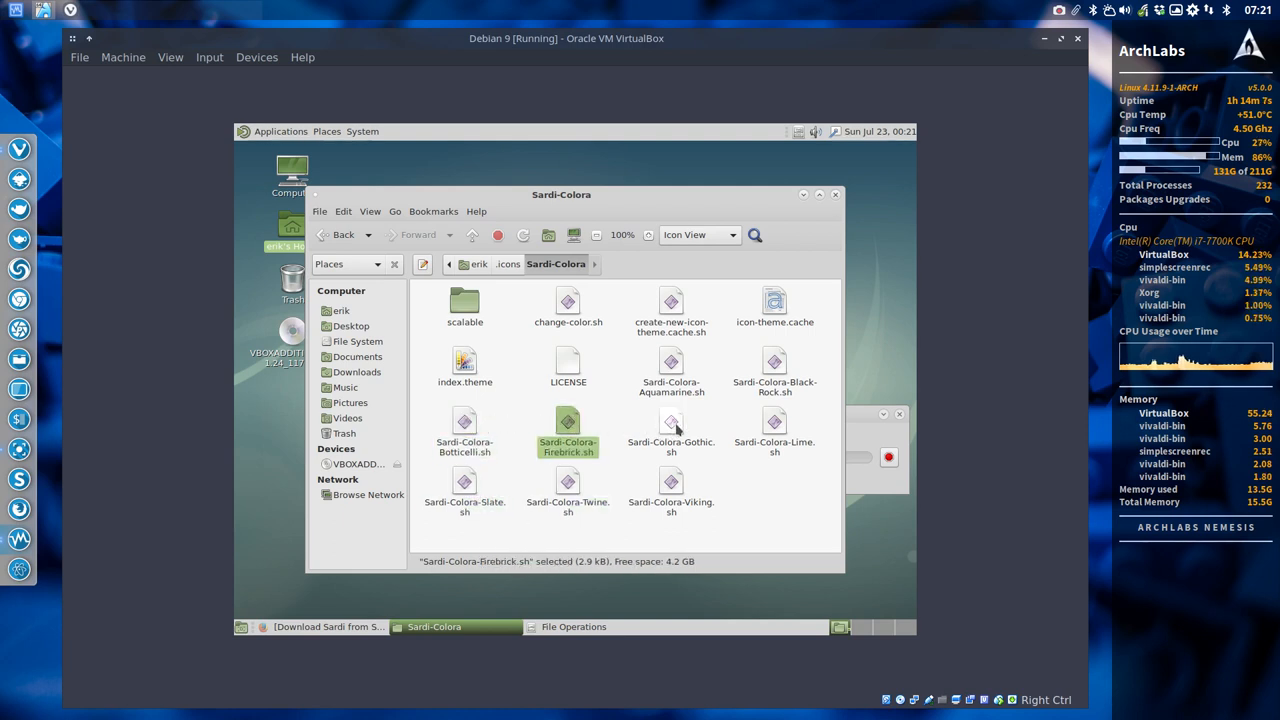
{"action": "left_click", "coordinate": [774, 425]}
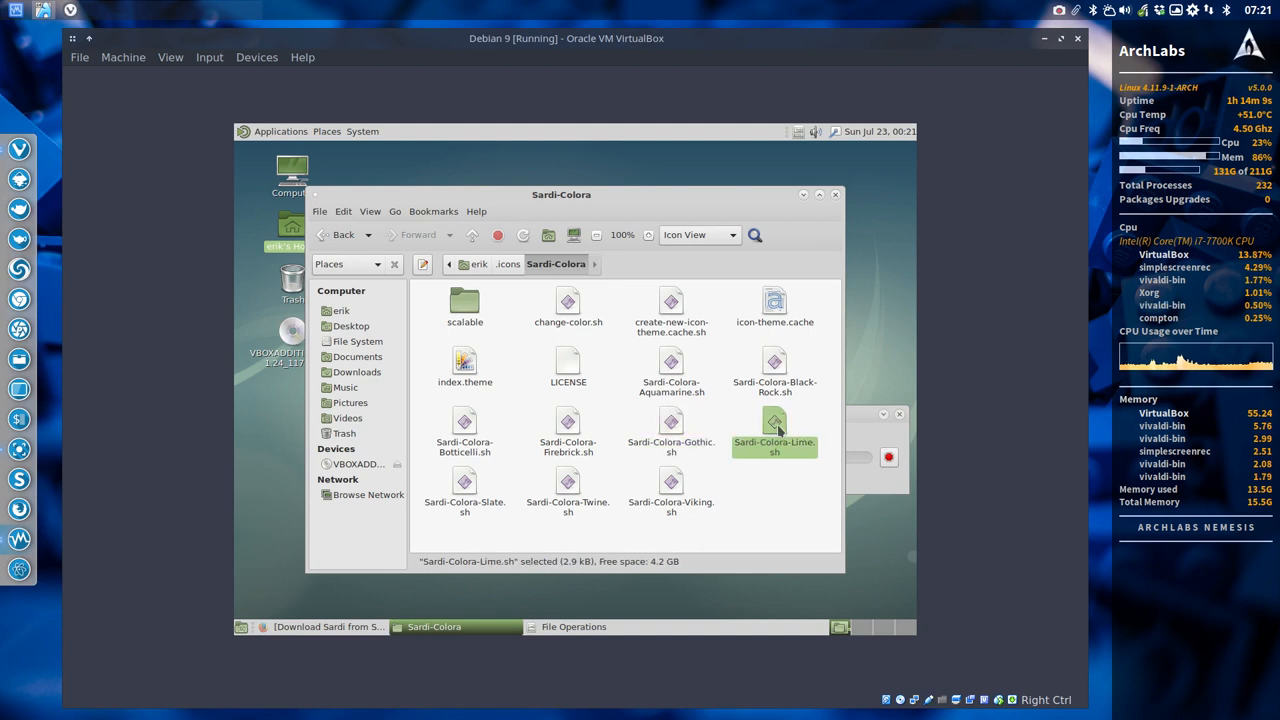
{"action": "left_click", "coordinate": [775, 365]}
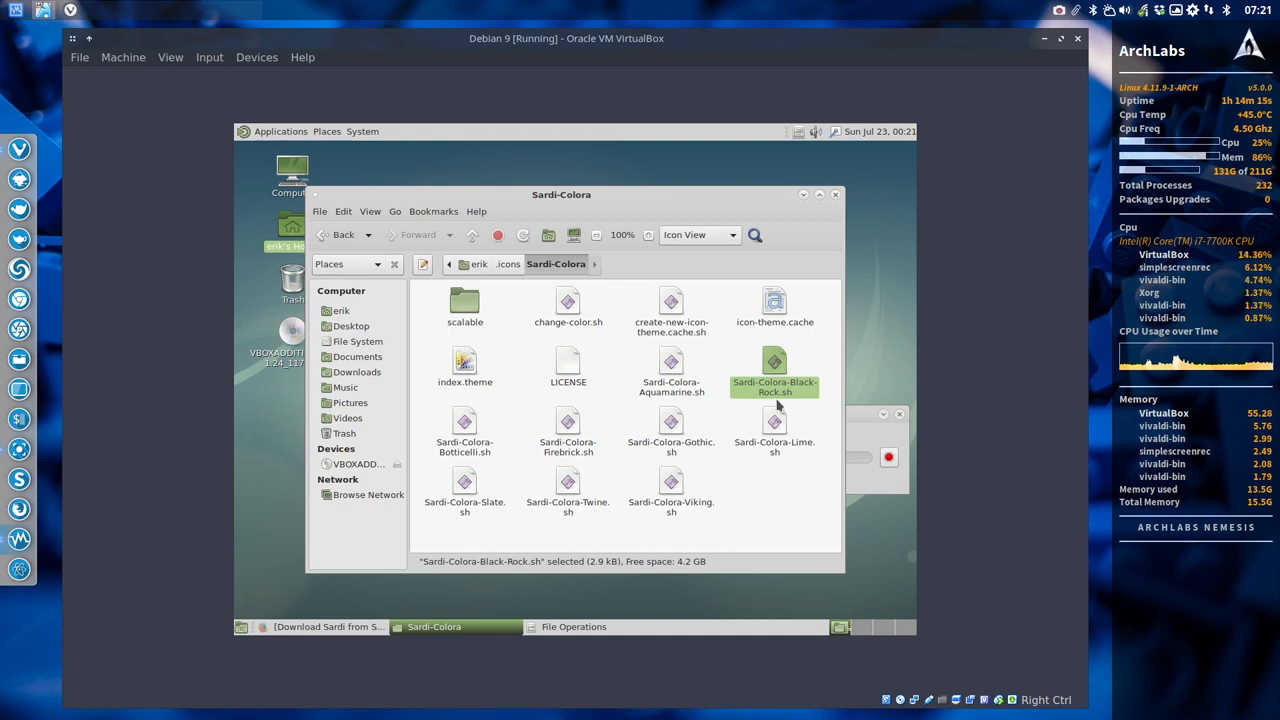
{"action": "mouse_move", "coordinate": [510, 285]}
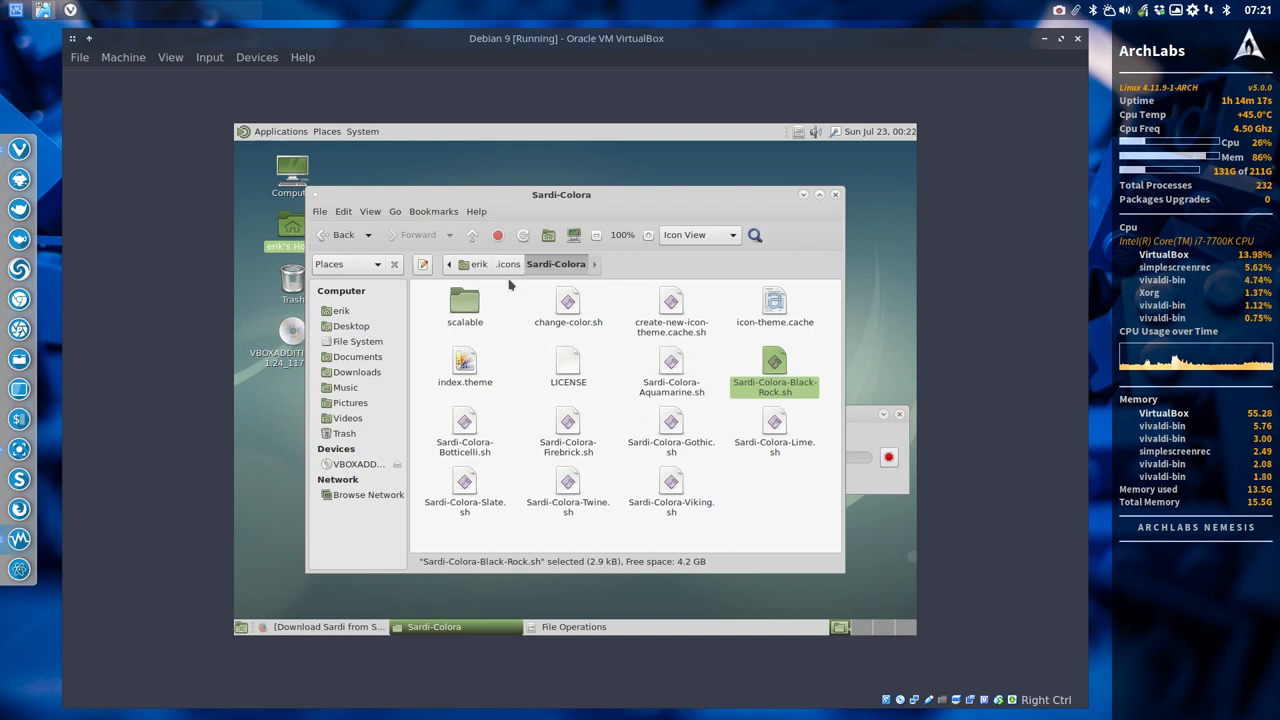
{"action": "mouse_move", "coordinate": [519, 312]}
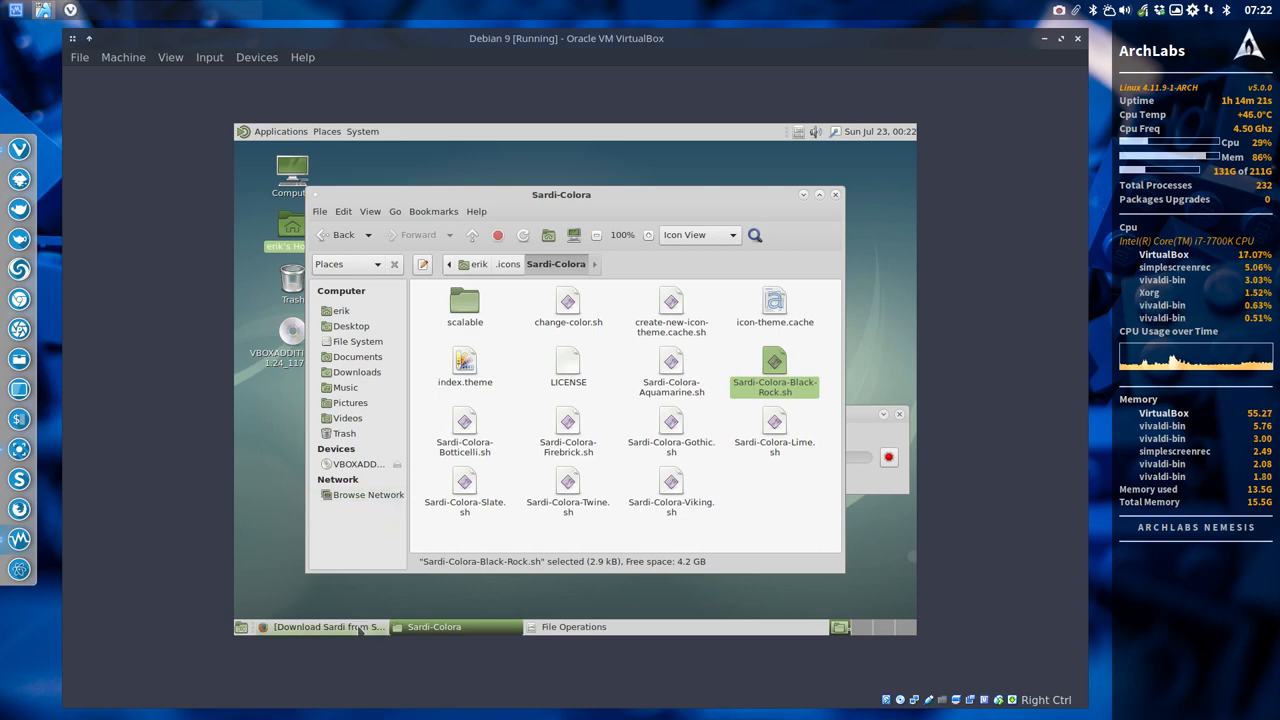
Step: Search 'github sardi extra' in a new Firefox tab and open the Sardi-Extra repository
{"action": "left_click", "coordinate": [320, 626]}
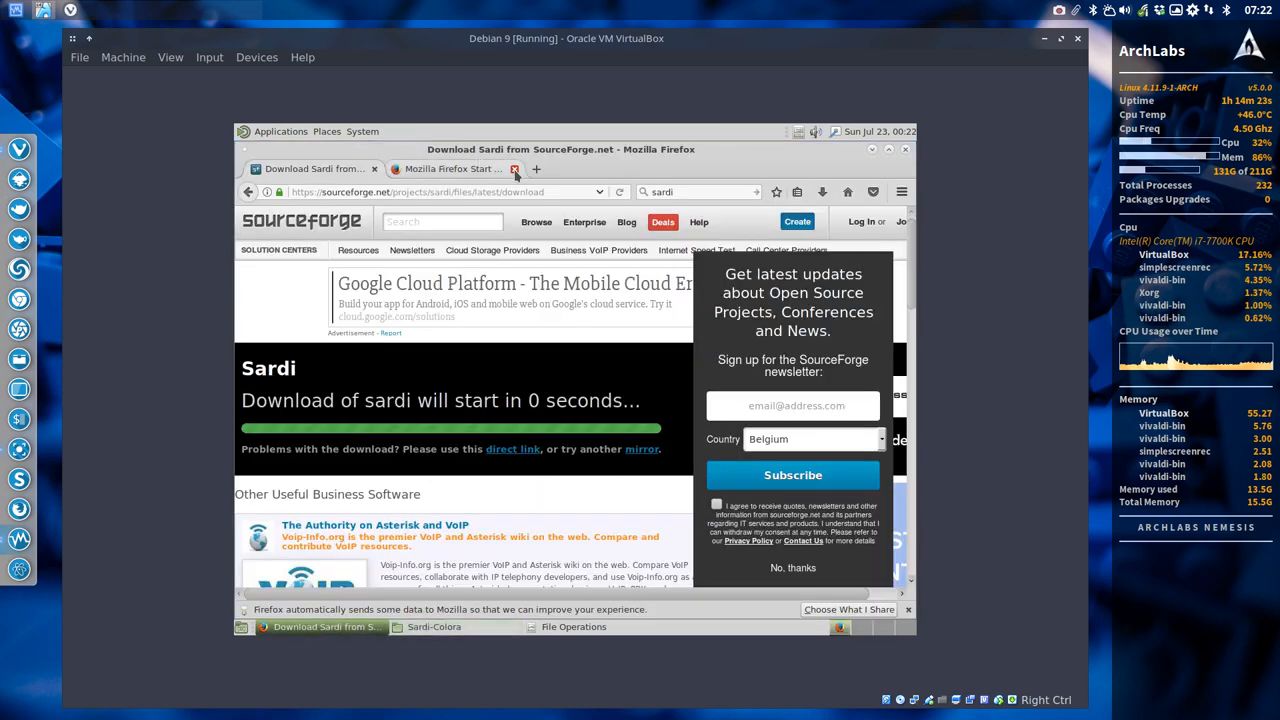
{"action": "left_click", "coordinate": [536, 168]}
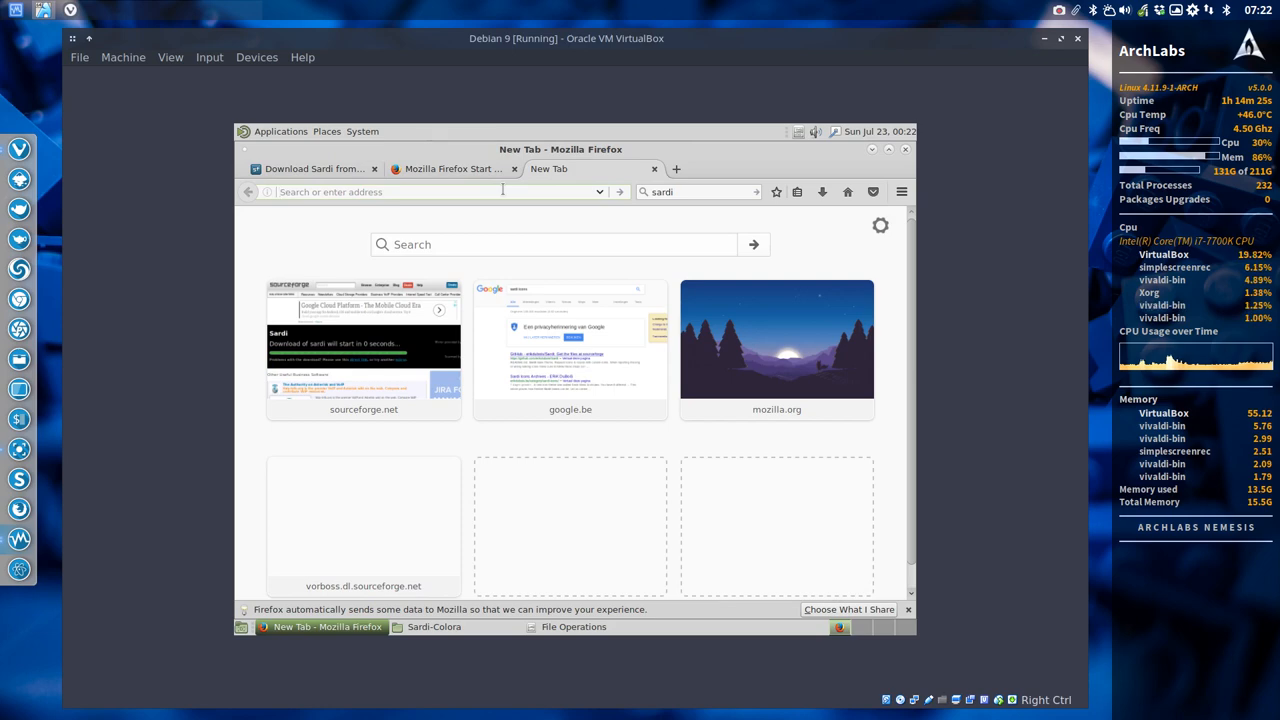
{"action": "type", "text": "gitg"}
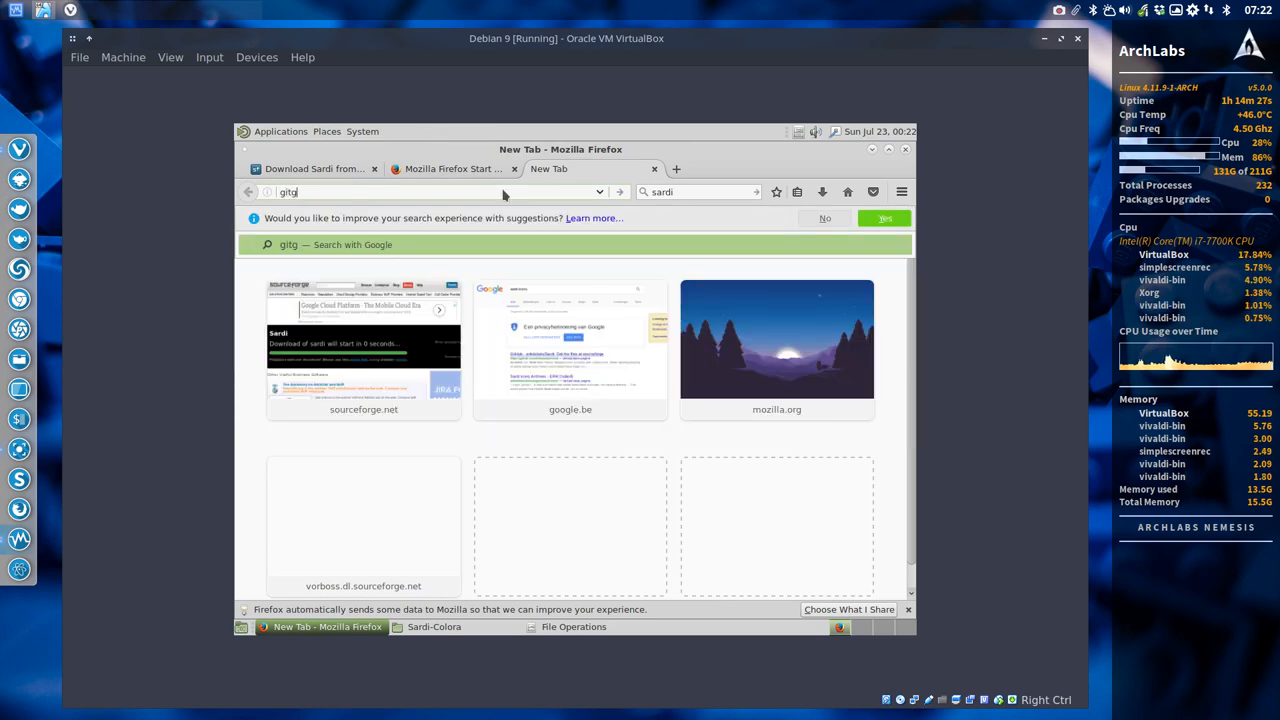
{"action": "type", "text": "github s1qr"}
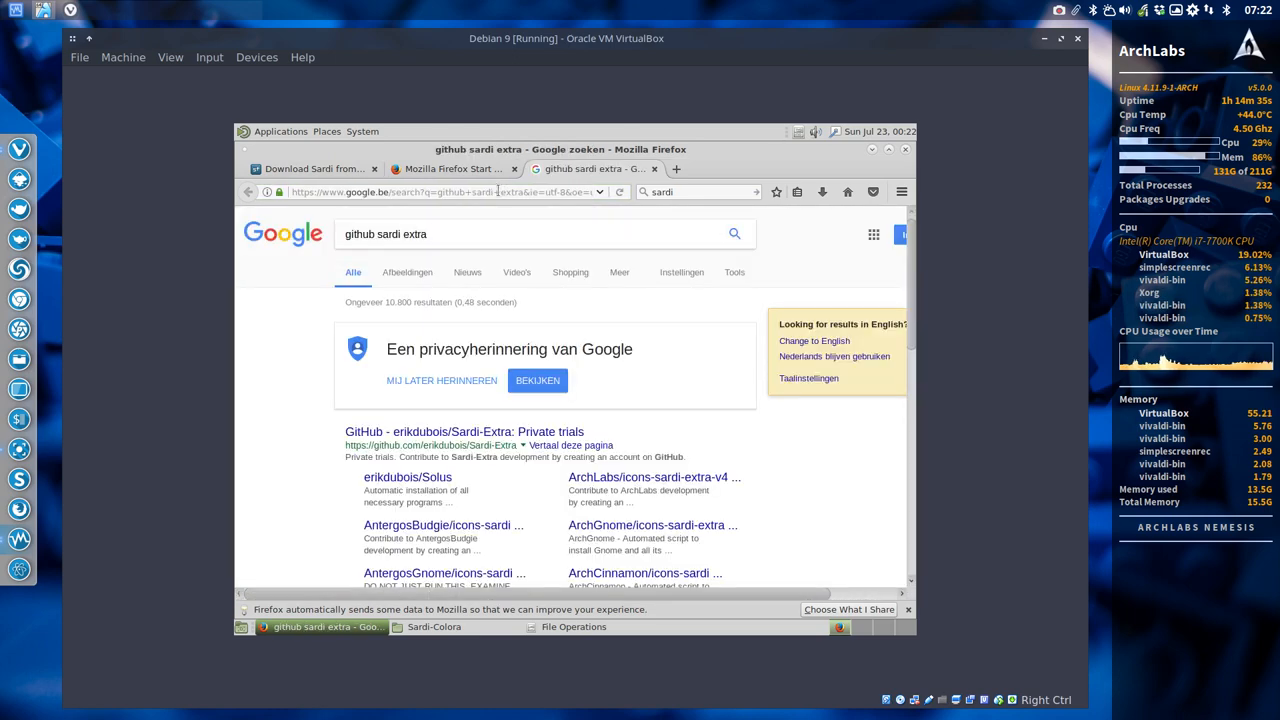
{"action": "left_click", "coordinate": [464, 431]}
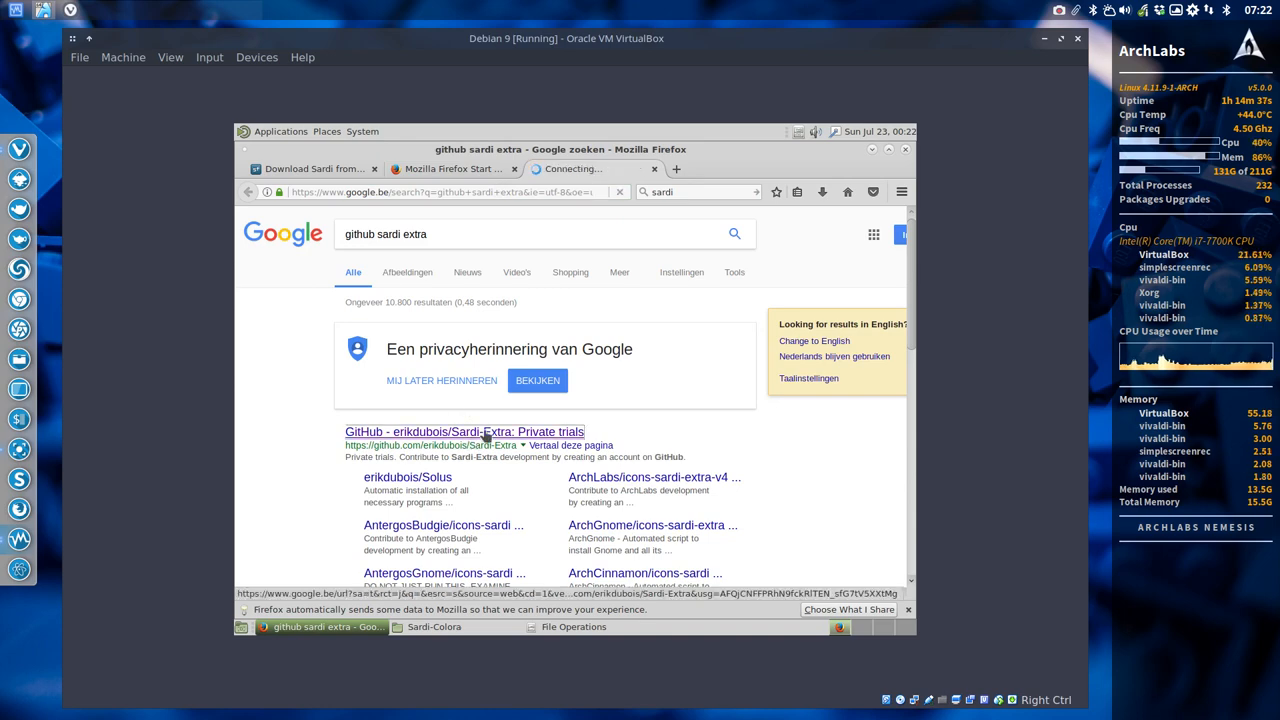
{"action": "left_click", "coordinate": [464, 431]}
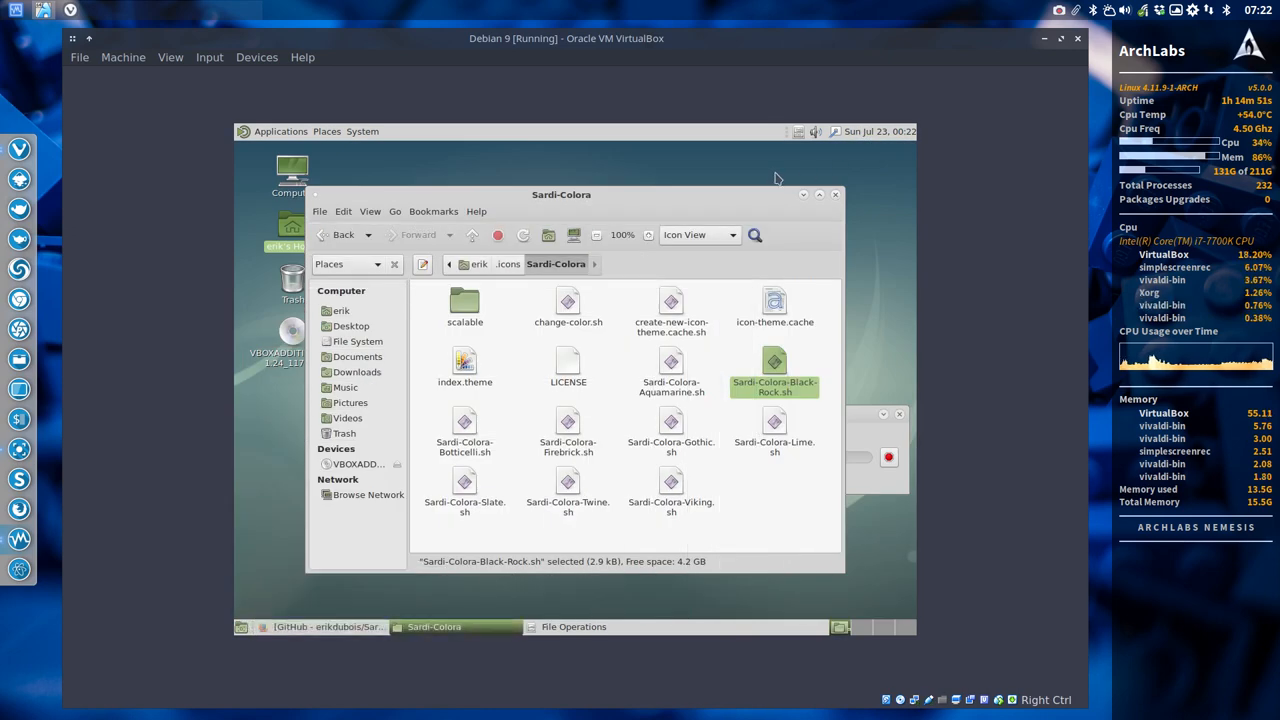
Step: Search for erikdubois, open the ArchLabs site and show its Sardi menu
{"action": "left_click", "coordinate": [320, 627]}
{"action": "type", "text": "e"}
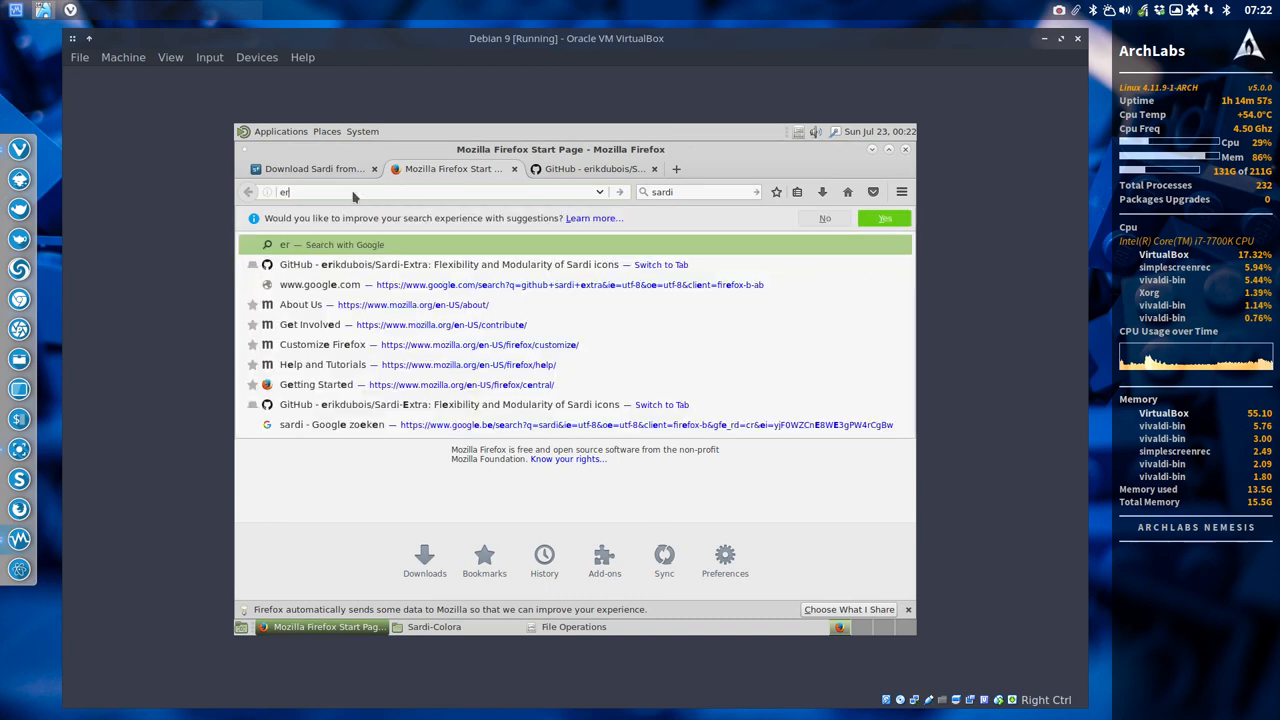
{"action": "type", "text": "rikdubois<"}
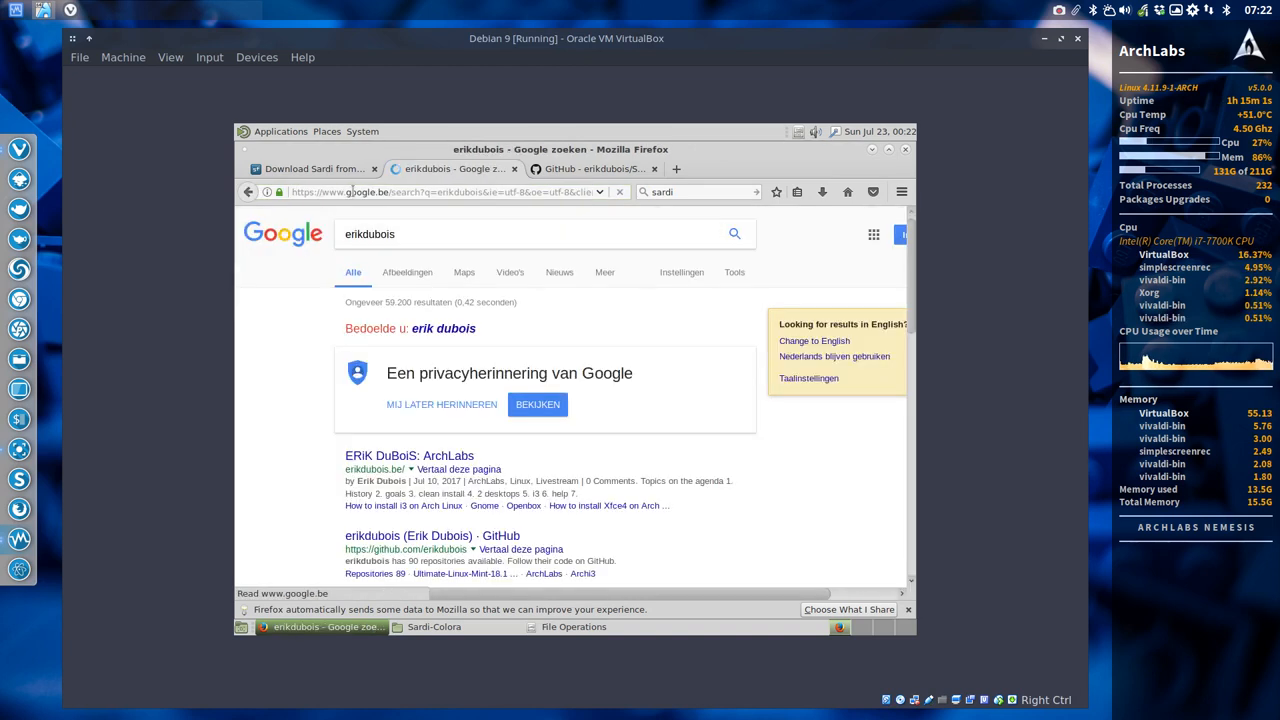
{"action": "left_click", "coordinate": [409, 455]}
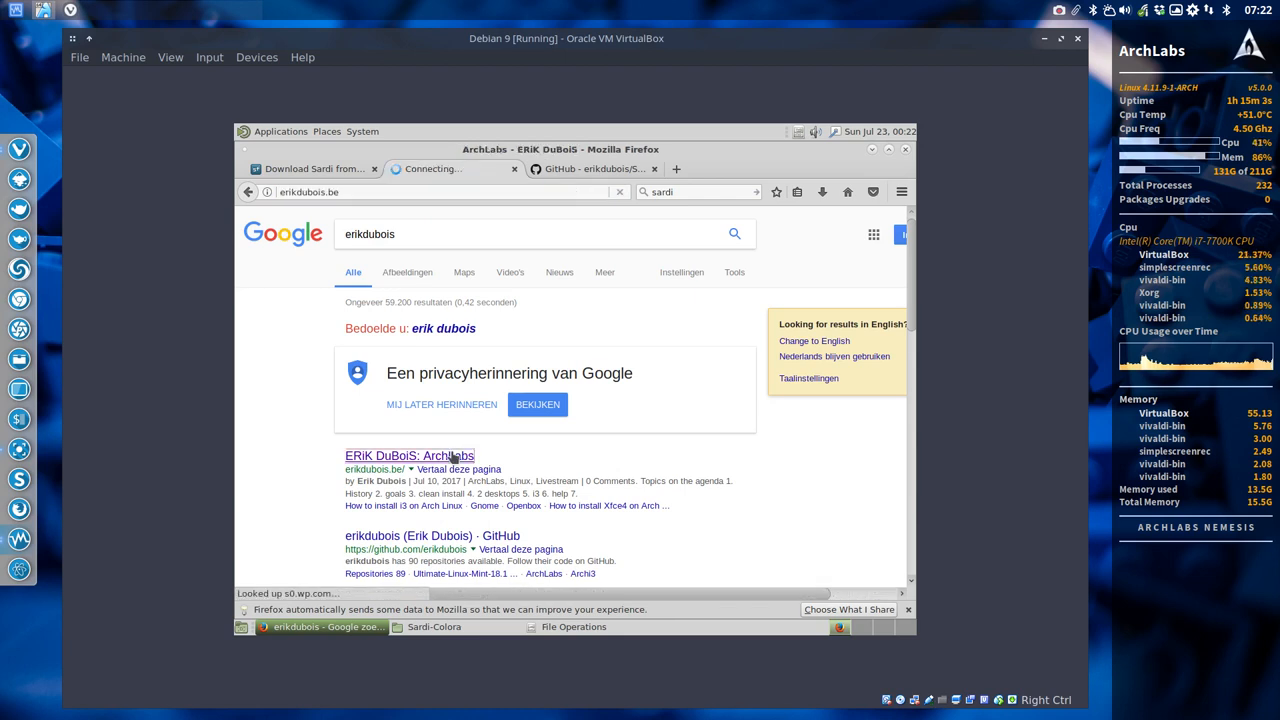
{"action": "left_click", "coordinate": [409, 455]}
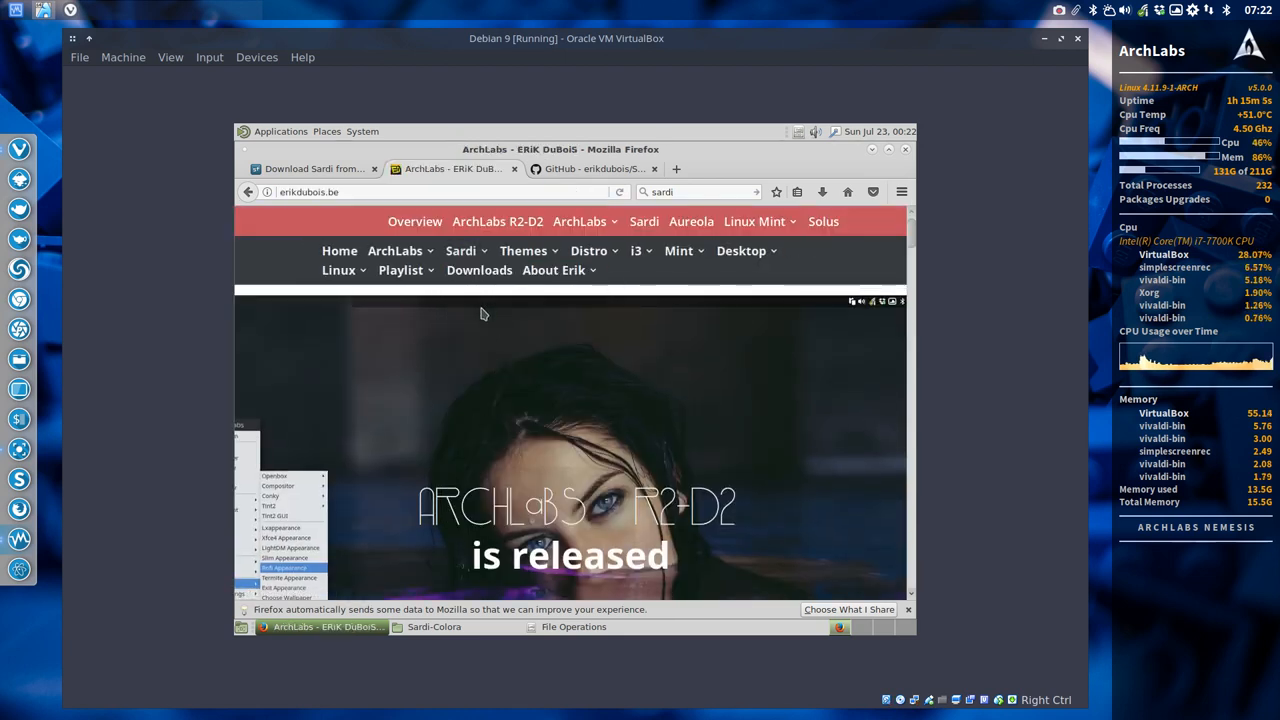
{"action": "left_click", "coordinate": [461, 251]}
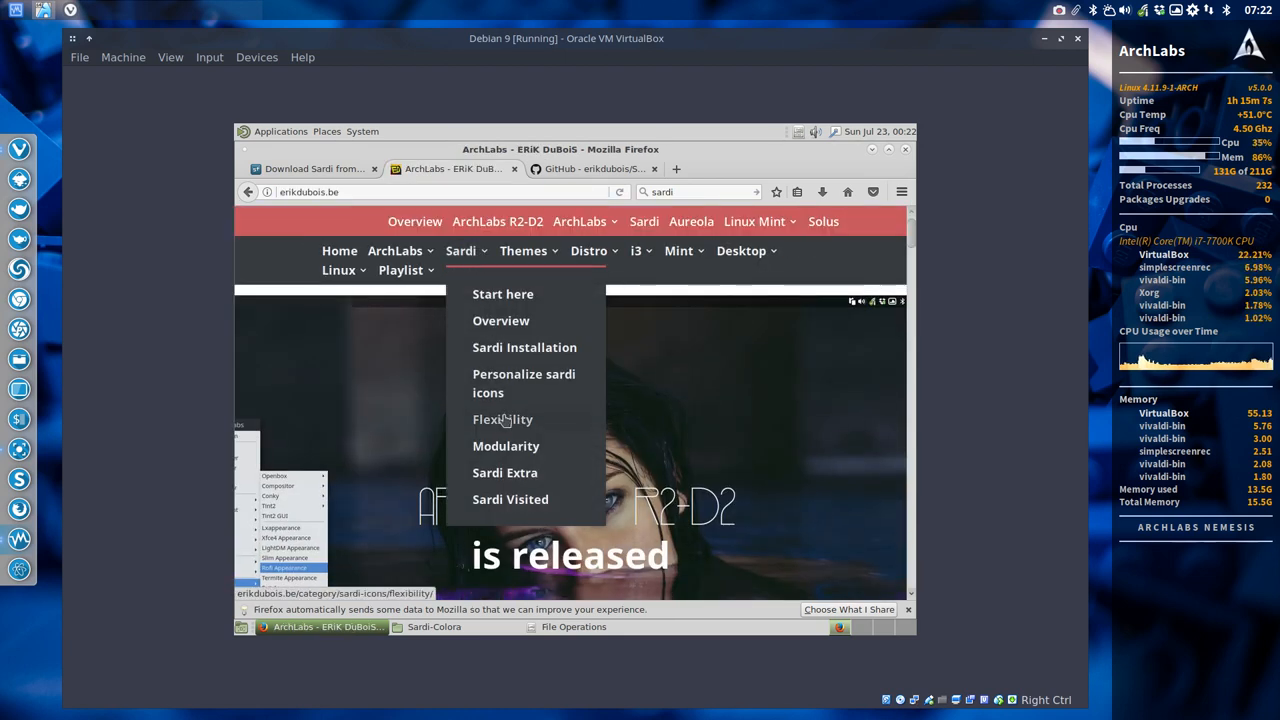
{"action": "mouse_move", "coordinate": [506, 446]}
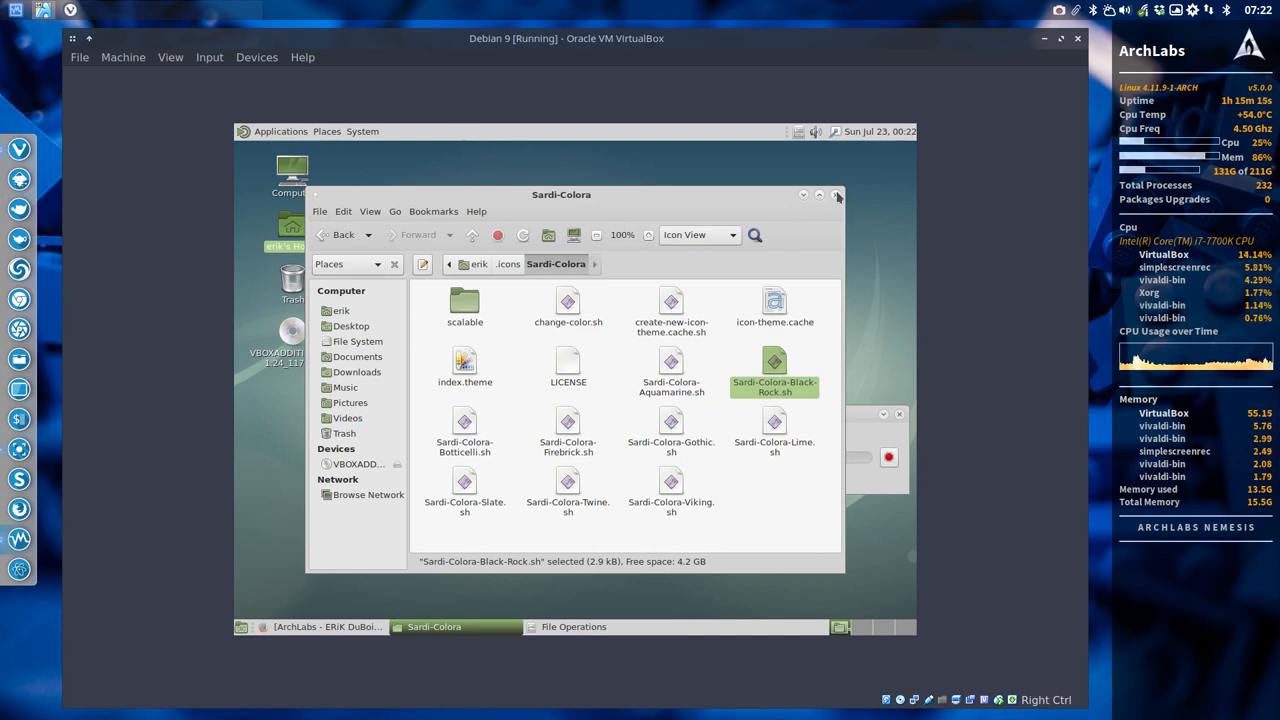
Step: Close the Sardi-Colora folder window and bring up Appearance Preferences from System
{"action": "left_click", "coordinate": [838, 194]}
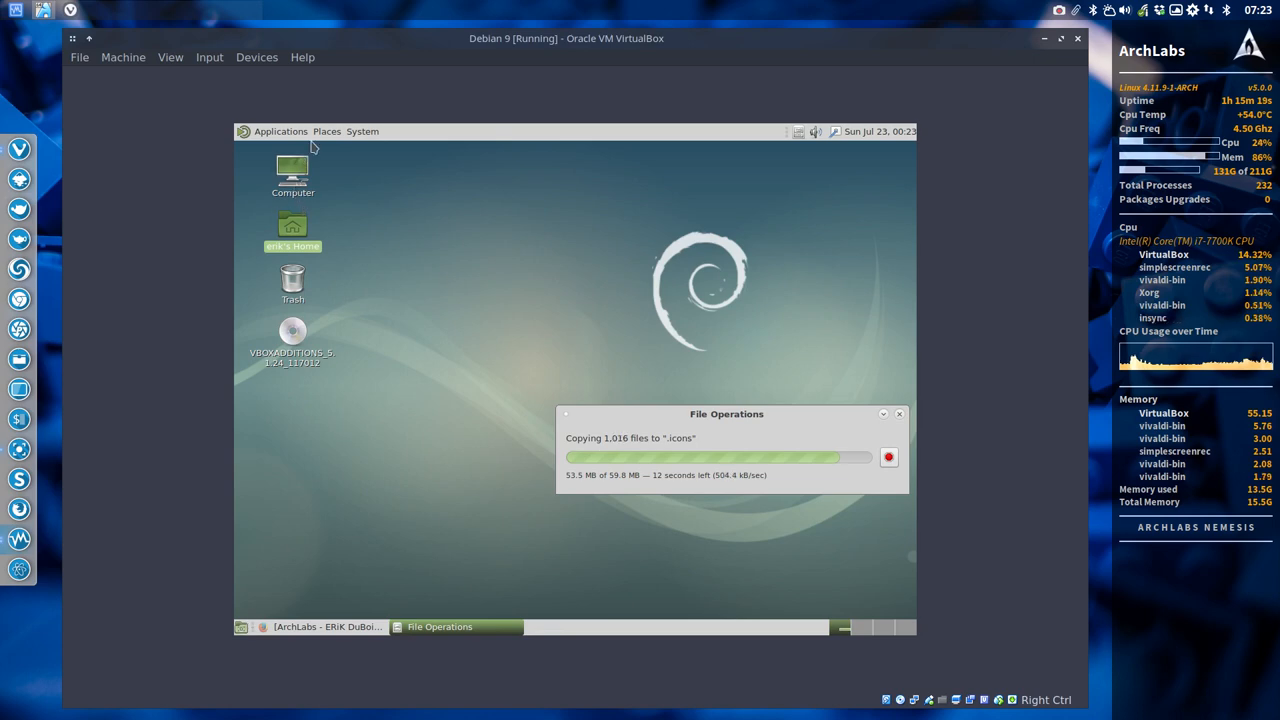
{"action": "left_click", "coordinate": [362, 131]}
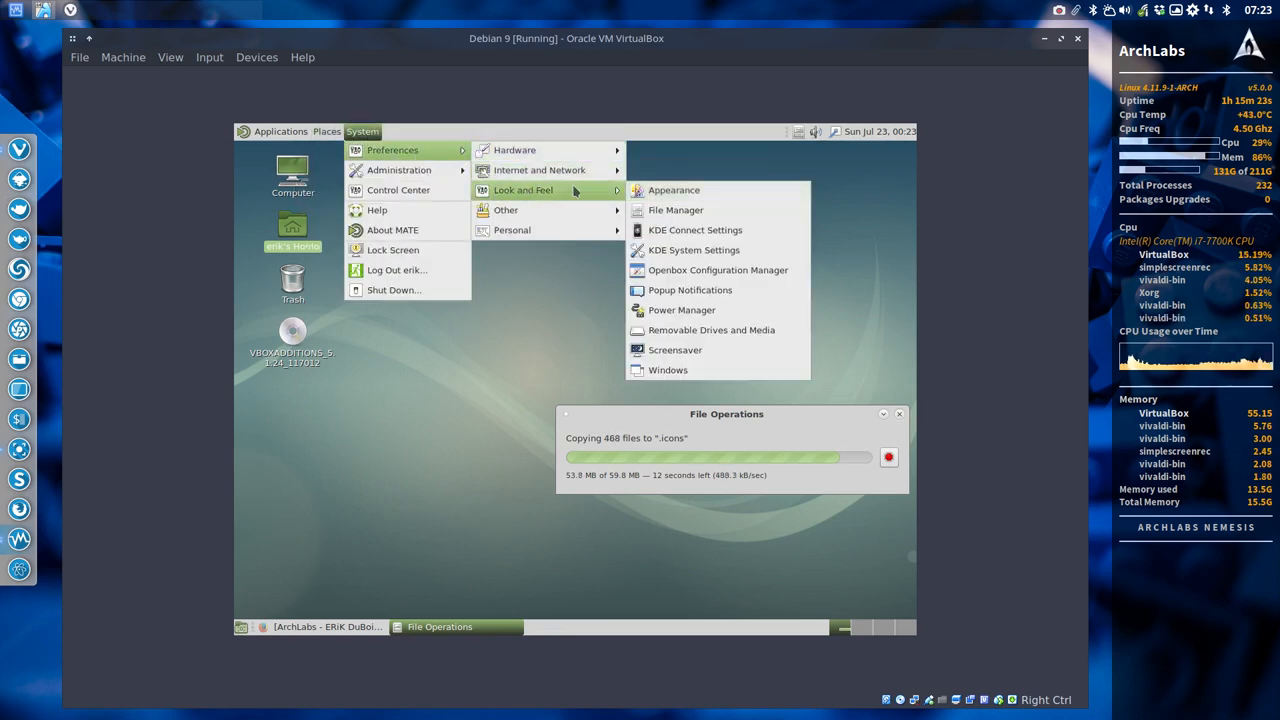
{"action": "left_click", "coordinate": [673, 190]}
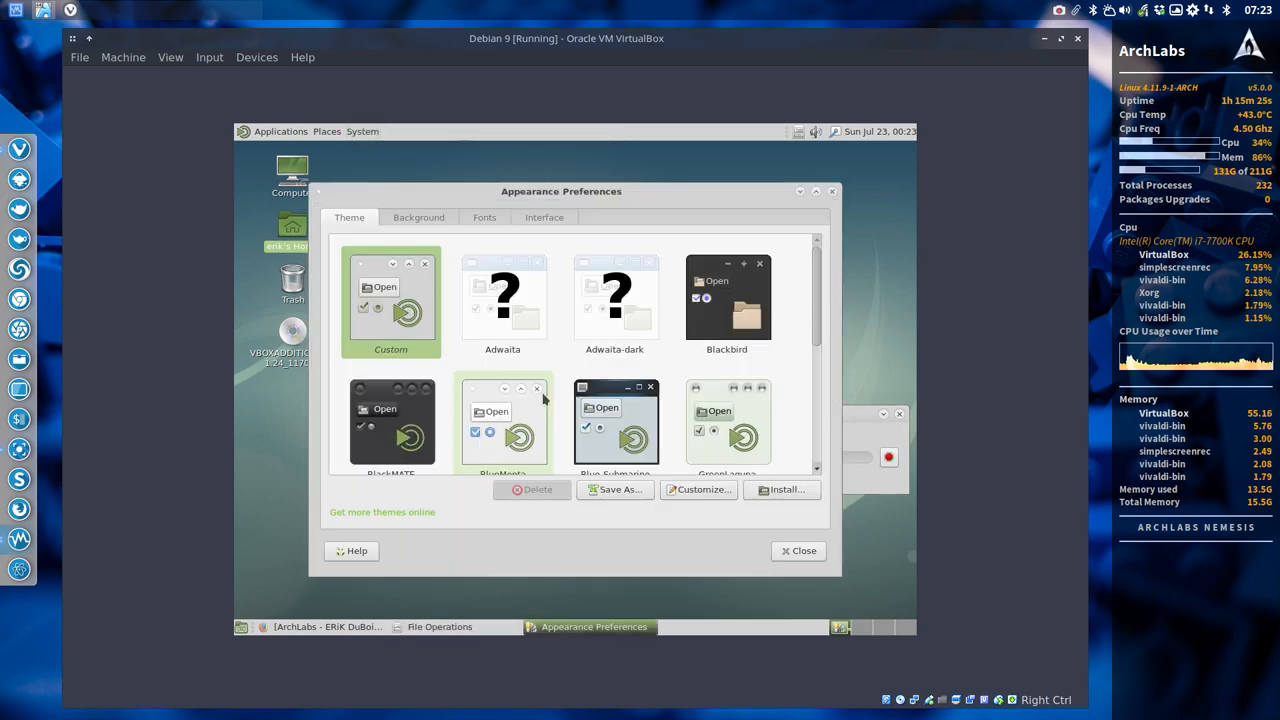
Step: Customize the theme to use Sardi Flexible Colora icons, then close Appearance Preferences
{"action": "left_click", "coordinate": [699, 489]}
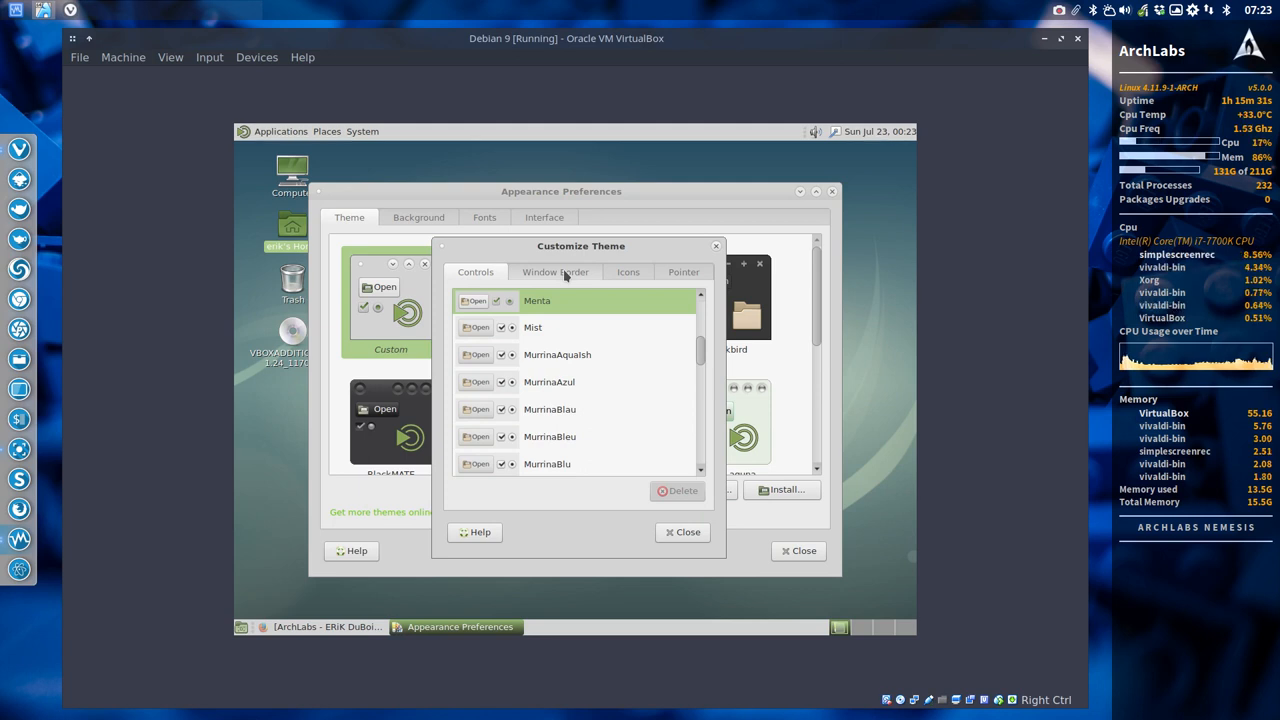
{"action": "left_click", "coordinate": [555, 272]}
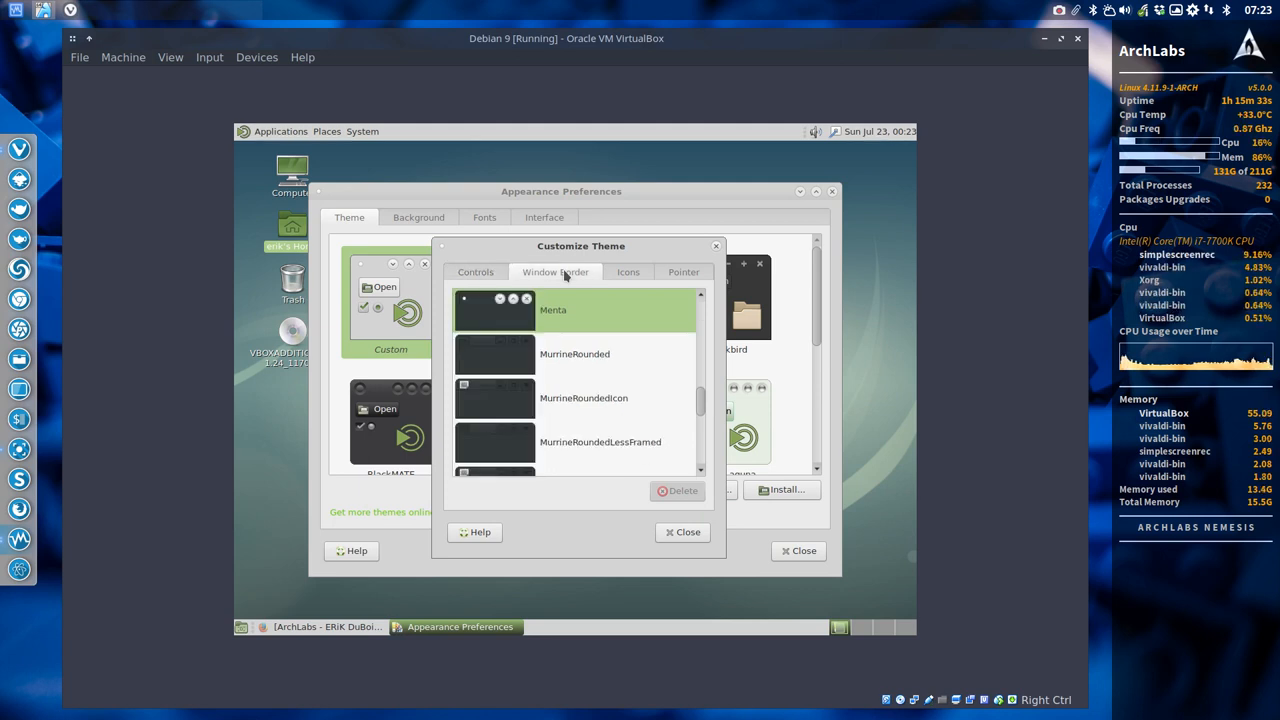
{"action": "left_click", "coordinate": [628, 272]}
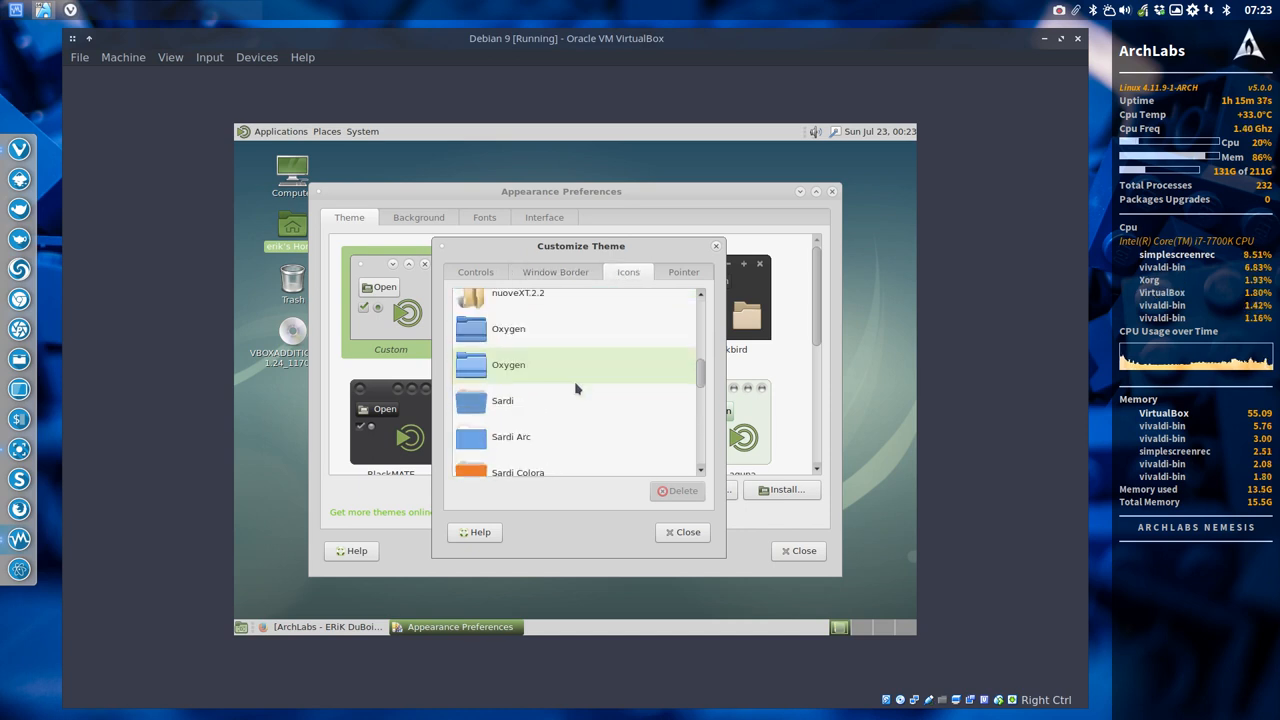
{"action": "scroll", "scroll_direction": "down", "scroll_amount": 3}
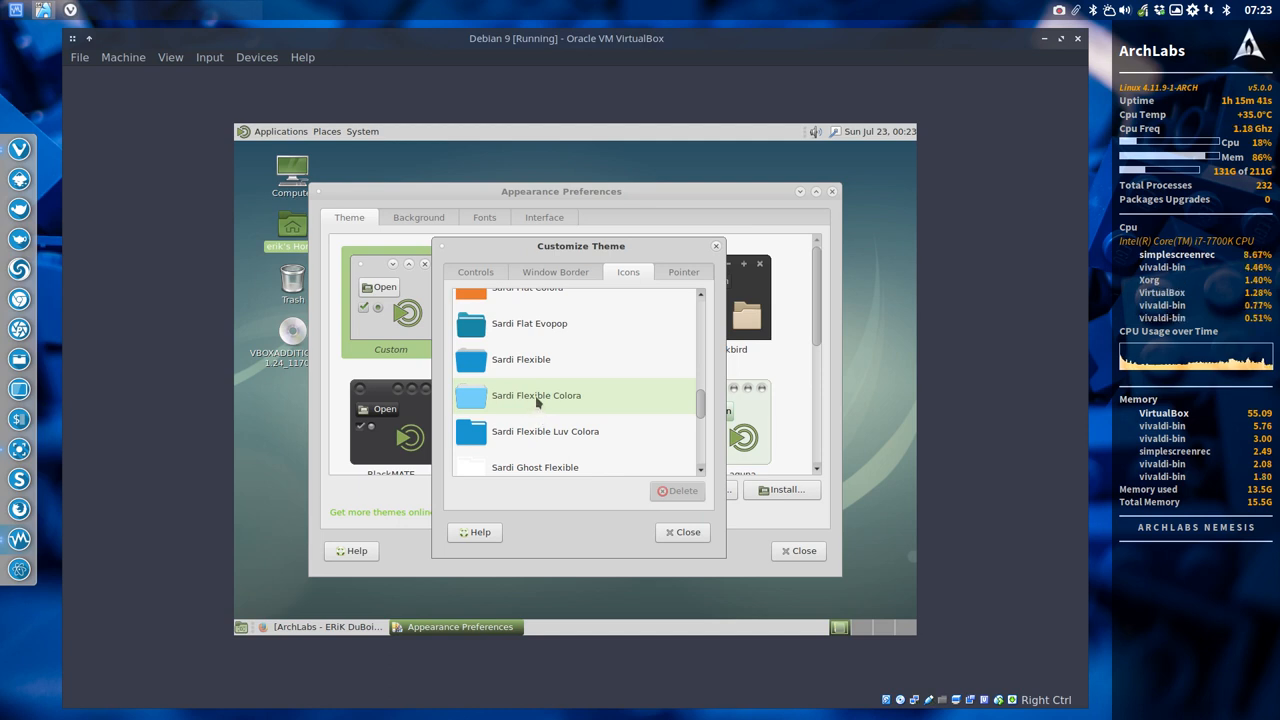
{"action": "left_click", "coordinate": [545, 431]}
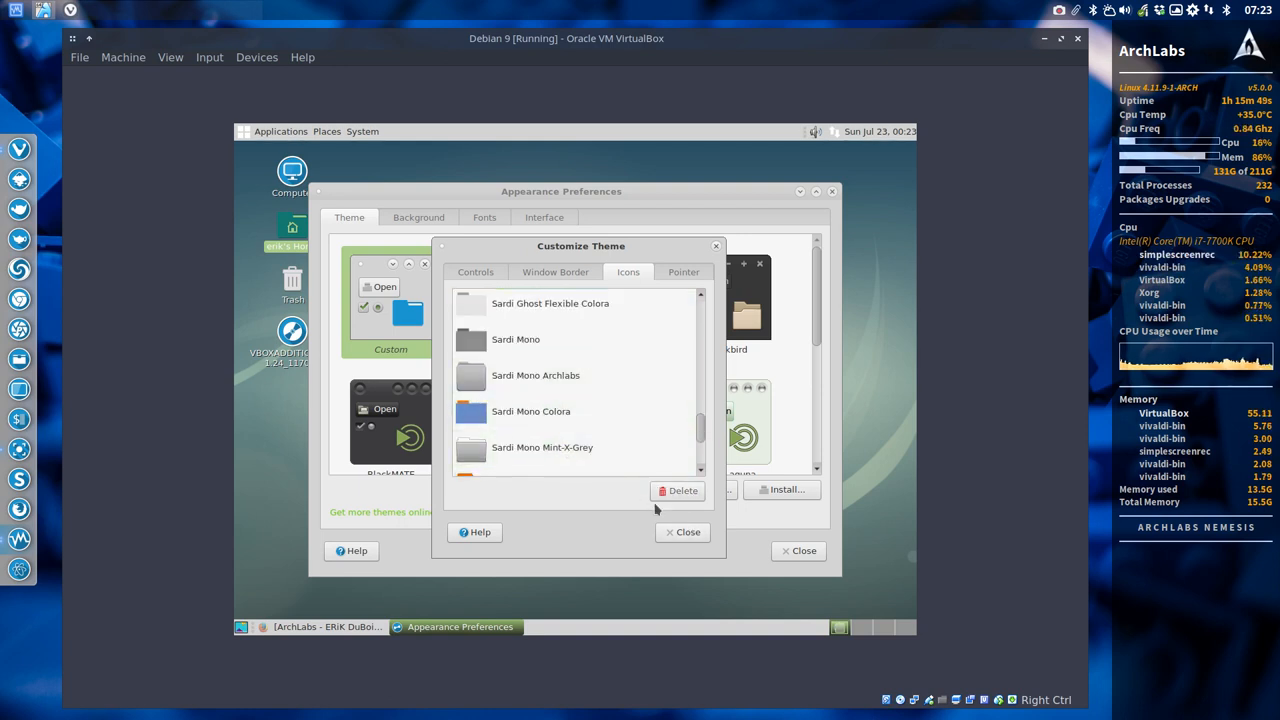
{"action": "left_click", "coordinate": [688, 531]}
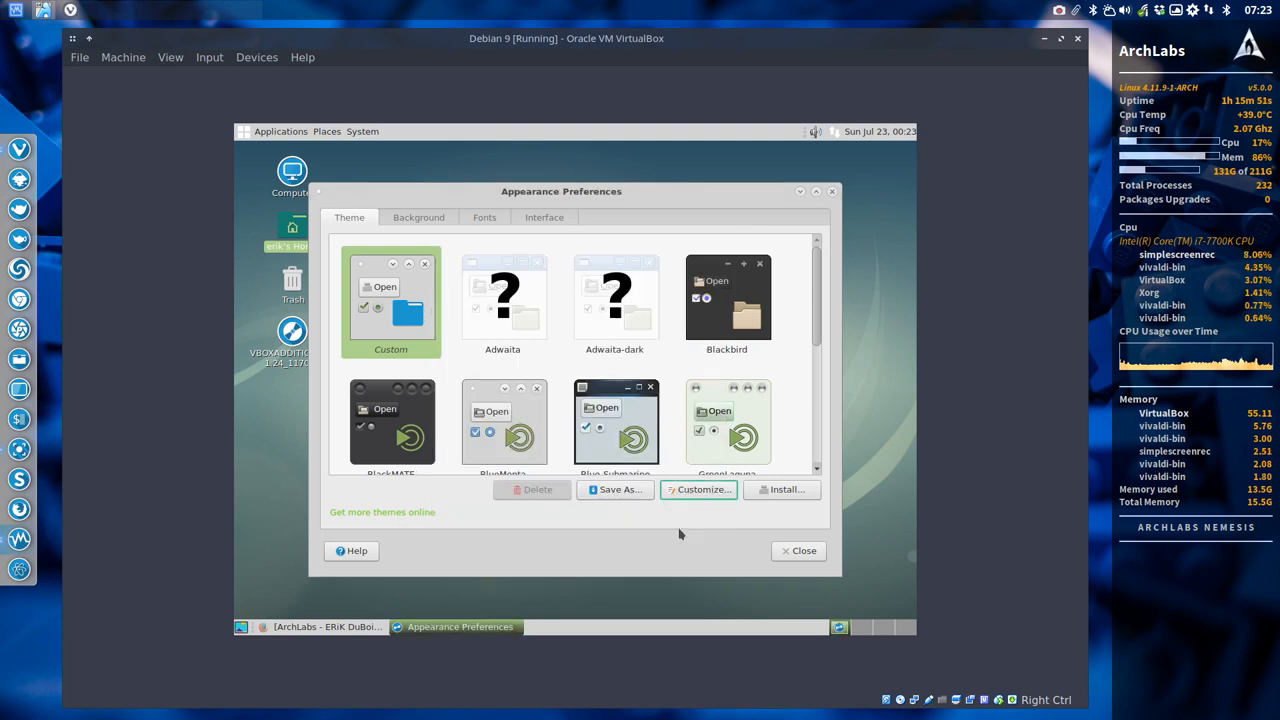
{"action": "left_click", "coordinate": [797, 550]}
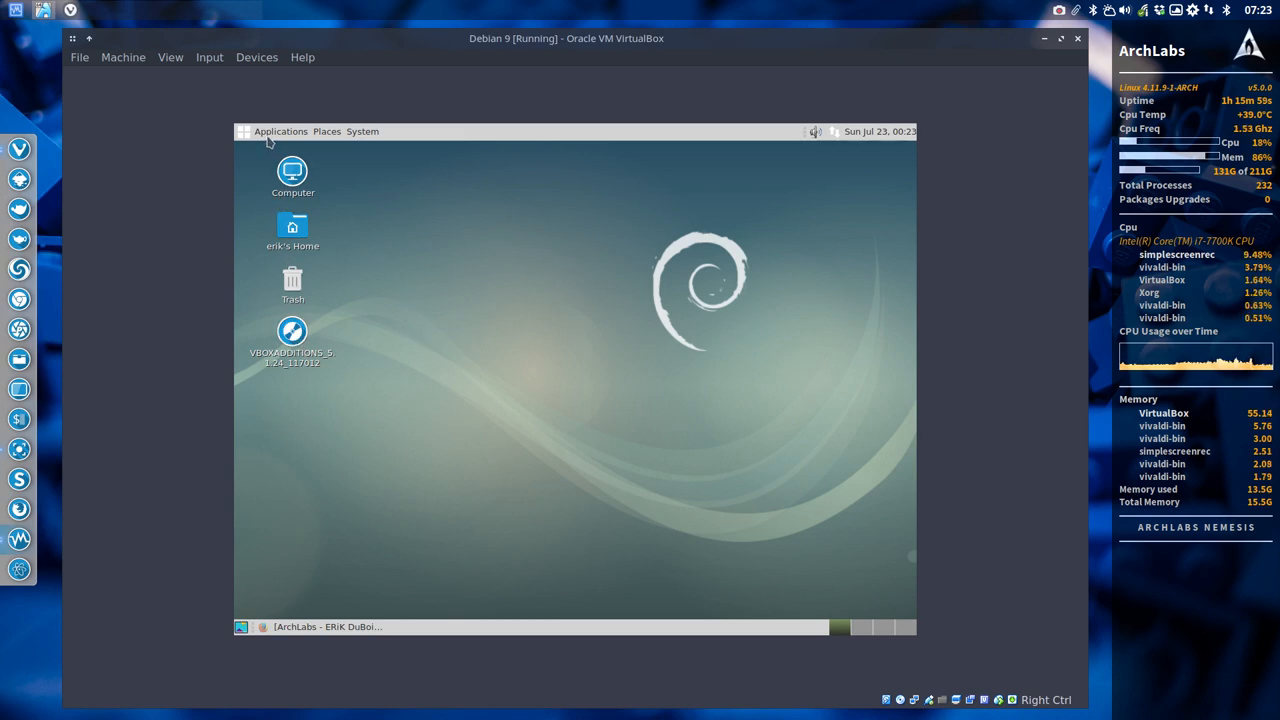
Step: Browse the Applications menu categories, such as Games, to see installed programs
{"action": "left_click", "coordinate": [280, 131]}
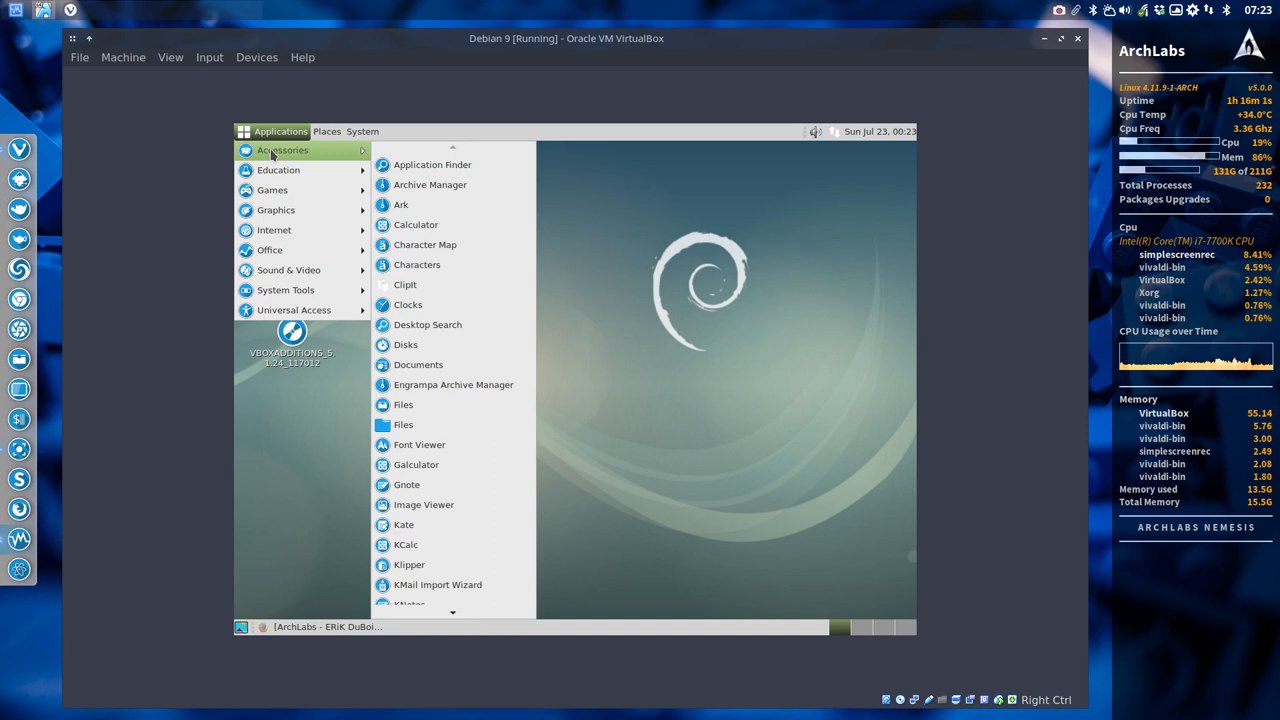
{"action": "mouse_move", "coordinate": [405, 284]}
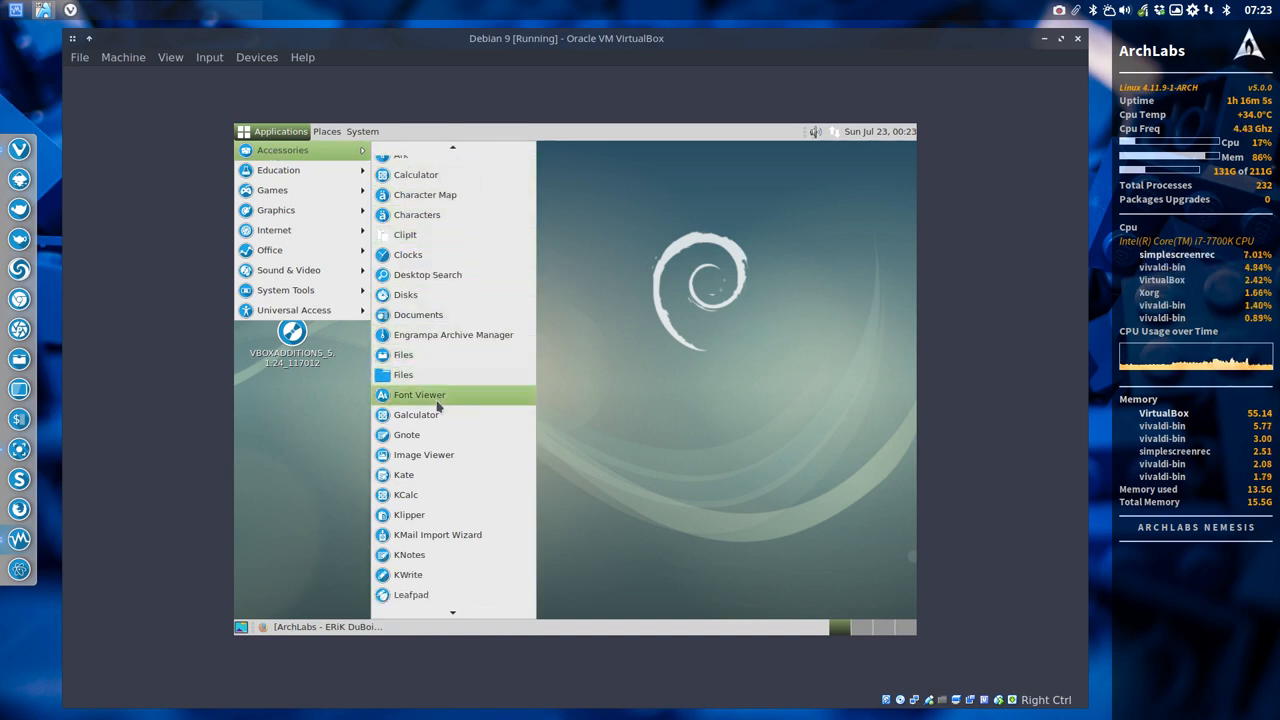
{"action": "scroll", "scroll_direction": "down", "scroll_amount": 3}
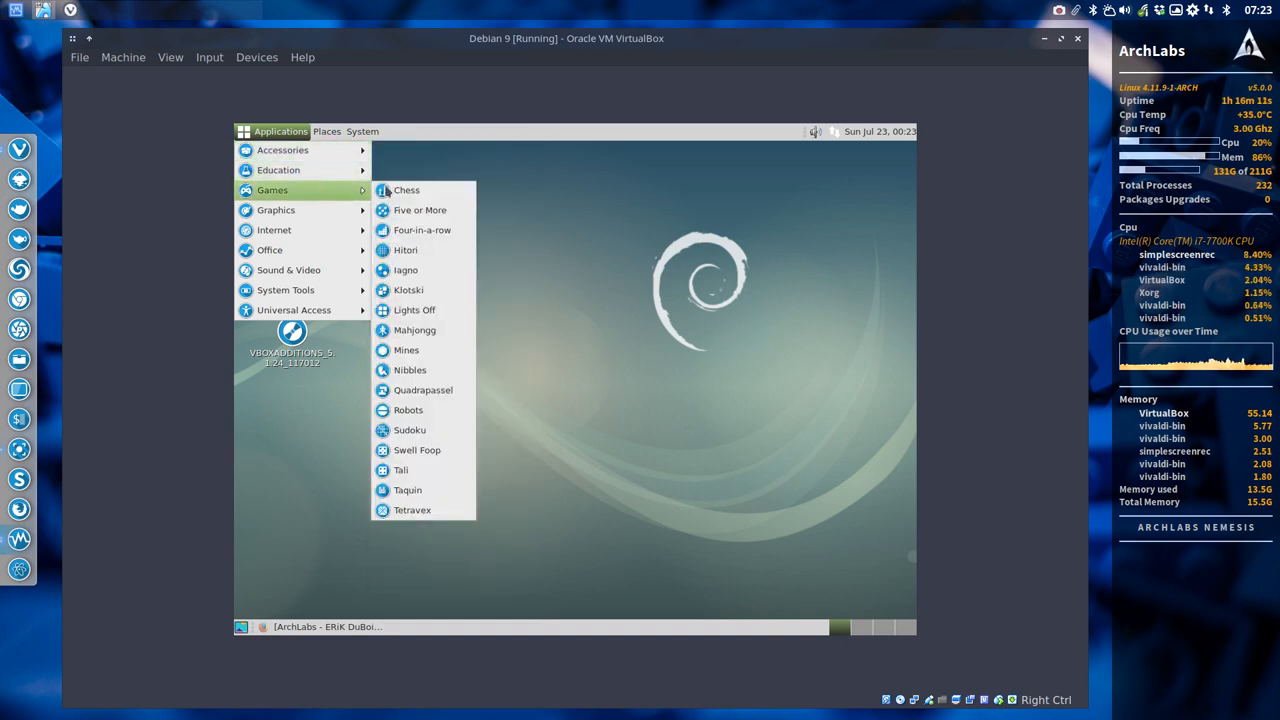
{"action": "mouse_move", "coordinate": [276, 210]}
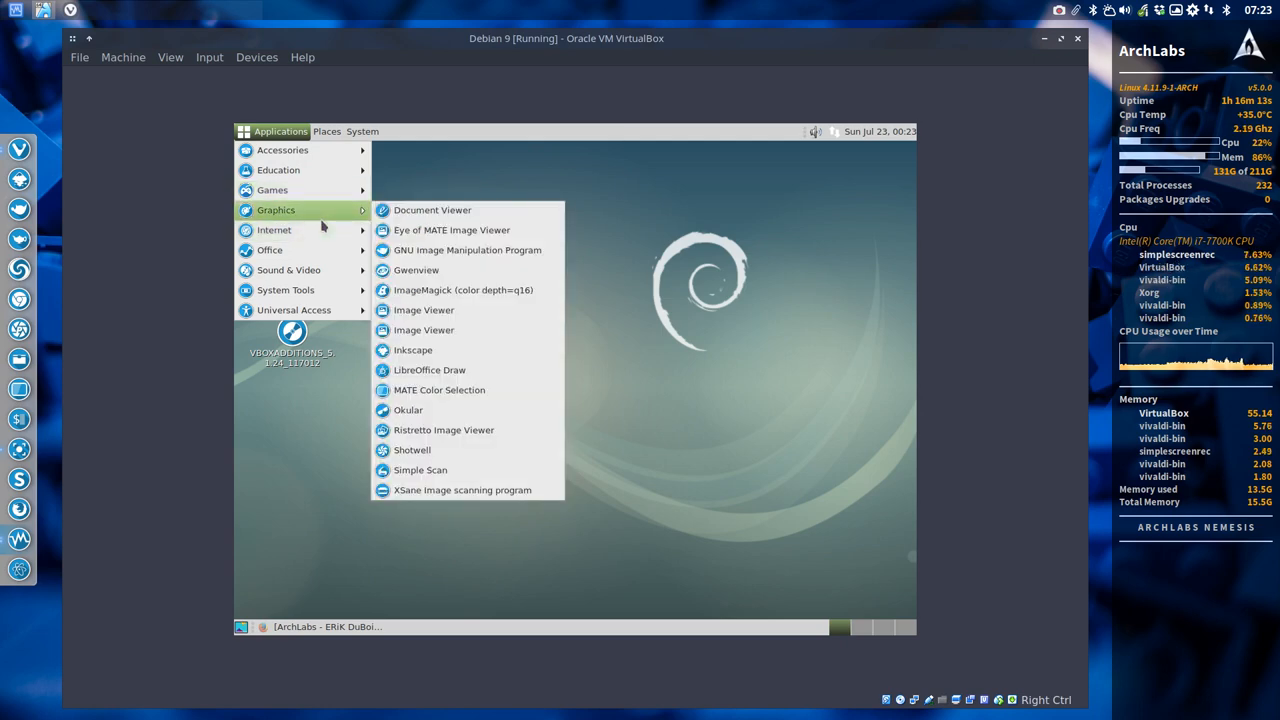
{"action": "mouse_move", "coordinate": [323, 170]}
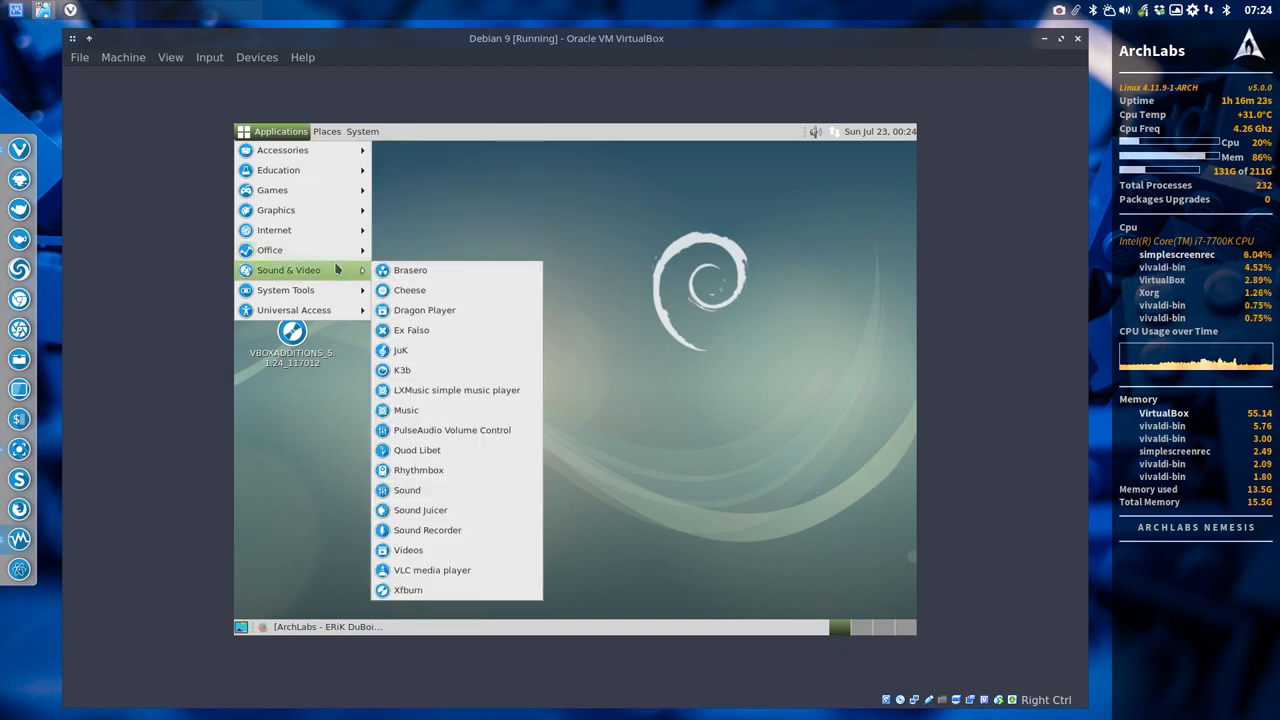
{"action": "mouse_move", "coordinate": [410, 270]}
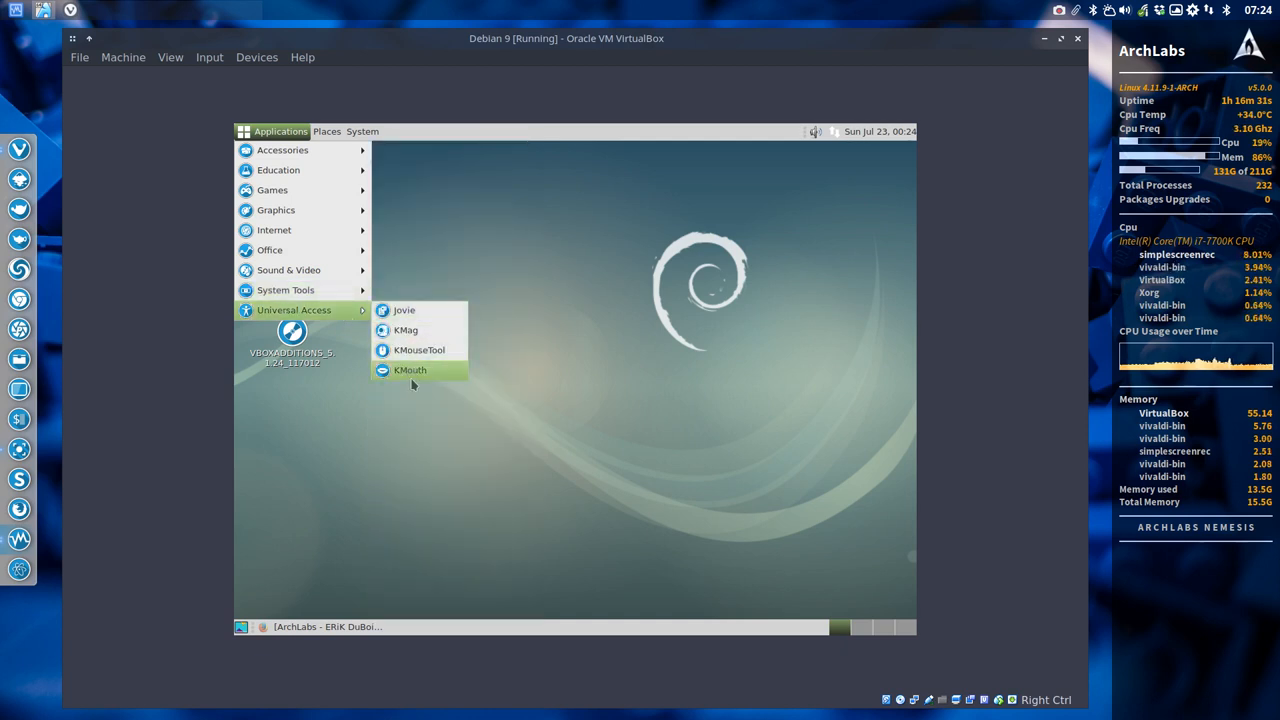
{"action": "mouse_move", "coordinate": [404, 310]}
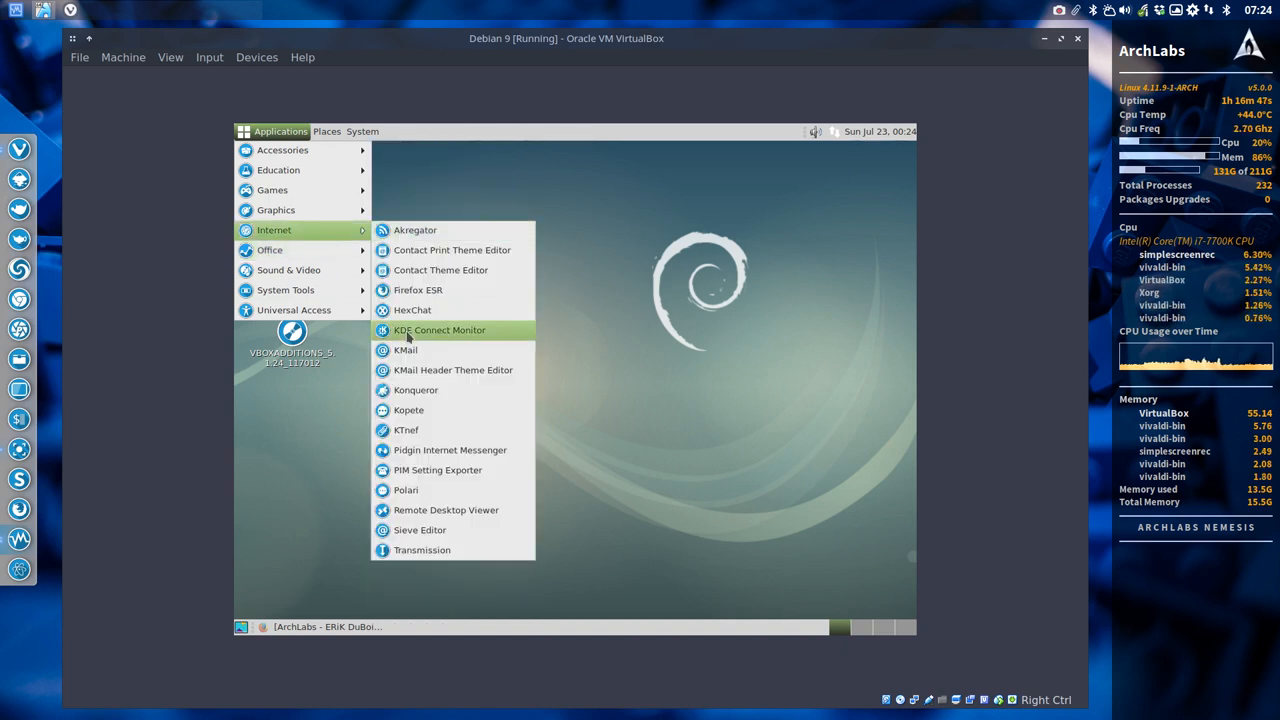
{"action": "mouse_move", "coordinate": [276, 210]}
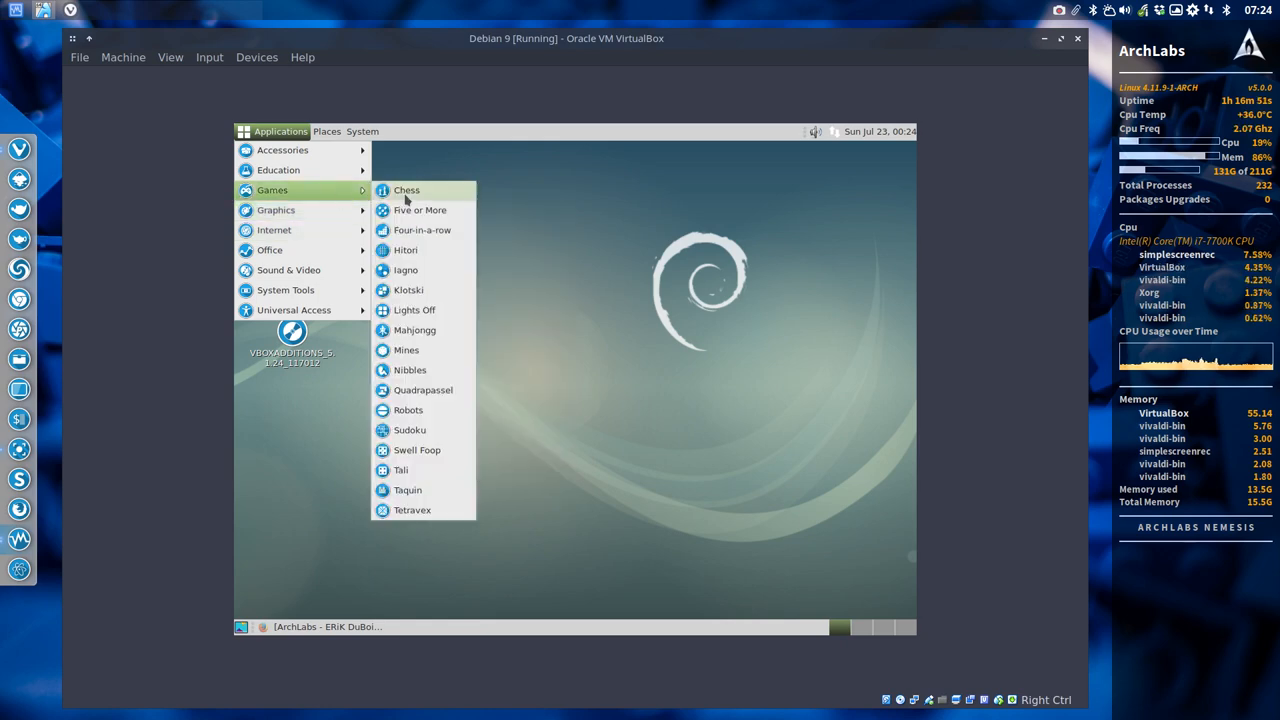
{"action": "mouse_move", "coordinate": [282, 150]}
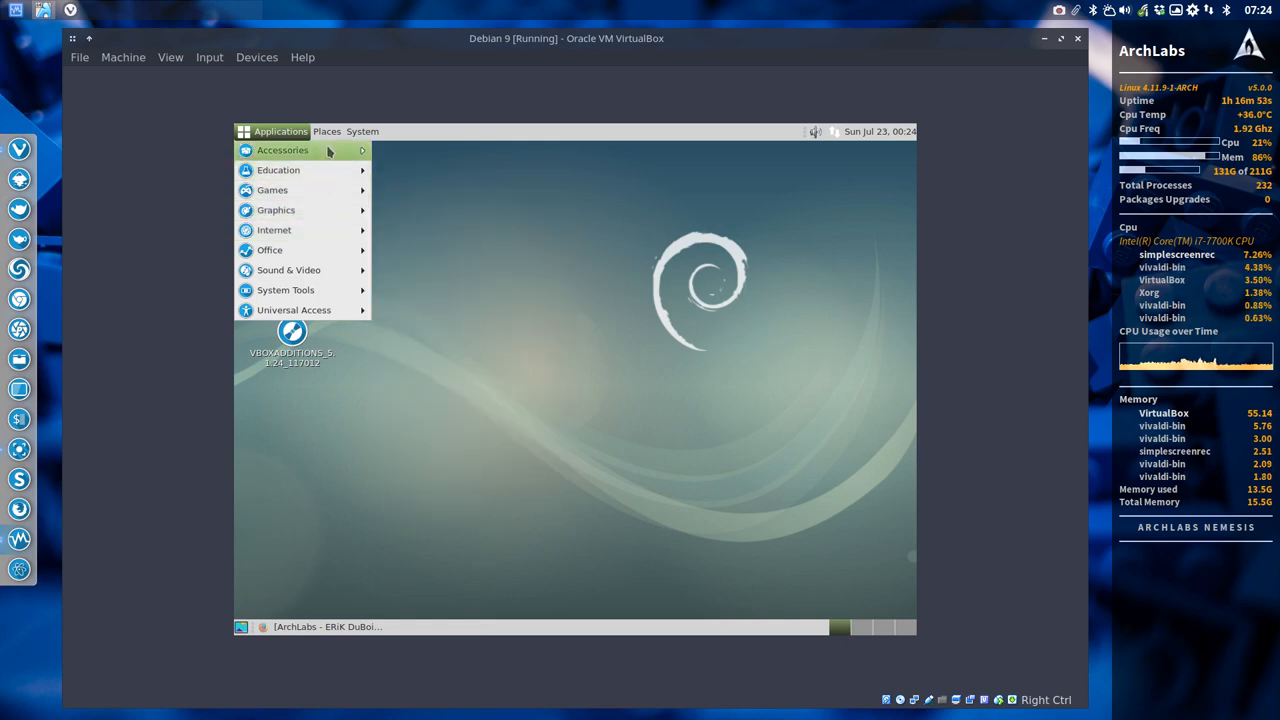
{"action": "left_click", "coordinate": [327, 131]}
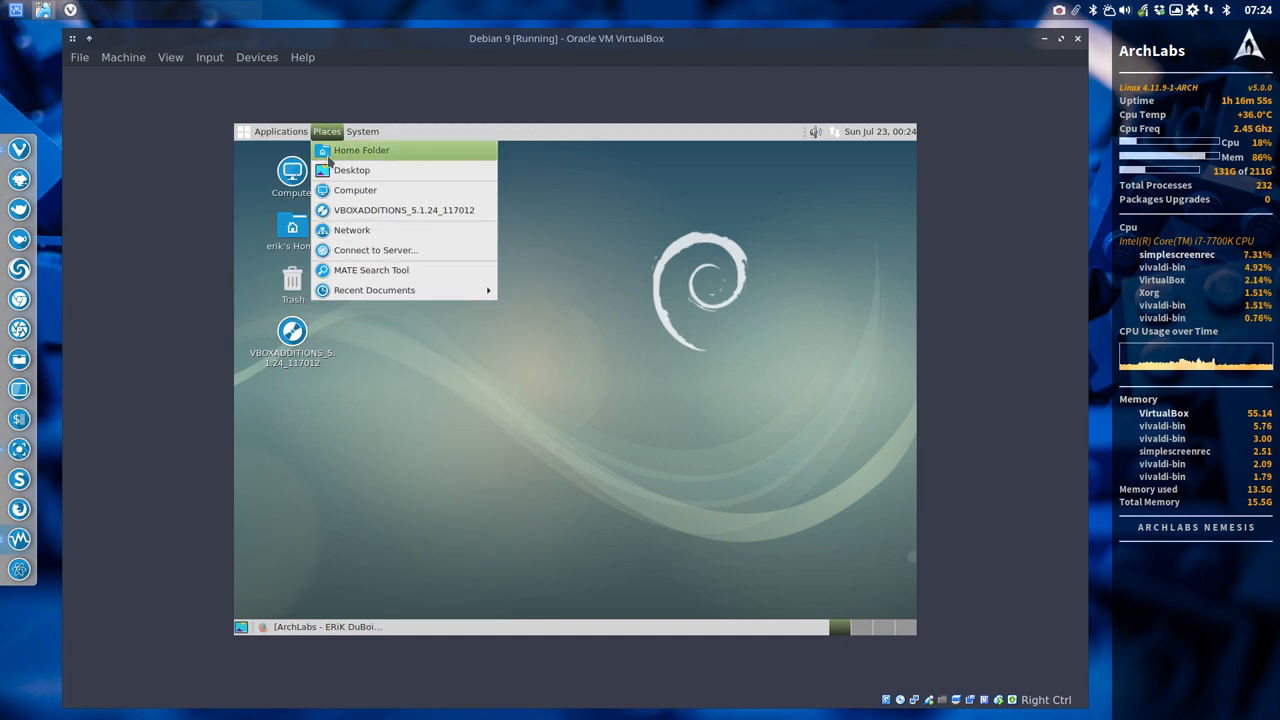
{"action": "mouse_move", "coordinate": [355, 190]}
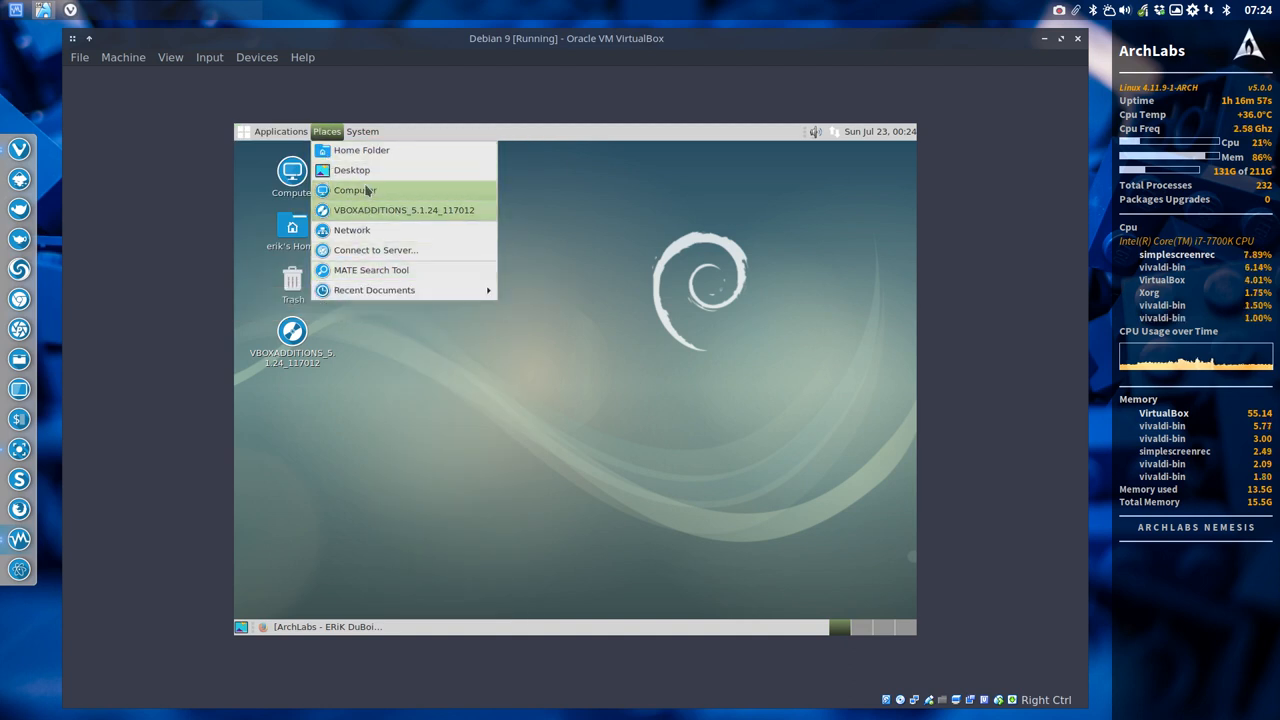
{"action": "left_click", "coordinate": [362, 131]}
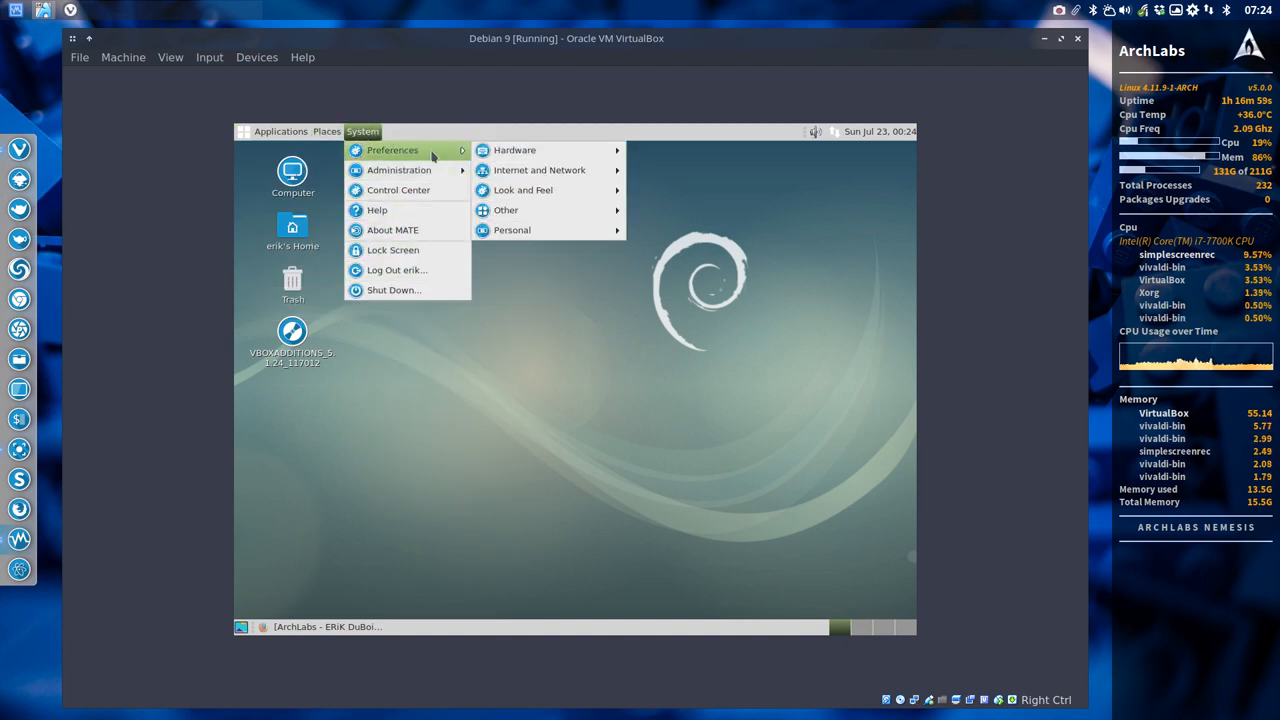
{"action": "mouse_move", "coordinate": [540, 170]}
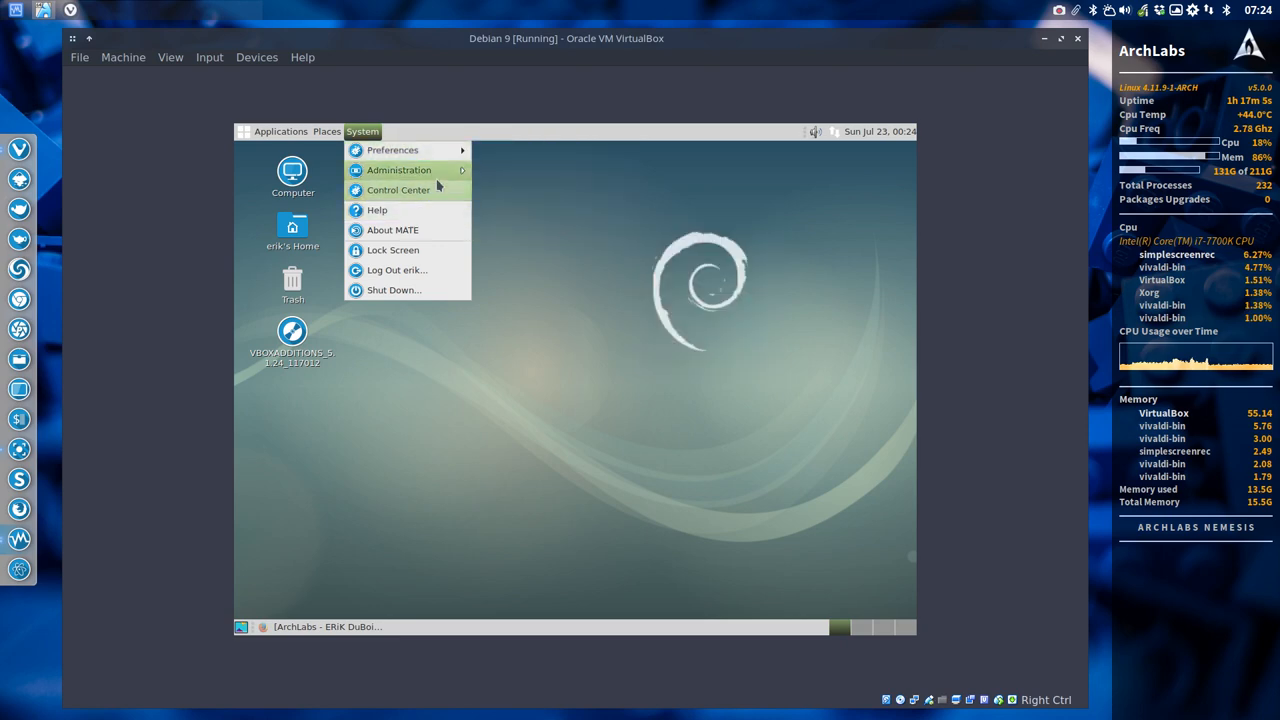
{"action": "mouse_move", "coordinate": [398, 190]}
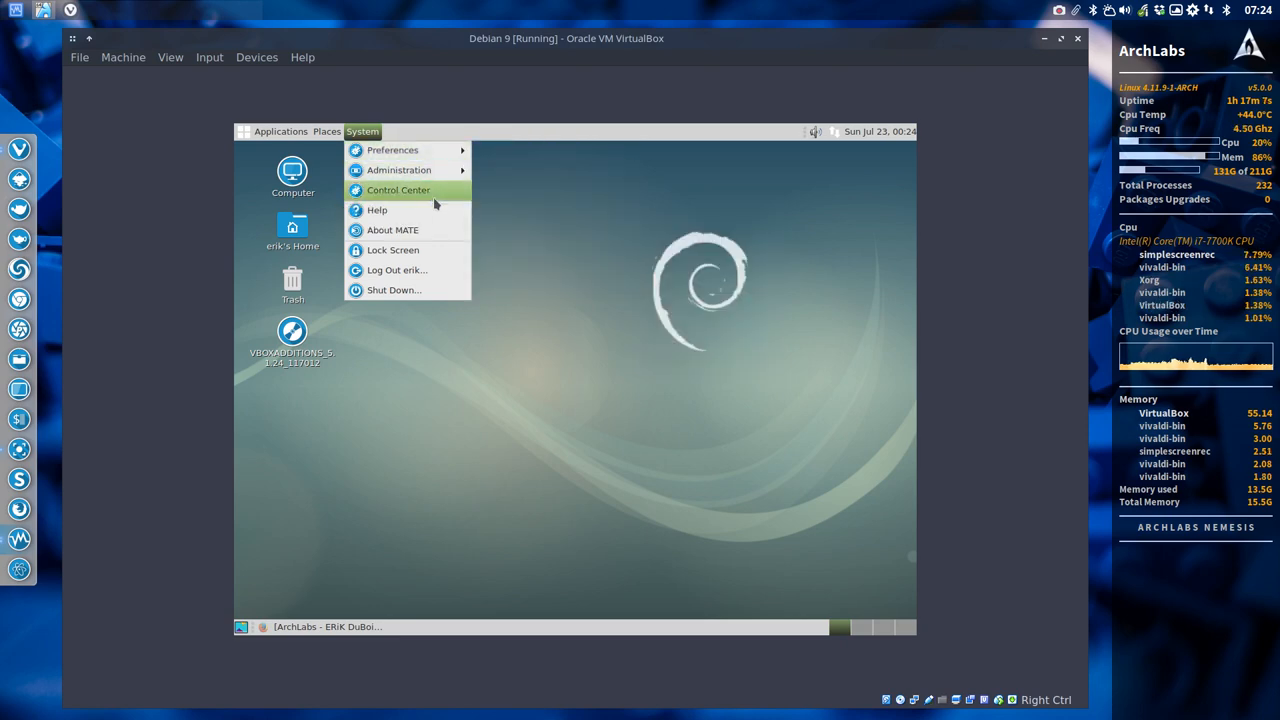
{"action": "left_click", "coordinate": [398, 190]}
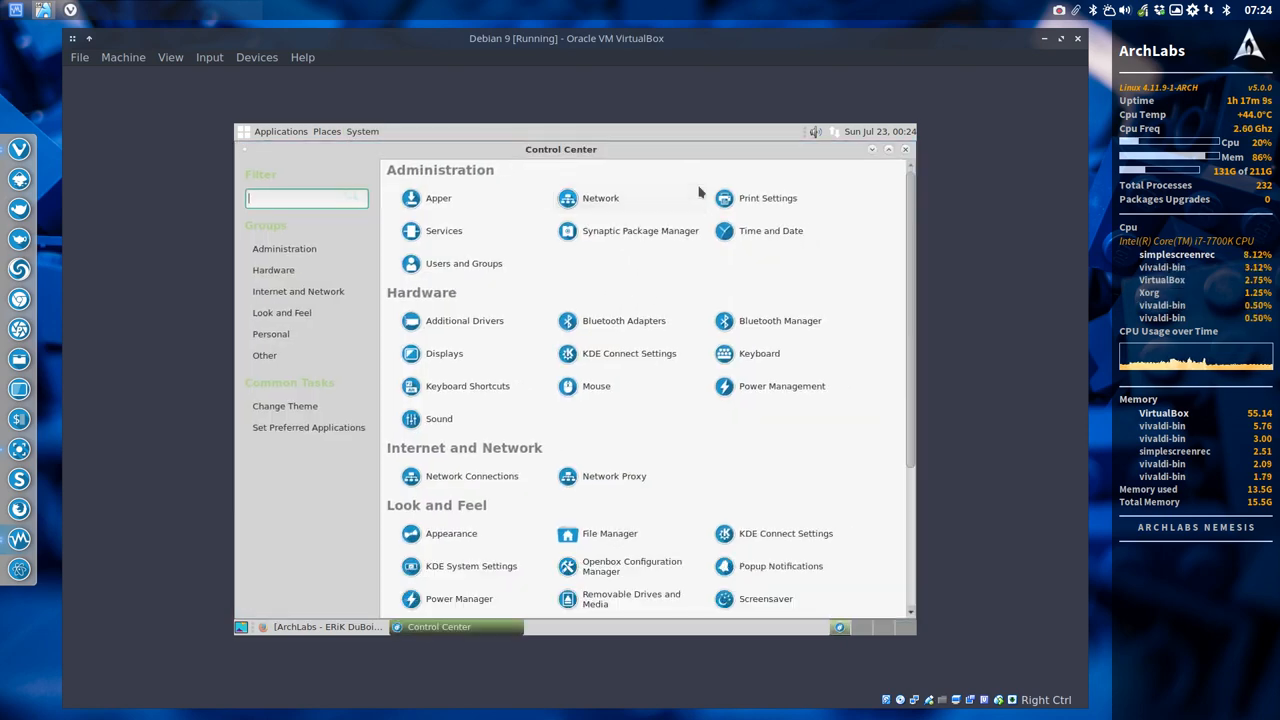
{"action": "scroll", "scroll_direction": "down", "scroll_amount": 3}
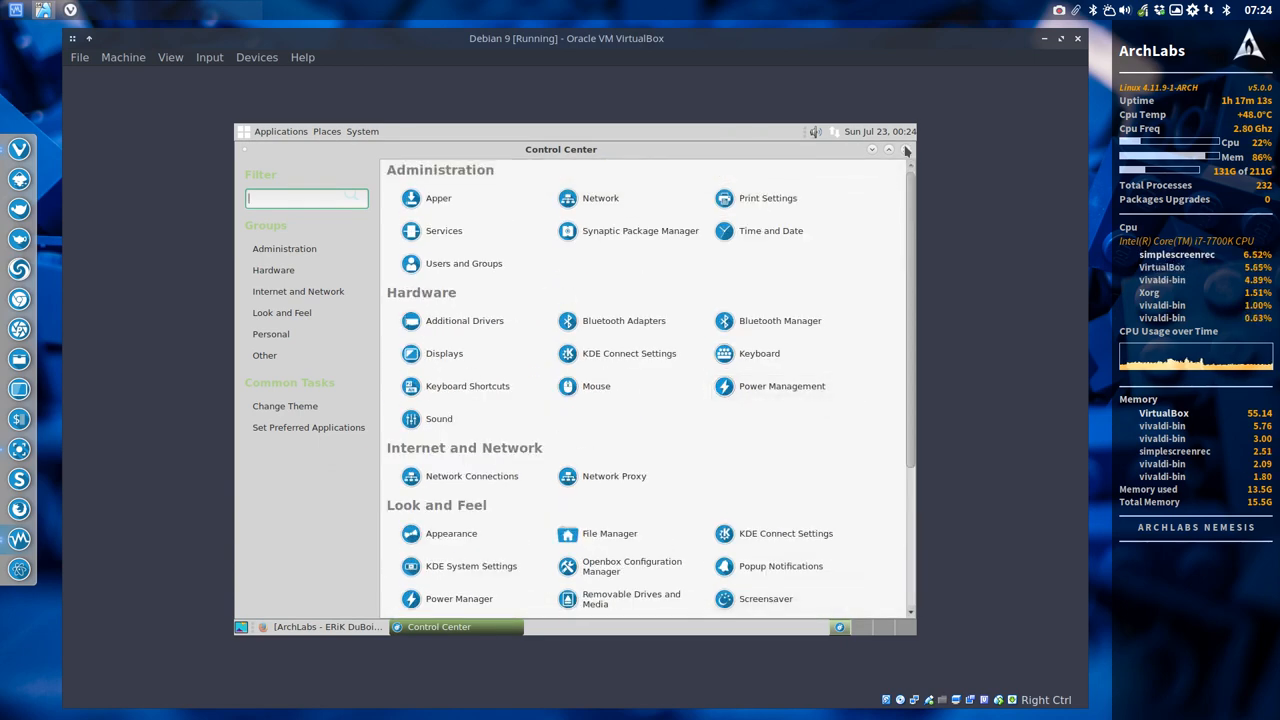
{"action": "left_click", "coordinate": [362, 131]}
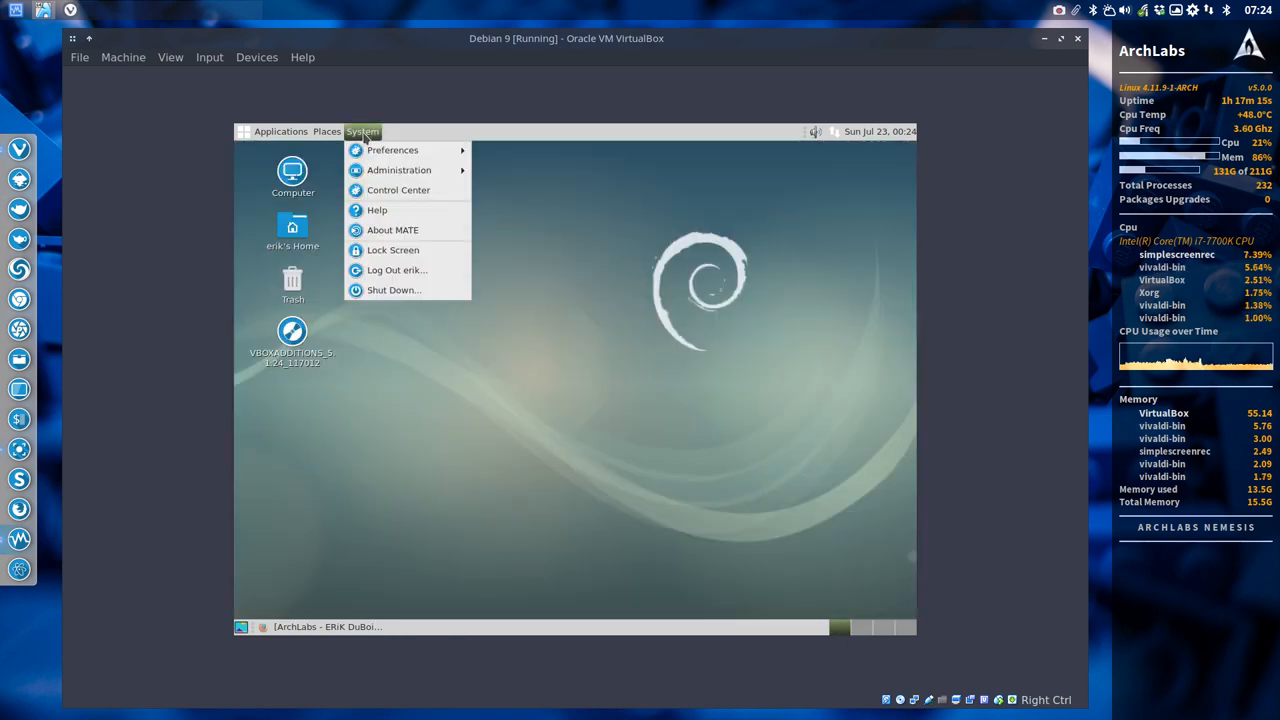
{"action": "mouse_move", "coordinate": [393, 250]}
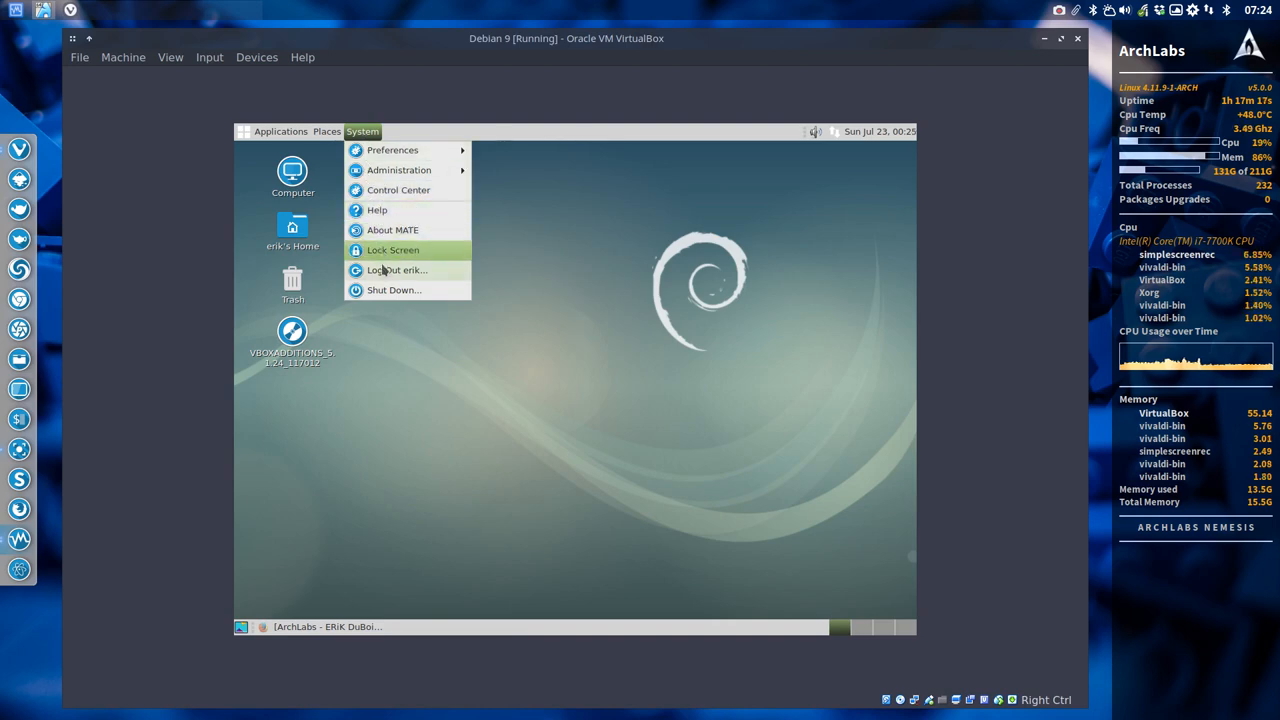
{"action": "left_click", "coordinate": [397, 270]}
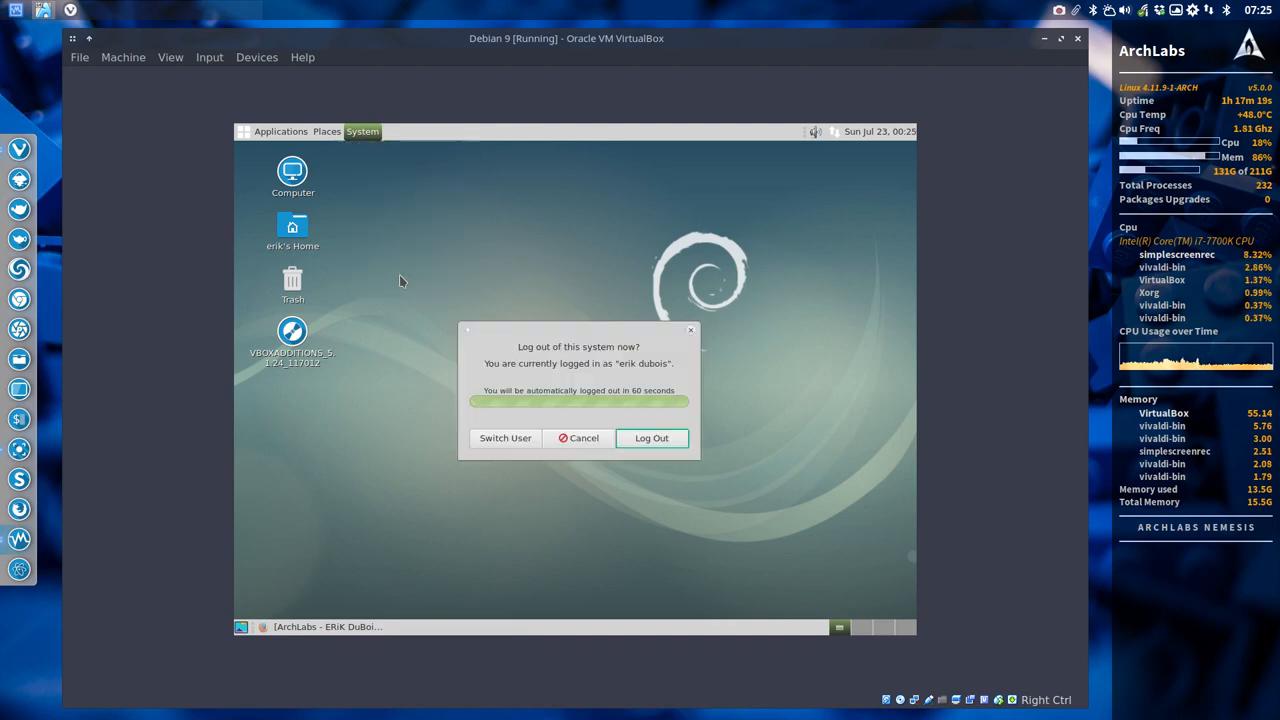
{"action": "left_click", "coordinate": [578, 438]}
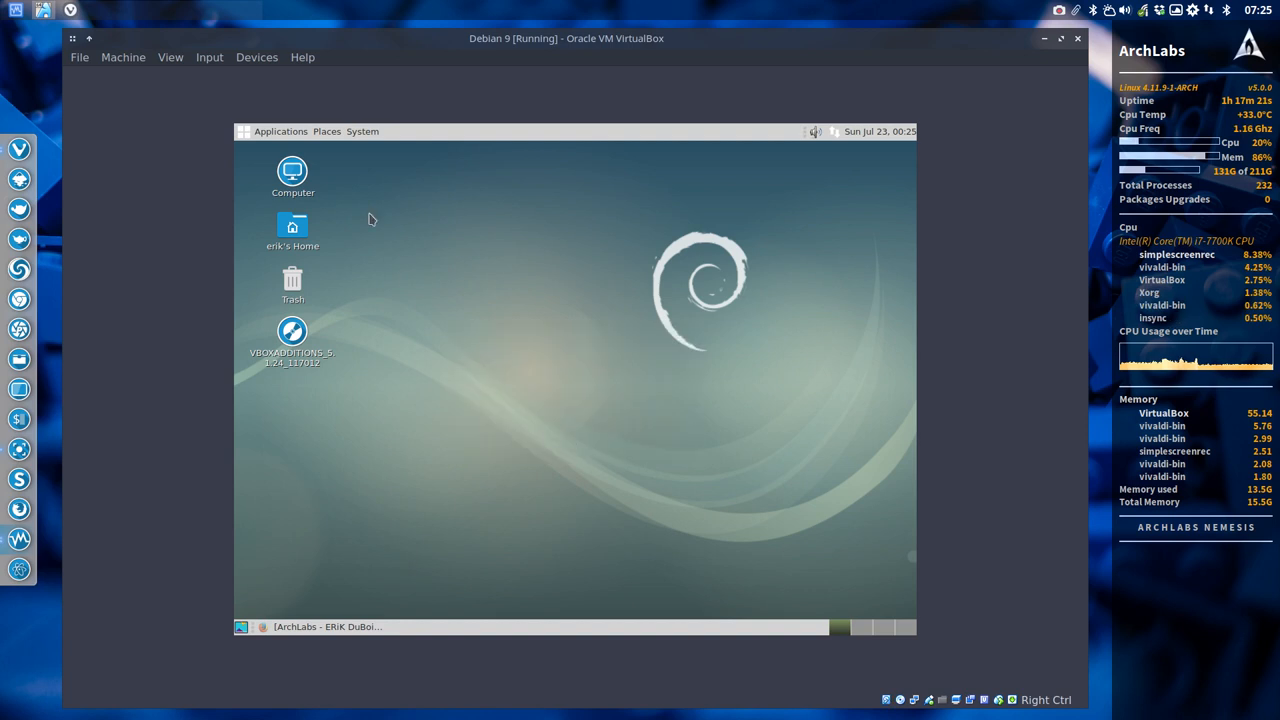
{"action": "left_click", "coordinate": [362, 131]}
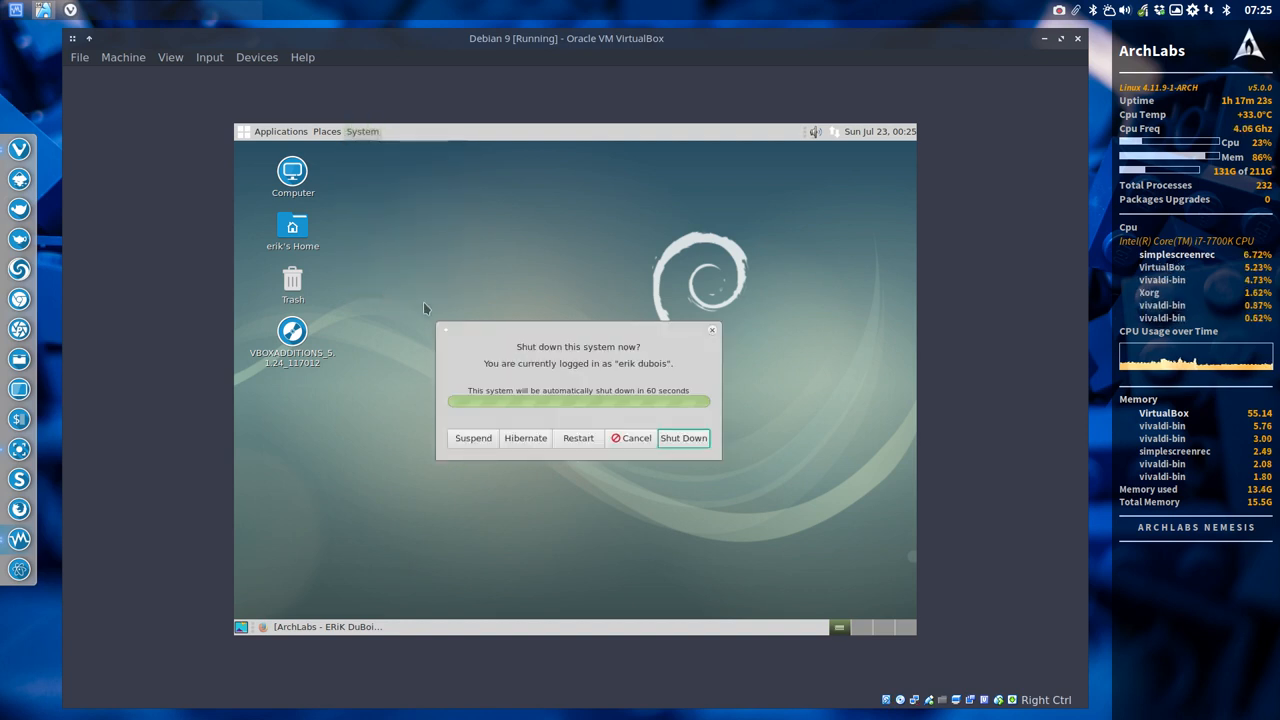
{"action": "left_click", "coordinate": [630, 438]}
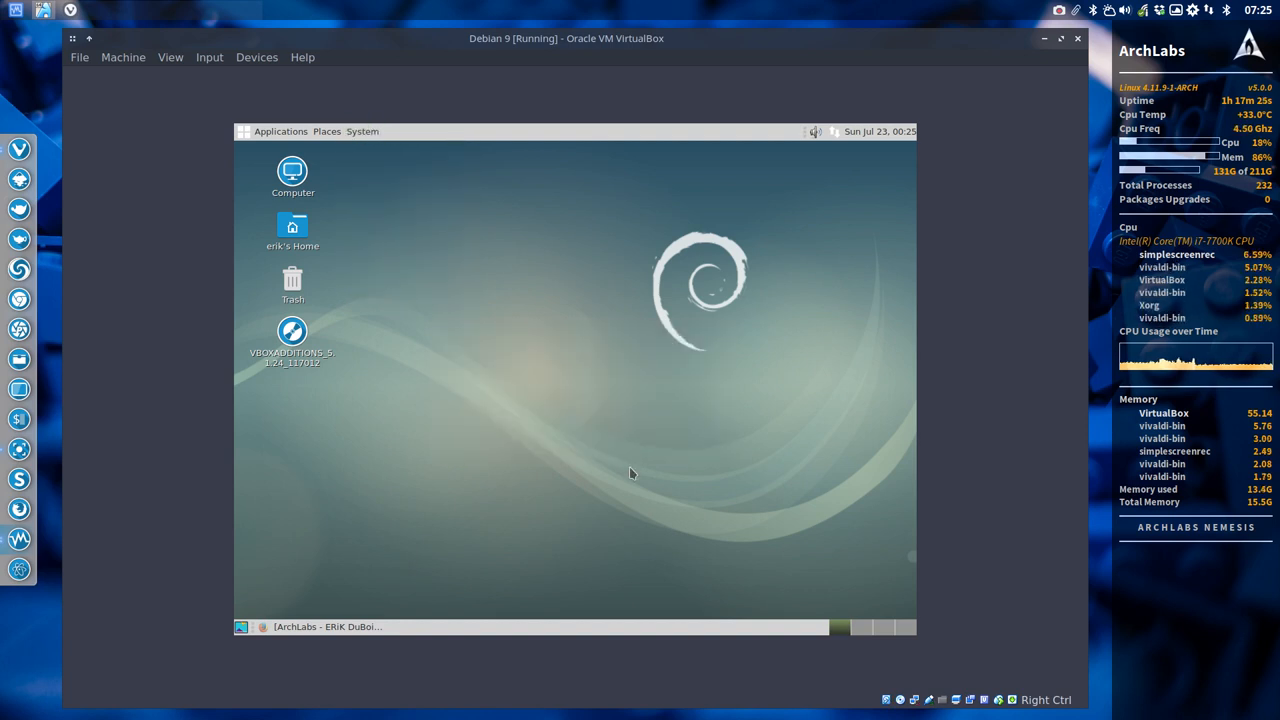
{"action": "mouse_move", "coordinate": [885, 147]}
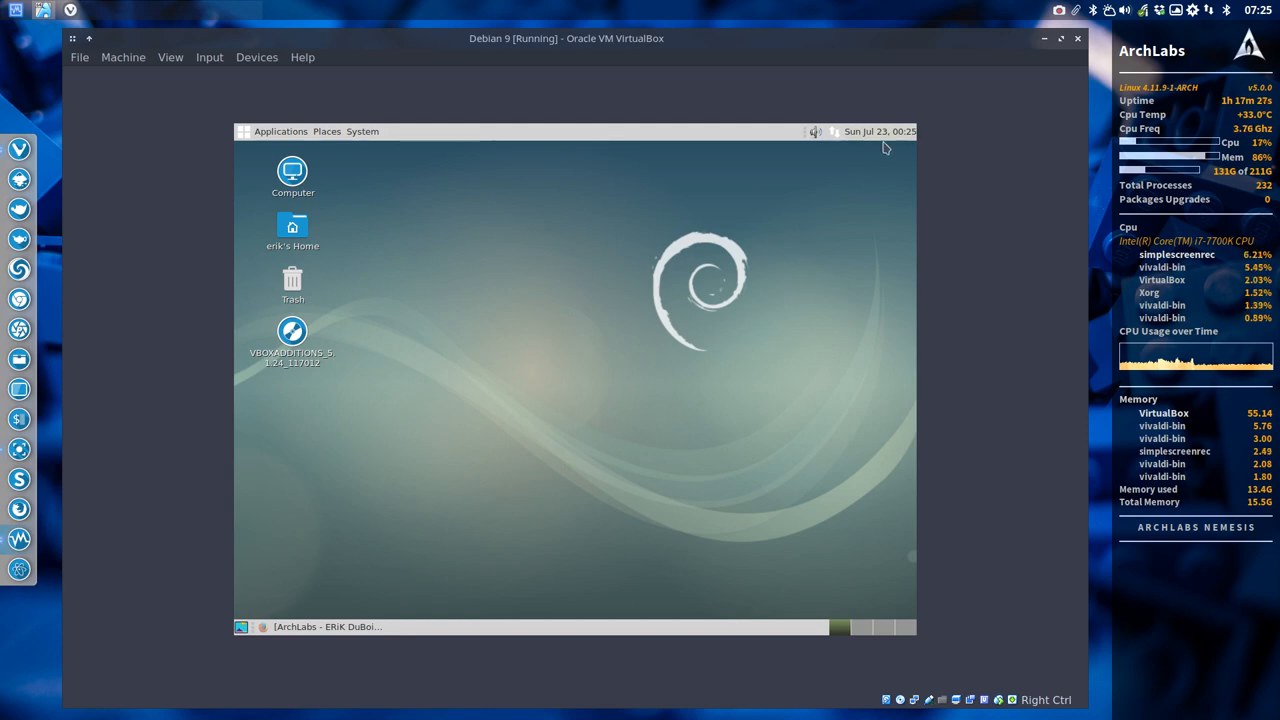
{"action": "left_click", "coordinate": [815, 131]}
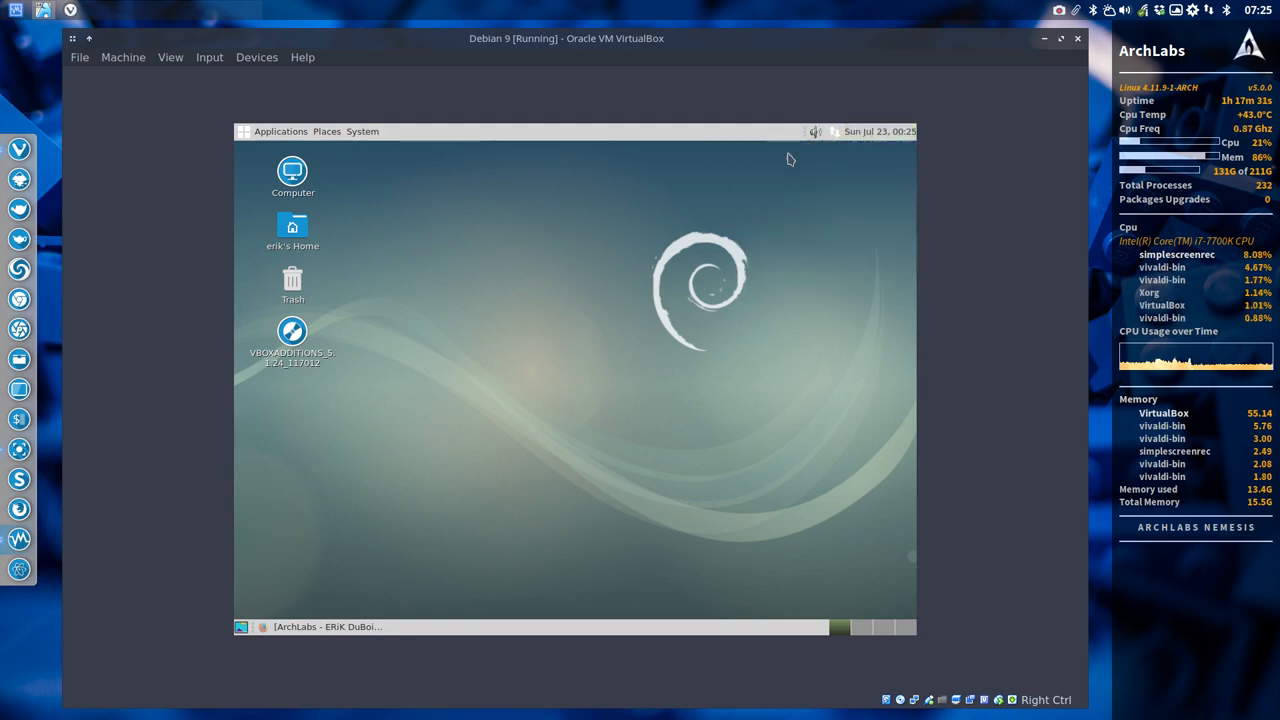
{"action": "mouse_move", "coordinate": [329, 174]}
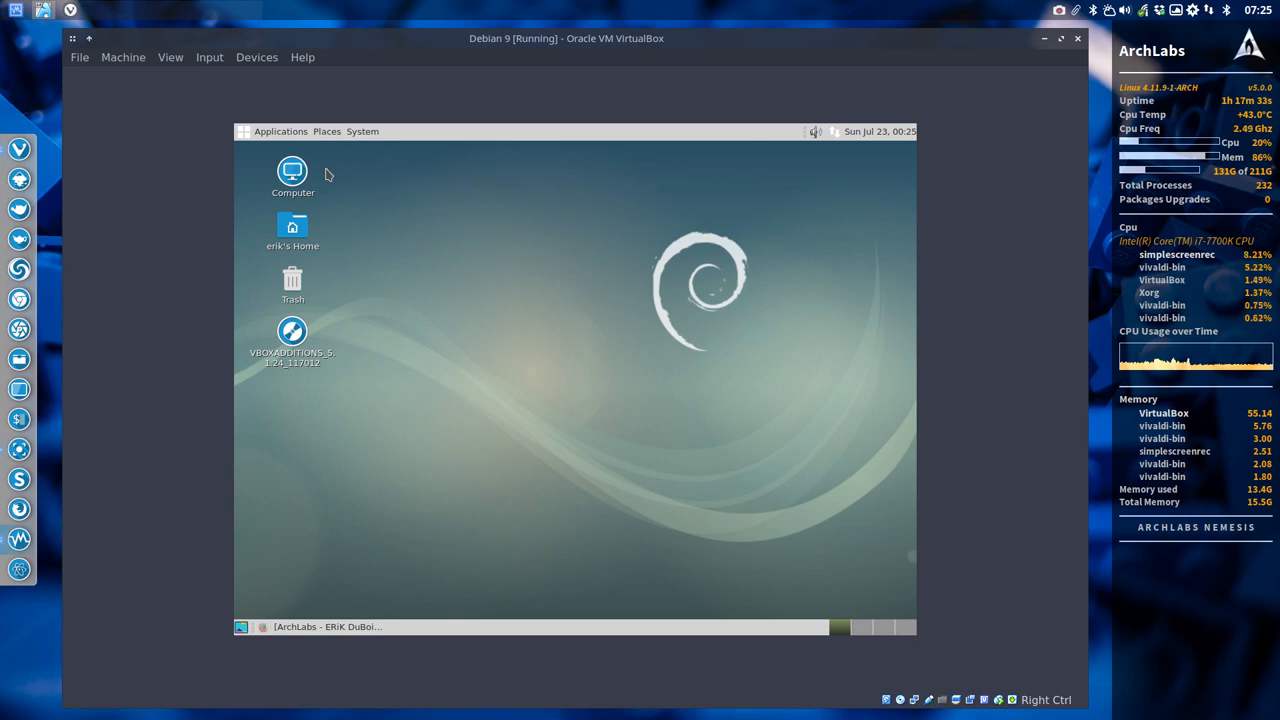
Step: Navigate from Computer through File System into /usr/share/icons
{"action": "left_click", "coordinate": [292, 178]}
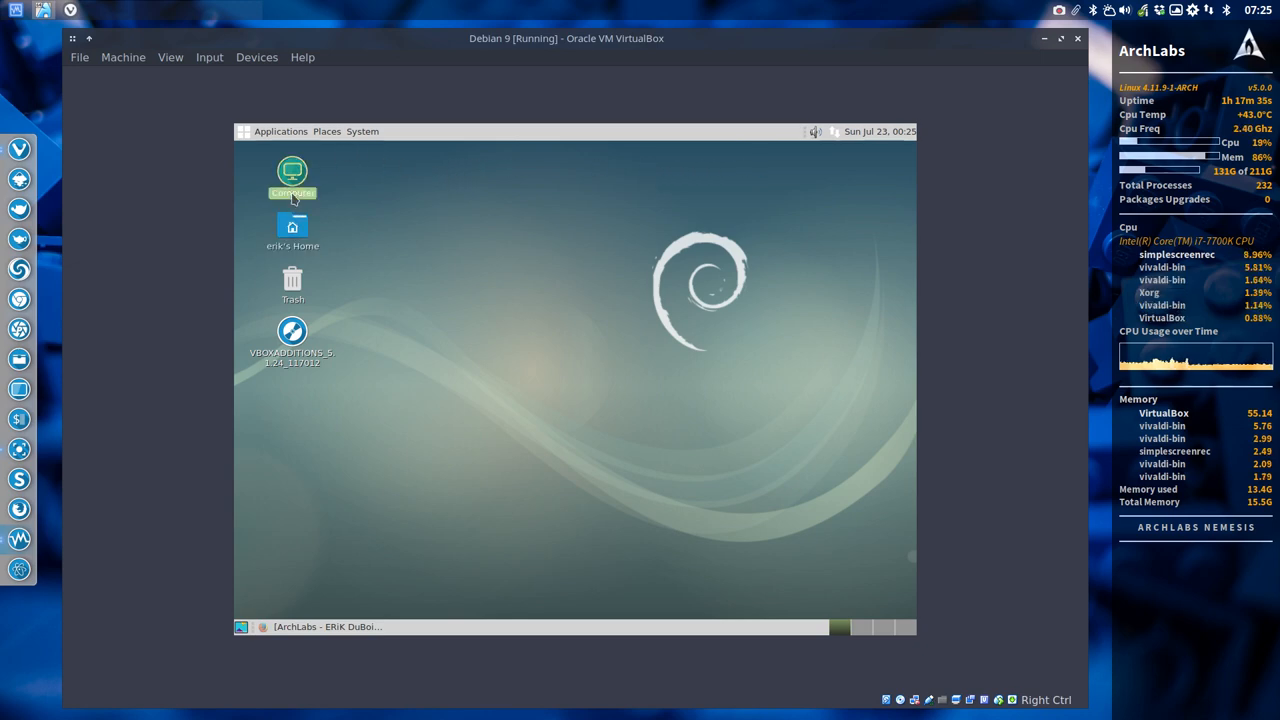
{"action": "double_click", "coordinate": [292, 171]}
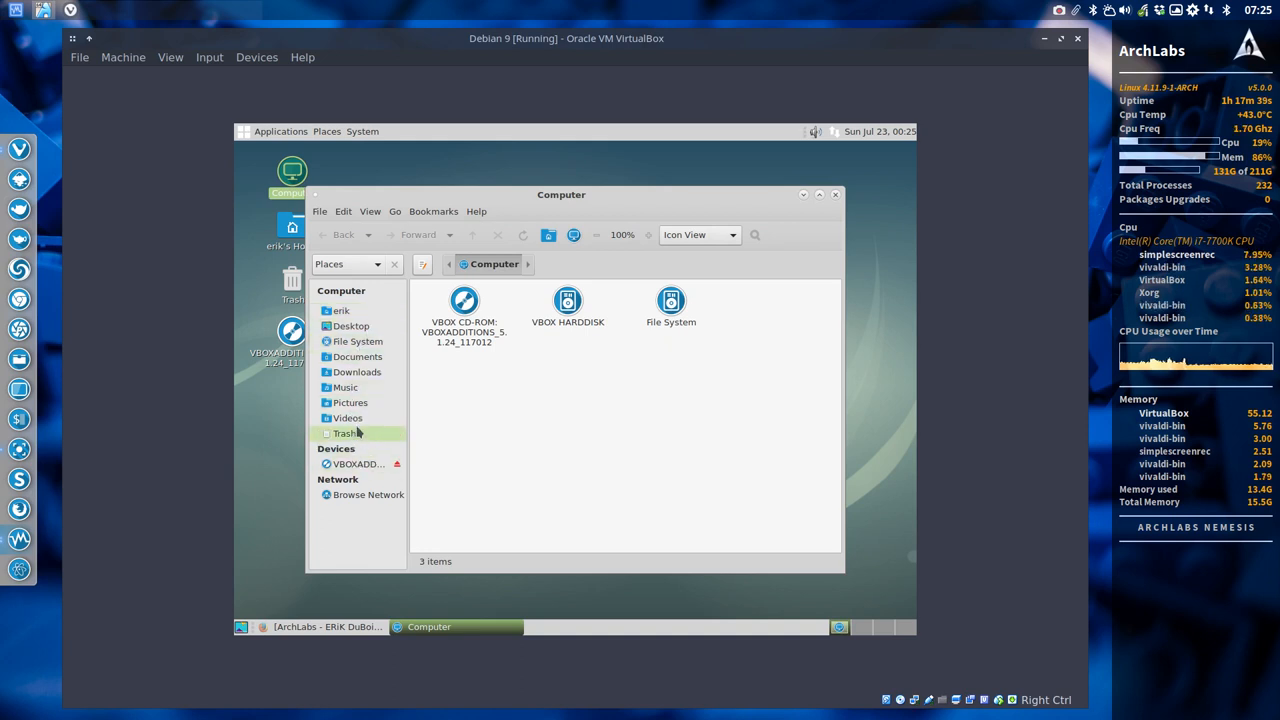
{"action": "left_click", "coordinate": [341, 310]}
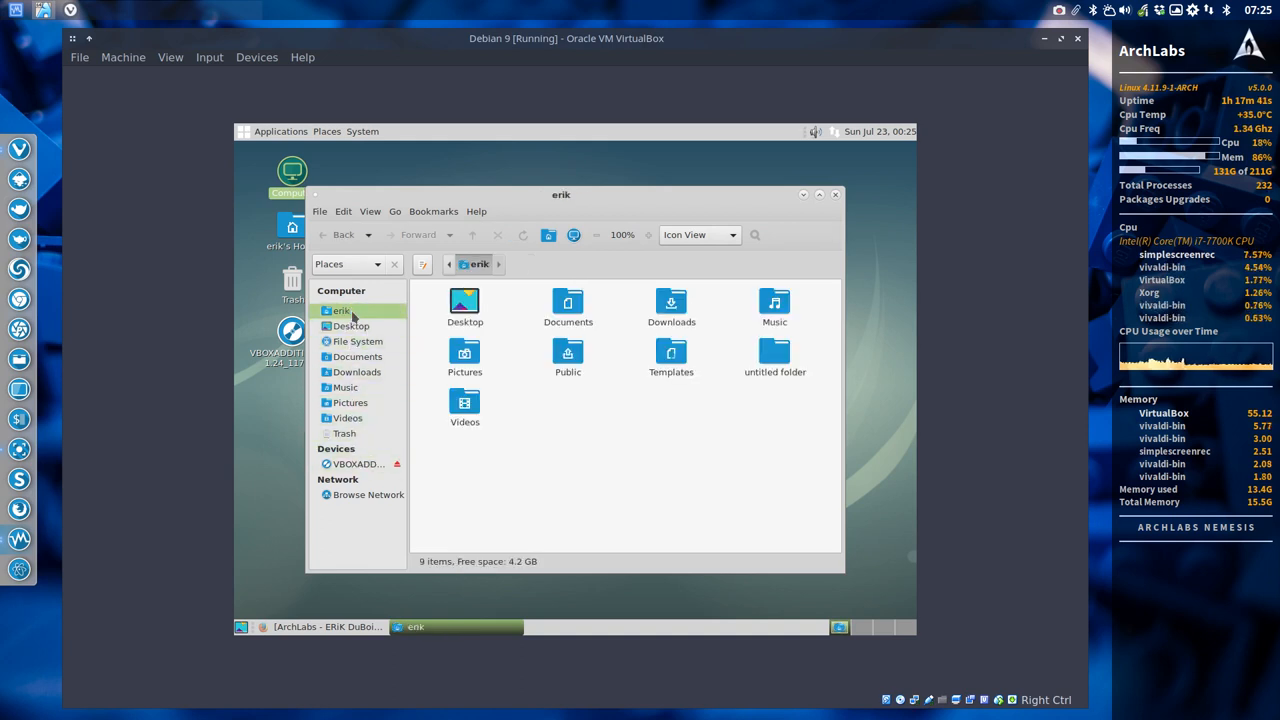
{"action": "left_click", "coordinate": [357, 341]}
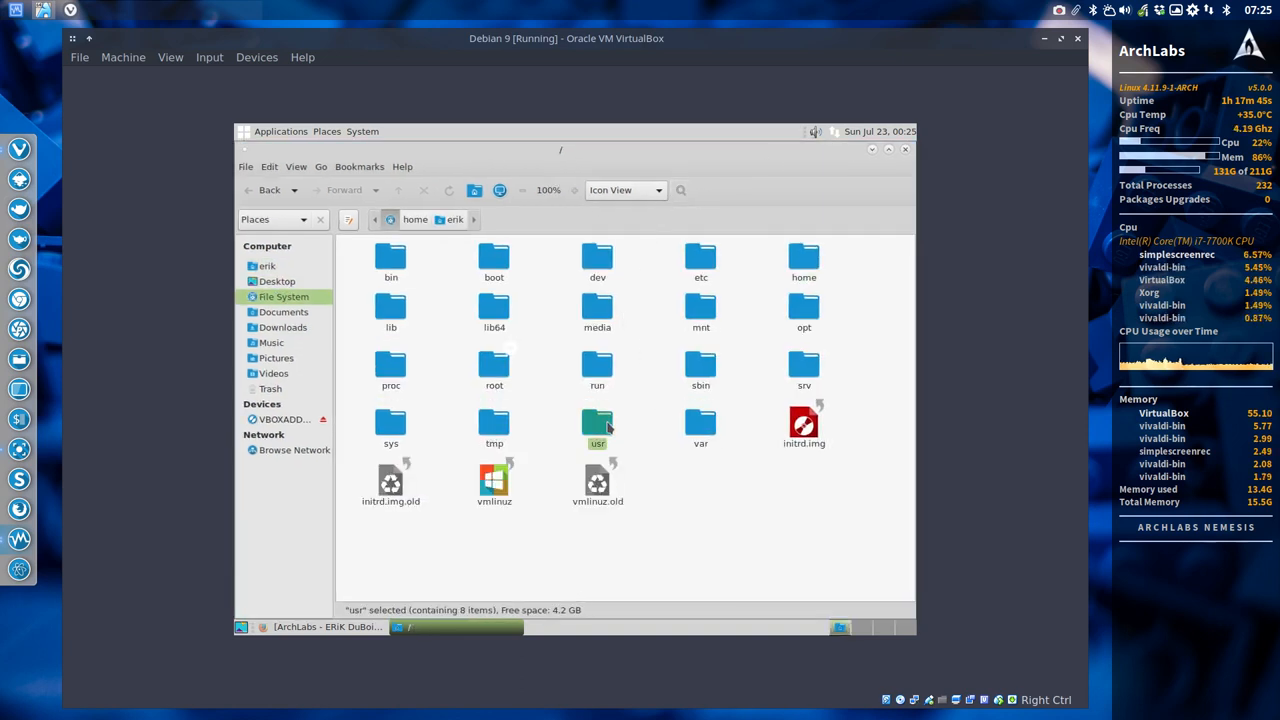
{"action": "double_click", "coordinate": [597, 425]}
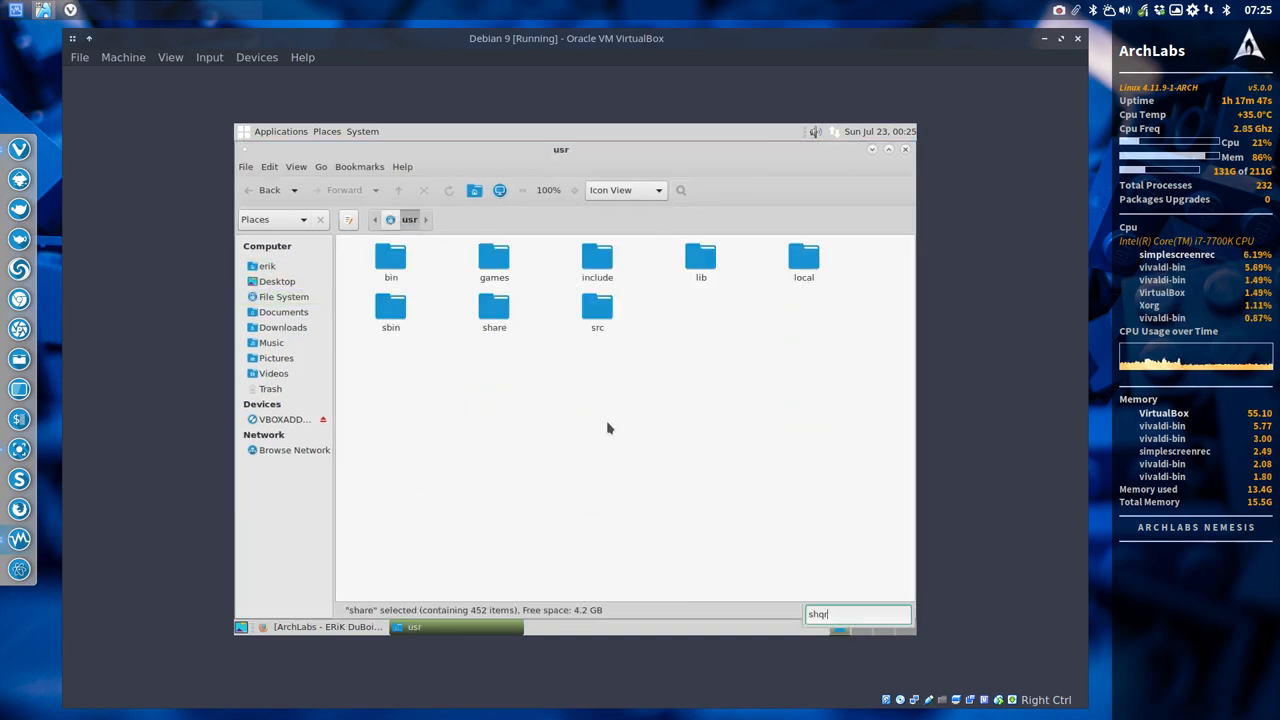
{"action": "double_click", "coordinate": [494, 310]}
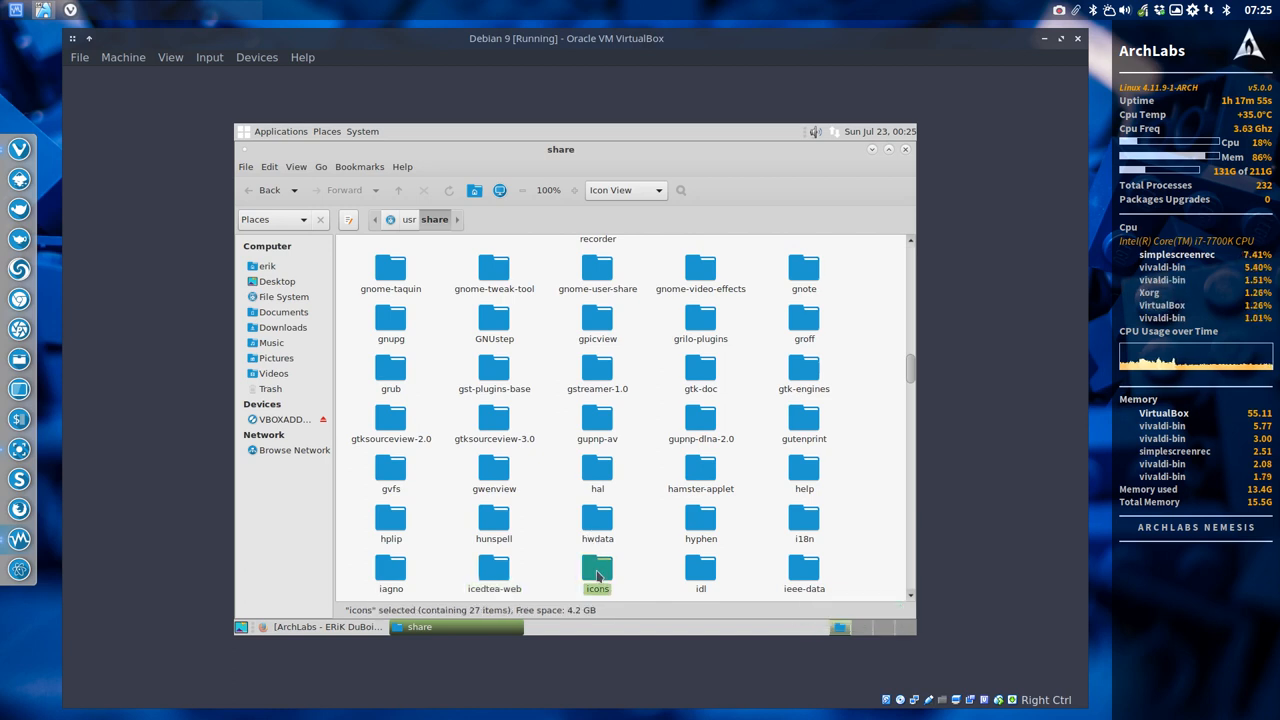
{"action": "double_click", "coordinate": [597, 568]}
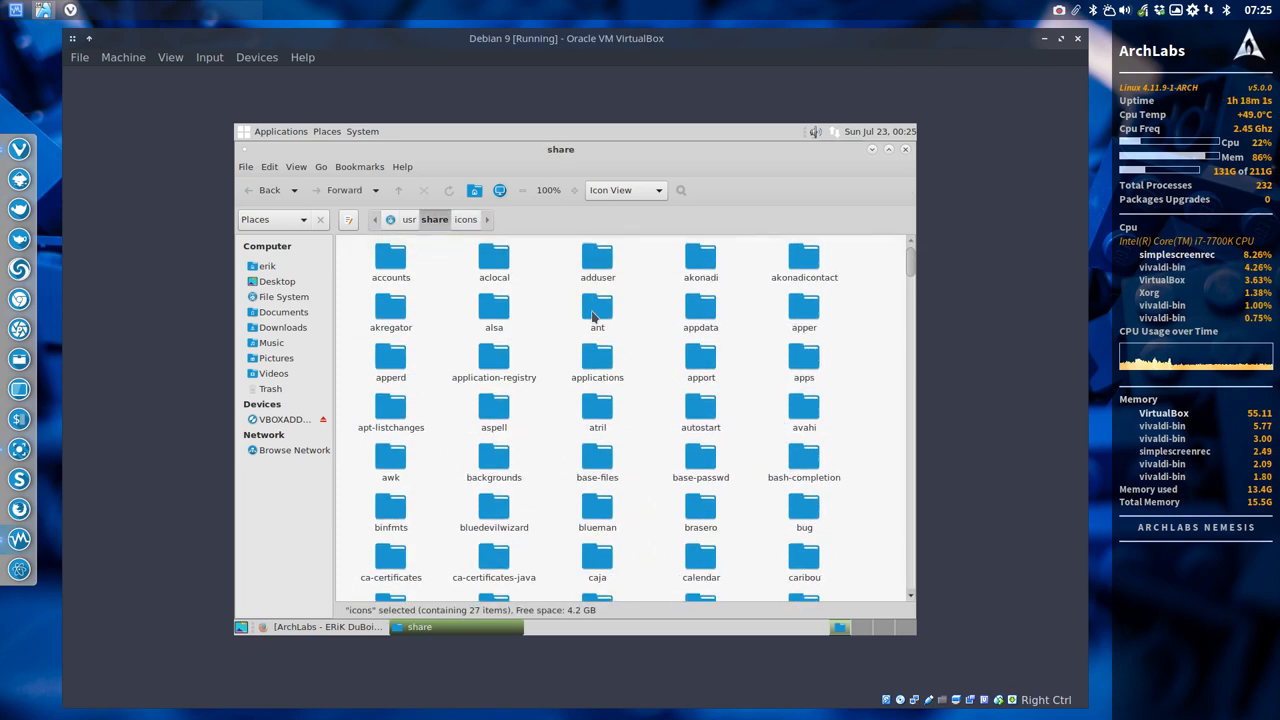
{"action": "mouse_move", "coordinate": [550, 363]}
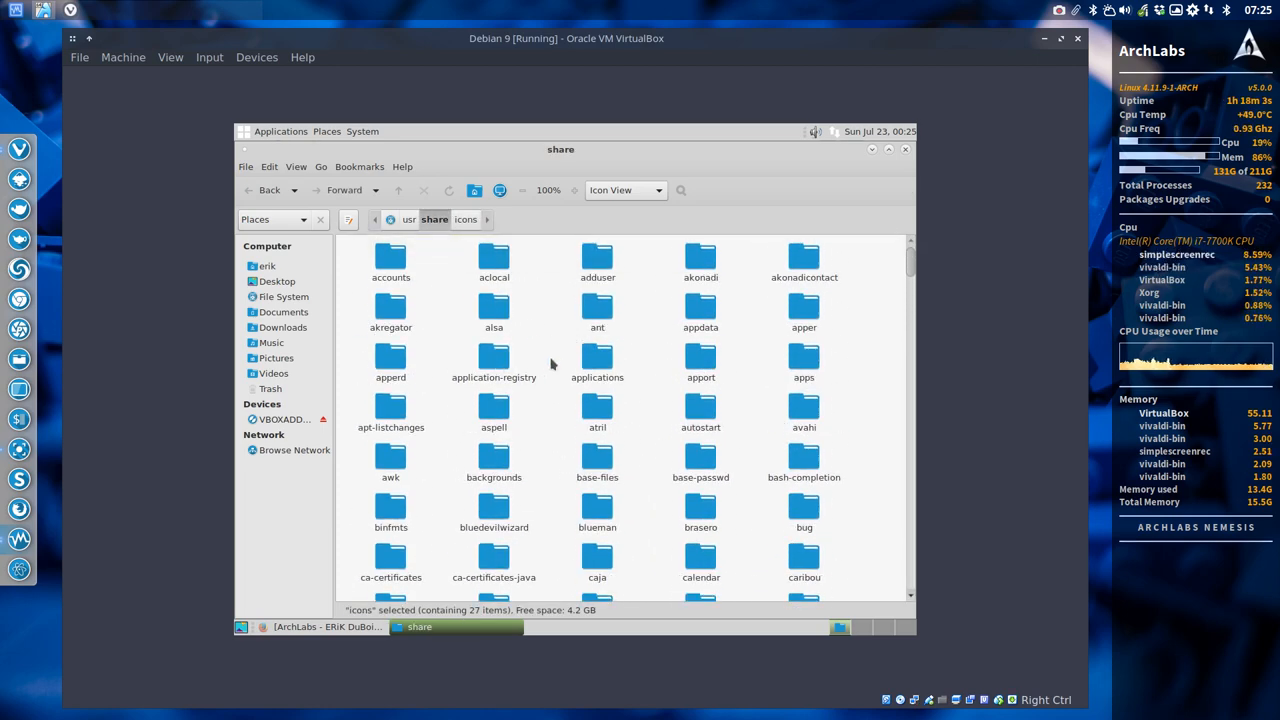
Step: Open /usr/share/applications and bring up actions for the Account Wizard entry
{"action": "double_click", "coordinate": [597, 360]}
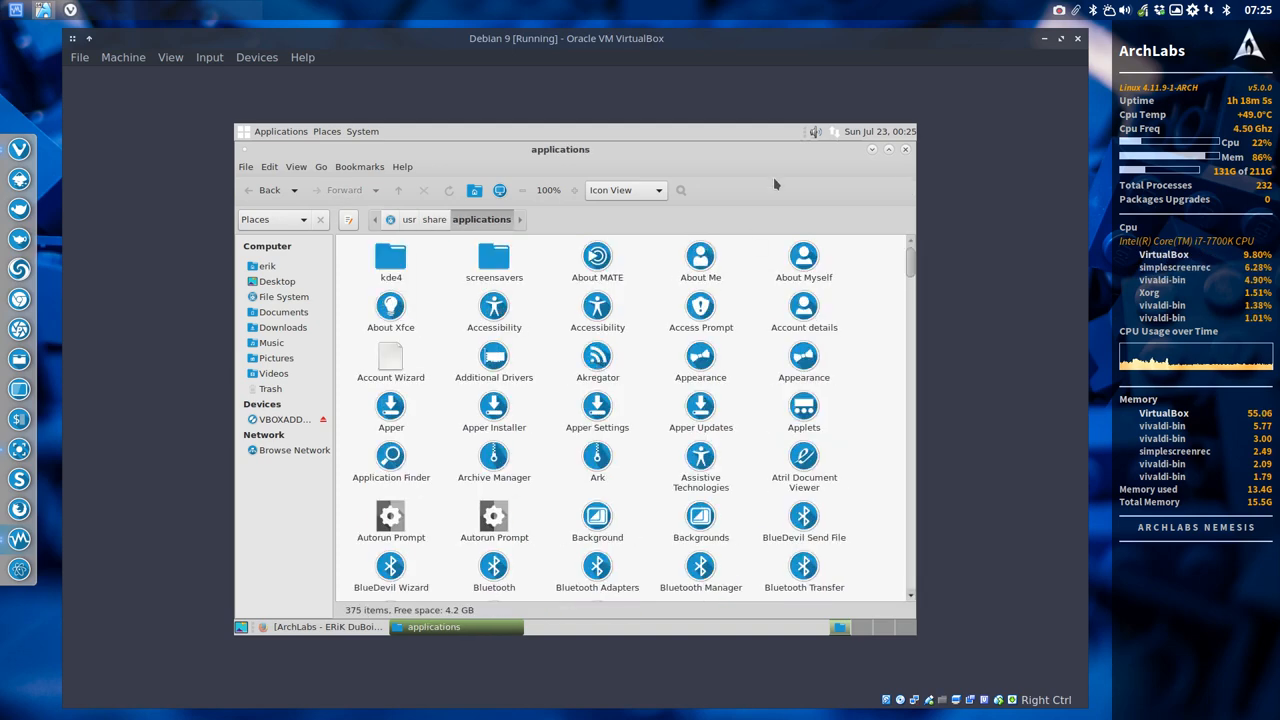
{"action": "scroll", "scroll_direction": "down", "scroll_amount": 3}
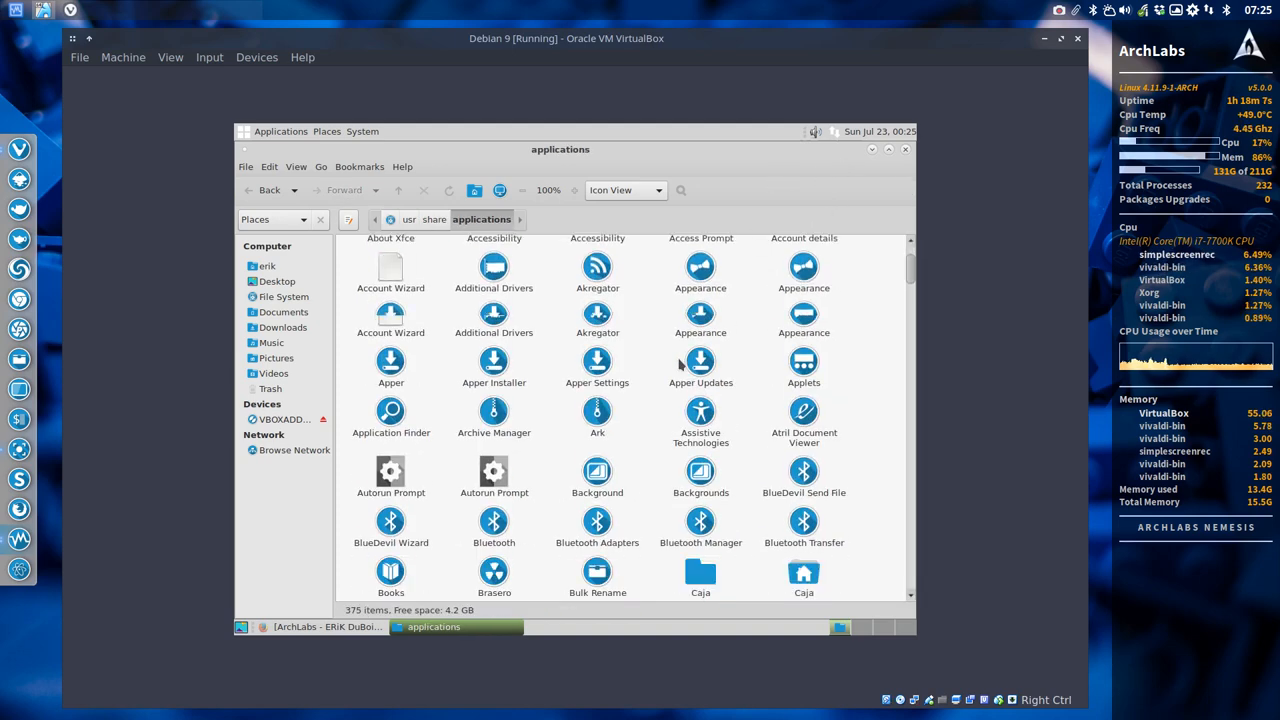
{"action": "scroll", "scroll_direction": "down", "scroll_amount": 3}
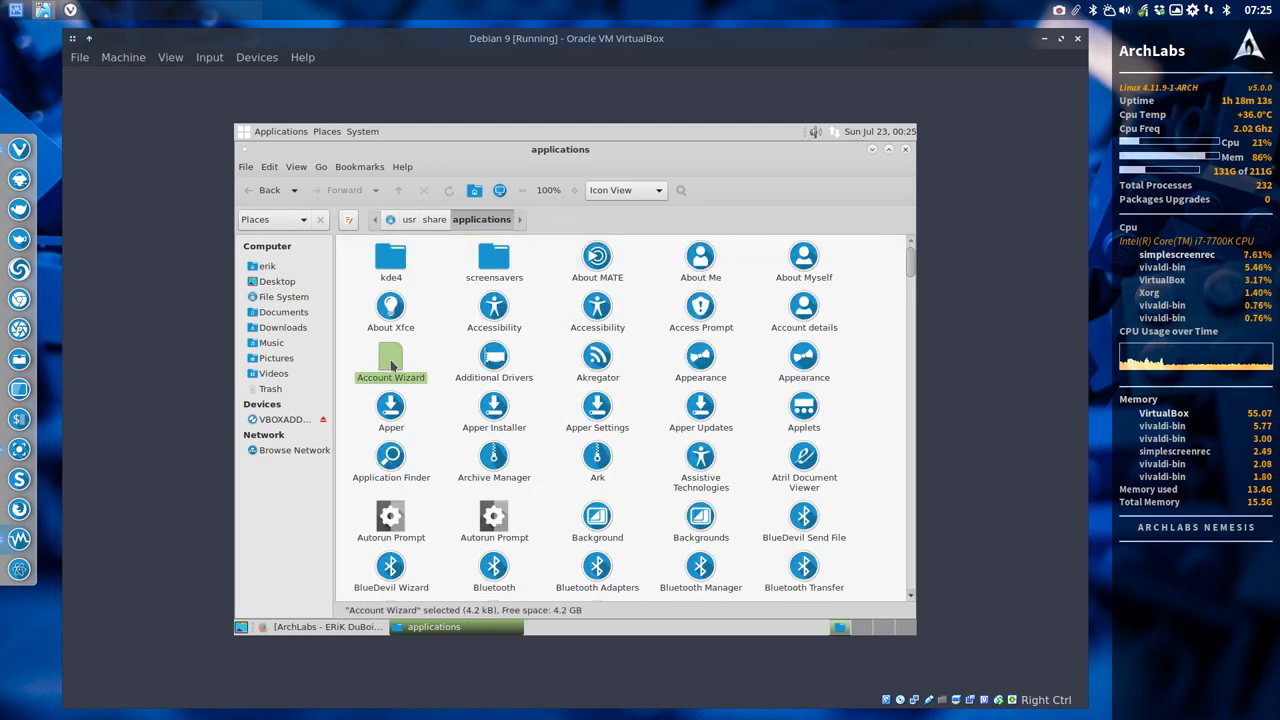
{"action": "right_click", "coordinate": [390, 363]}
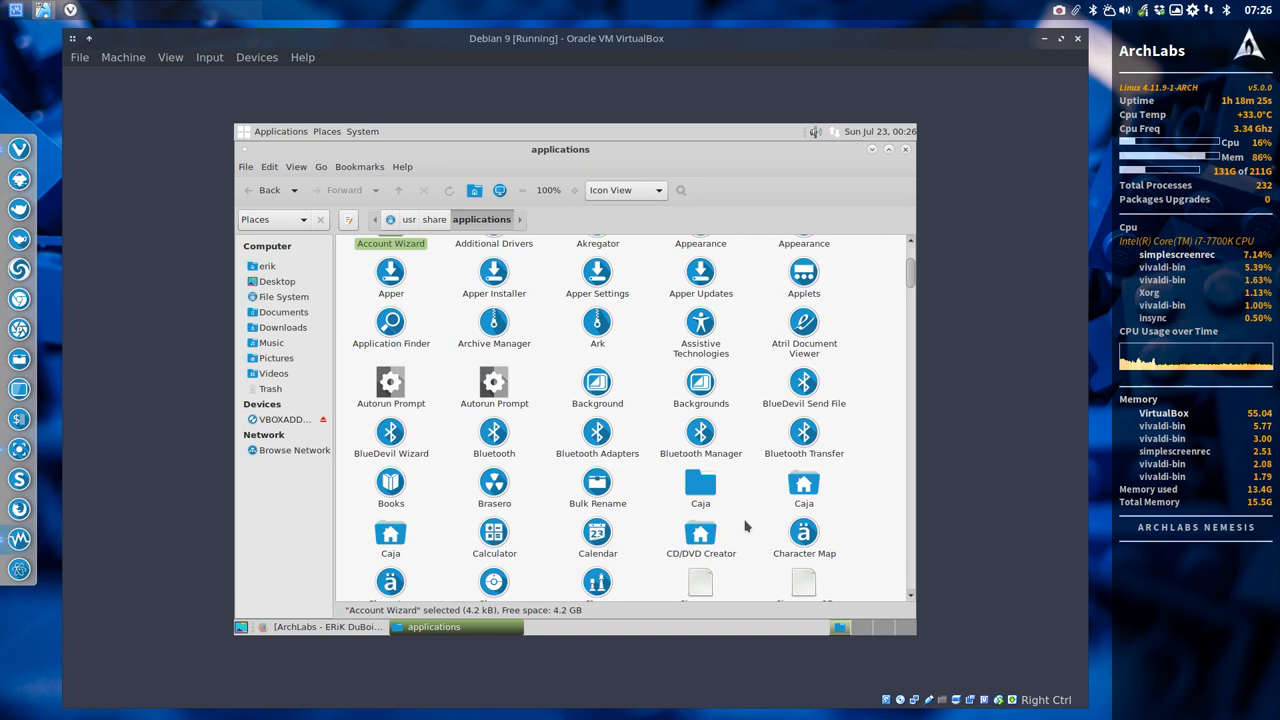
Step: Scroll the launchers, selecting Desktop Icons and GNOME Shell Extension Preferences
{"action": "scroll", "scroll_direction": "down", "scroll_amount": 3}
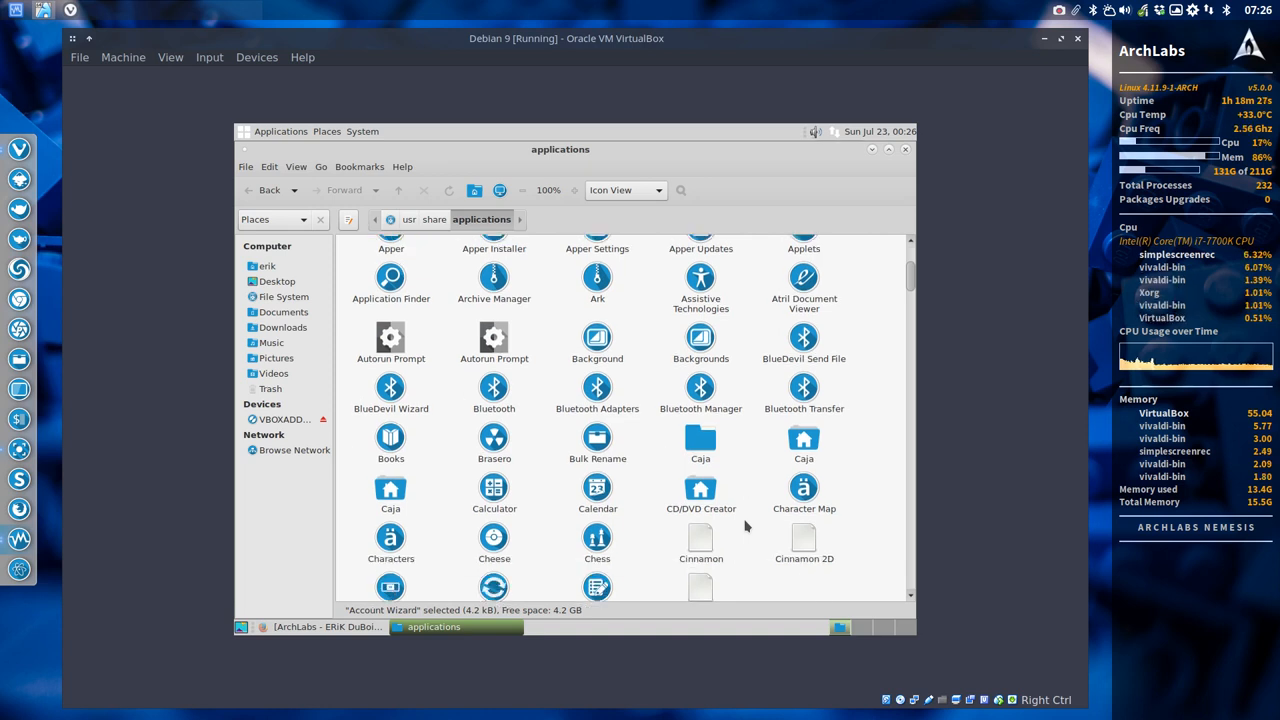
{"action": "scroll", "scroll_direction": "down", "scroll_amount": 3}
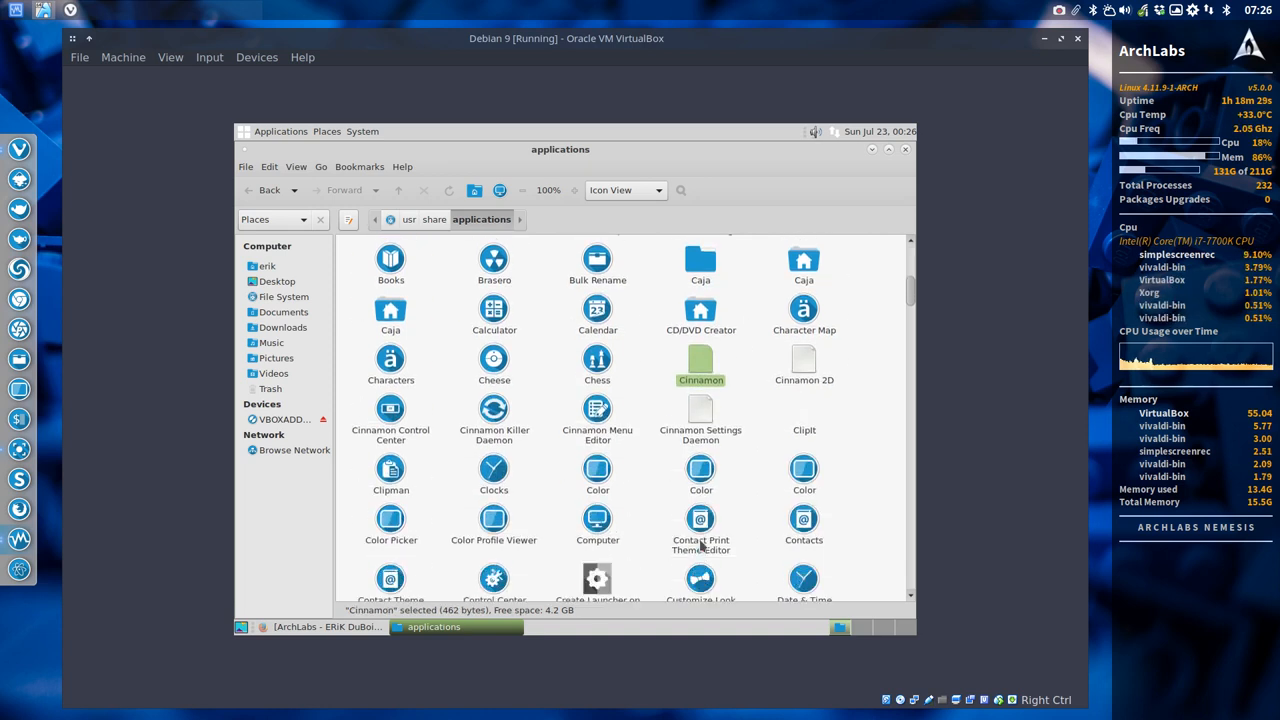
{"action": "scroll", "scroll_direction": "down", "scroll_amount": 3}
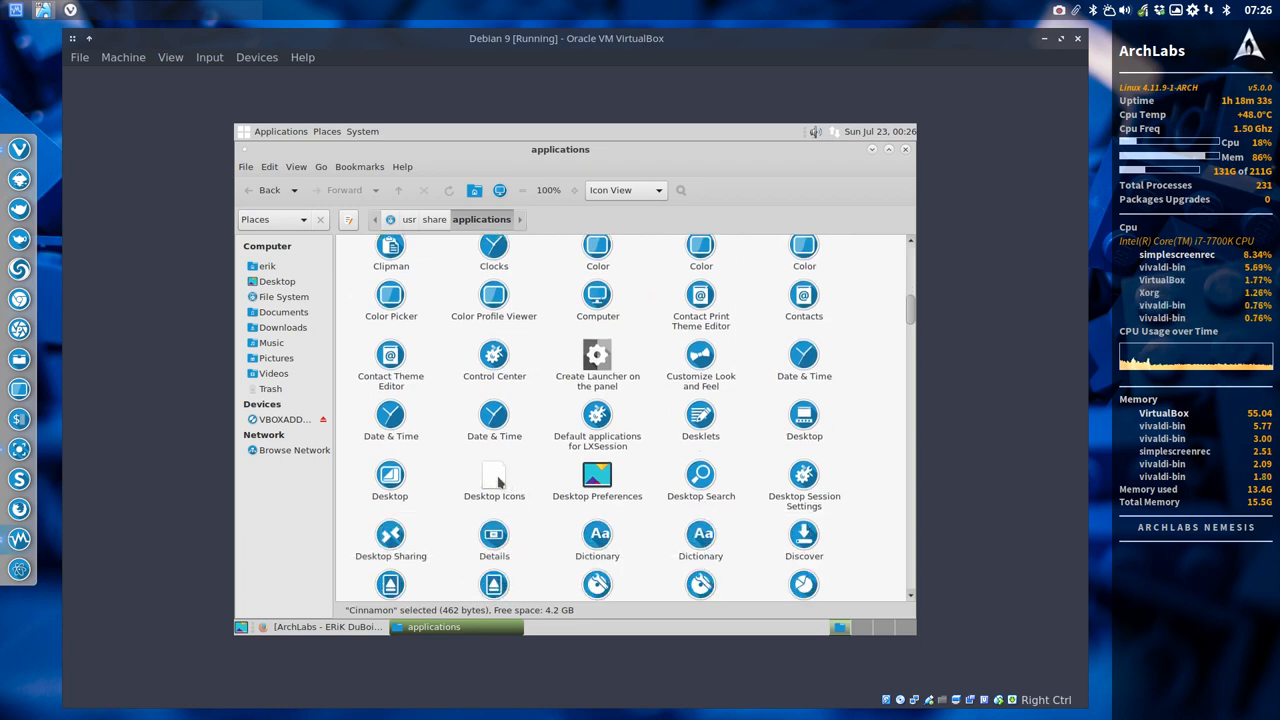
{"action": "left_click", "coordinate": [494, 480]}
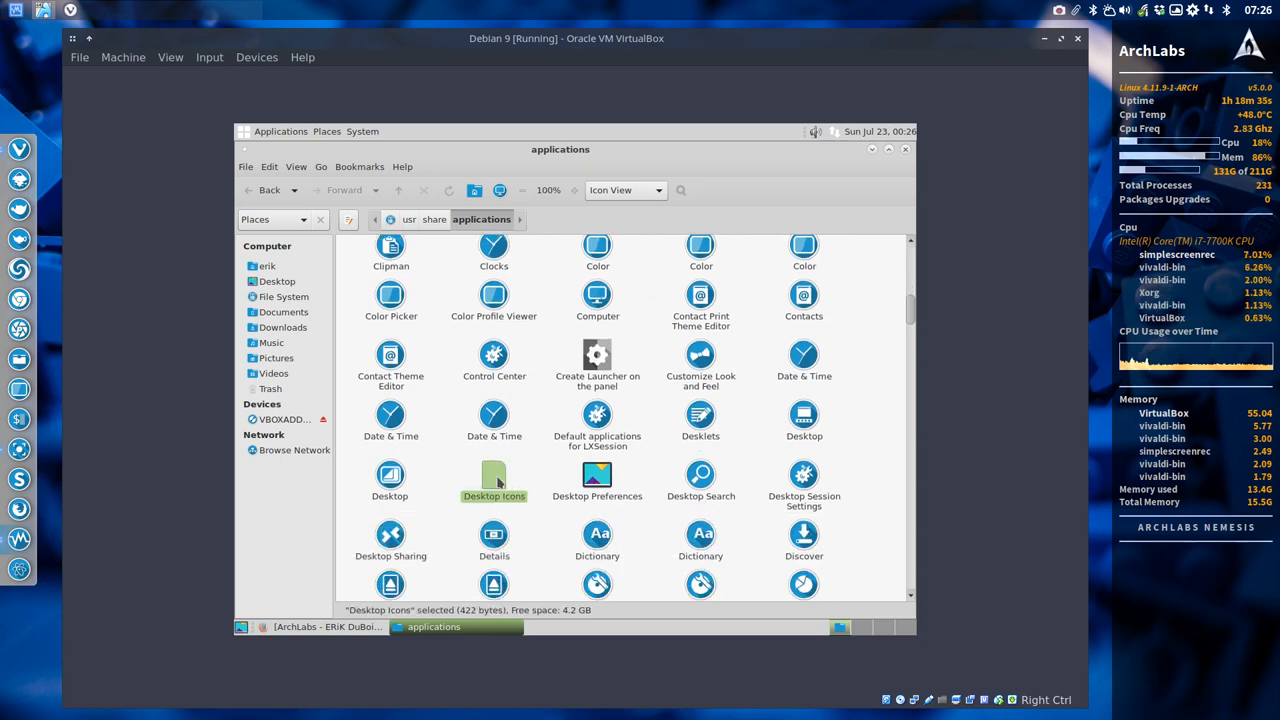
{"action": "scroll", "scroll_direction": "down", "scroll_amount": 3}
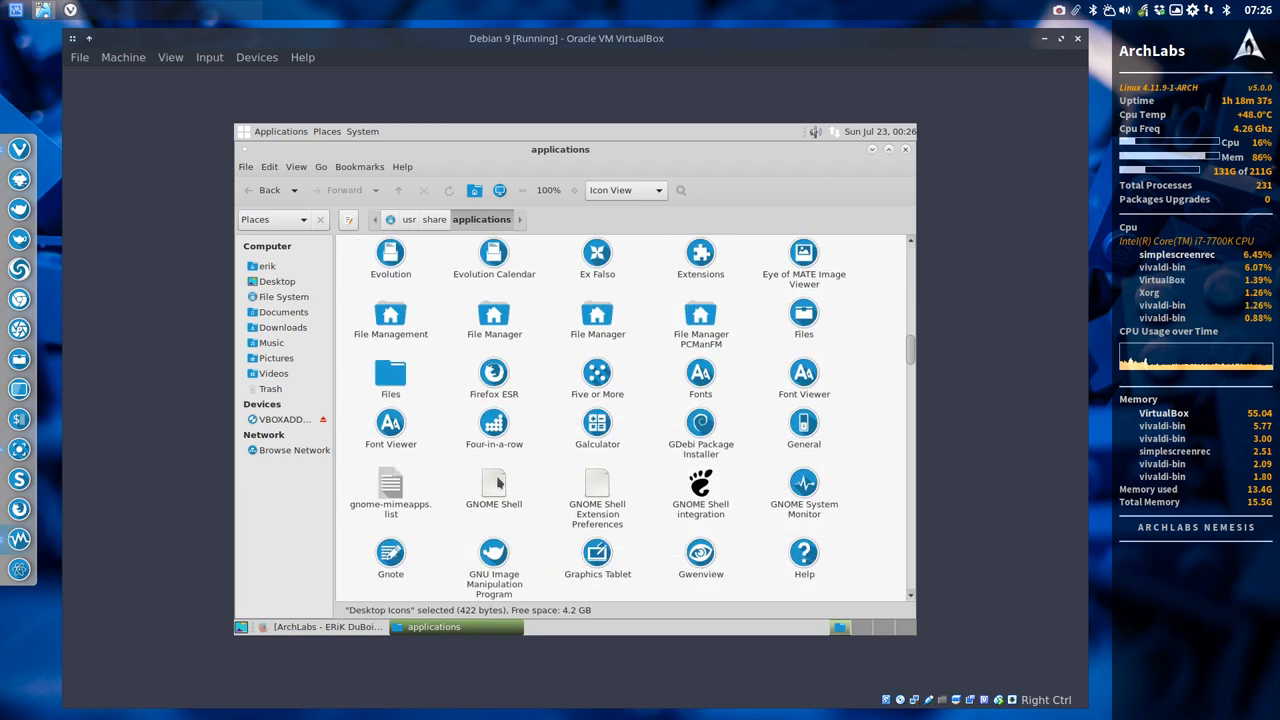
{"action": "scroll", "scroll_direction": "down", "scroll_amount": 3}
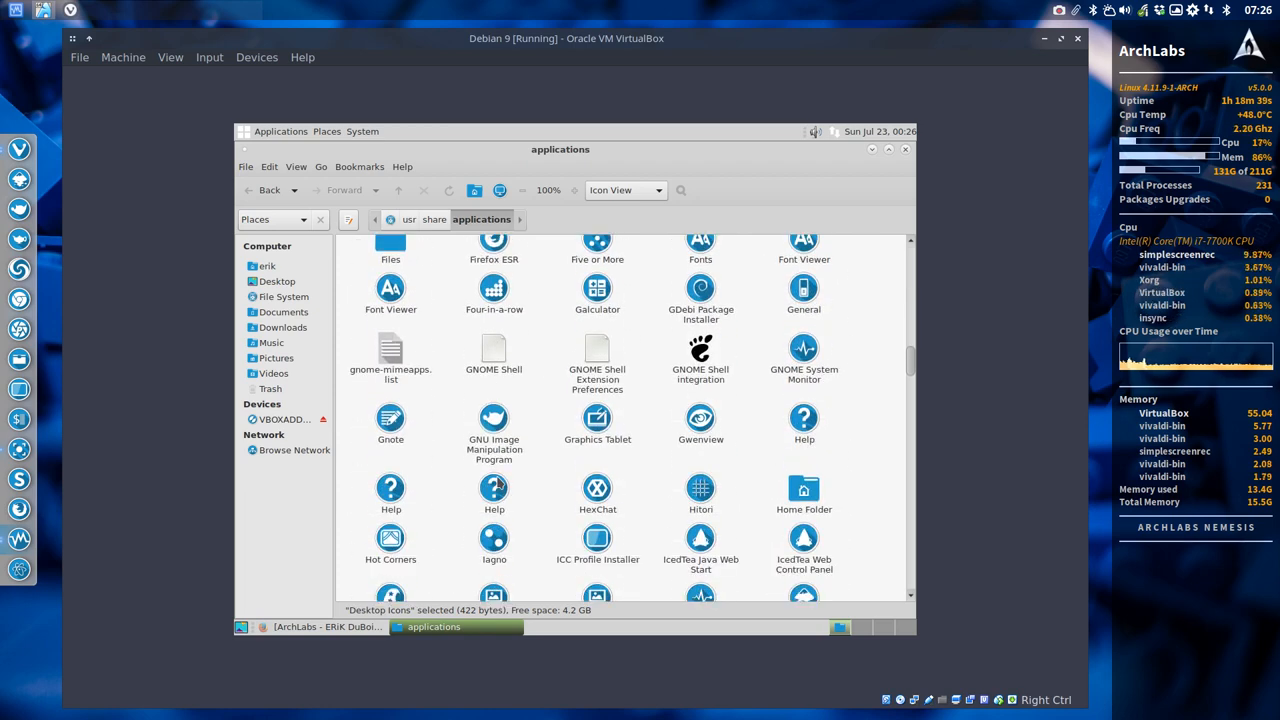
{"action": "left_click", "coordinate": [597, 349]}
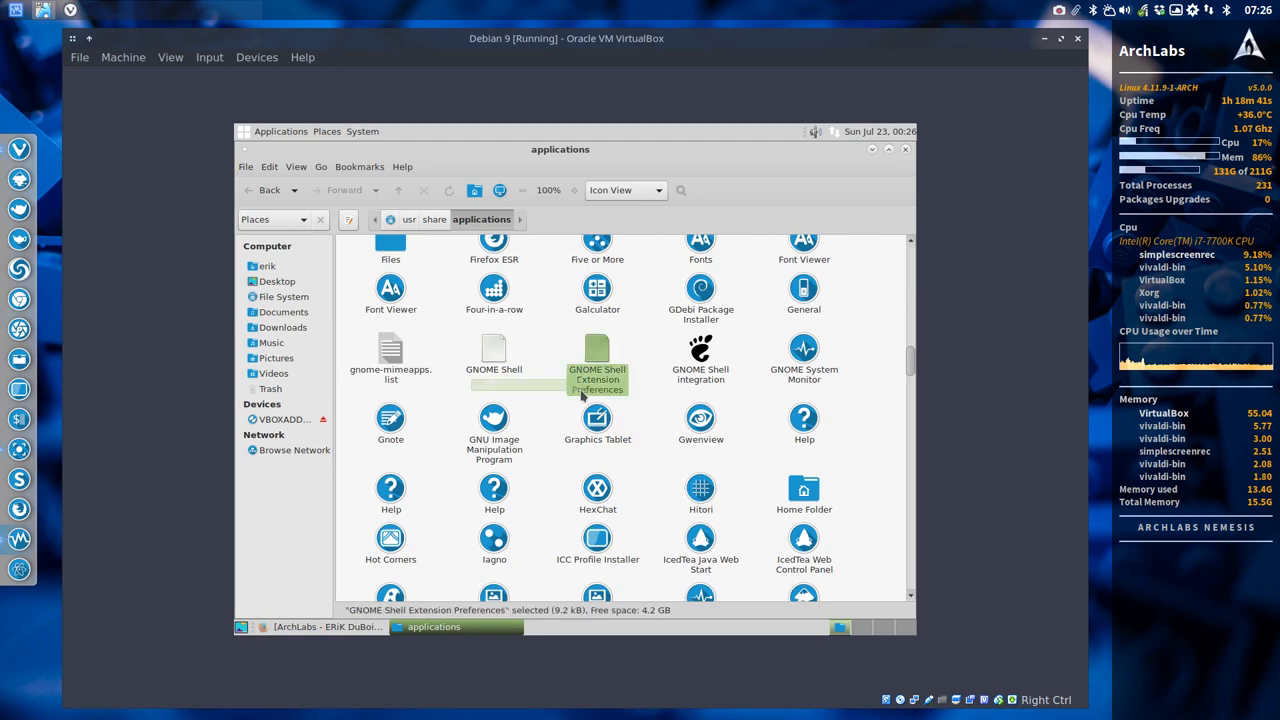
Step: Scroll further down the launchers and select Python (v2.7)
{"action": "scroll", "scroll_direction": "down", "scroll_amount": 3}
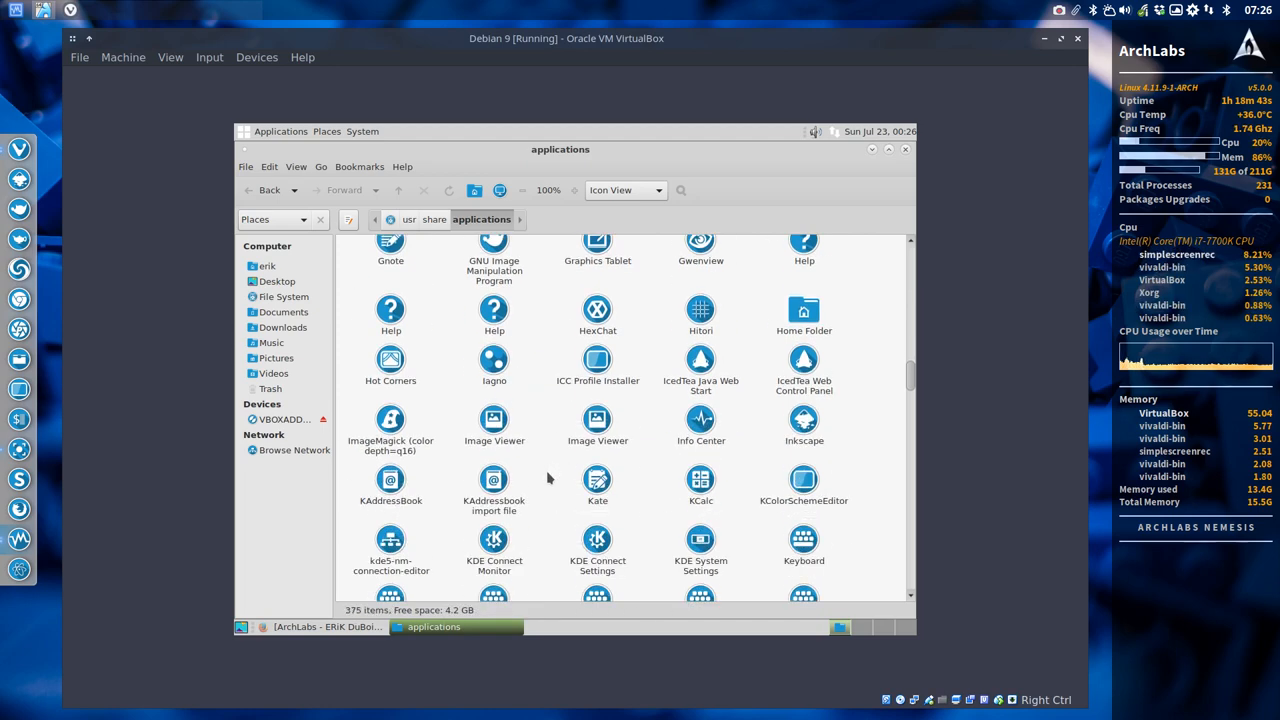
{"action": "scroll", "scroll_direction": "down", "scroll_amount": 3}
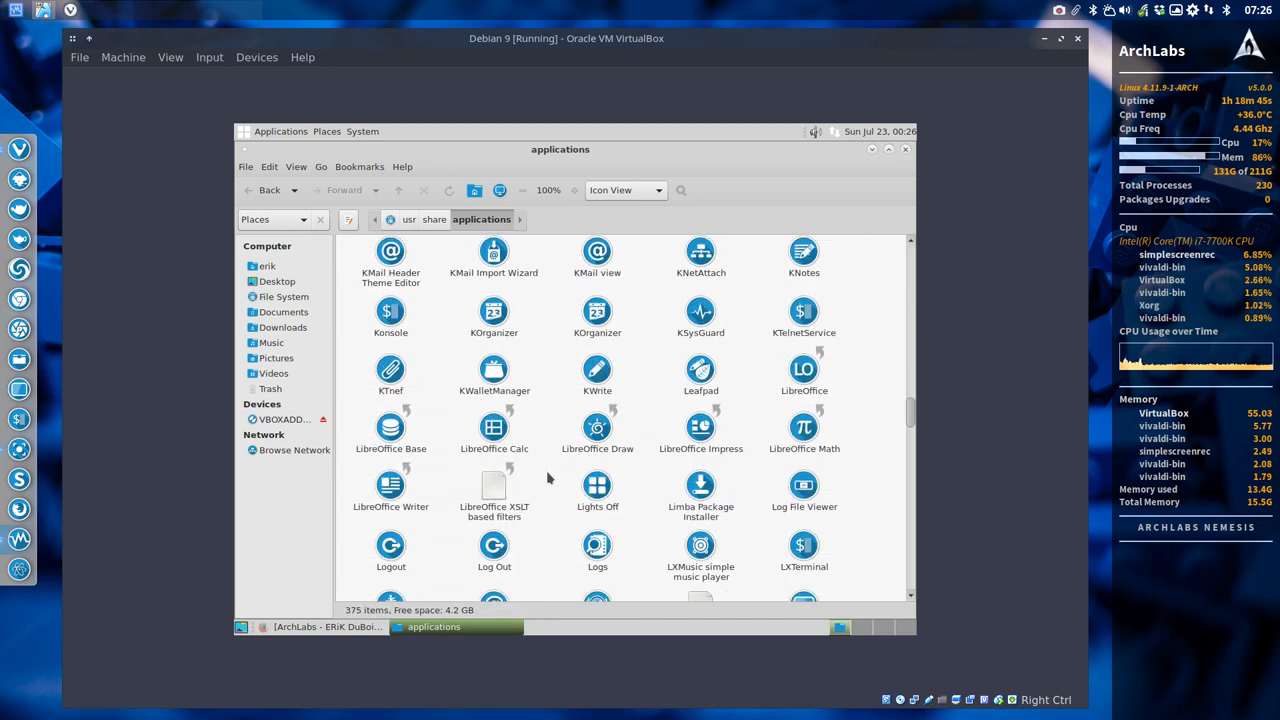
{"action": "scroll", "scroll_direction": "down", "scroll_amount": 3}
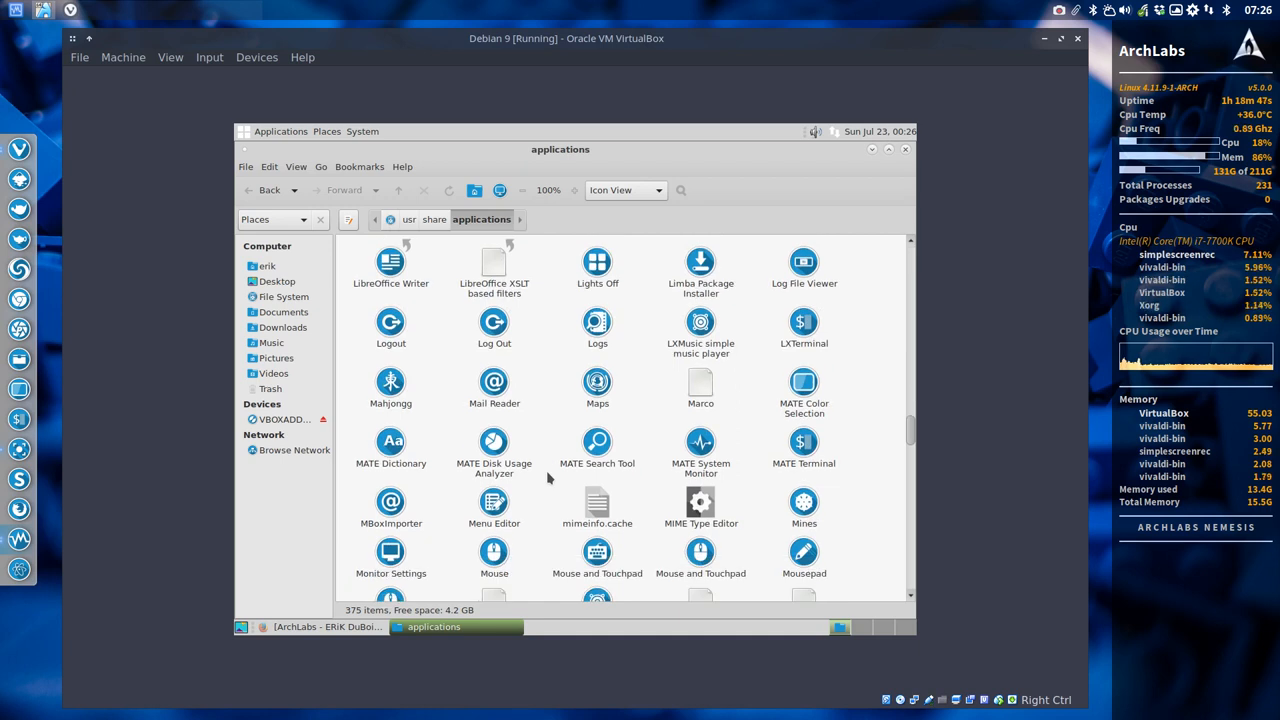
{"action": "scroll", "scroll_direction": "down", "scroll_amount": 3}
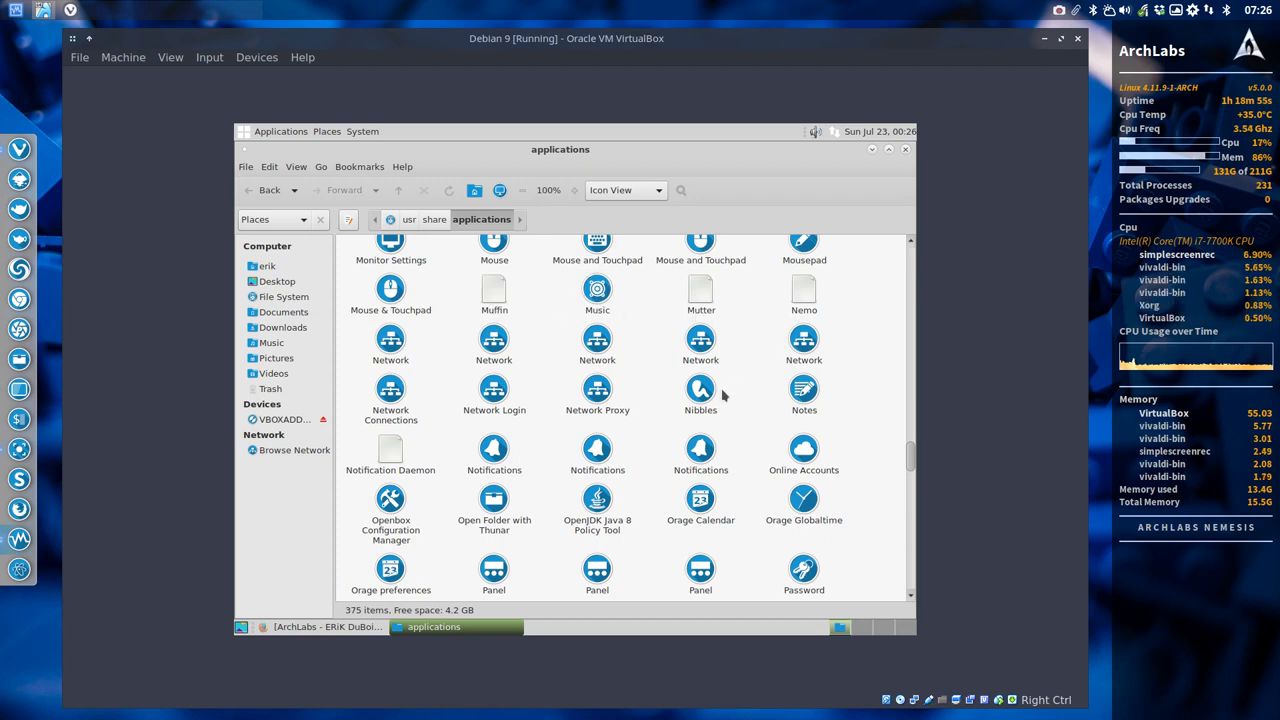
{"action": "scroll", "scroll_direction": "down", "scroll_amount": 3}
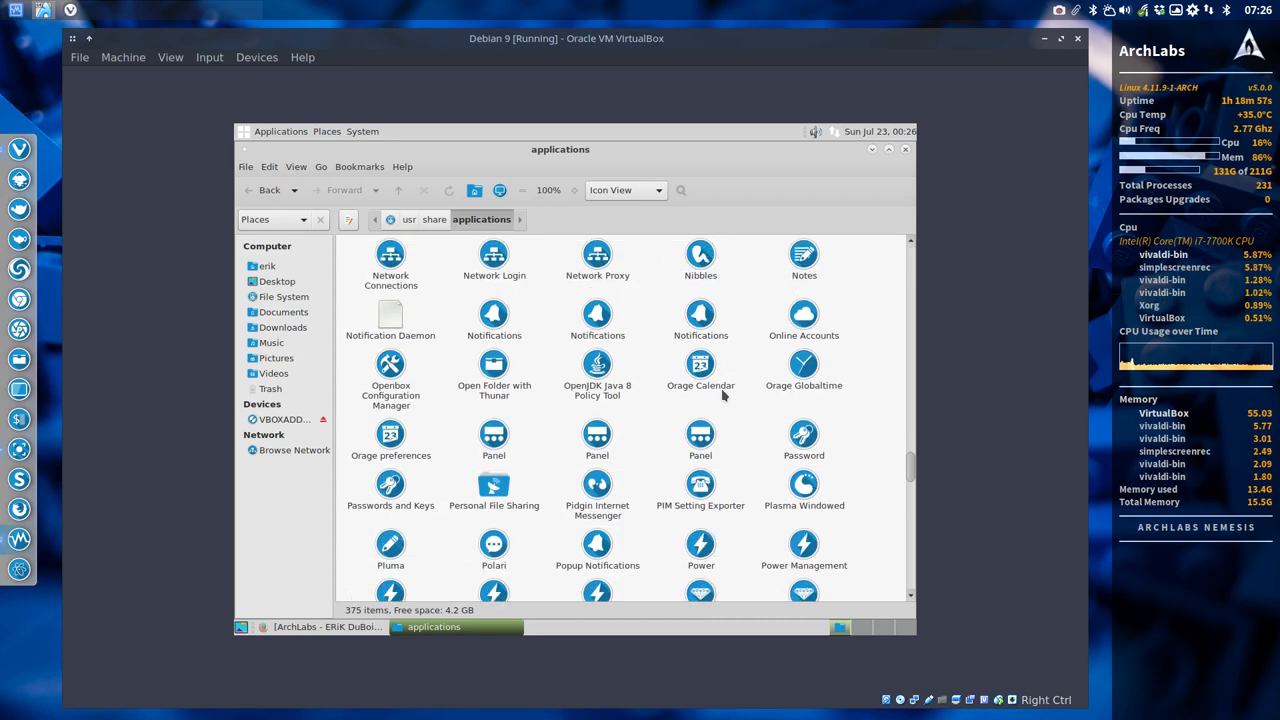
{"action": "scroll", "scroll_direction": "down", "scroll_amount": 3}
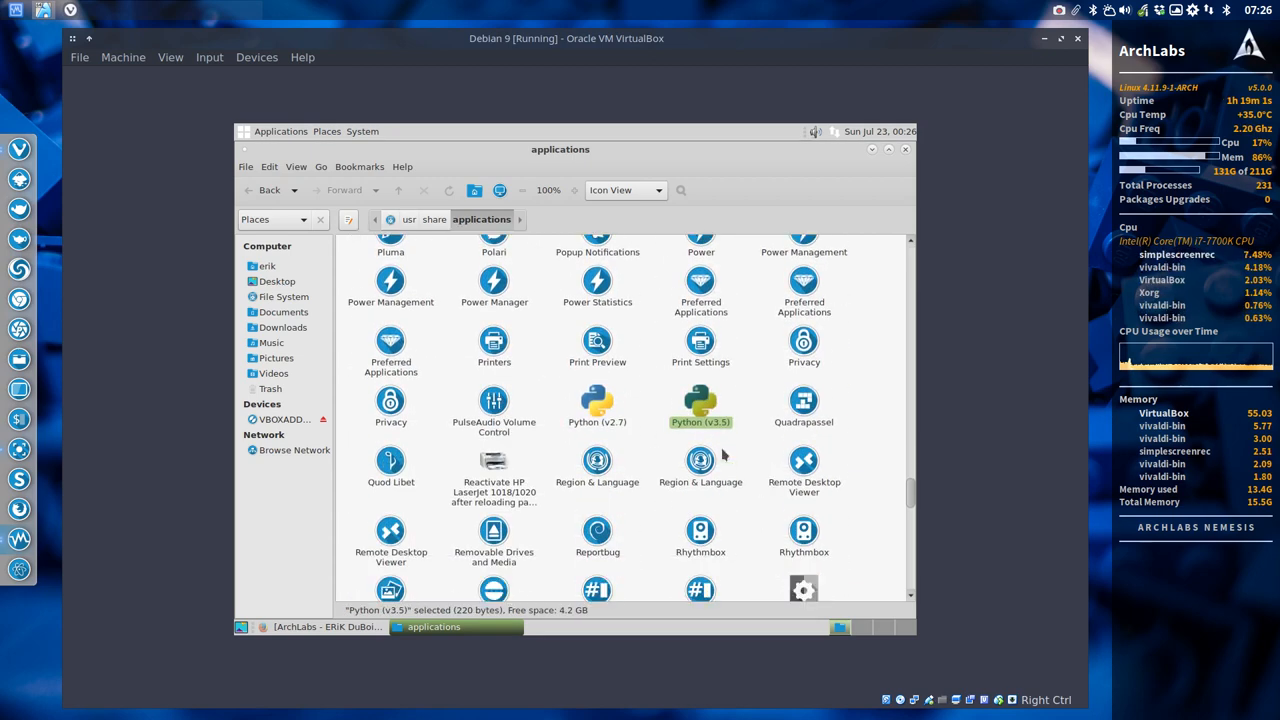
{"action": "scroll", "scroll_direction": "down", "scroll_amount": 3}
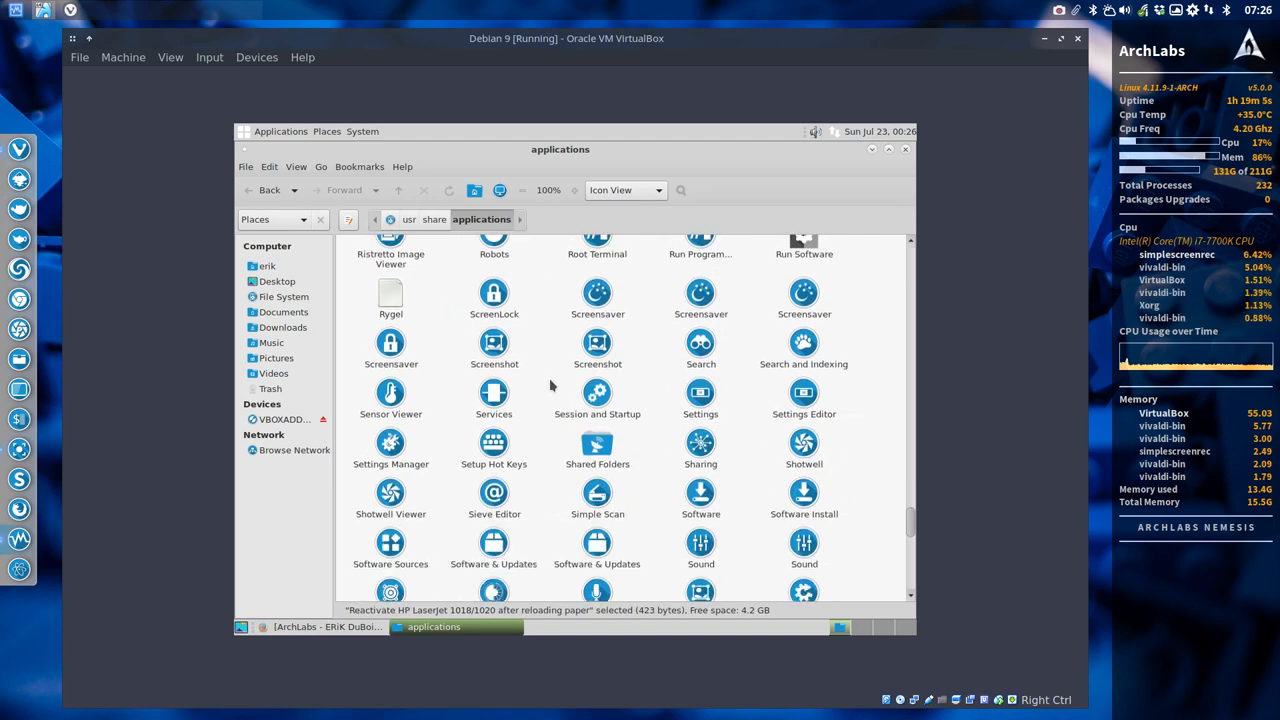
{"action": "scroll", "scroll_direction": "down", "scroll_amount": 3}
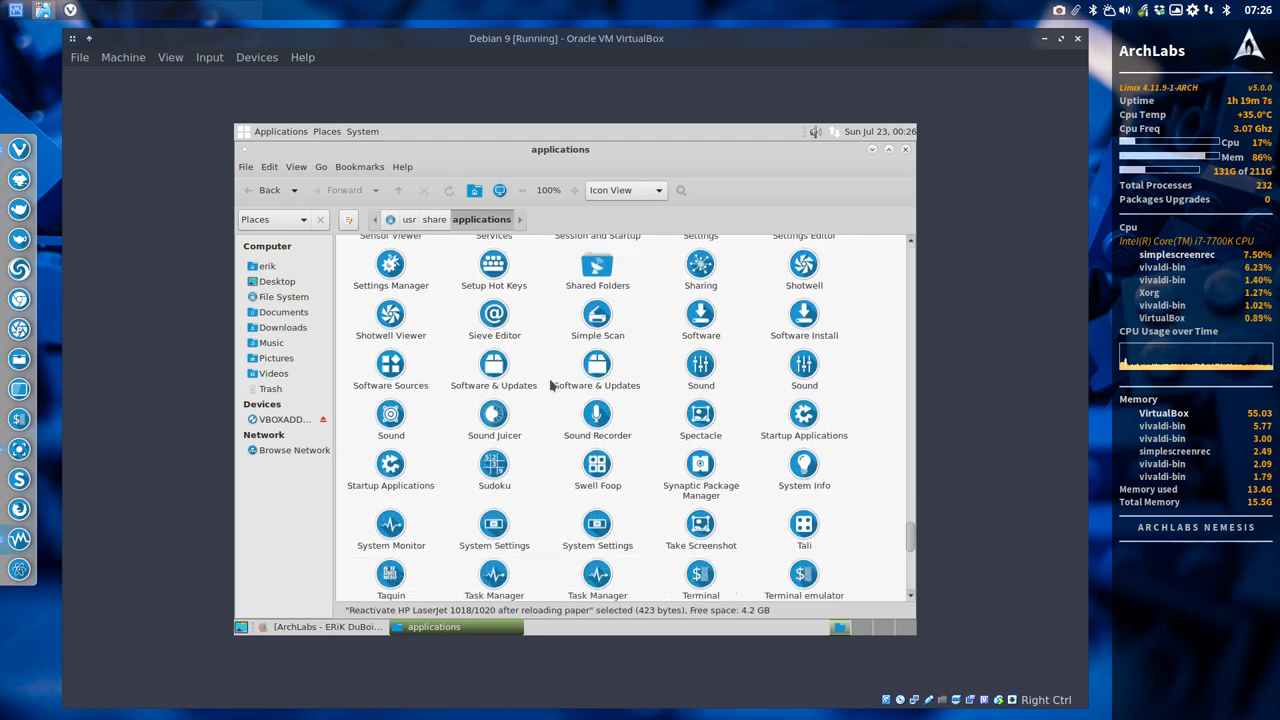
{"action": "scroll", "scroll_direction": "down", "scroll_amount": 3}
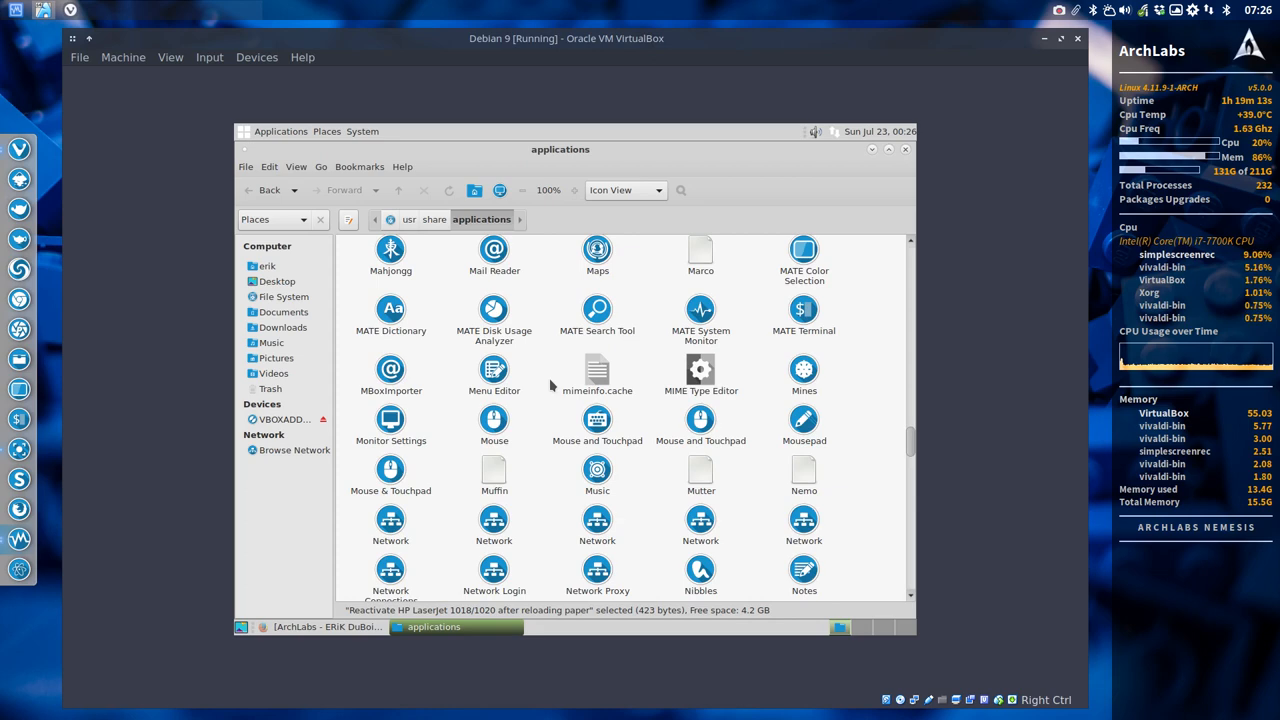
{"action": "scroll", "scroll_direction": "down", "scroll_amount": 3}
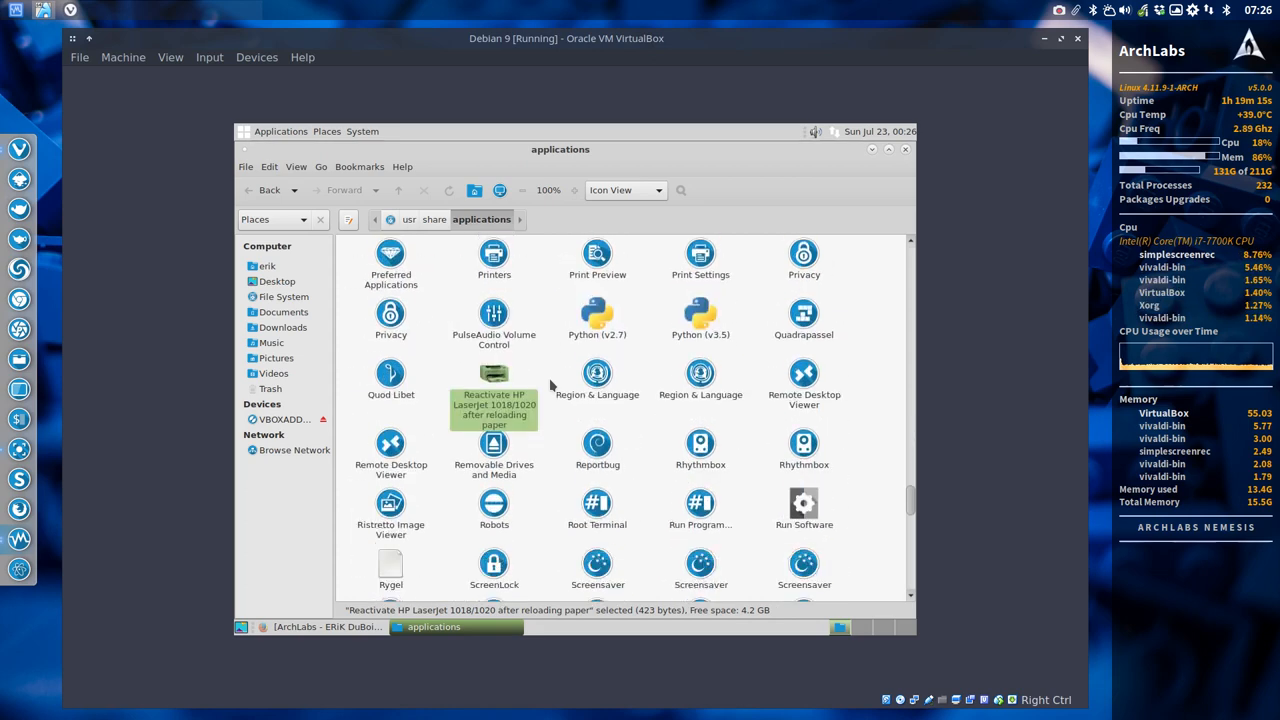
{"action": "left_click", "coordinate": [597, 315]}
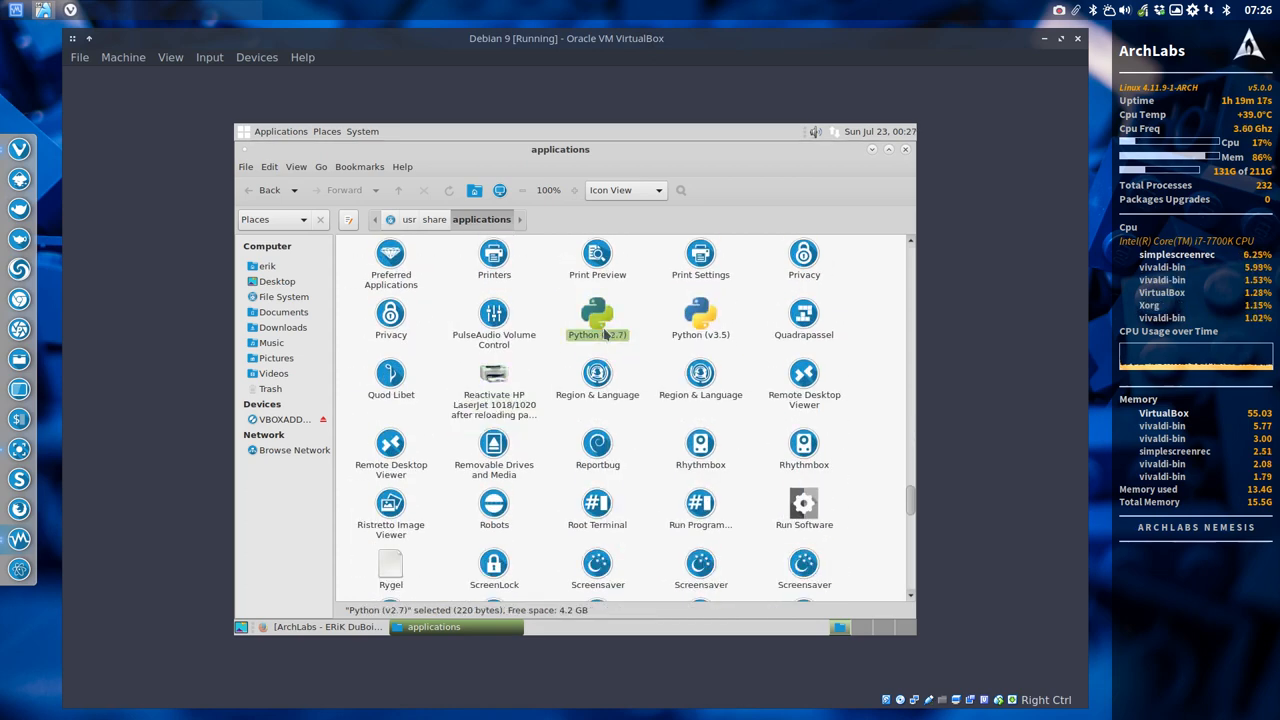
Step: Open python2.7.desktop in Pluma to view its launcher entries
{"action": "right_click", "coordinate": [597, 315]}
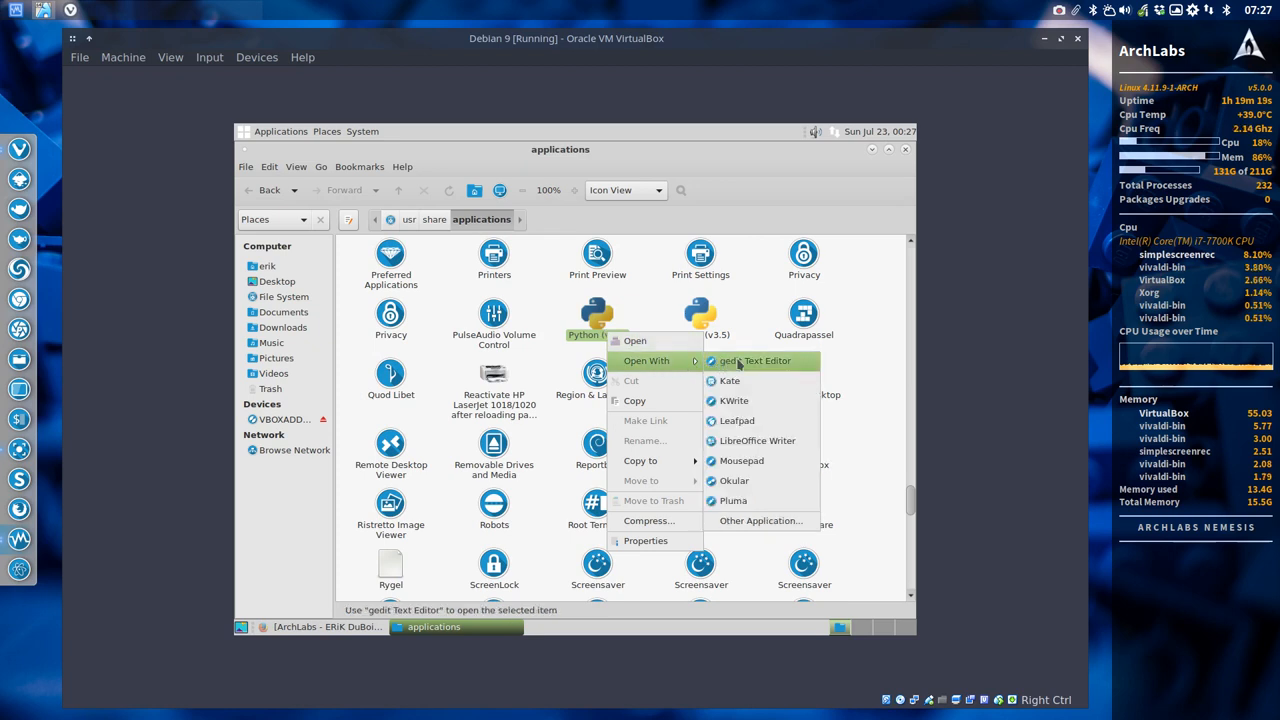
{"action": "left_click", "coordinate": [755, 361]}
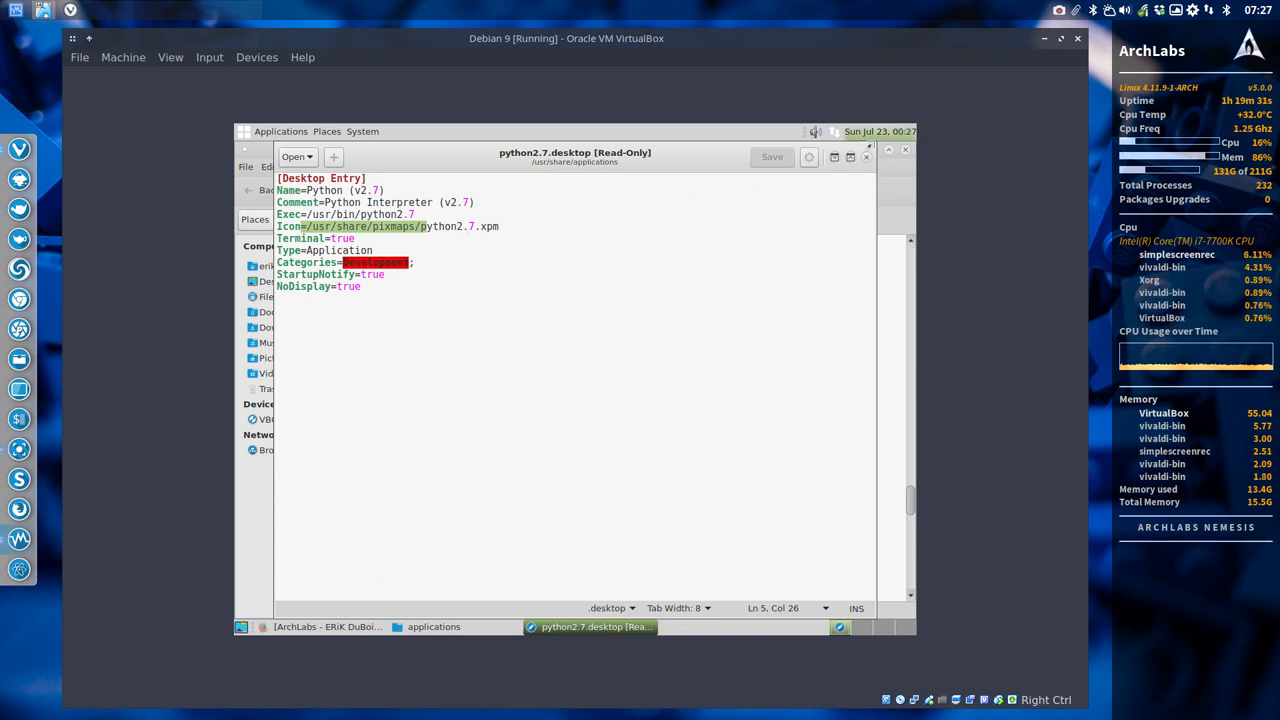
{"action": "left_click", "coordinate": [433, 626]}
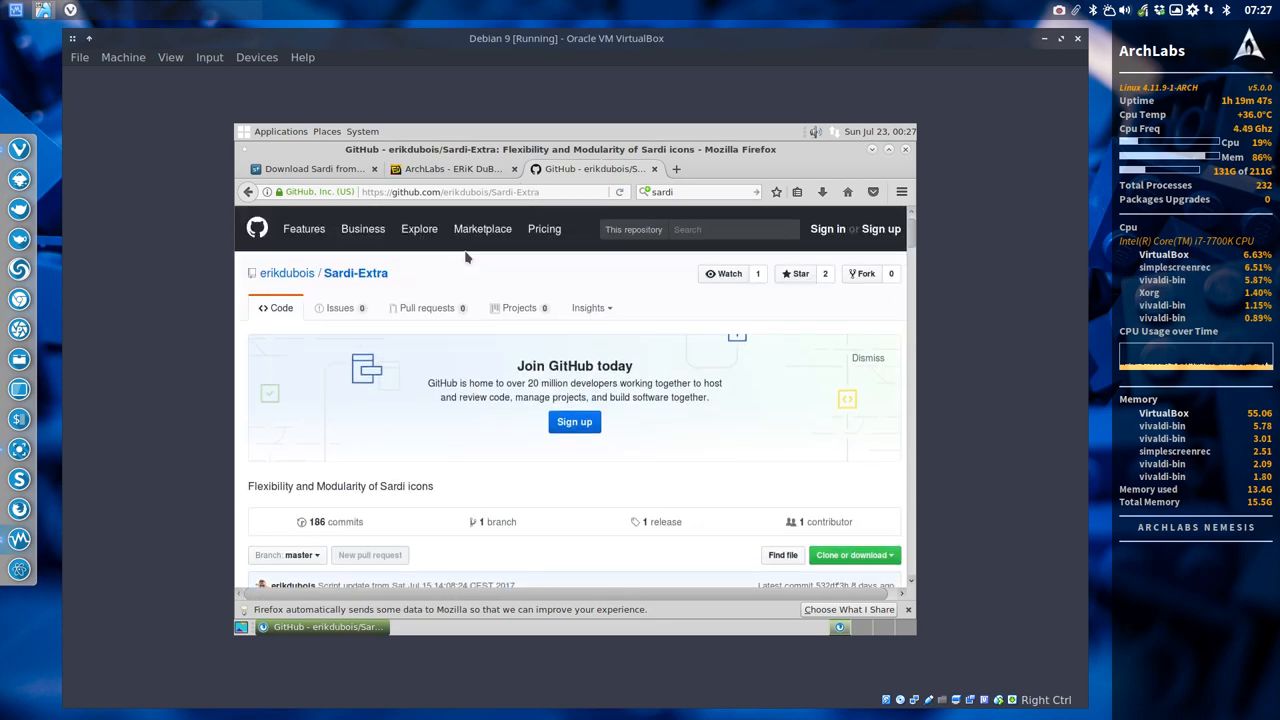
Step: From erikdubois's repositories, open Ultimate-Linux-Mint-18.2-Cinnamon and show its clone address
{"action": "left_click", "coordinate": [287, 273]}
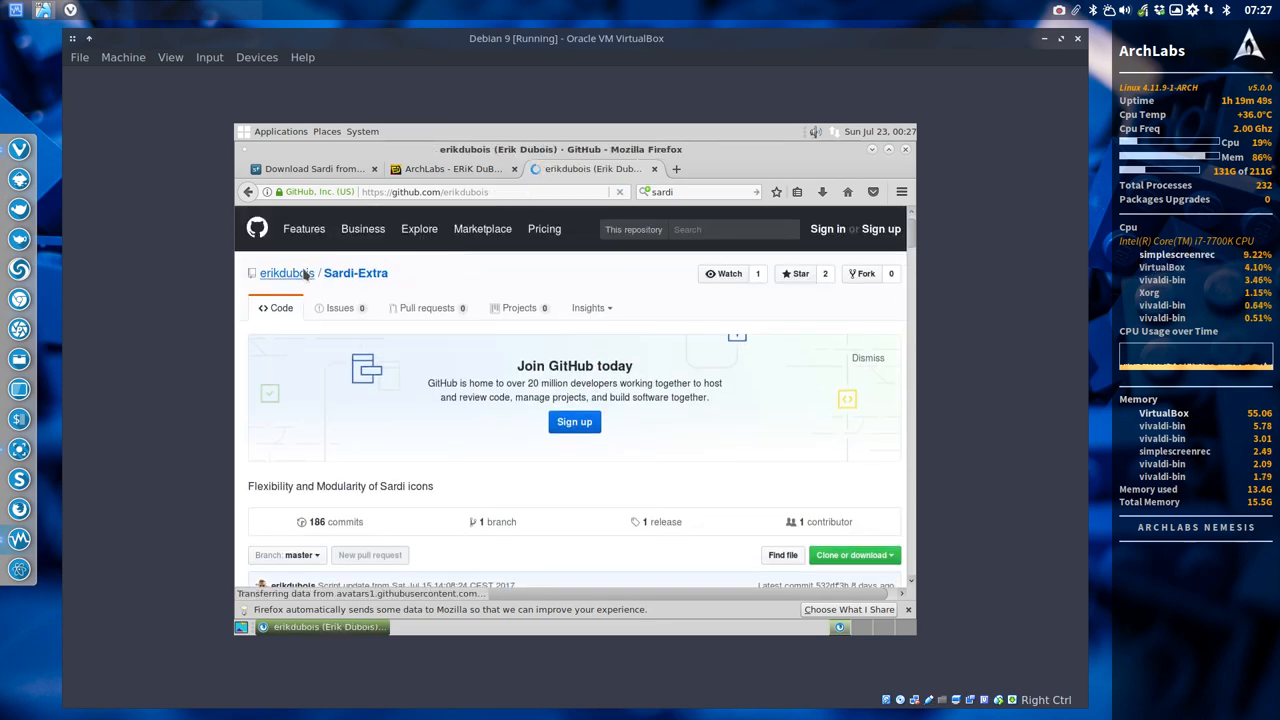
{"action": "left_click", "coordinate": [287, 273]}
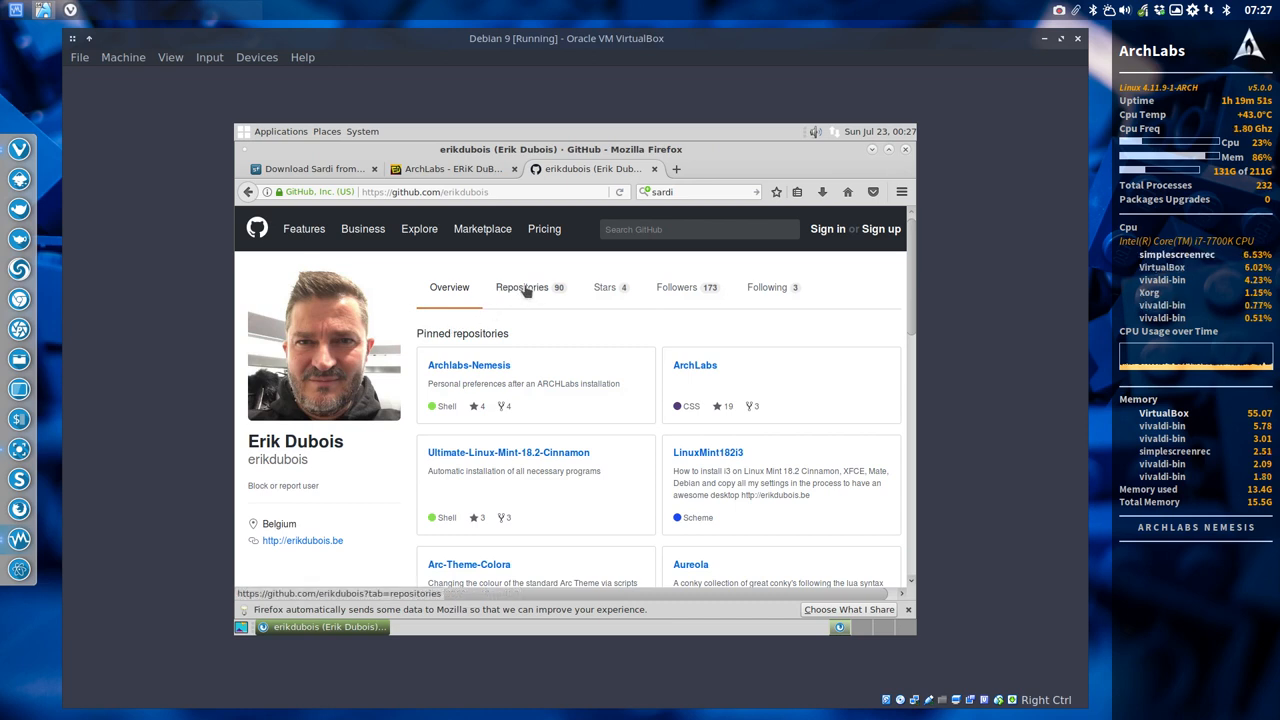
{"action": "left_click", "coordinate": [521, 287]}
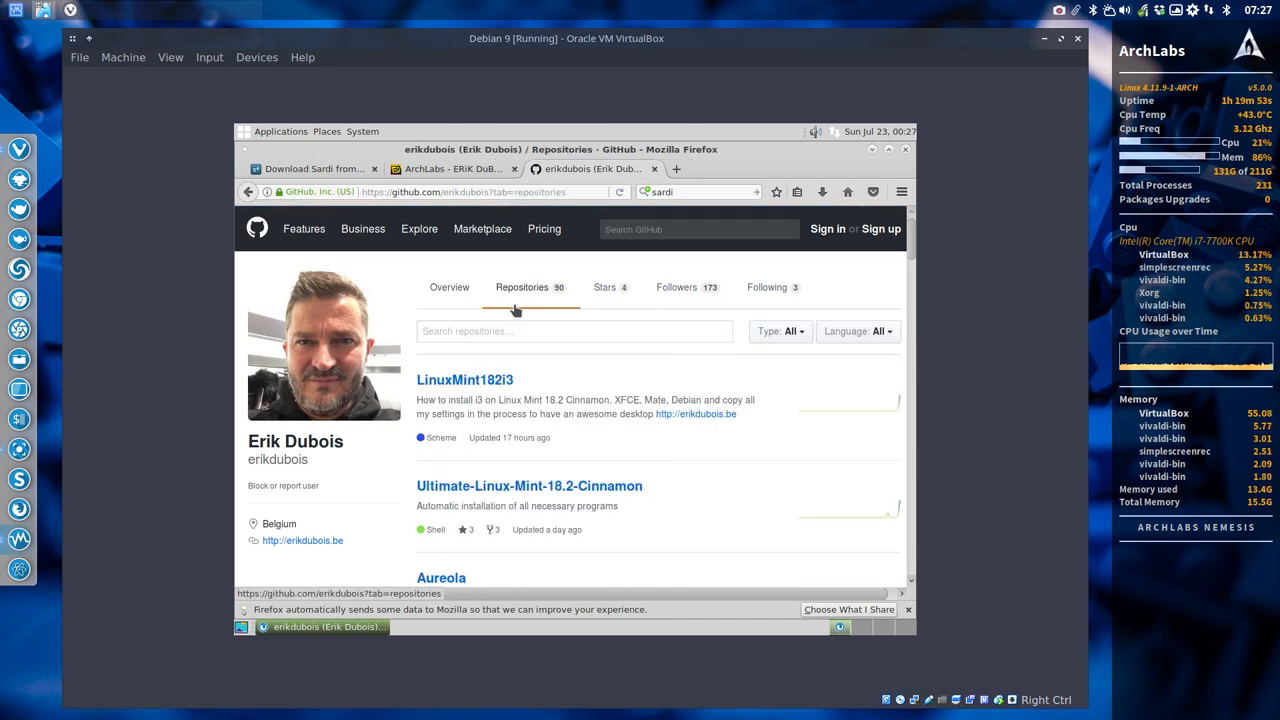
{"action": "scroll", "scroll_direction": "down", "scroll_amount": 3}
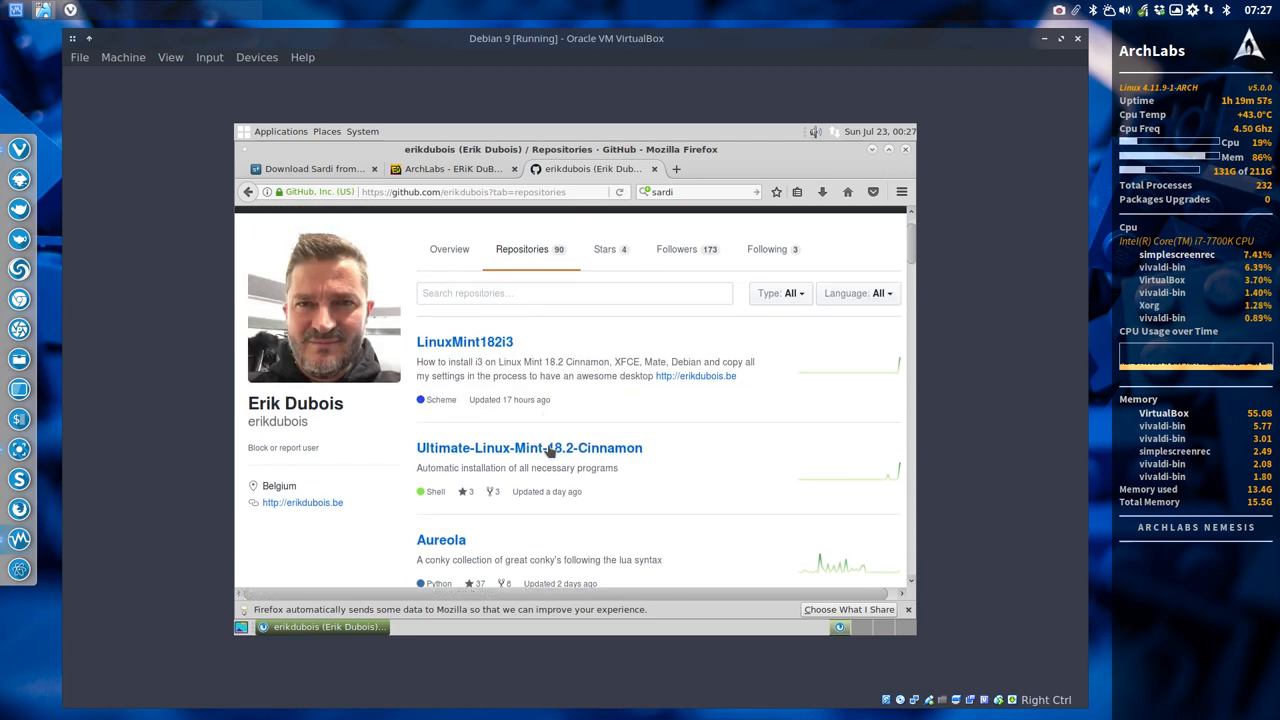
{"action": "left_click", "coordinate": [528, 447]}
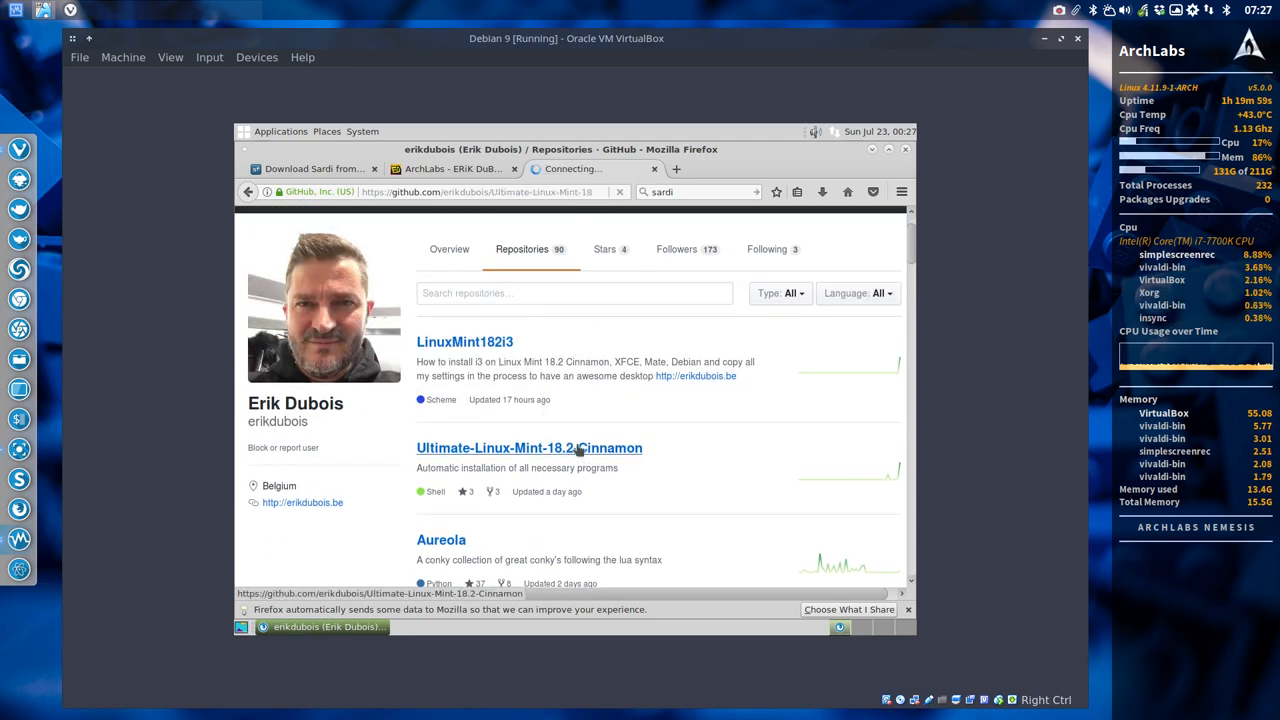
{"action": "left_click", "coordinate": [528, 447]}
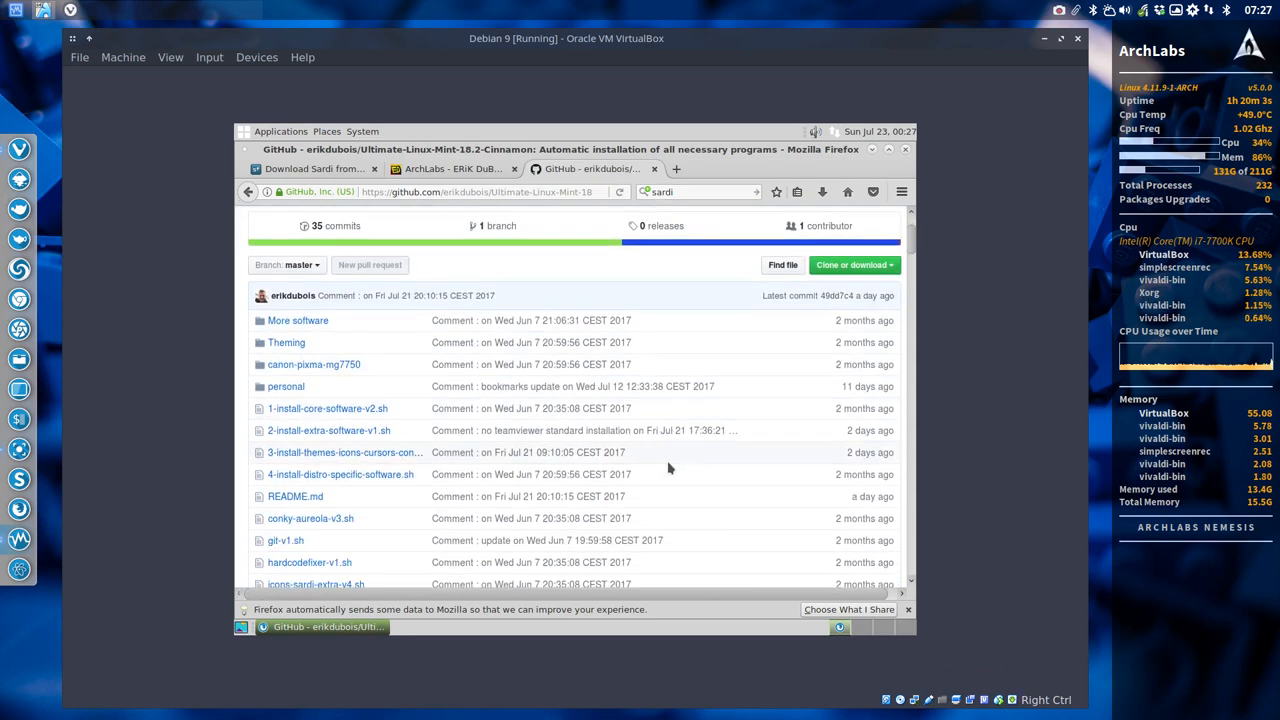
{"action": "scroll", "scroll_direction": "down", "scroll_amount": 3}
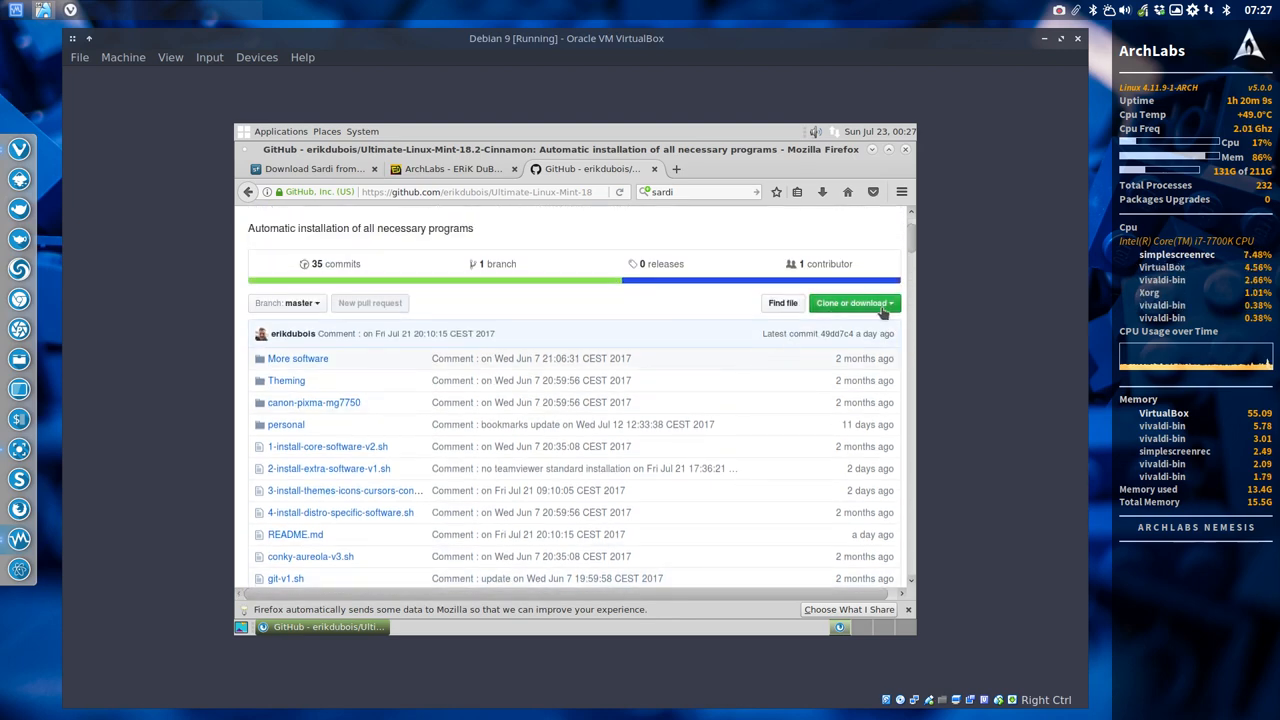
{"action": "left_click", "coordinate": [850, 303]}
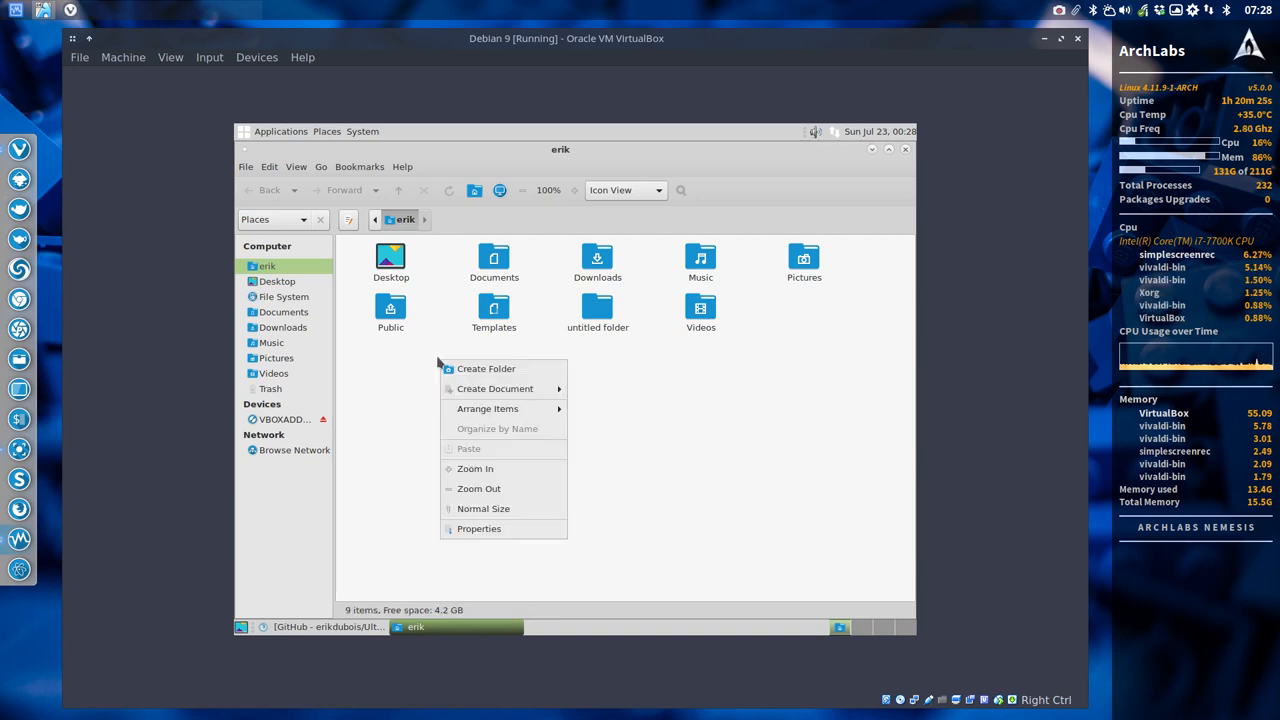
Step: Dismiss the folder menu and browse the panel's Applications, System and Places menus
{"action": "left_click", "coordinate": [416, 407]}
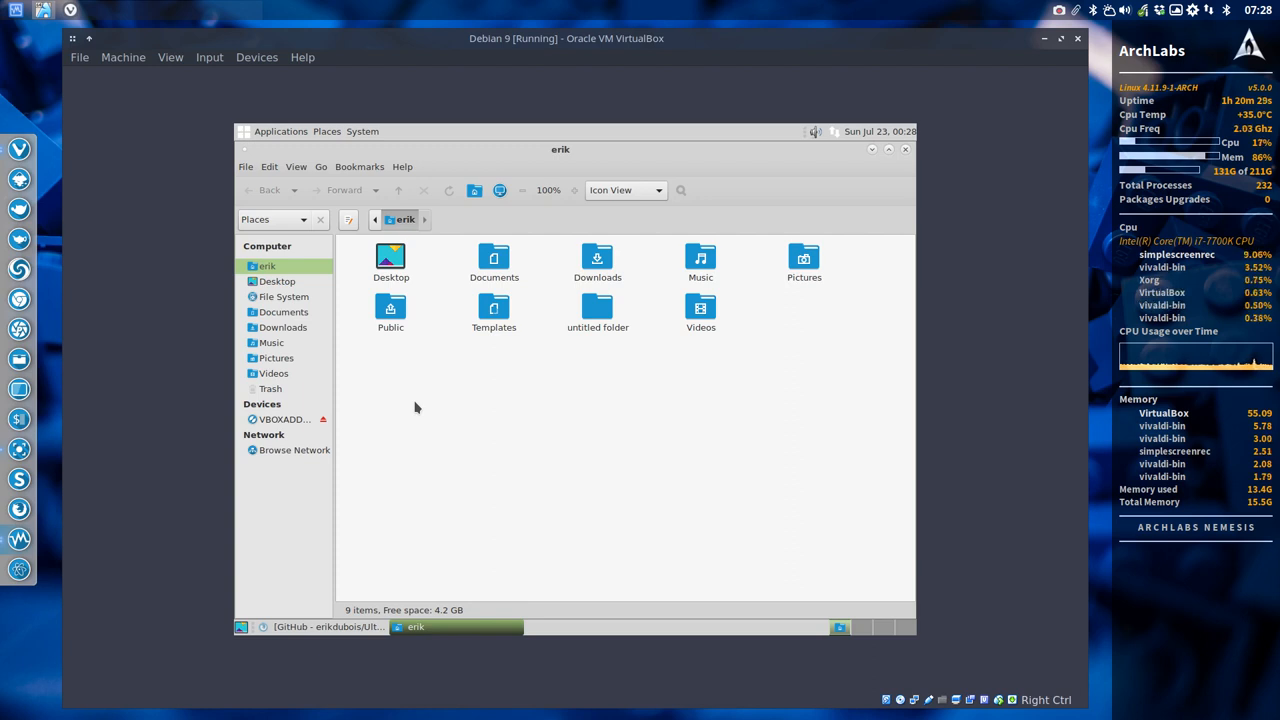
{"action": "left_click", "coordinate": [280, 131]}
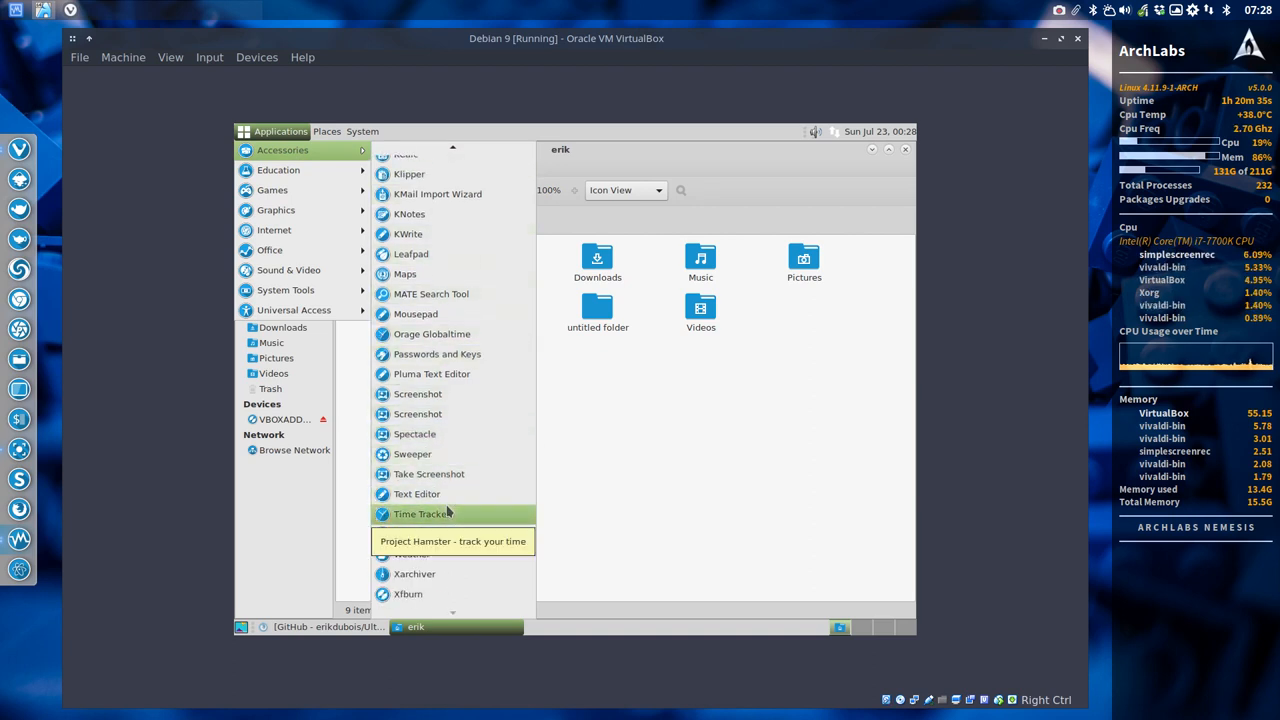
{"action": "mouse_move", "coordinate": [417, 393]}
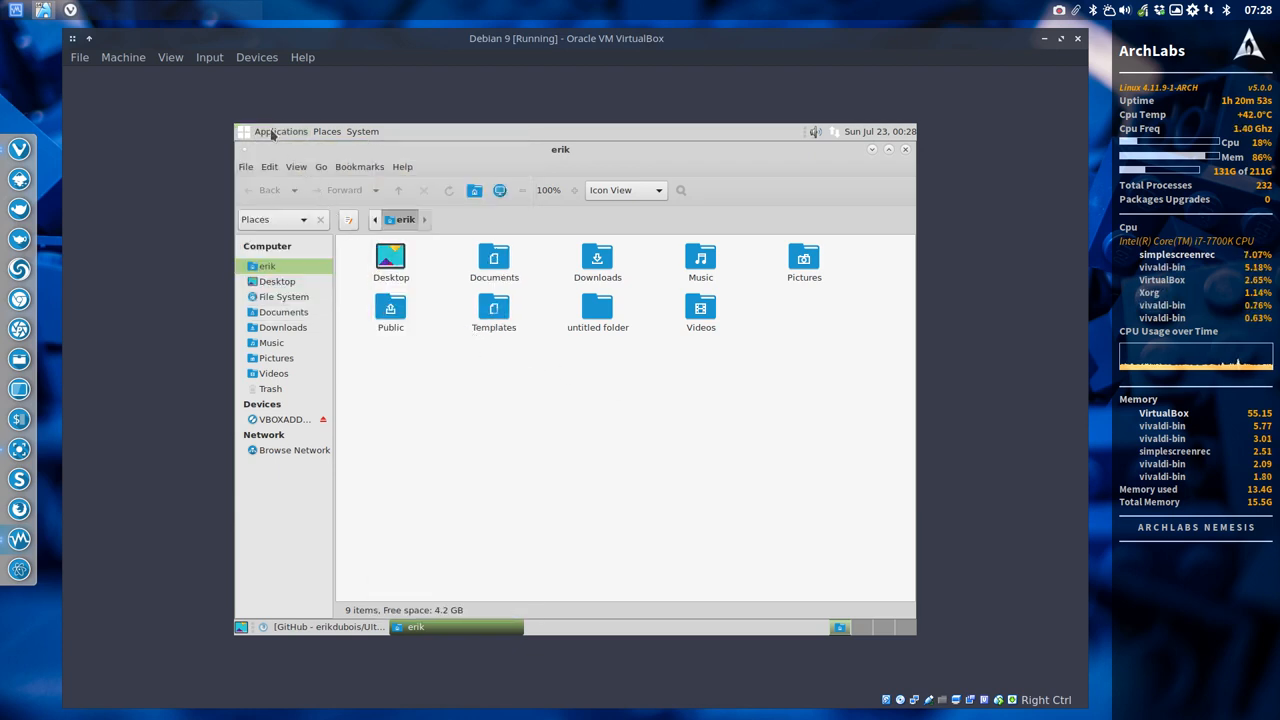
{"action": "left_click", "coordinate": [362, 131]}
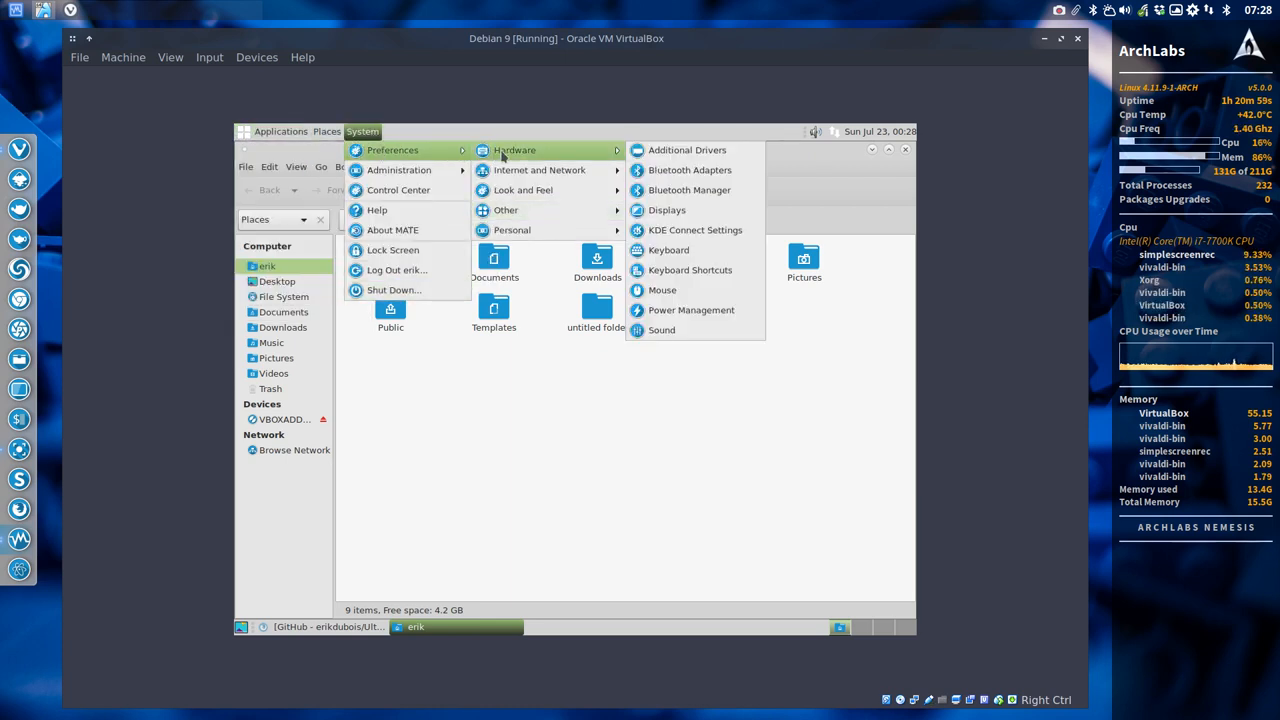
{"action": "mouse_move", "coordinate": [522, 190]}
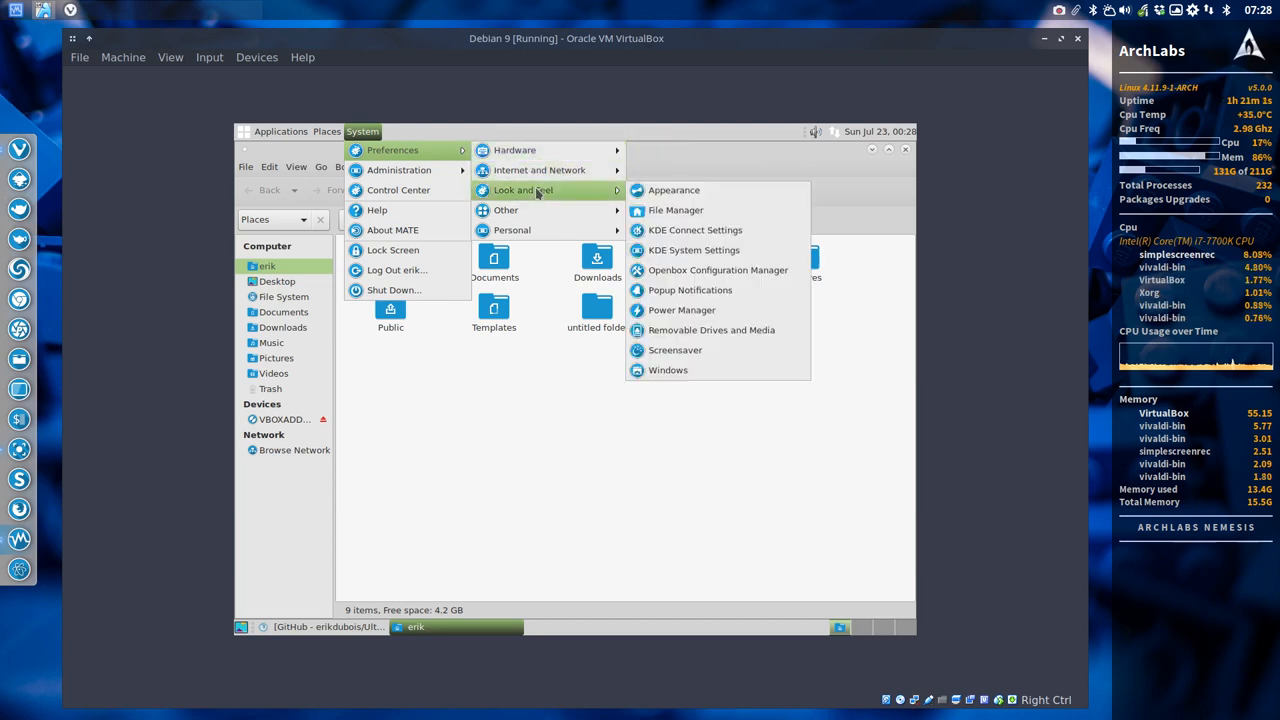
{"action": "mouse_move", "coordinate": [537, 203]}
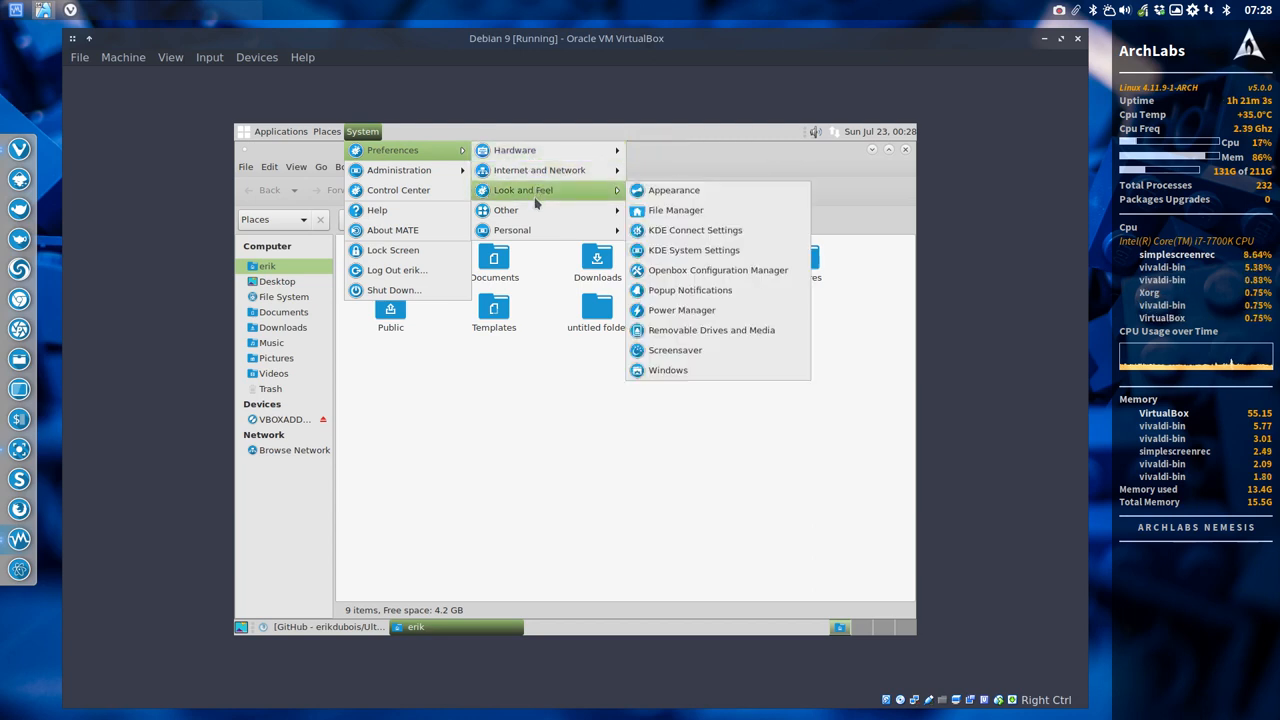
{"action": "mouse_move", "coordinate": [512, 229]}
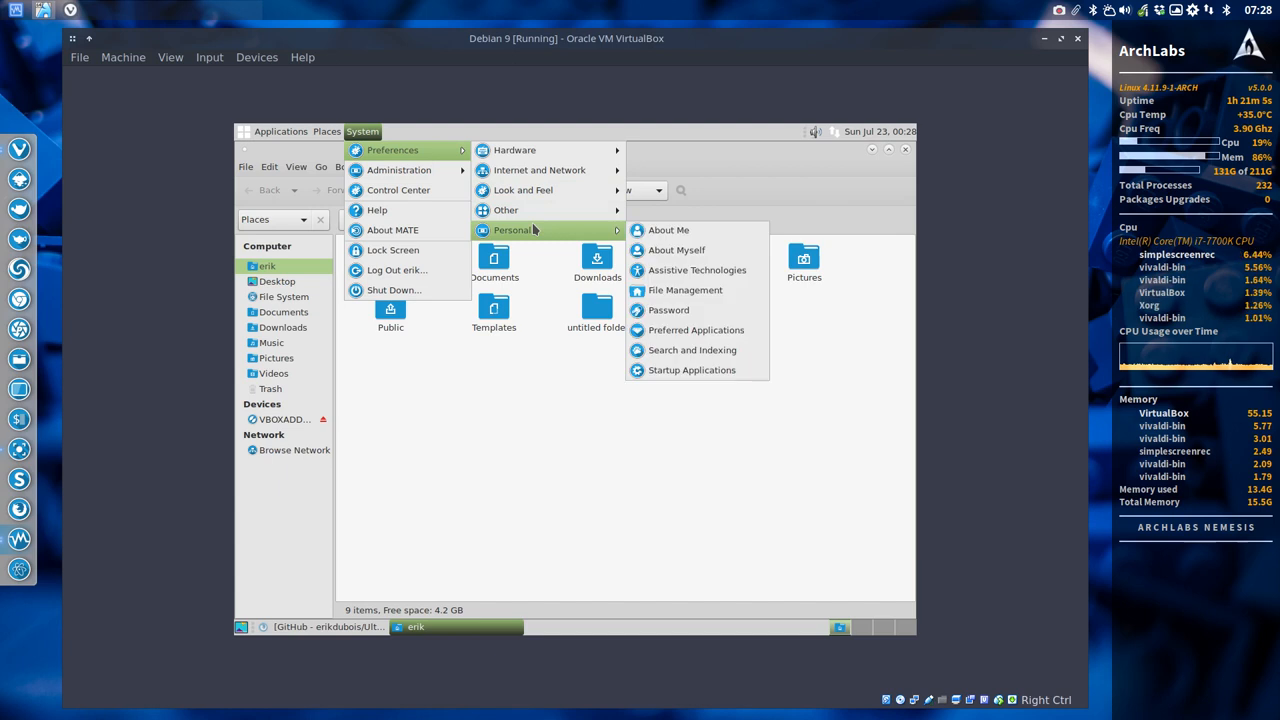
{"action": "mouse_move", "coordinate": [398, 190]}
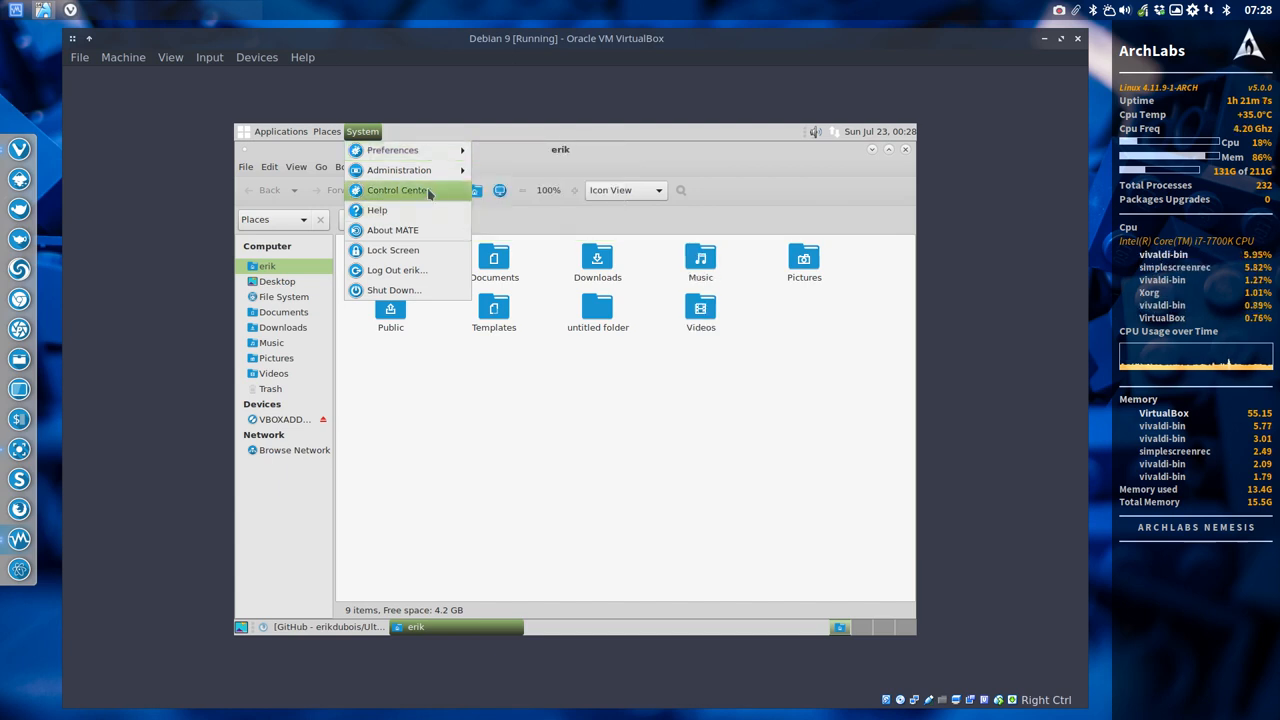
{"action": "mouse_move", "coordinate": [399, 170]}
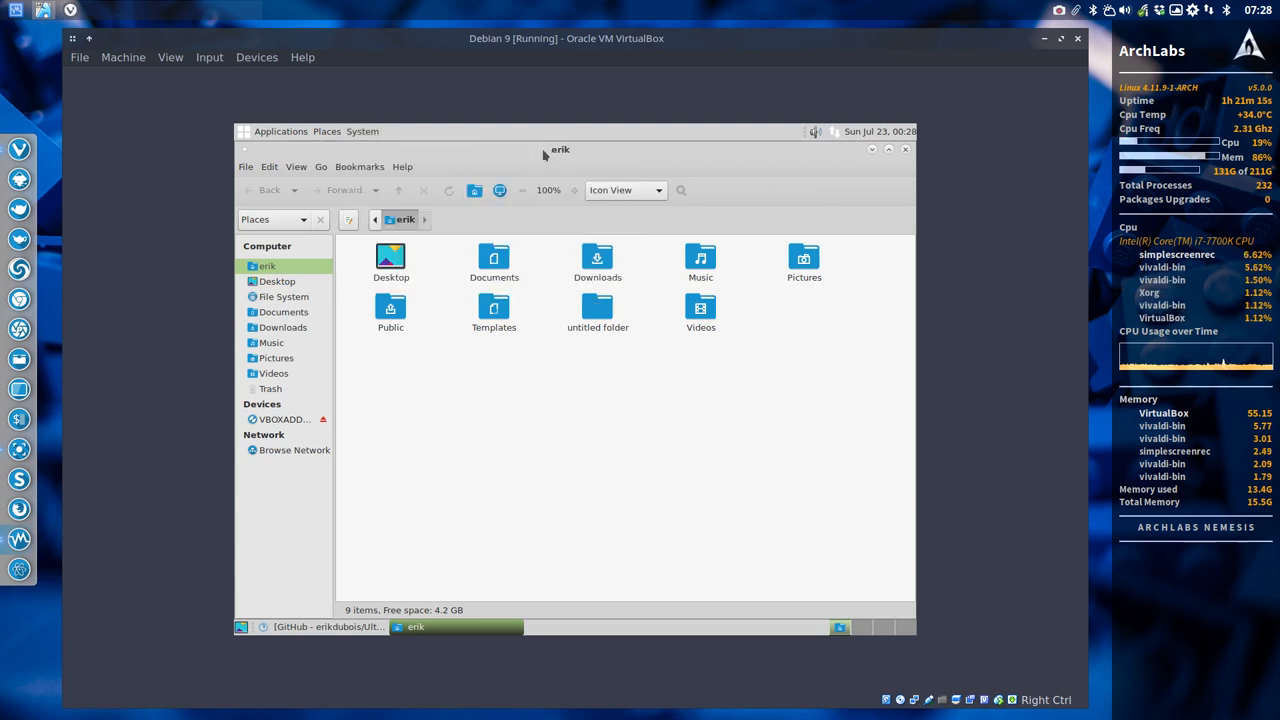
{"action": "left_click", "coordinate": [281, 131]}
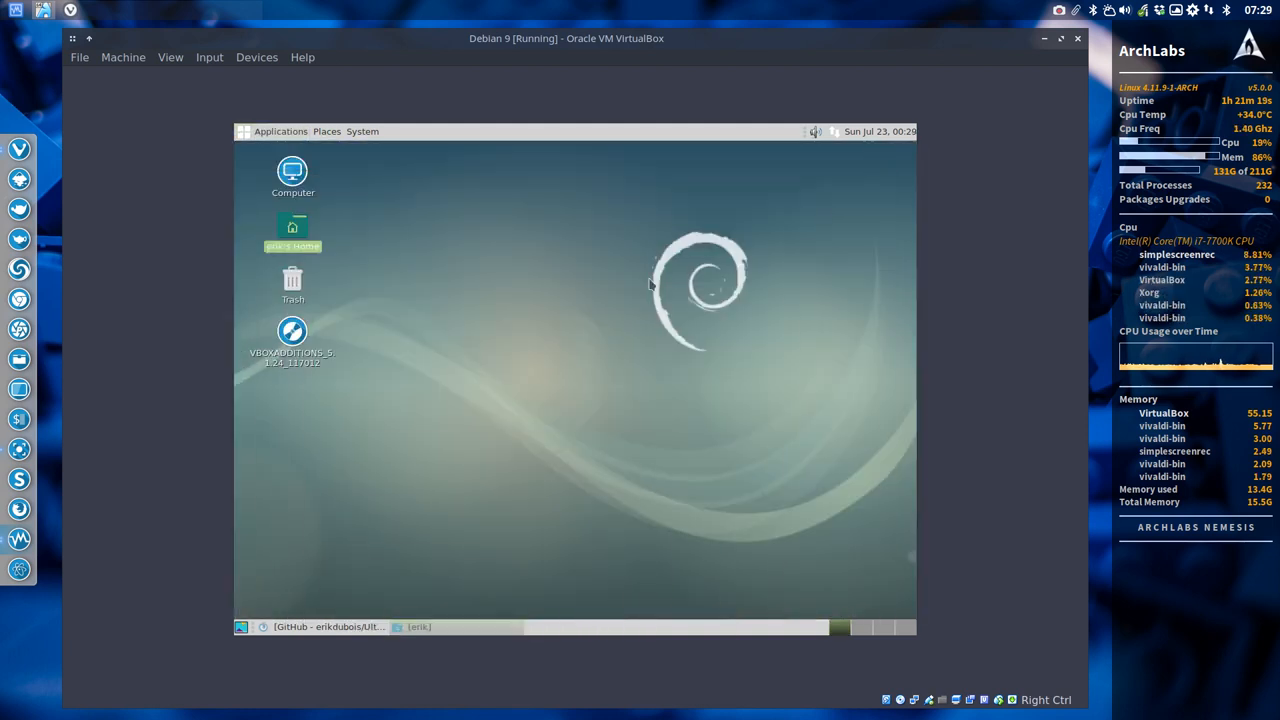
{"action": "right_click", "coordinate": [519, 308]}
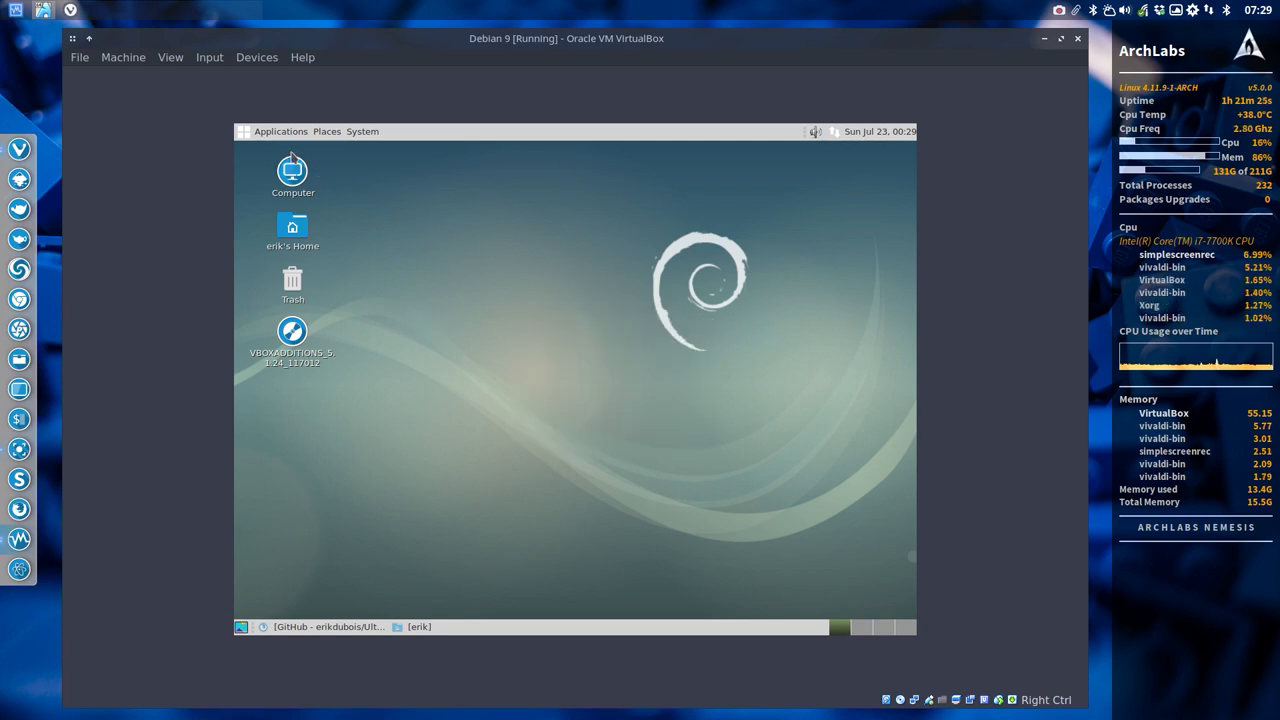
{"action": "left_click", "coordinate": [326, 131]}
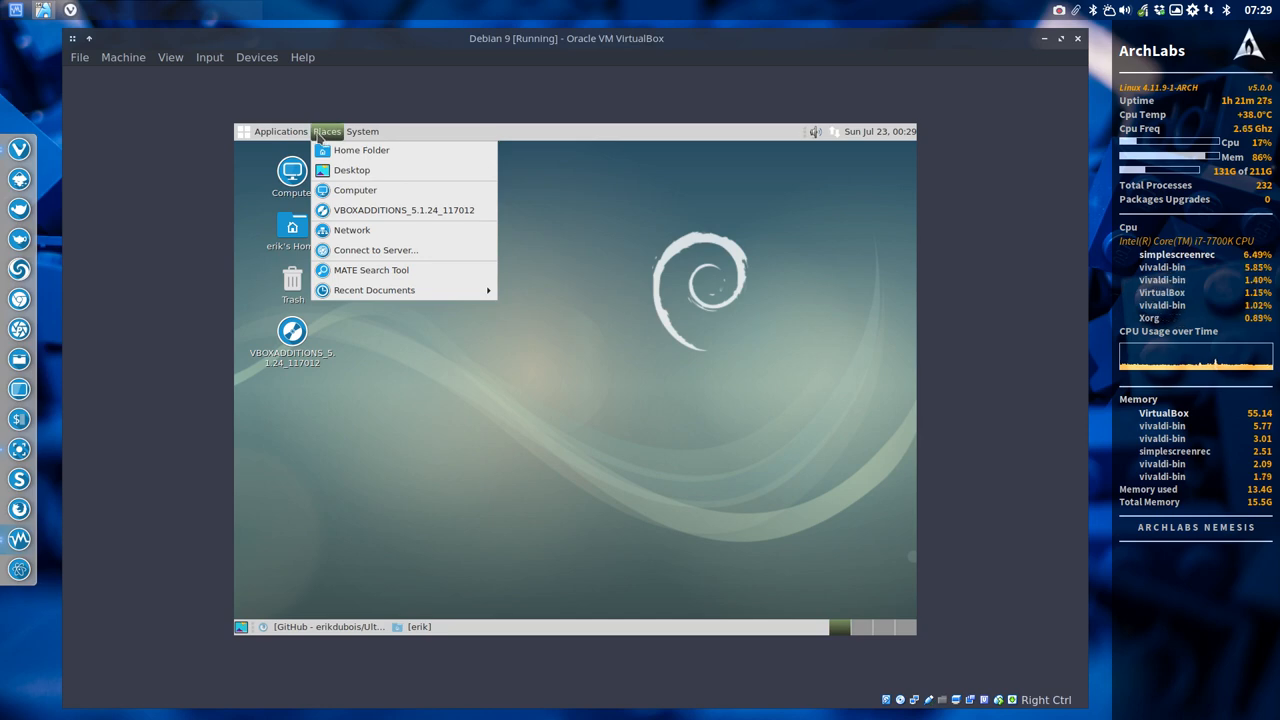
{"action": "left_click", "coordinate": [281, 131]}
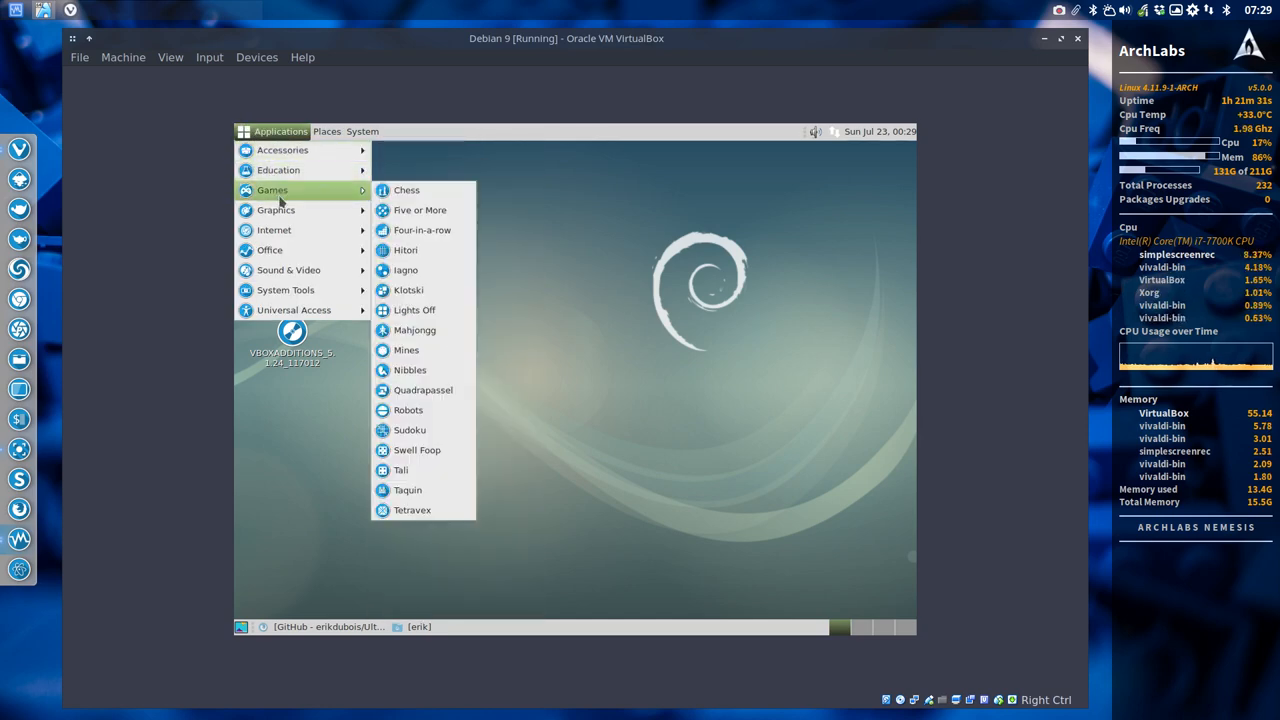
{"action": "mouse_move", "coordinate": [275, 210]}
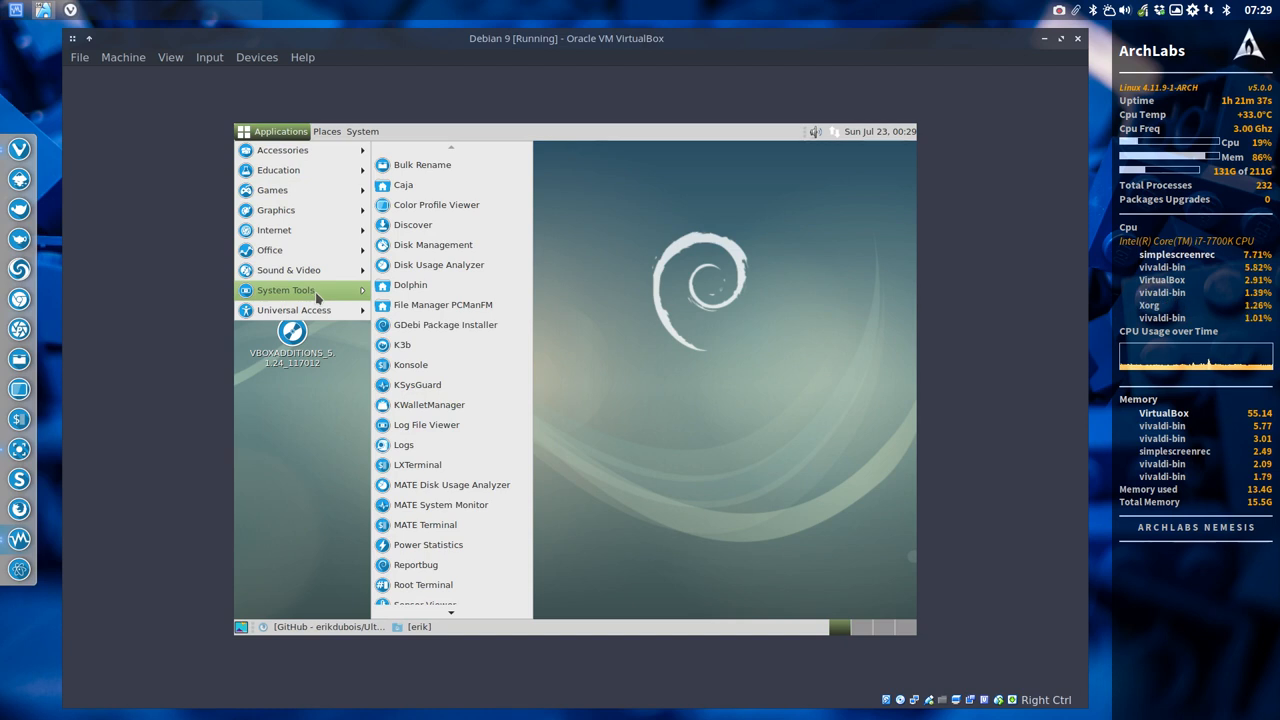
{"action": "mouse_move", "coordinate": [427, 444]}
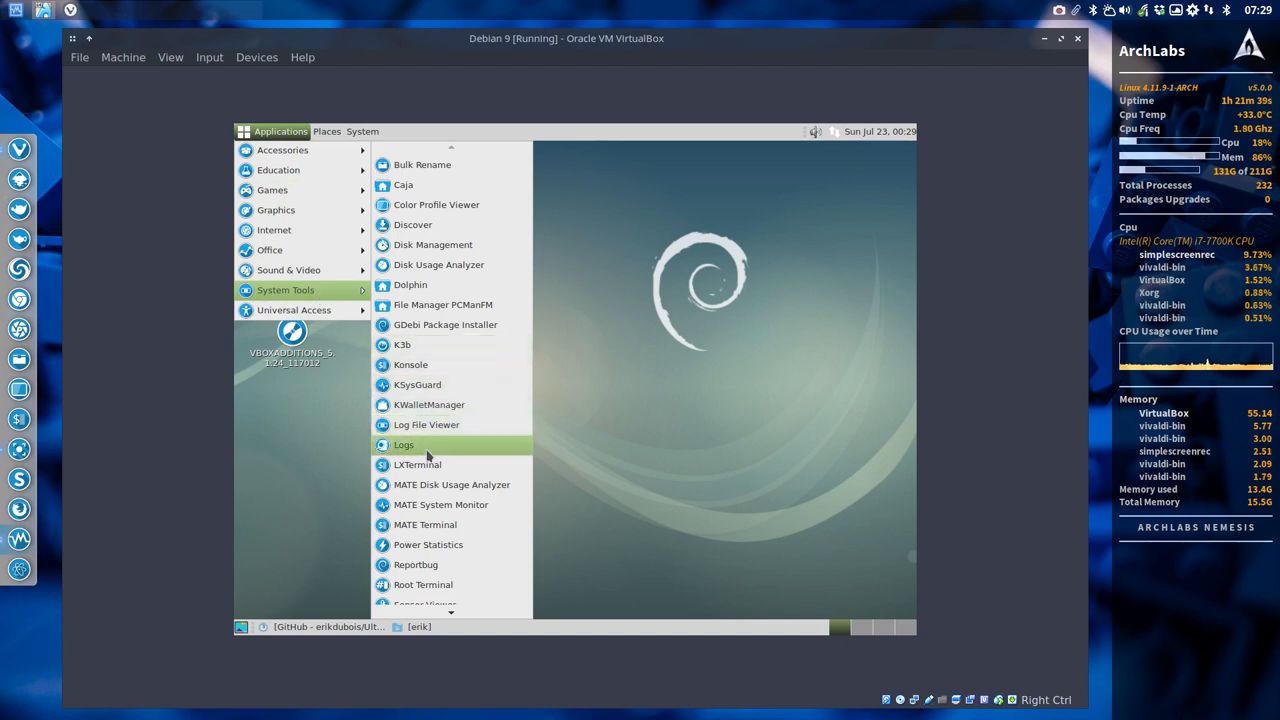
{"action": "mouse_move", "coordinate": [438, 524]}
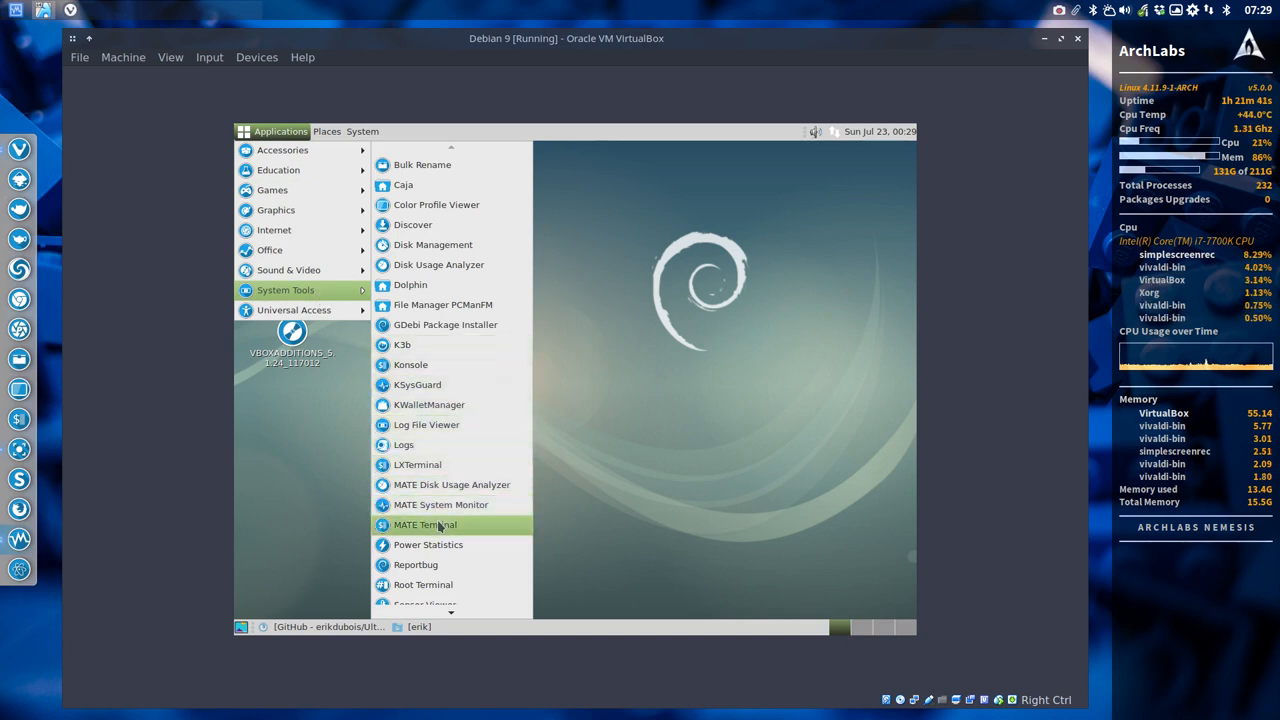
Step: Run 'sudo apt install git' in a new MATE Terminal and enter the password
{"action": "left_click", "coordinate": [425, 524]}
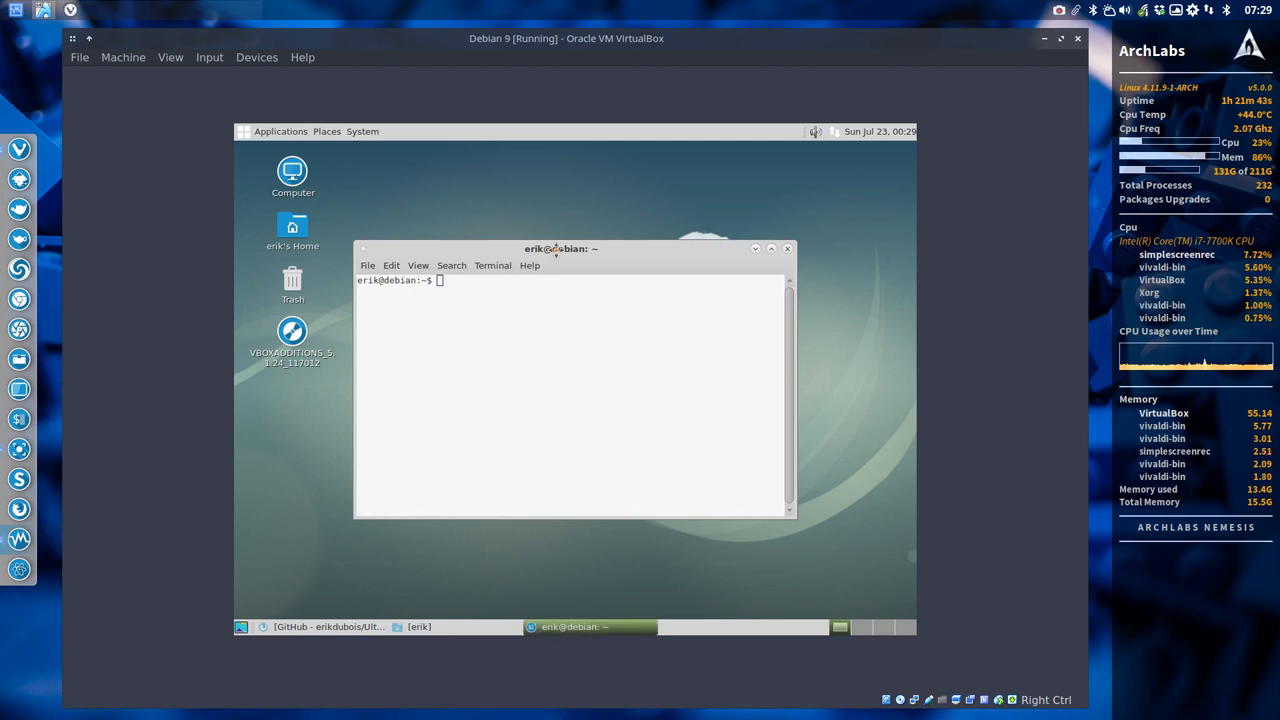
{"action": "left_click_drag", "start_coordinate": [560, 249], "coordinate": [565, 226]}
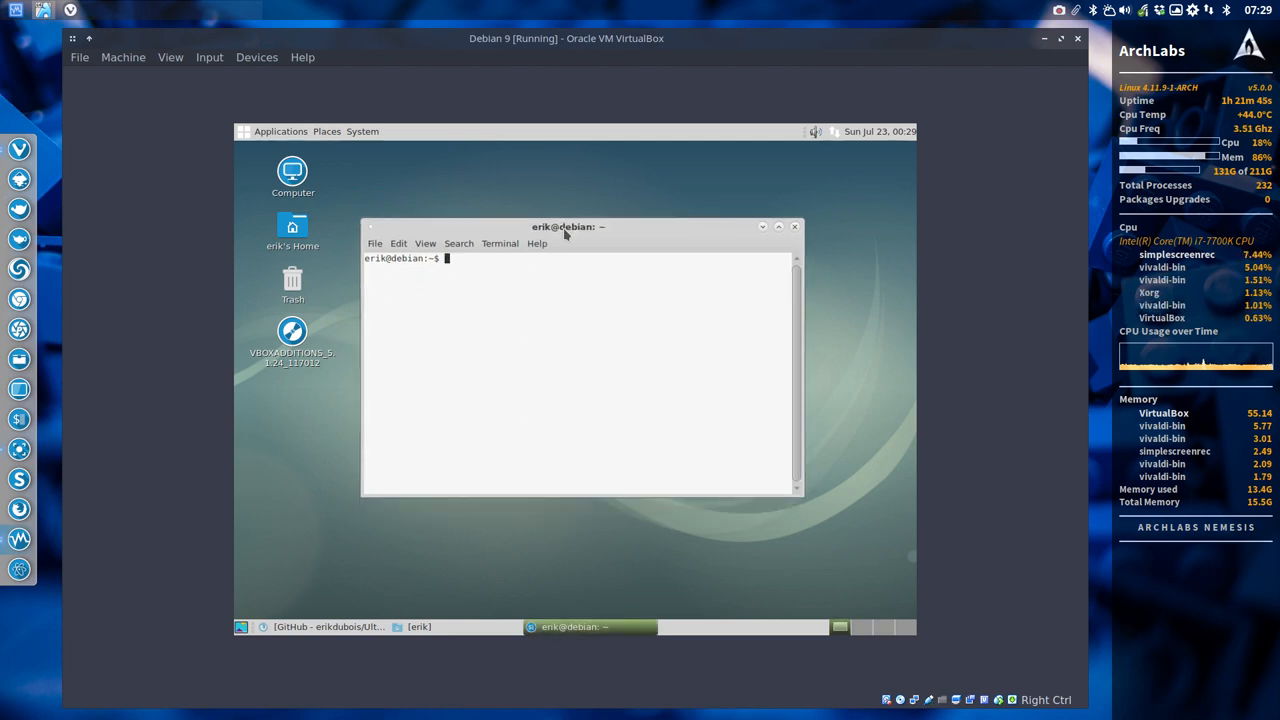
{"action": "type", "text": "sudo"}
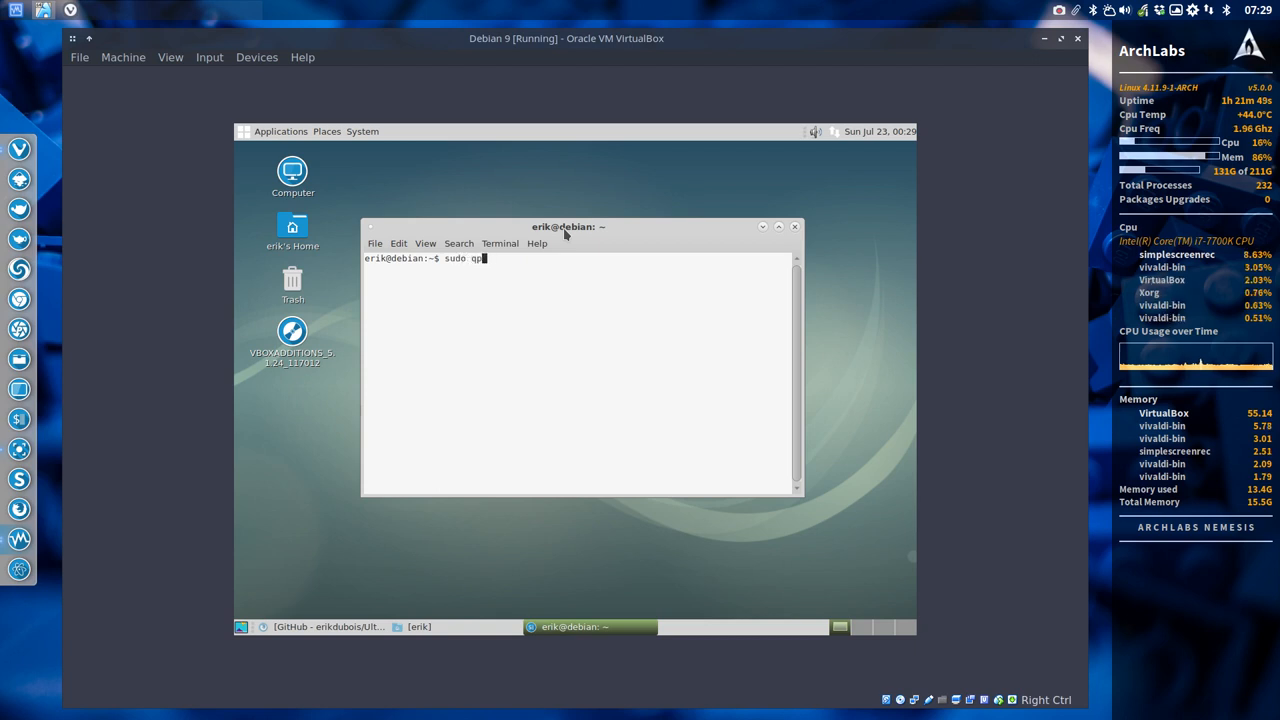
{"action": "type", "text": "ap"}
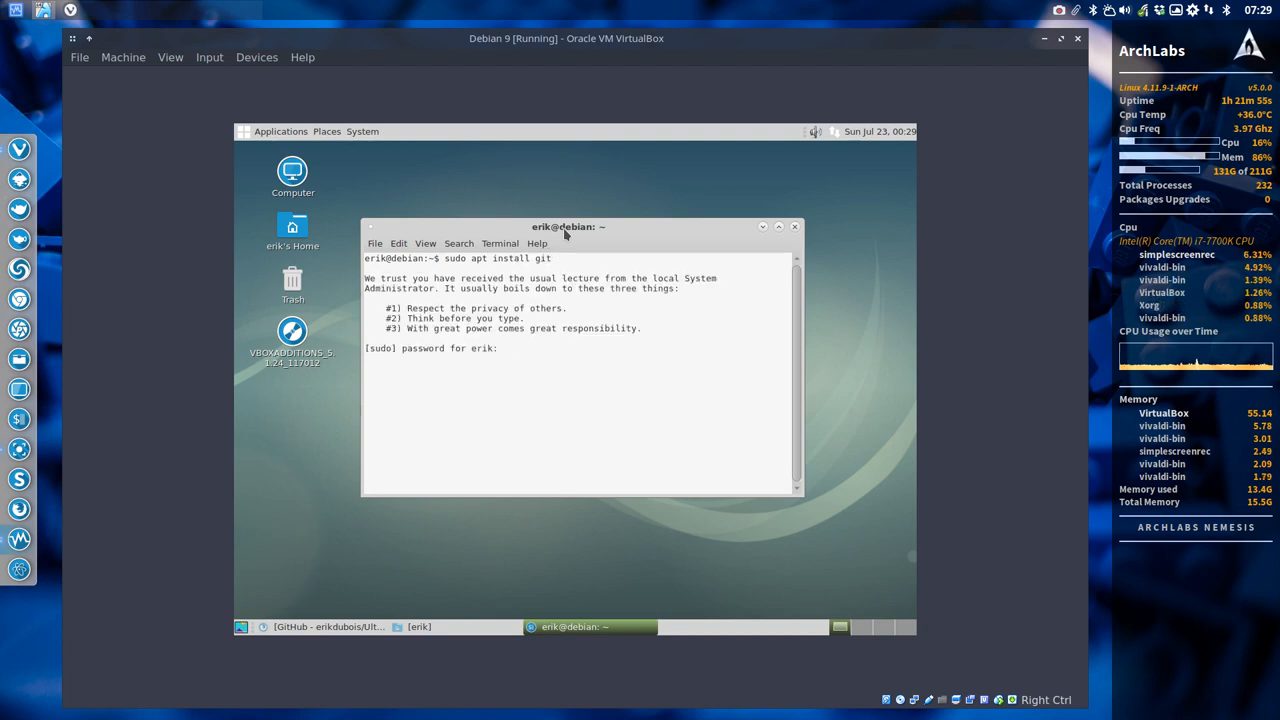
{"action": "key", "text": "Return"}
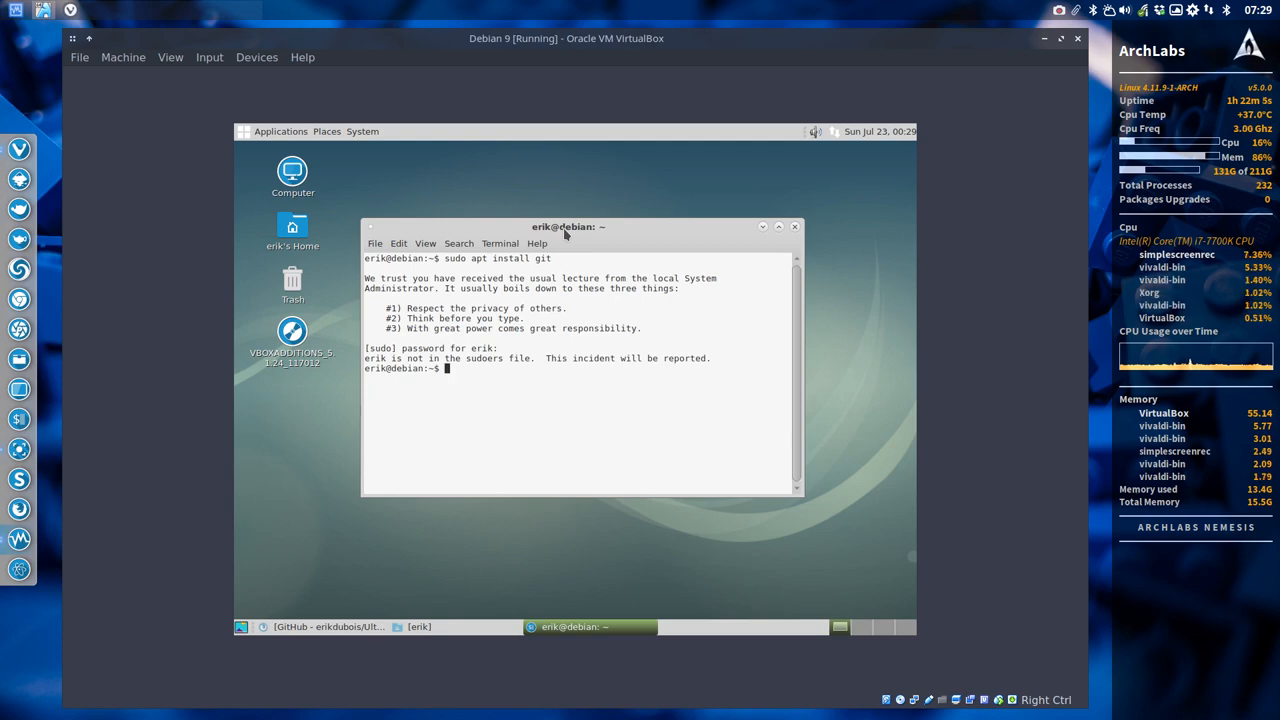
Step: Download the Ultimate-Linux-Mint-18.2-Cinnamon repository as a ZIP from GitHub, choosing Save File
{"action": "left_click", "coordinate": [320, 627]}
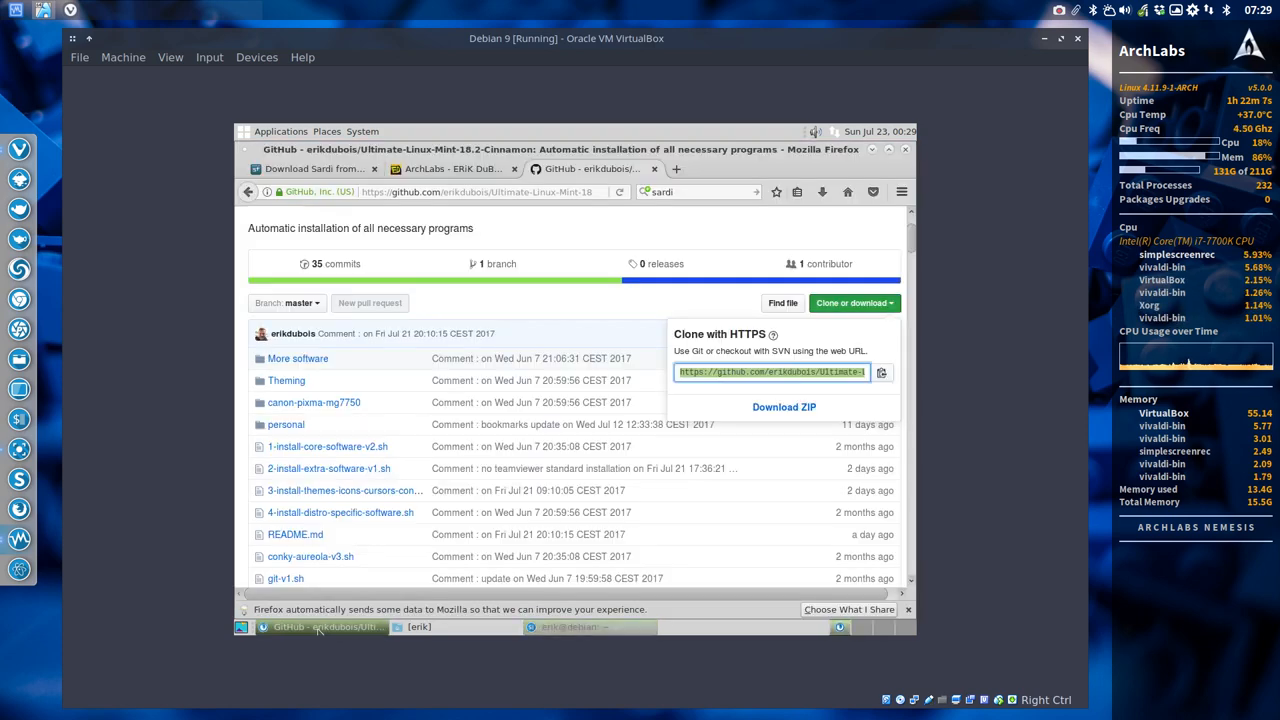
{"action": "left_click", "coordinate": [851, 303]}
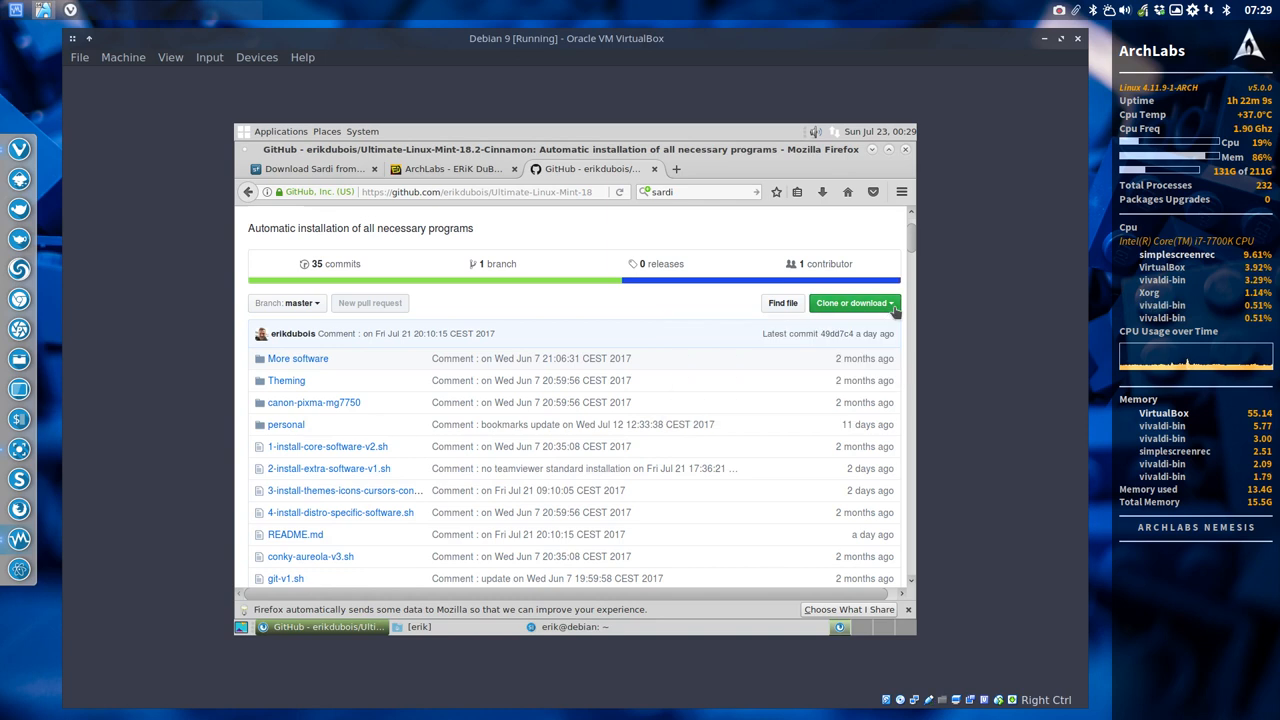
{"action": "left_click", "coordinate": [850, 303]}
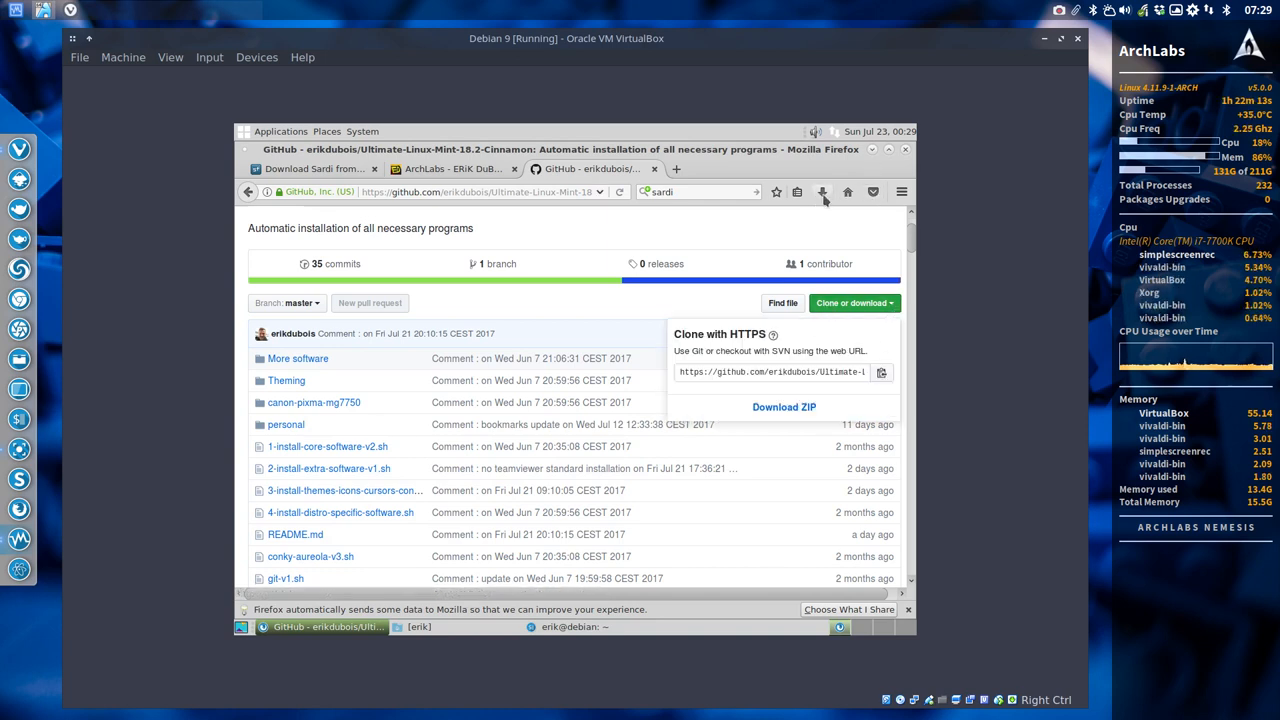
{"action": "left_click", "coordinate": [822, 192]}
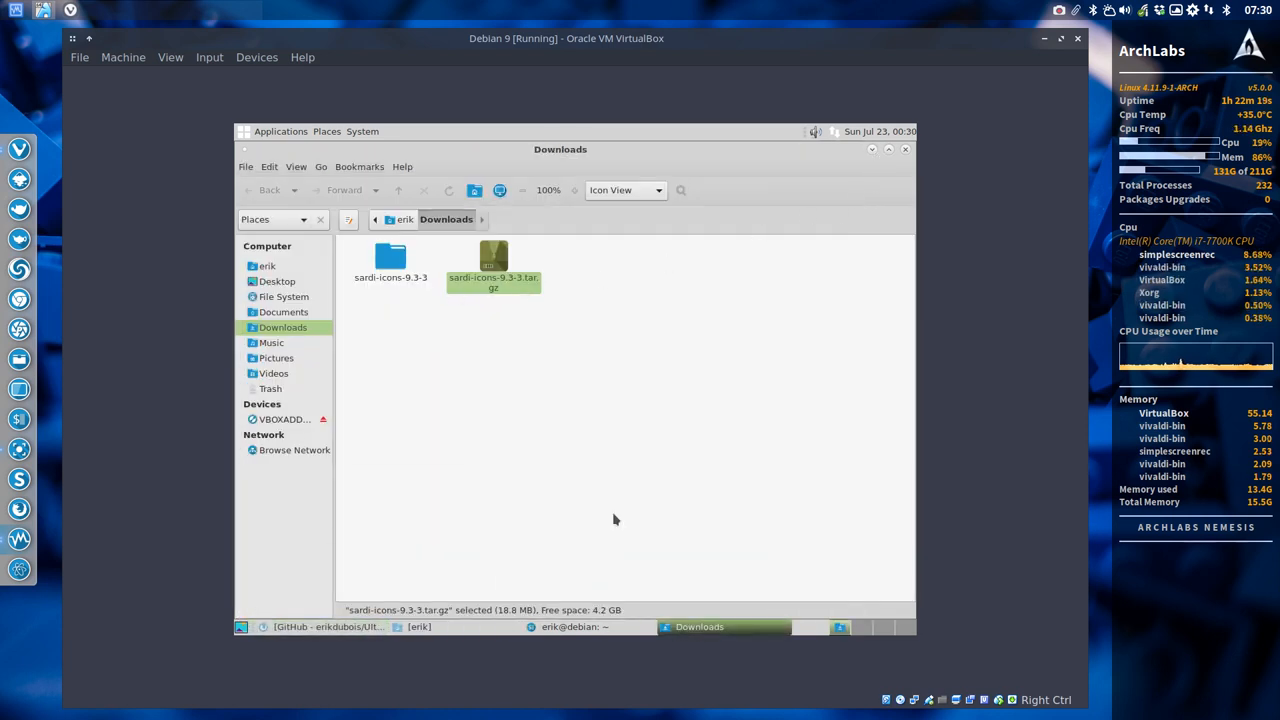
{"action": "left_click", "coordinate": [320, 626]}
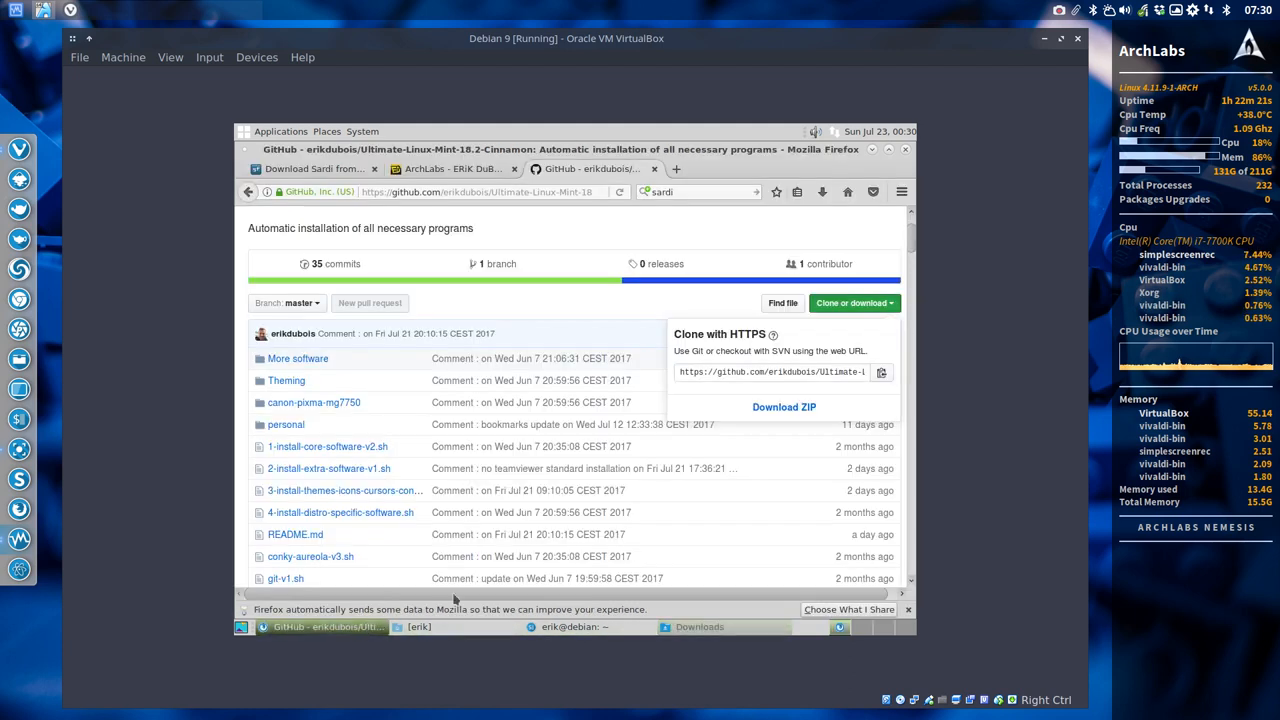
{"action": "left_click", "coordinate": [784, 407]}
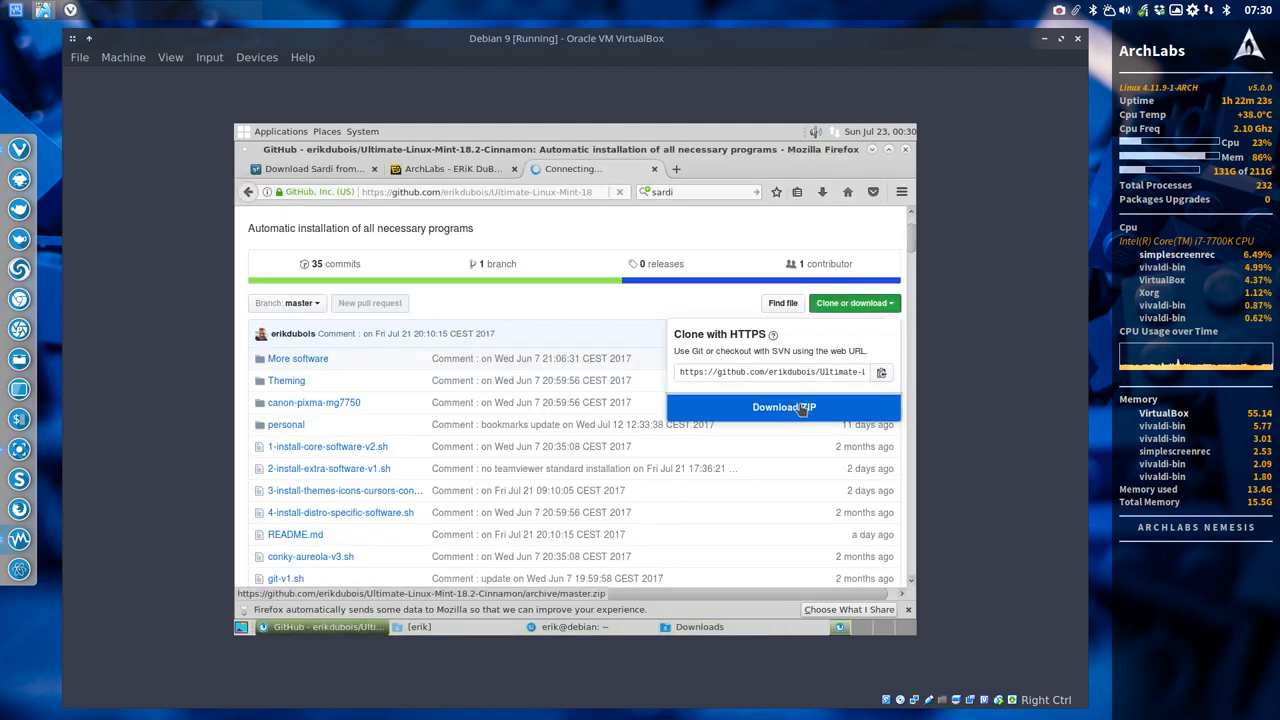
{"action": "left_click", "coordinate": [784, 407]}
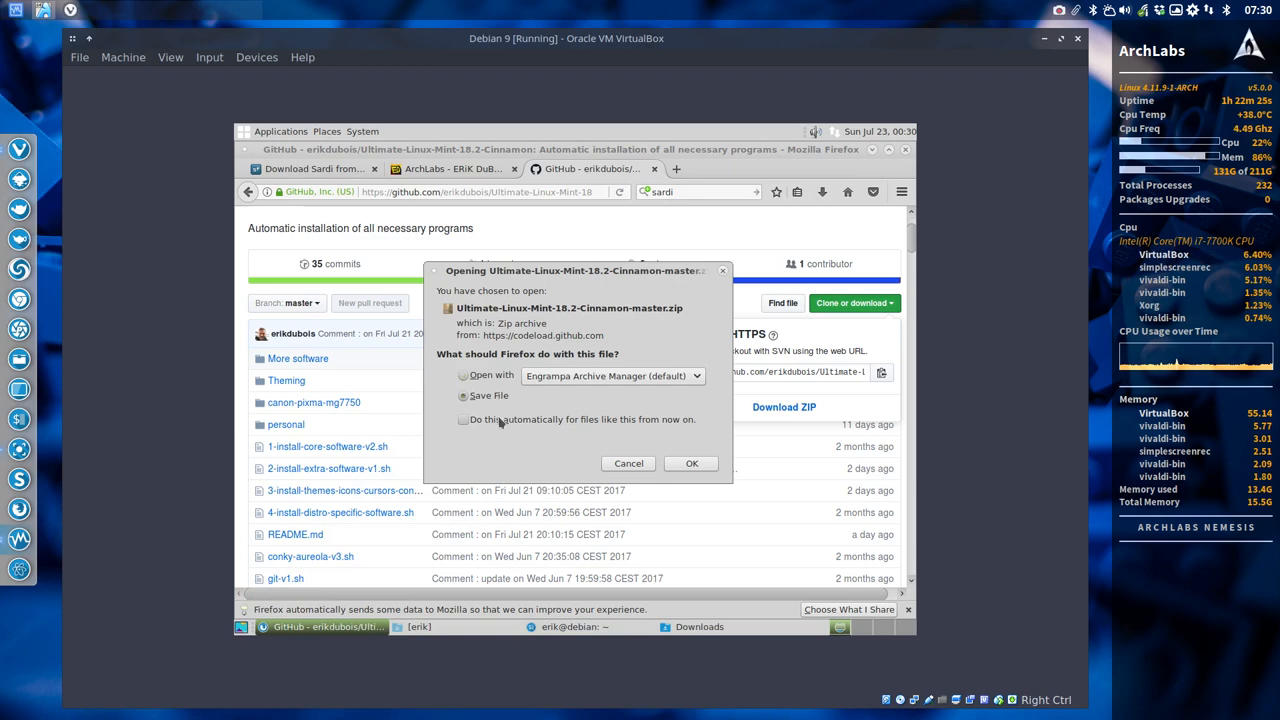
Step: Save the master zip and extract it in the Downloads folder
{"action": "left_click", "coordinate": [628, 463]}
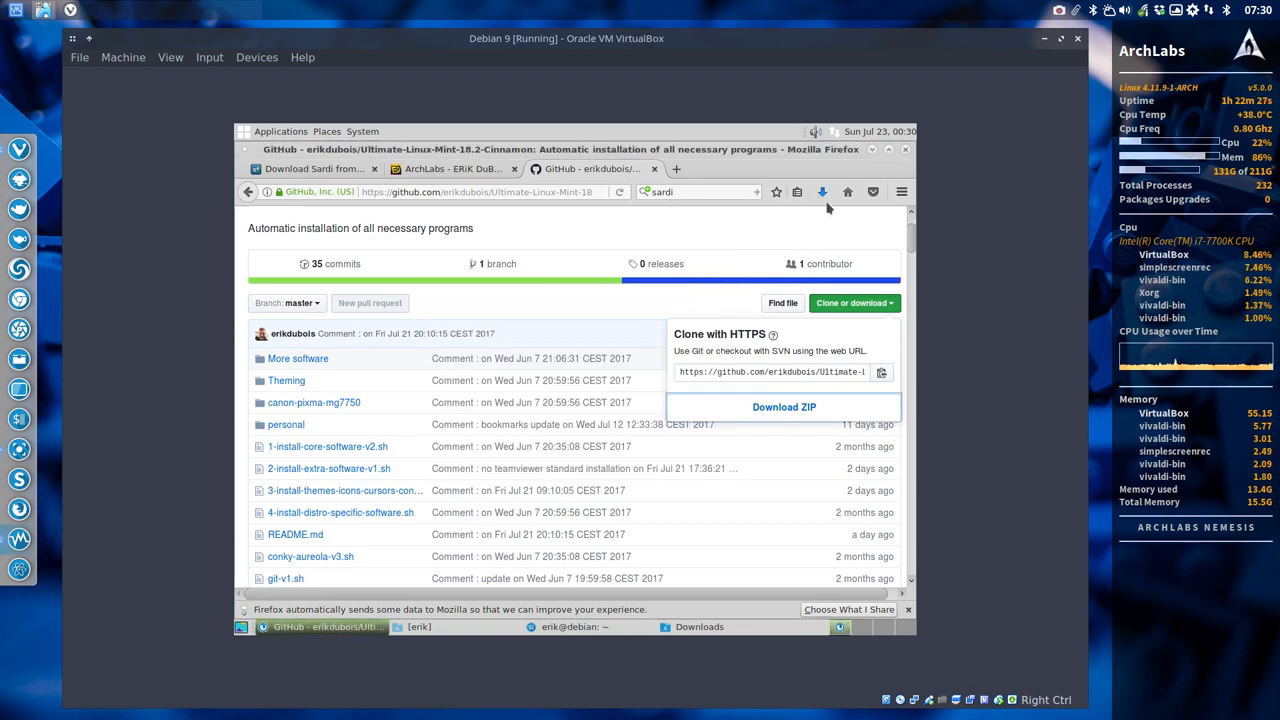
{"action": "left_click", "coordinate": [699, 626]}
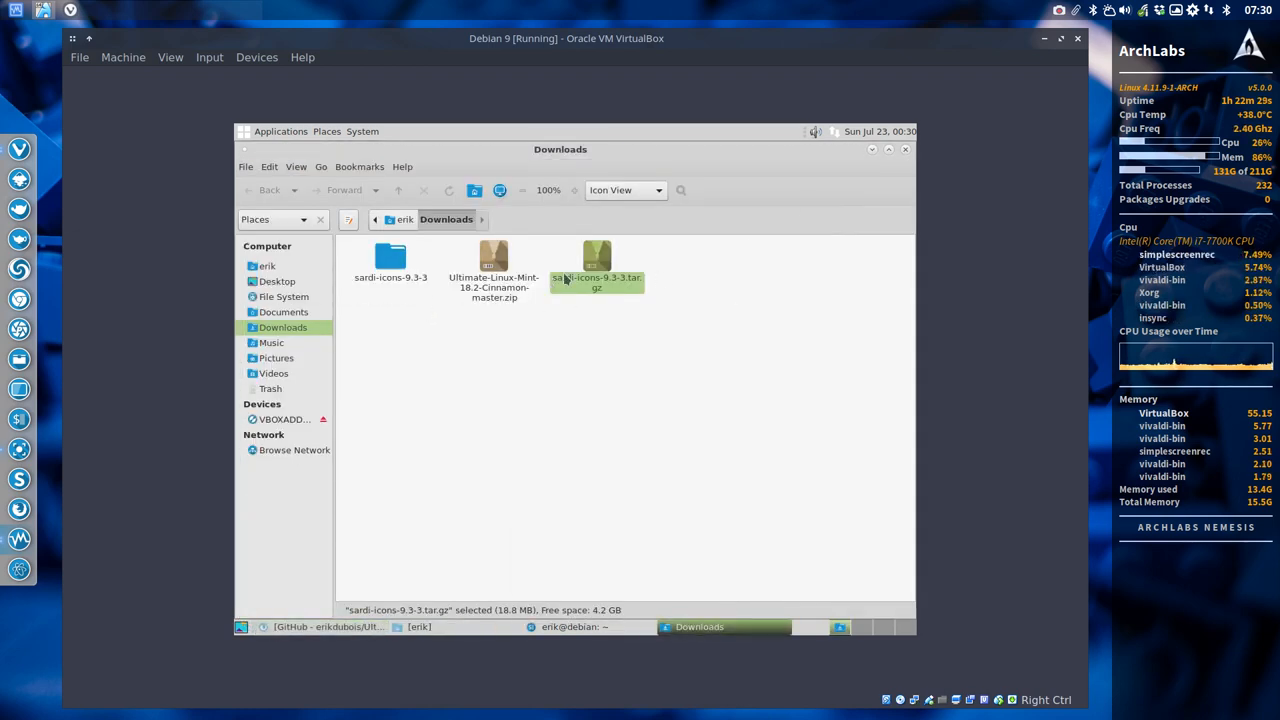
{"action": "right_click", "coordinate": [596, 260]}
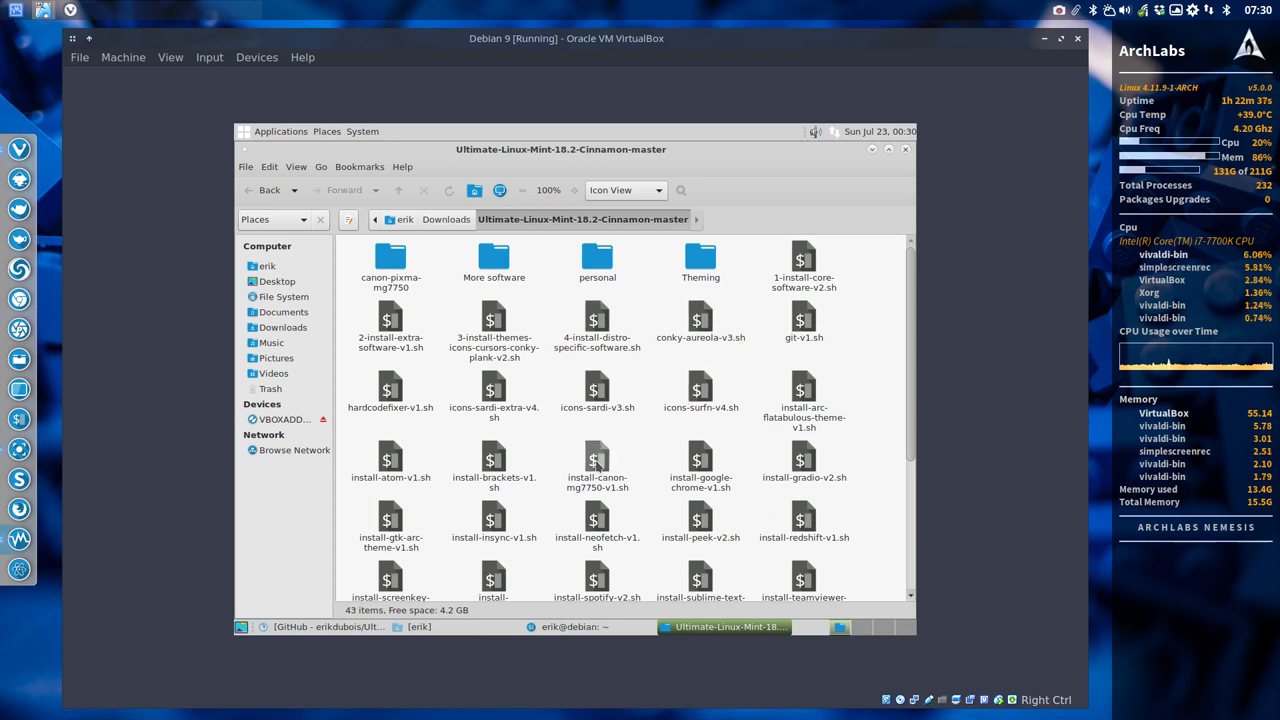
Step: Run hardcodefixer-v1.sh in a terminal, then return to Downloads
{"action": "left_click", "coordinate": [390, 390]}
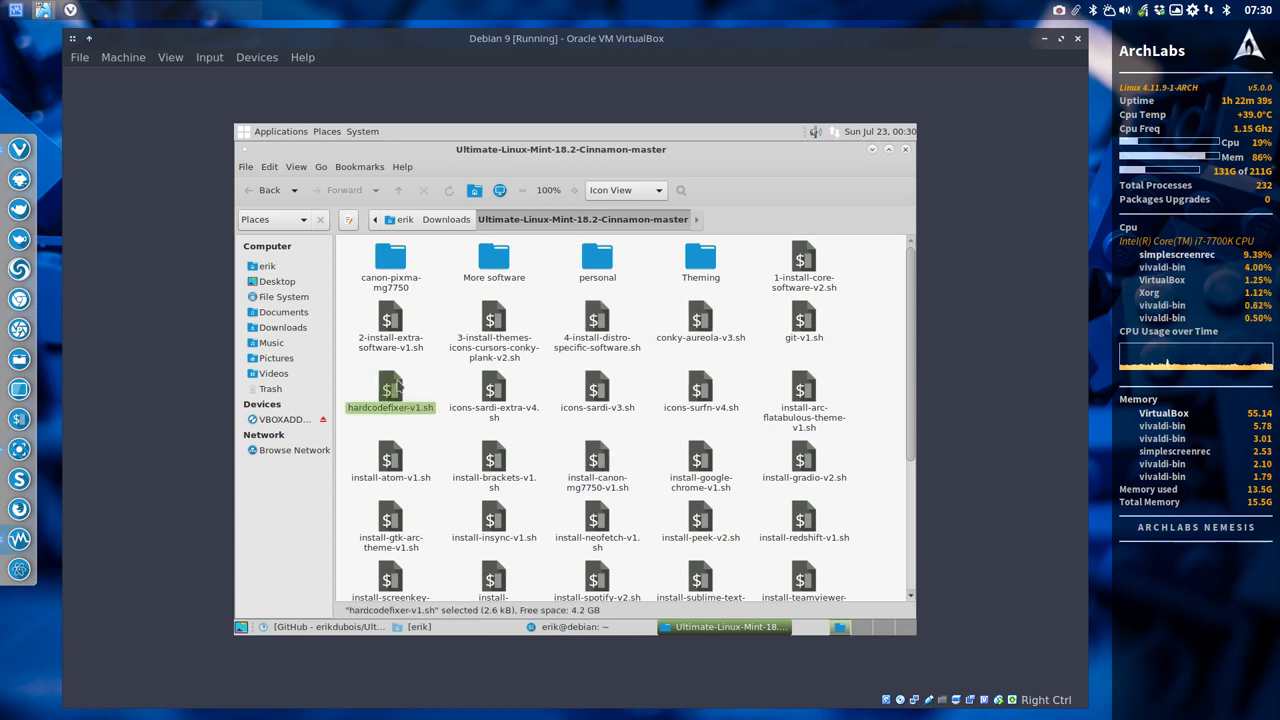
{"action": "double_click", "coordinate": [390, 390]}
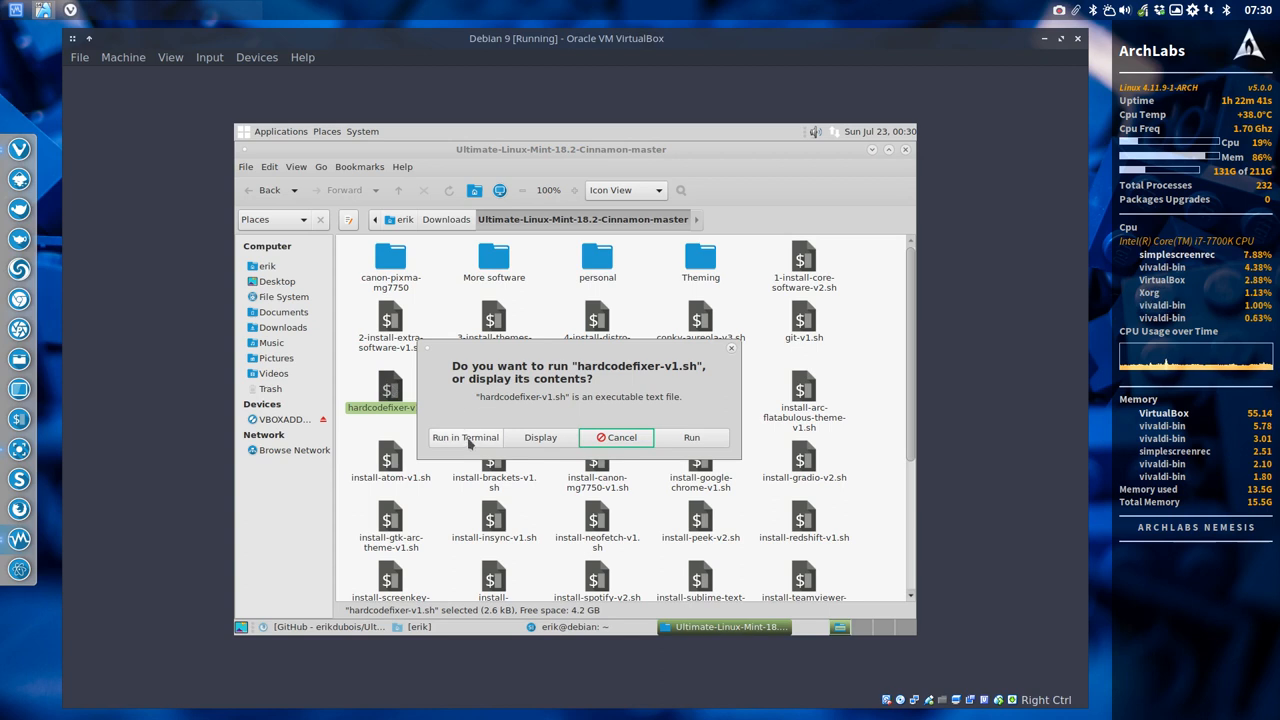
{"action": "left_click", "coordinate": [464, 437]}
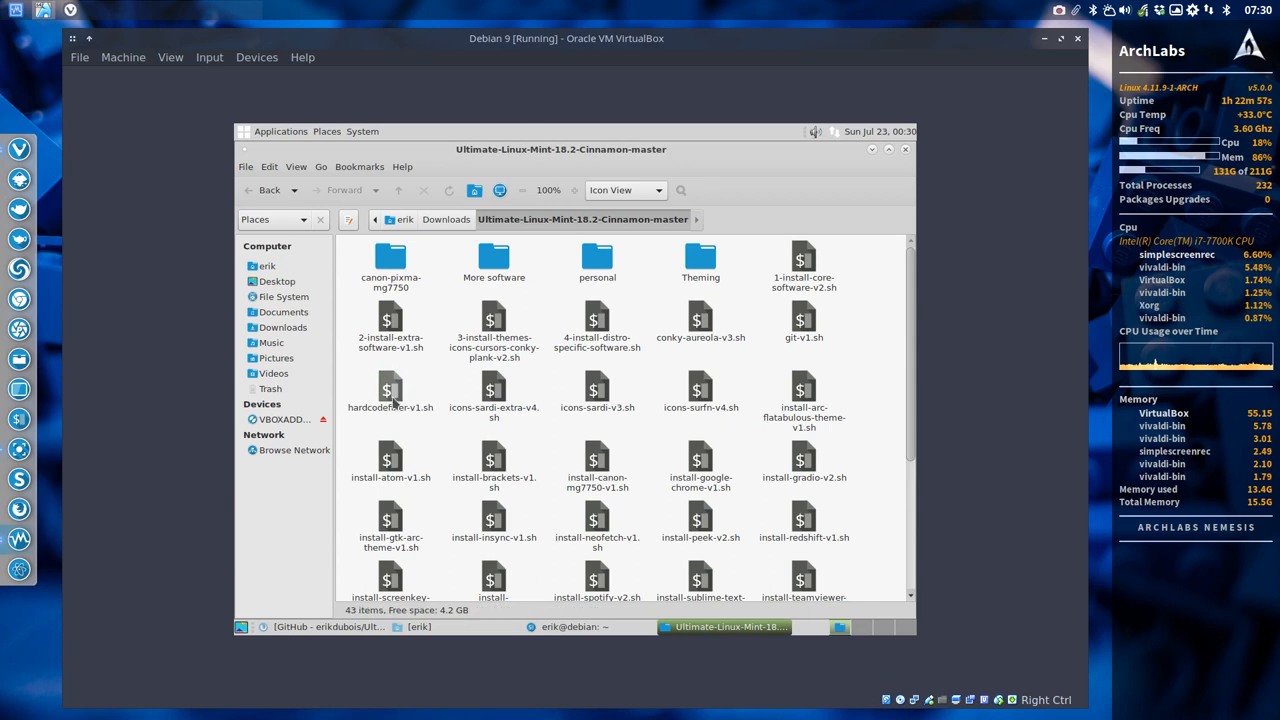
{"action": "left_click", "coordinate": [390, 390]}
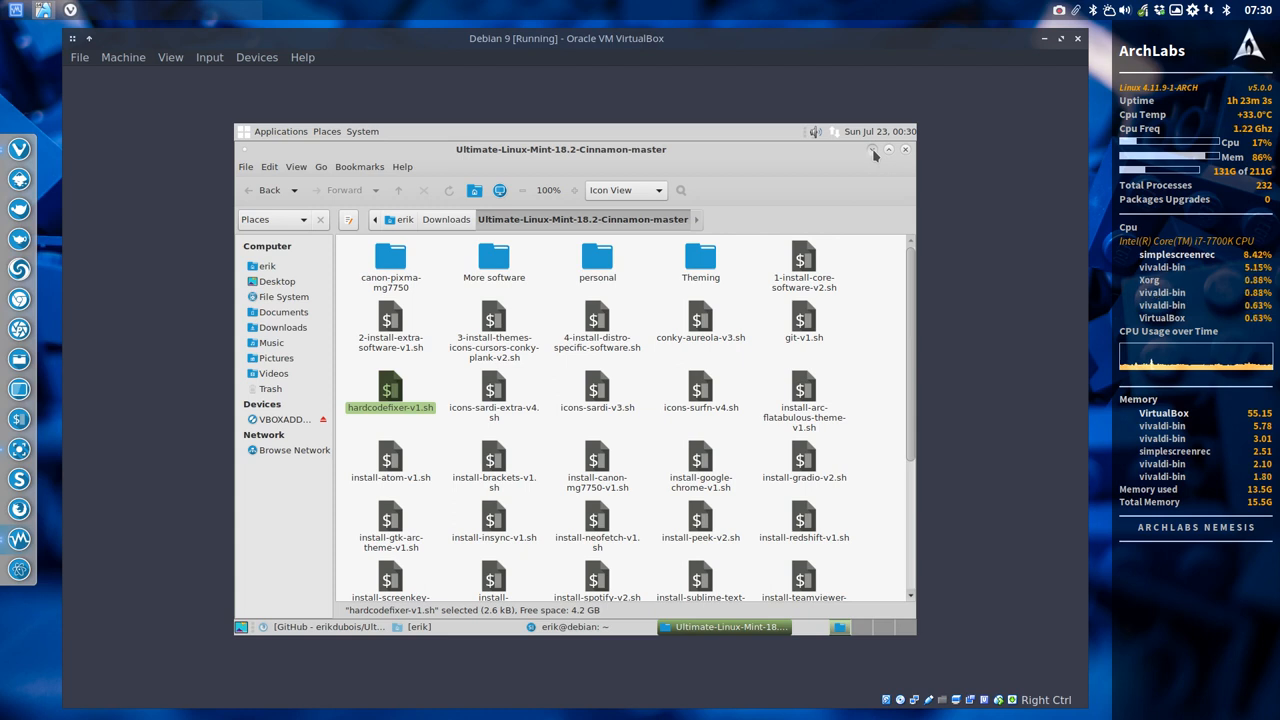
{"action": "mouse_move", "coordinate": [475, 395]}
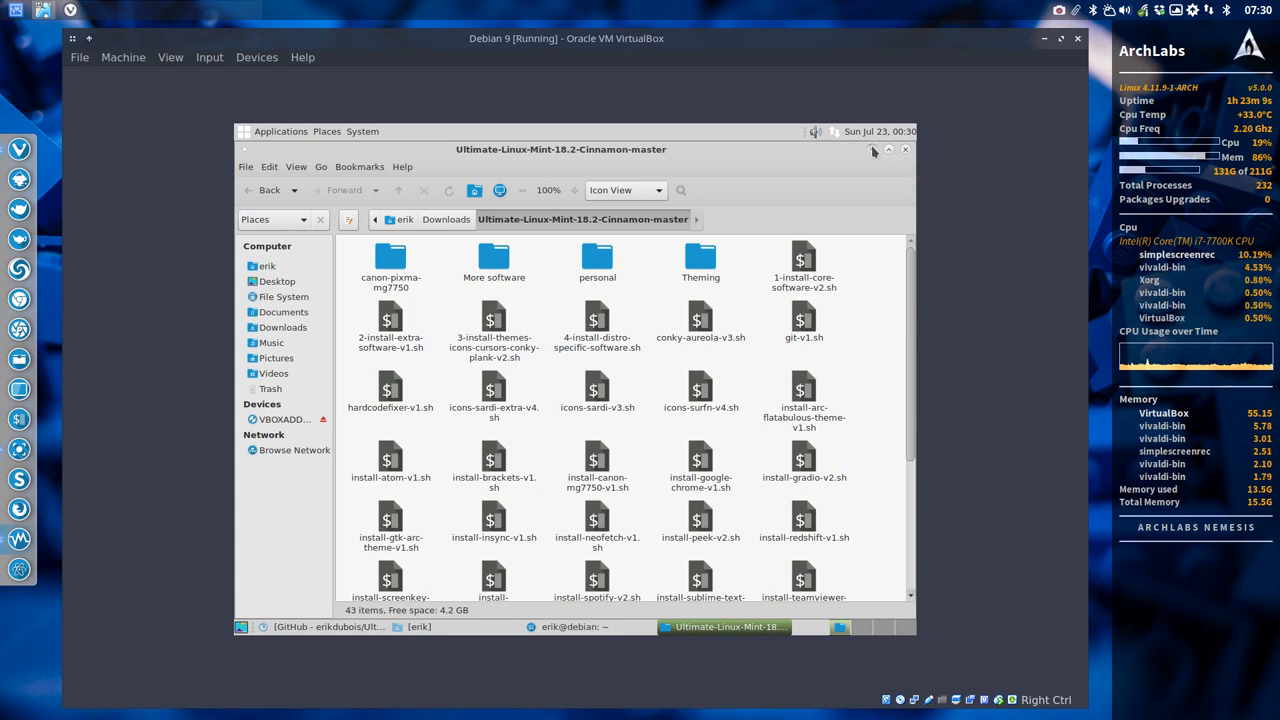
{"action": "left_click", "coordinate": [390, 390]}
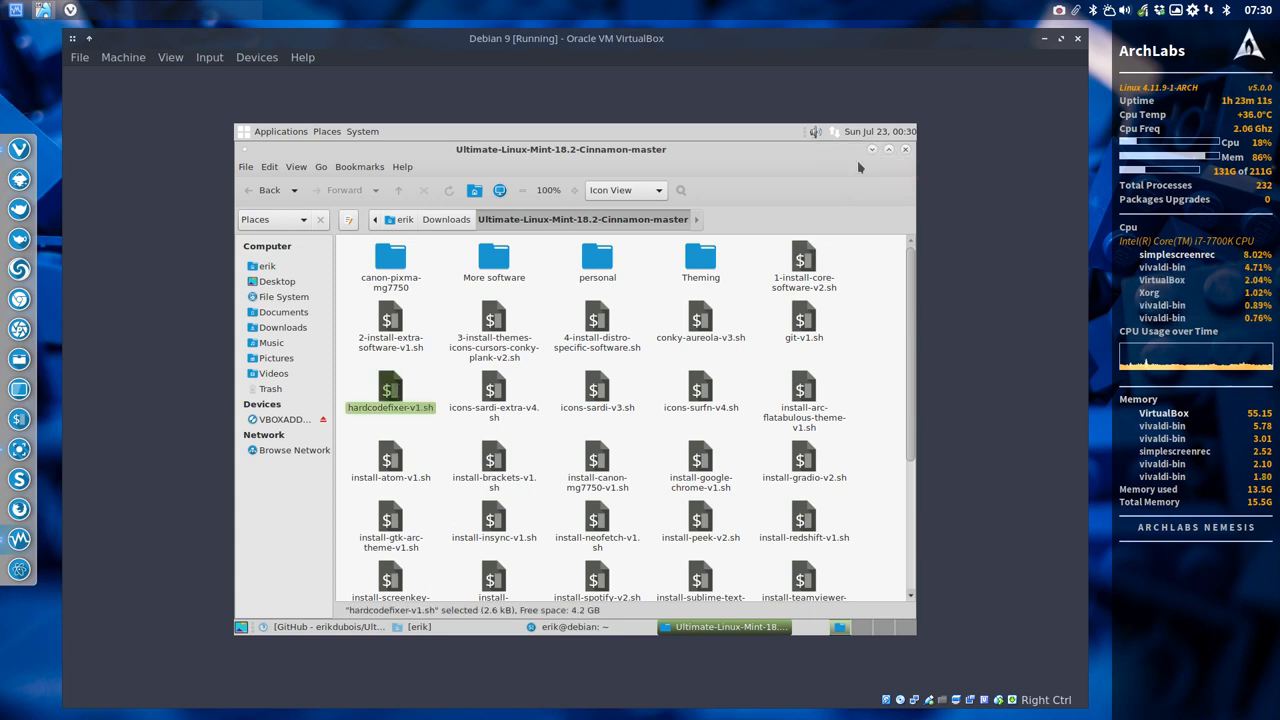
{"action": "left_click", "coordinate": [277, 281]}
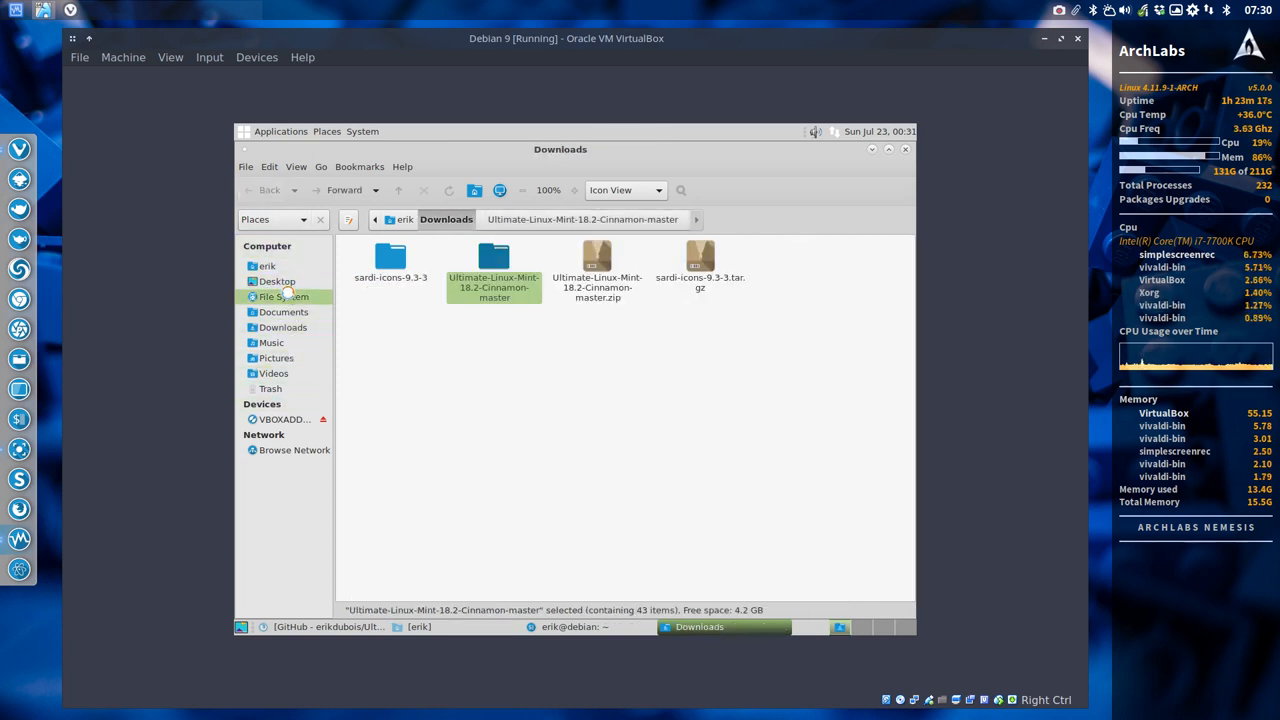
Step: Browse from File System into /usr/share/applications and scroll through the launcher entries
{"action": "left_click", "coordinate": [284, 296]}
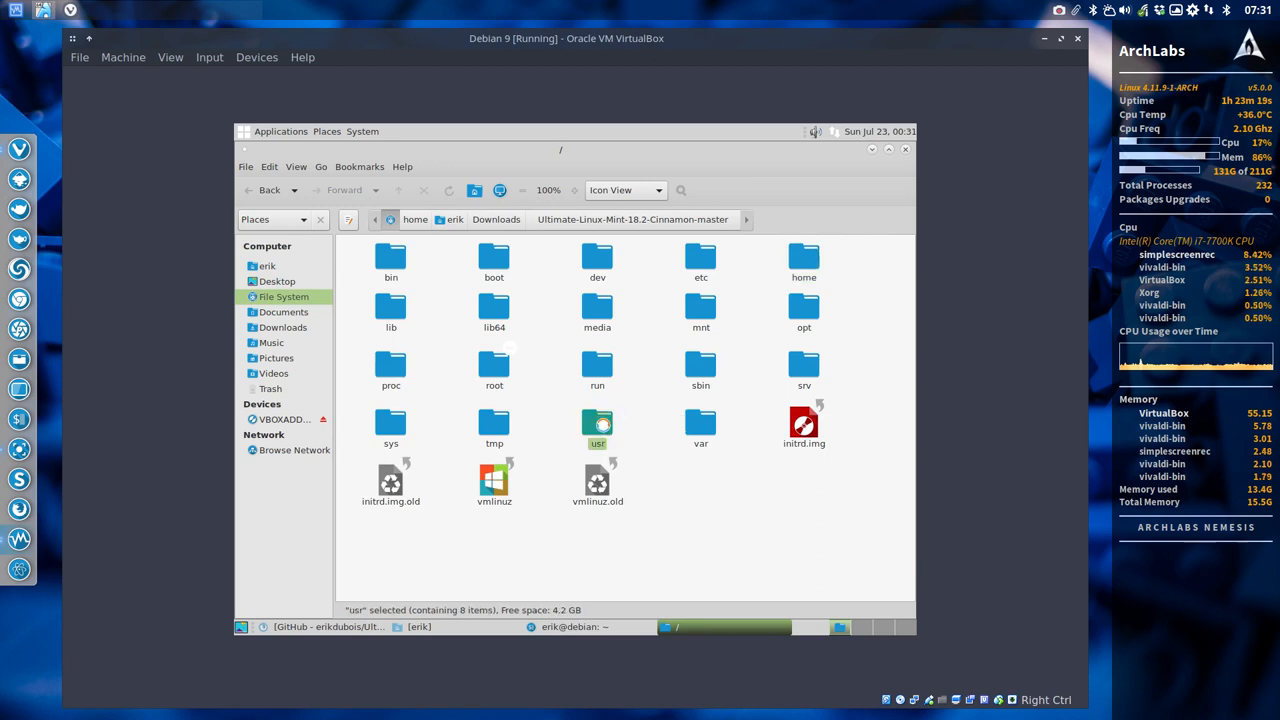
{"action": "double_click", "coordinate": [597, 425]}
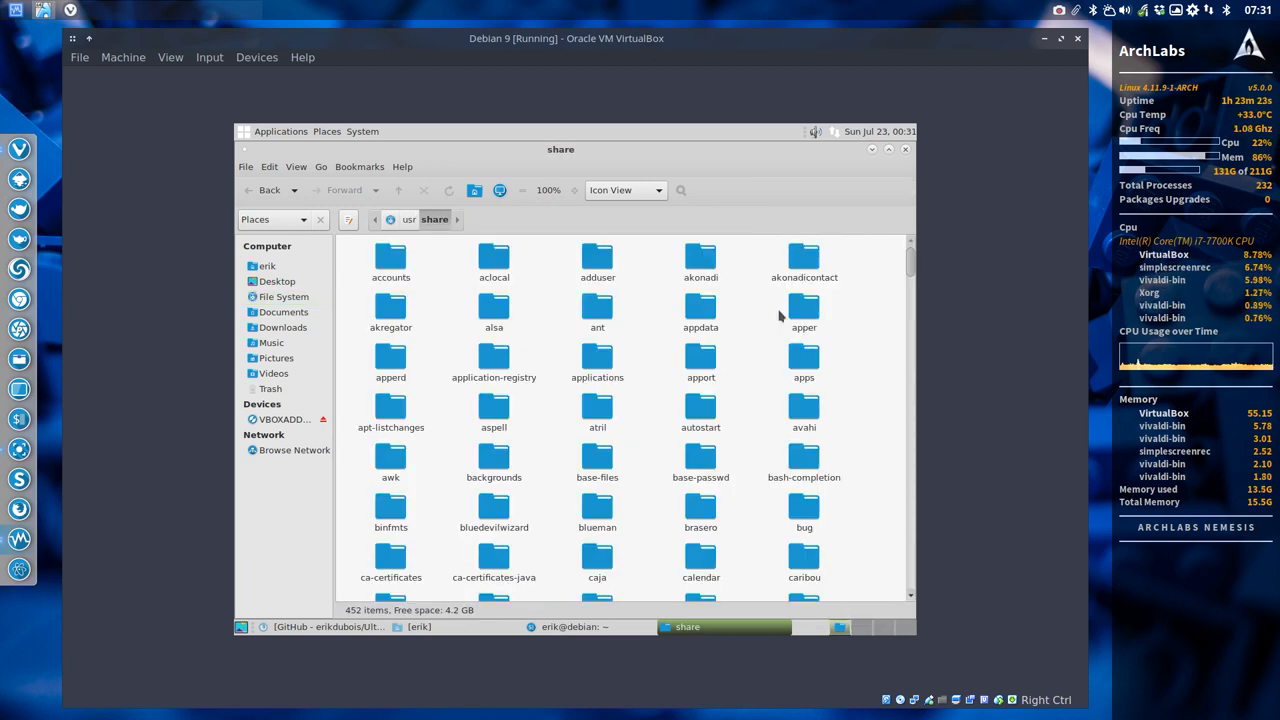
{"action": "left_click", "coordinate": [597, 360]}
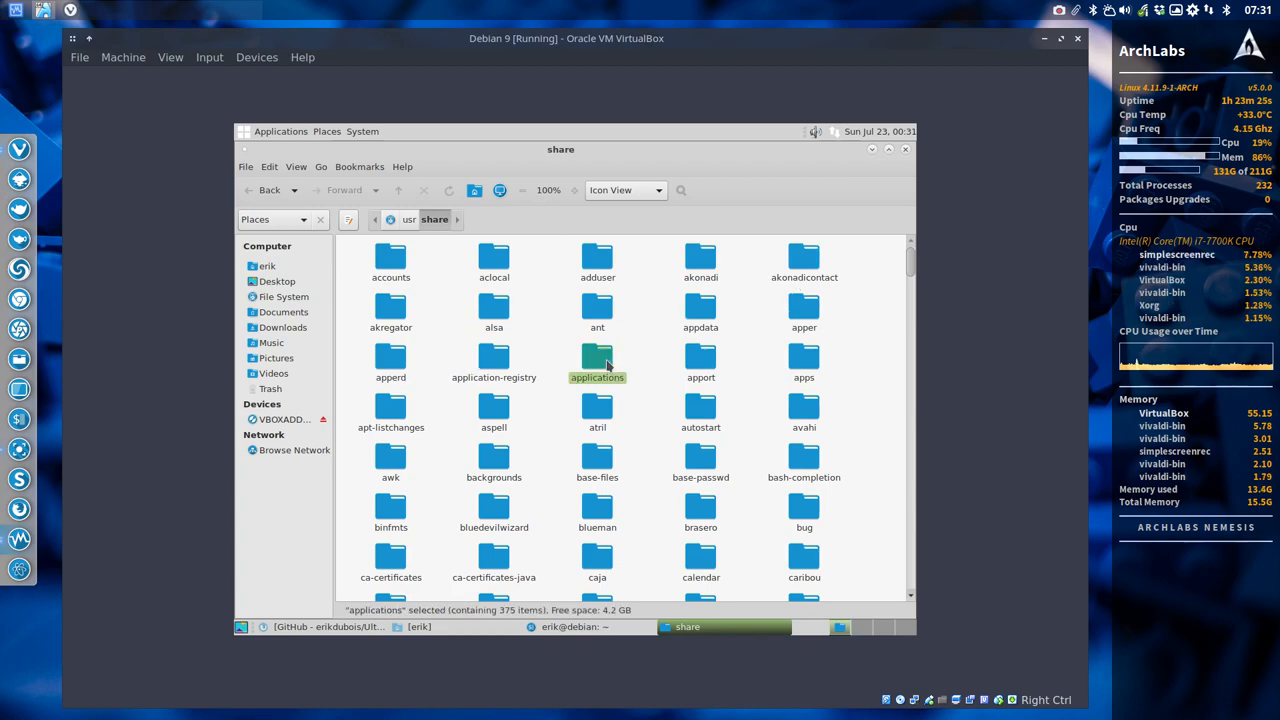
{"action": "double_click", "coordinate": [597, 357]}
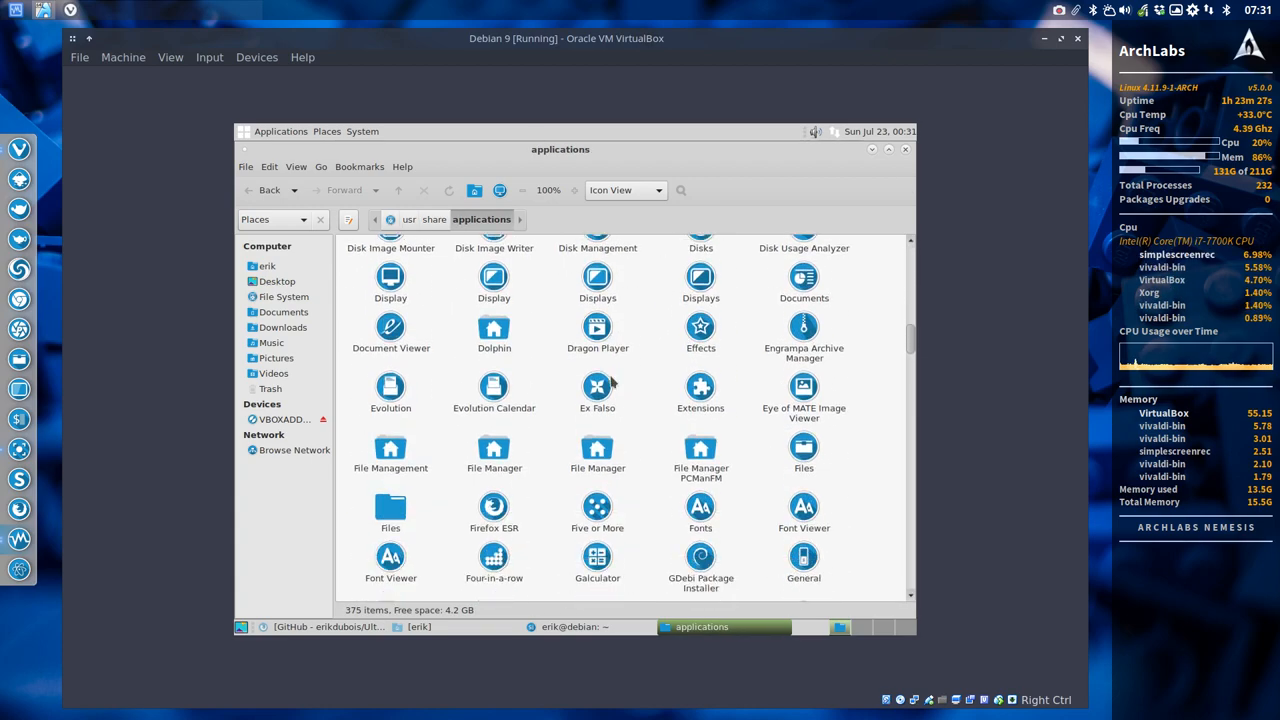
{"action": "scroll", "scroll_direction": "down", "scroll_amount": 3}
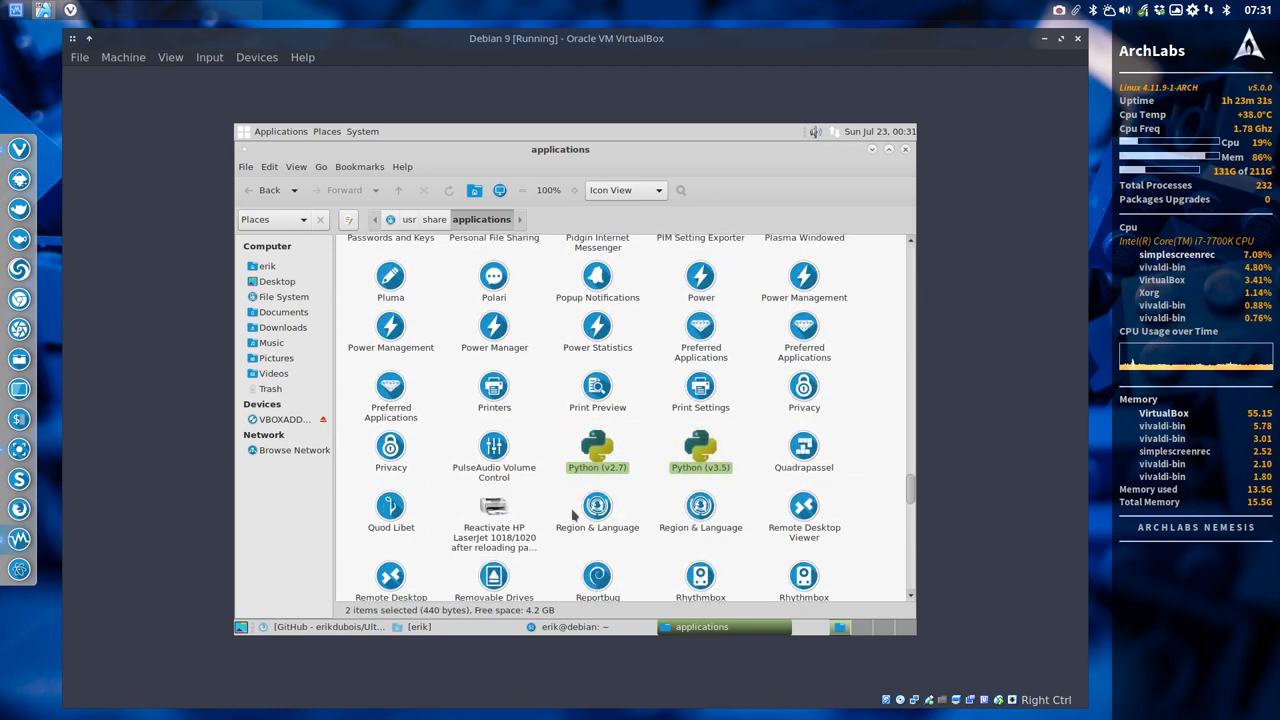
{"action": "scroll", "scroll_direction": "down", "scroll_amount": 3}
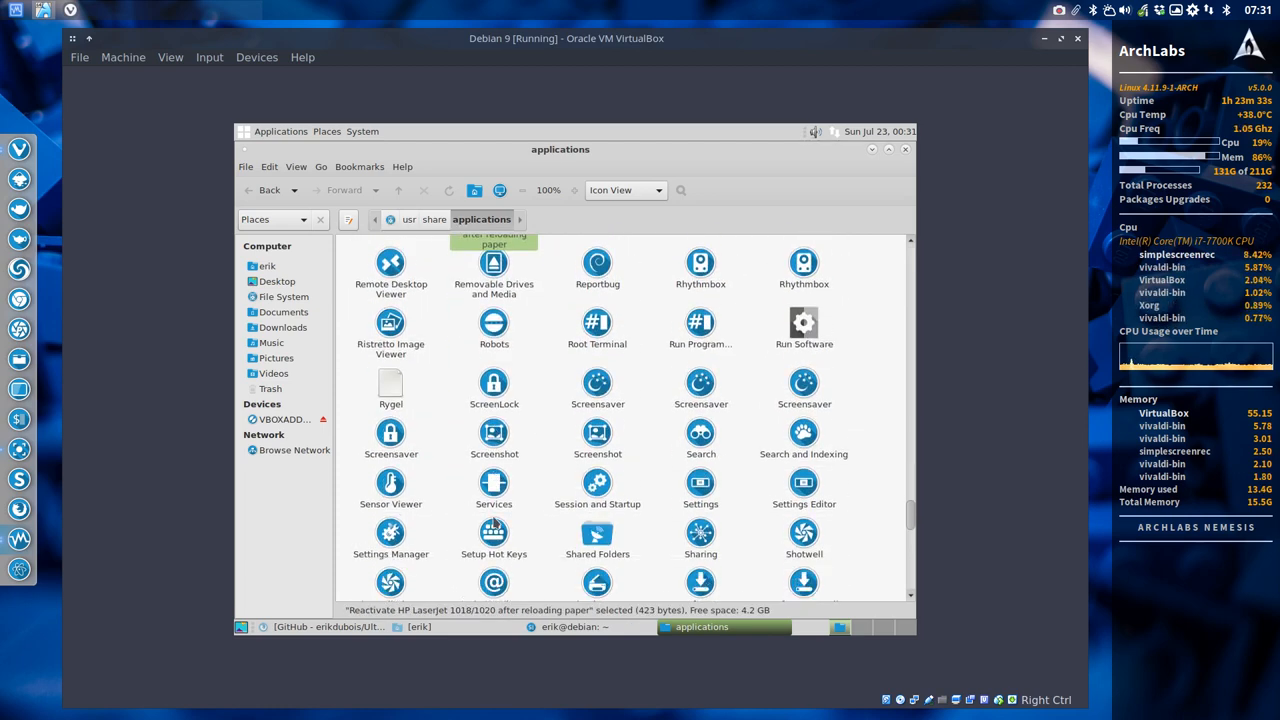
{"action": "scroll", "scroll_direction": "down", "scroll_amount": 3}
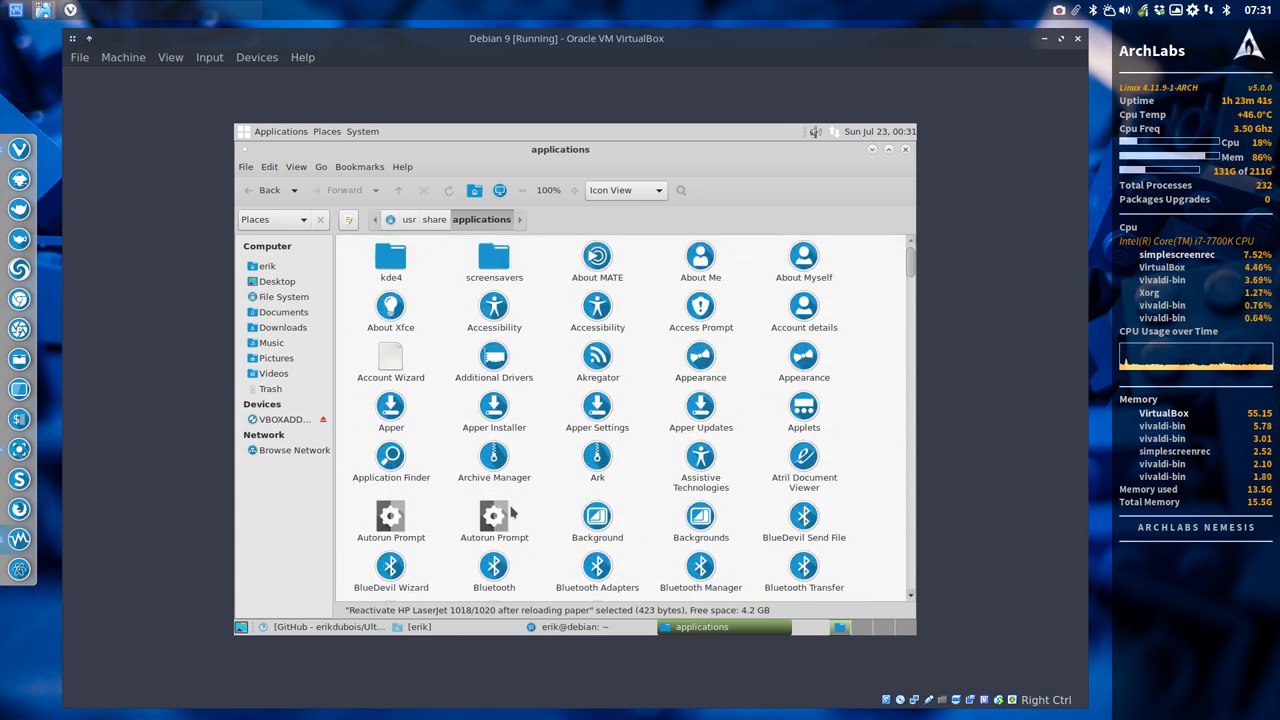
{"action": "mouse_move", "coordinate": [650, 255]}
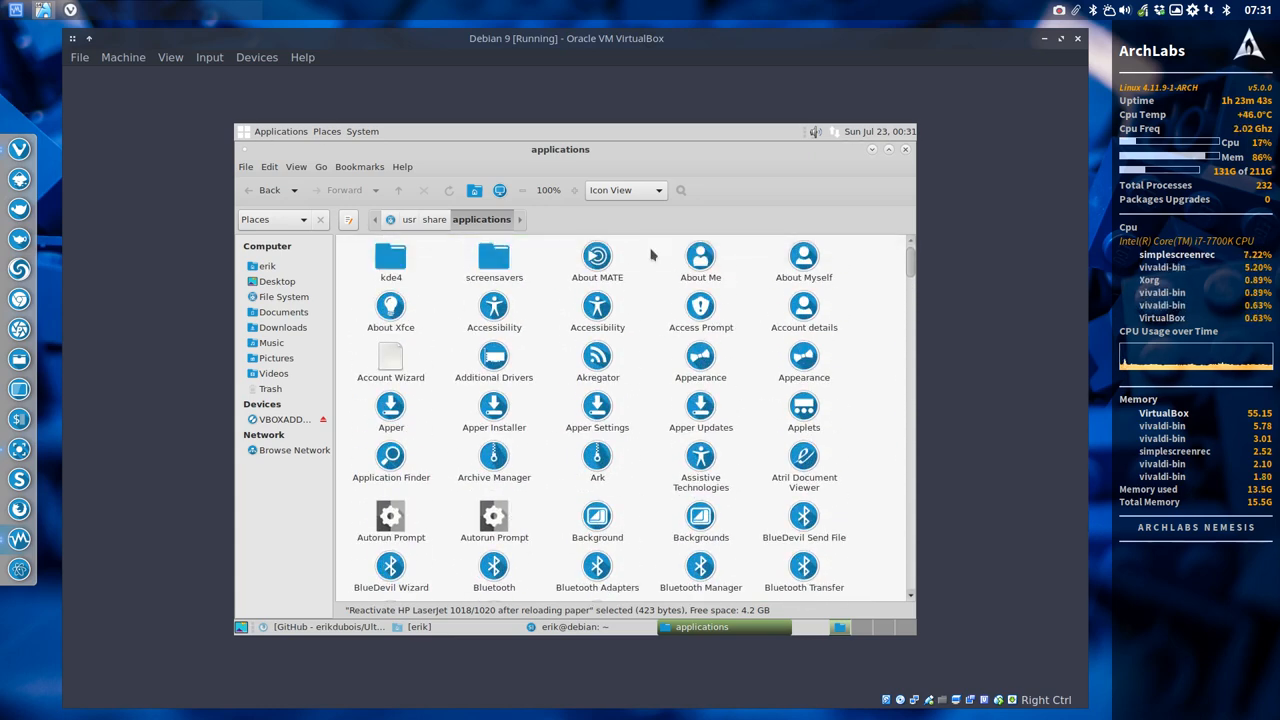
{"action": "mouse_move", "coordinate": [872, 149]}
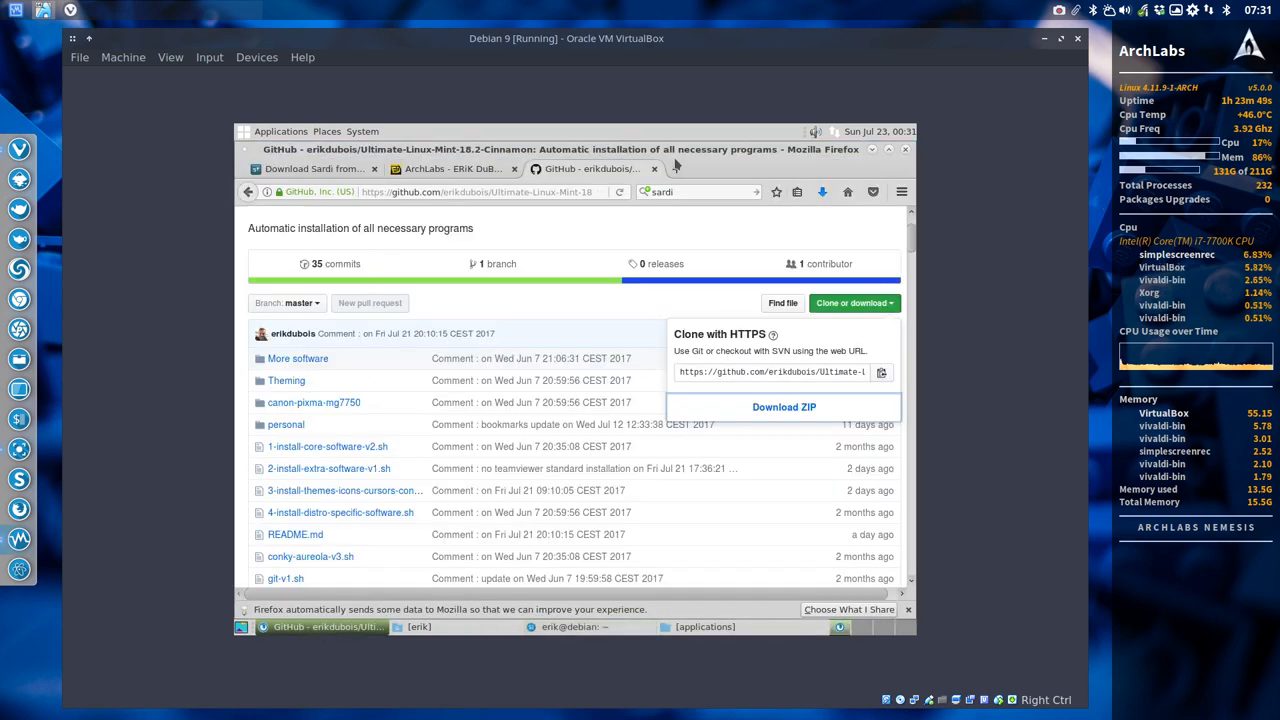
Step: Search 'github surfn', download Surfn-master.zip and extract it in Downloads
{"action": "left_click", "coordinate": [816, 169]}
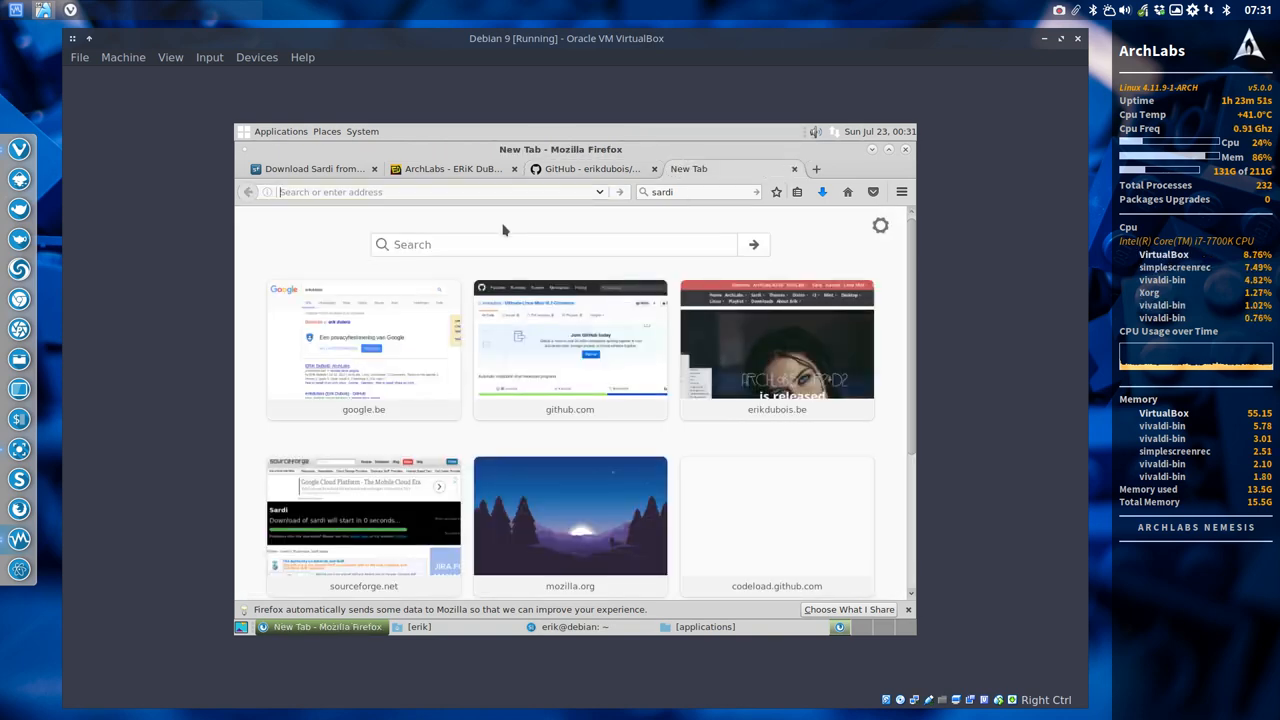
{"action": "type", "text": "github surfn"}
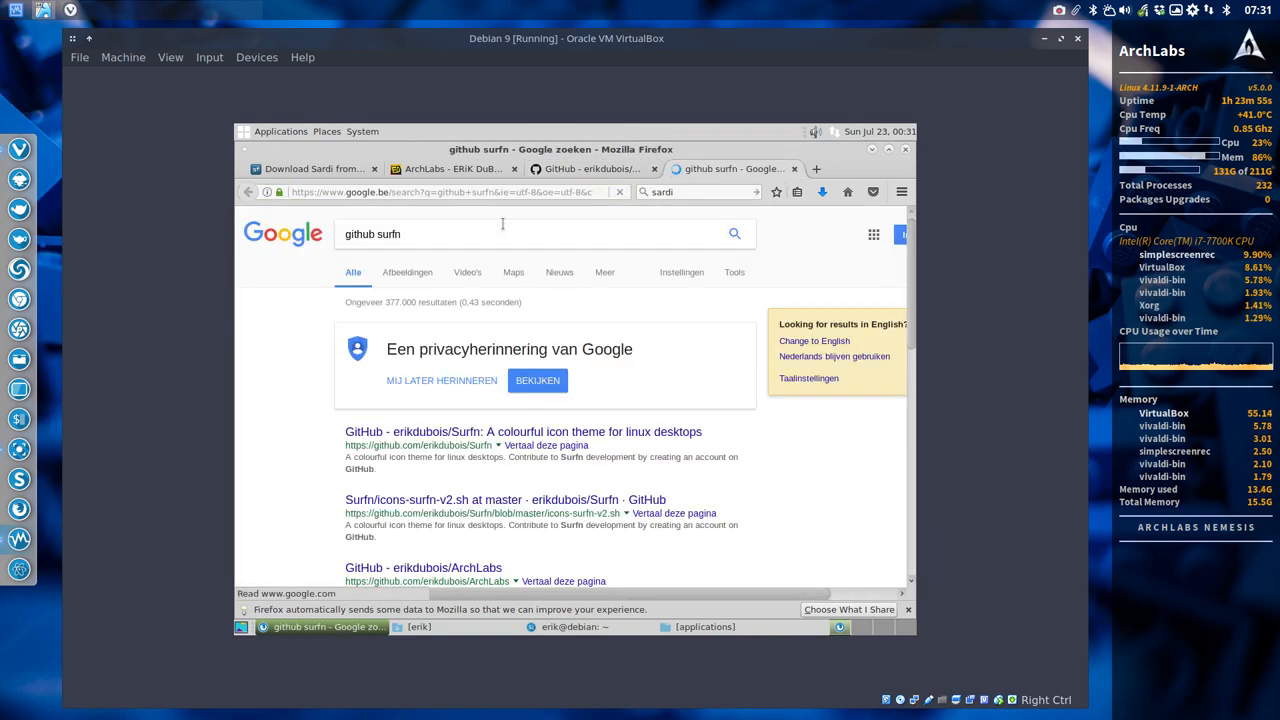
{"action": "left_click", "coordinate": [523, 431]}
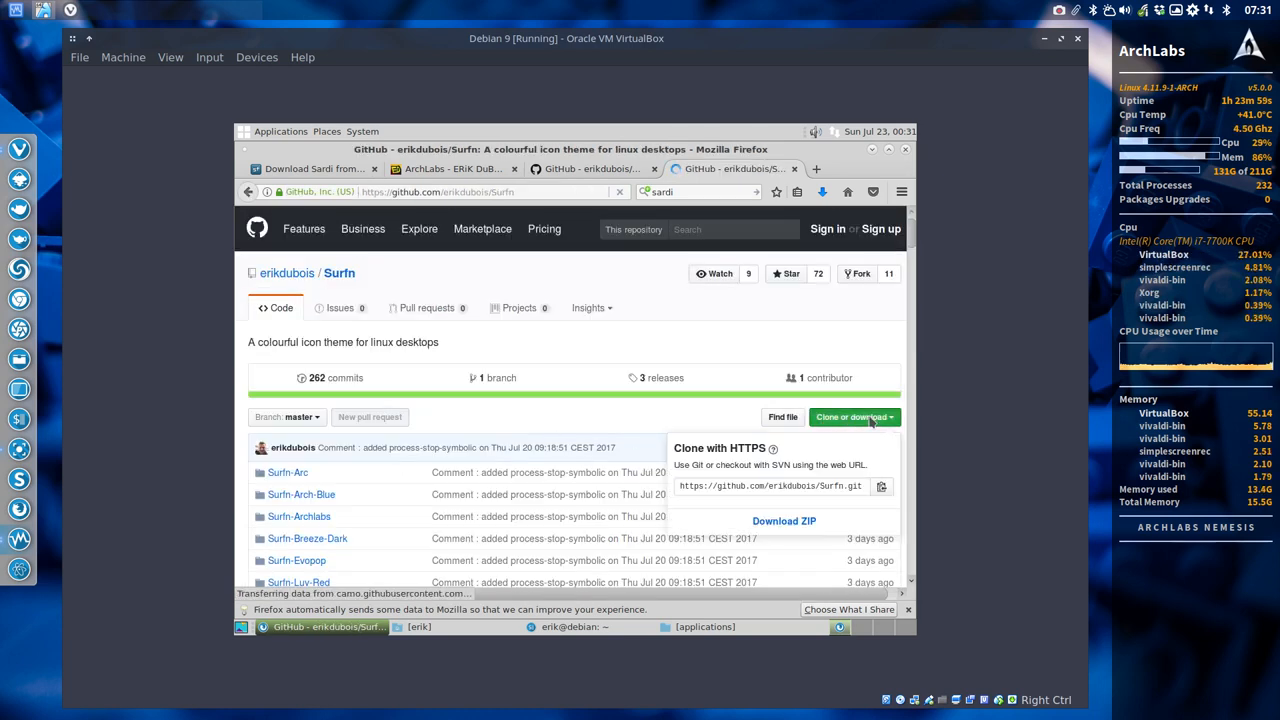
{"action": "left_click", "coordinate": [784, 520]}
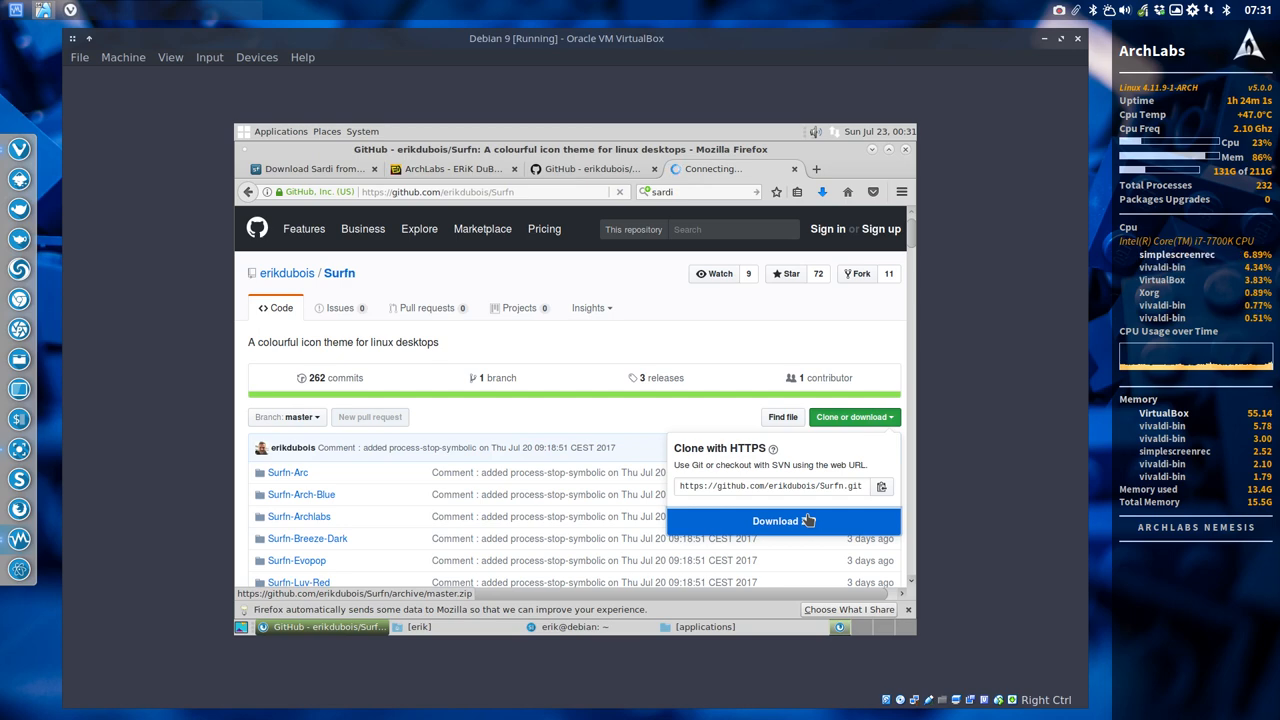
{"action": "left_click", "coordinate": [784, 520]}
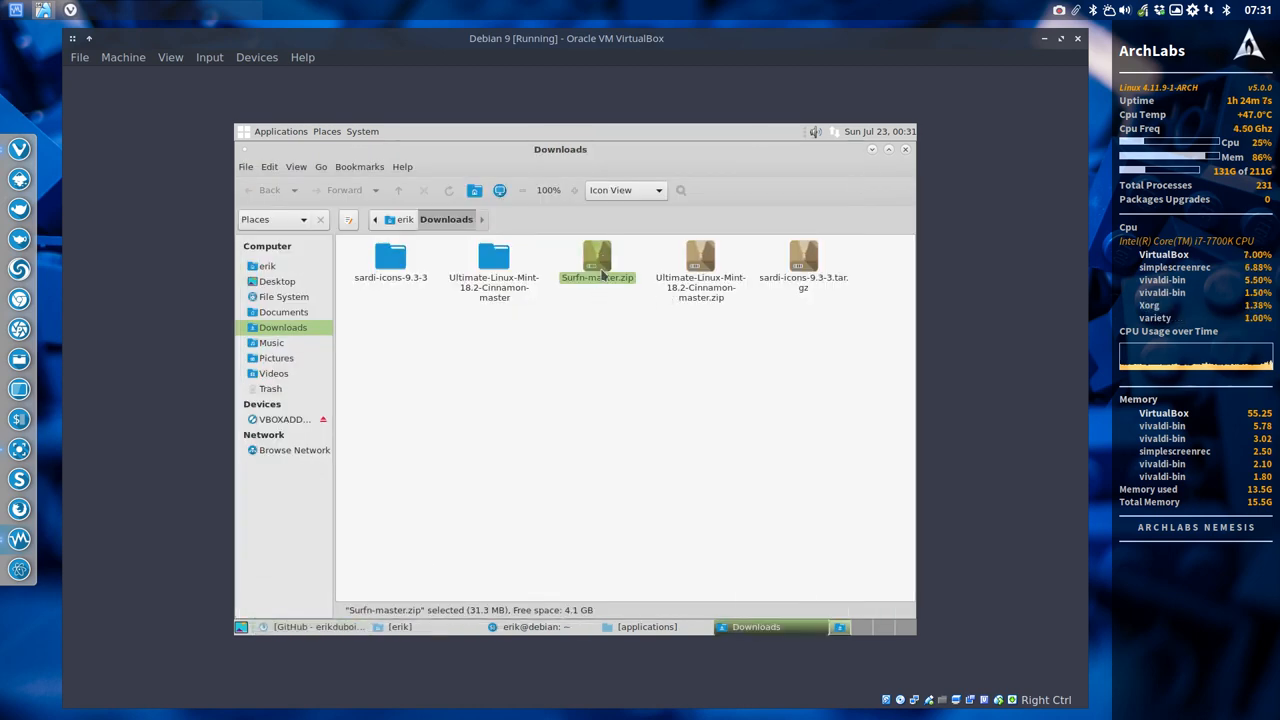
{"action": "right_click", "coordinate": [597, 260]}
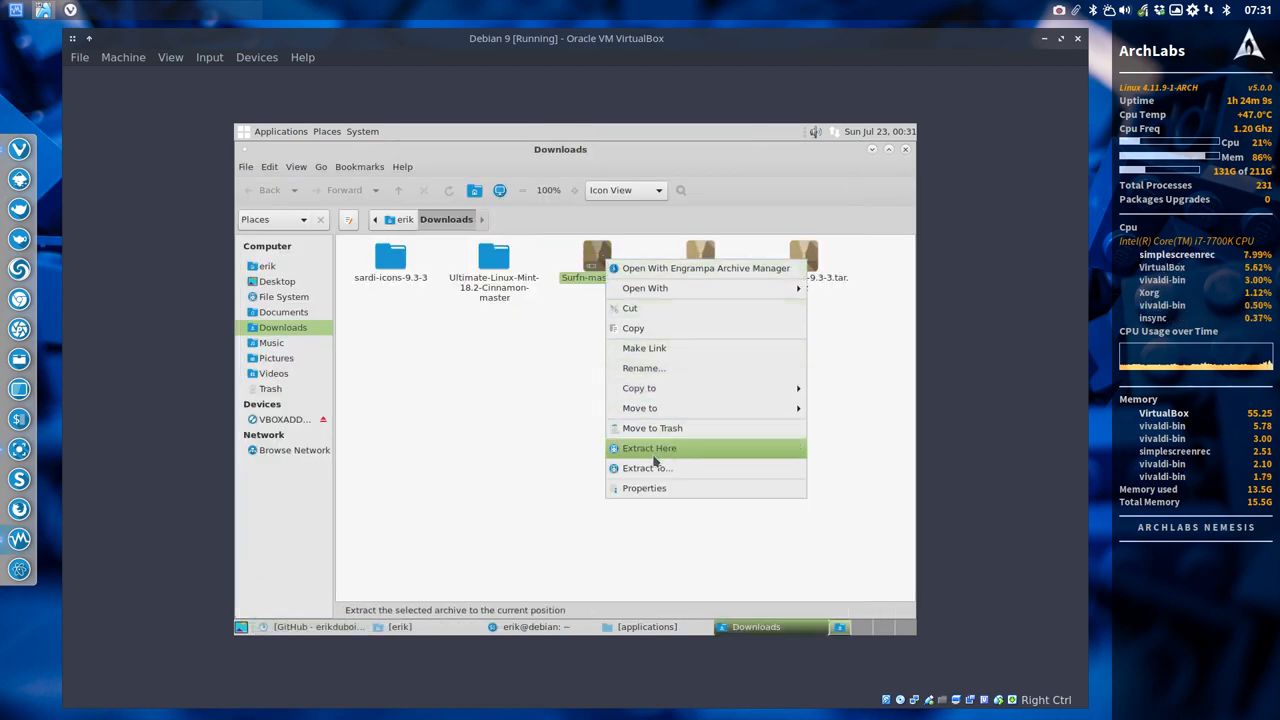
{"action": "left_click", "coordinate": [649, 447]}
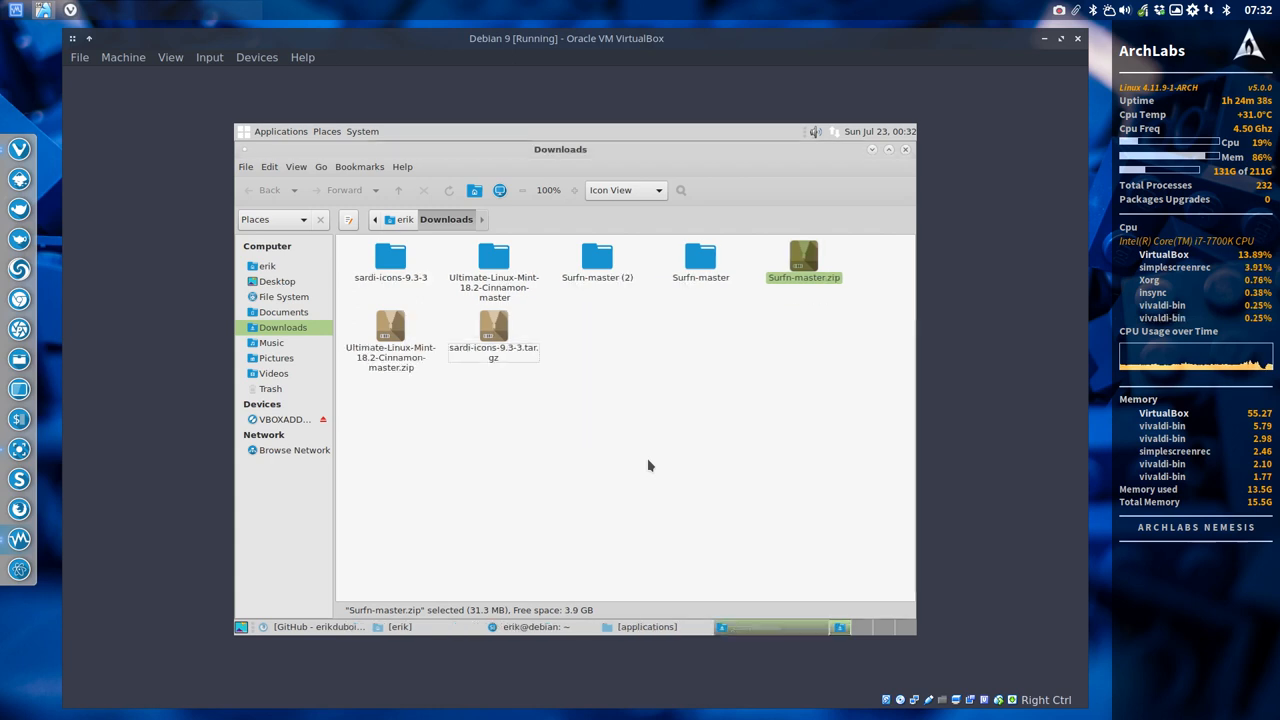
Step: Copy all 17 Surfn icon folders from Home > Downloads > Surfn-master
{"action": "double_click", "coordinate": [700, 258]}
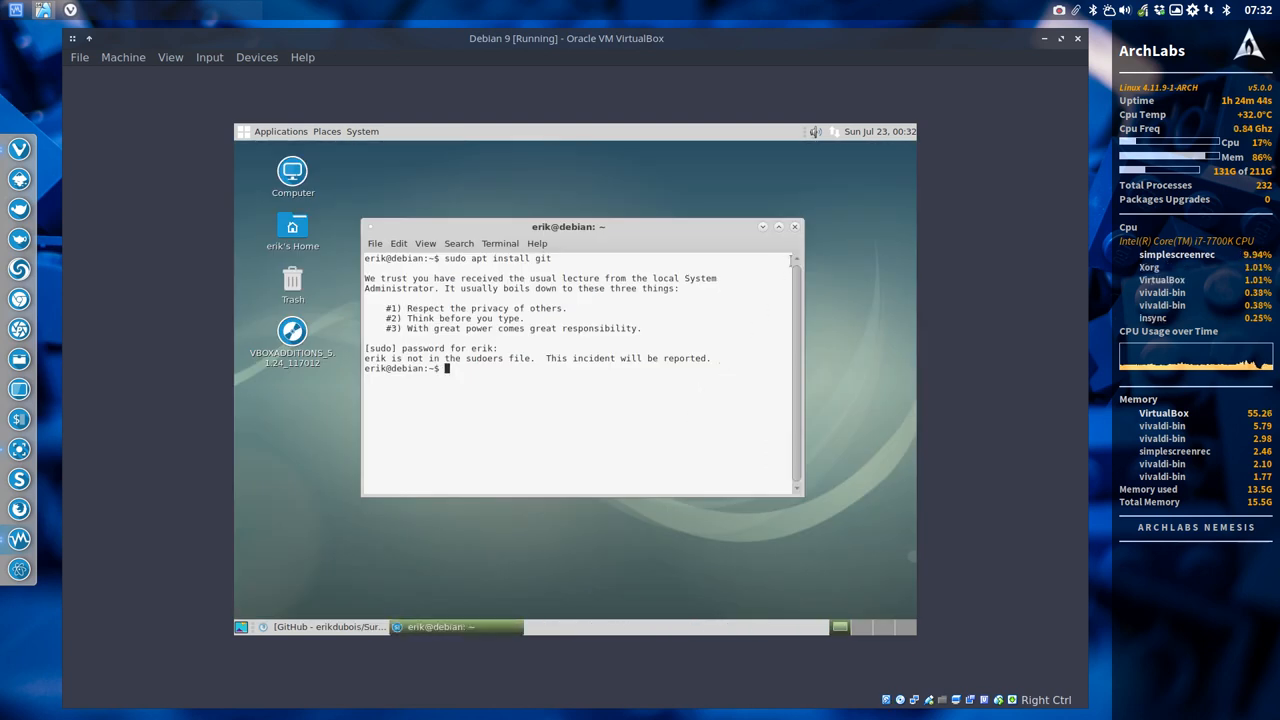
{"action": "mouse_move", "coordinate": [795, 227]}
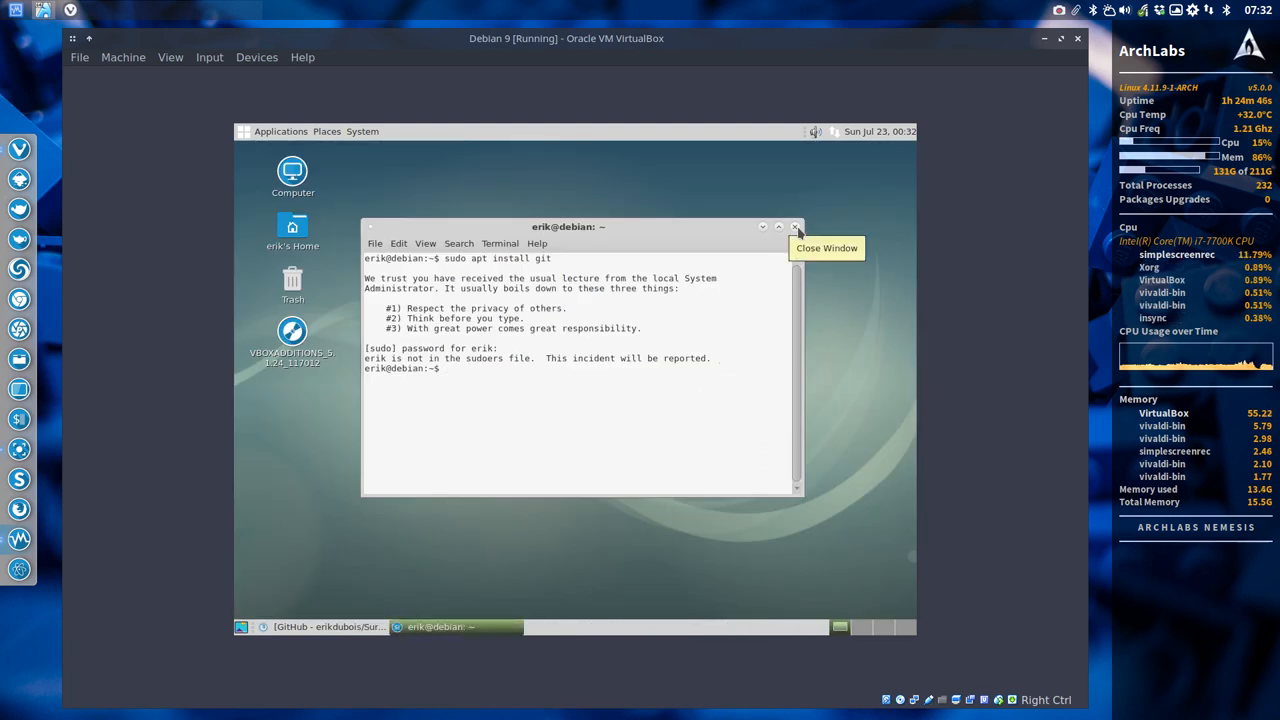
{"action": "left_click", "coordinate": [795, 226]}
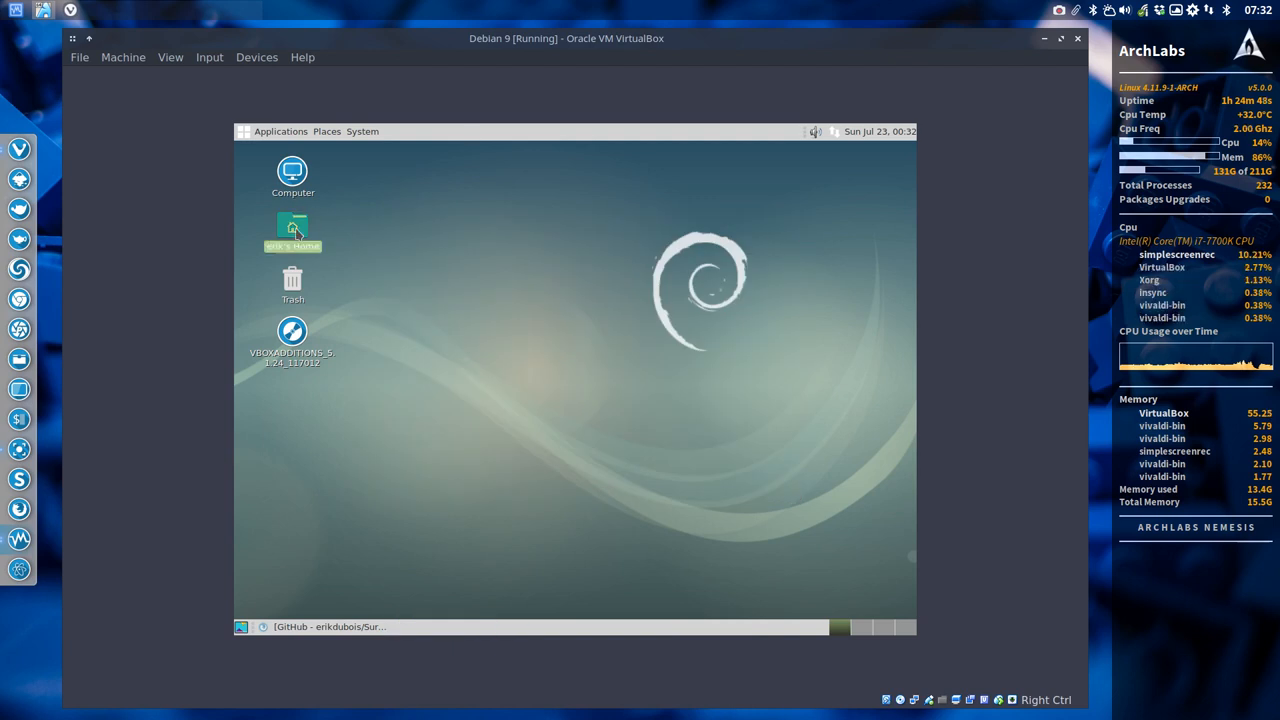
{"action": "double_click", "coordinate": [292, 225]}
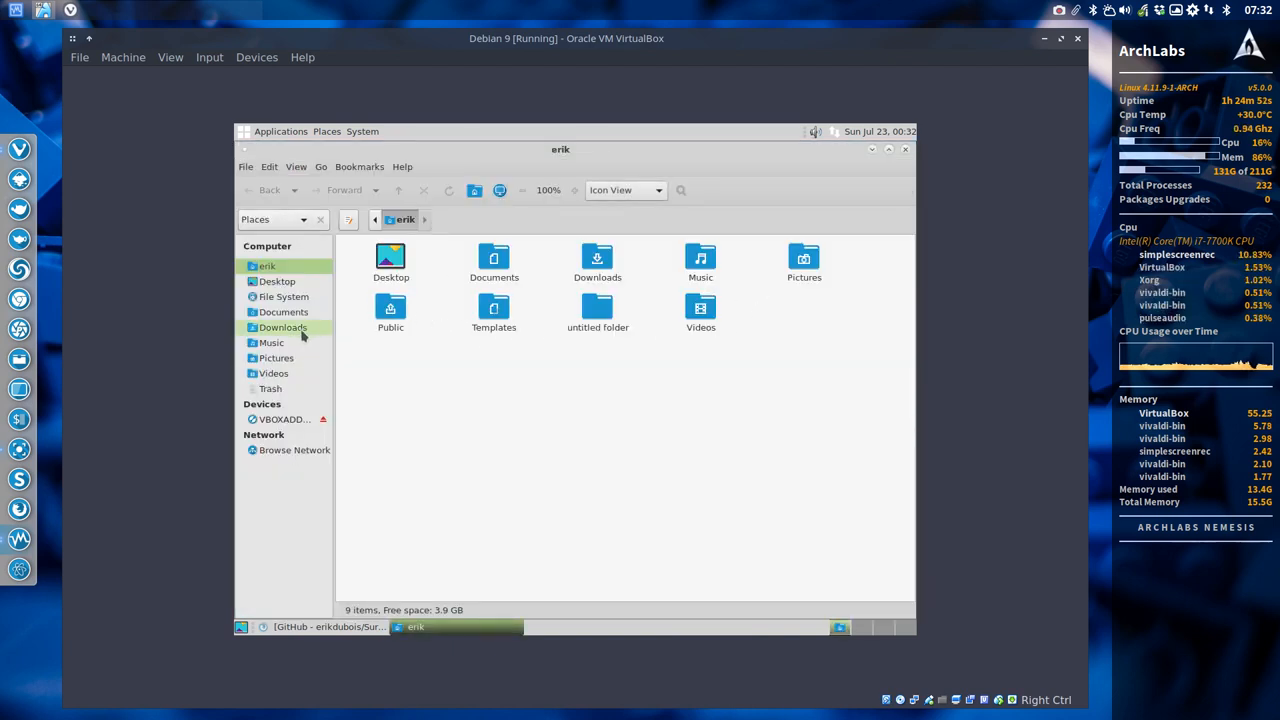
{"action": "left_click", "coordinate": [282, 327]}
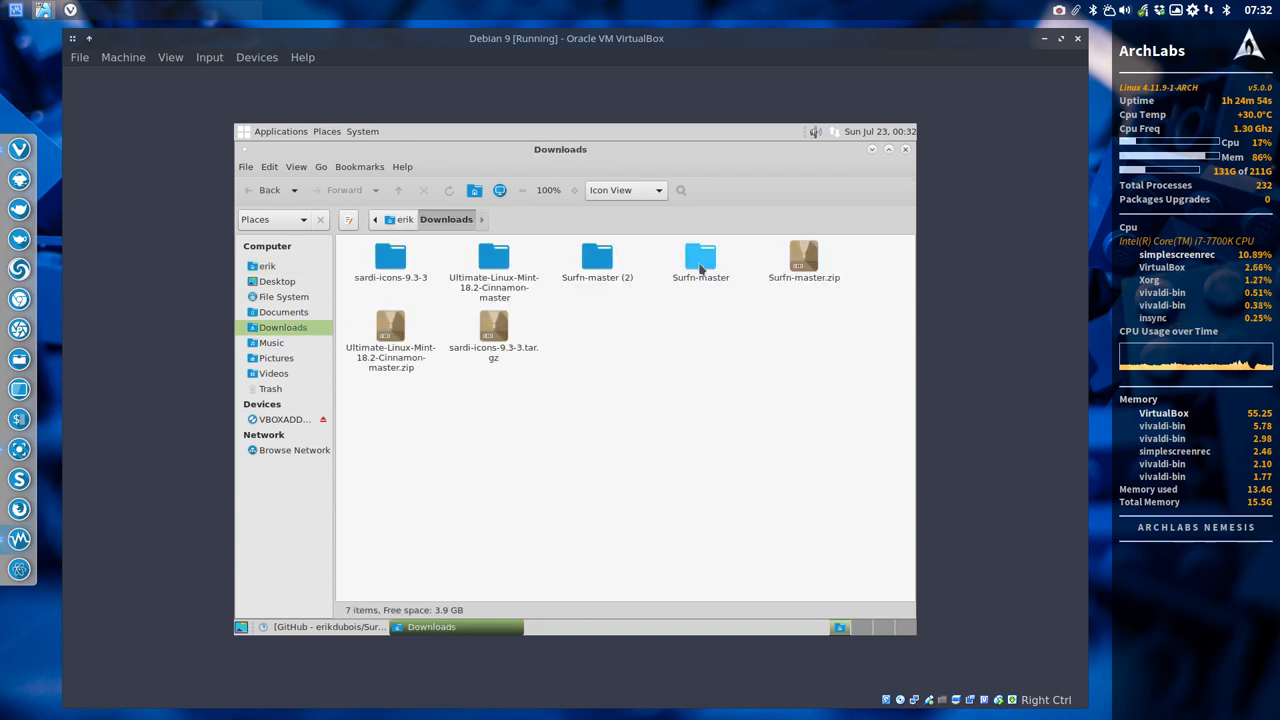
{"action": "double_click", "coordinate": [700, 257]}
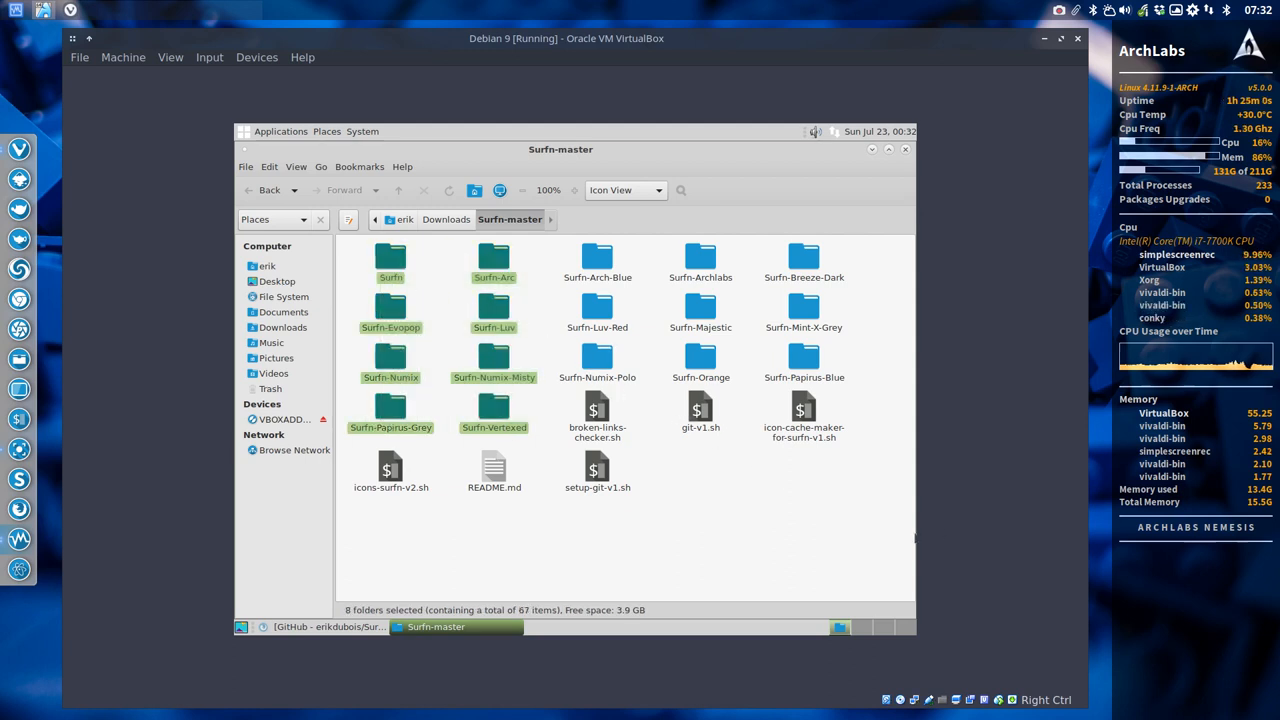
{"action": "key", "text": "ctrl+a"}
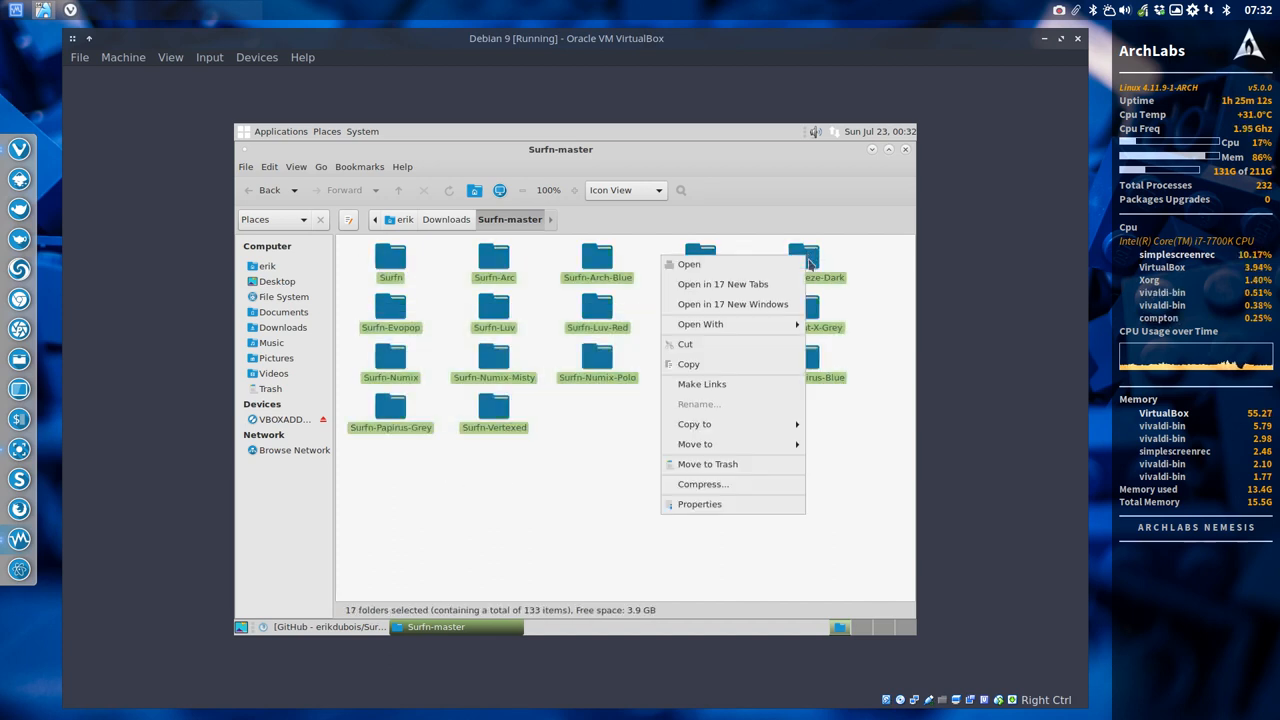
{"action": "left_click", "coordinate": [688, 363]}
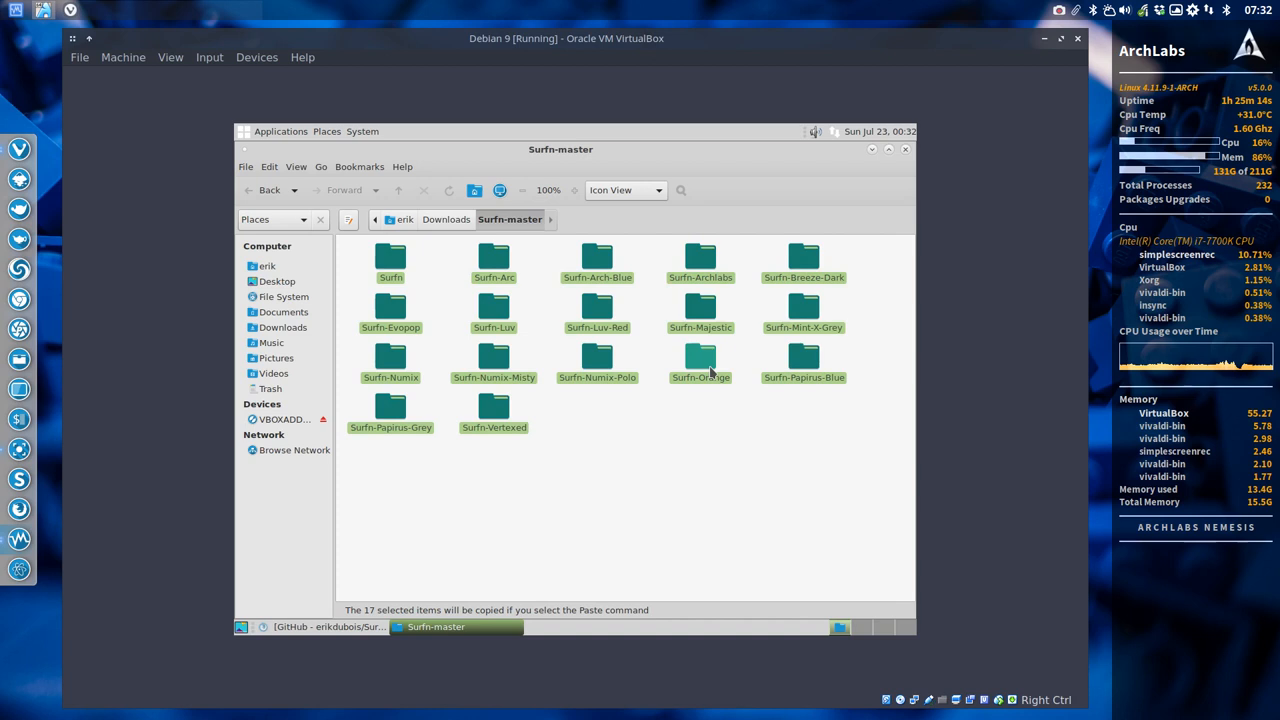
Step: Show hidden files in Home and open the .icons folder to paste them
{"action": "left_click", "coordinate": [266, 266]}
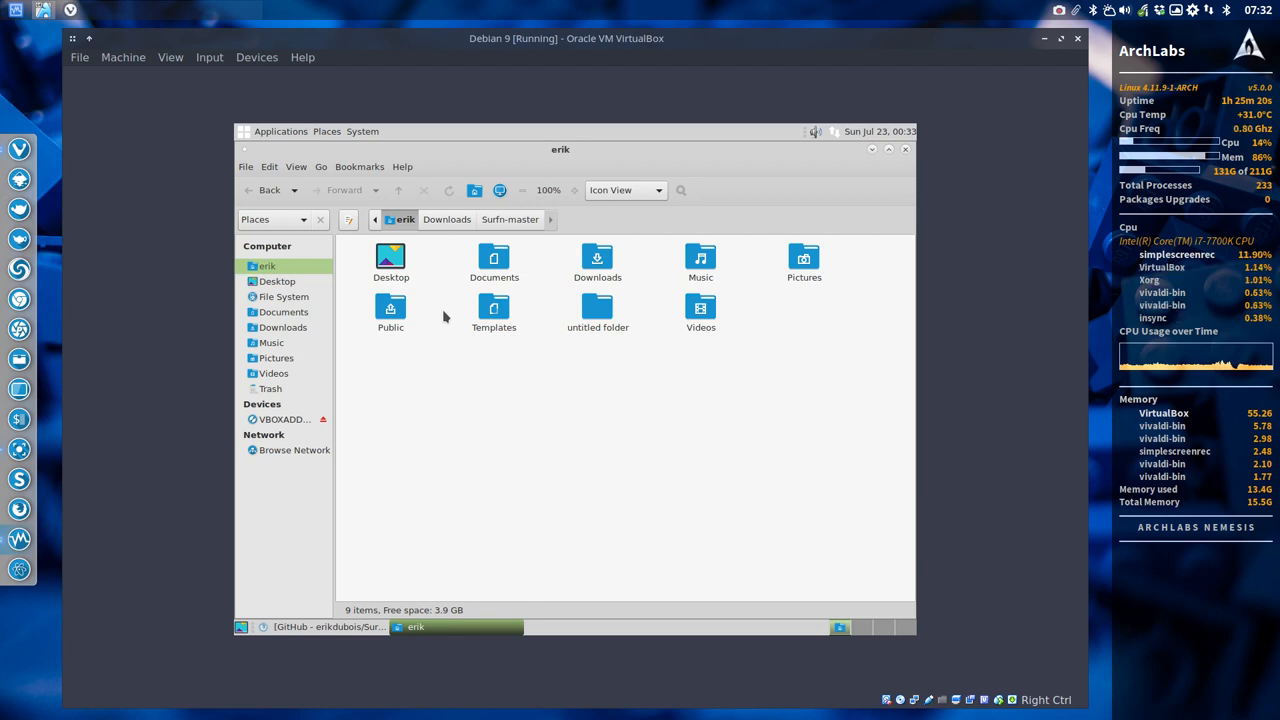
{"action": "key", "text": "ctrl+h"}
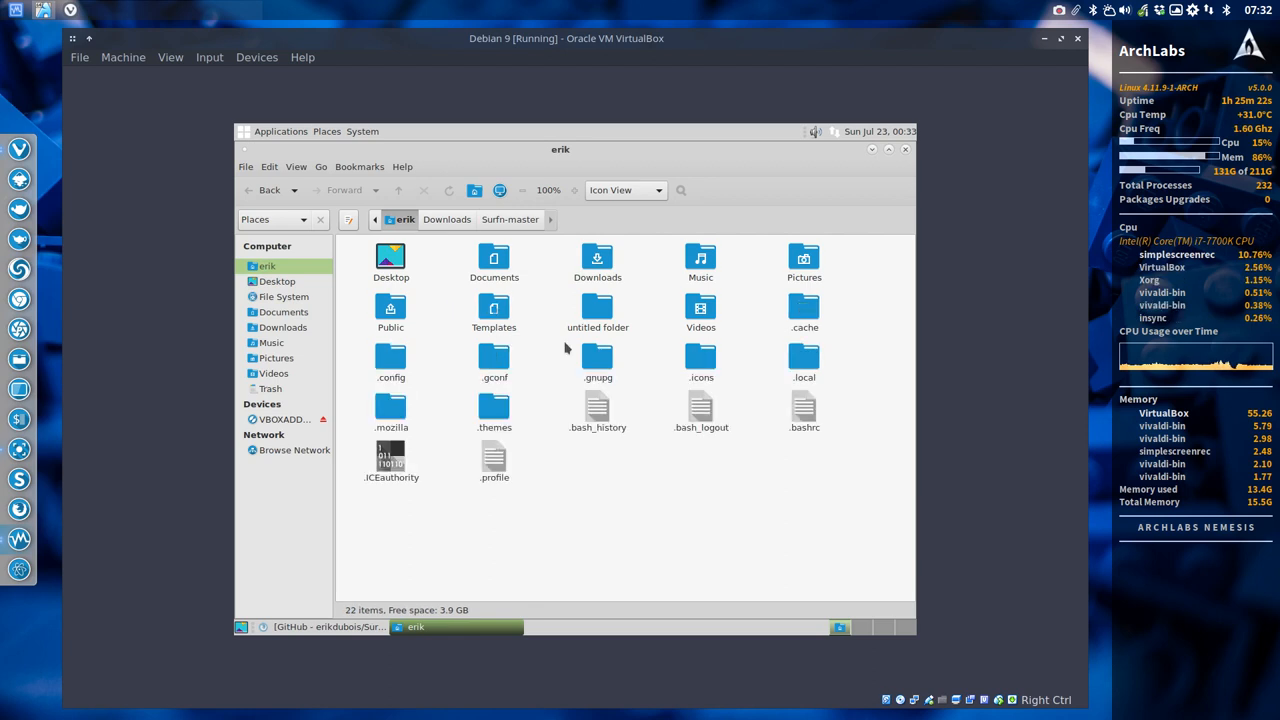
{"action": "double_click", "coordinate": [701, 360]}
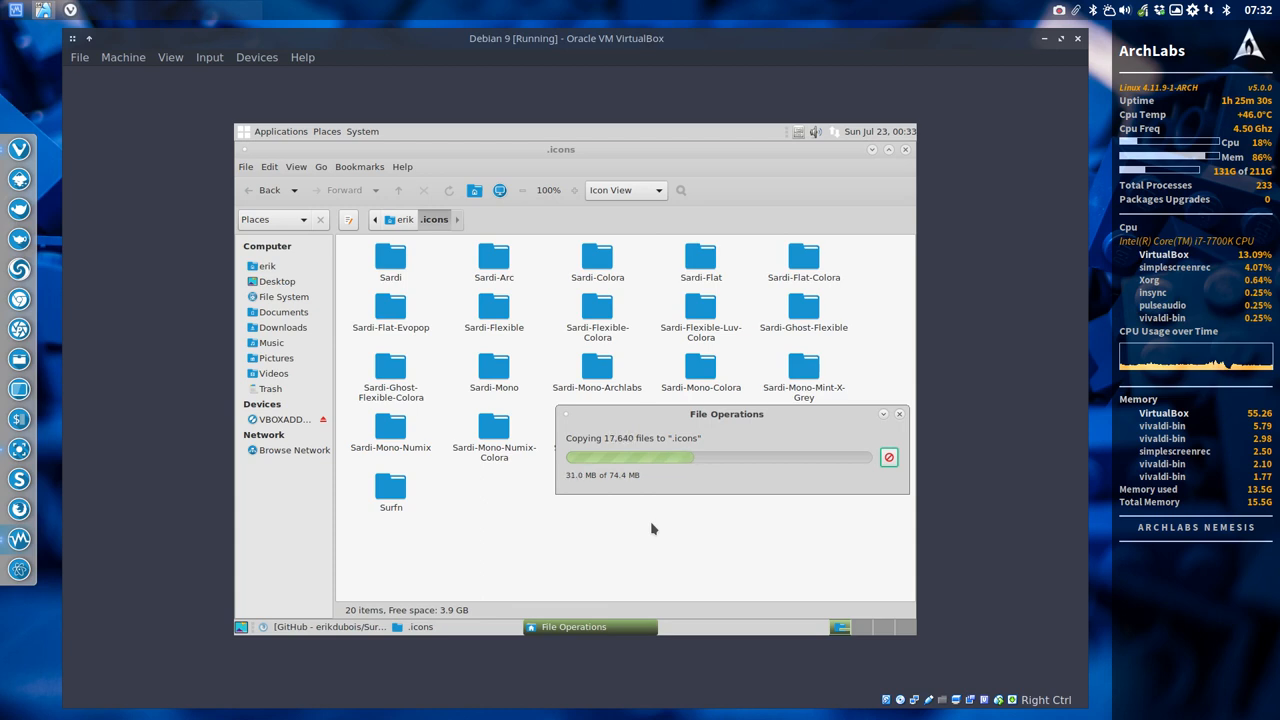
Step: Filter Control Center for 'key' and add the Belgium/Belgian layout in Keyboard preferences
{"action": "left_click", "coordinate": [362, 131]}
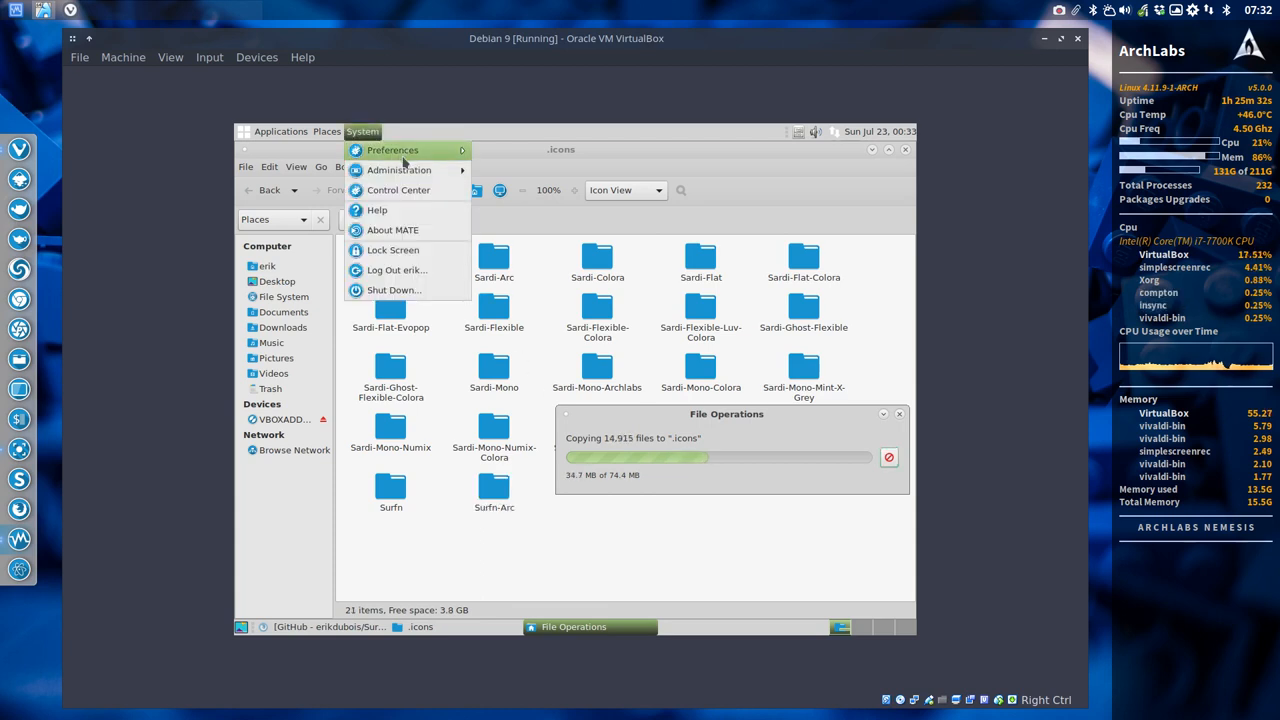
{"action": "mouse_move", "coordinate": [540, 169]}
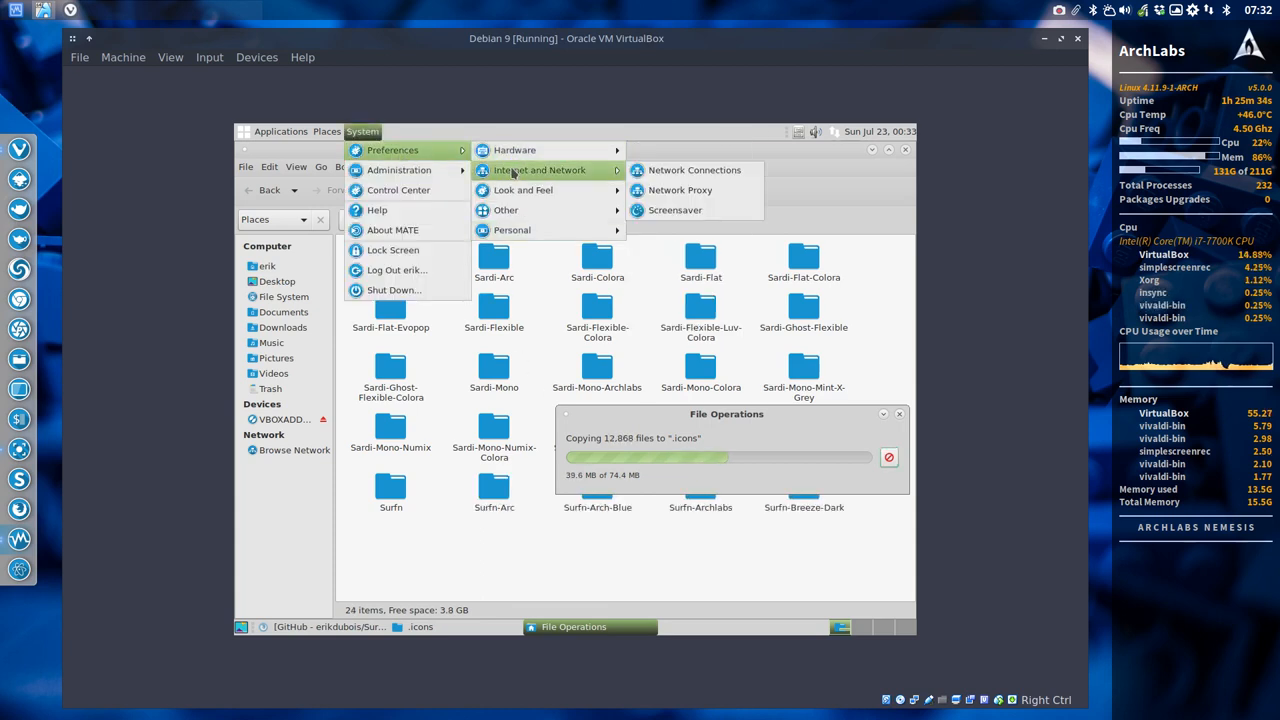
{"action": "left_click", "coordinate": [398, 189]}
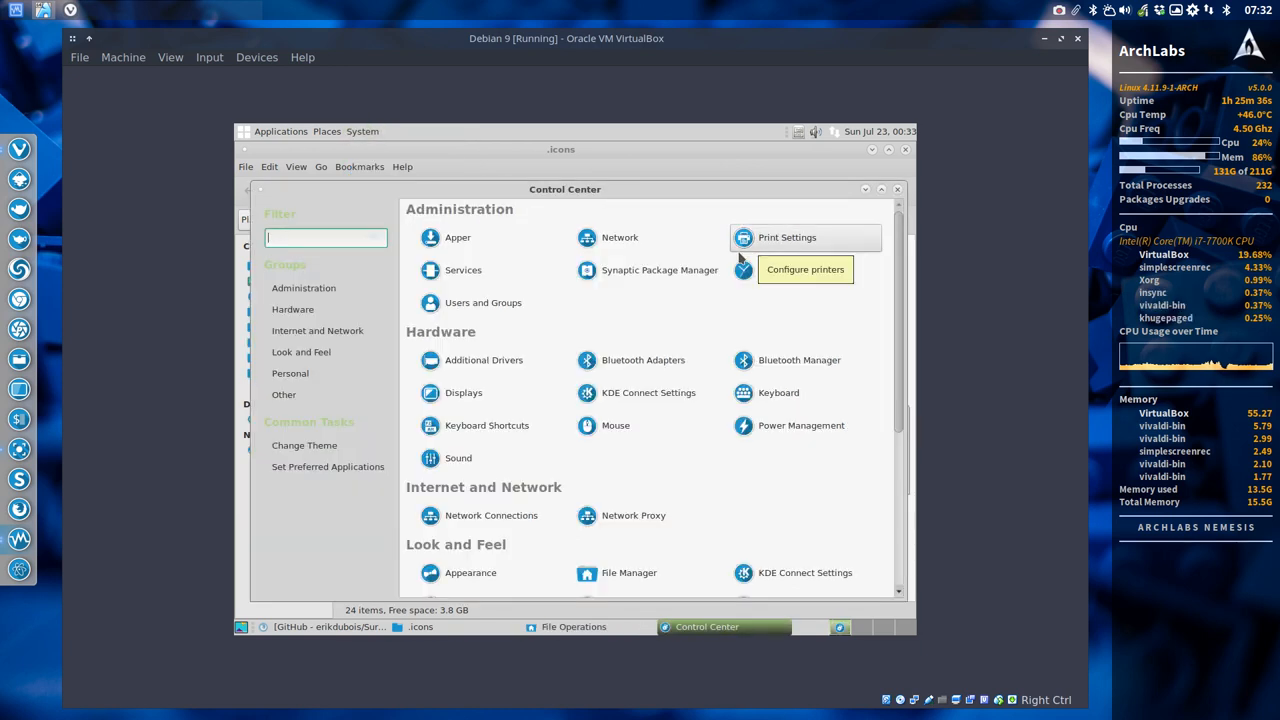
{"action": "mouse_move", "coordinate": [403, 270]}
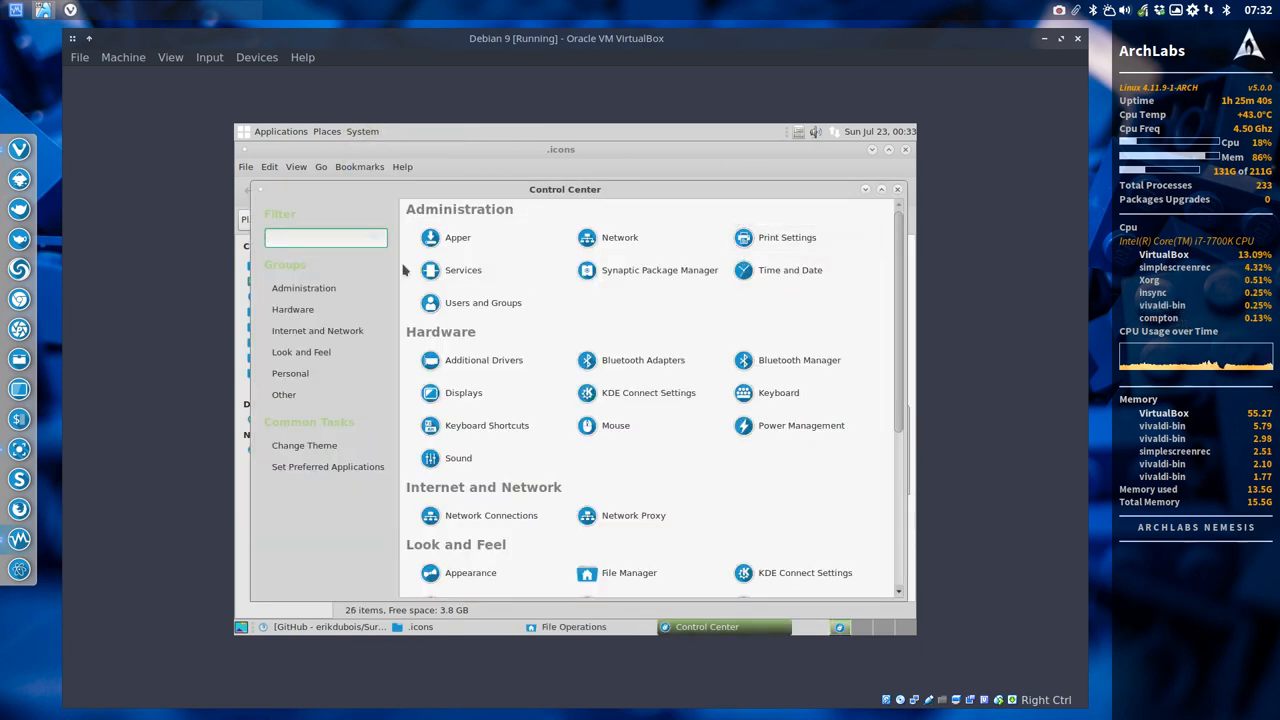
{"action": "type", "text": "k"}
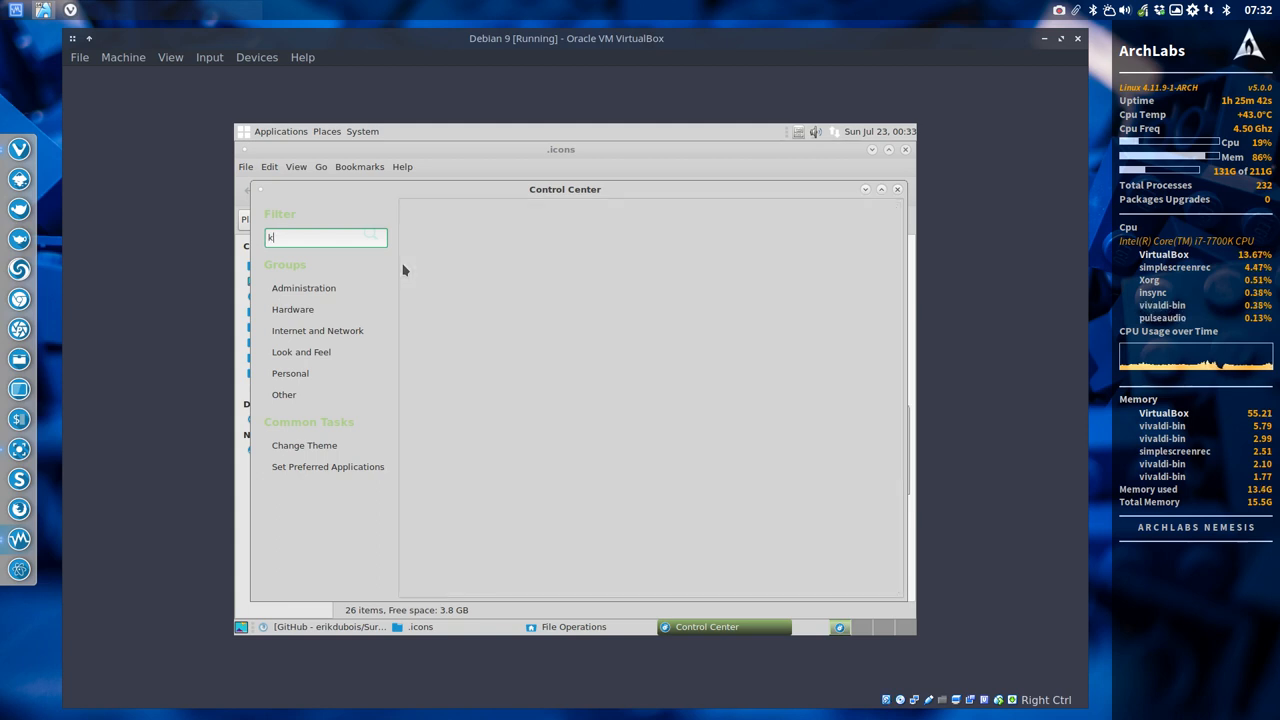
{"action": "type", "text": "ey"}
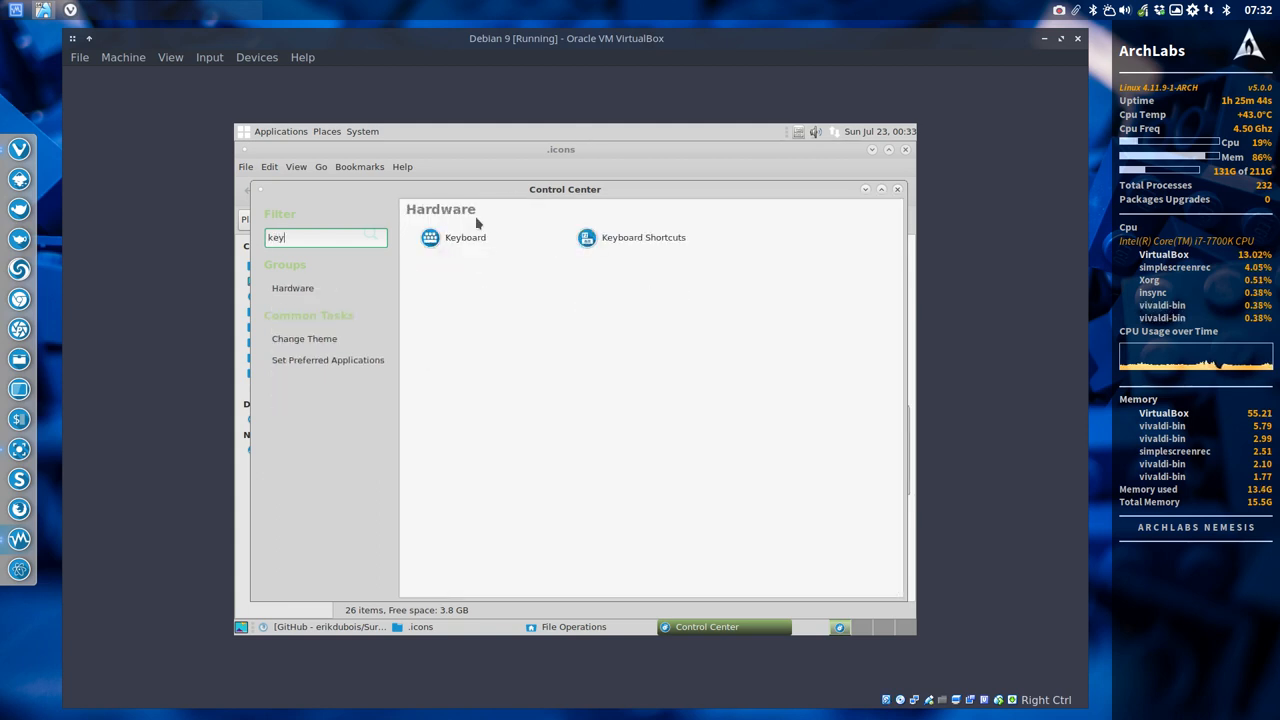
{"action": "double_click", "coordinate": [465, 237]}
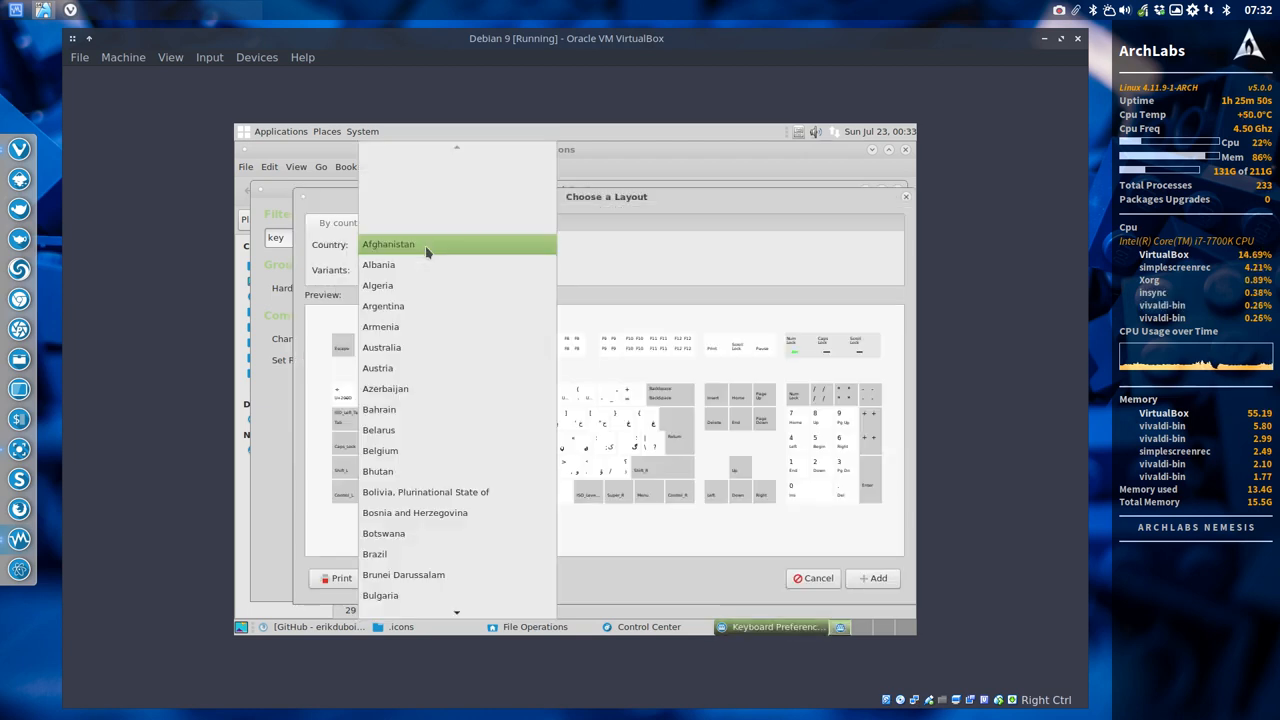
{"action": "mouse_move", "coordinate": [432, 297]}
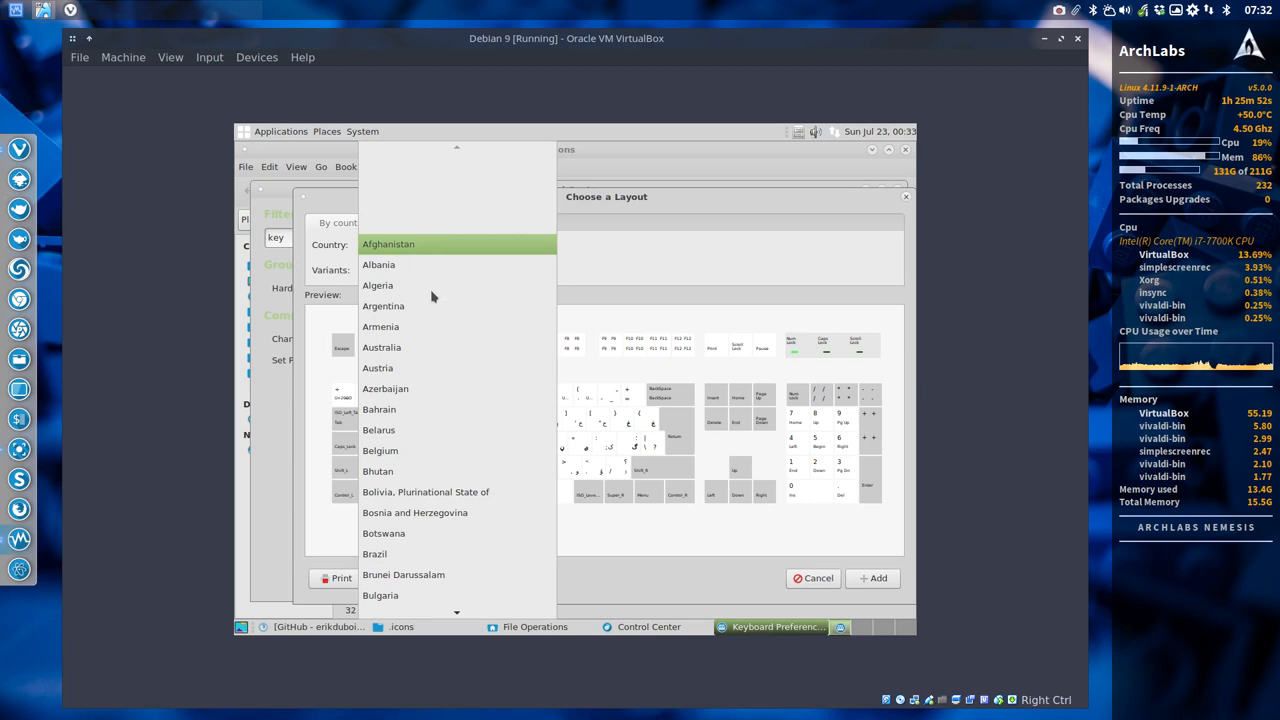
{"action": "left_click", "coordinate": [380, 450]}
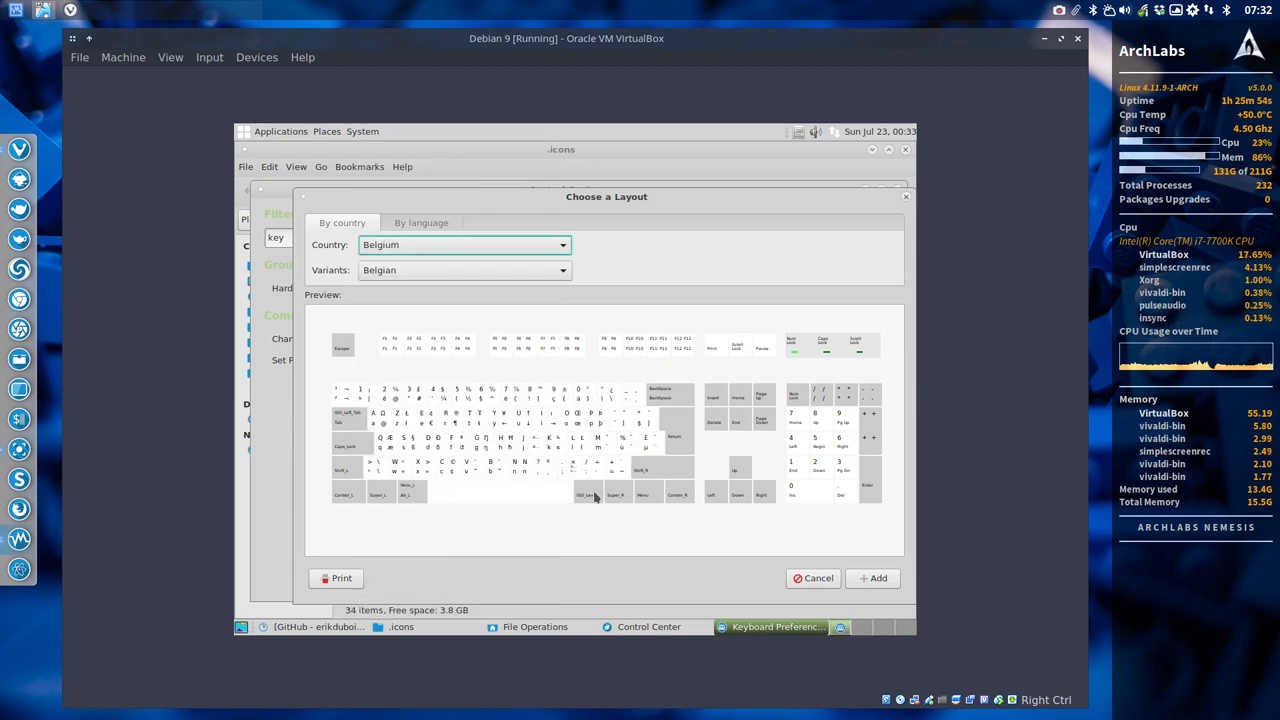
{"action": "left_click", "coordinate": [877, 578]}
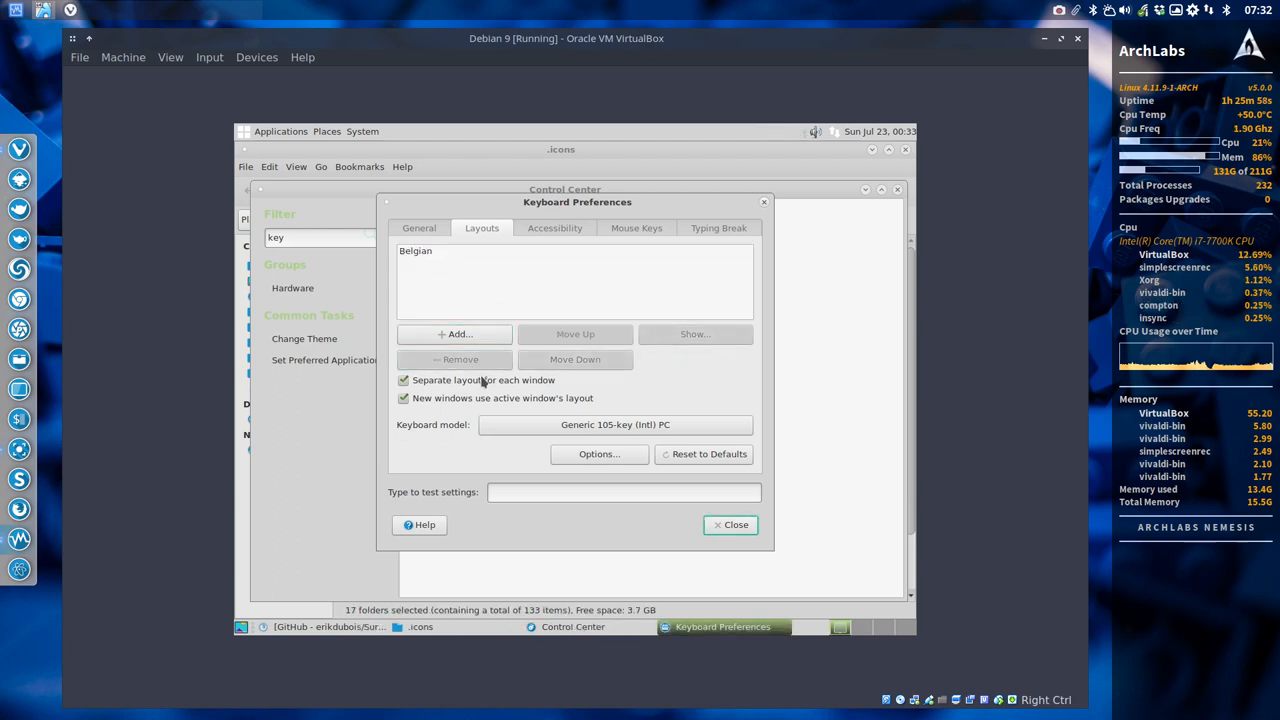
{"action": "left_click", "coordinate": [730, 524]}
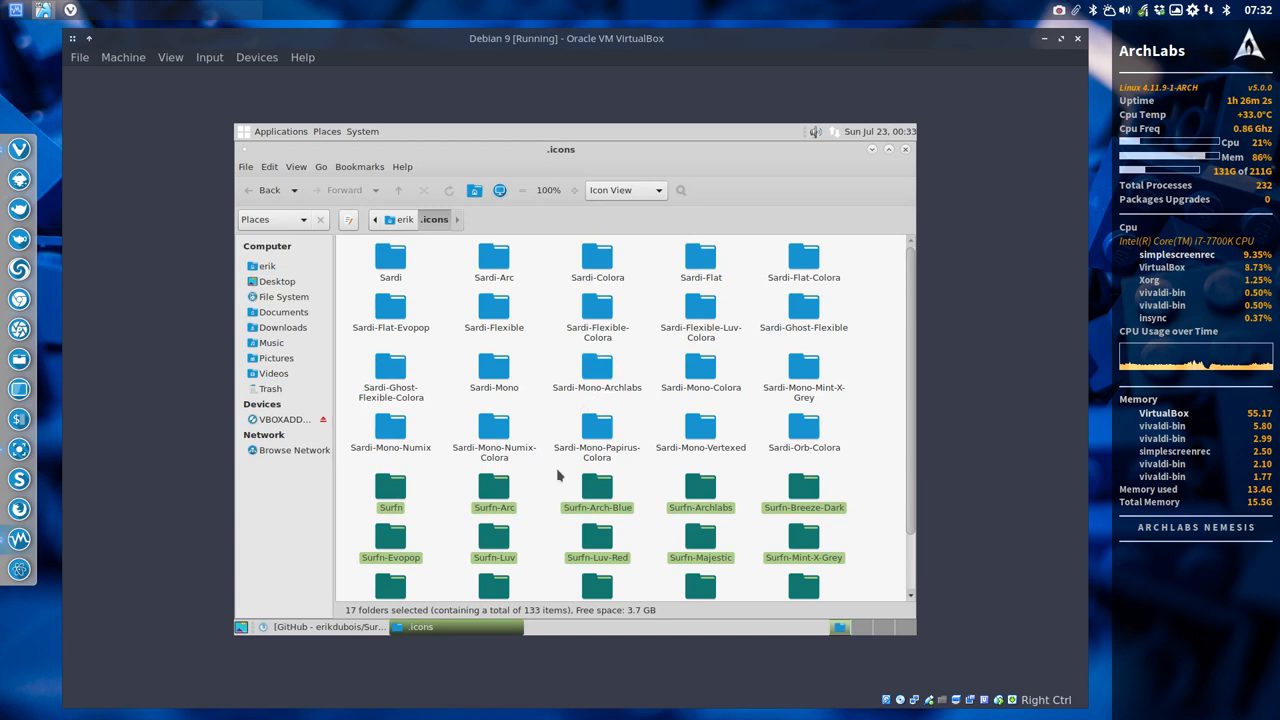
Step: Choose the Surfn Luv Red icon set under Appearance > Customize > Icons
{"action": "left_click", "coordinate": [360, 300]}
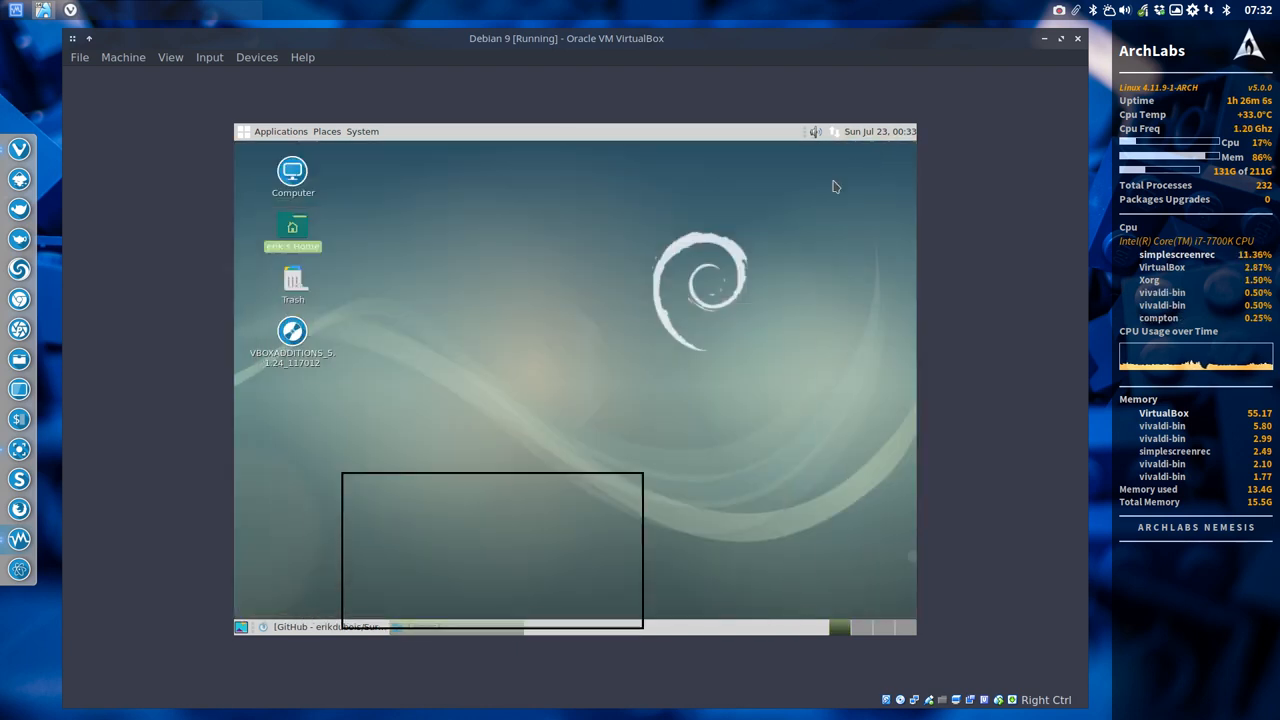
{"action": "left_click", "coordinate": [362, 131]}
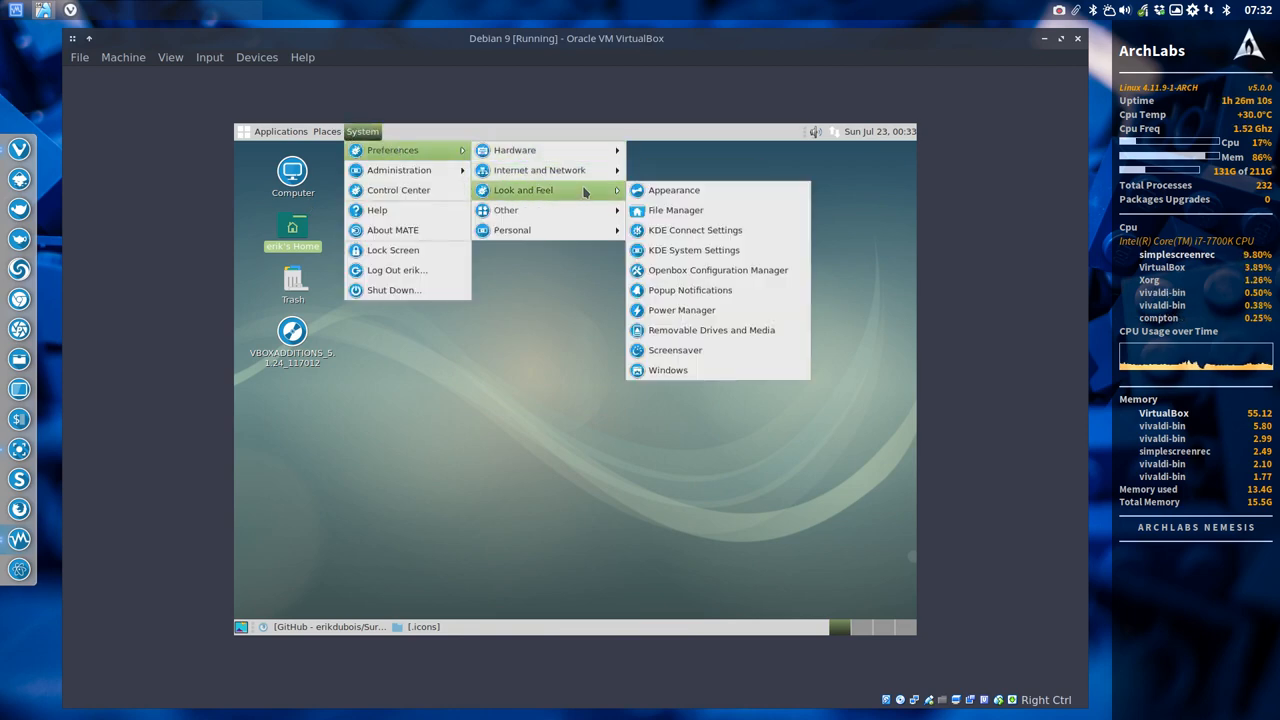
{"action": "left_click", "coordinate": [673, 190]}
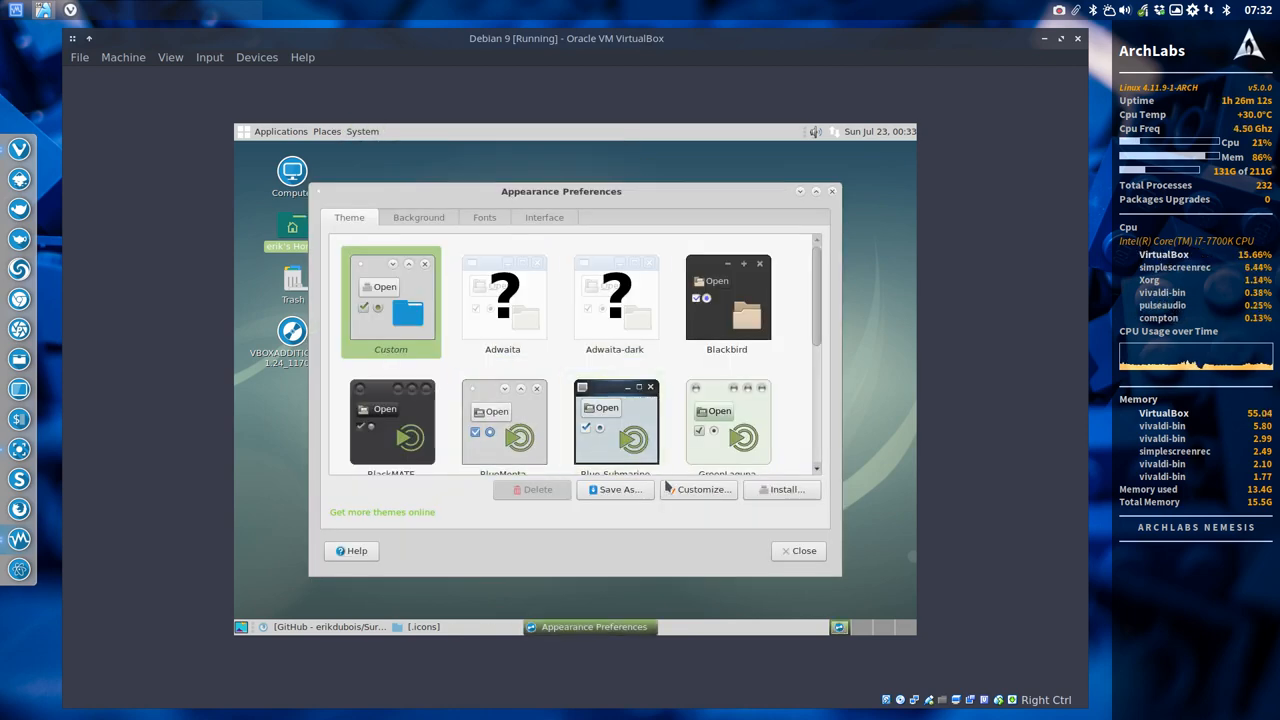
{"action": "left_click", "coordinate": [703, 489]}
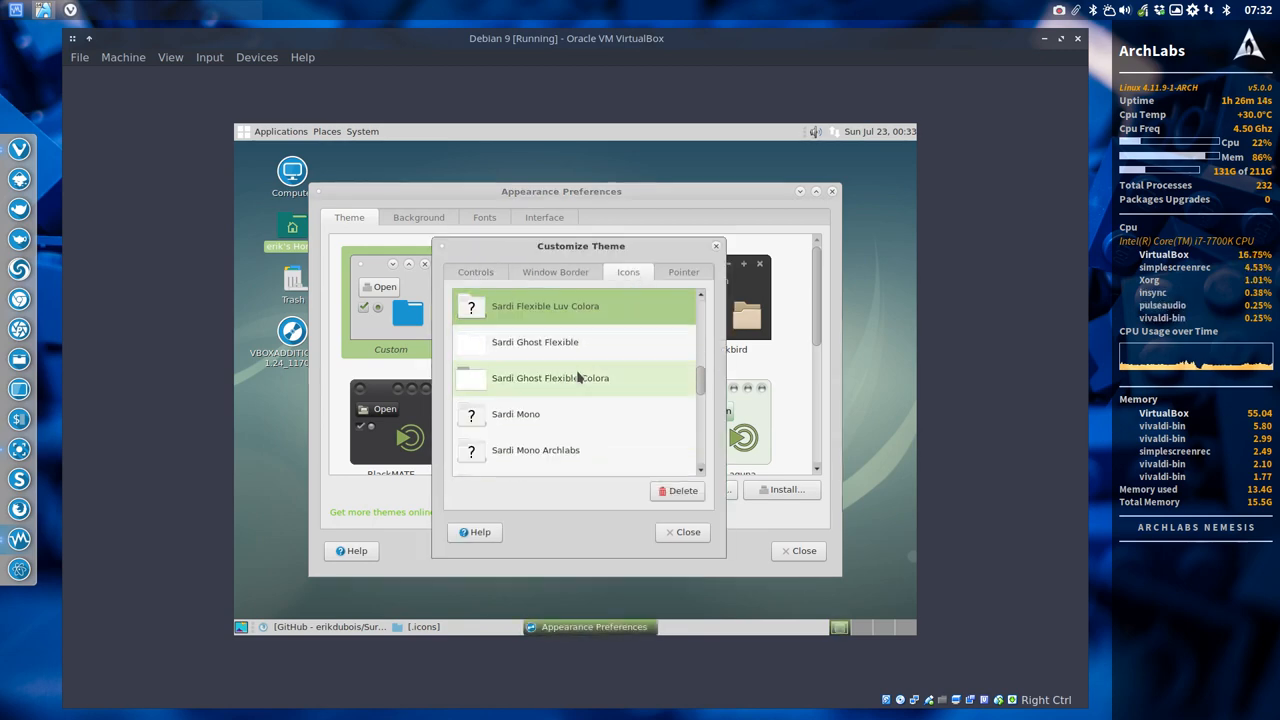
{"action": "scroll", "scroll_direction": "down", "scroll_amount": 3}
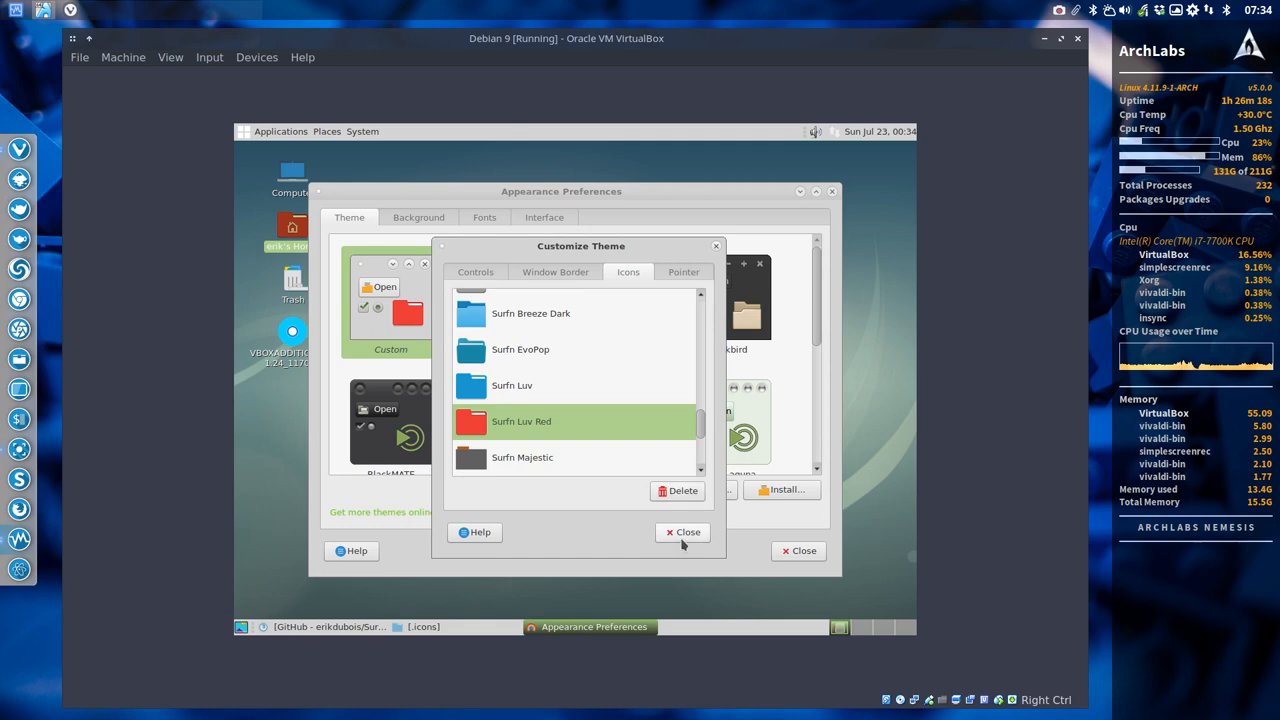
{"action": "left_click", "coordinate": [683, 531]}
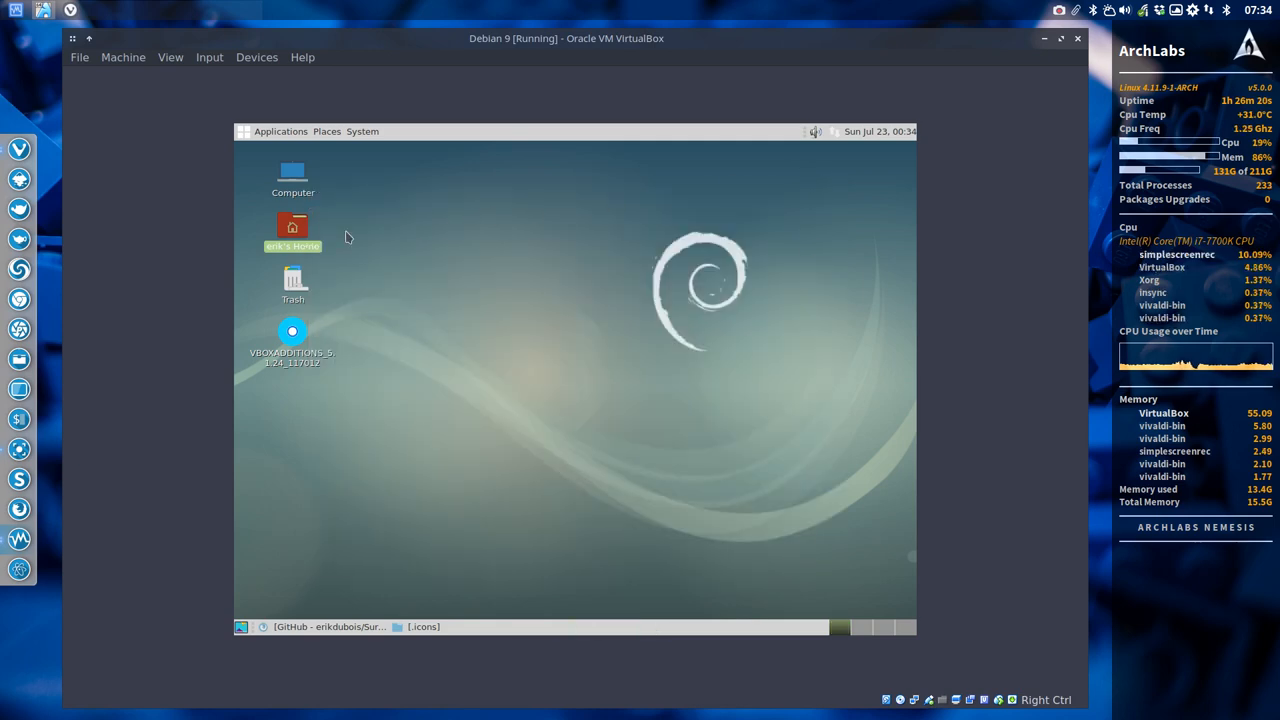
{"action": "double_click", "coordinate": [292, 225]}
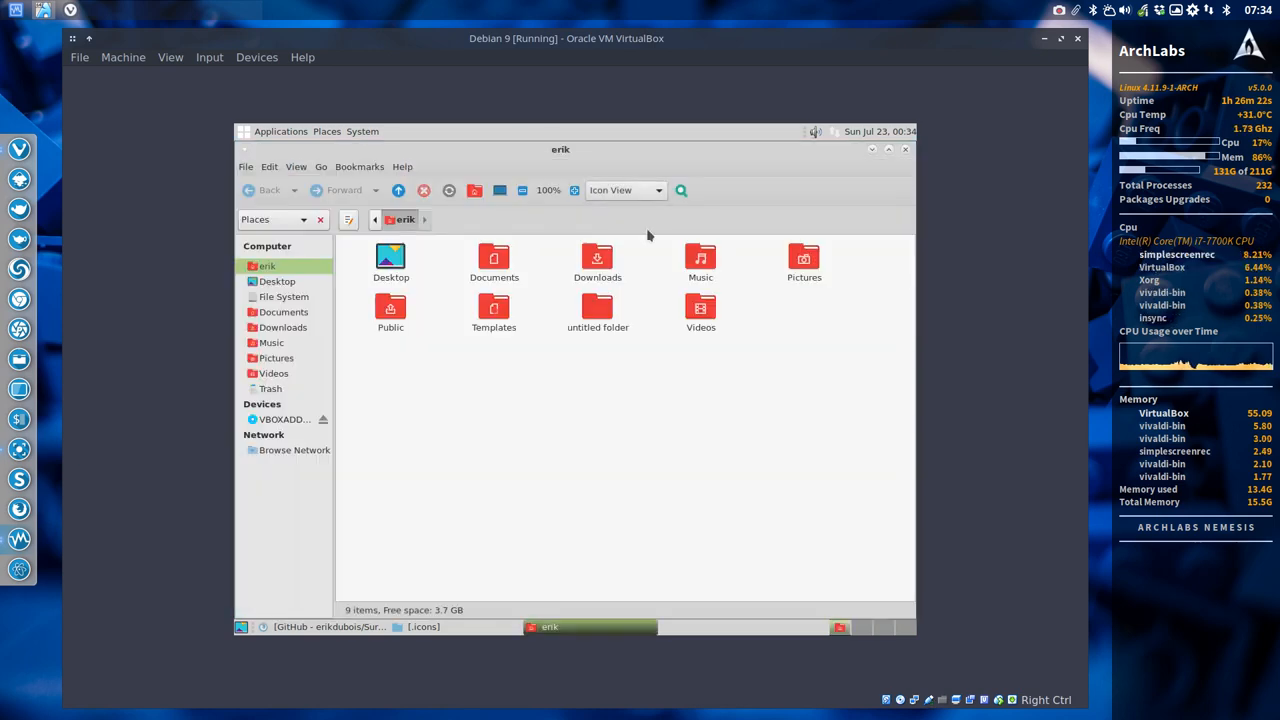
{"action": "left_click", "coordinate": [281, 131]}
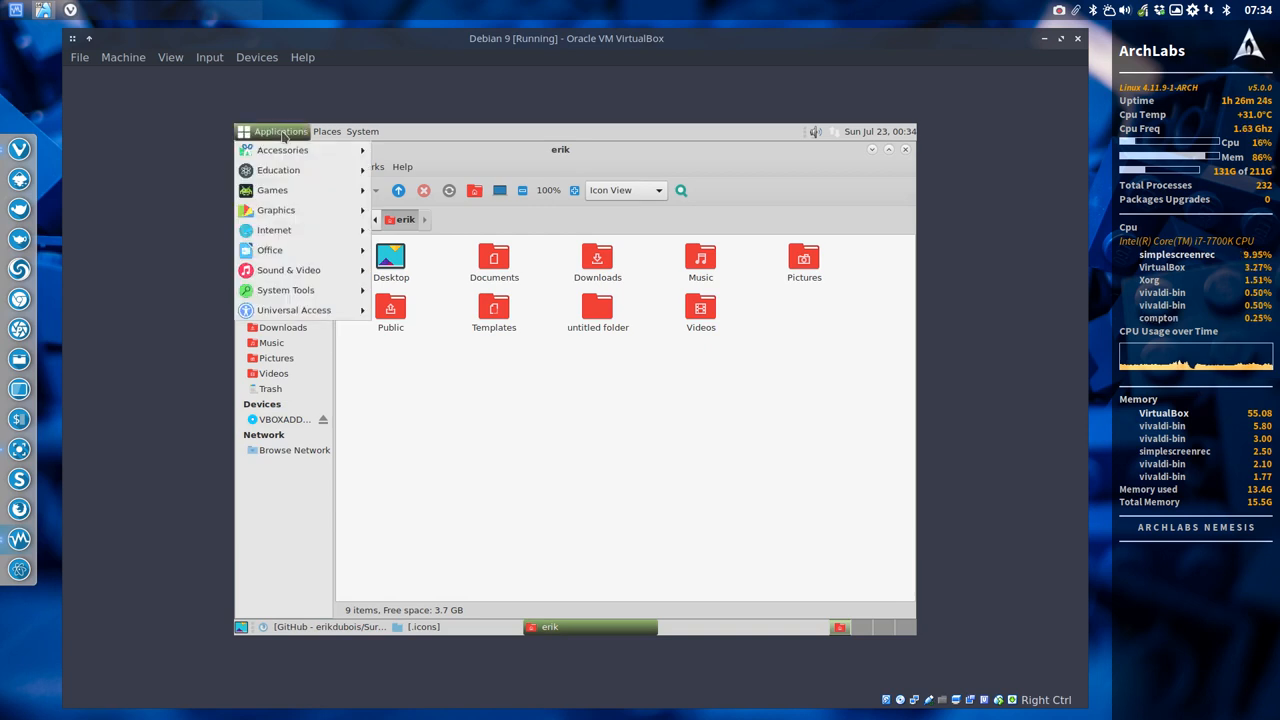
{"action": "left_click", "coordinate": [282, 150]}
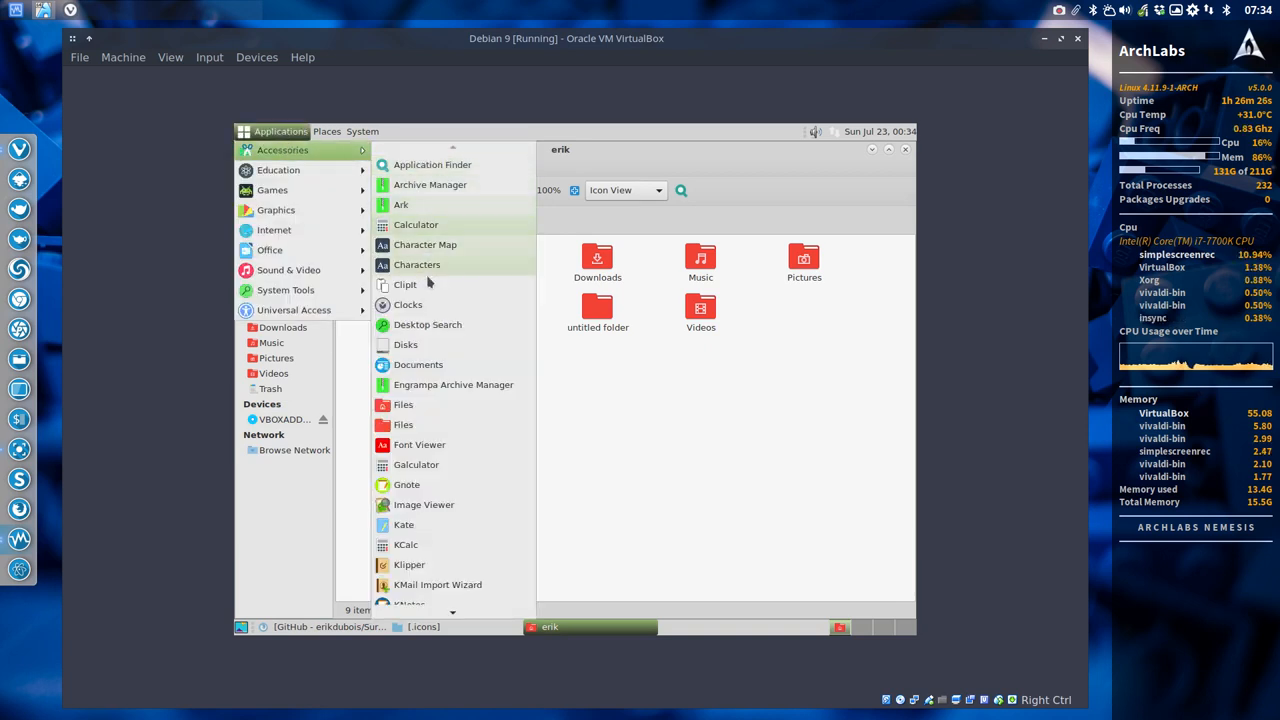
{"action": "scroll", "scroll_direction": "down", "scroll_amount": 3}
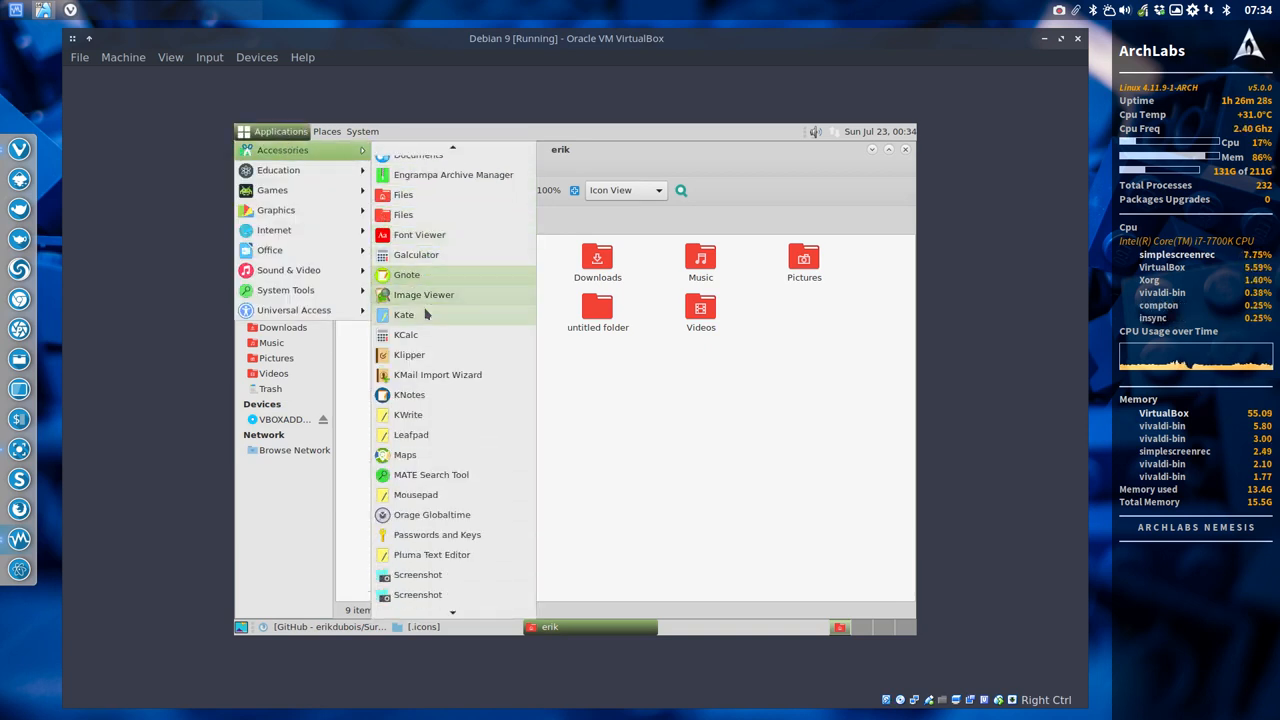
{"action": "scroll", "scroll_direction": "down", "scroll_amount": 3}
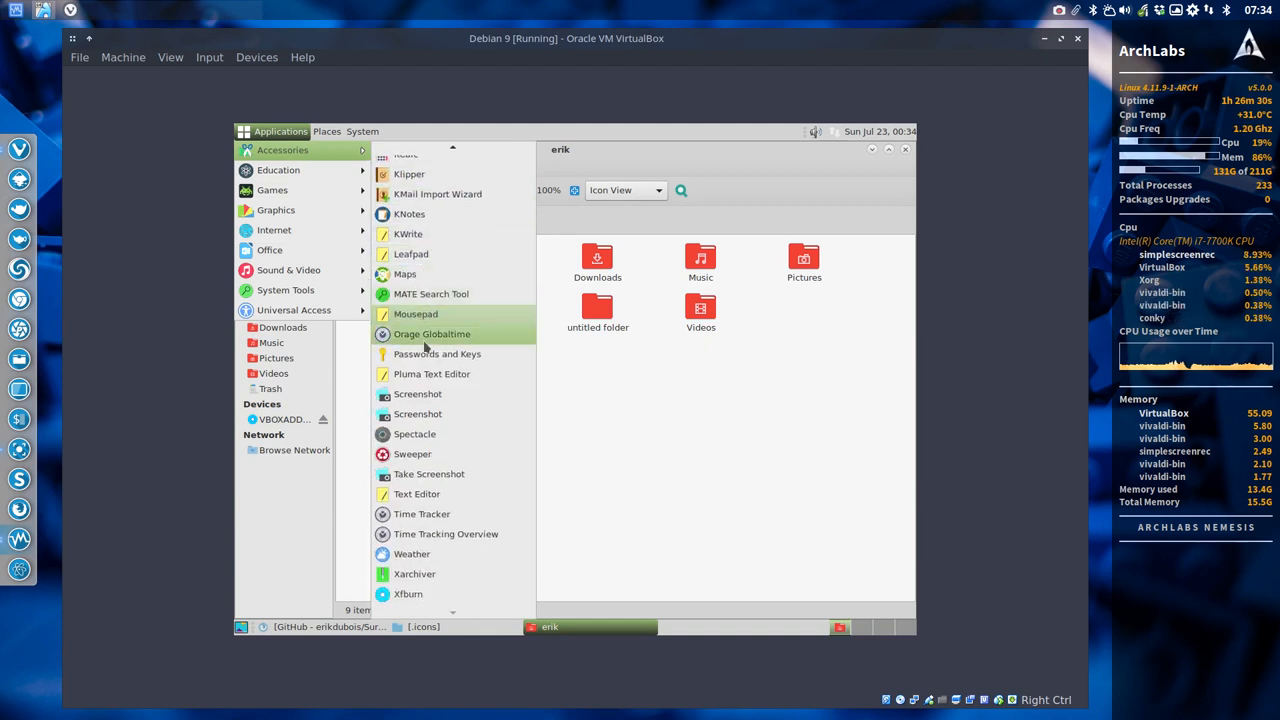
{"action": "mouse_move", "coordinate": [410, 240]}
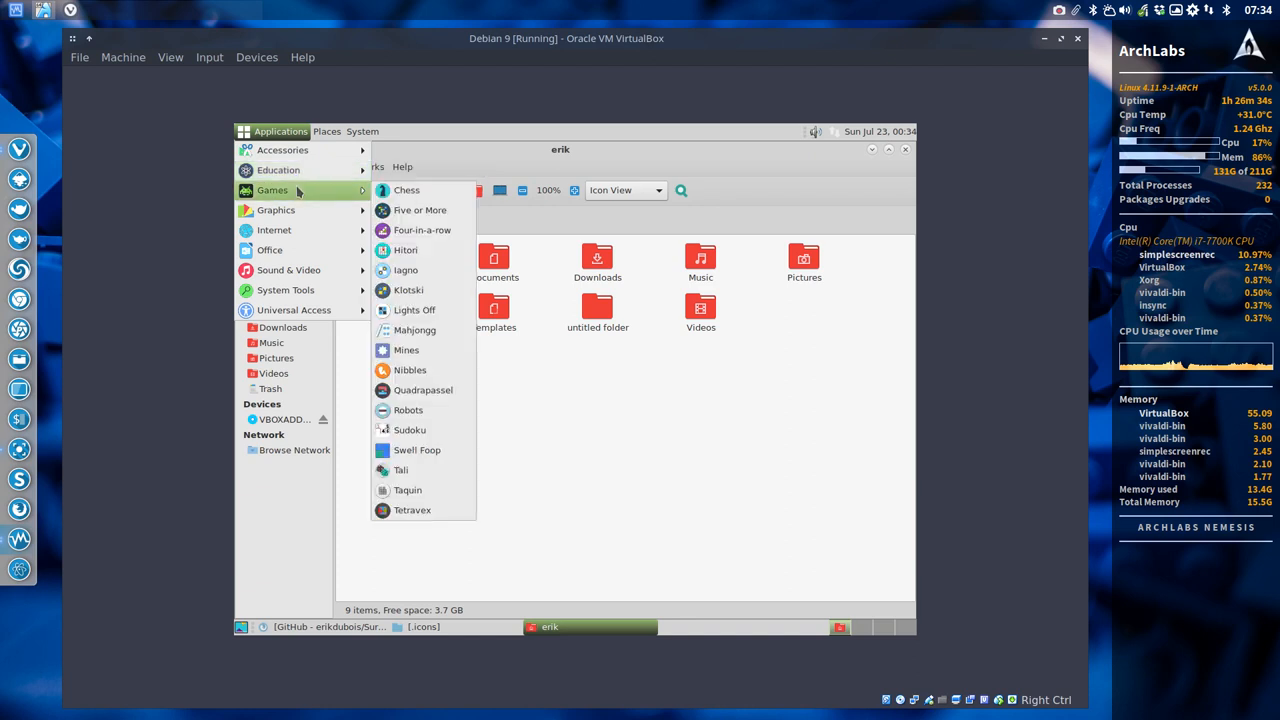
{"action": "mouse_move", "coordinate": [423, 390]}
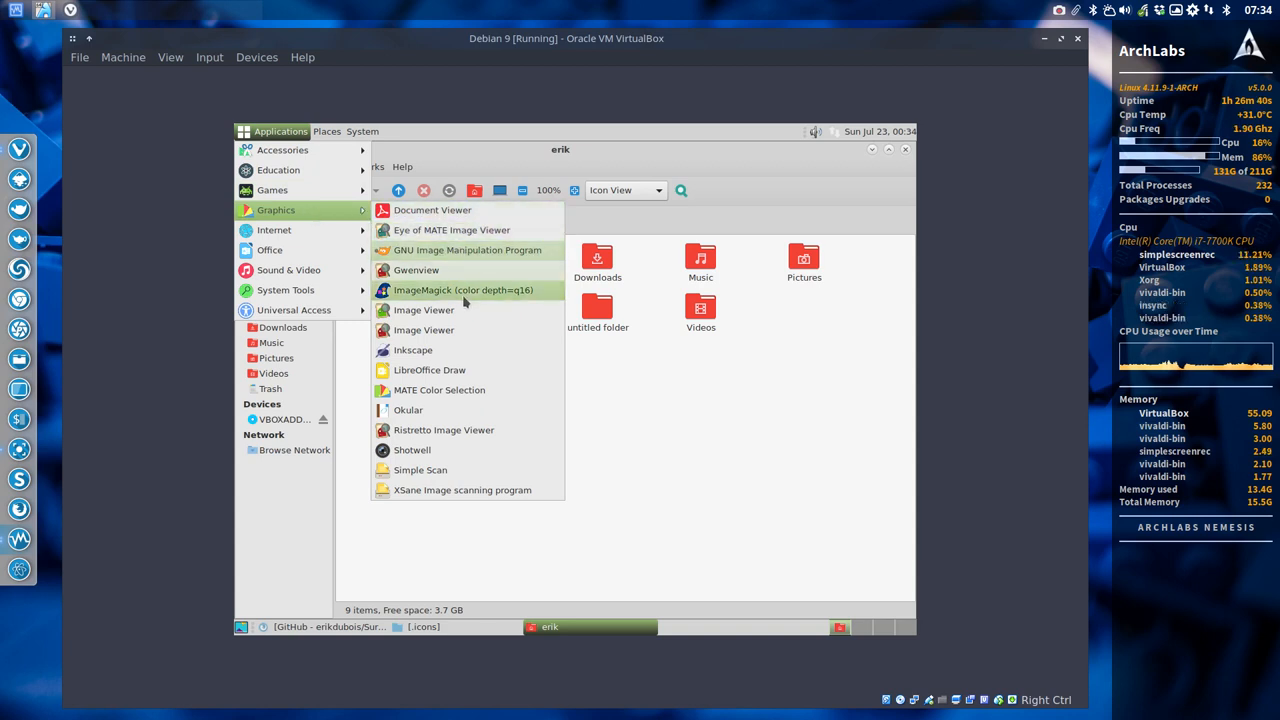
{"action": "mouse_move", "coordinate": [444, 429]}
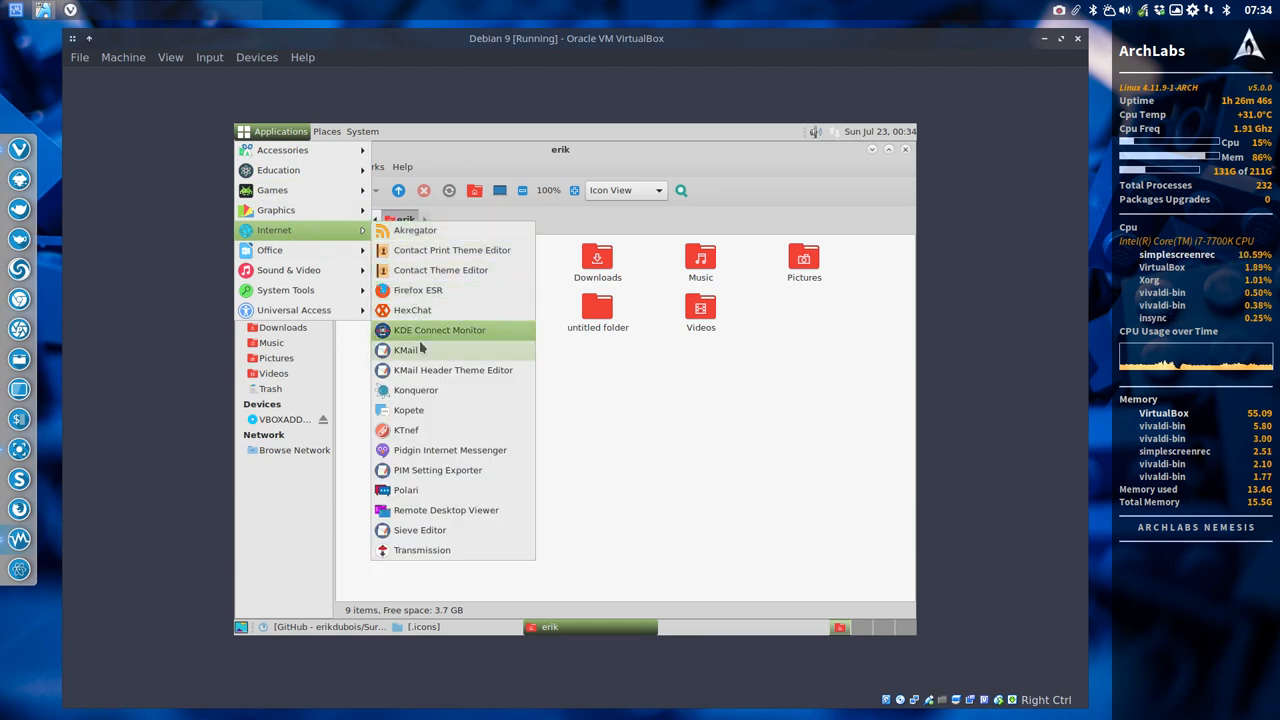
{"action": "mouse_move", "coordinate": [421, 550]}
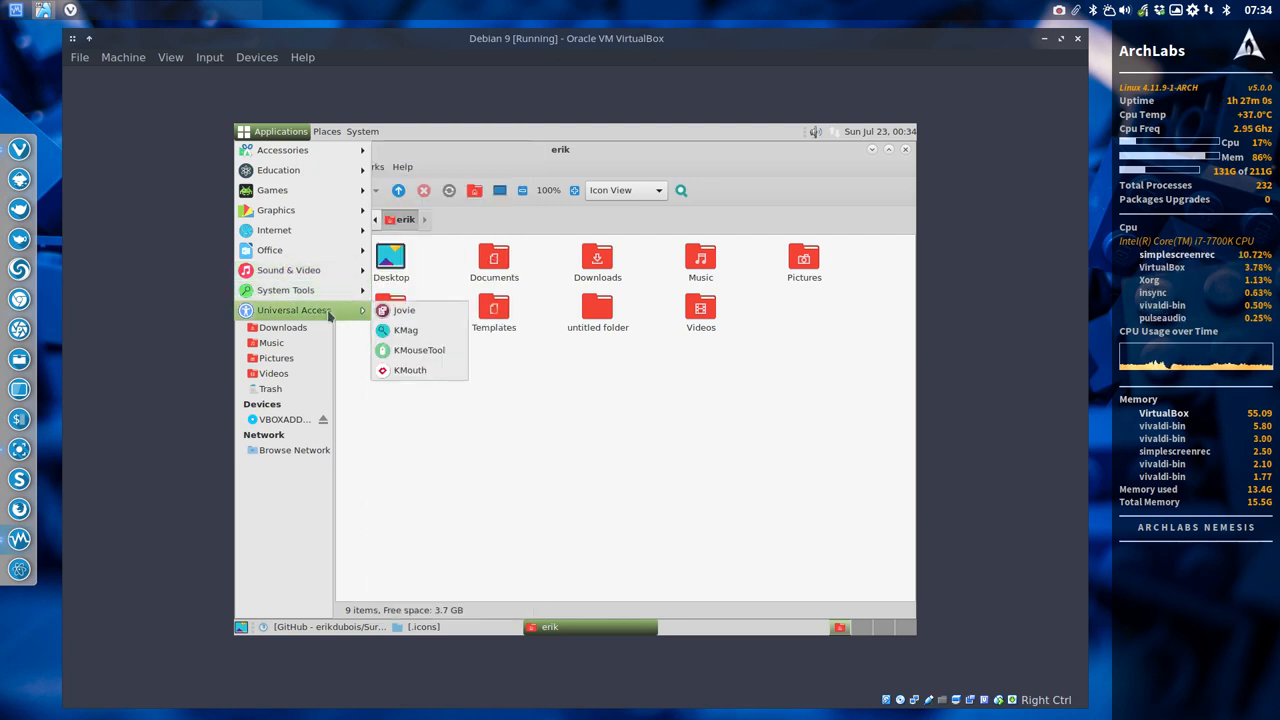
{"action": "left_click", "coordinate": [362, 131]}
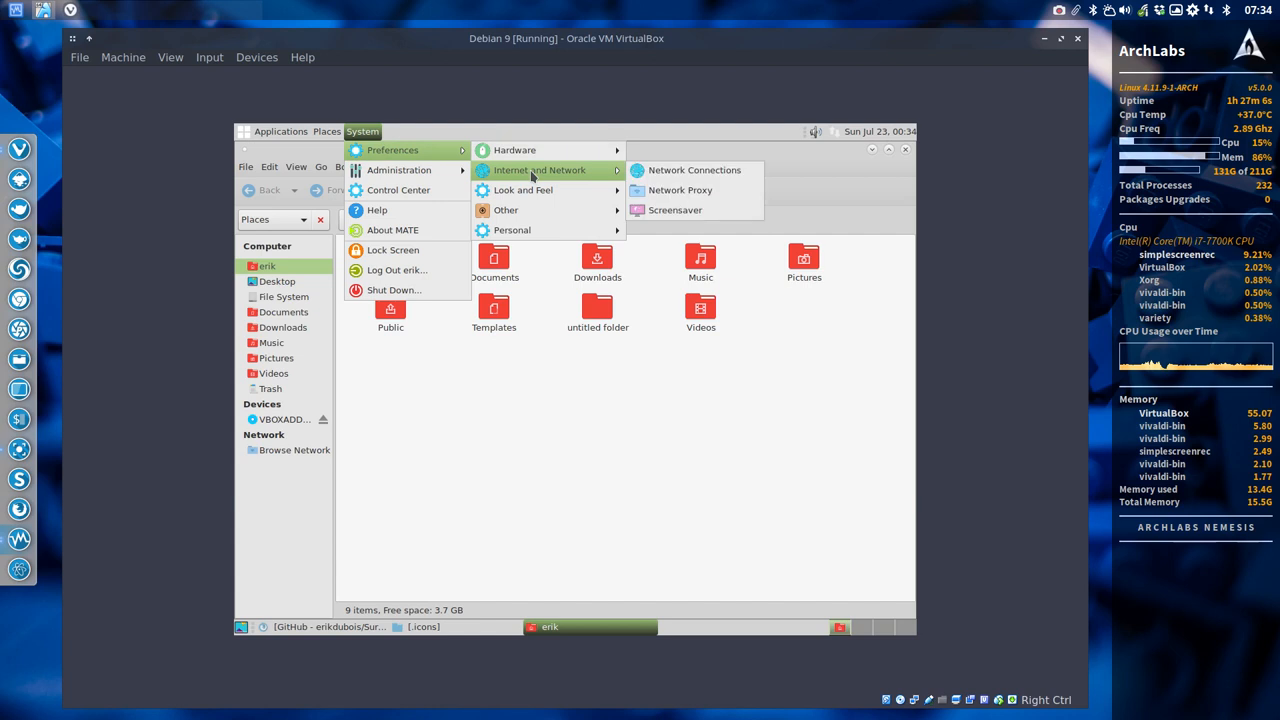
{"action": "mouse_move", "coordinate": [522, 190]}
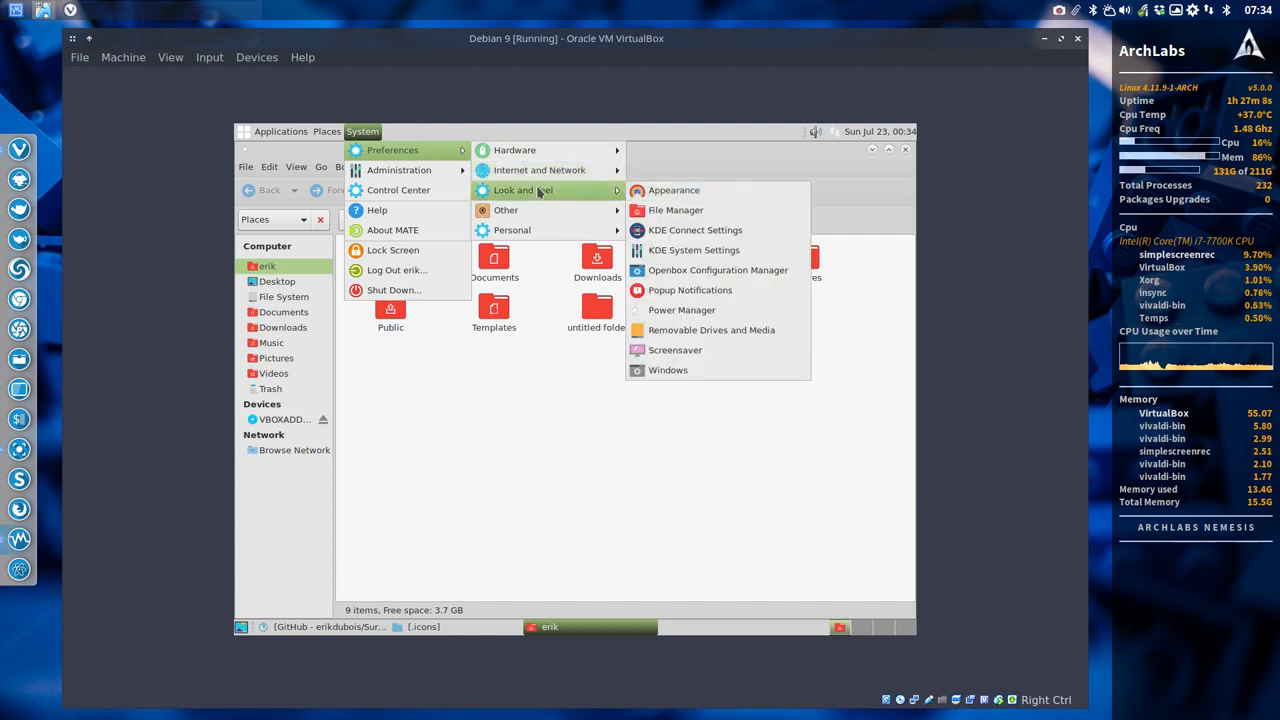
{"action": "mouse_move", "coordinate": [676, 210]}
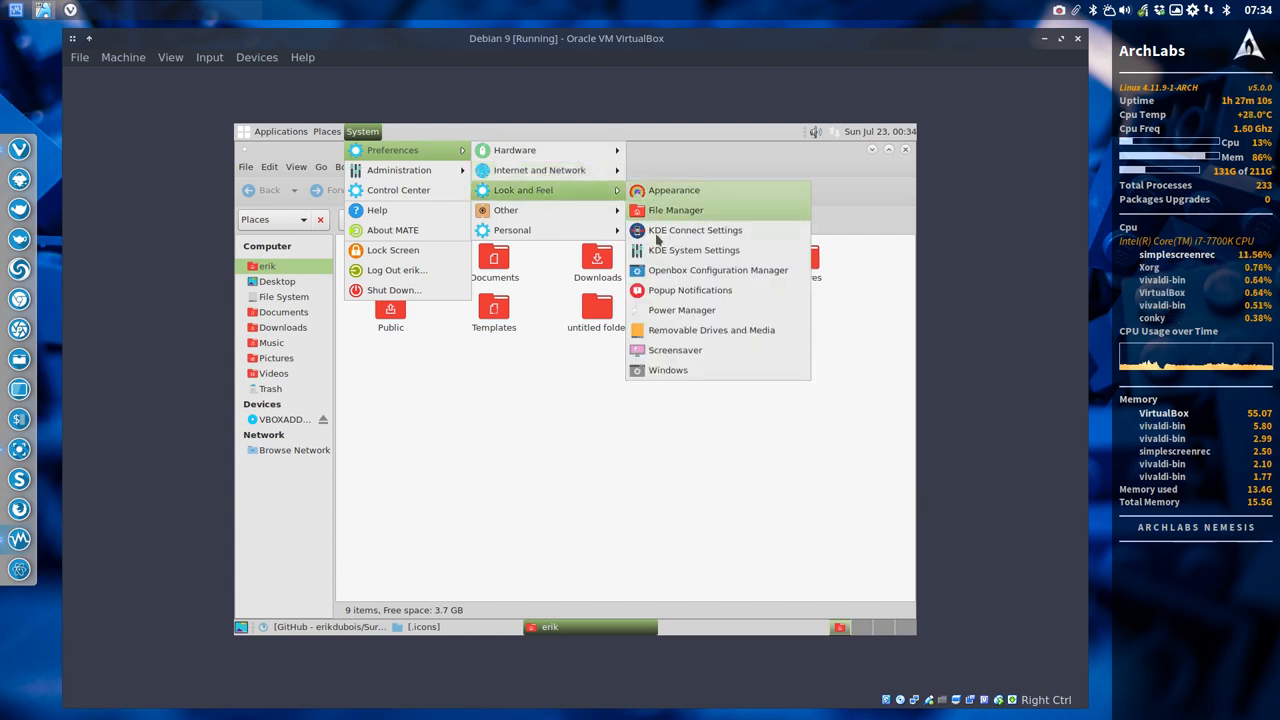
{"action": "mouse_move", "coordinate": [693, 250]}
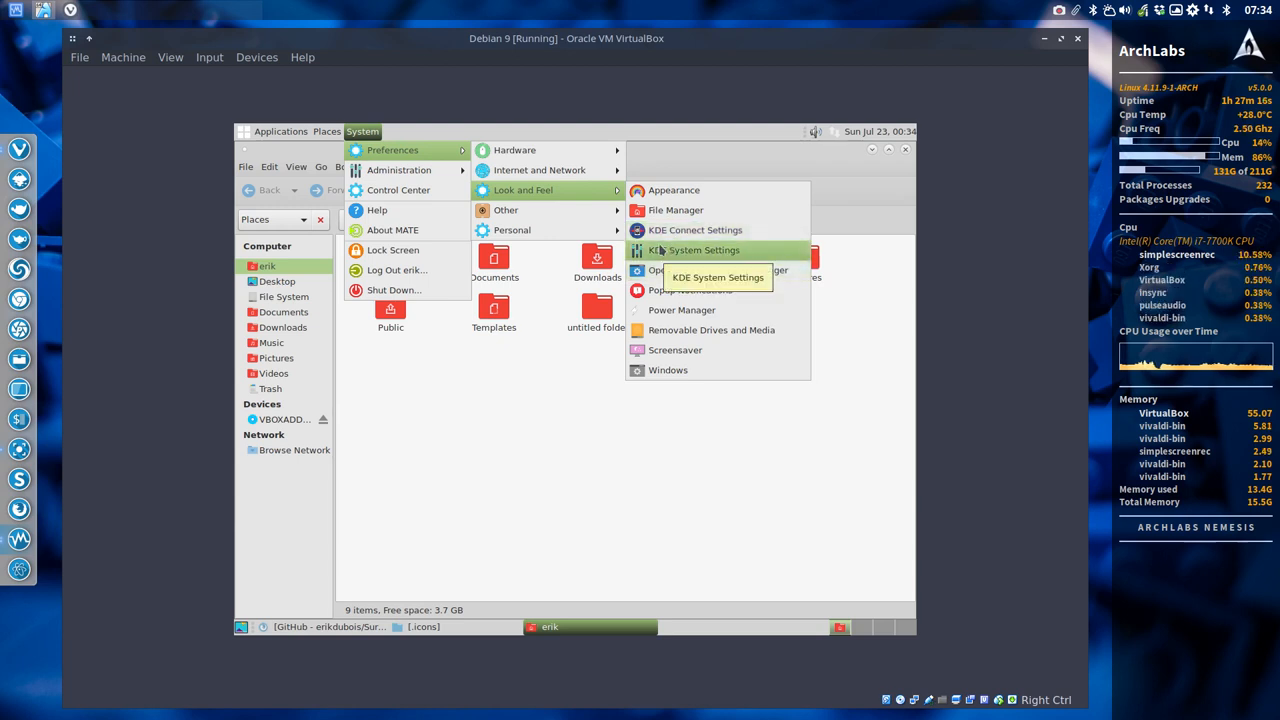
{"action": "mouse_move", "coordinate": [506, 210]}
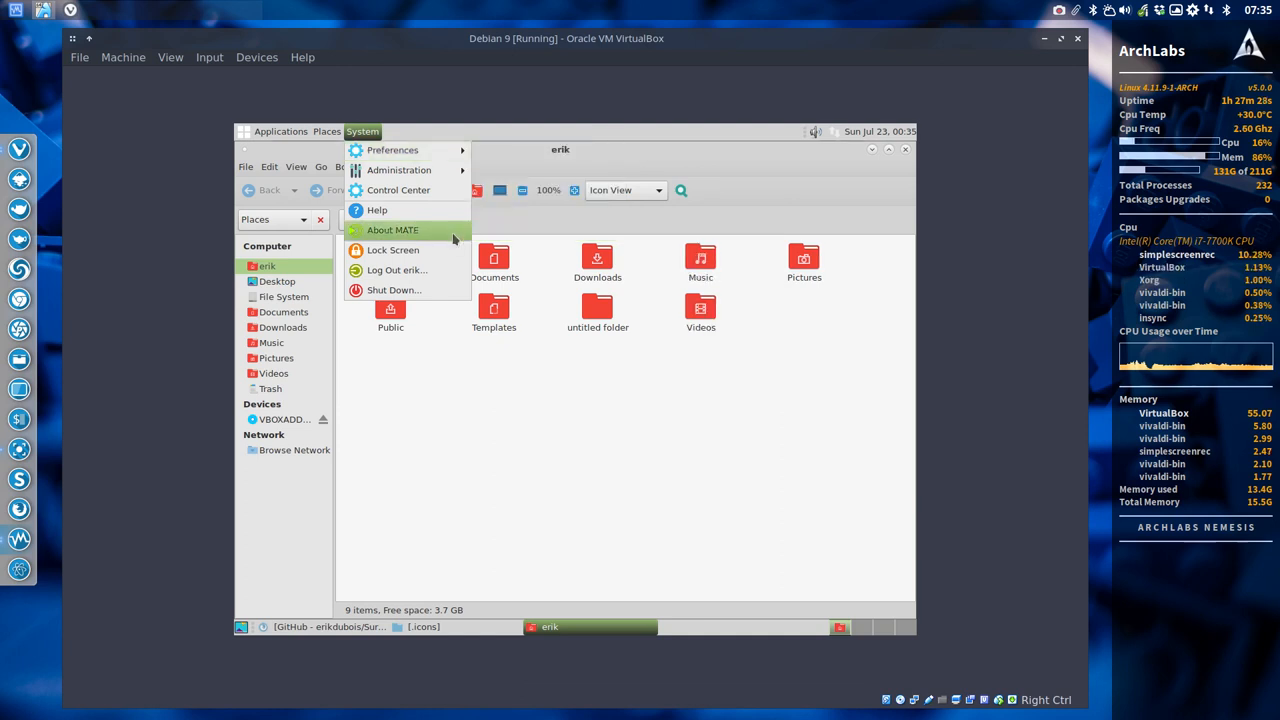
{"action": "left_click", "coordinate": [398, 190]}
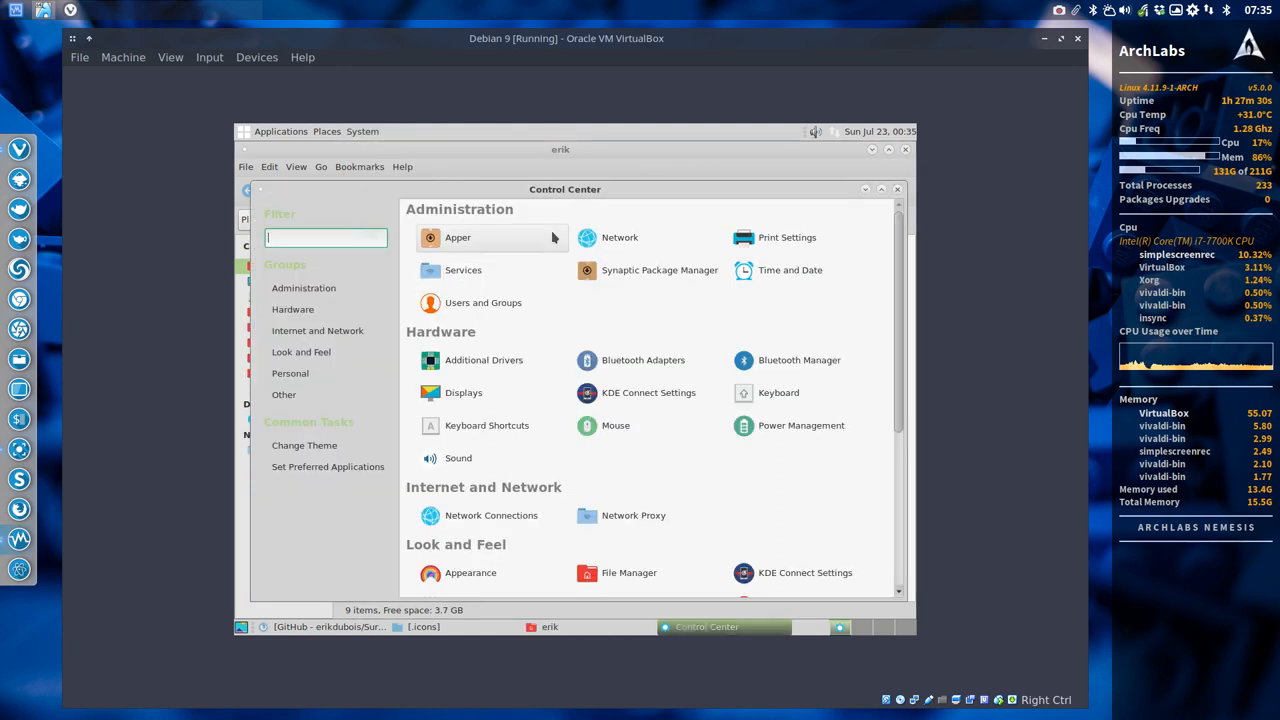
{"action": "scroll", "scroll_direction": "down", "scroll_amount": 3}
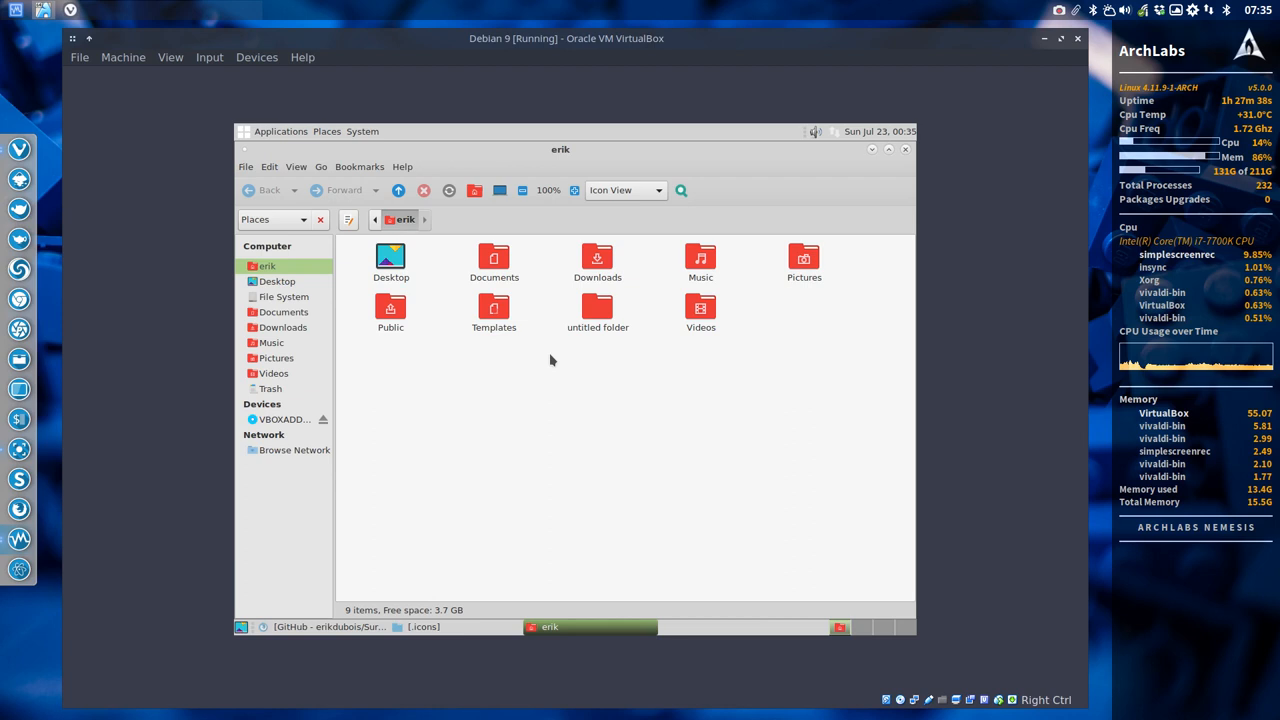
{"action": "mouse_move", "coordinate": [547, 360]}
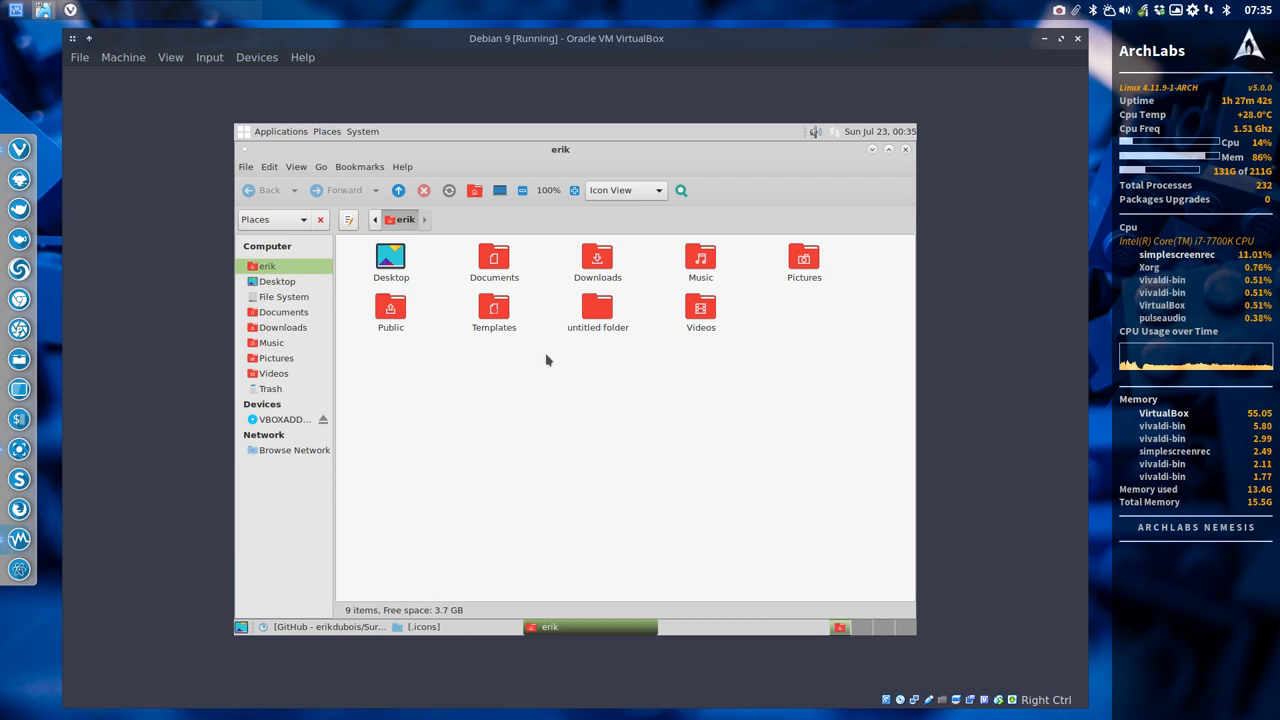
Step: Browse to /usr/share/applications, right-click the ClipIt launcher and show Open With choices
{"action": "left_click", "coordinate": [277, 281]}
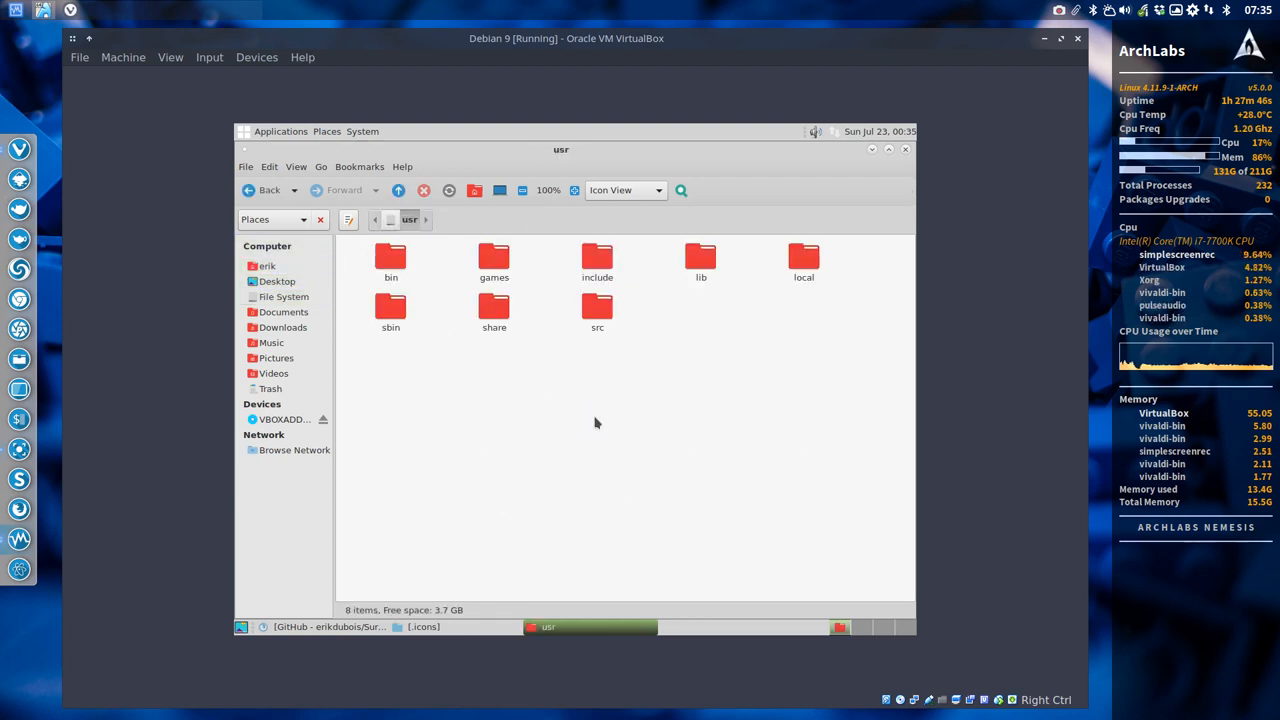
{"action": "double_click", "coordinate": [494, 305]}
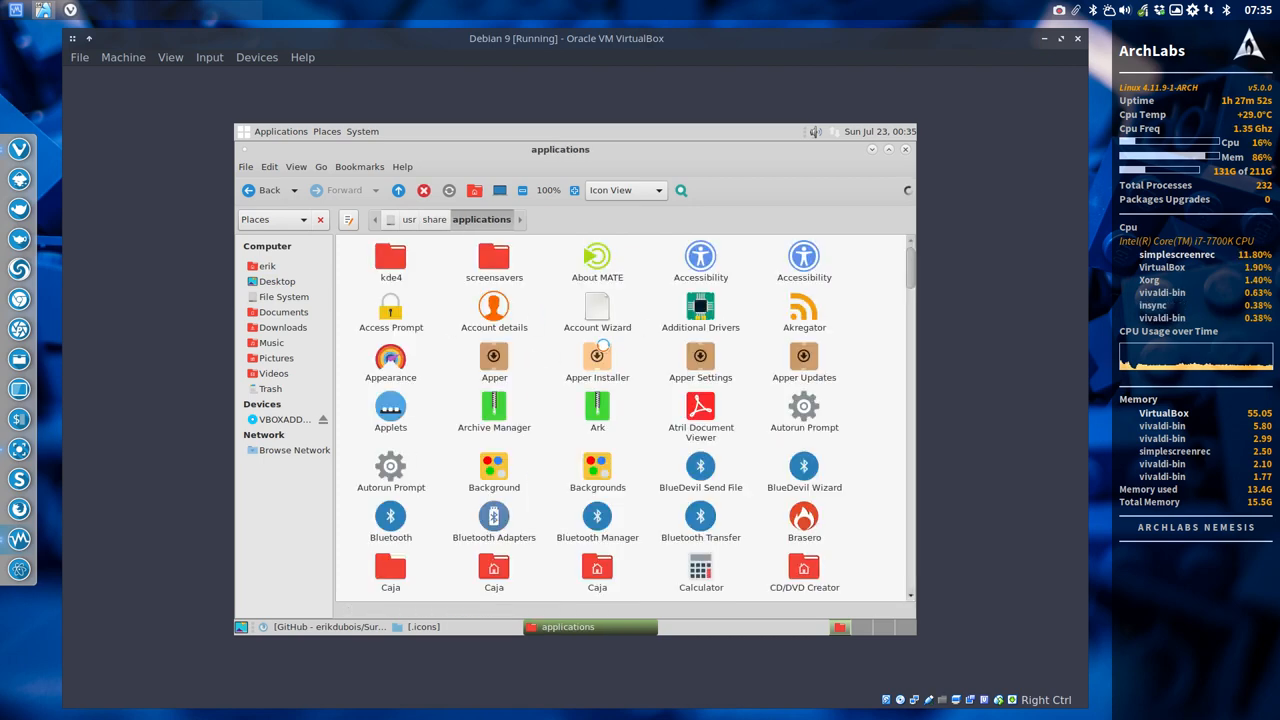
{"action": "scroll", "scroll_direction": "down", "scroll_amount": 3}
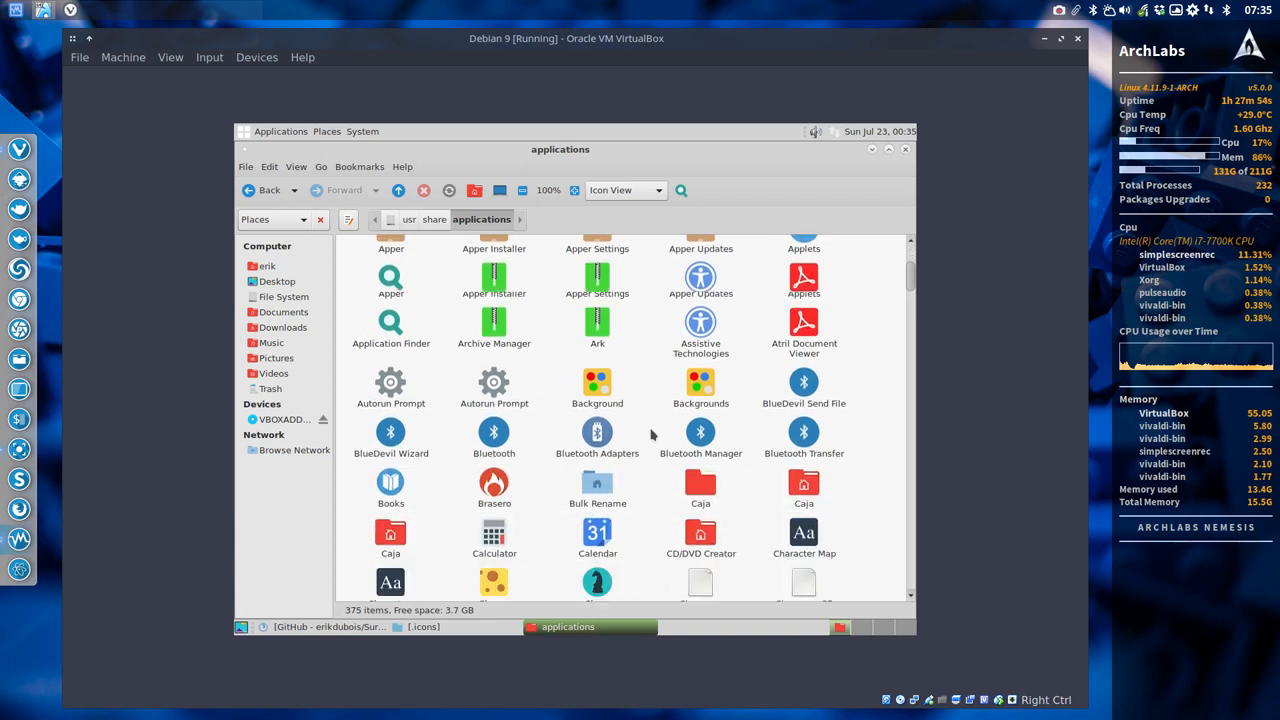
{"action": "scroll", "scroll_direction": "down", "scroll_amount": 3}
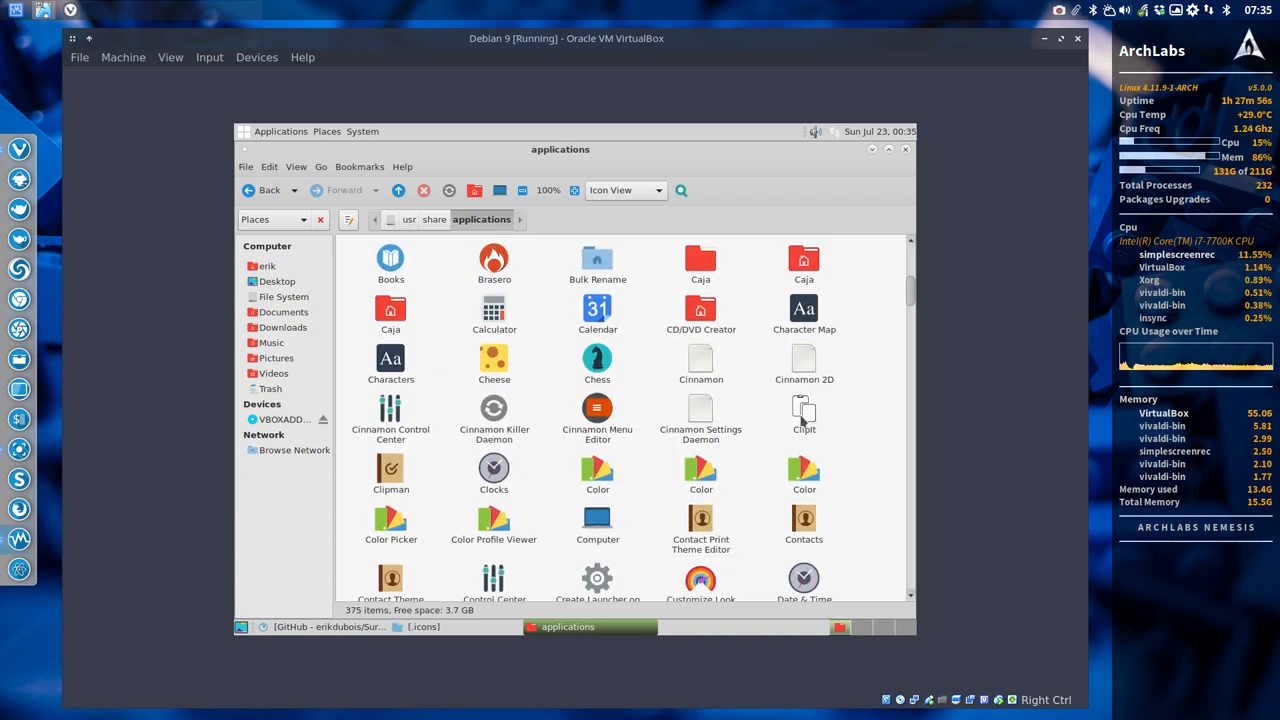
{"action": "right_click", "coordinate": [804, 415]}
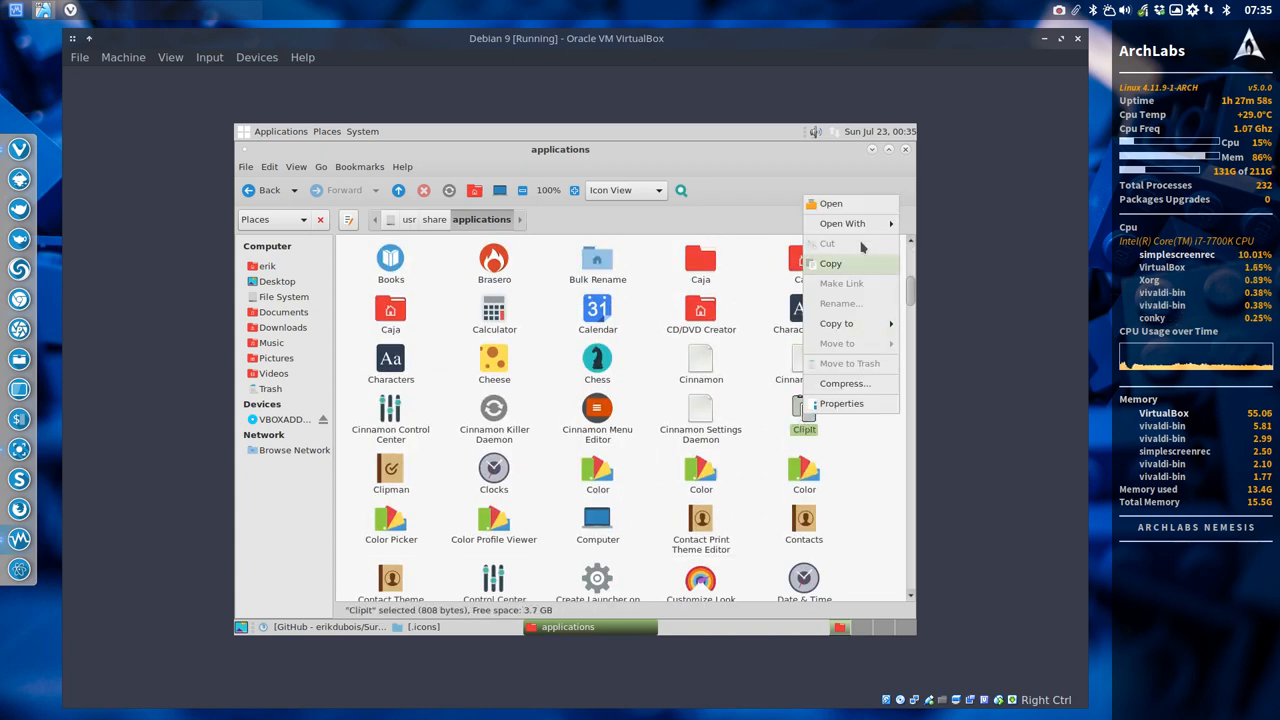
{"action": "left_click", "coordinate": [843, 223]}
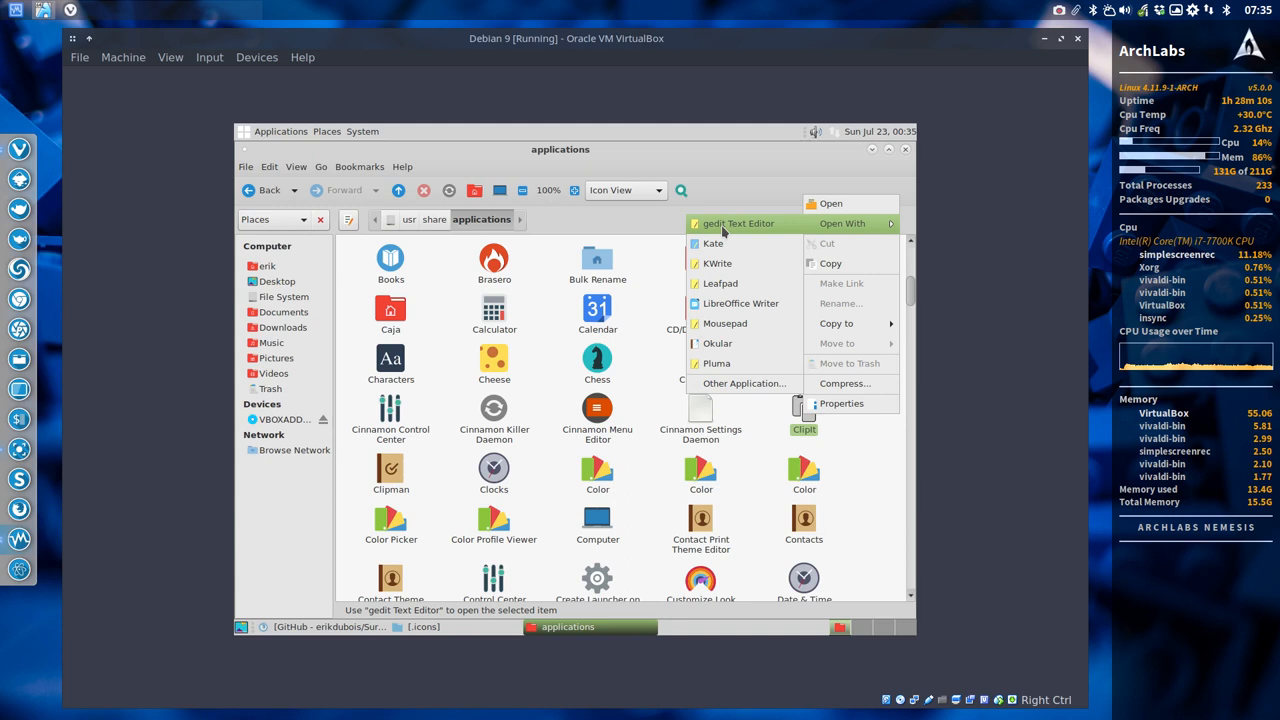
{"action": "mouse_move", "coordinate": [740, 303]}
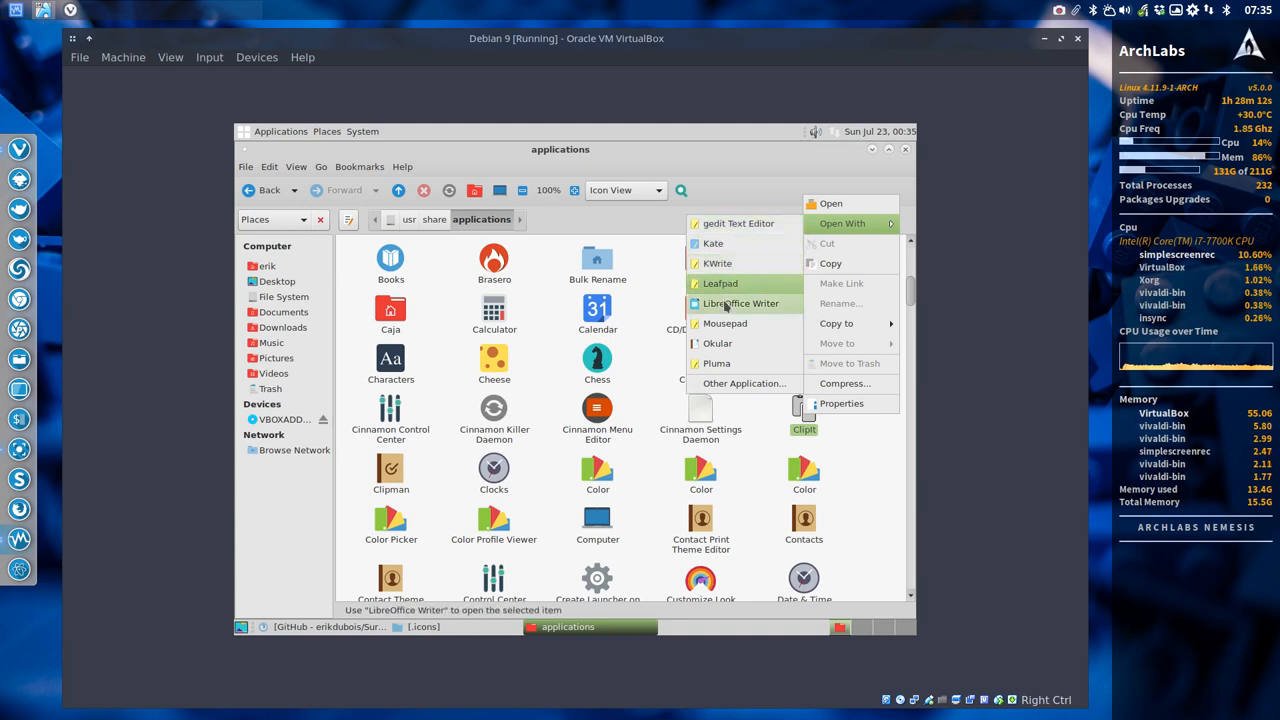
{"action": "mouse_move", "coordinate": [717, 363]}
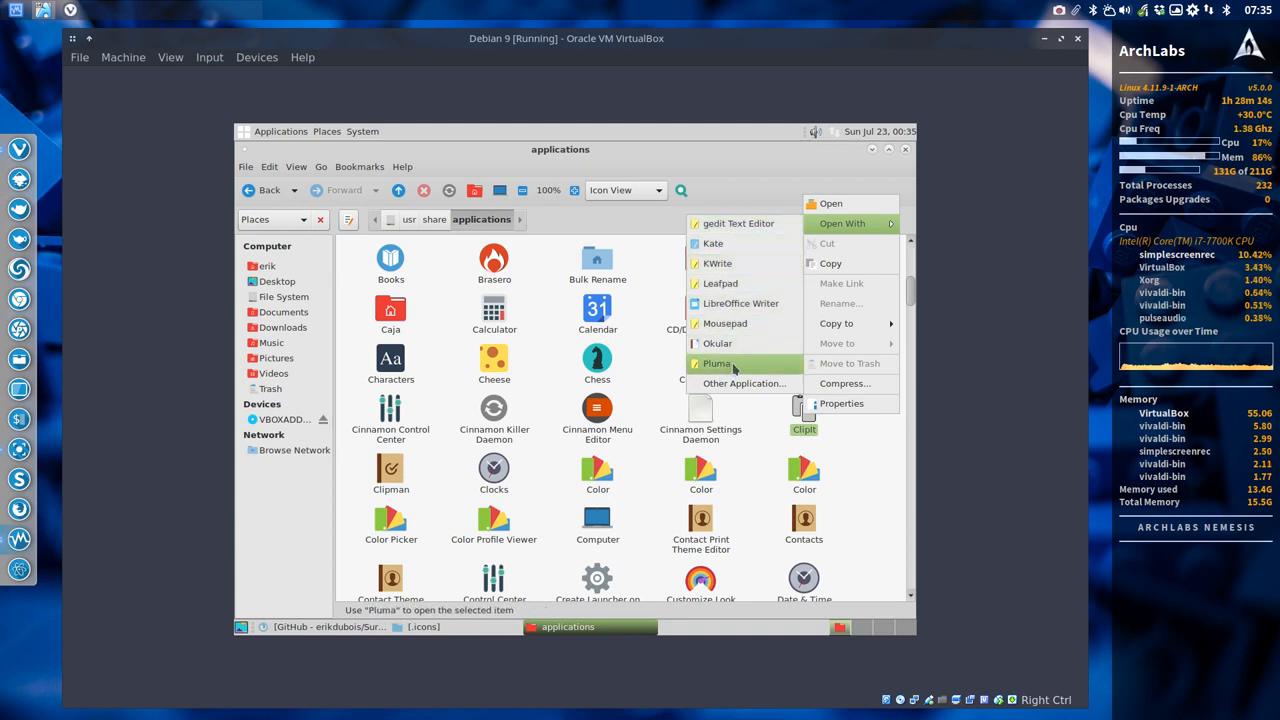
Step: Open the ClipIt launcher in Pluma, edit its Icon line, then close without saving
{"action": "left_click", "coordinate": [717, 363]}
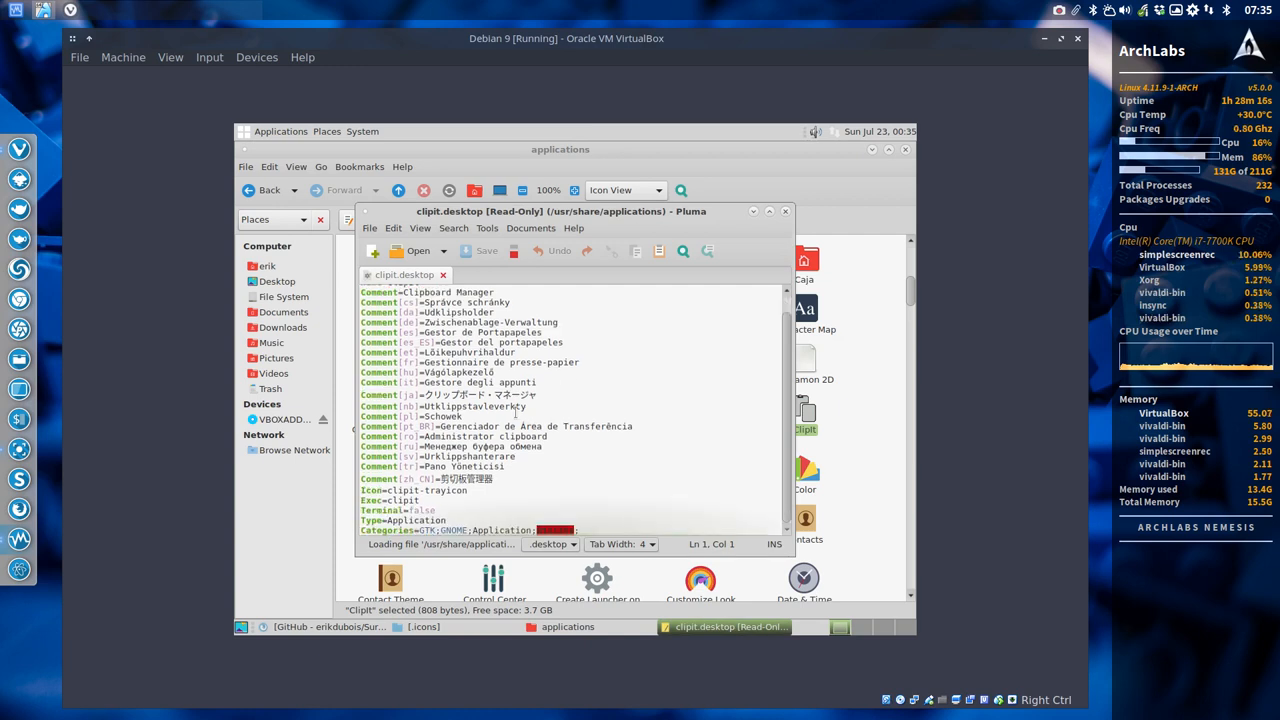
{"action": "double_click", "coordinate": [447, 490]}
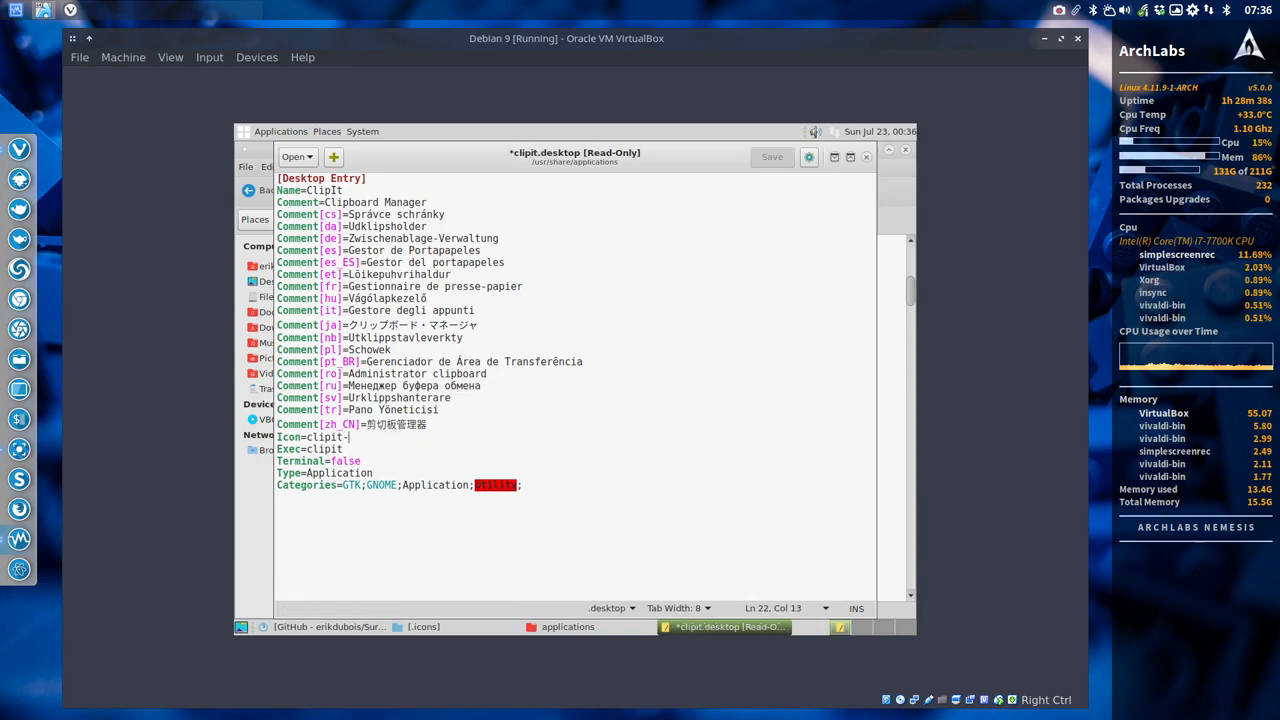
{"action": "key", "text": "BackSpace"}
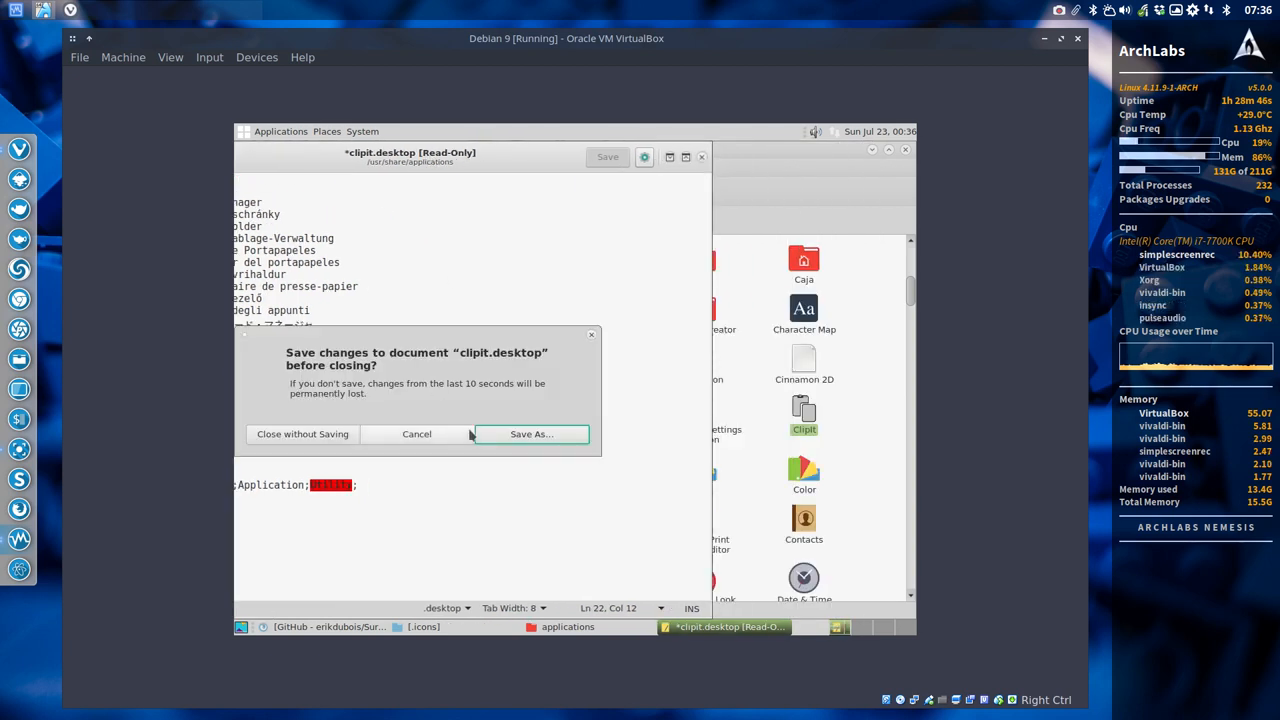
{"action": "left_click", "coordinate": [416, 433]}
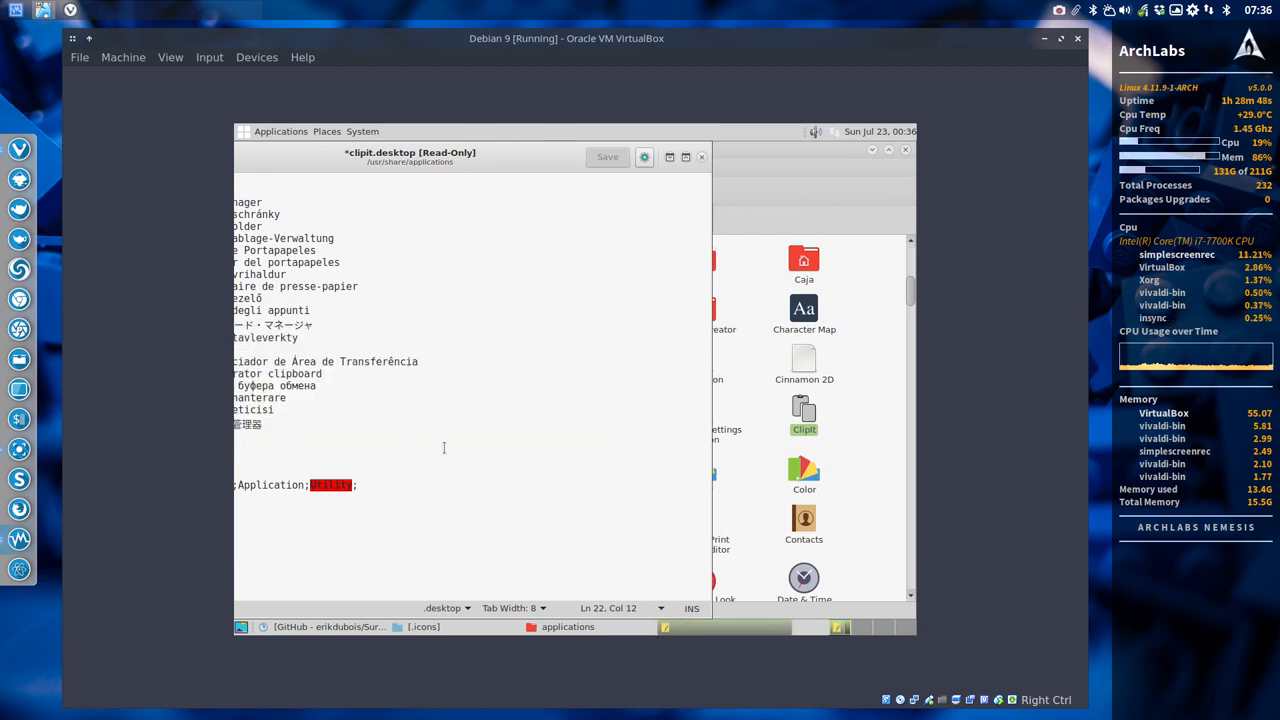
{"action": "left_click", "coordinate": [701, 157]}
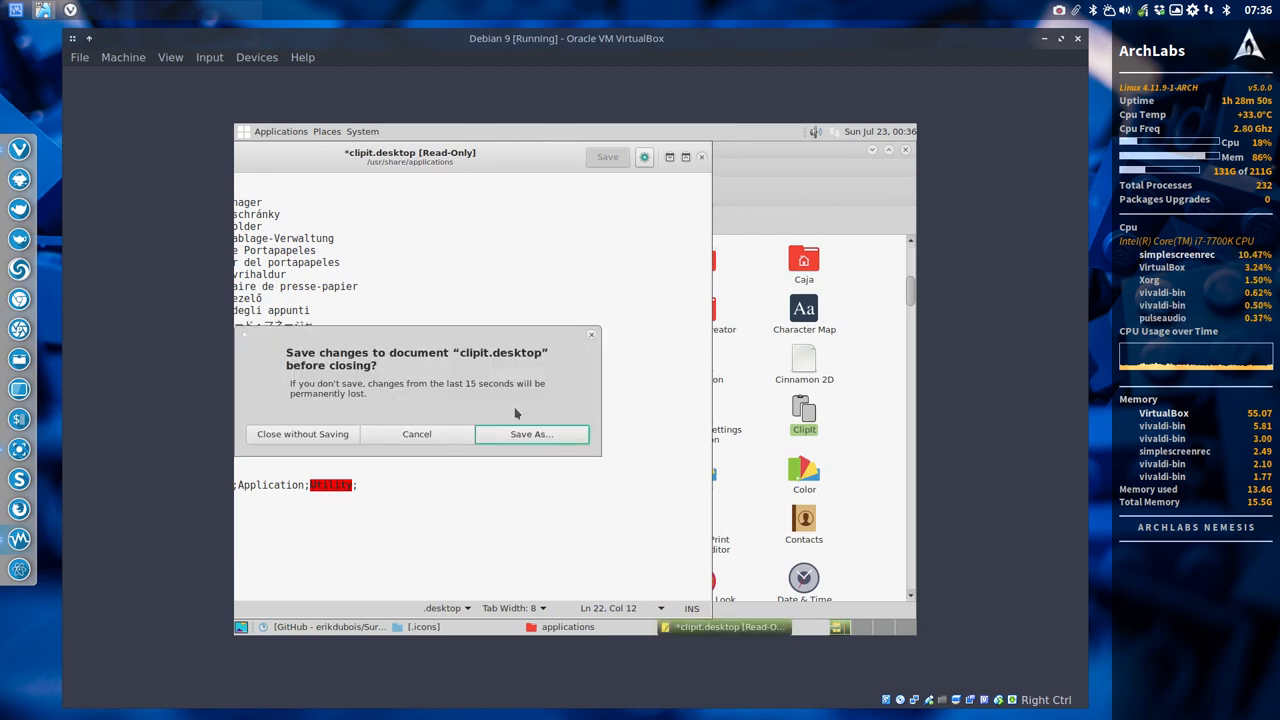
{"action": "left_click", "coordinate": [302, 433]}
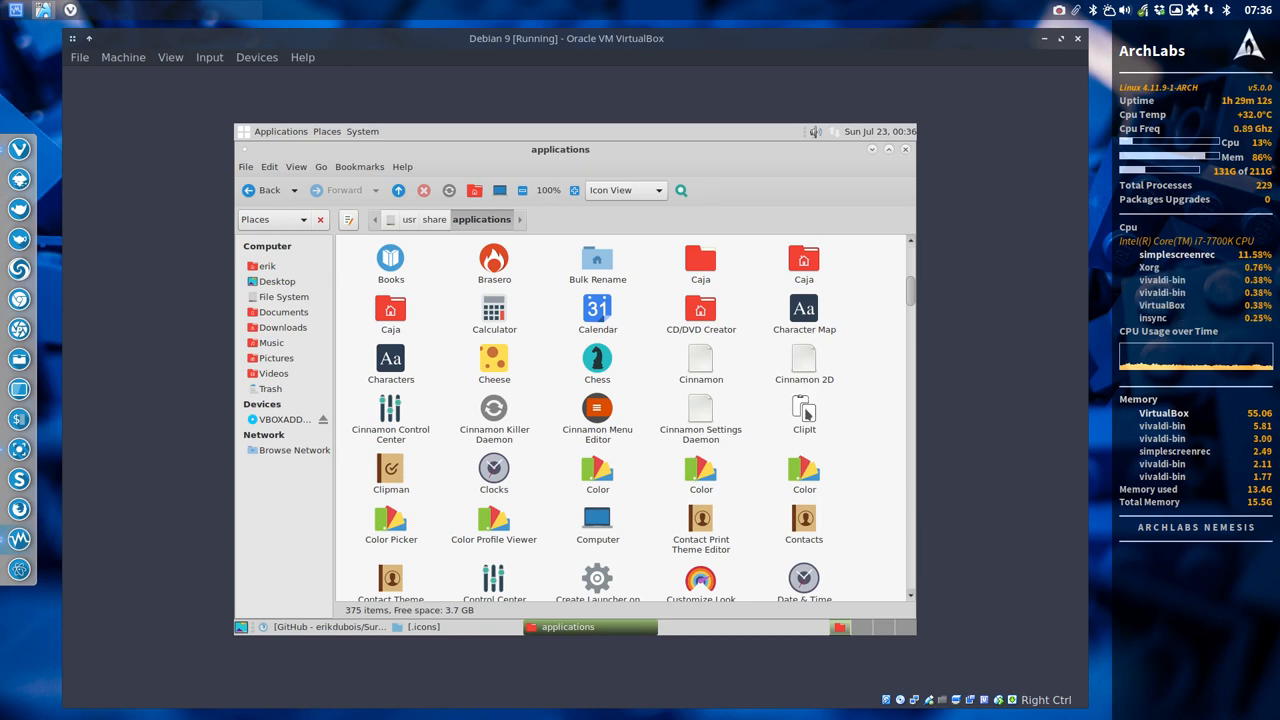
Step: Select the ClipIt launcher, close the Caja file manager, and open Applications > Accessories
{"action": "left_click", "coordinate": [804, 409]}
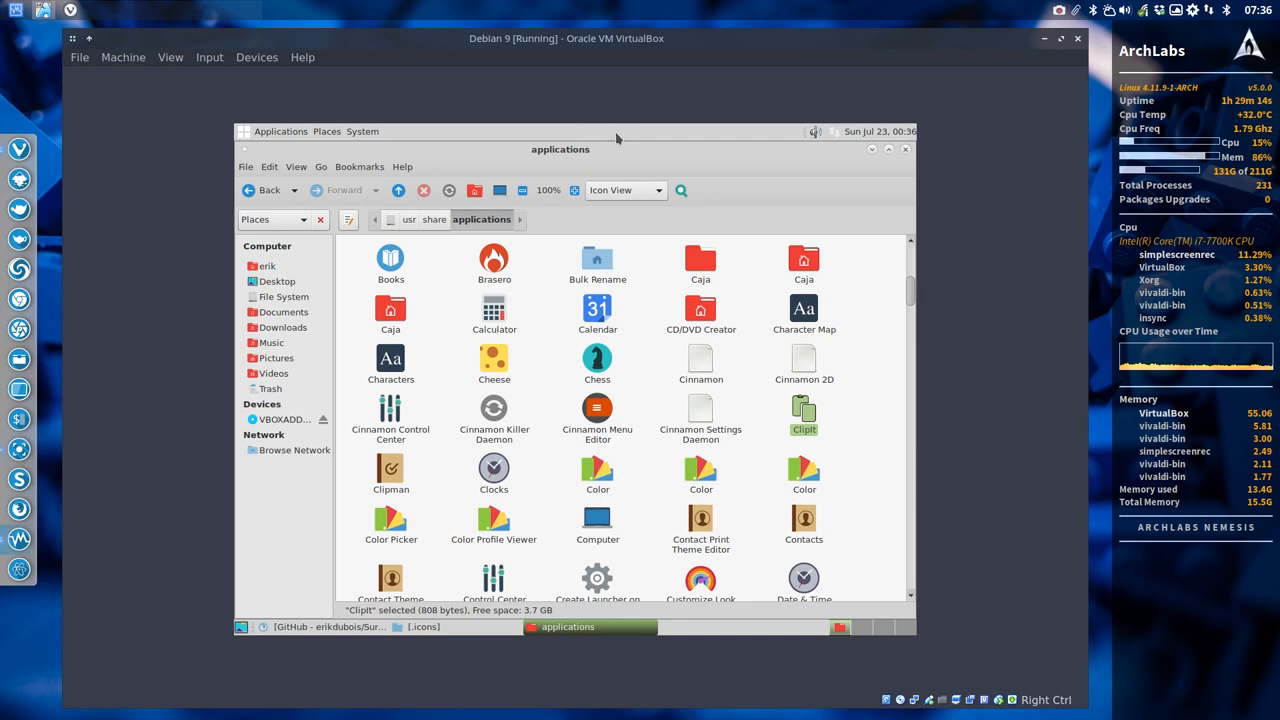
{"action": "left_click", "coordinate": [905, 149]}
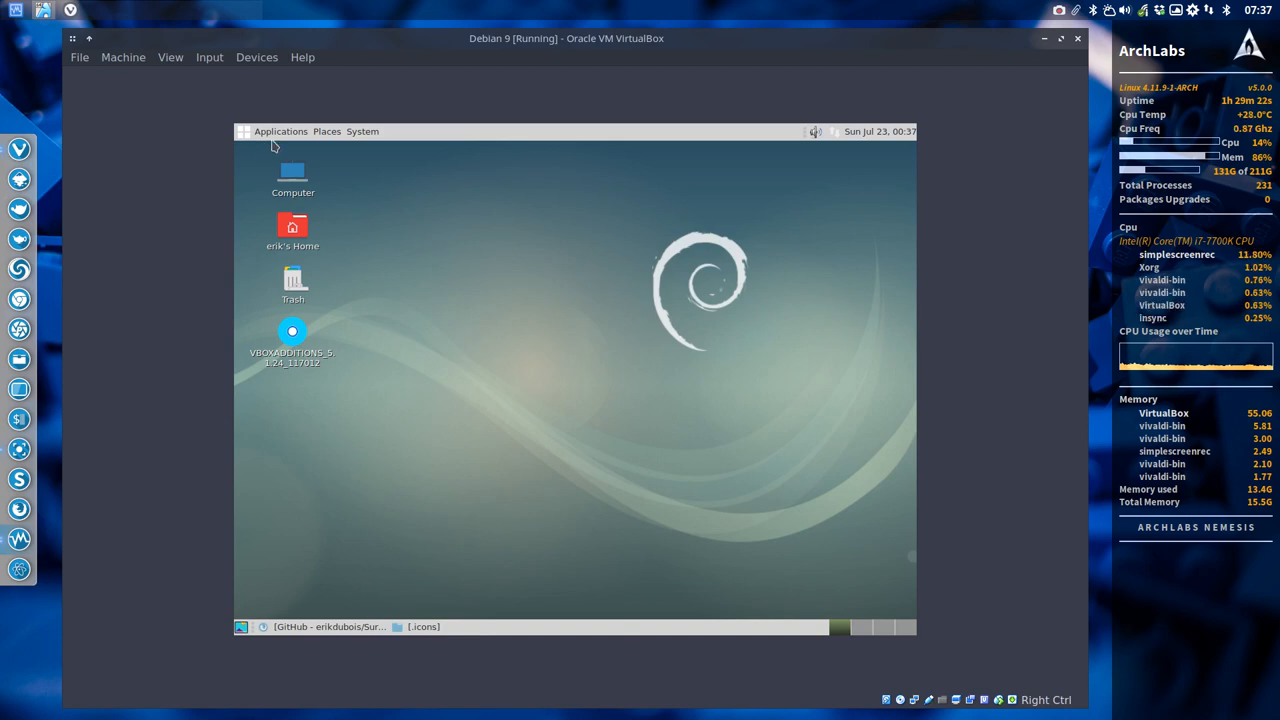
{"action": "left_click", "coordinate": [281, 131]}
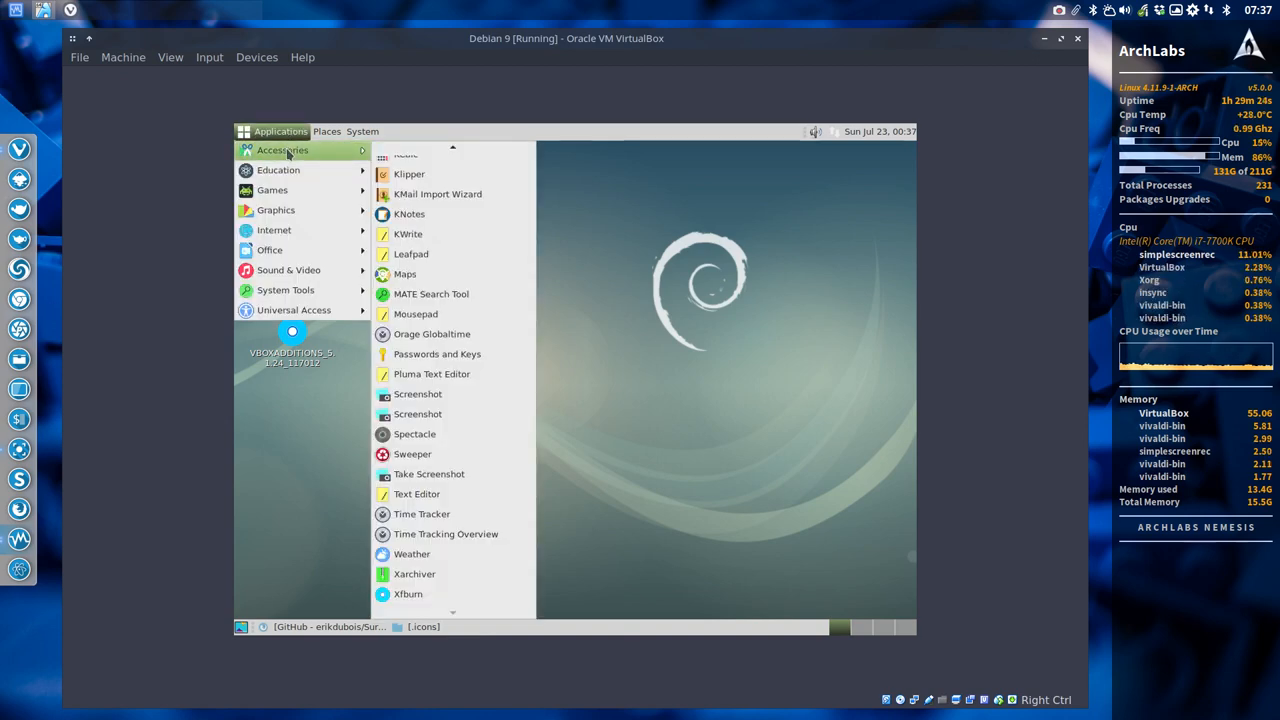